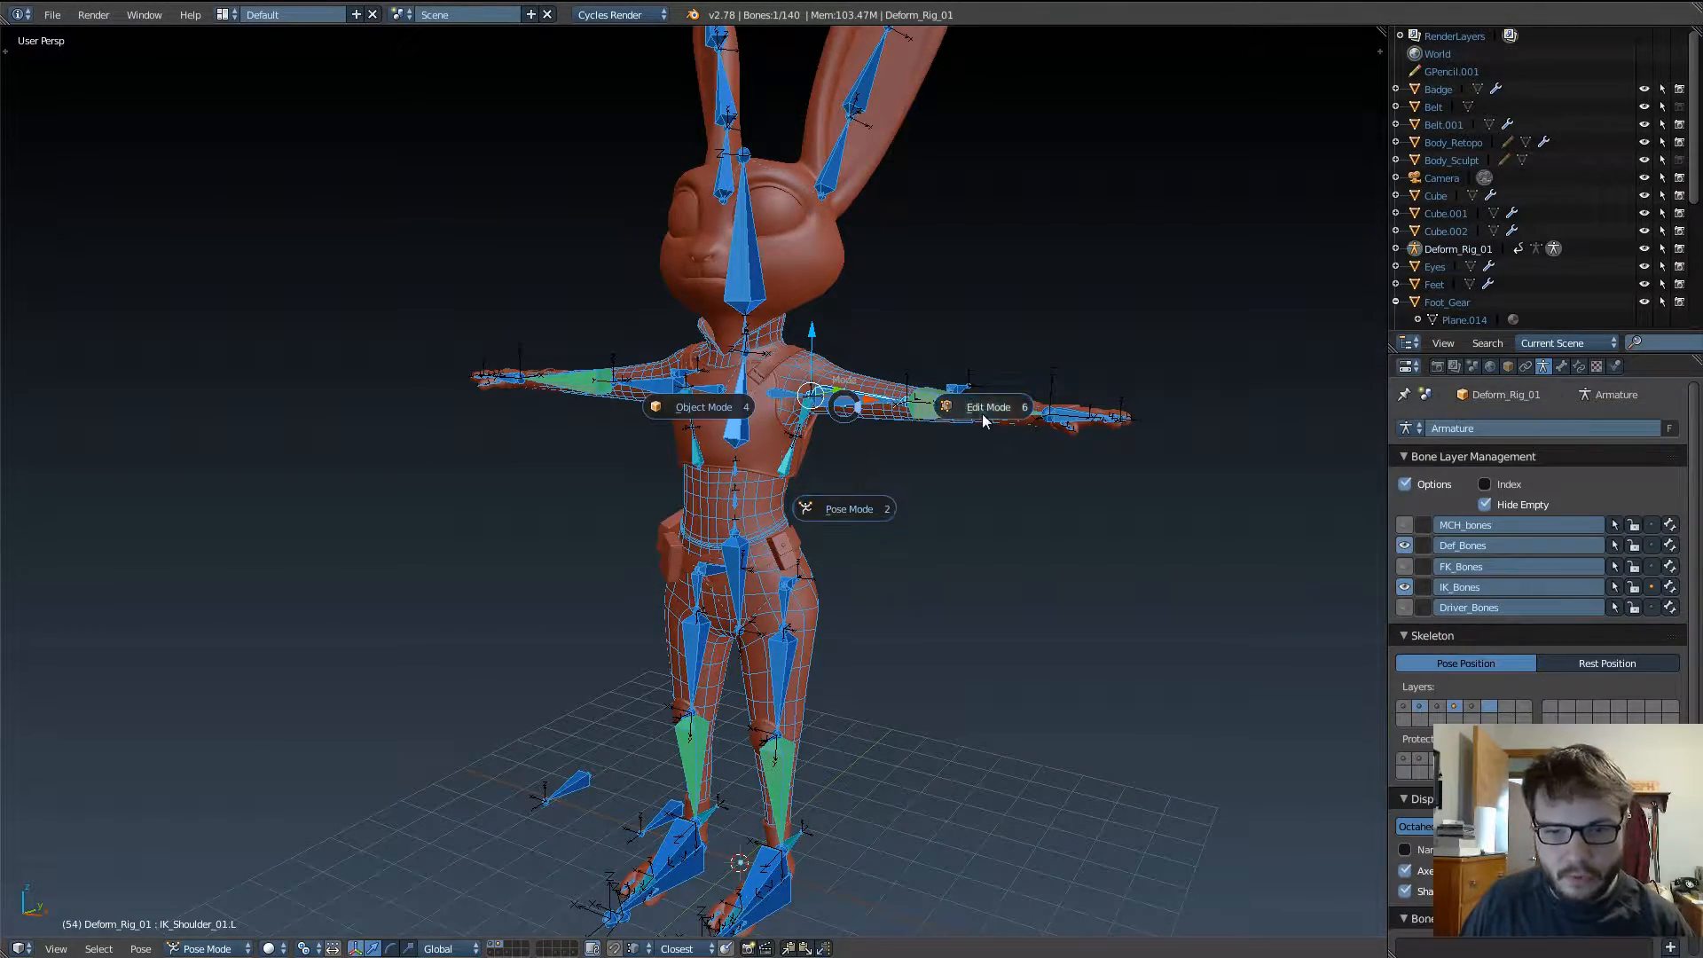
Step: Enter bone Edit Mode, hide IK_Bones, show only Def_Bones, and select DEF_Shoulder_01.L
{"action": "left_click", "coordinate": [990, 407]}
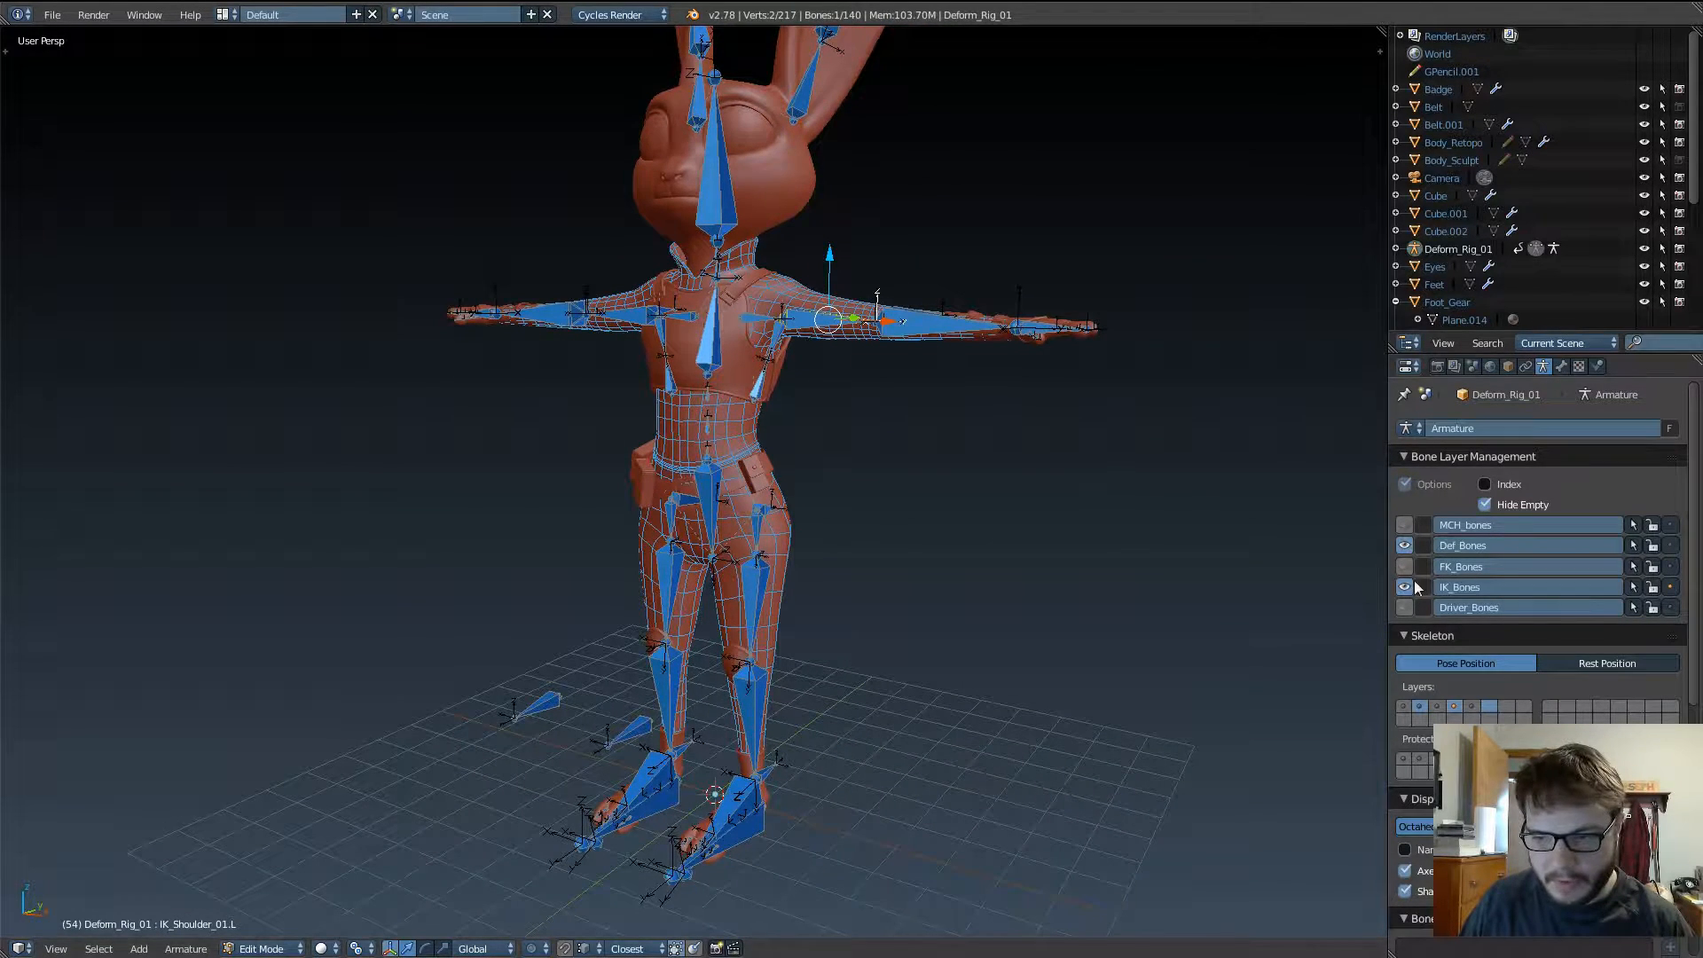
{"action": "left_click", "coordinate": [1406, 544]}
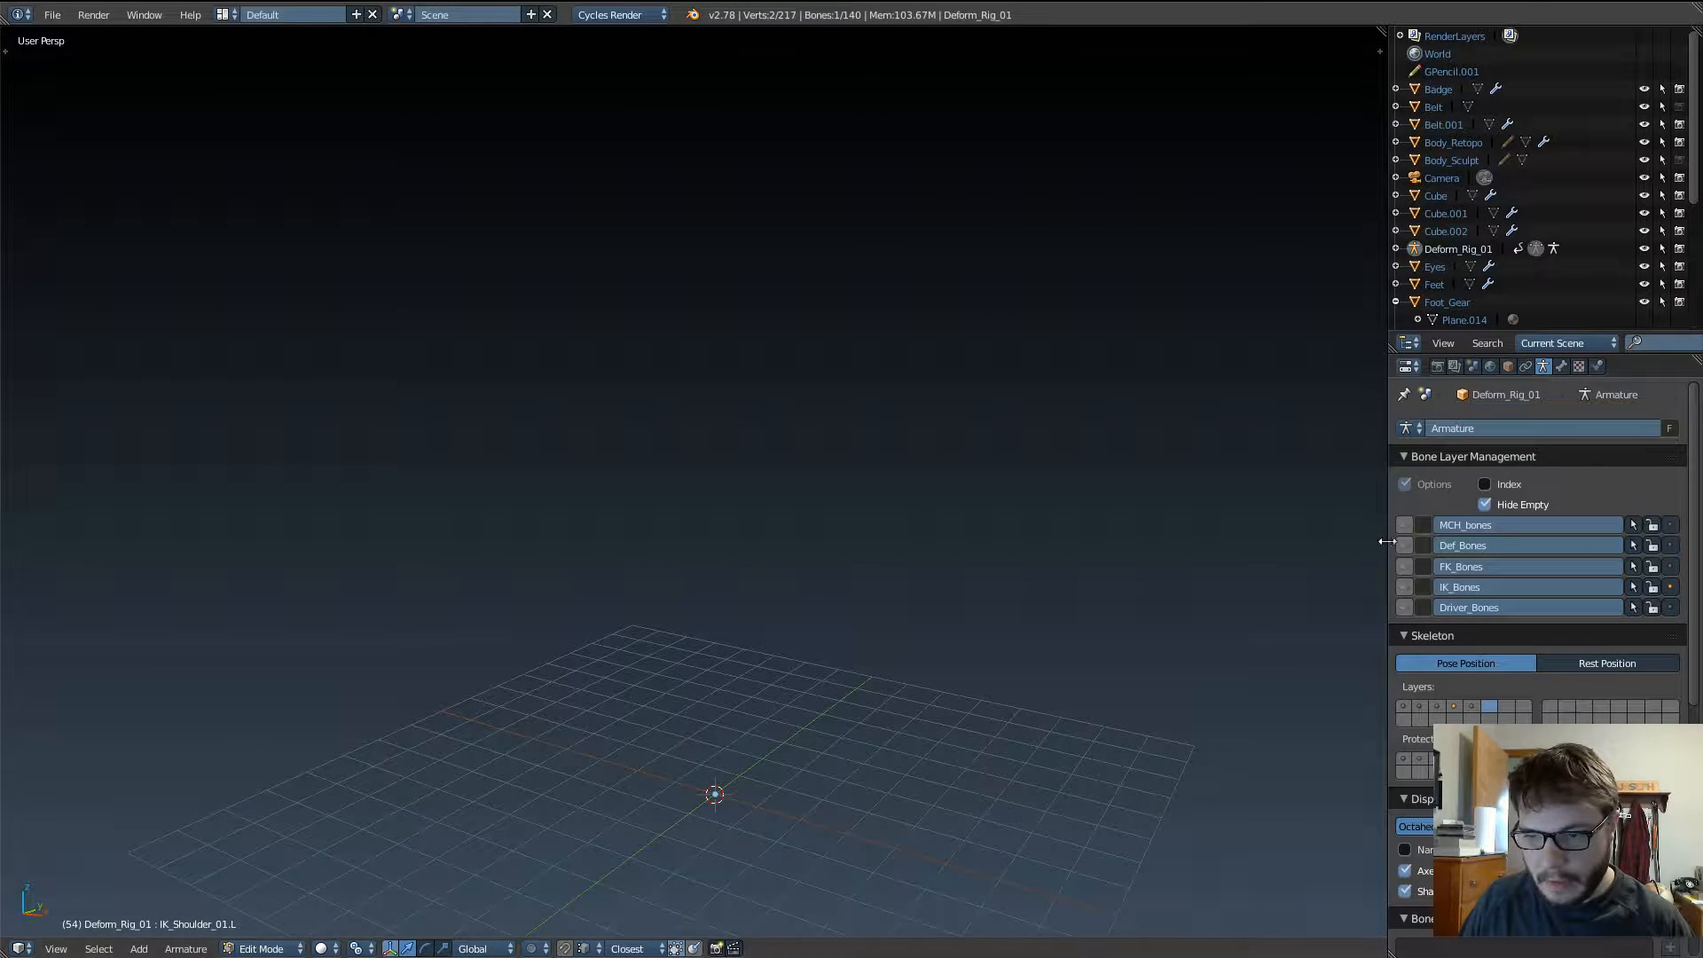
{"action": "left_click", "coordinate": [1405, 545]}
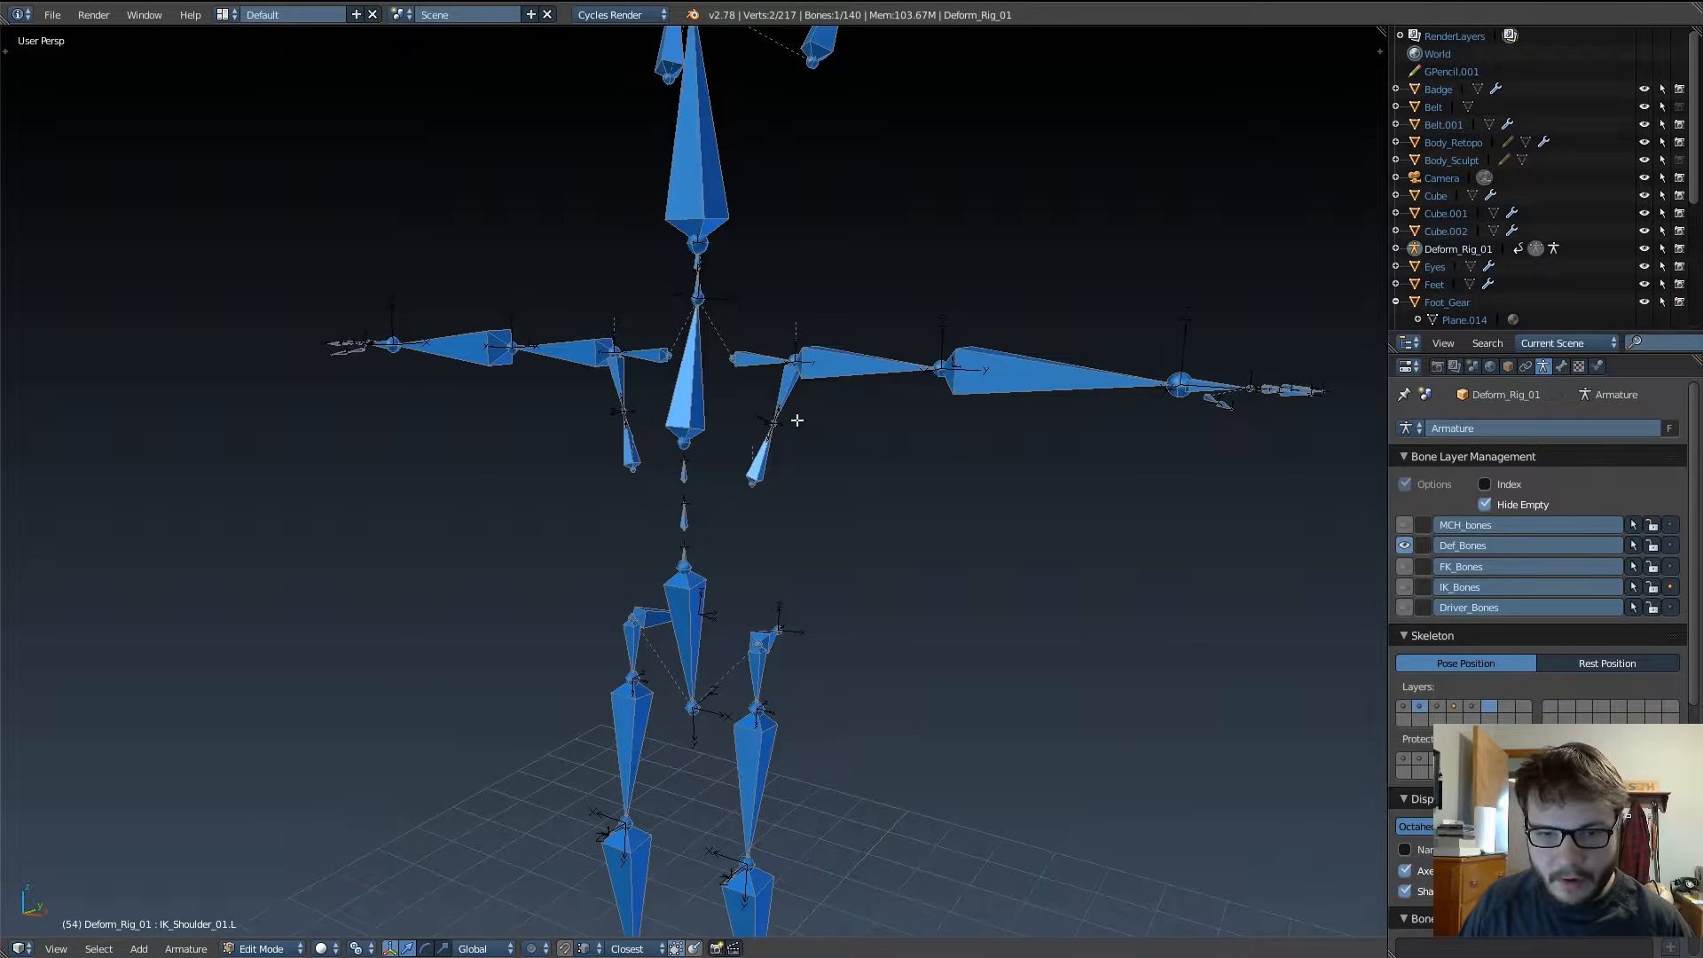
{"action": "left_click", "coordinate": [825, 358]}
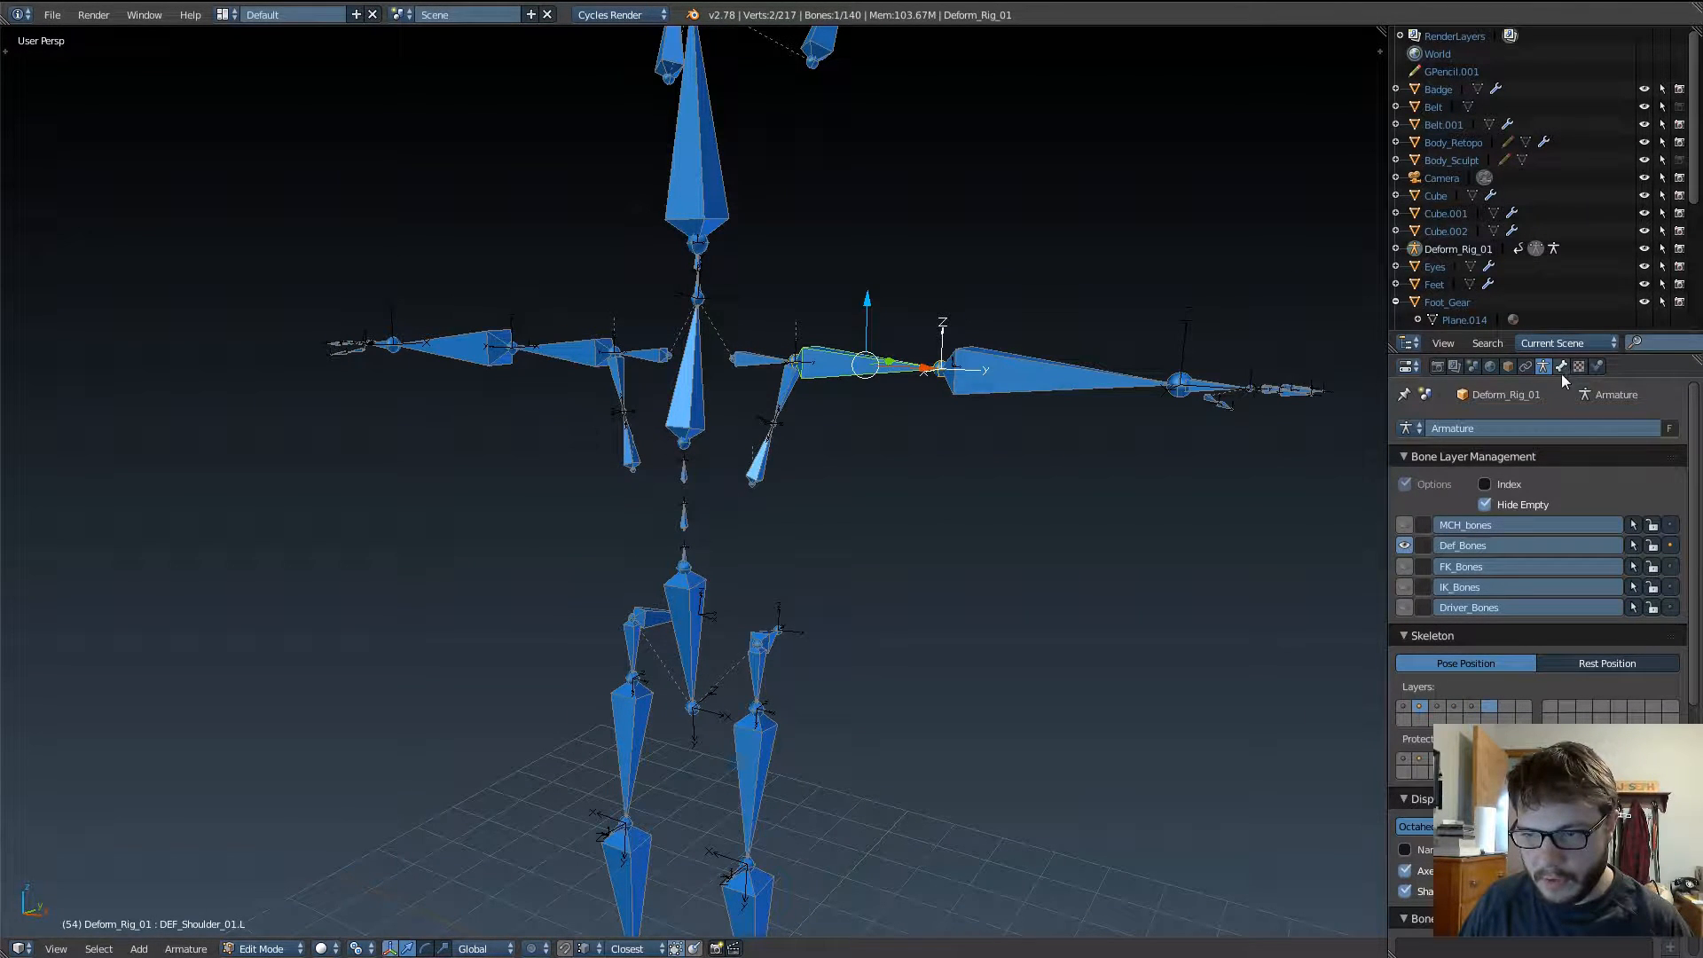
Step: Collapse Transform and Bendy Bones in Bone settings, then check DEF_Chest_01, DEF_Lats_a01.R and DEF_Shoulder_01.L
{"action": "left_click", "coordinate": [1562, 365]}
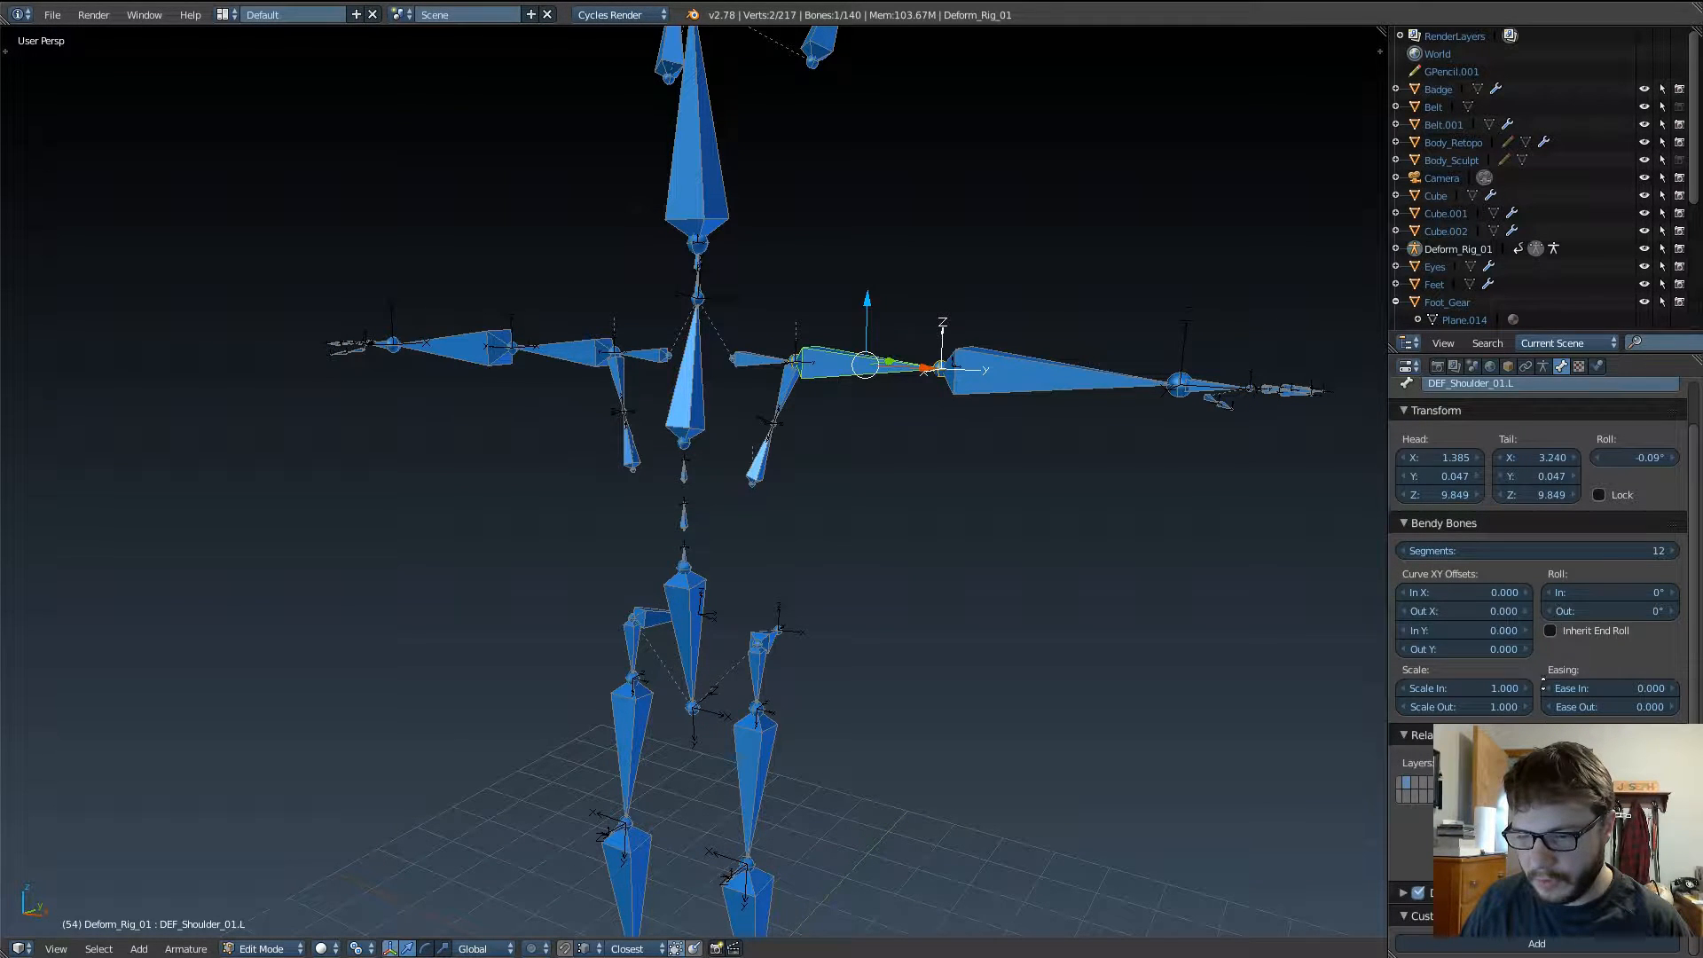
{"action": "left_click", "coordinate": [1435, 410]}
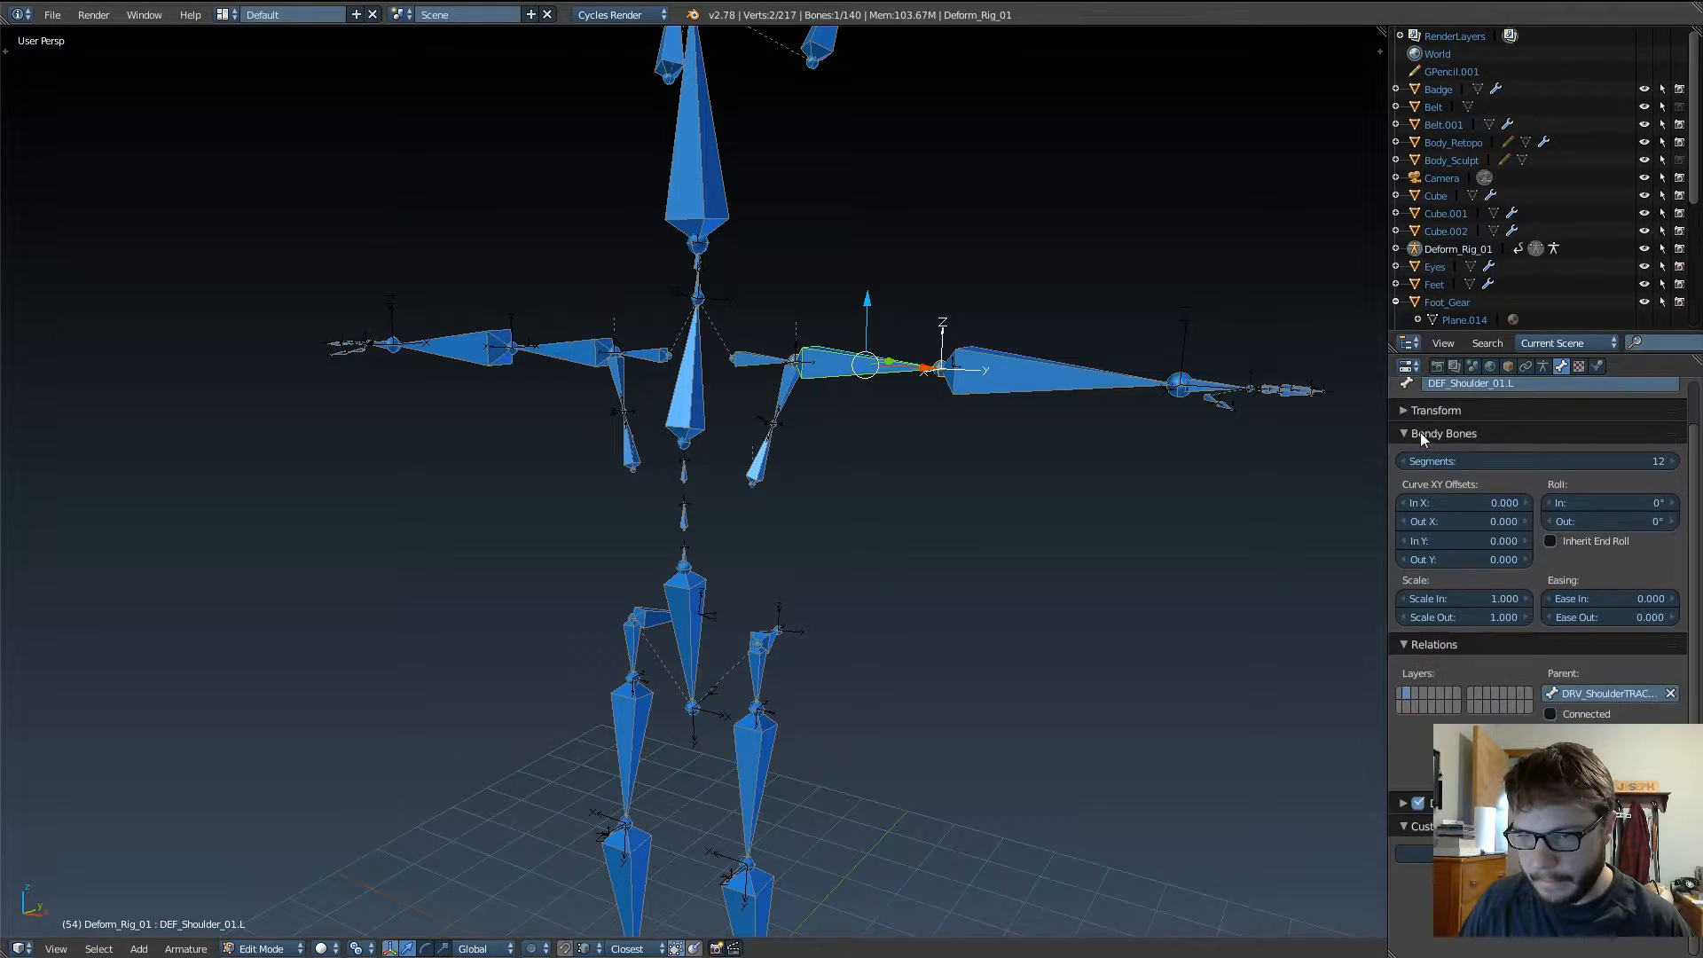
{"action": "left_click", "coordinate": [1442, 432]}
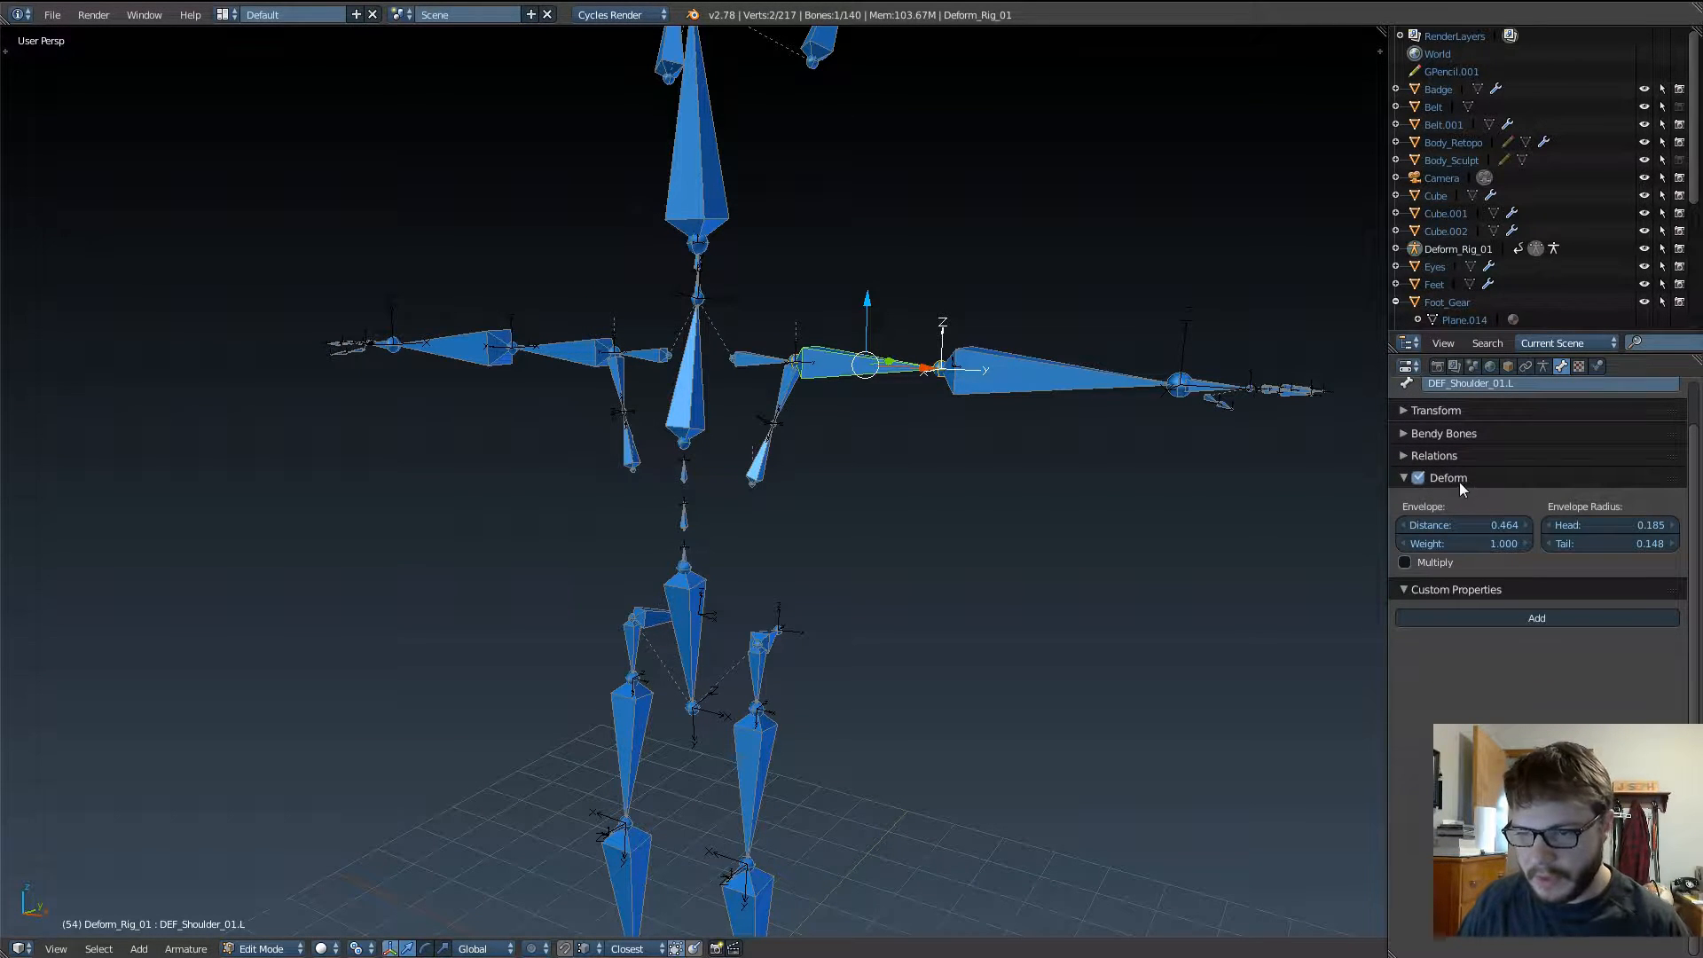
{"action": "mouse_move", "coordinate": [1420, 477]}
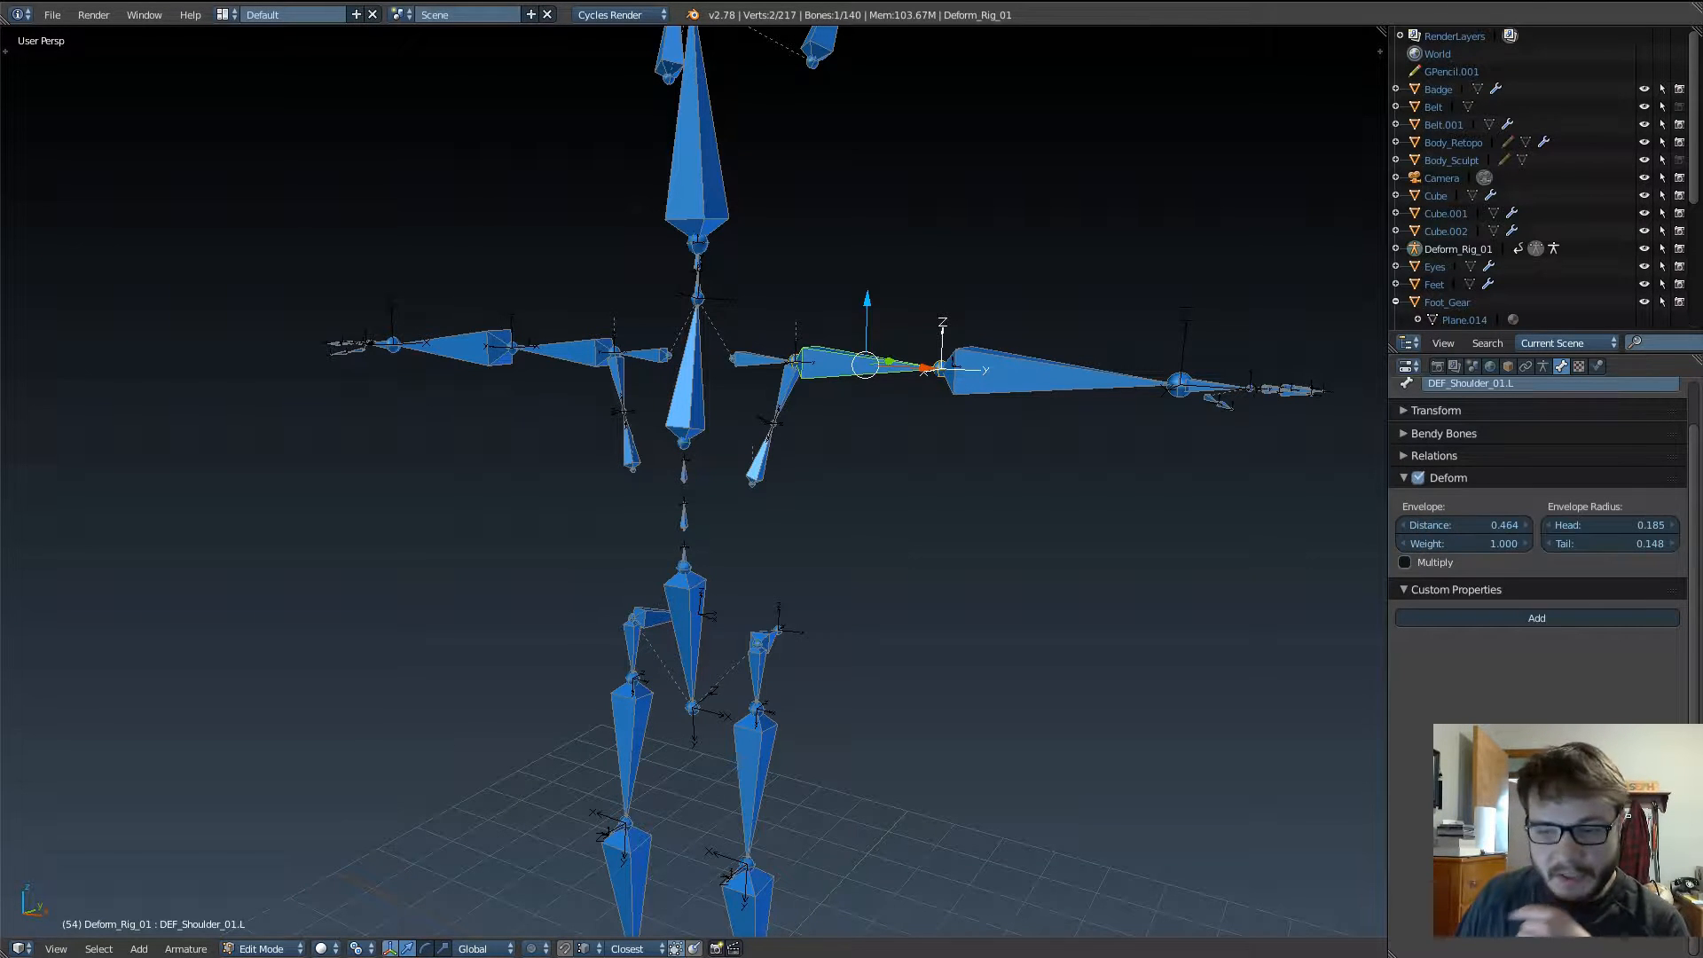
{"action": "left_click", "coordinate": [1044, 378]}
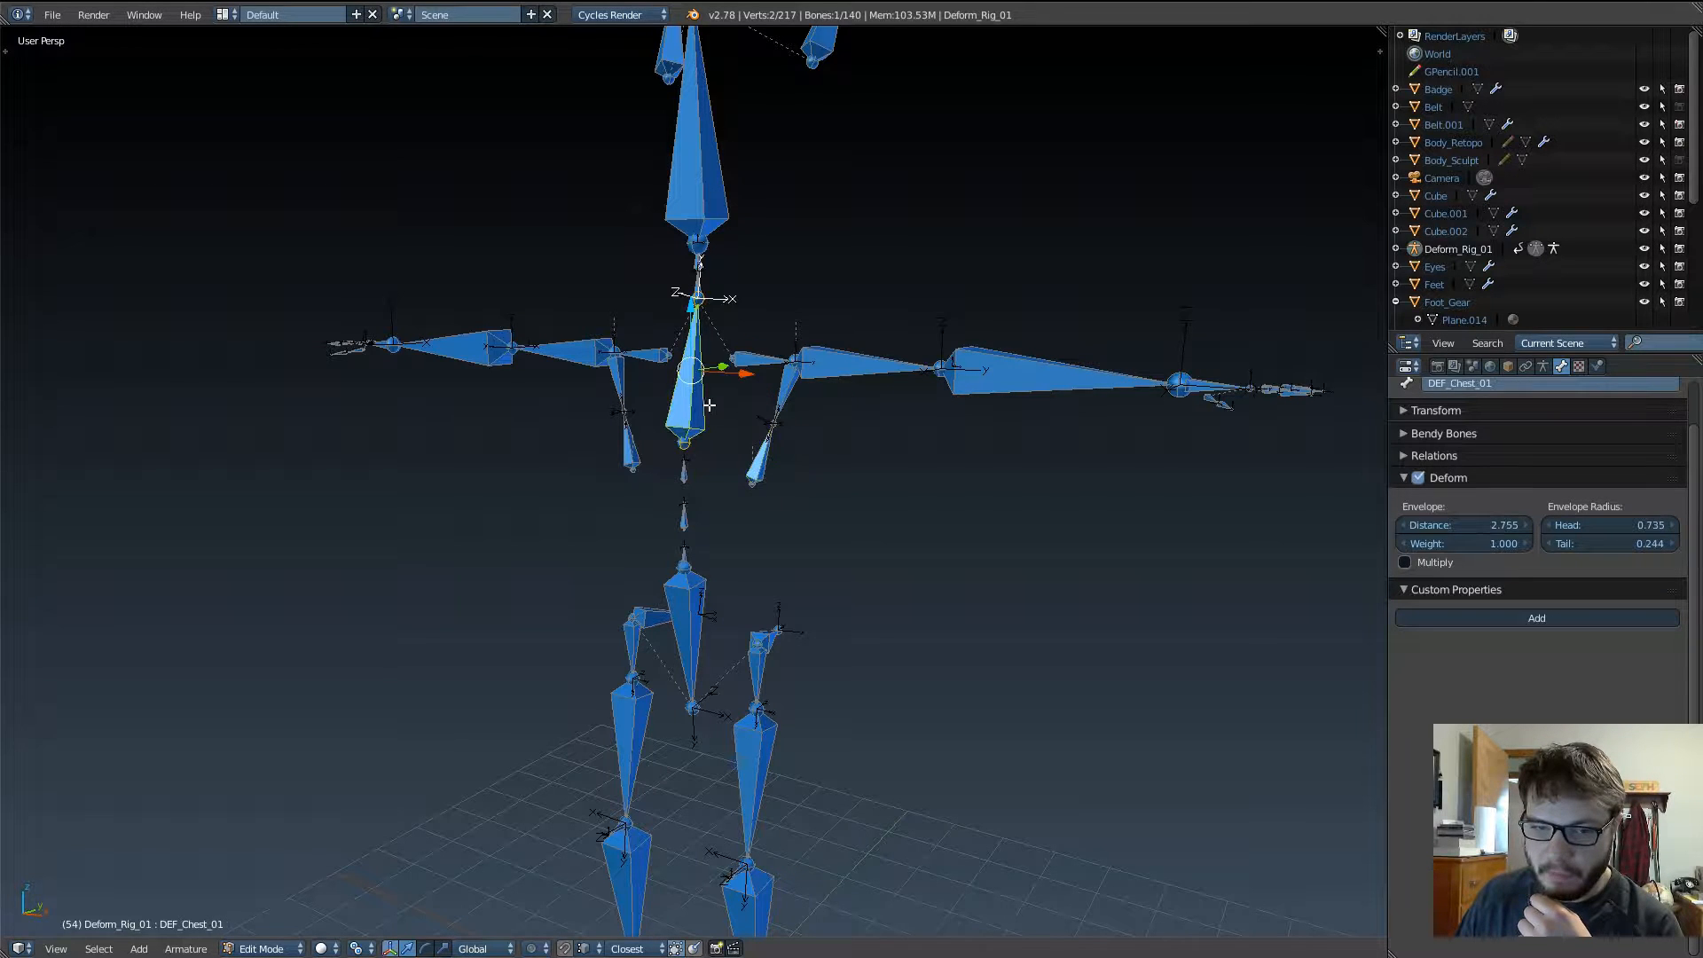
{"action": "left_click", "coordinate": [632, 440]}
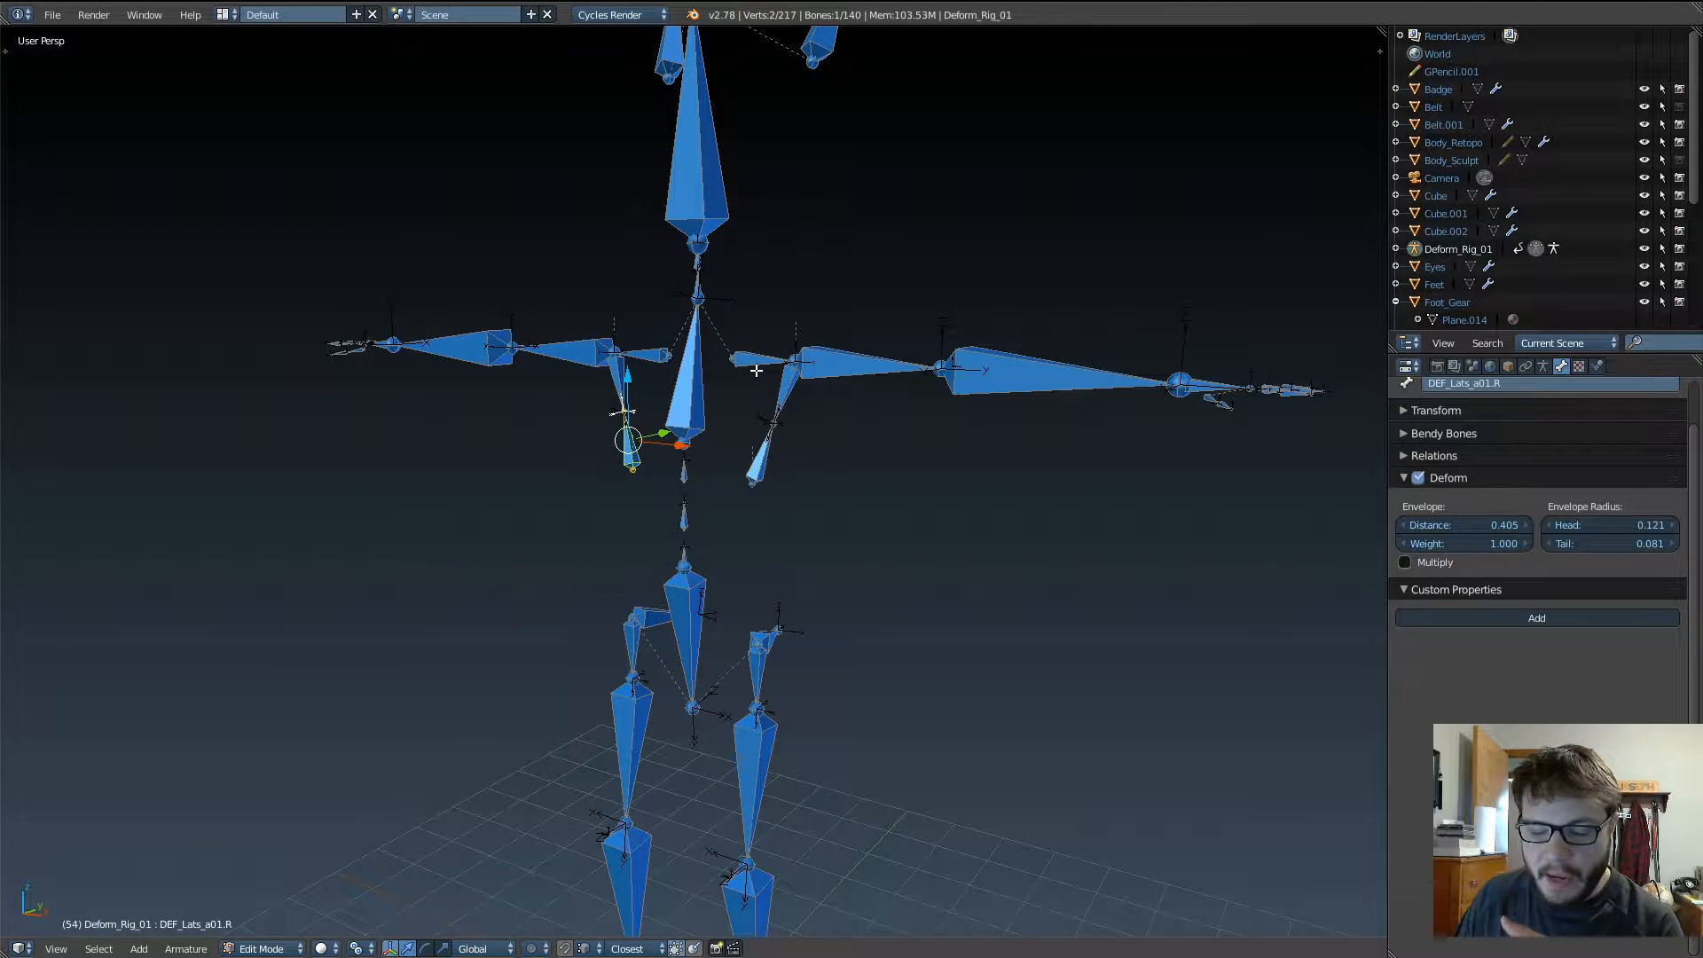
{"action": "mouse_move", "coordinate": [749, 376]}
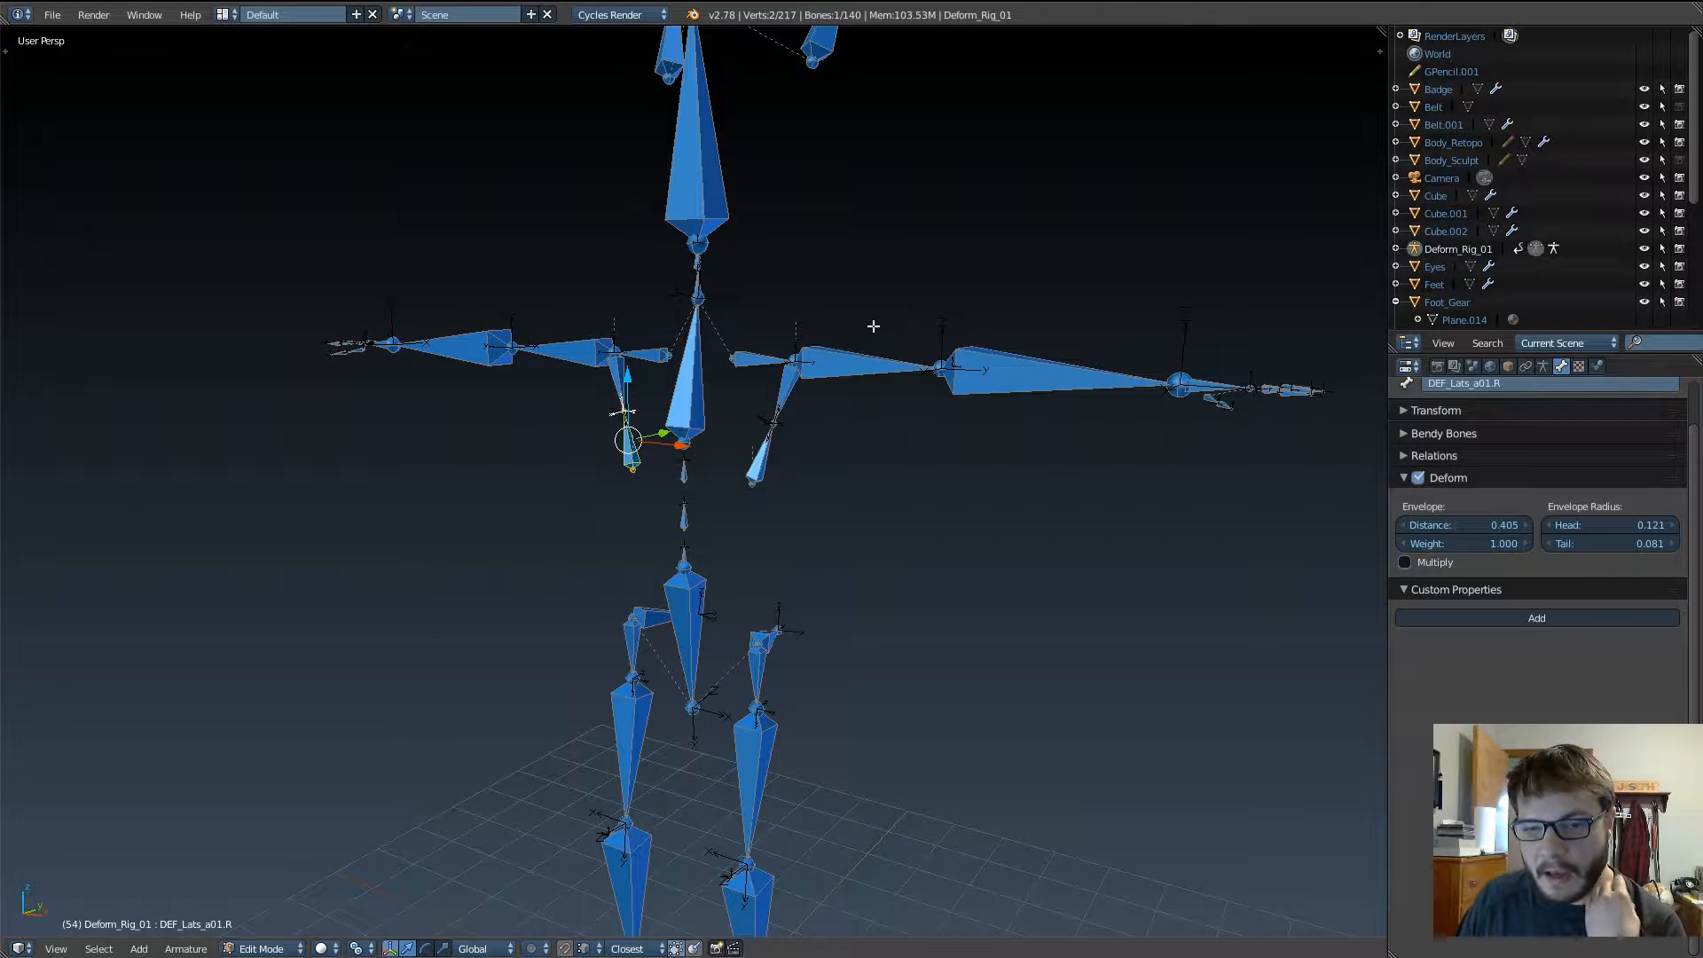
{"action": "left_click", "coordinate": [809, 359]}
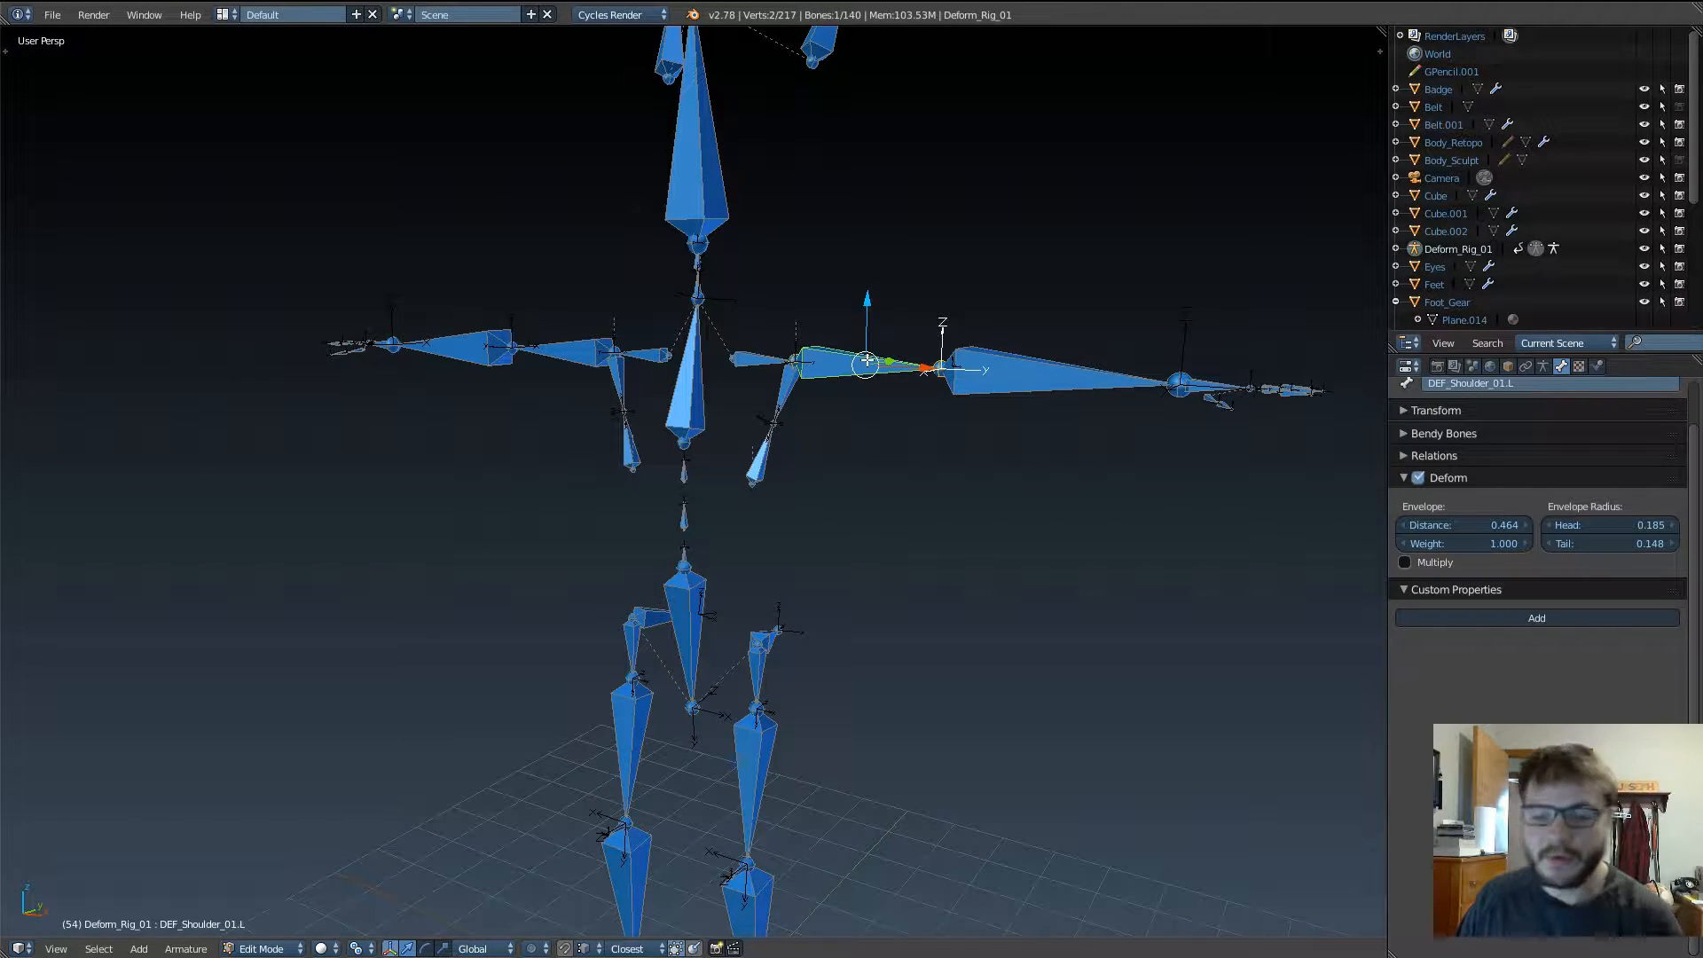
{"action": "mouse_move", "coordinate": [836, 337]}
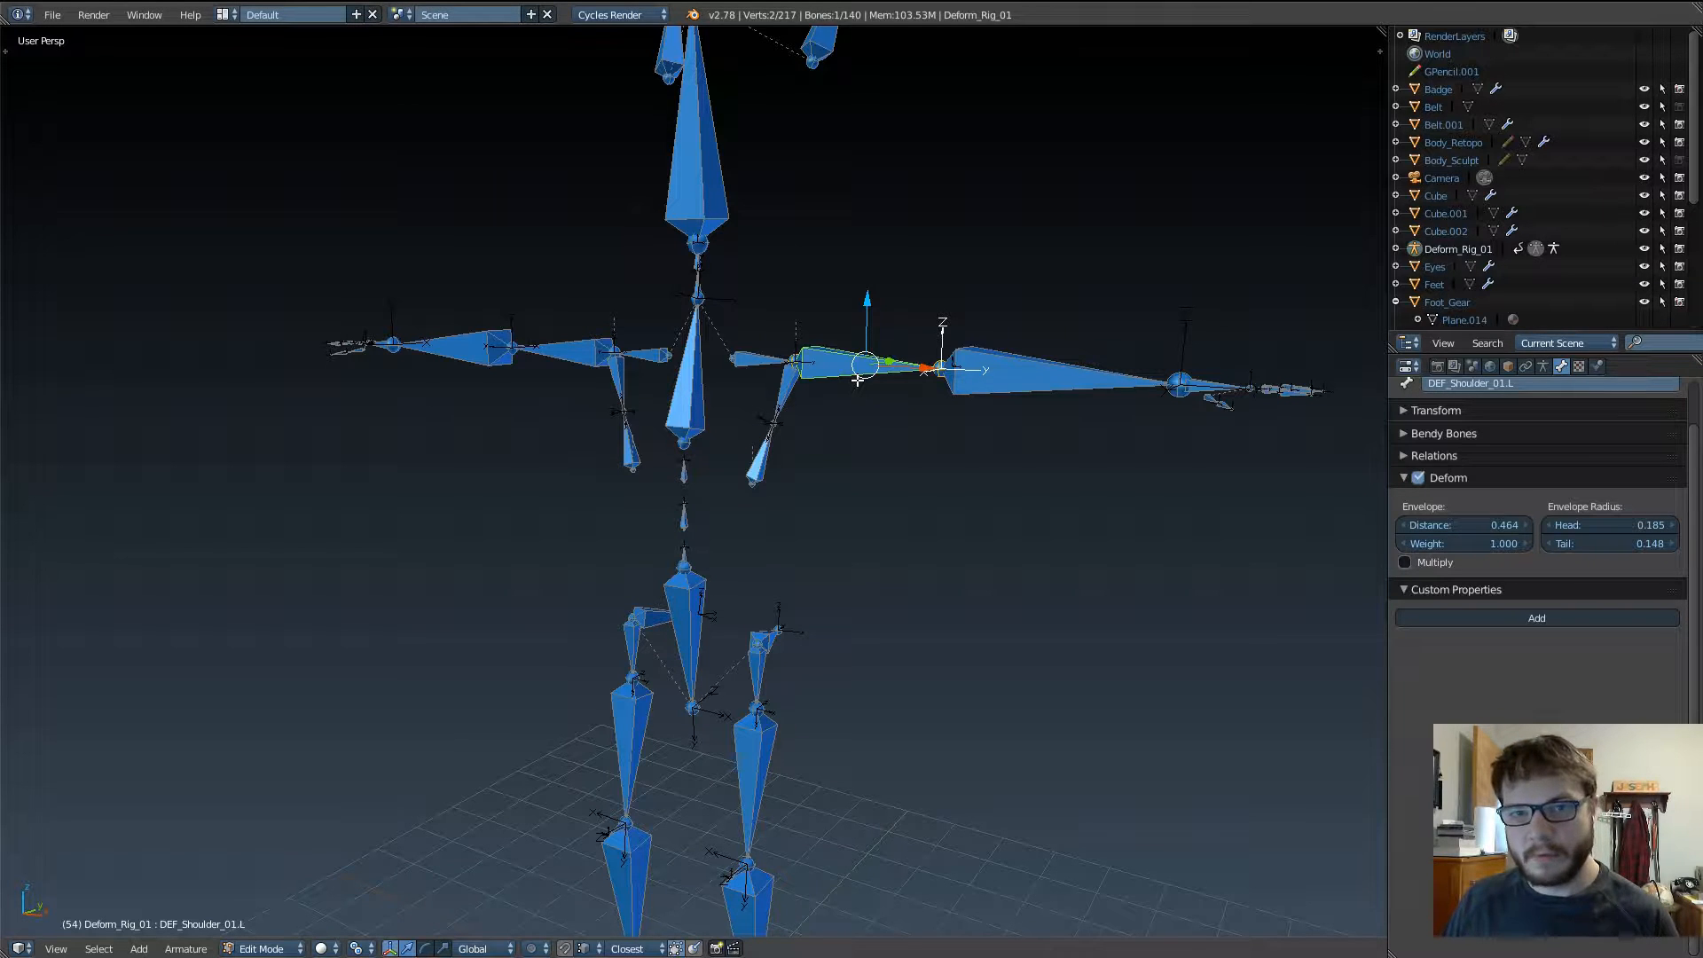
{"action": "mouse_move", "coordinate": [1148, 432]}
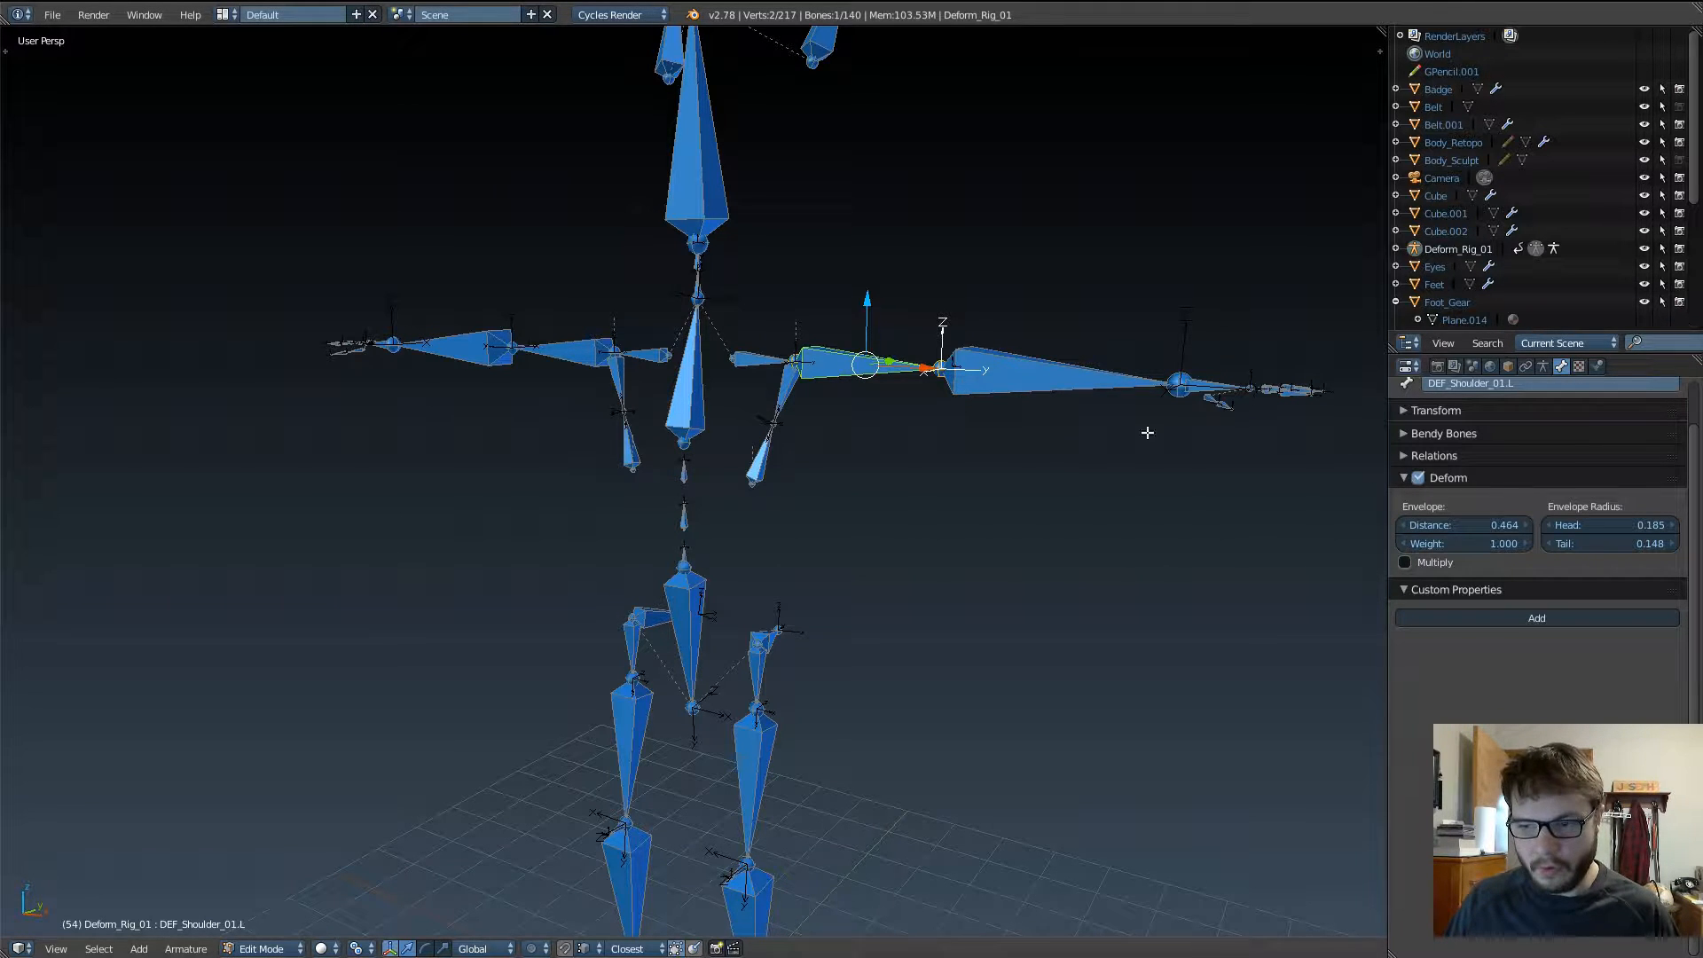
{"action": "mouse_move", "coordinate": [1544, 365]}
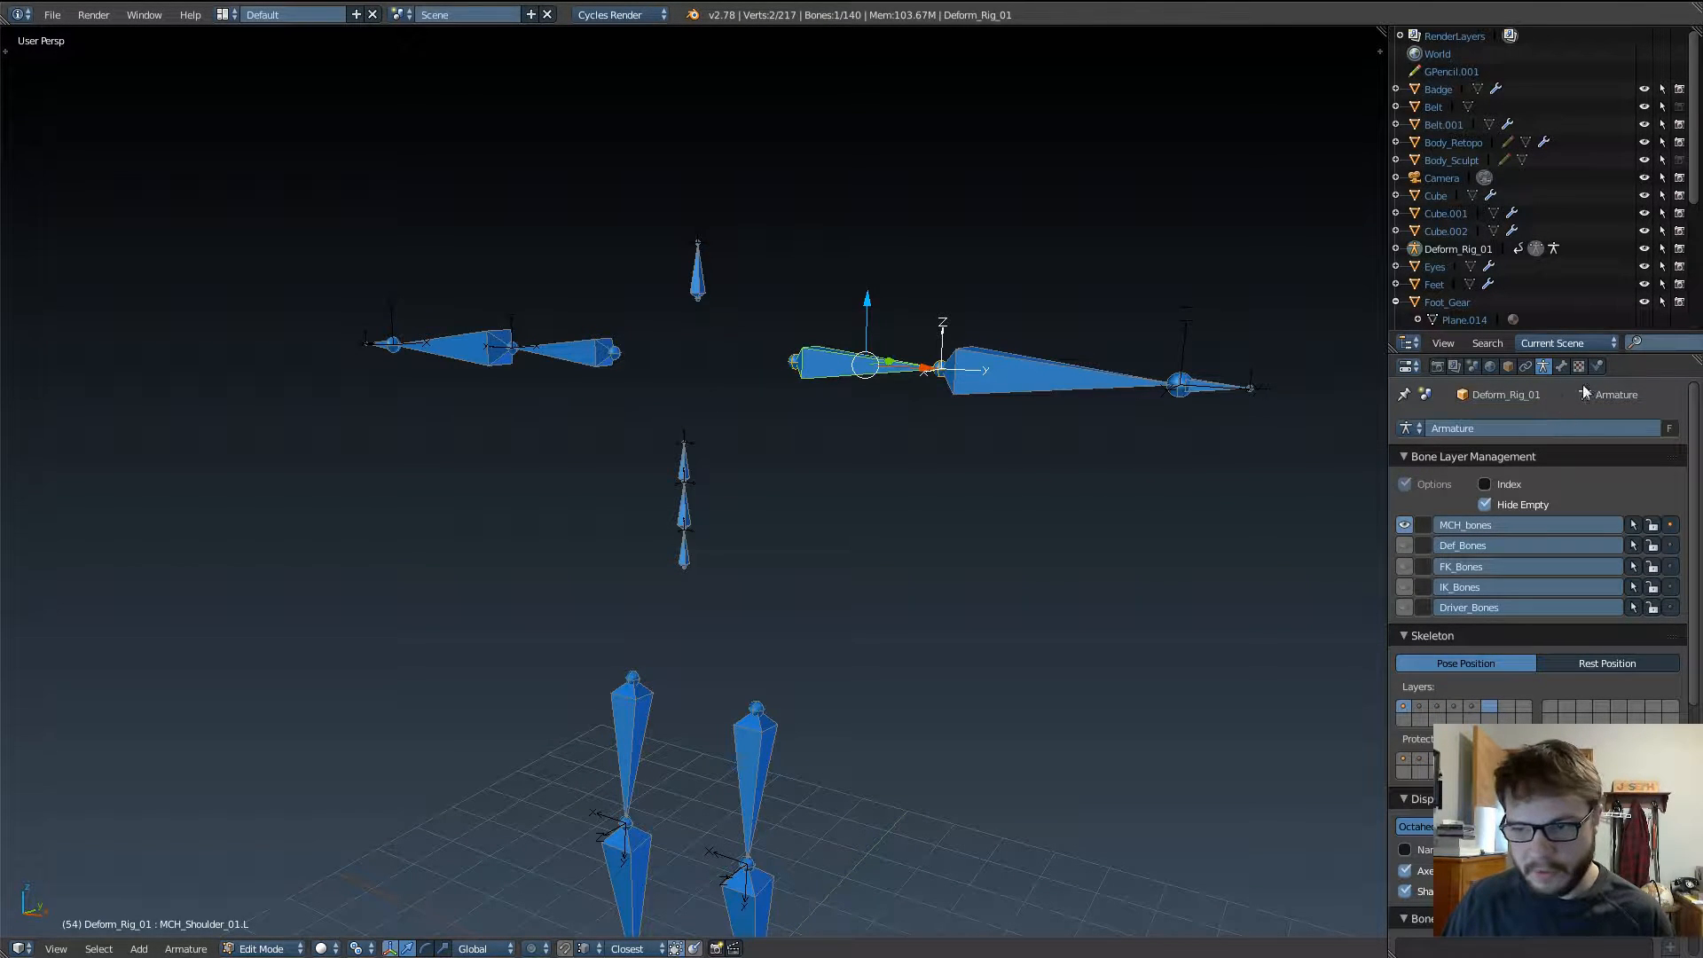
Step: Disable Deform on MCH_Forearm_01.L, MCH_Hand_01.L, MCH_Shoulder_01.R and MCH_Hand_01.R
{"action": "left_click", "coordinate": [1542, 365]}
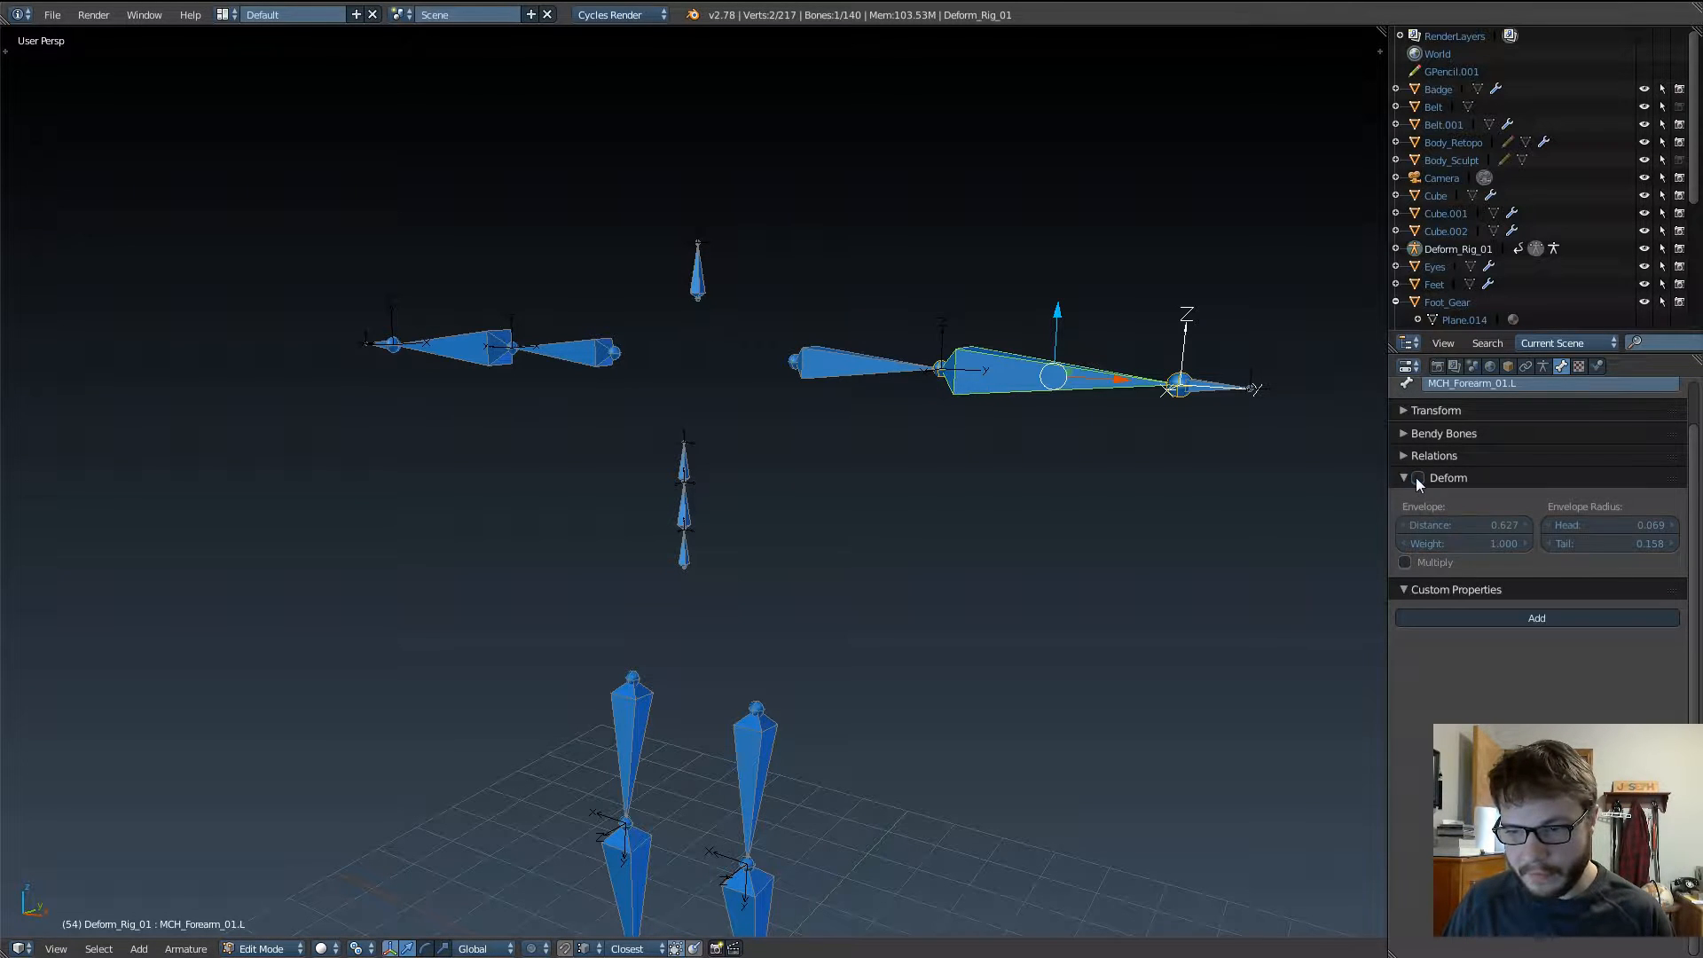
{"action": "left_click", "coordinate": [1209, 385]}
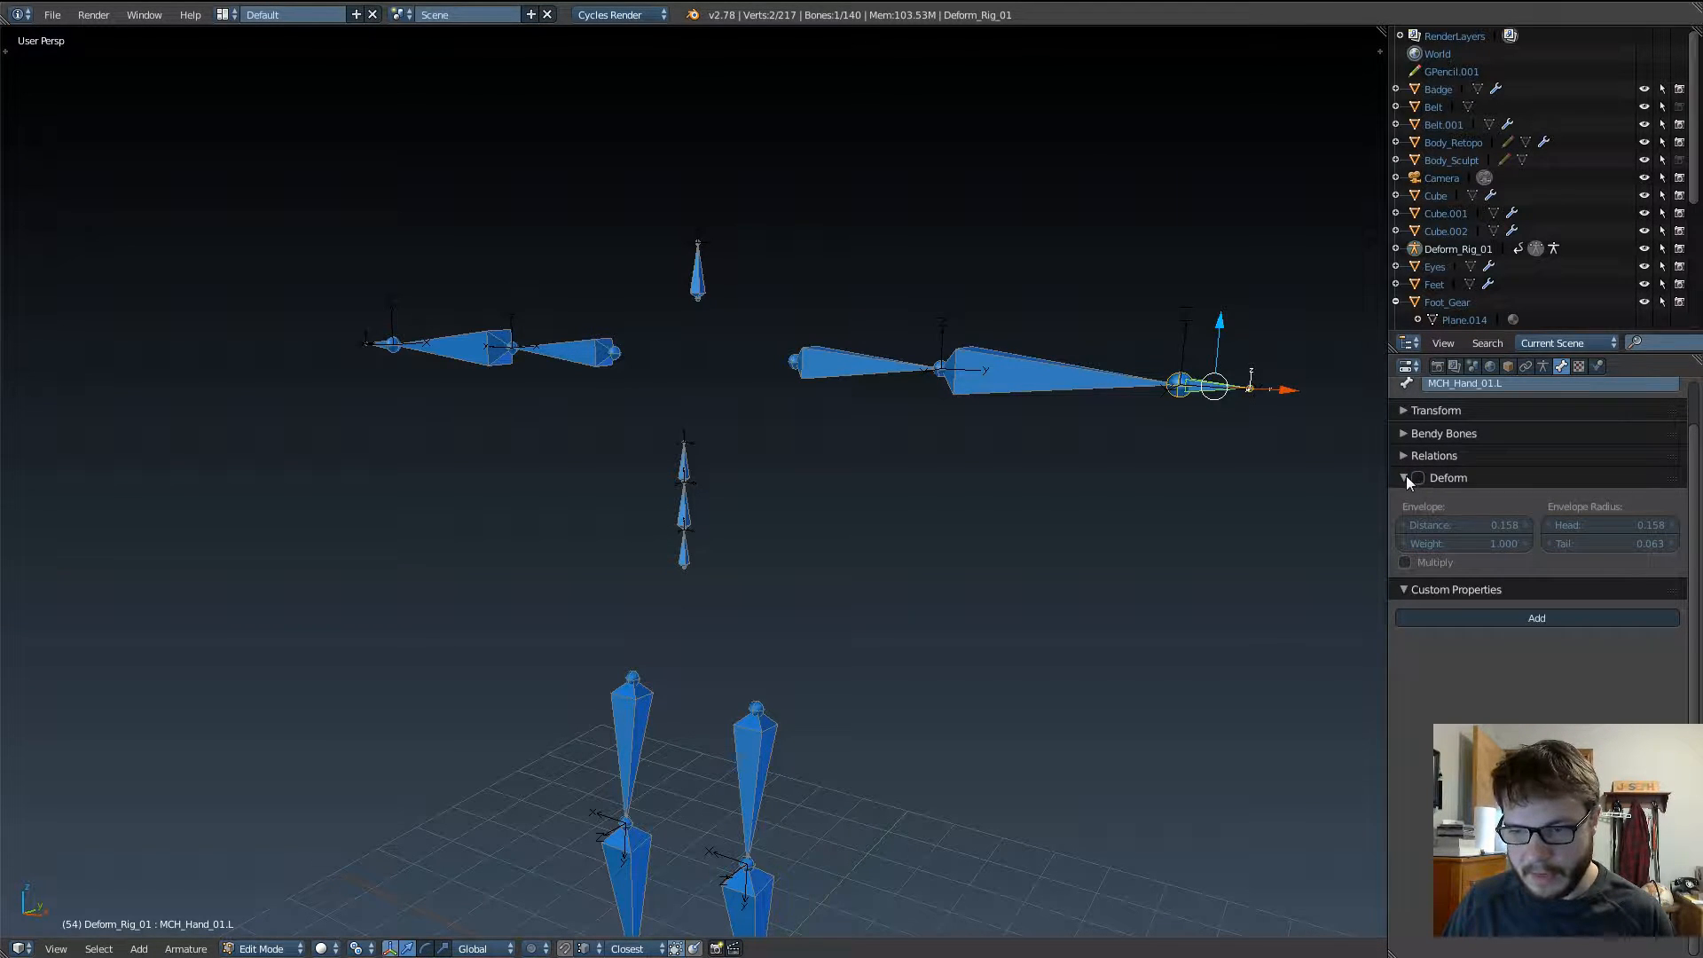
{"action": "left_click", "coordinate": [559, 347]}
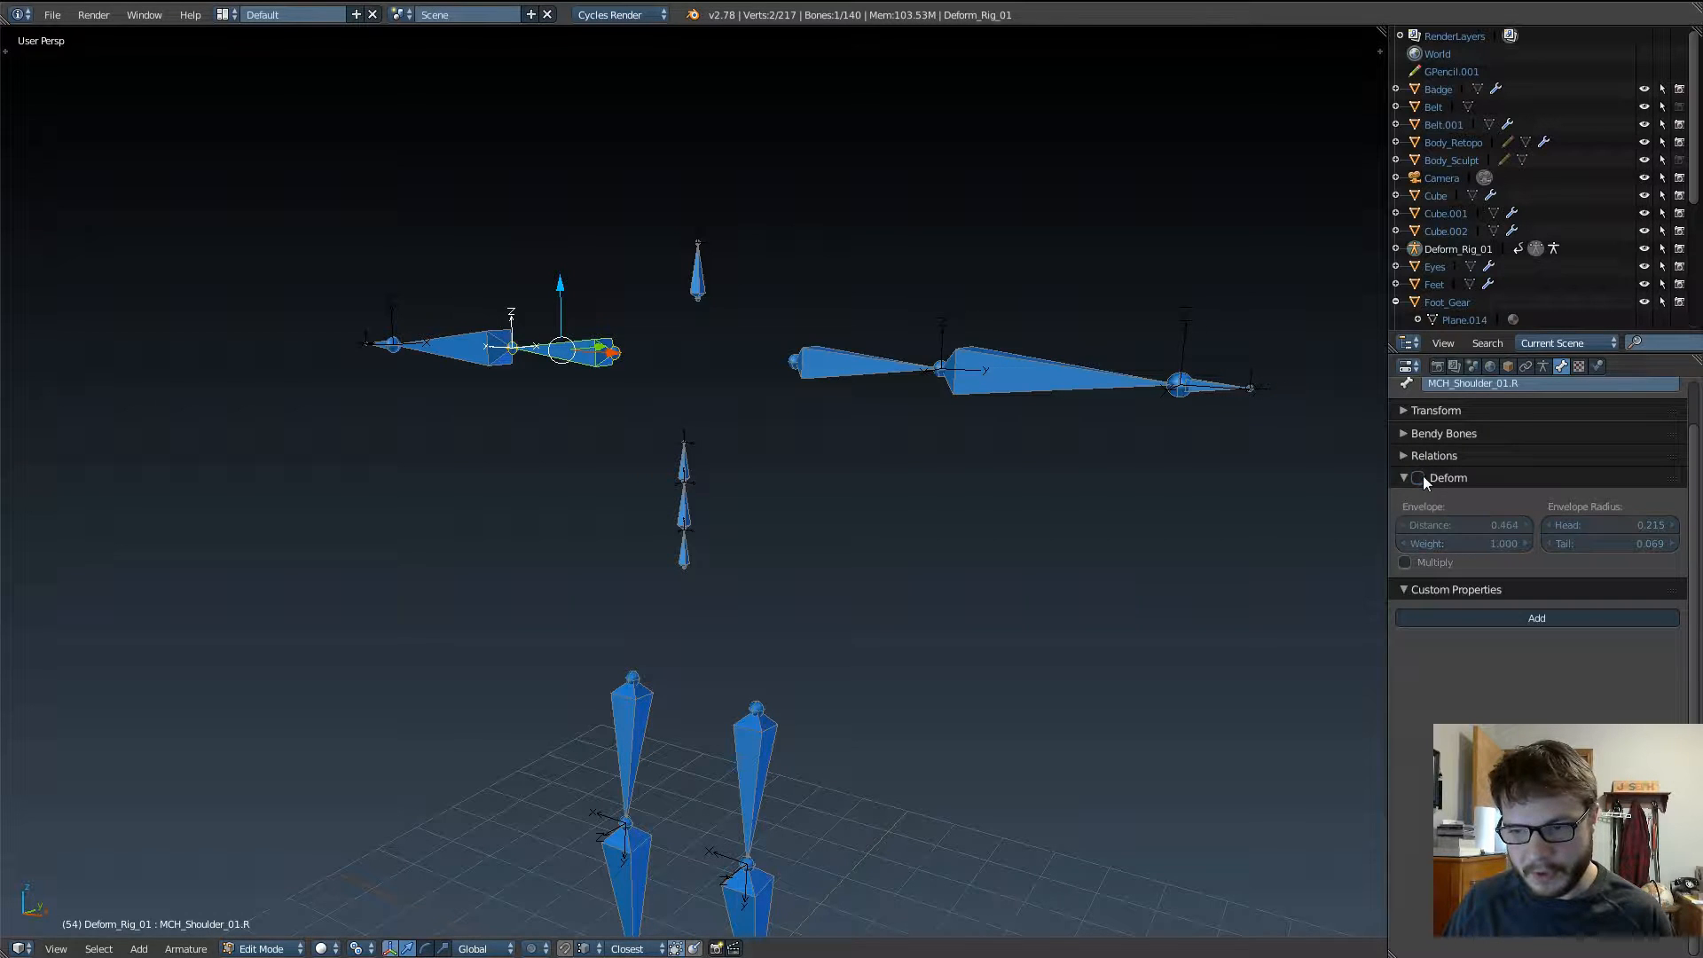
{"action": "left_click", "coordinate": [424, 342]}
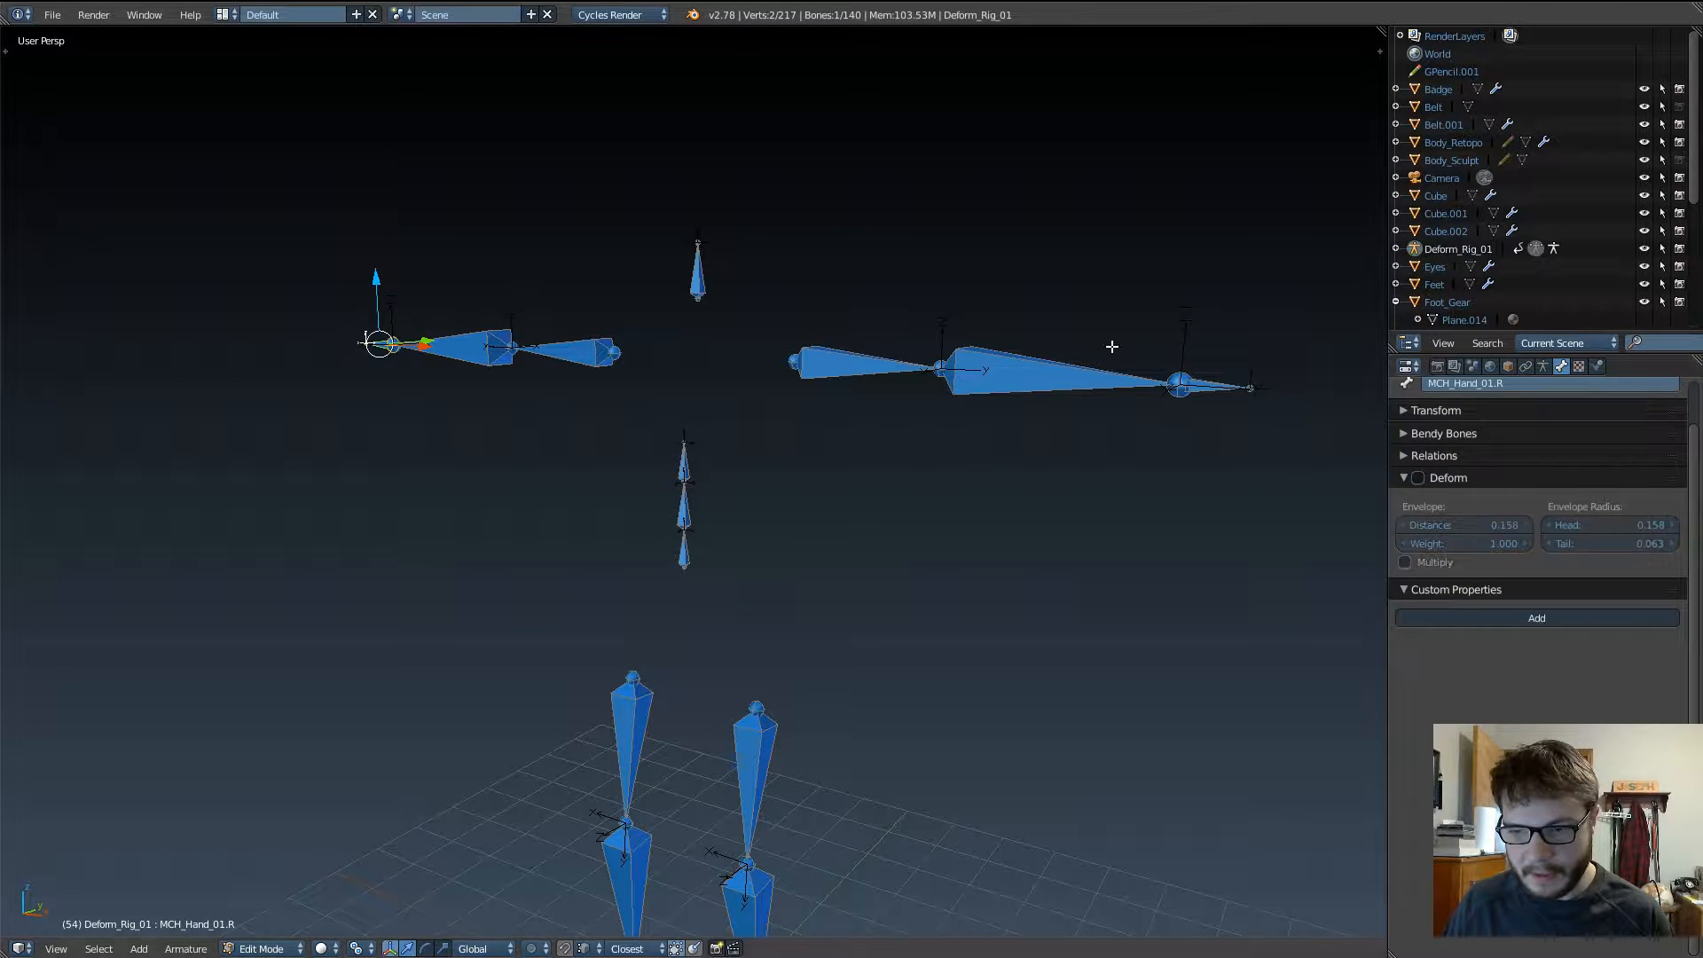
Step: Disable Deform on MCH_Neck_IK_01 and MCH_Spine_IK_c01, then select the next spine bone
{"action": "left_click", "coordinate": [696, 269]}
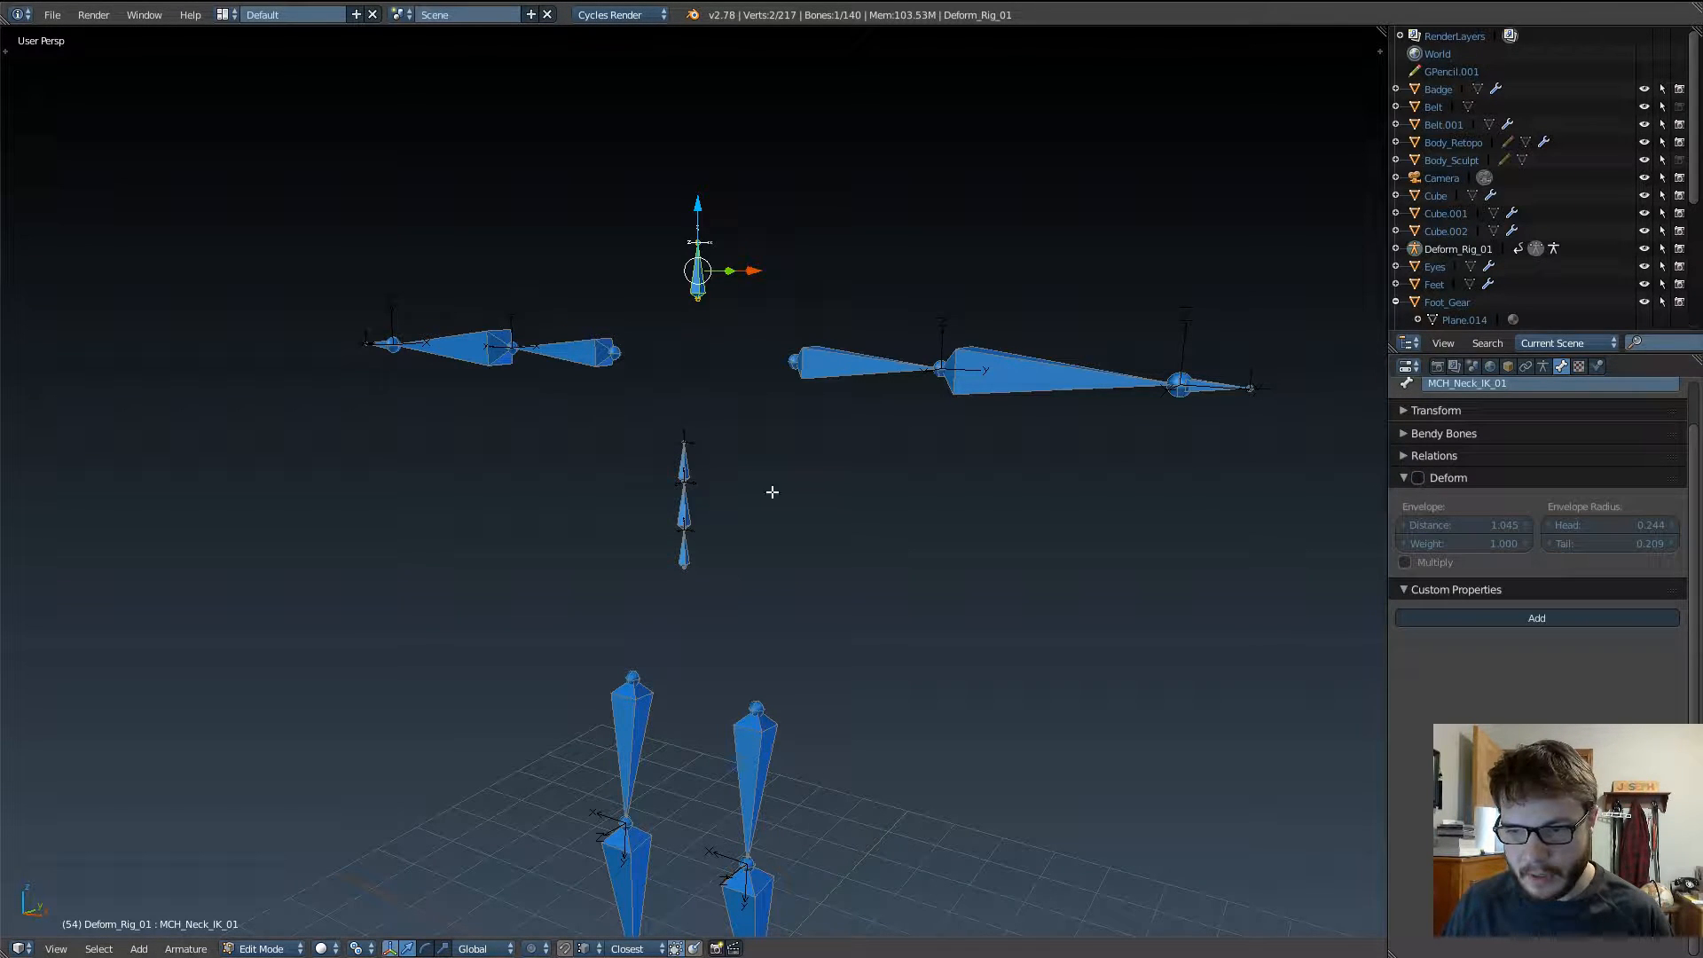
{"action": "left_click", "coordinate": [683, 495]}
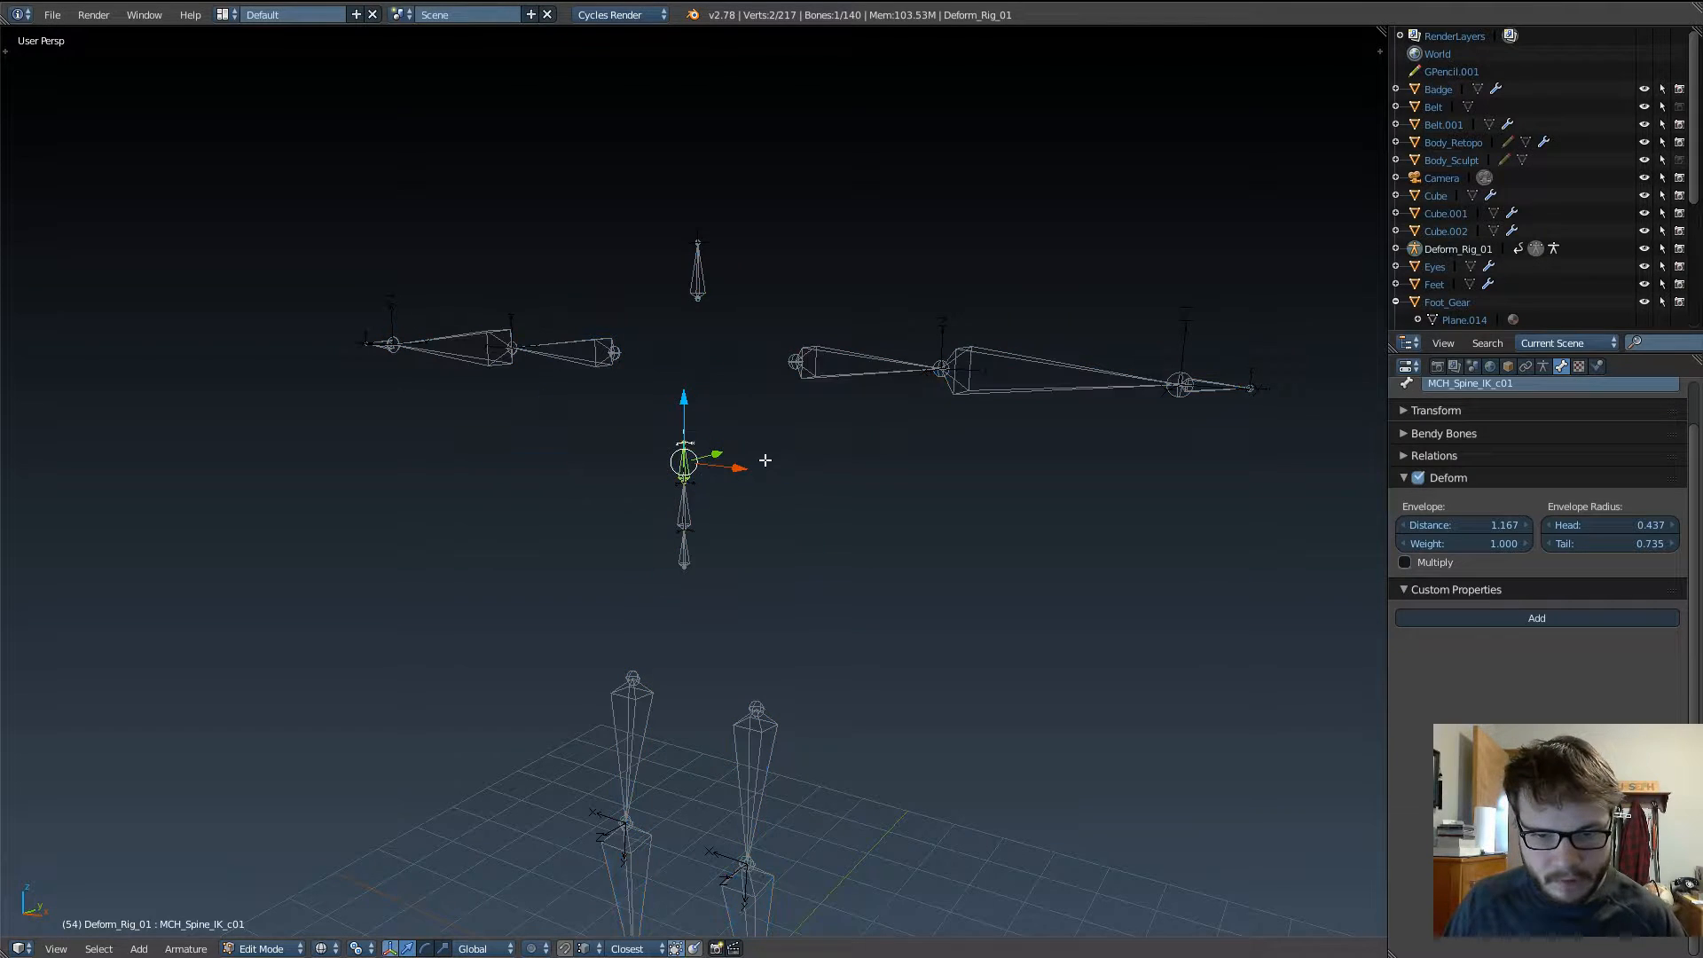
{"action": "left_click", "coordinate": [1418, 478]}
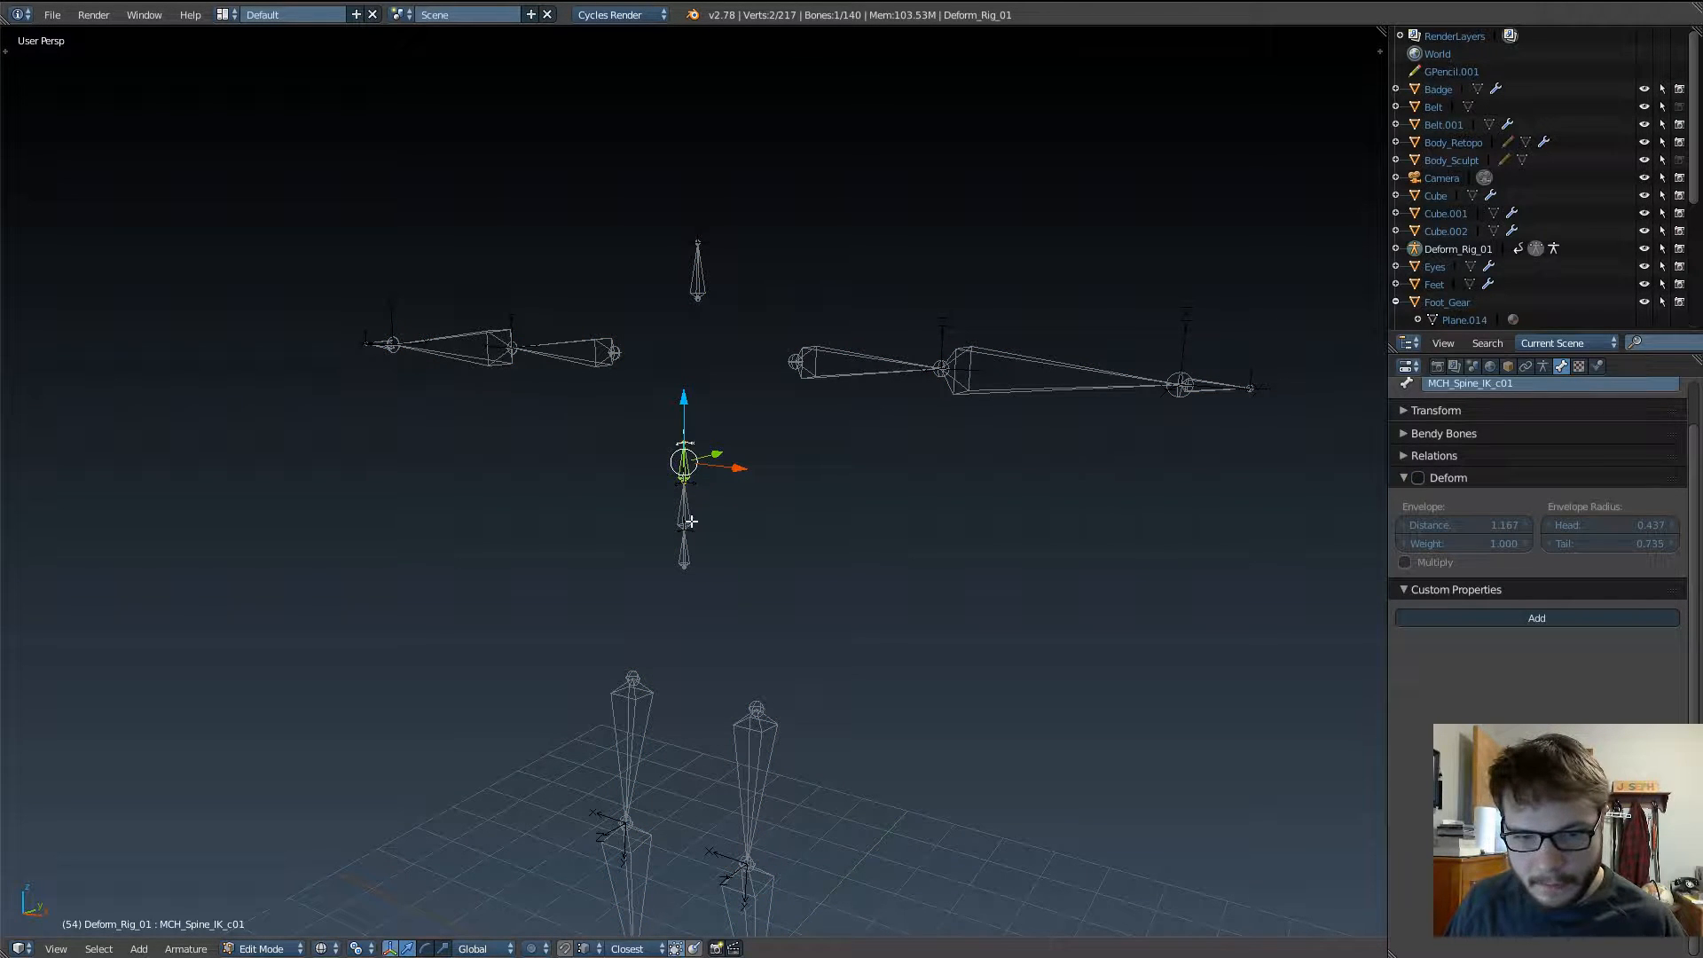
{"action": "left_click", "coordinate": [685, 548]}
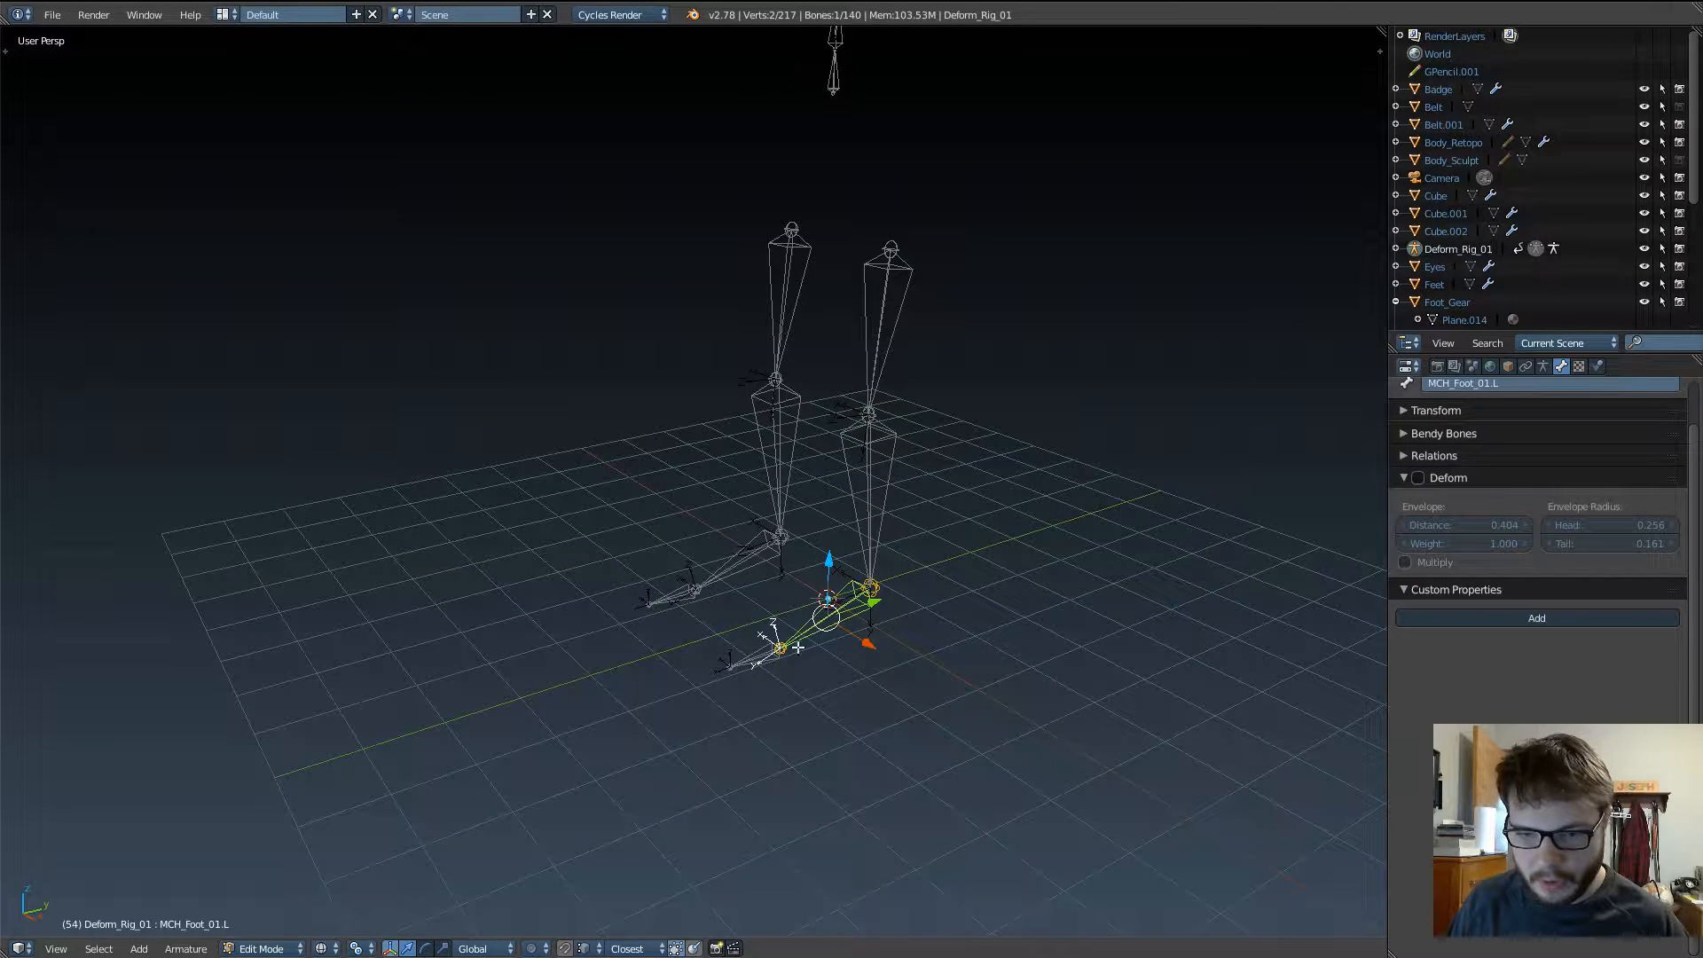
Step: Check Deform is off on MCH_Toe_01.L, MCH_Toe_01.R and MCH_Thigh_01.R
{"action": "left_click", "coordinate": [782, 649]}
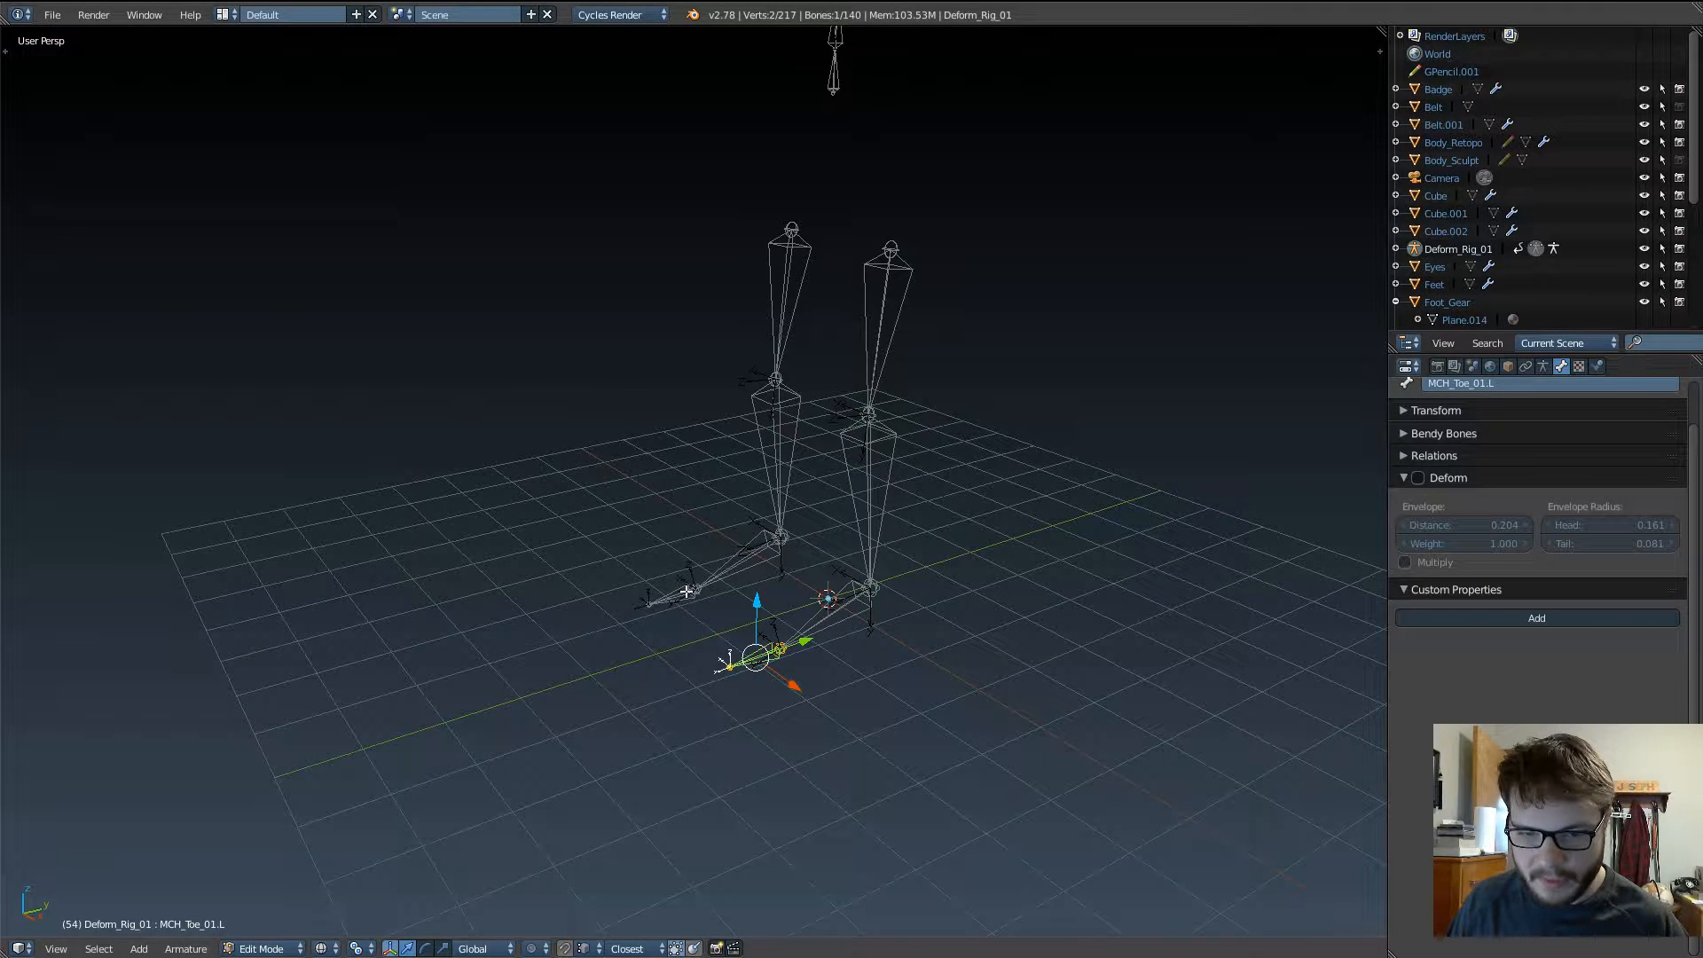
{"action": "left_click", "coordinate": [680, 596]}
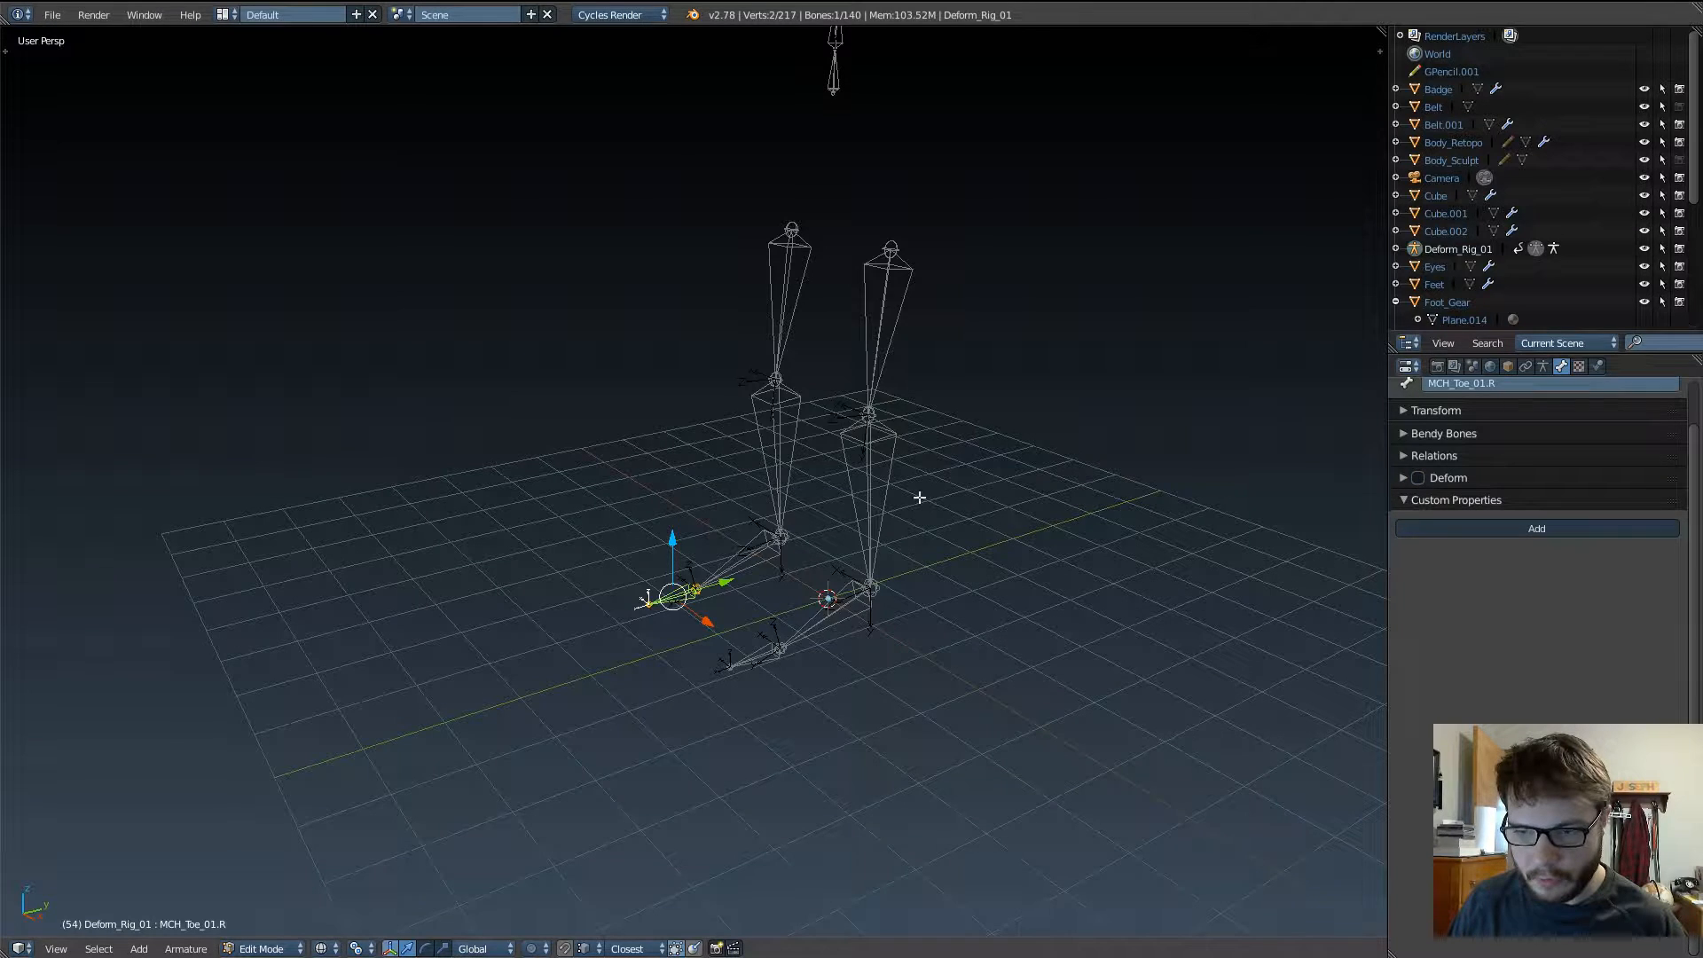
{"action": "left_click", "coordinate": [777, 537]}
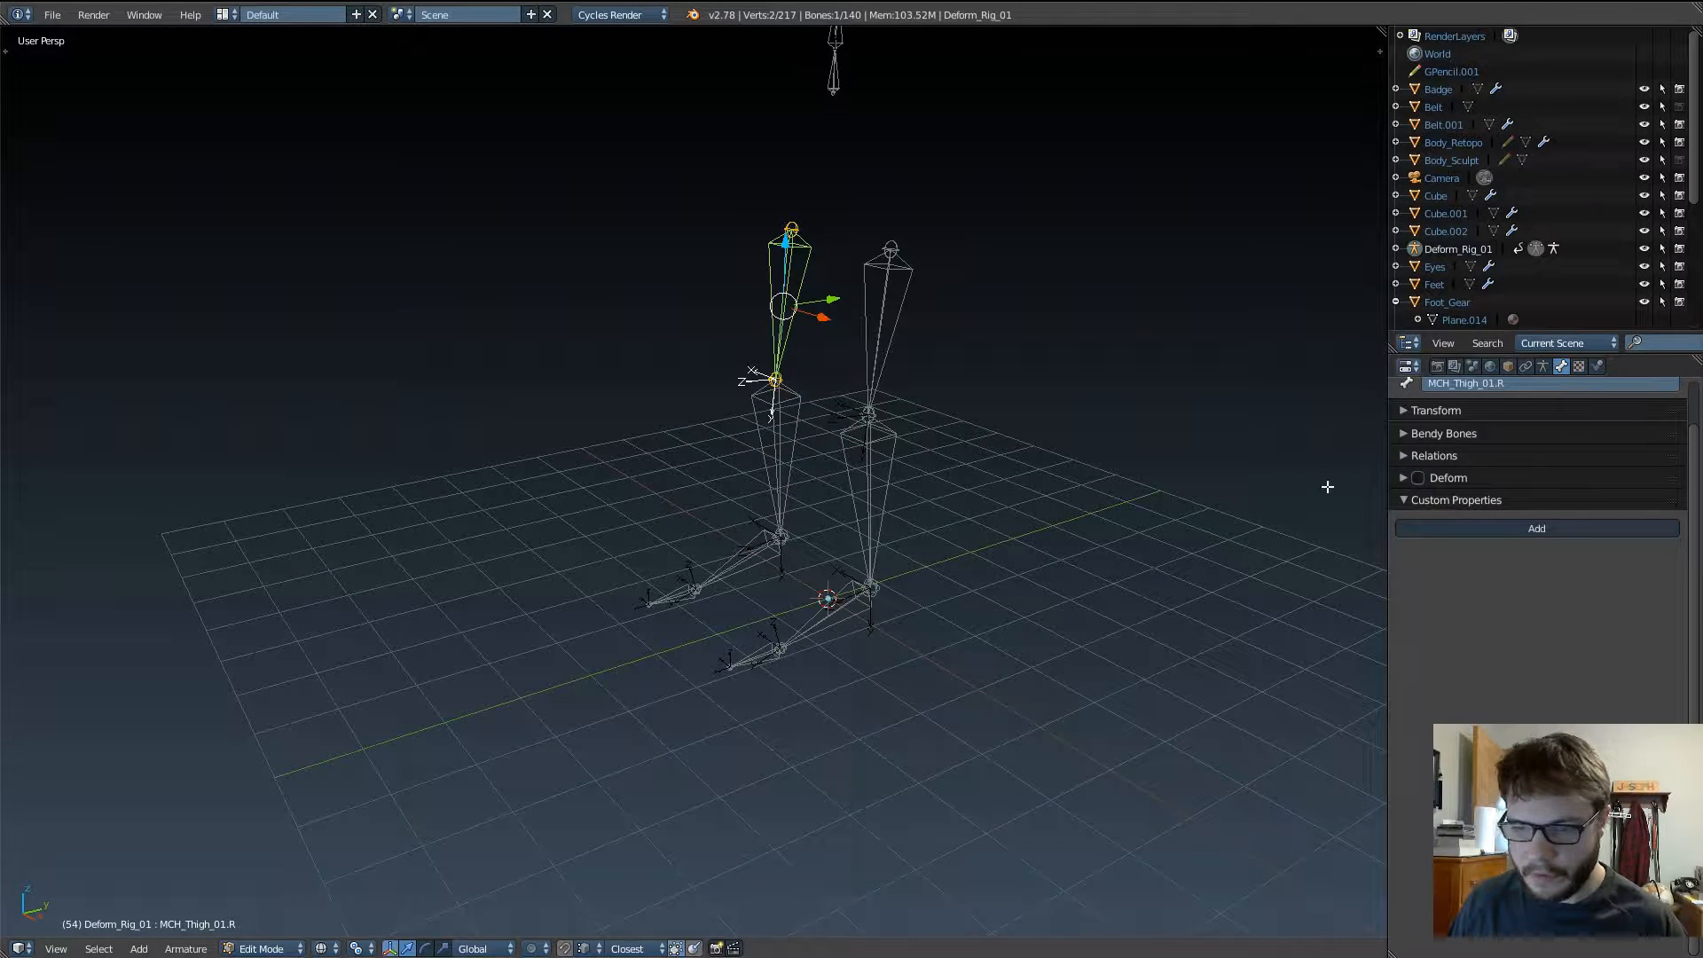
{"action": "mouse_move", "coordinate": [1023, 458]}
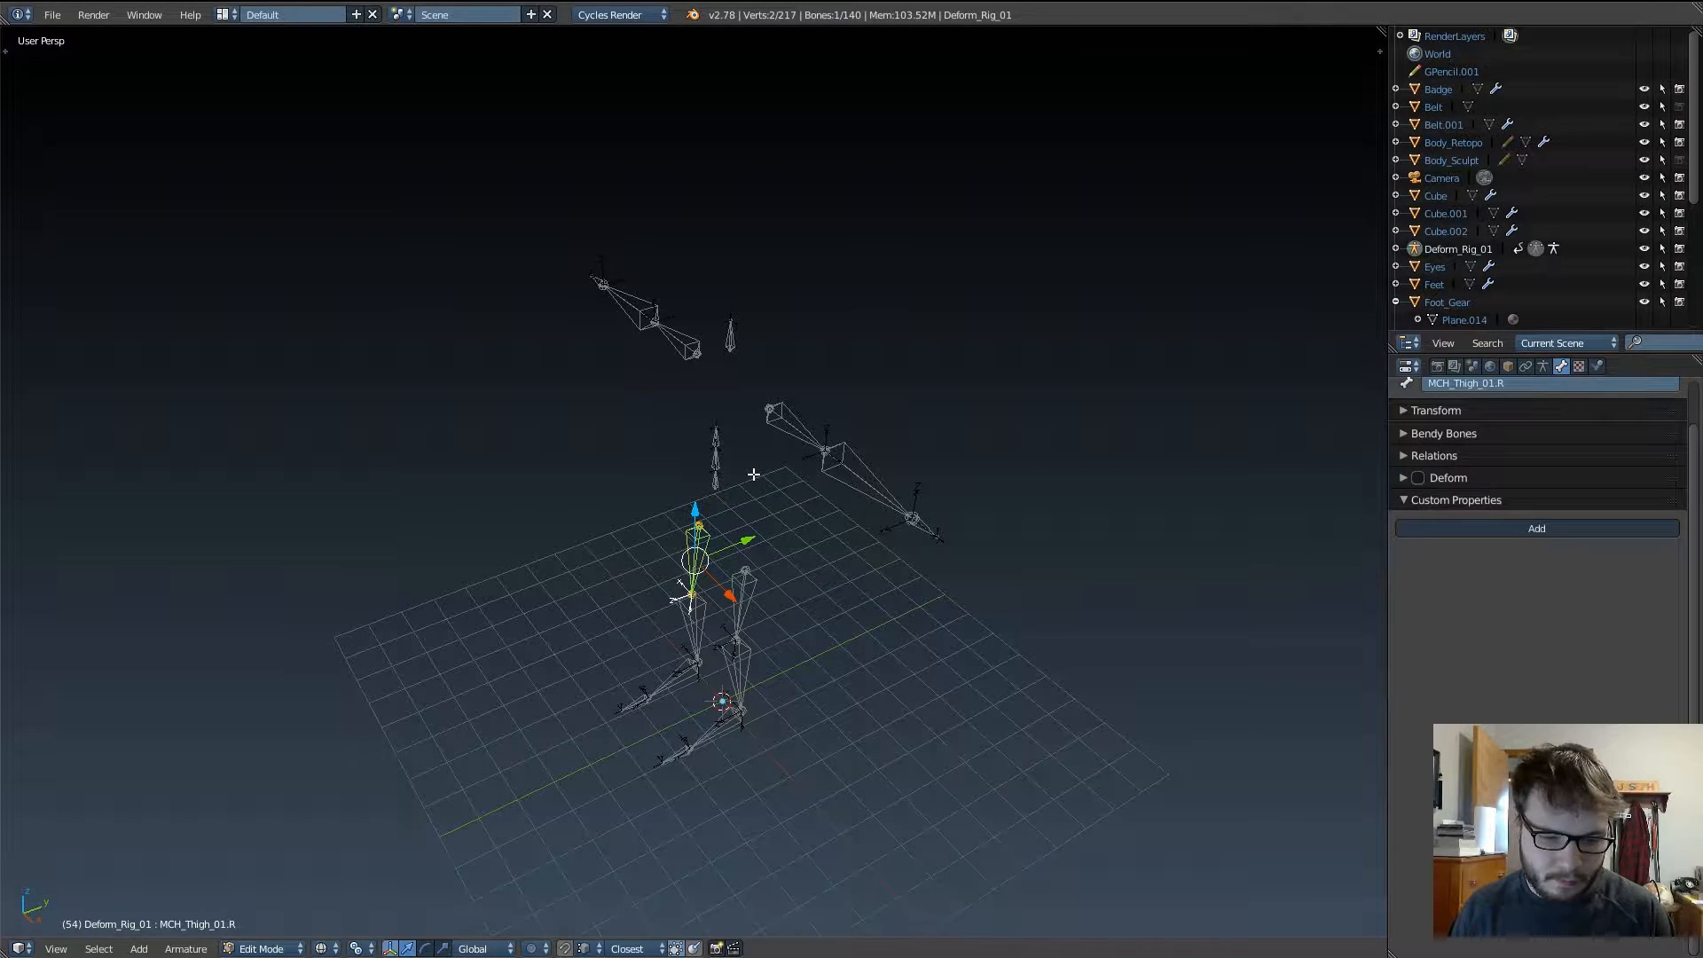
{"action": "mouse_move", "coordinate": [973, 575]}
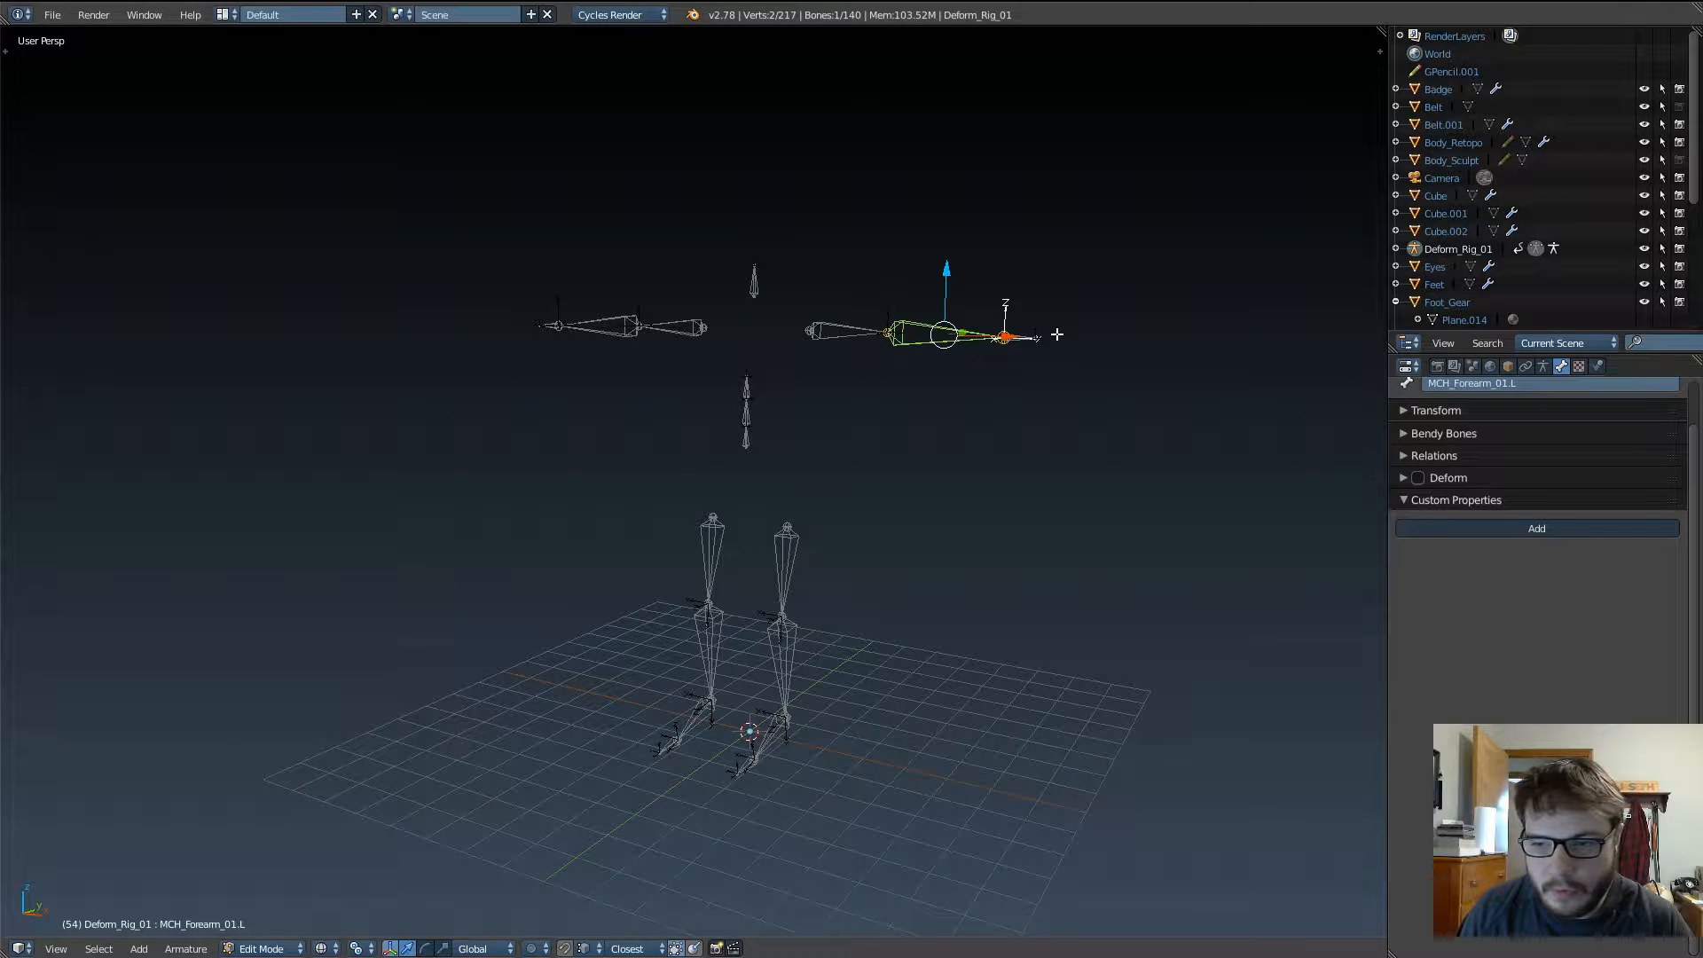
{"action": "left_click", "coordinate": [1015, 338]}
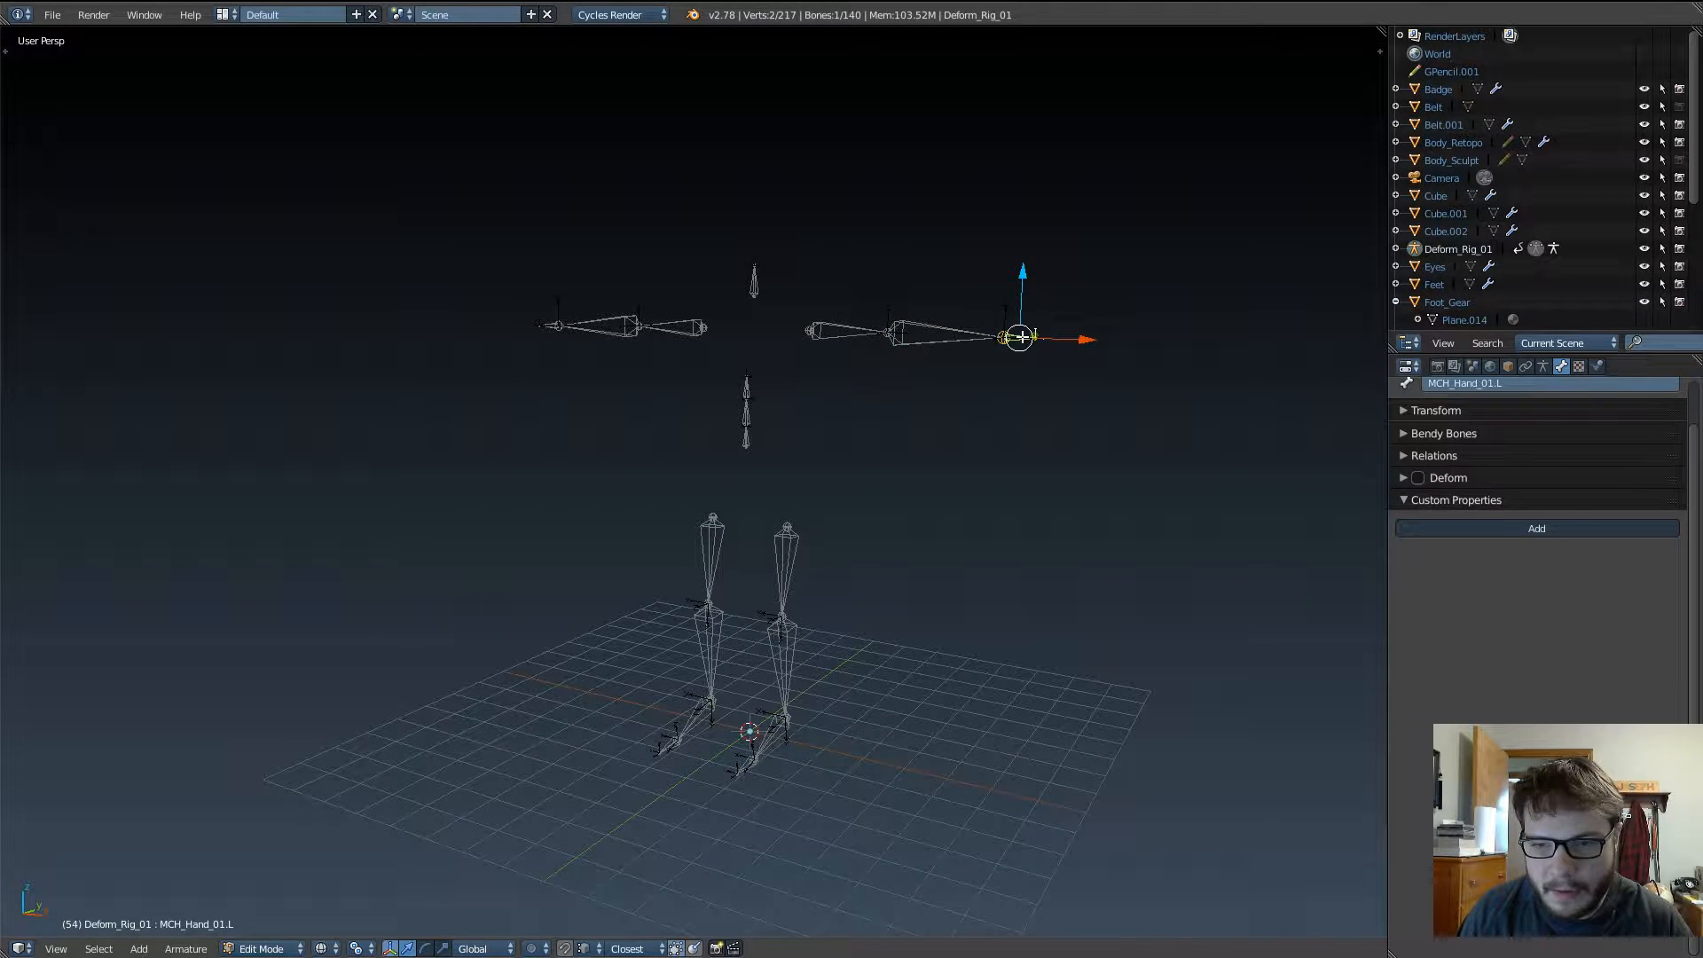
{"action": "left_click", "coordinate": [747, 388]}
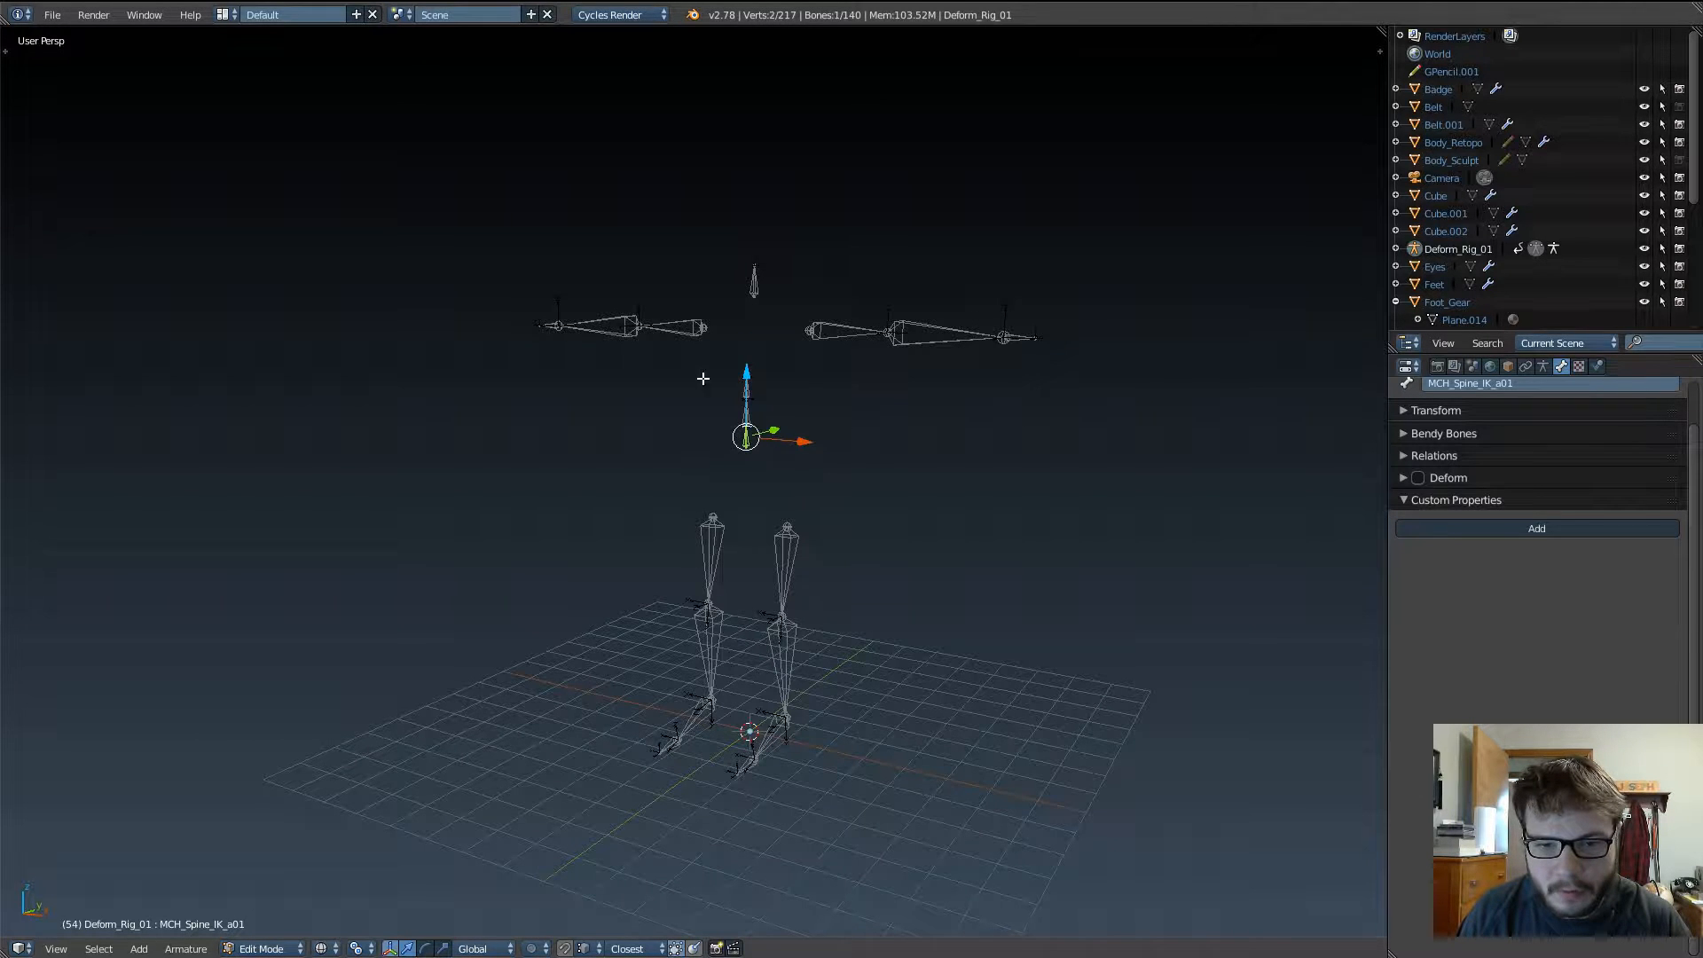
{"action": "left_click", "coordinate": [549, 326]}
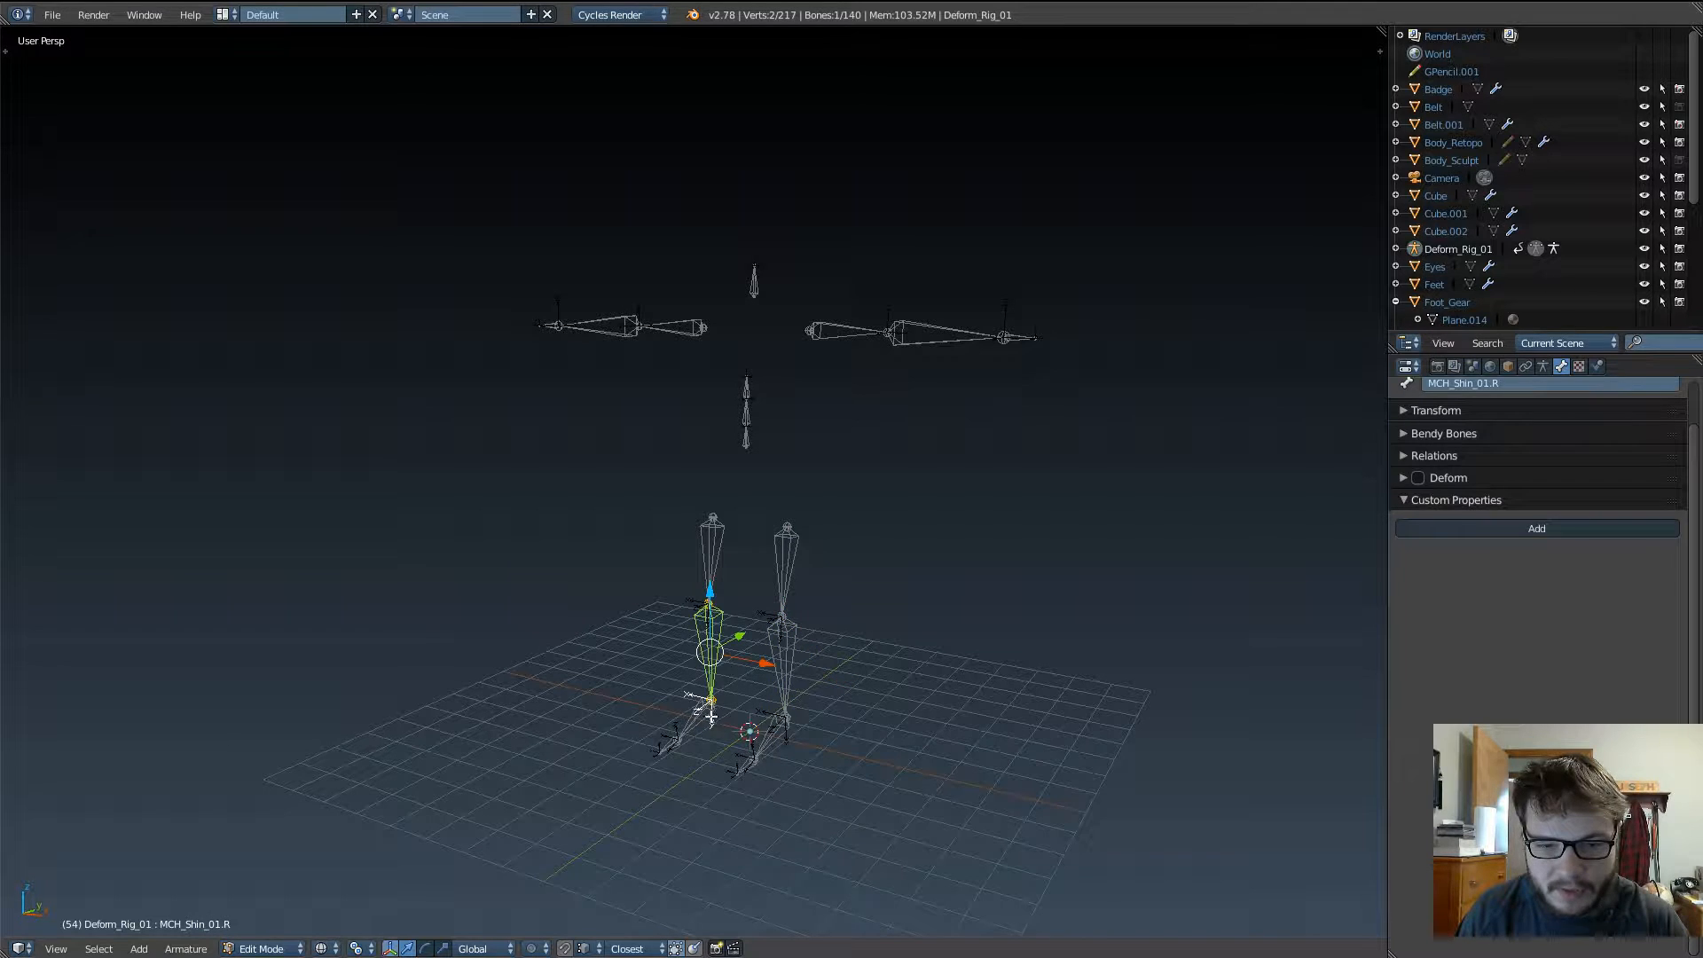
{"action": "left_click", "coordinate": [677, 739]}
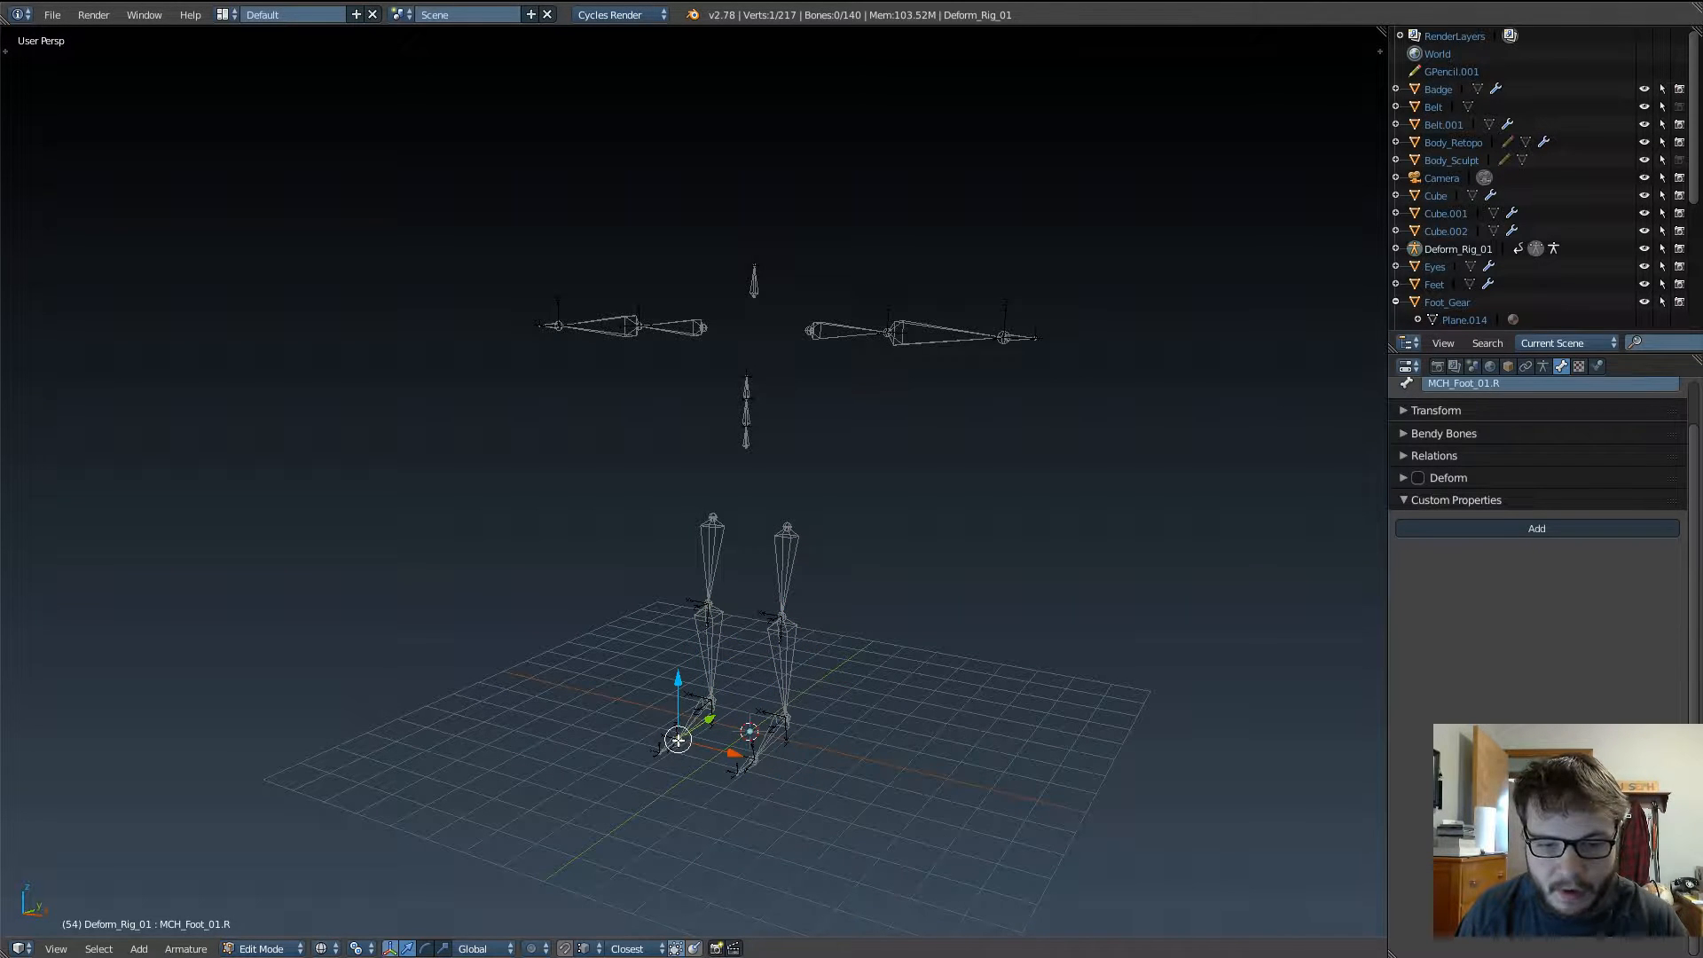
{"action": "left_click", "coordinate": [674, 744]}
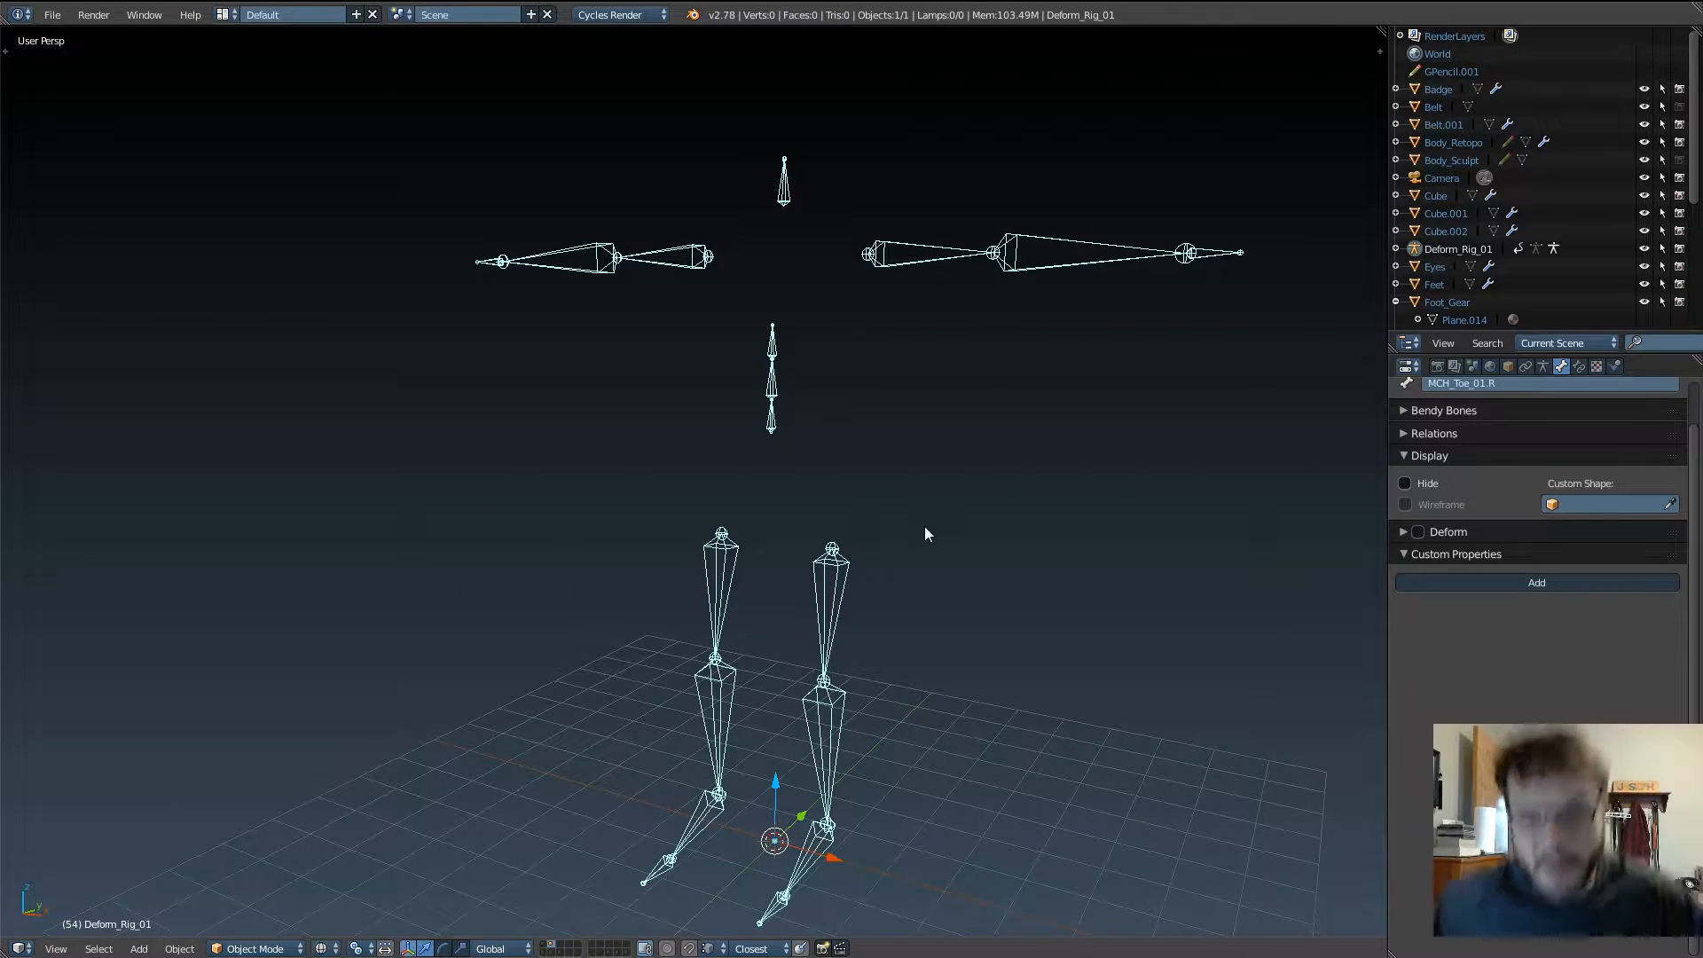
{"action": "mouse_move", "coordinate": [863, 539]}
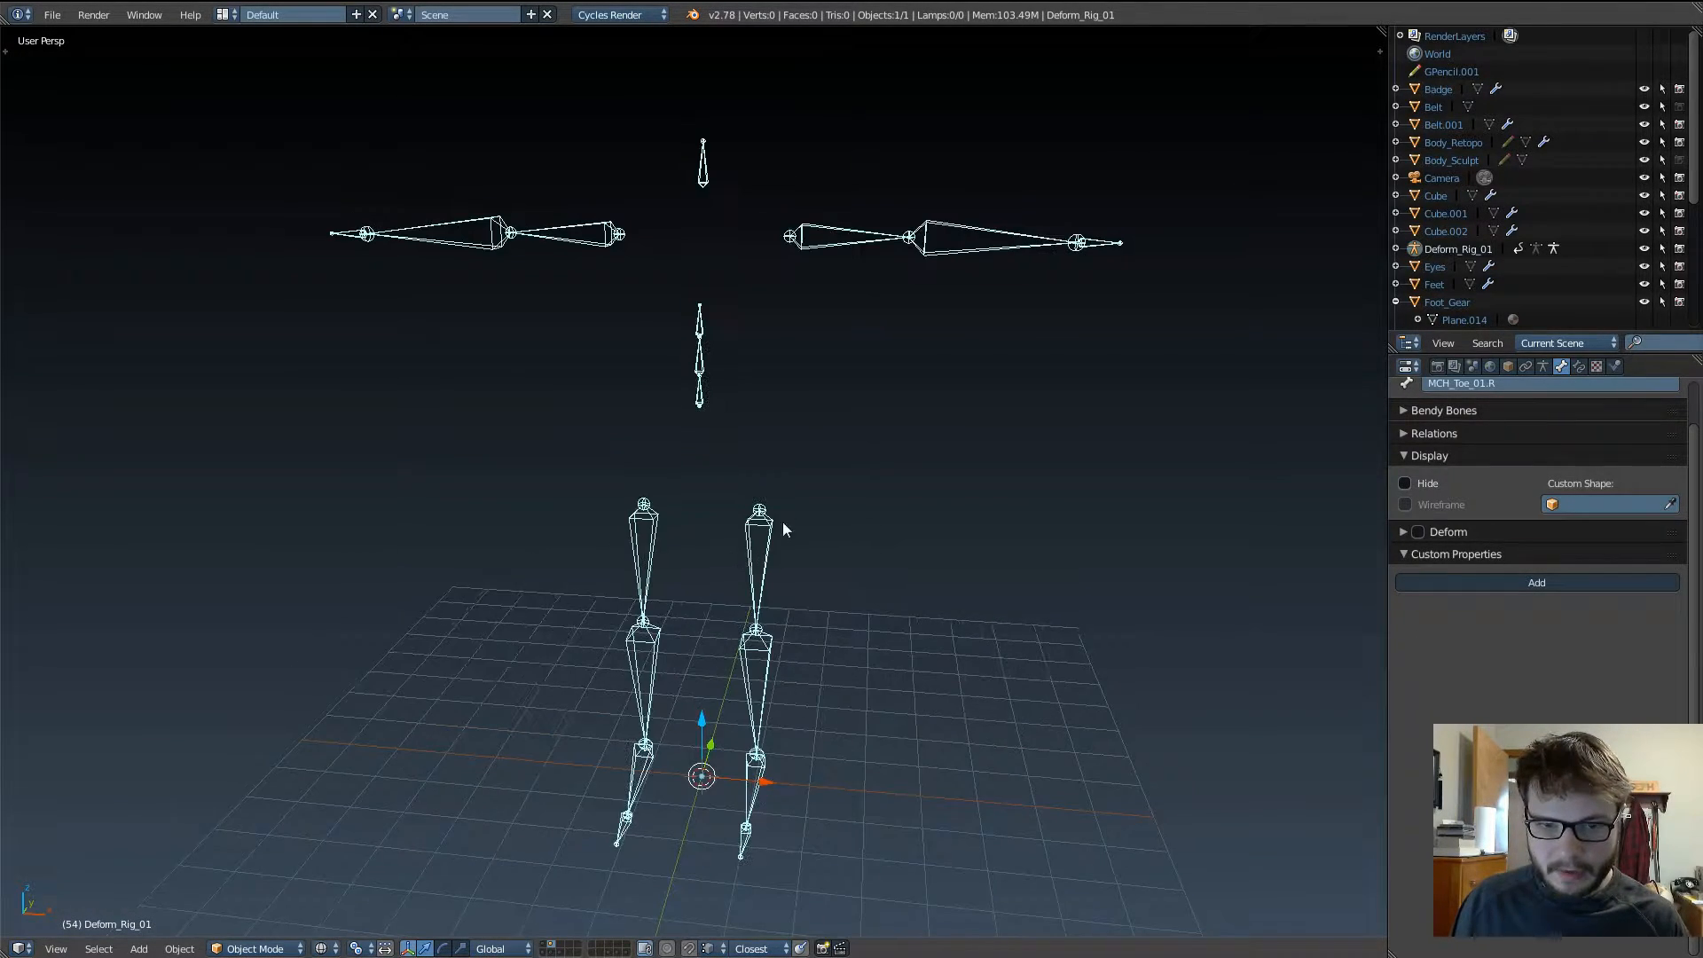
{"action": "mouse_move", "coordinate": [791, 555]}
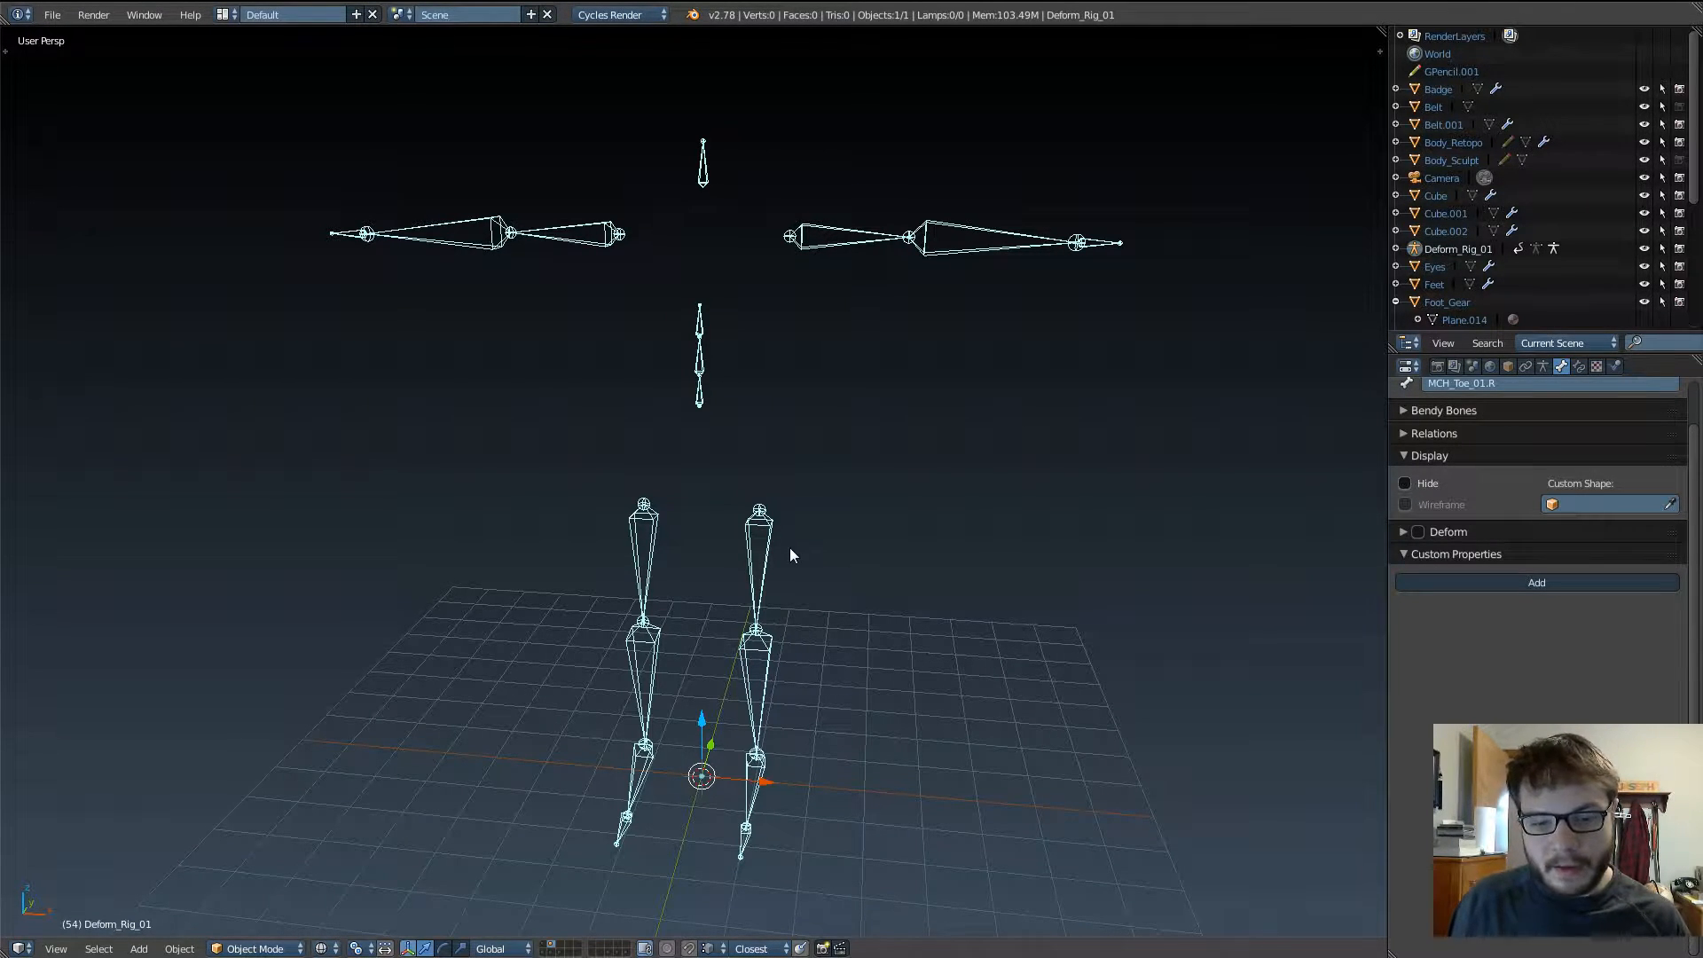
{"action": "mouse_move", "coordinate": [832, 685]}
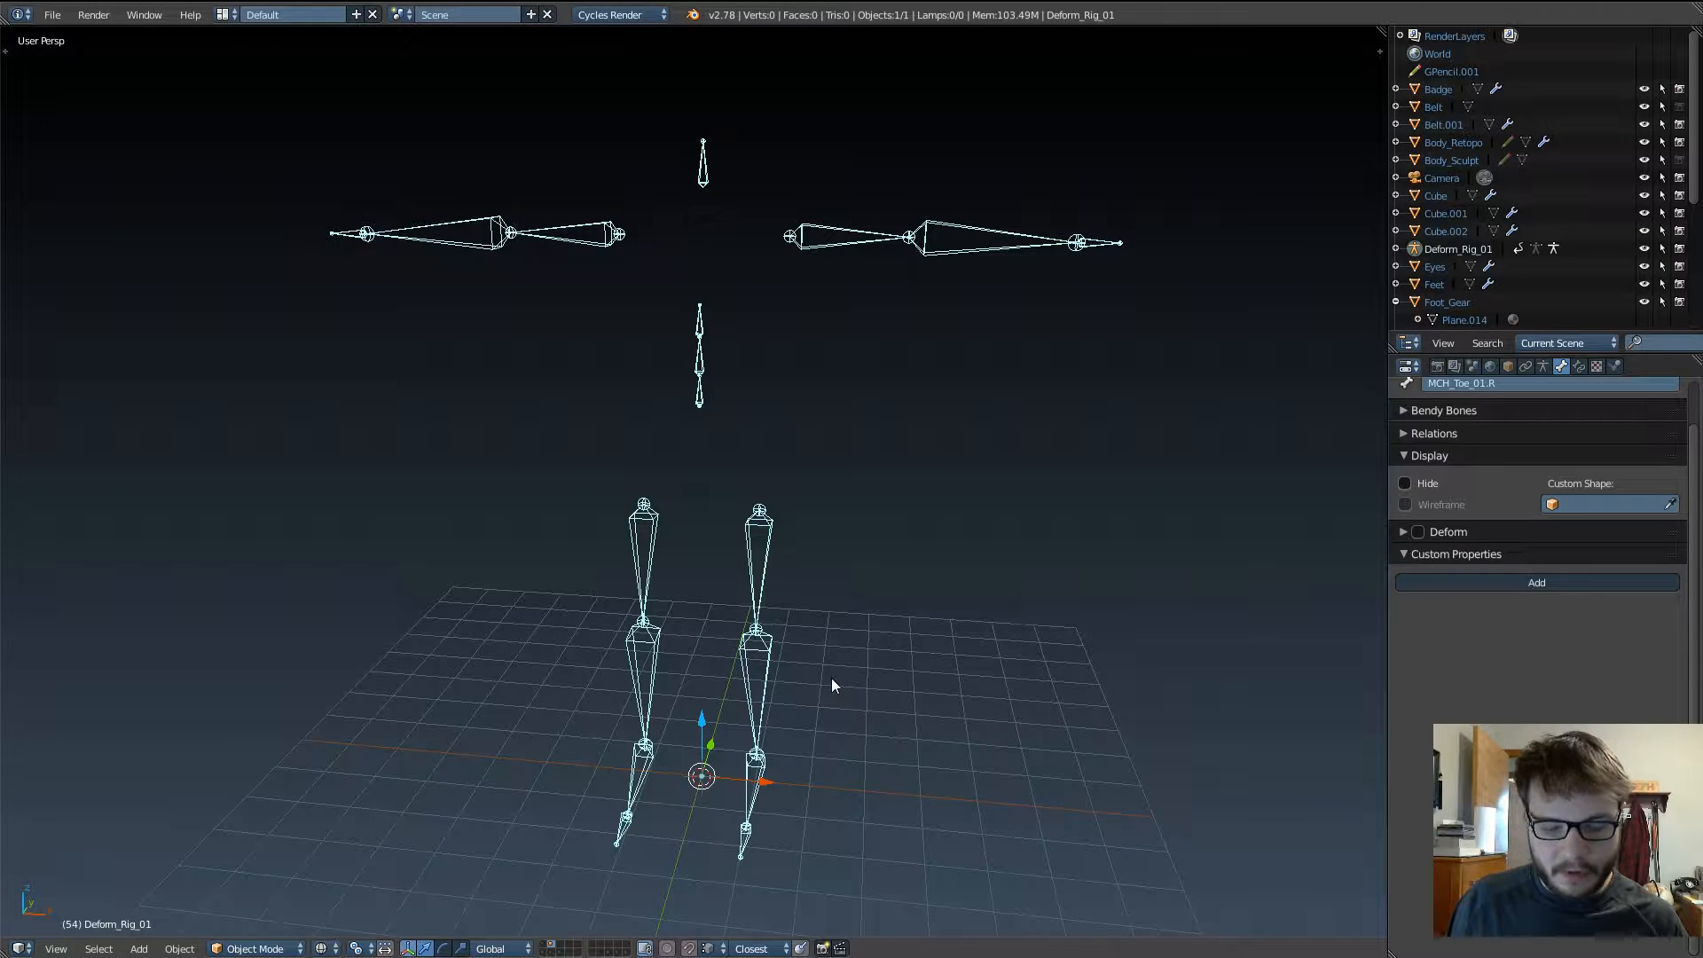
{"action": "mouse_move", "coordinate": [928, 635]}
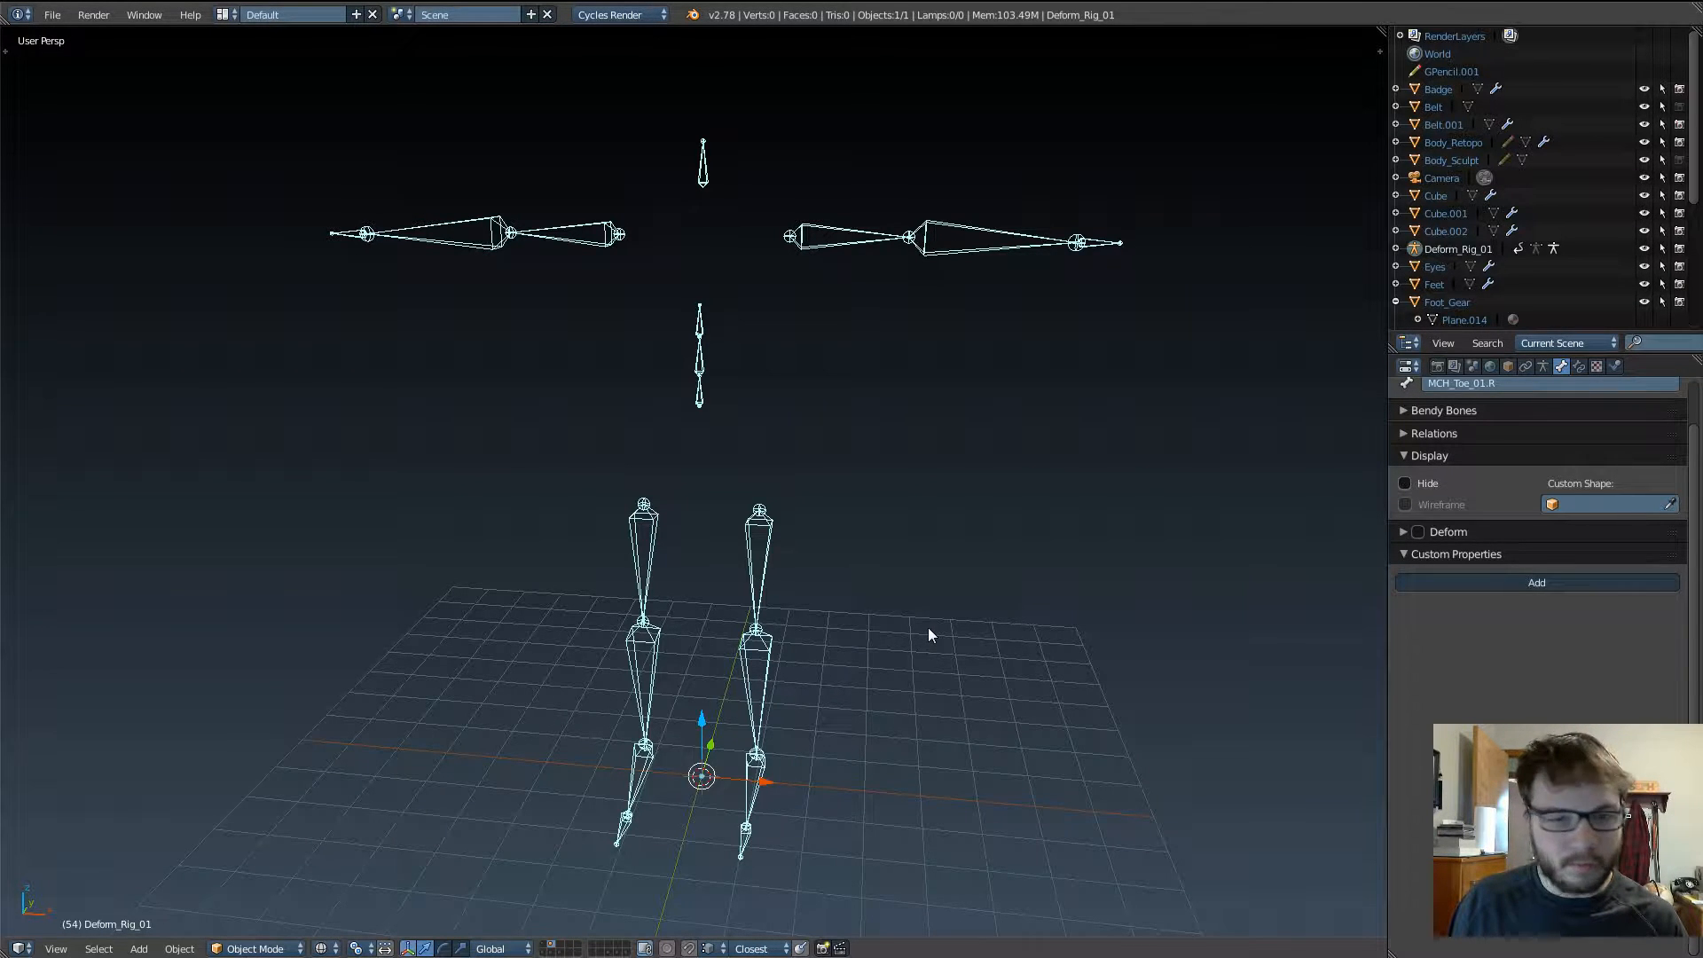
{"action": "mouse_move", "coordinate": [931, 763]}
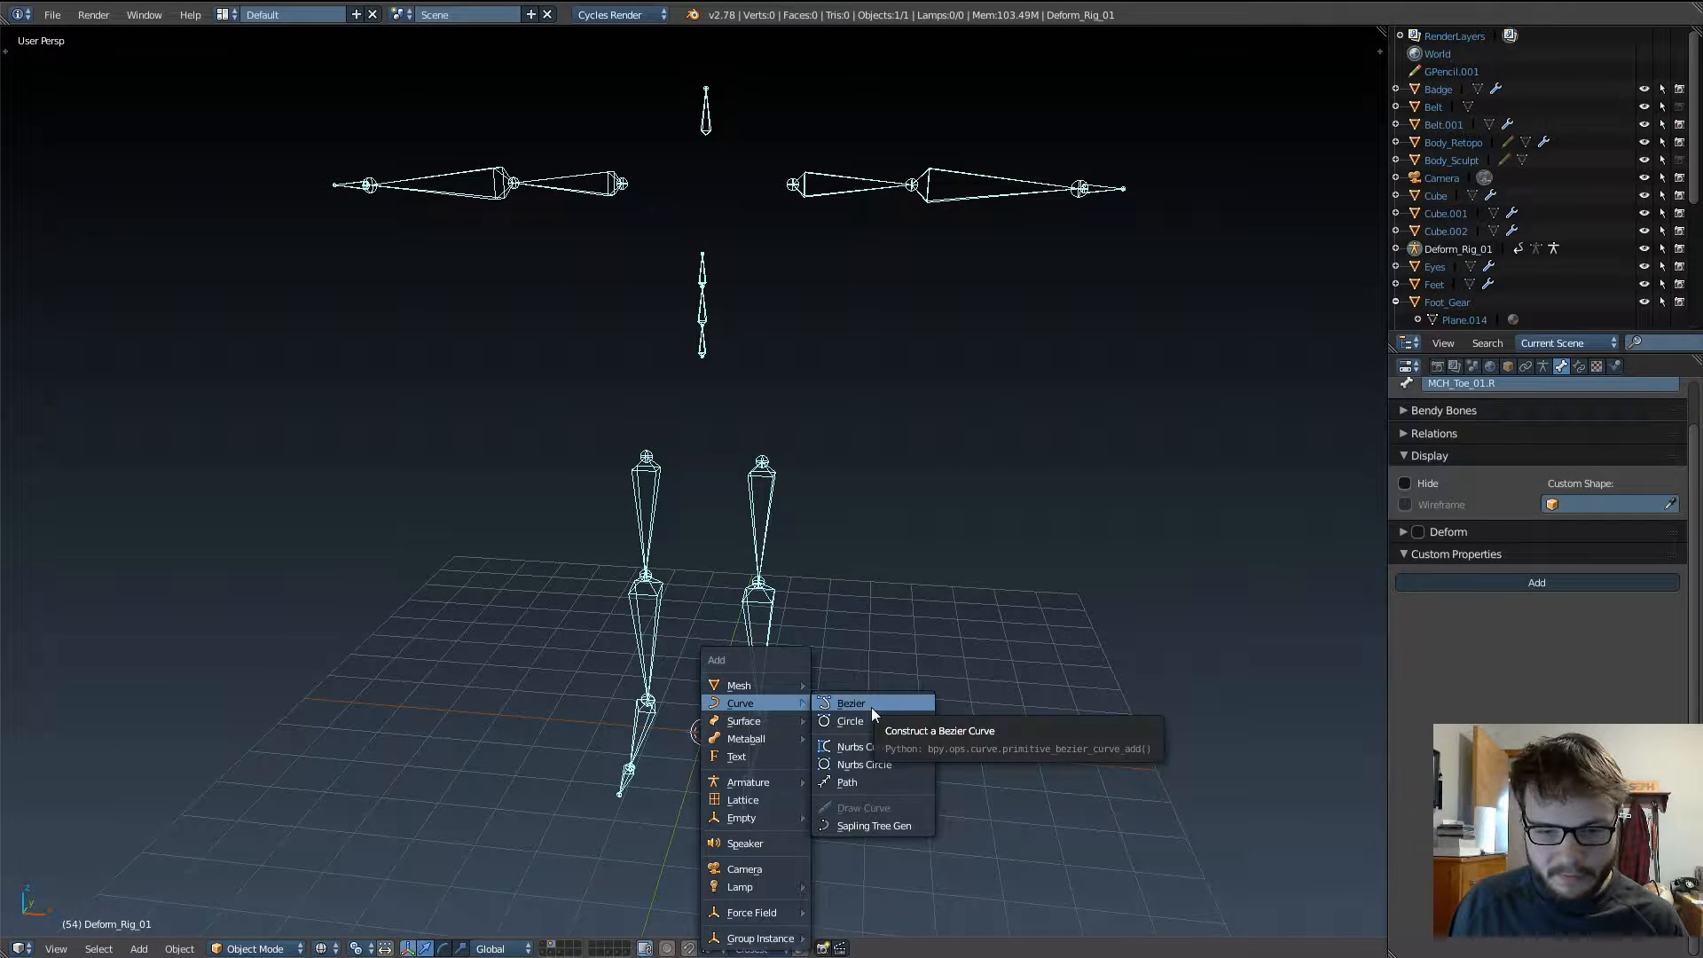
{"action": "mouse_move", "coordinate": [846, 782]}
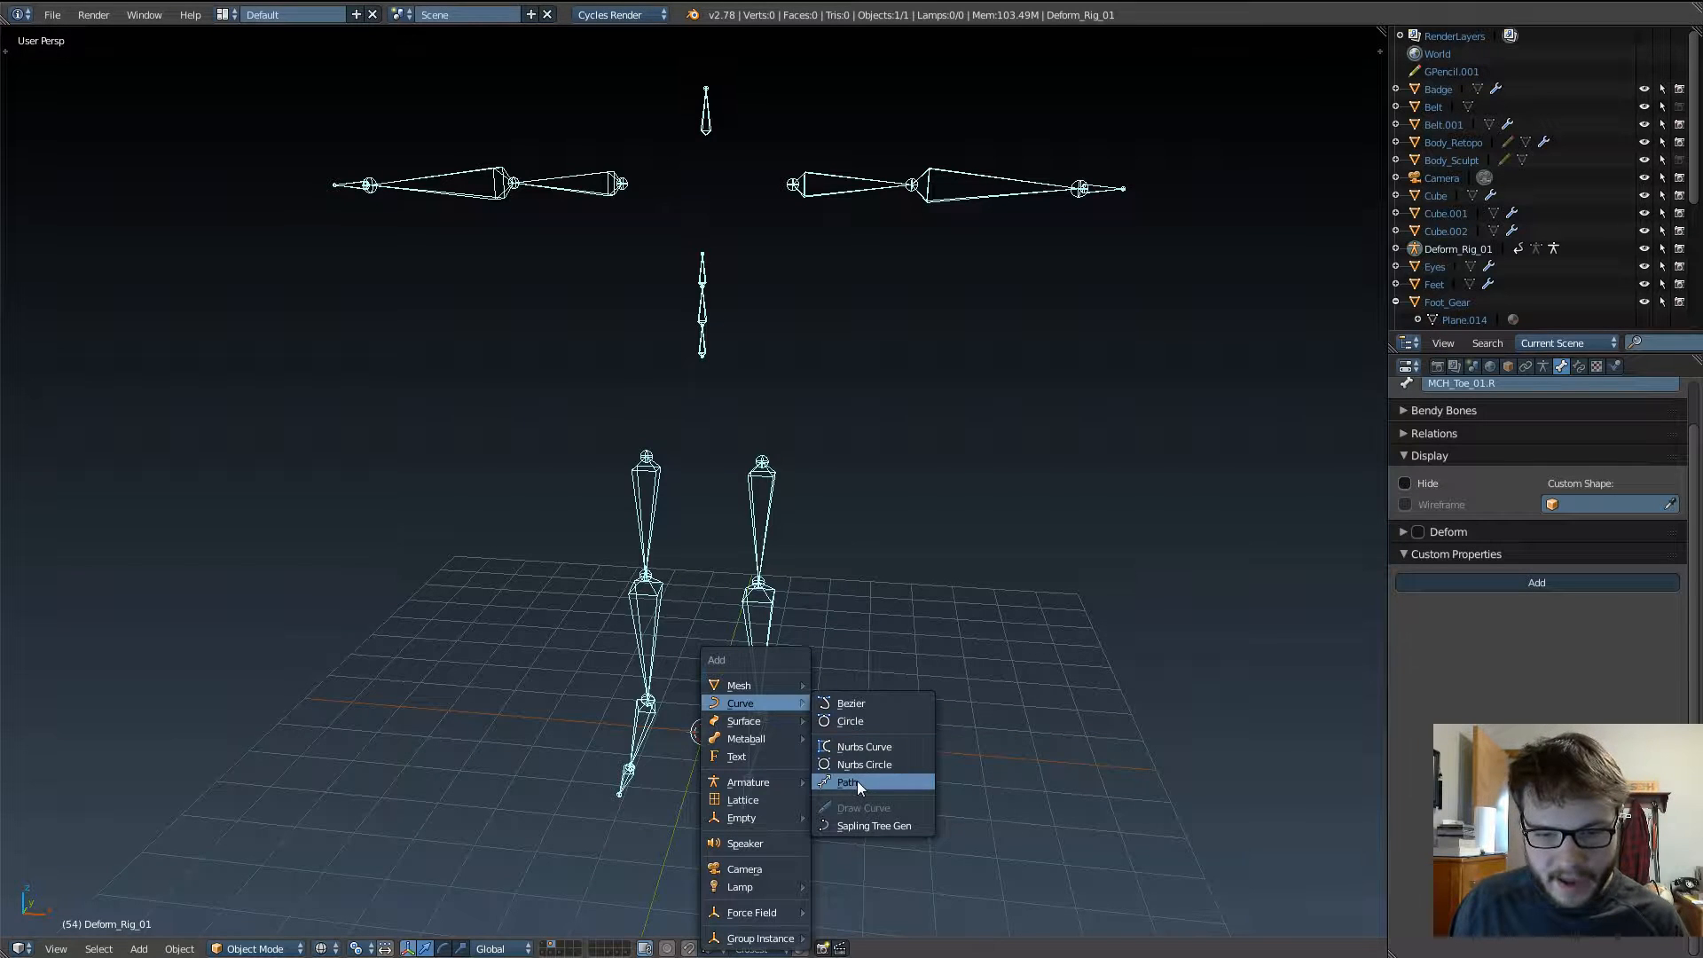
{"action": "mouse_move", "coordinate": [850, 702]}
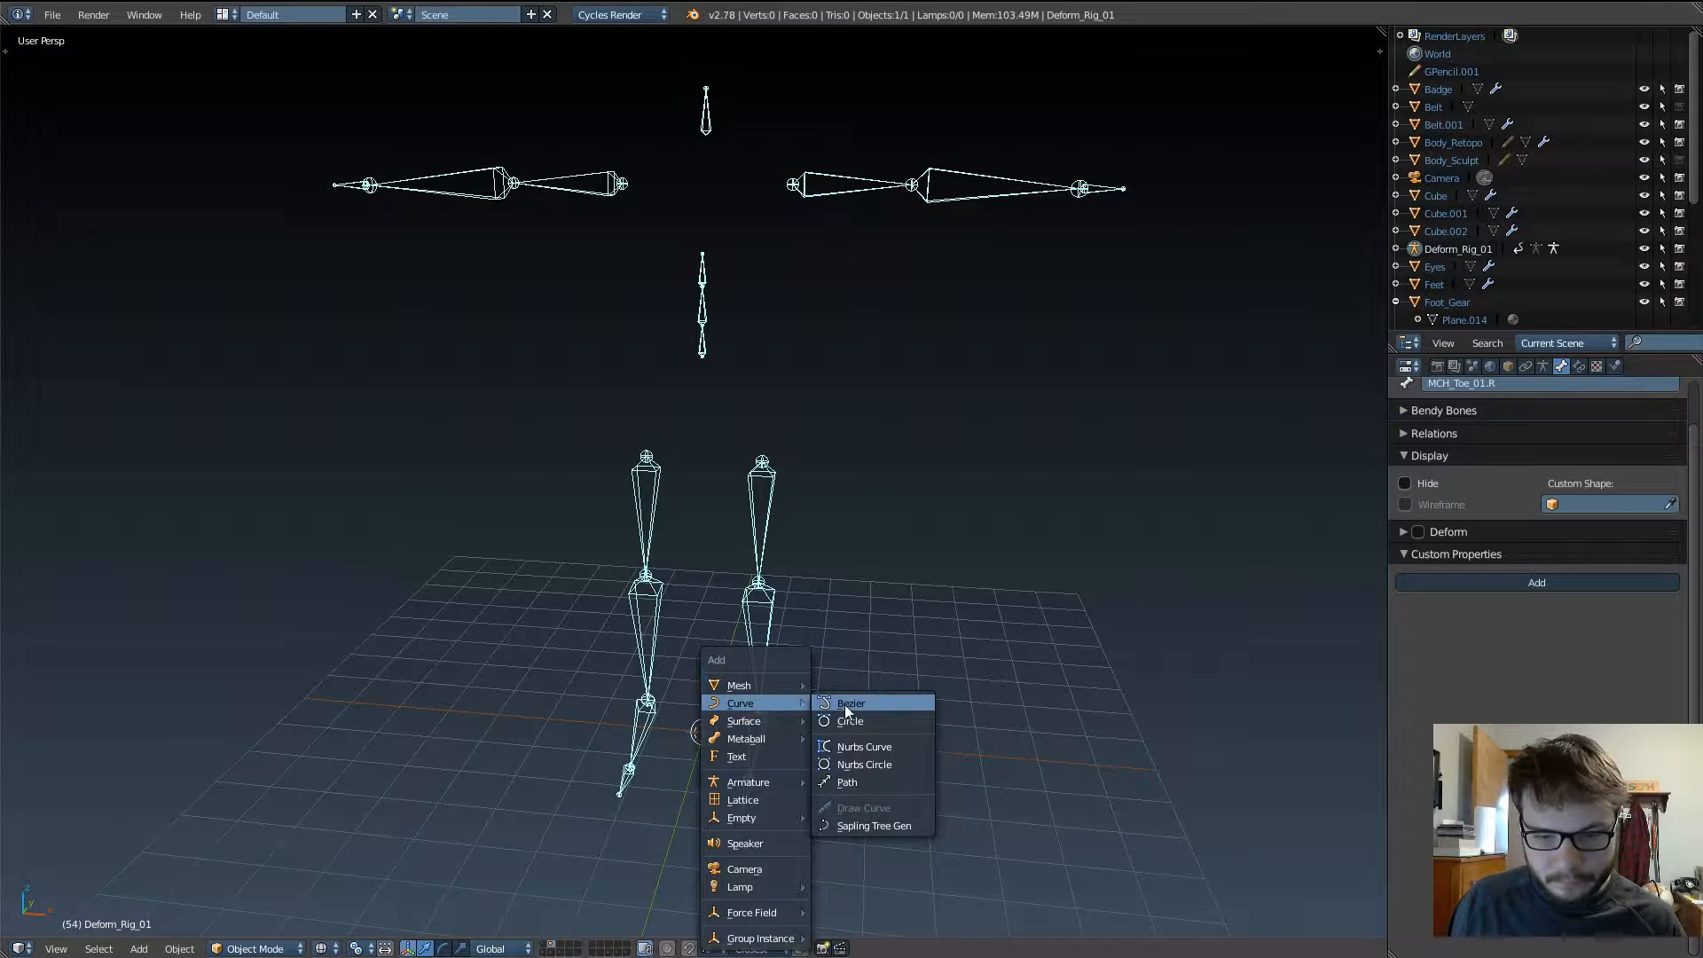
Step: Add a Bezier curve and toggle it into and out of Edit Mode
{"action": "left_click", "coordinate": [850, 702]}
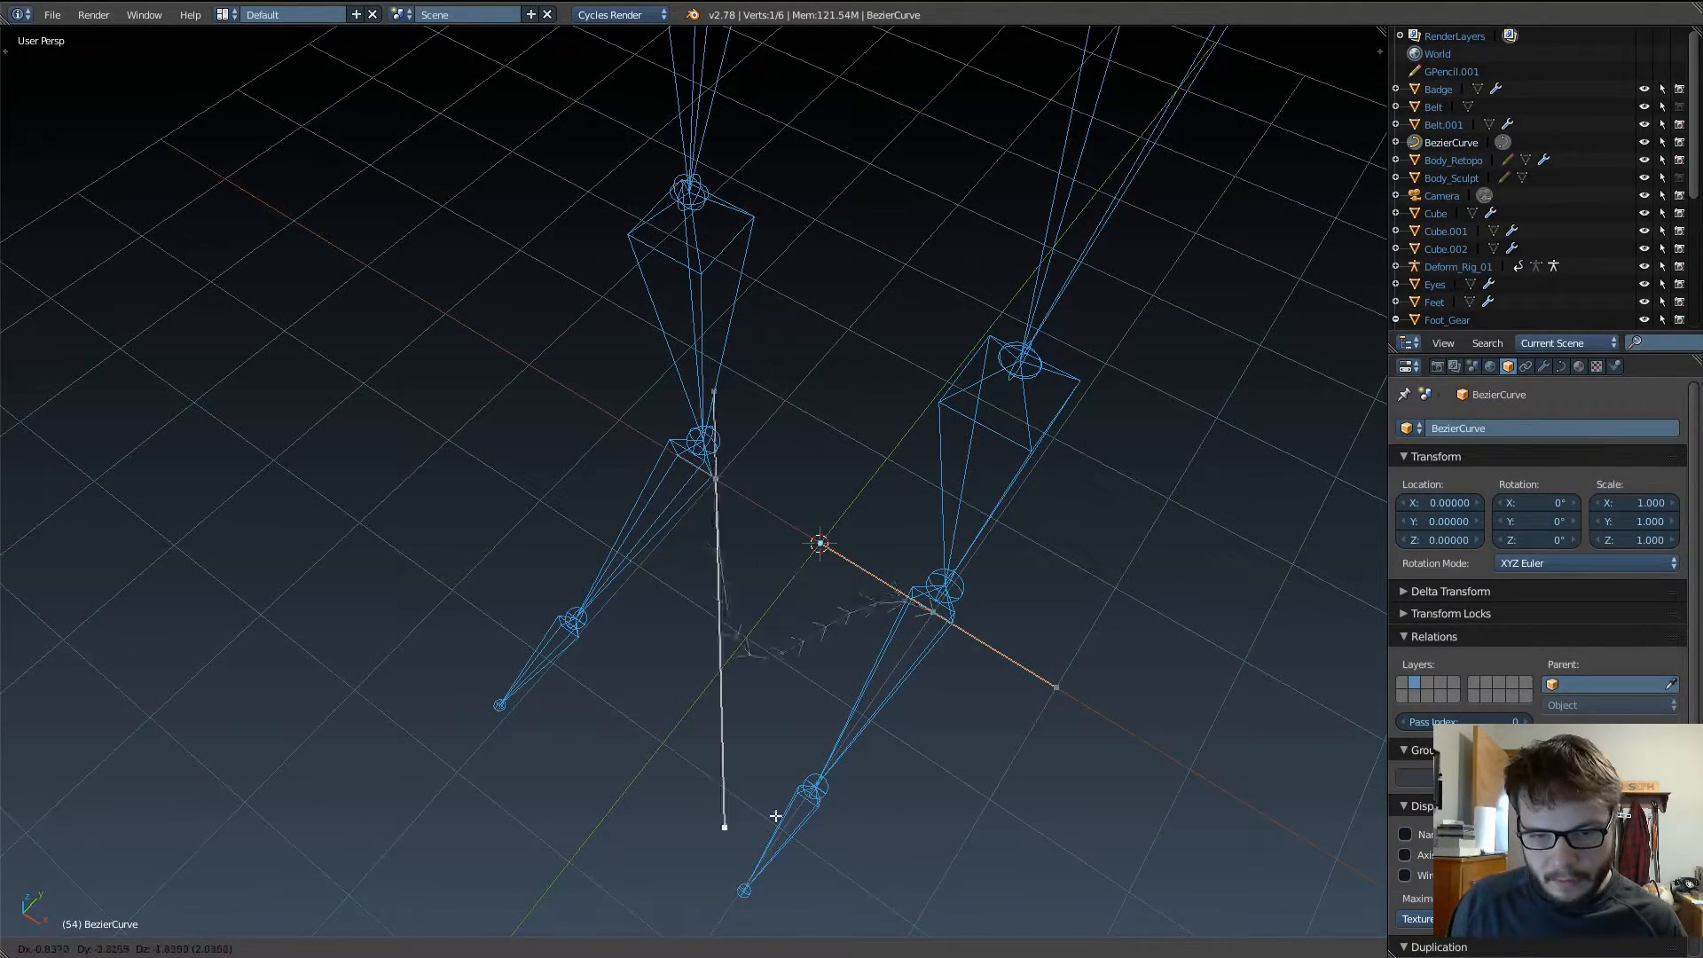
{"action": "key", "text": "Tab"}
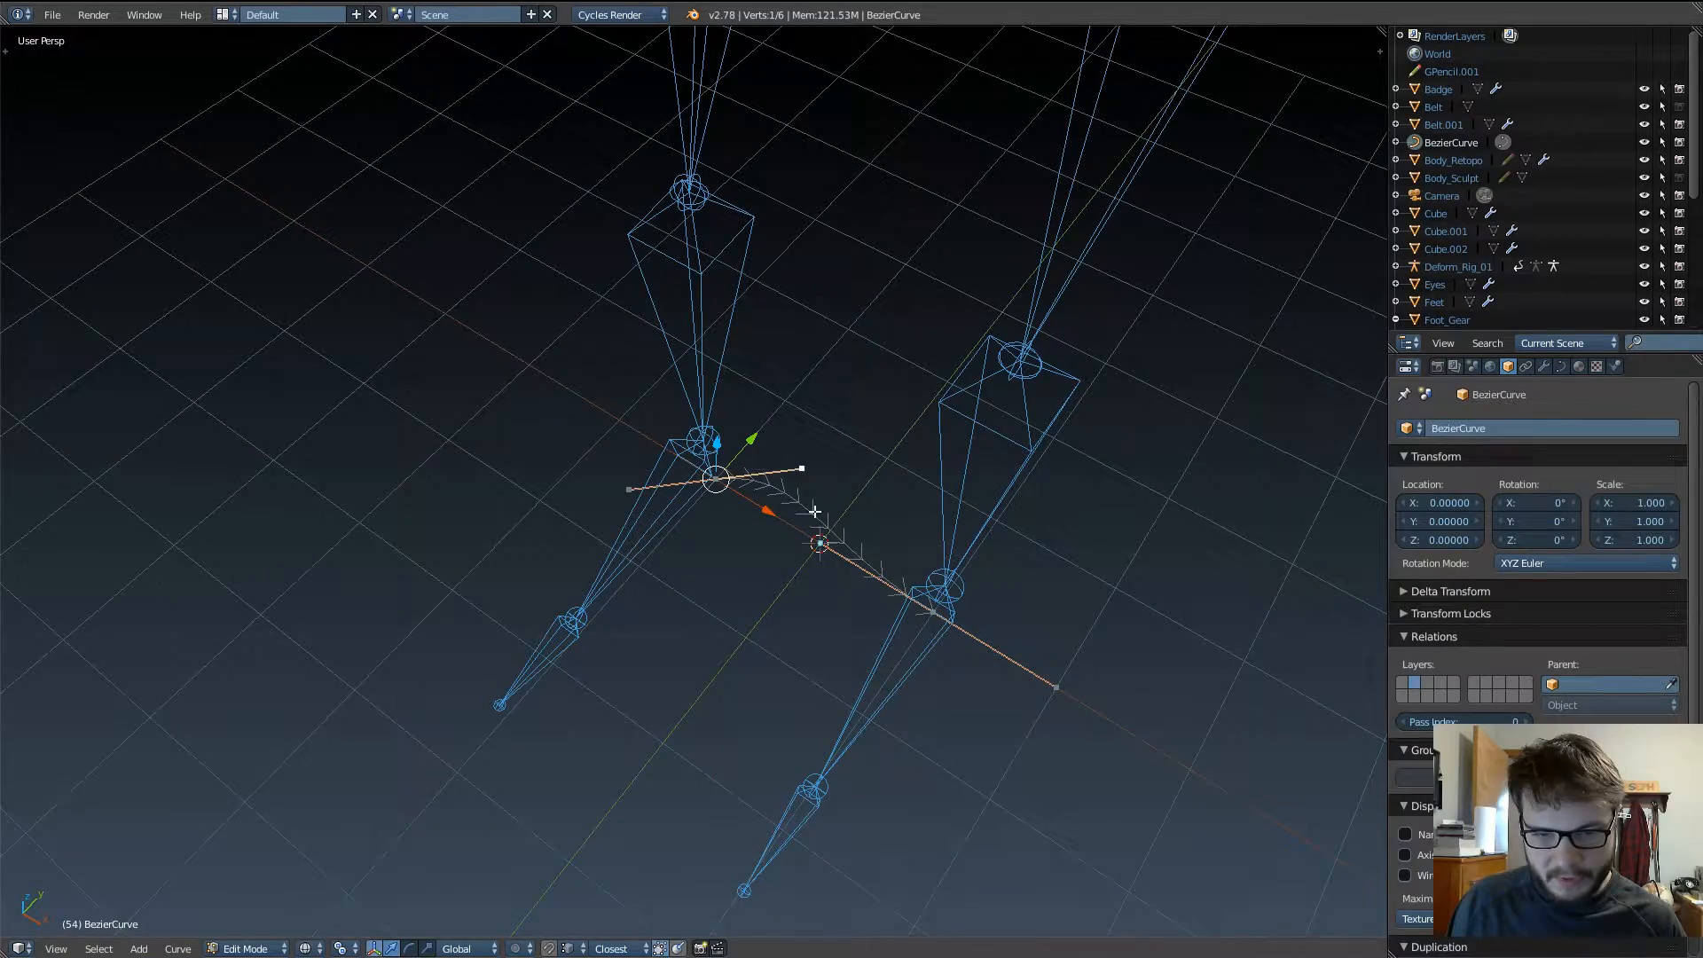
{"action": "key", "text": "Tab"}
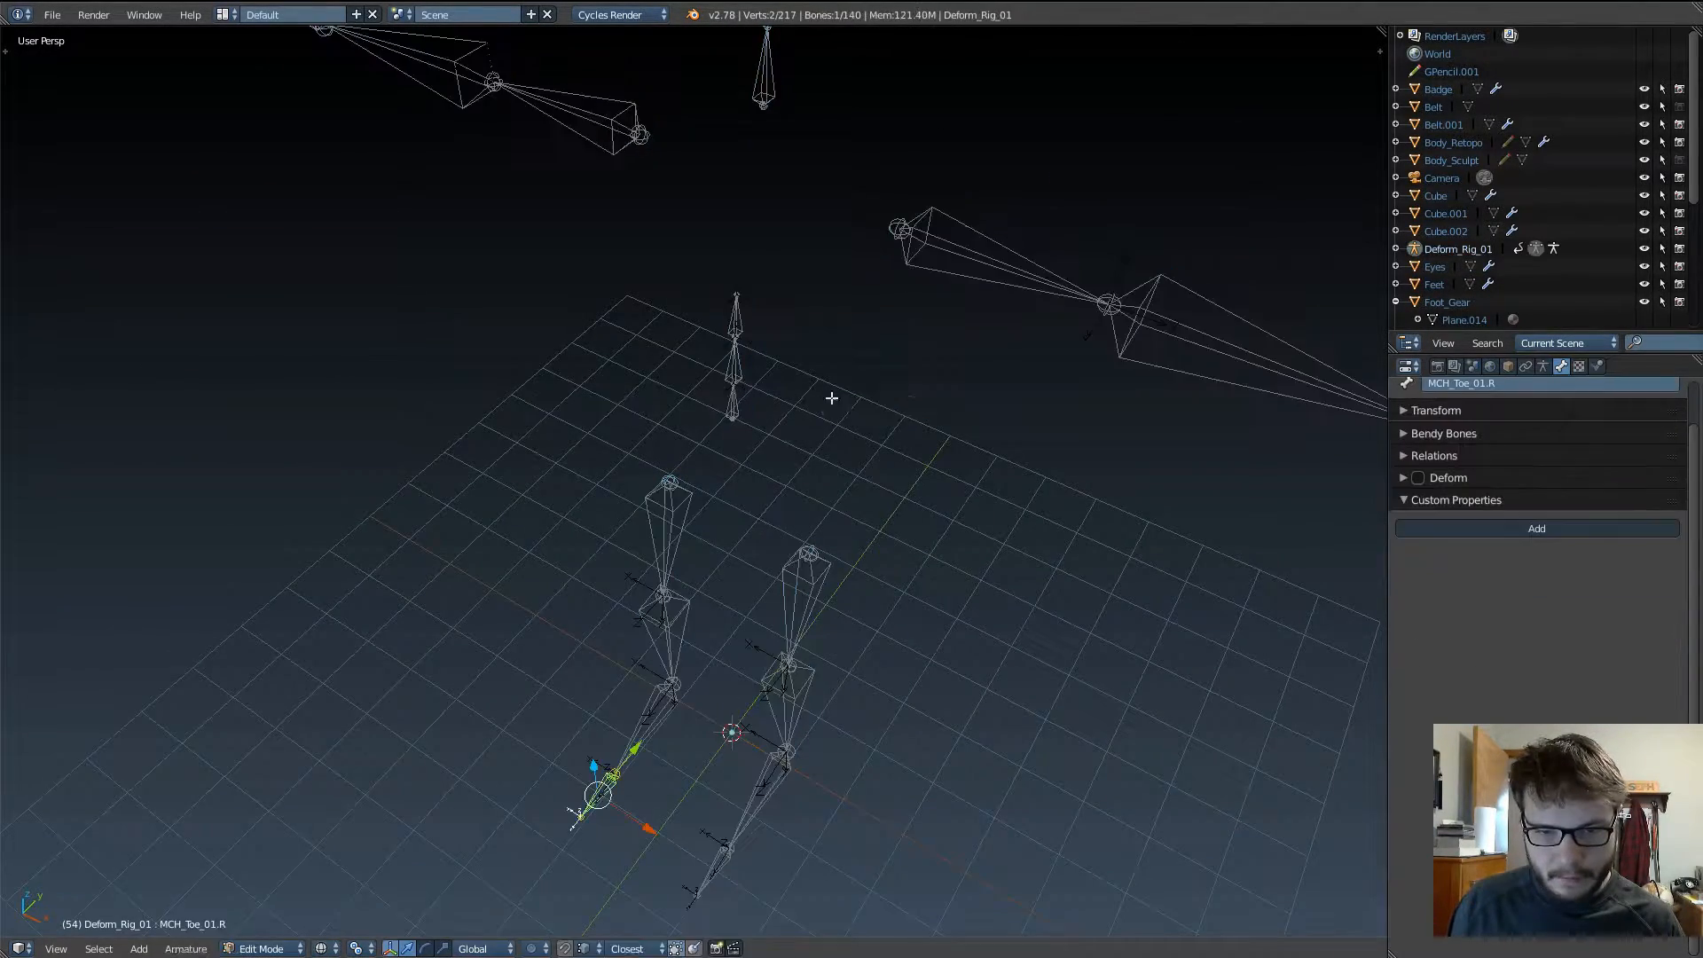
Step: Snap the 3D cursor to the world center via the Shift+S snap menu
{"action": "key", "text": "shift+s"}
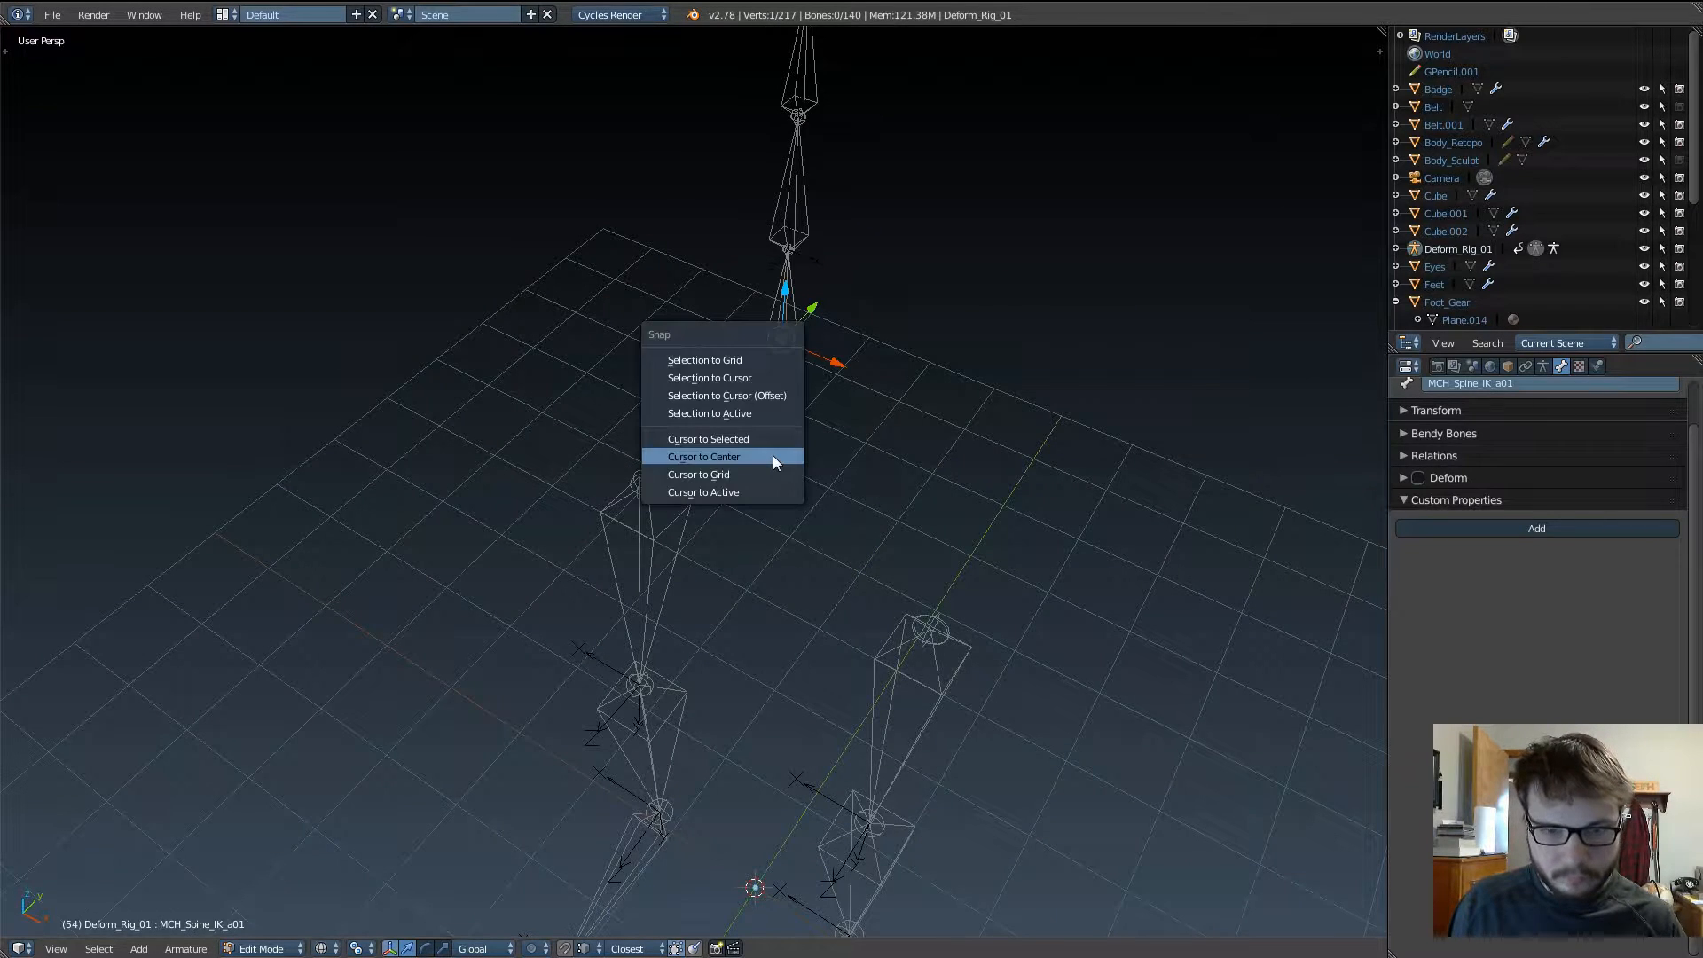
{"action": "left_click", "coordinate": [702, 456]}
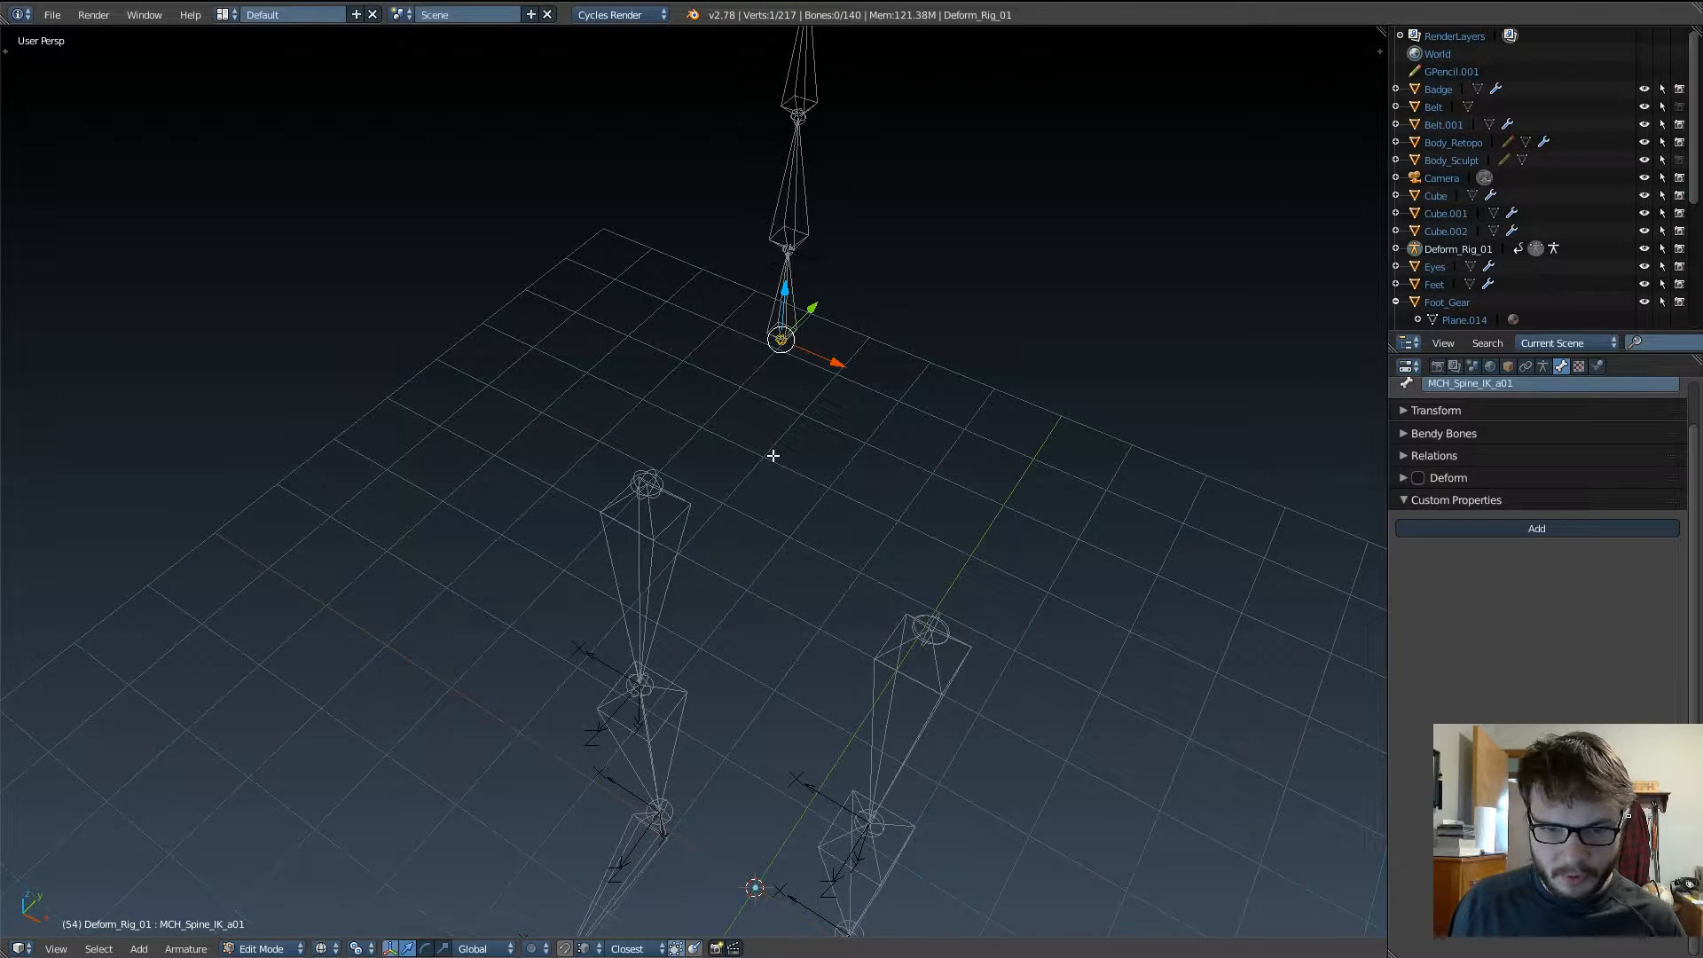
{"action": "key", "text": "shift+s"}
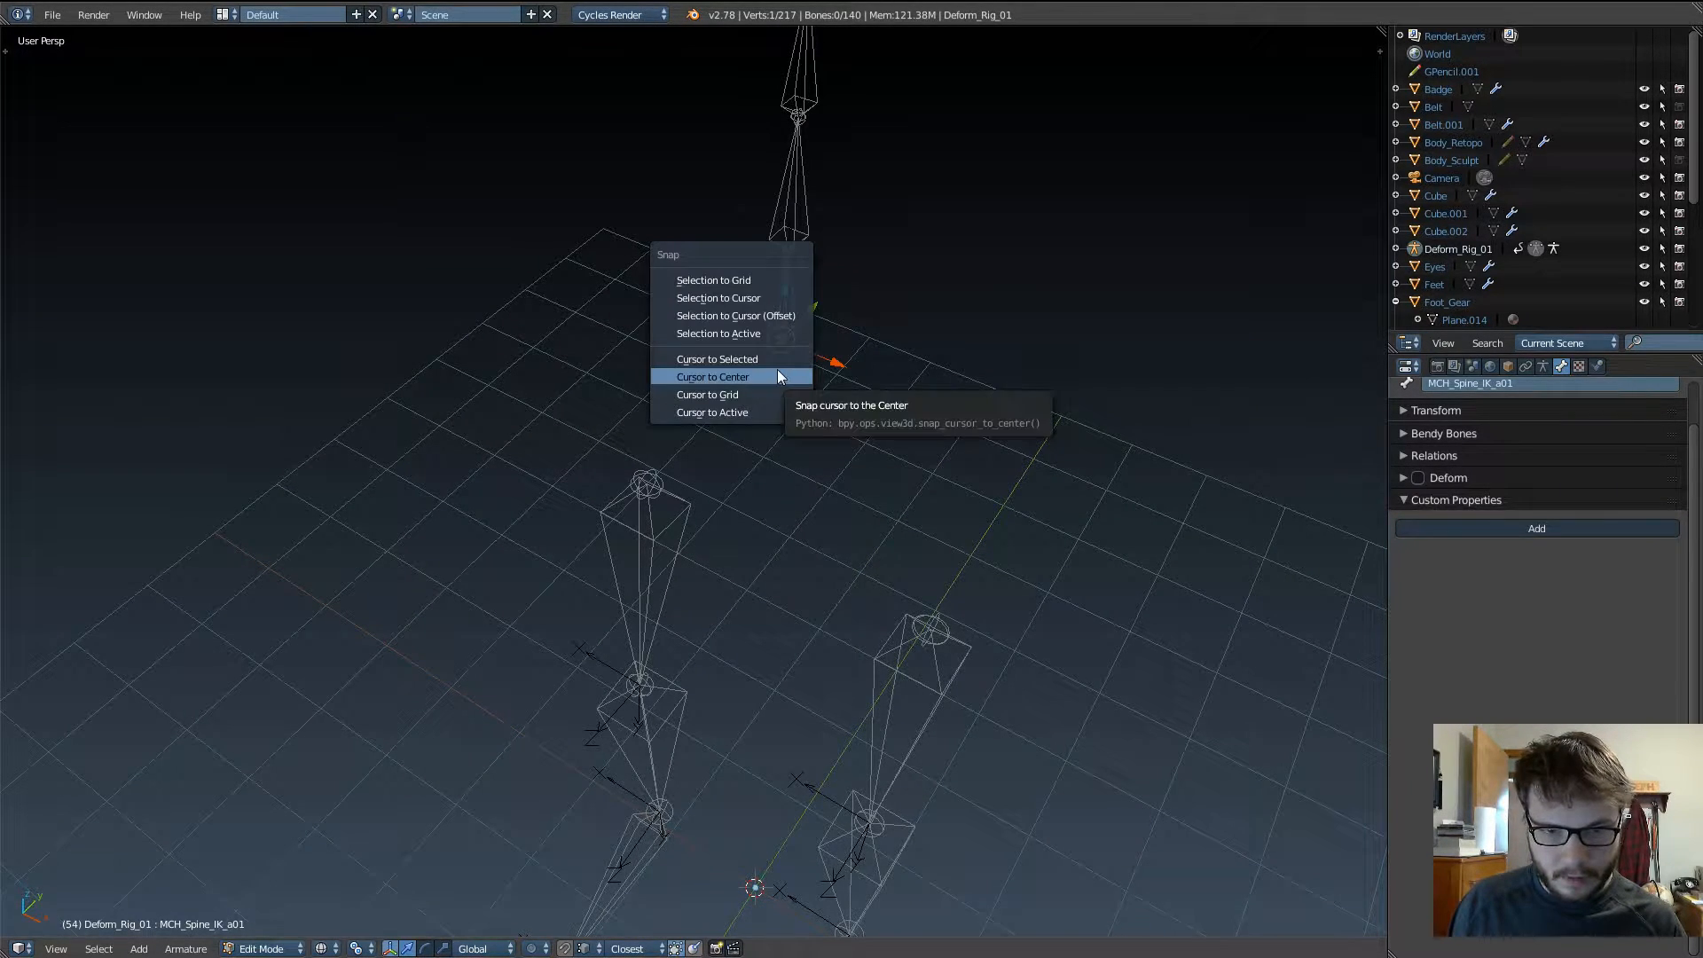
{"action": "left_click", "coordinate": [713, 377]}
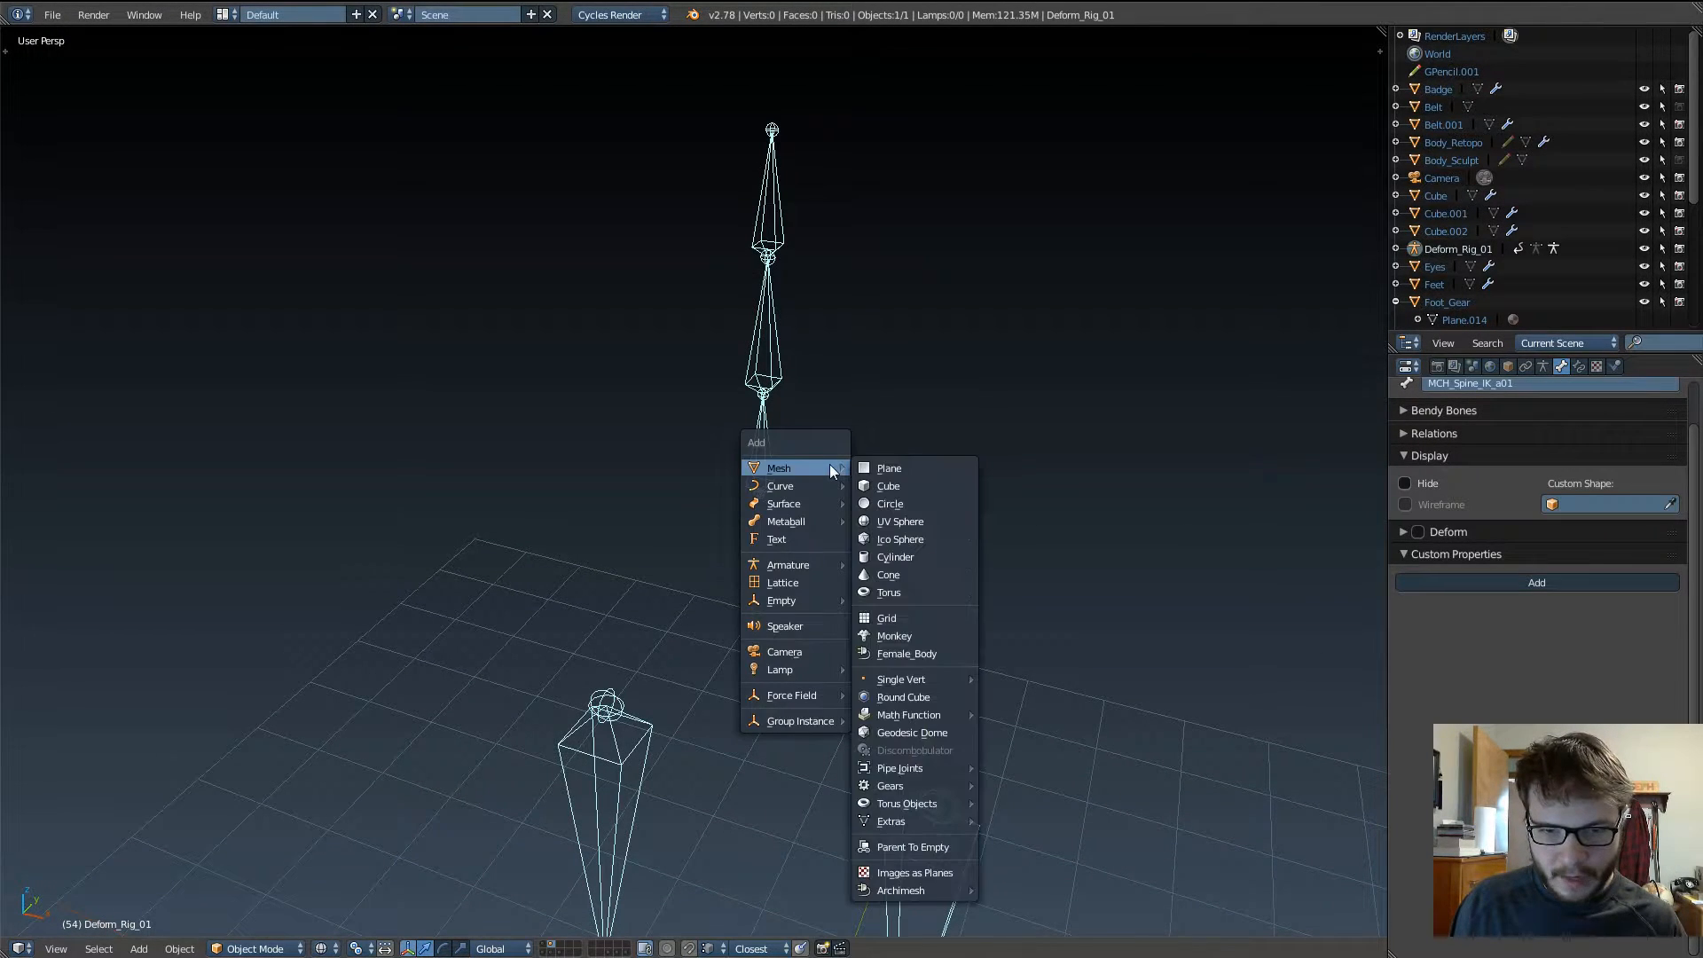
{"action": "mouse_move", "coordinate": [895, 635]}
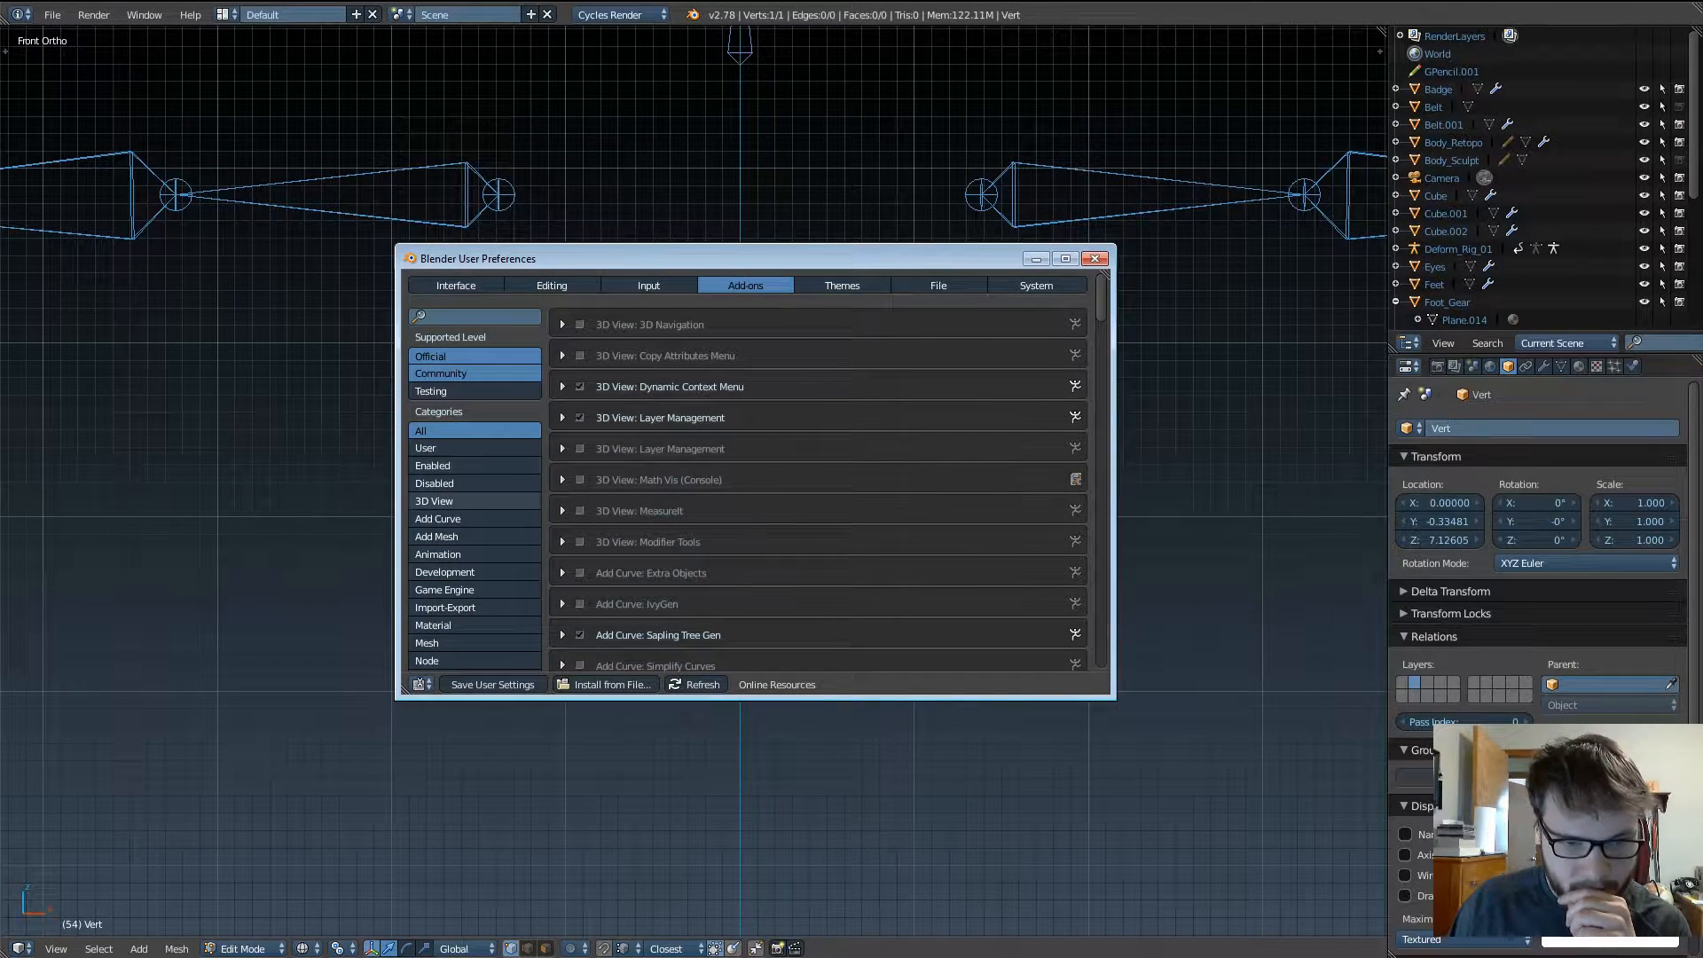
Step: Filter add-ons by Add Mesh, enable Add Mesh: Extra Objects, and close Preferences
{"action": "left_click", "coordinate": [436, 536]}
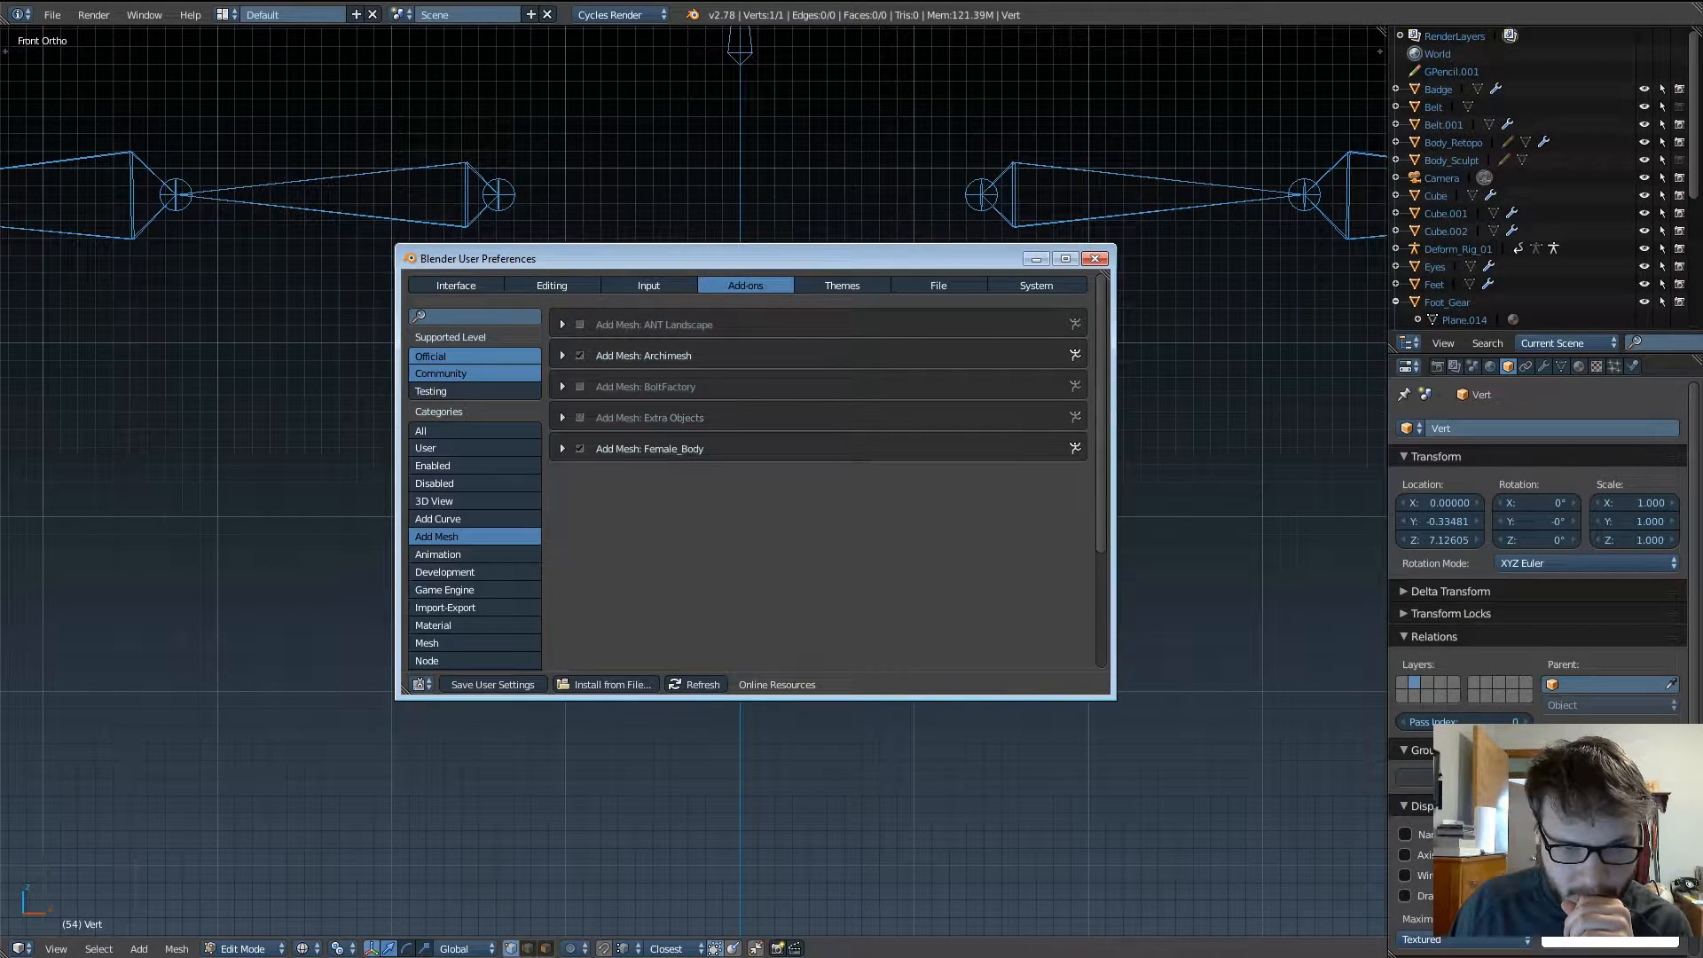
{"action": "left_click", "coordinate": [1094, 259]}
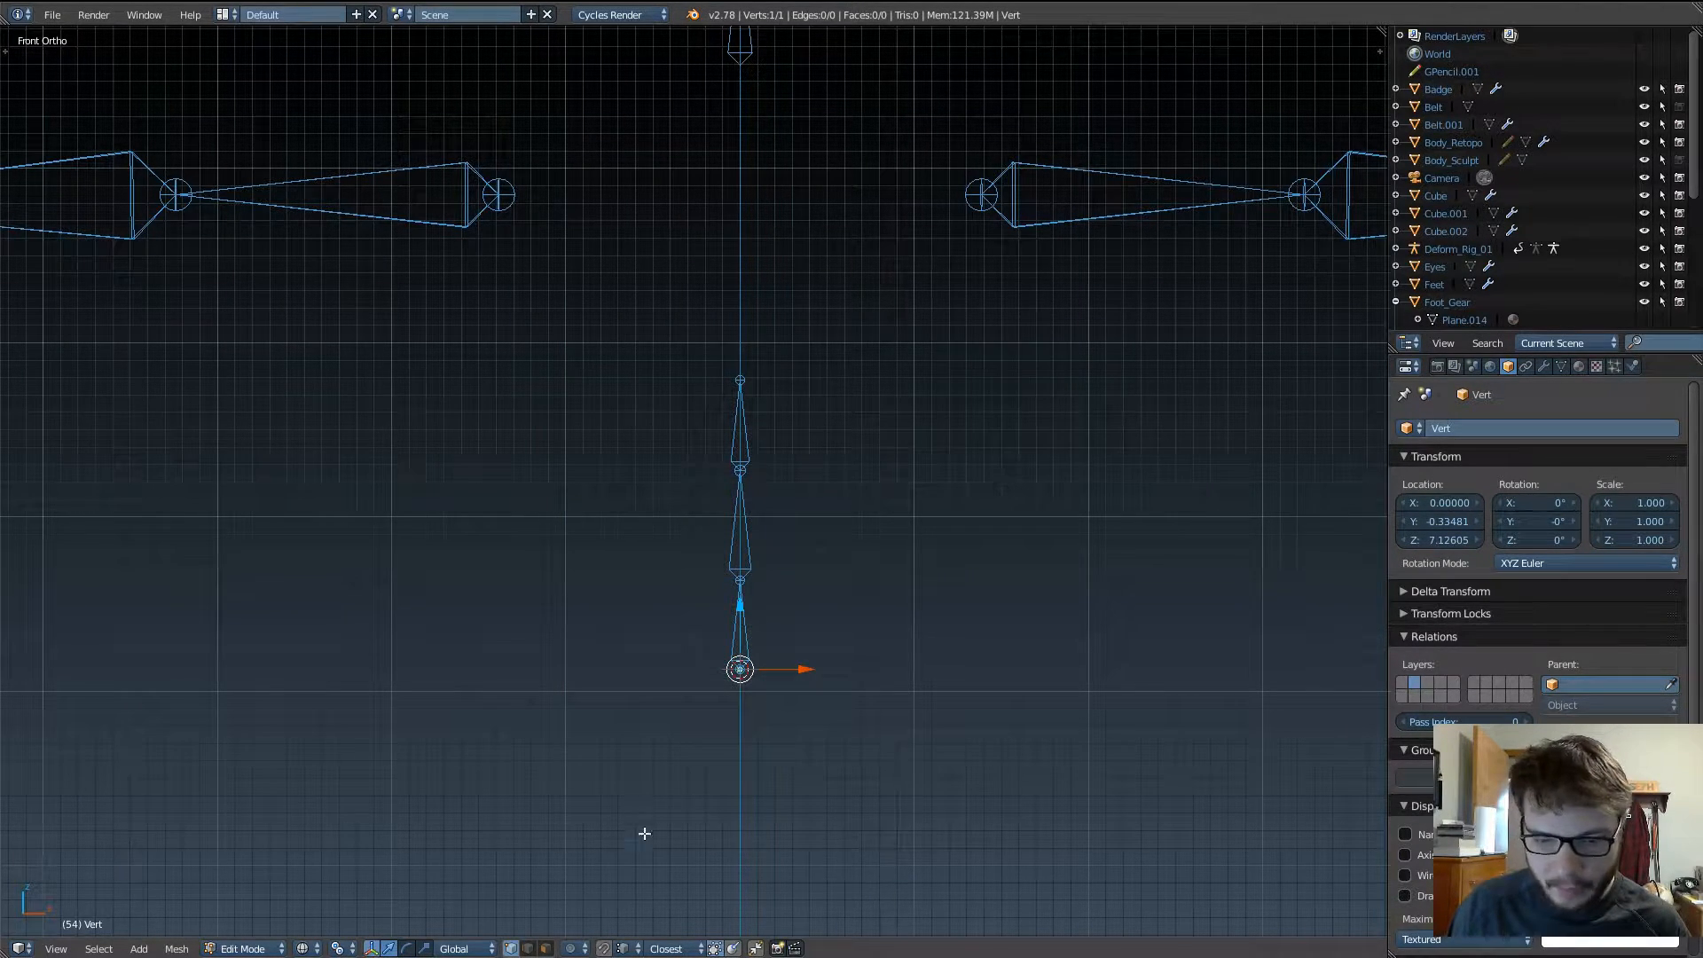
{"action": "mouse_move", "coordinate": [924, 628]}
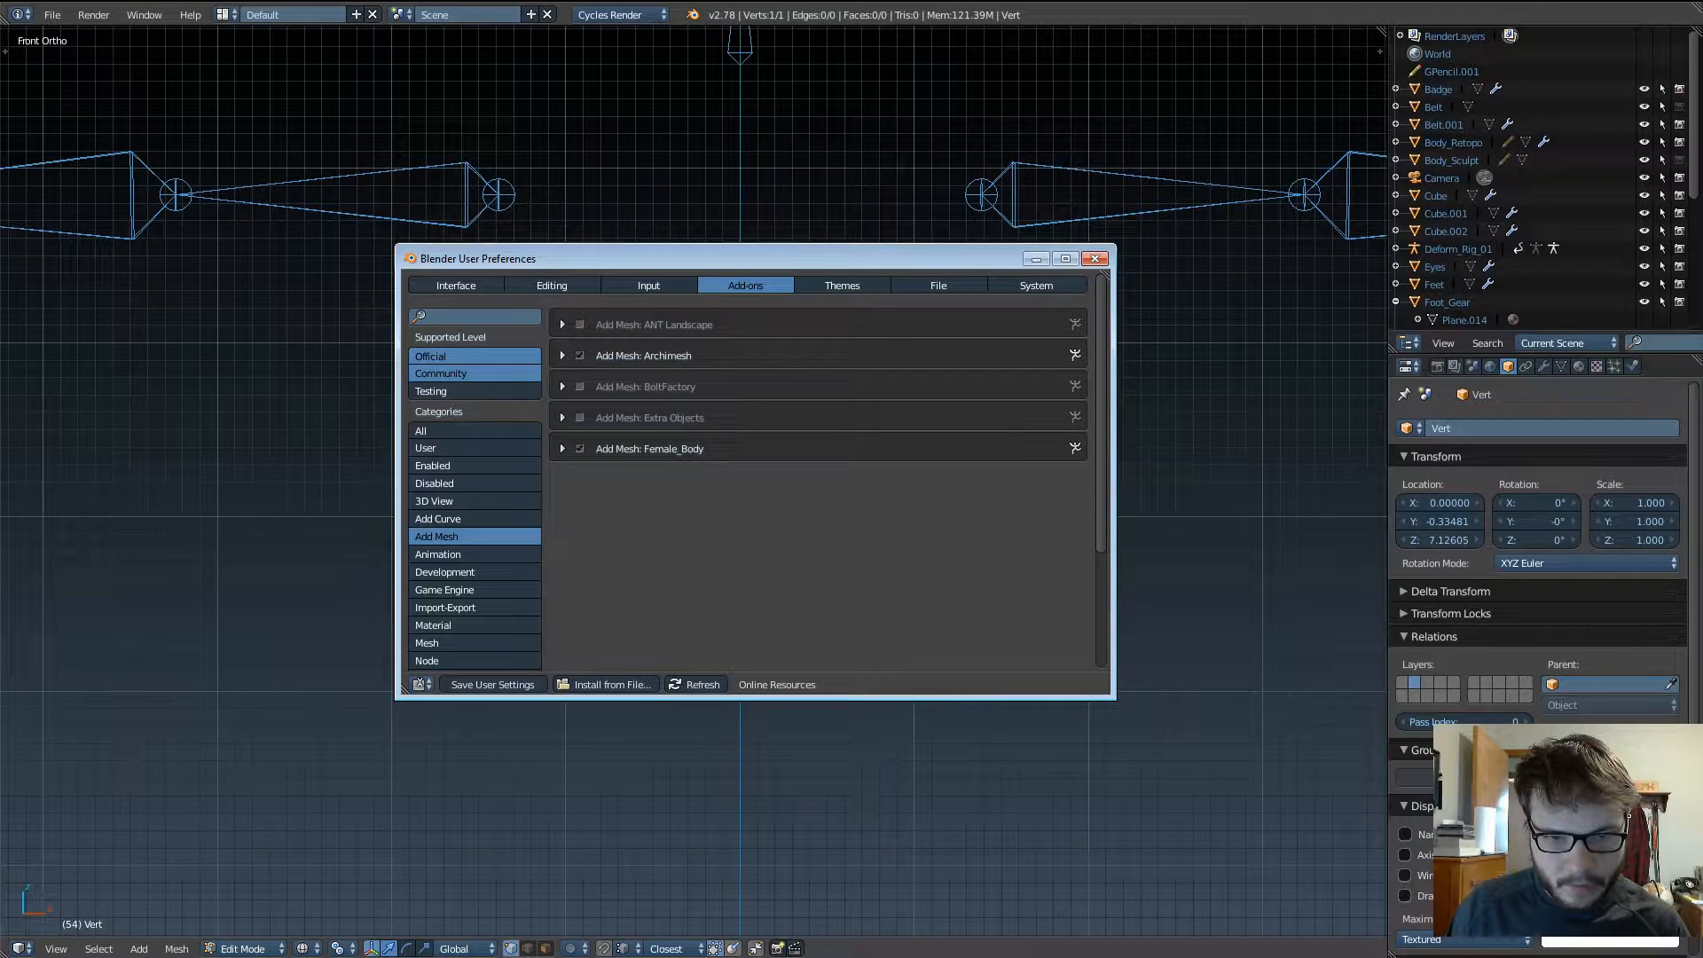
{"action": "left_click", "coordinate": [580, 417]}
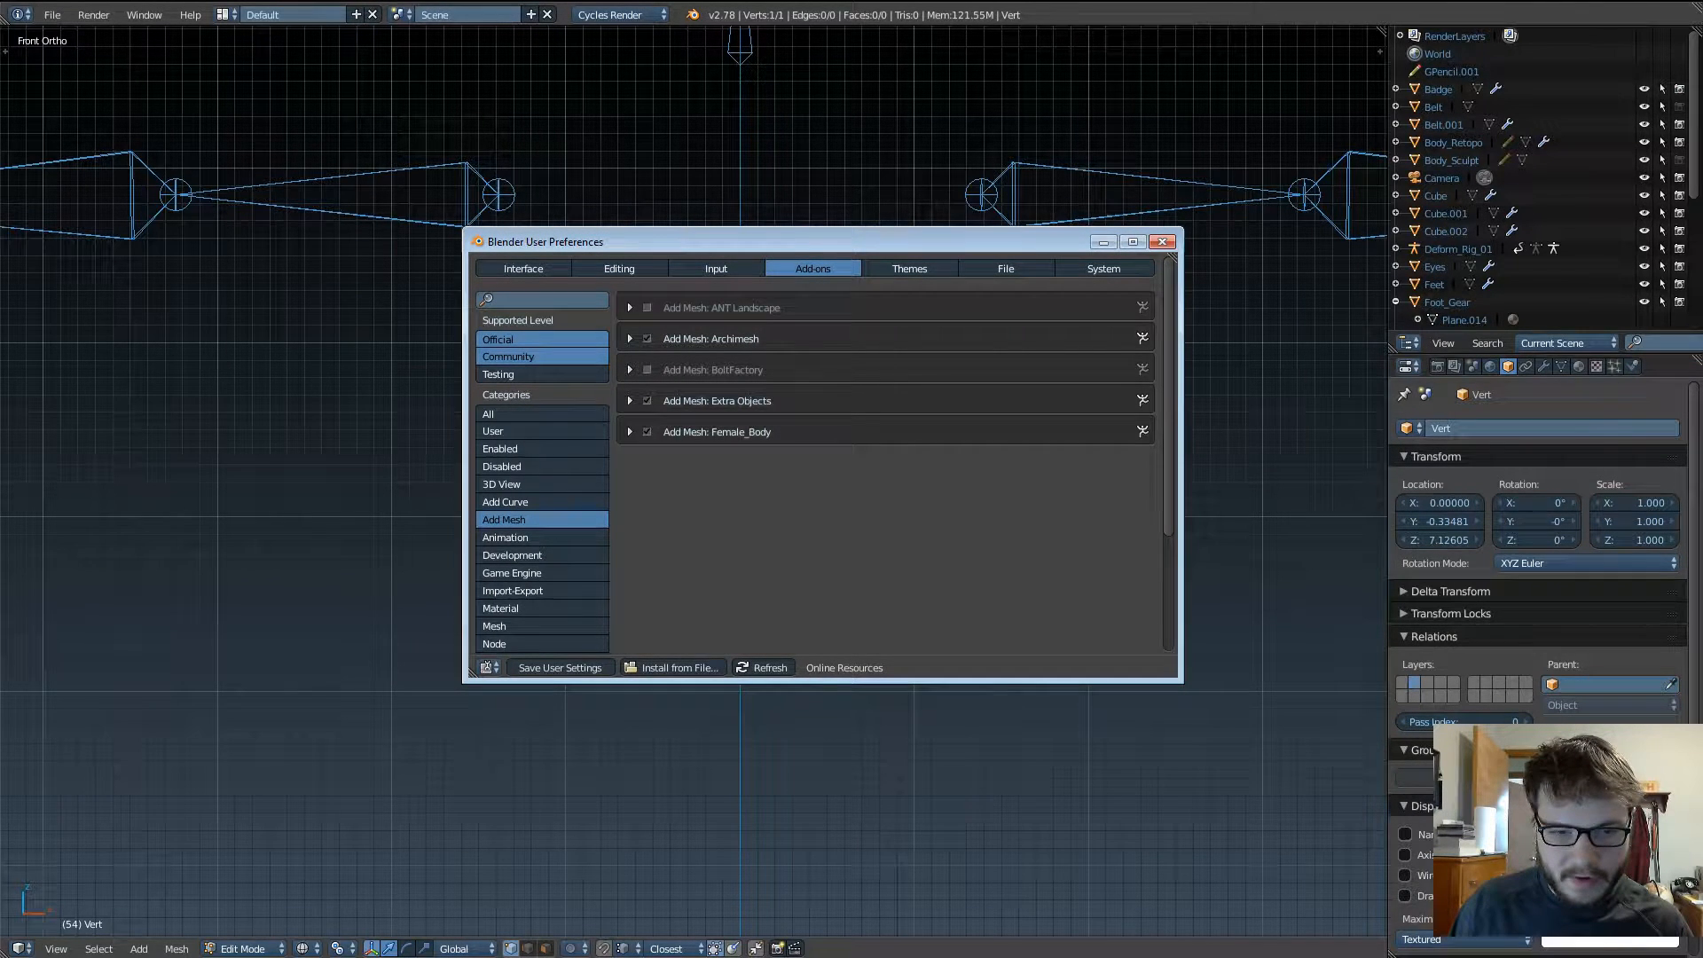
{"action": "mouse_move", "coordinate": [559, 667]}
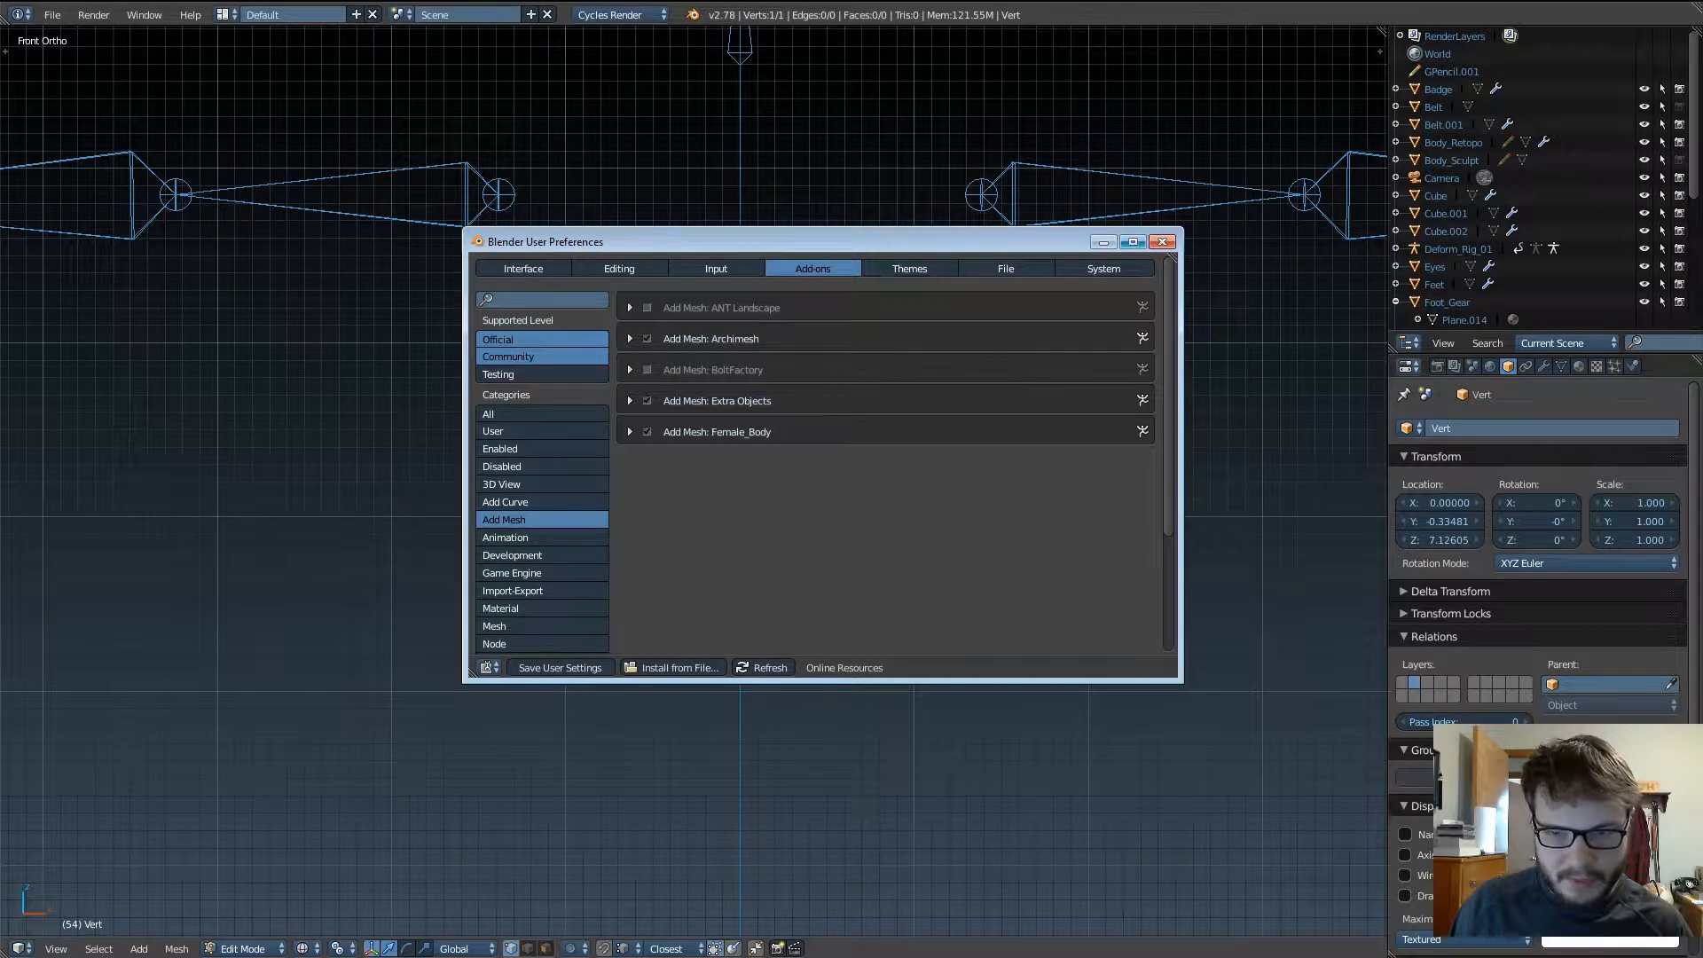
{"action": "left_click", "coordinate": [1171, 242]}
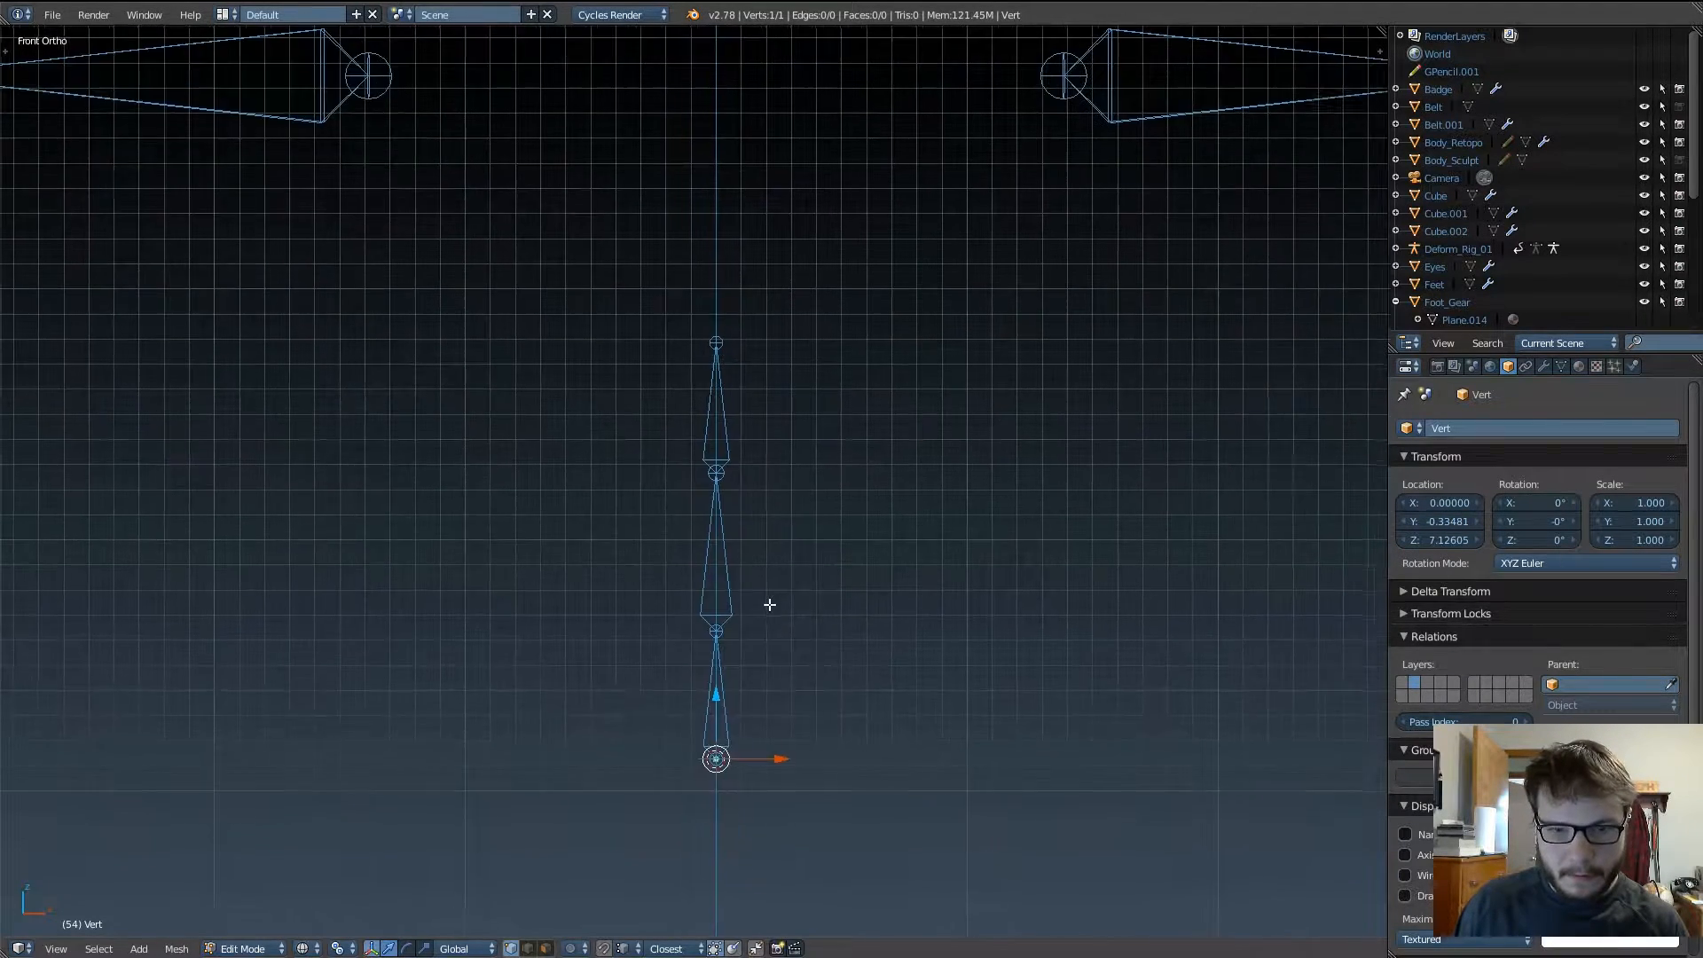
{"action": "mouse_move", "coordinate": [746, 713]}
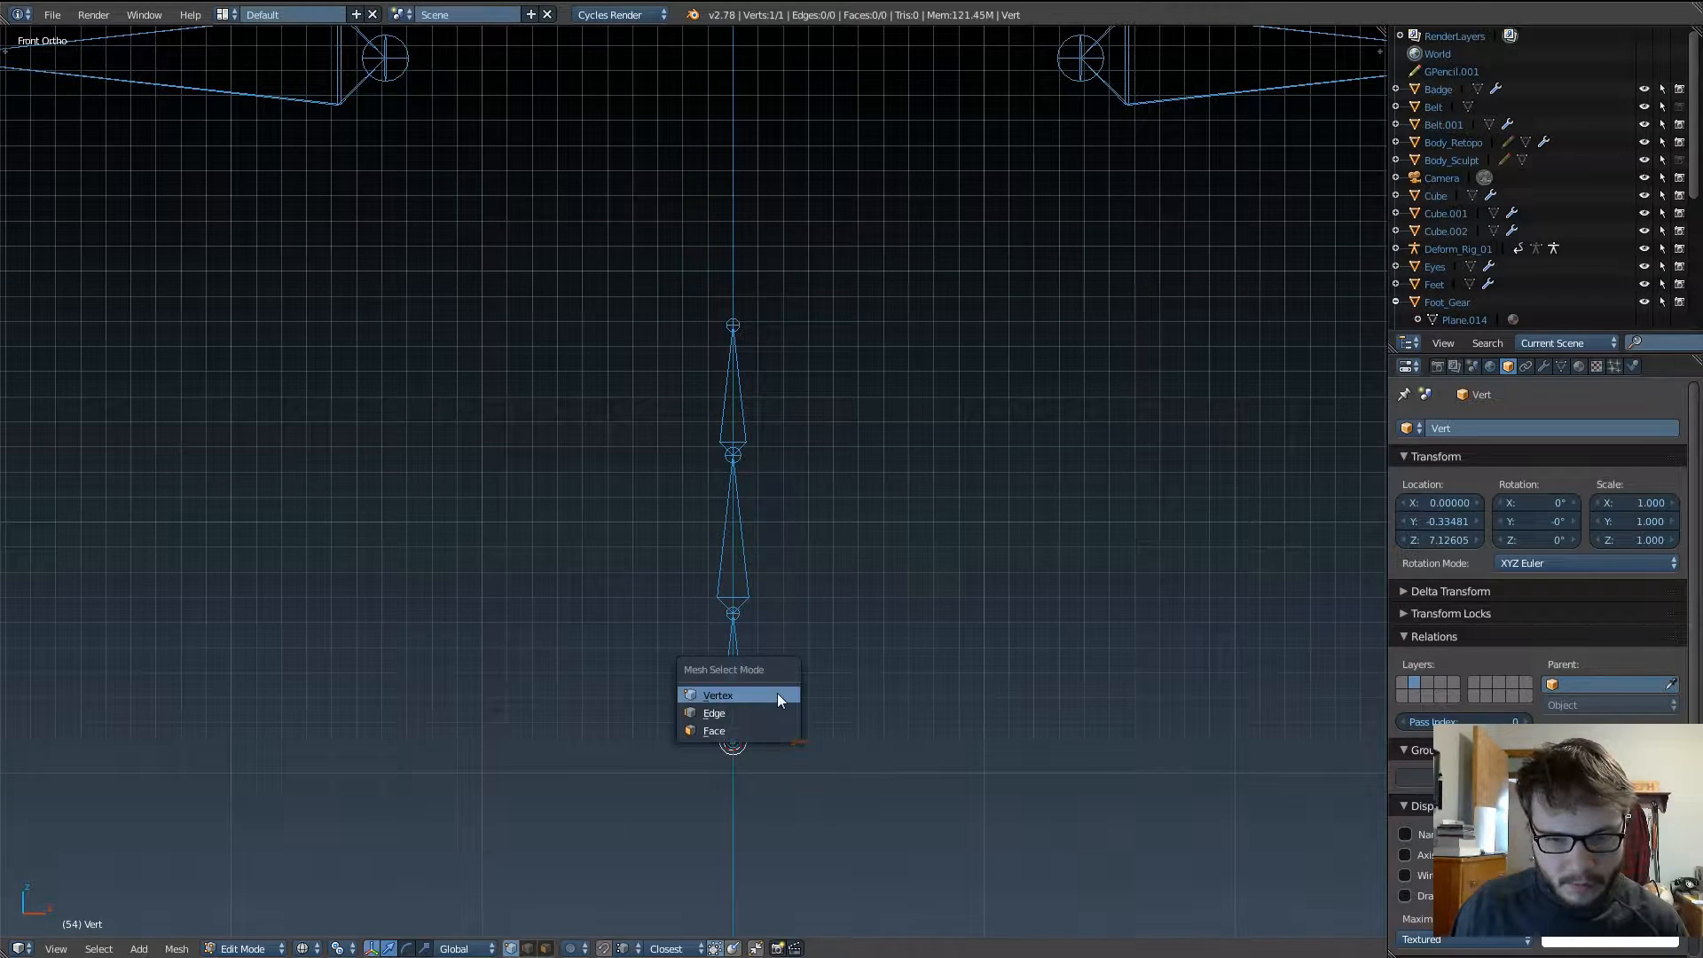
Step: Switch to vertex selection and pick the Vert mesh's top vertex at the spine chain top
{"action": "left_click", "coordinate": [718, 695]}
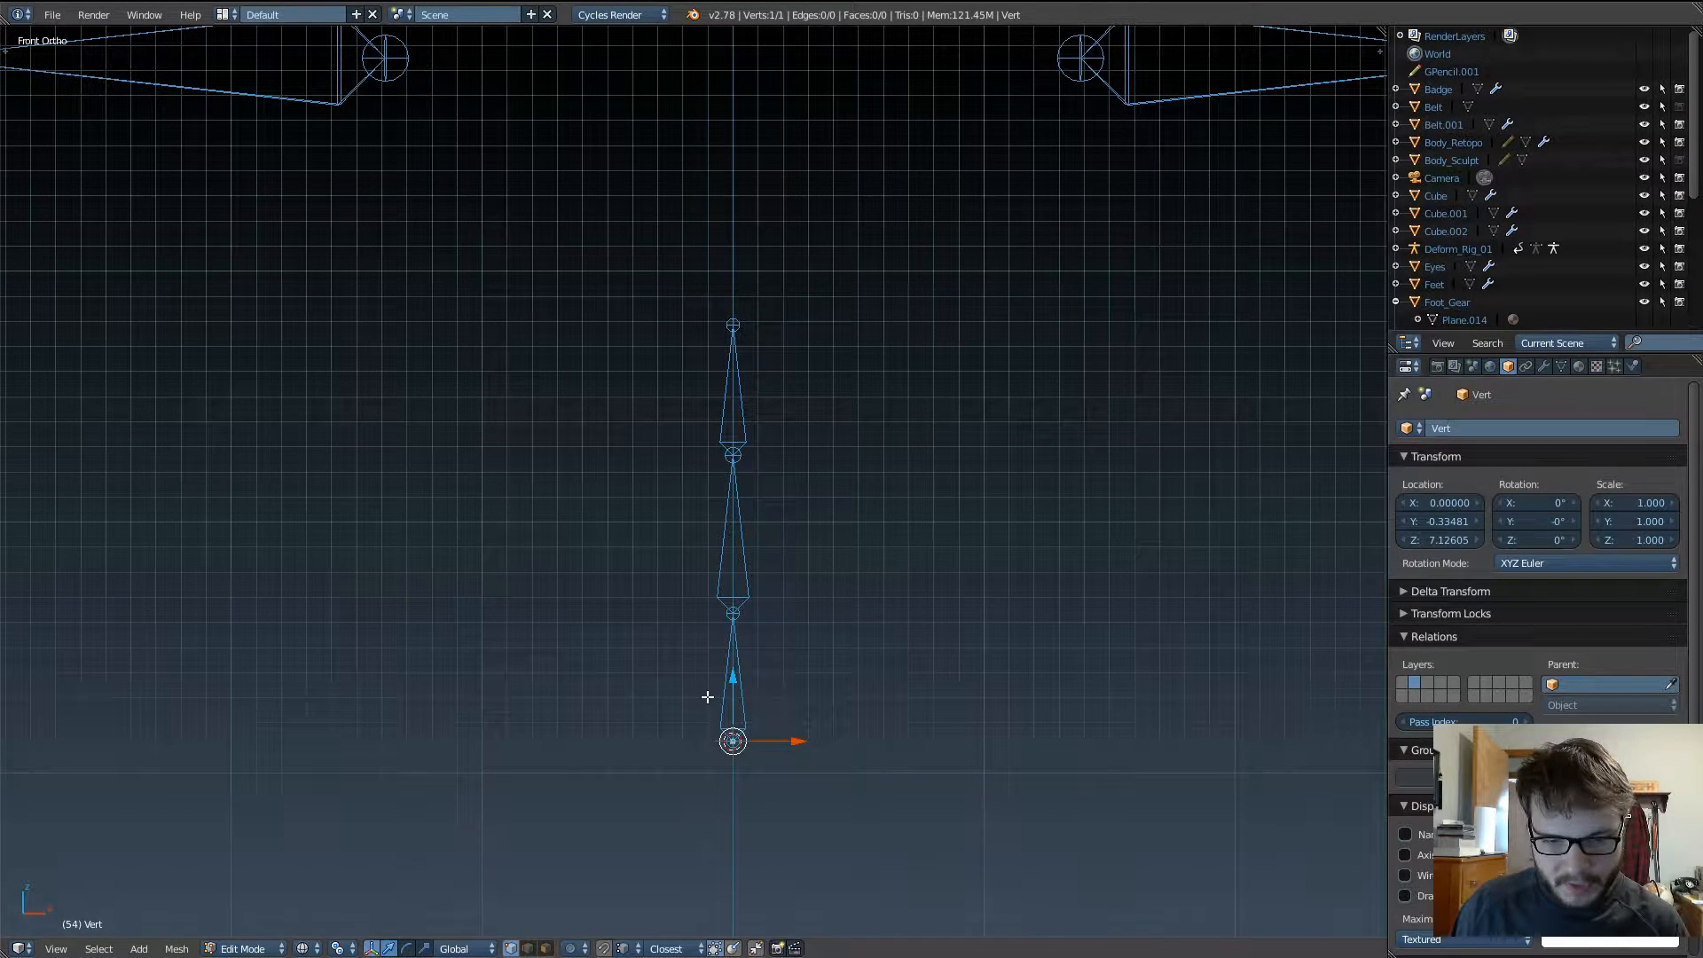
{"action": "mouse_move", "coordinate": [854, 637]}
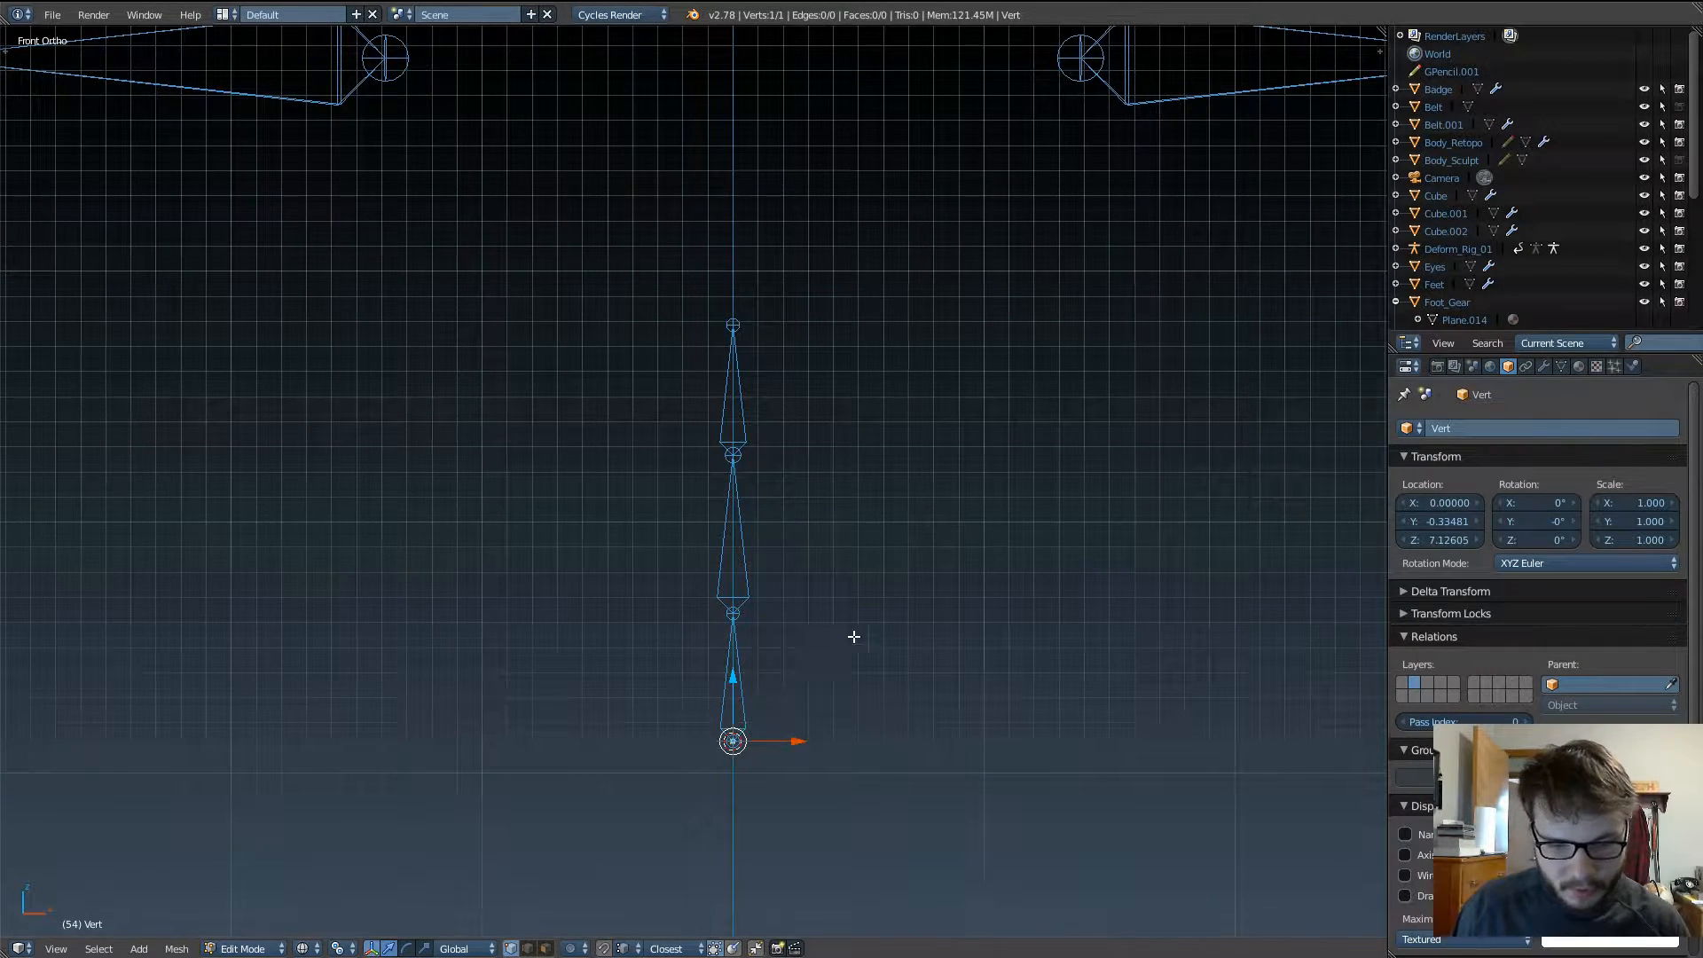
{"action": "left_click", "coordinate": [853, 637]}
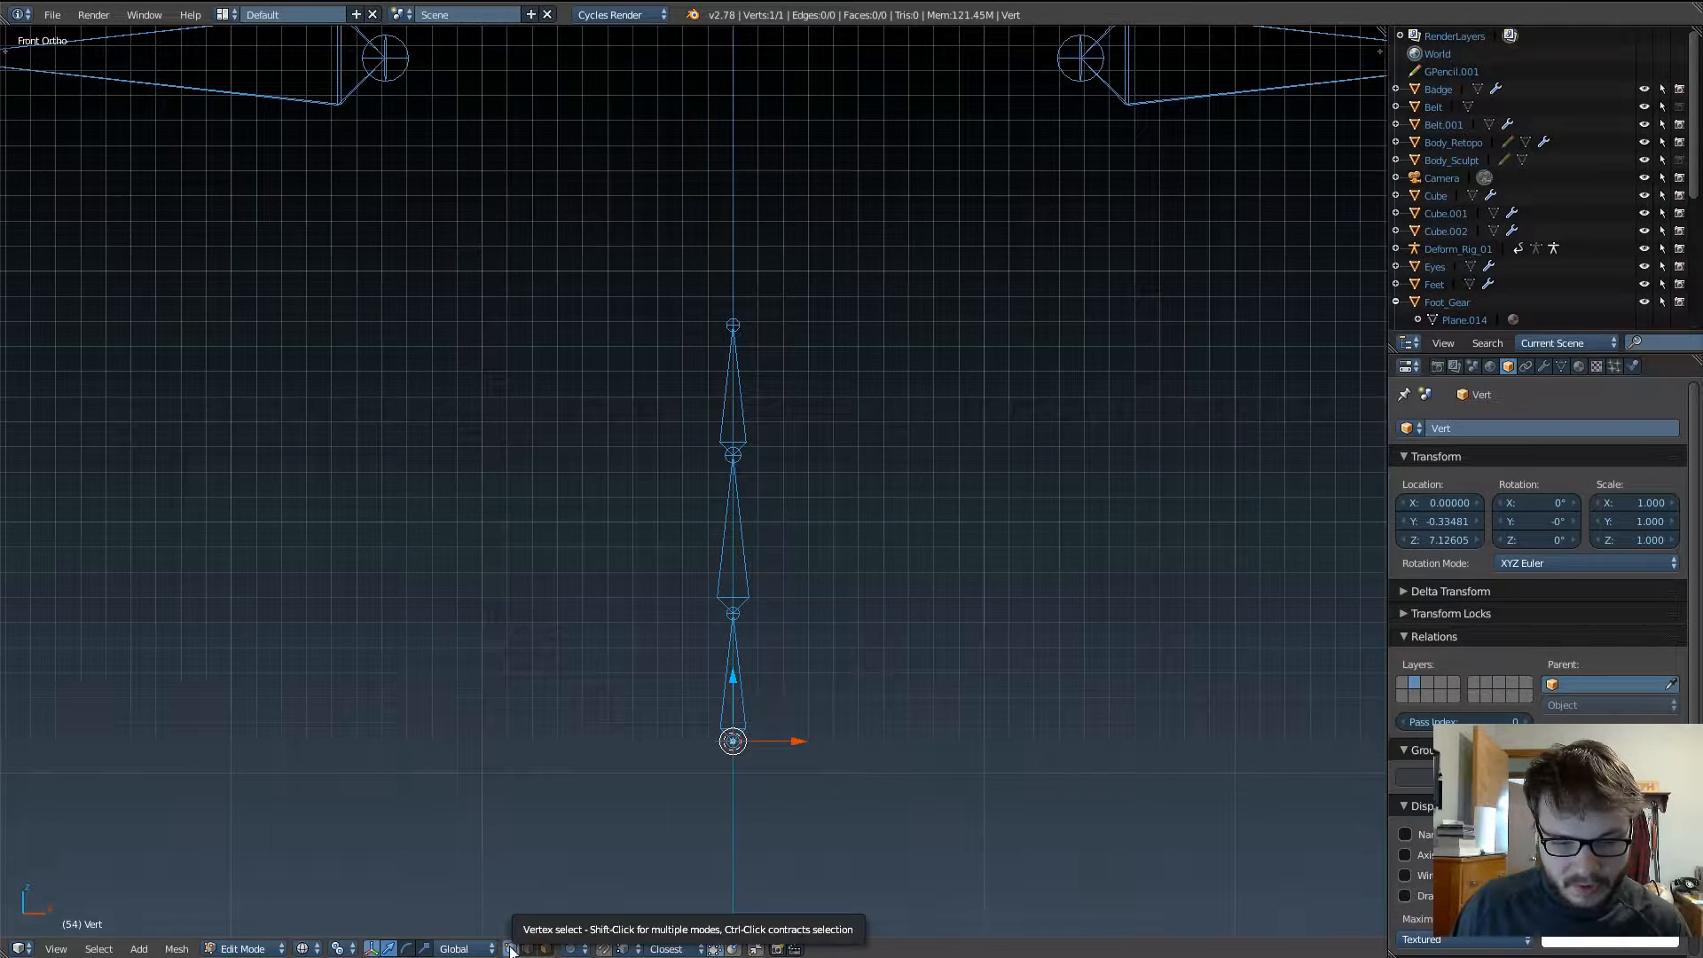
{"action": "mouse_move", "coordinate": [738, 706]}
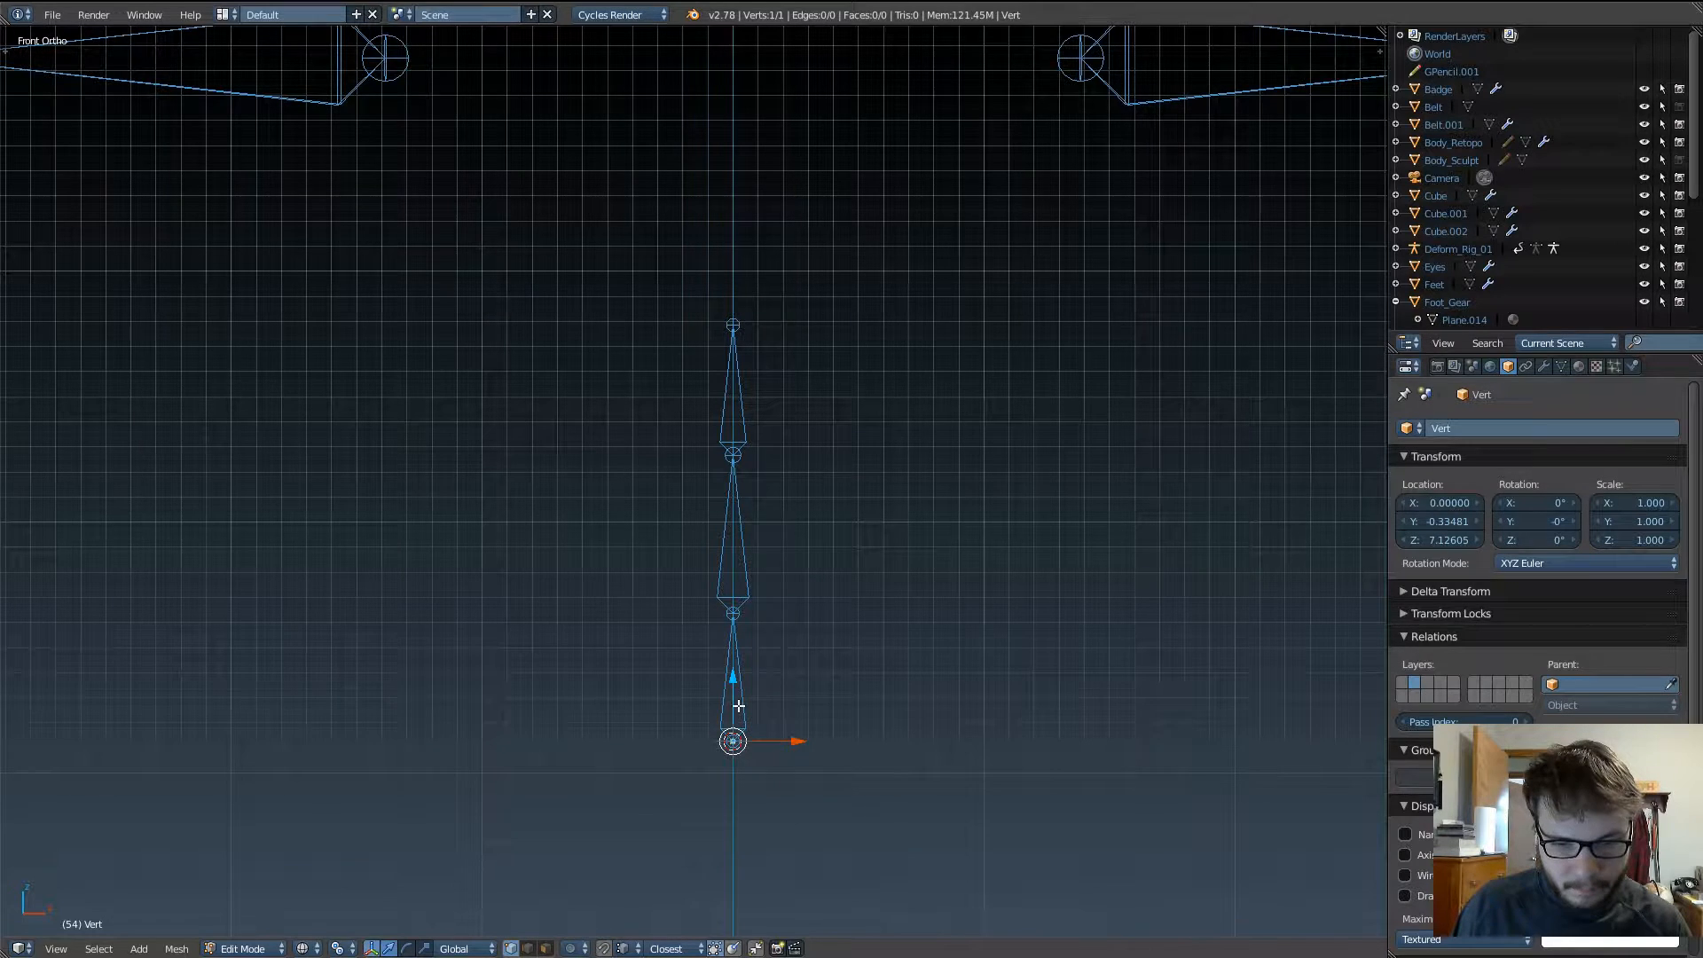
{"action": "mouse_move", "coordinate": [752, 685]}
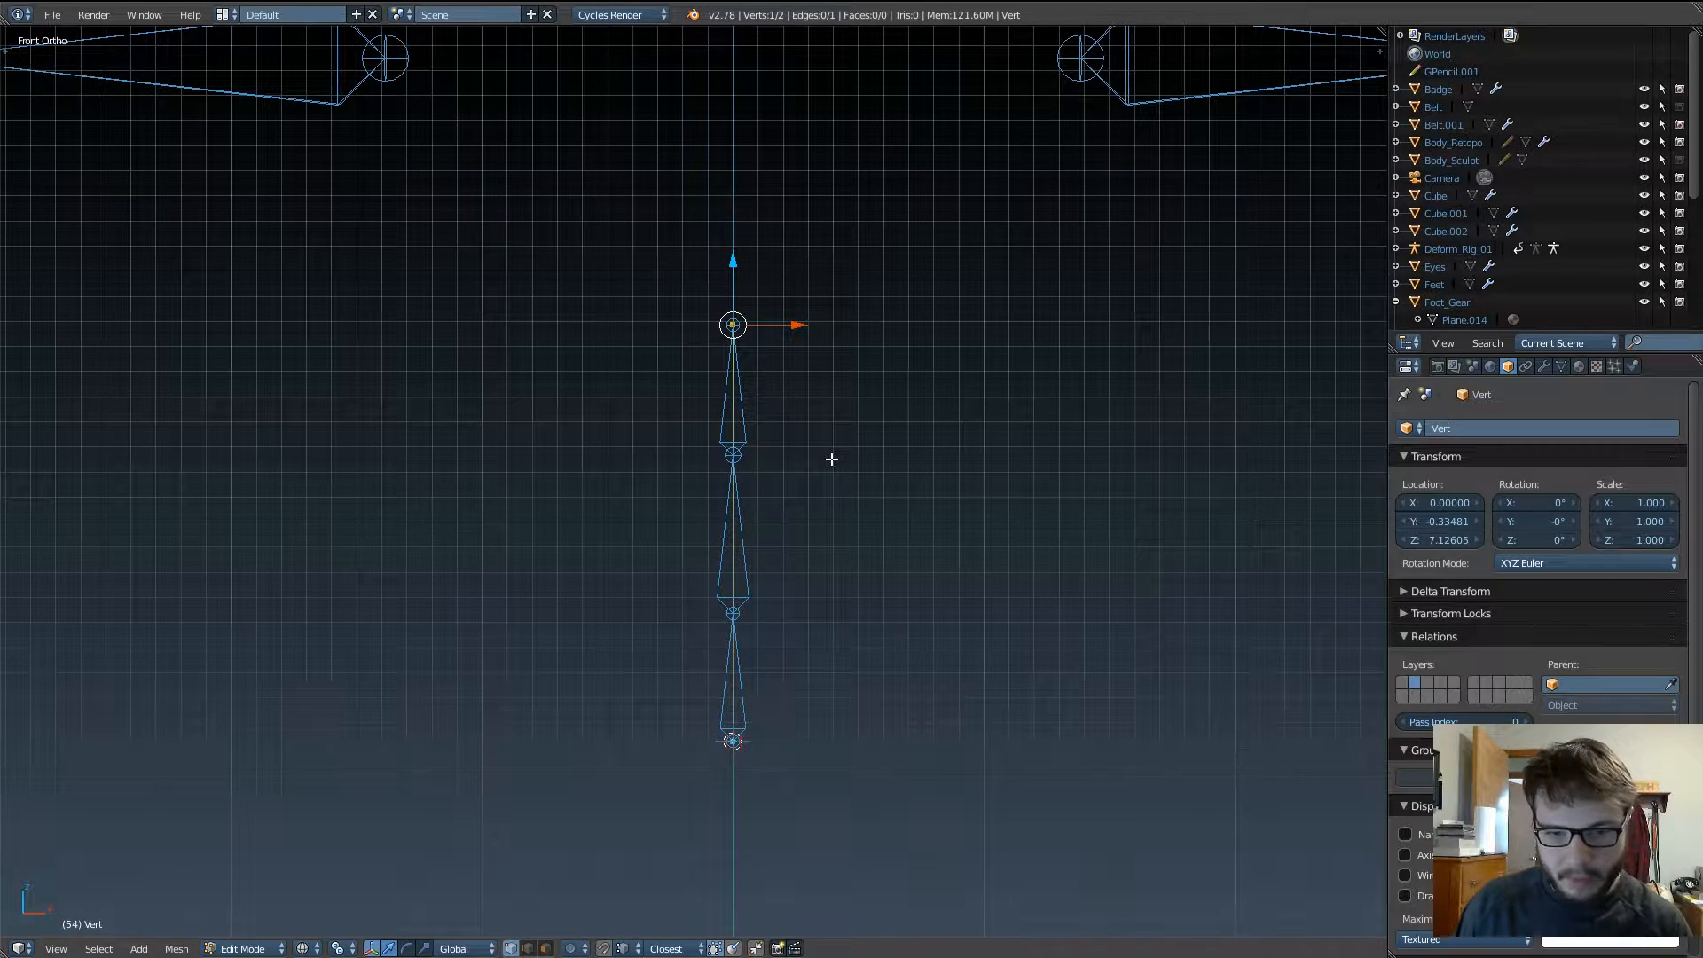
Step: Return to Object Mode and start renaming the Vert object to Spine_Curve_01
{"action": "key", "text": "Tab"}
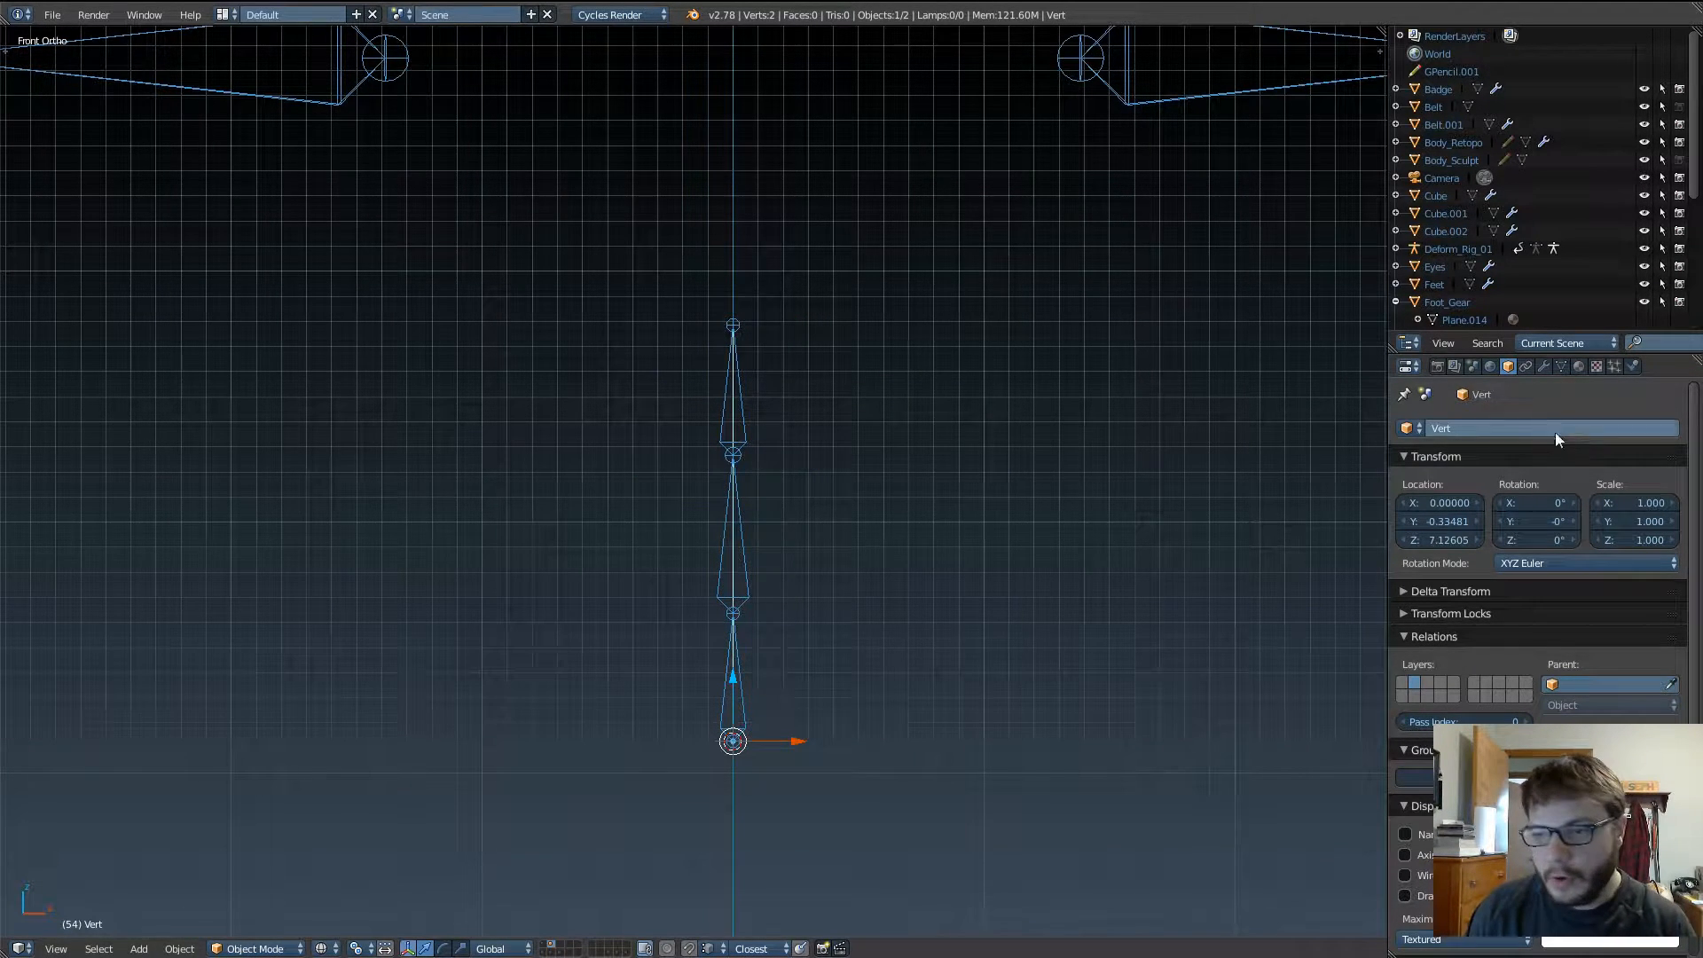
{"action": "double_click", "coordinate": [1440, 428]}
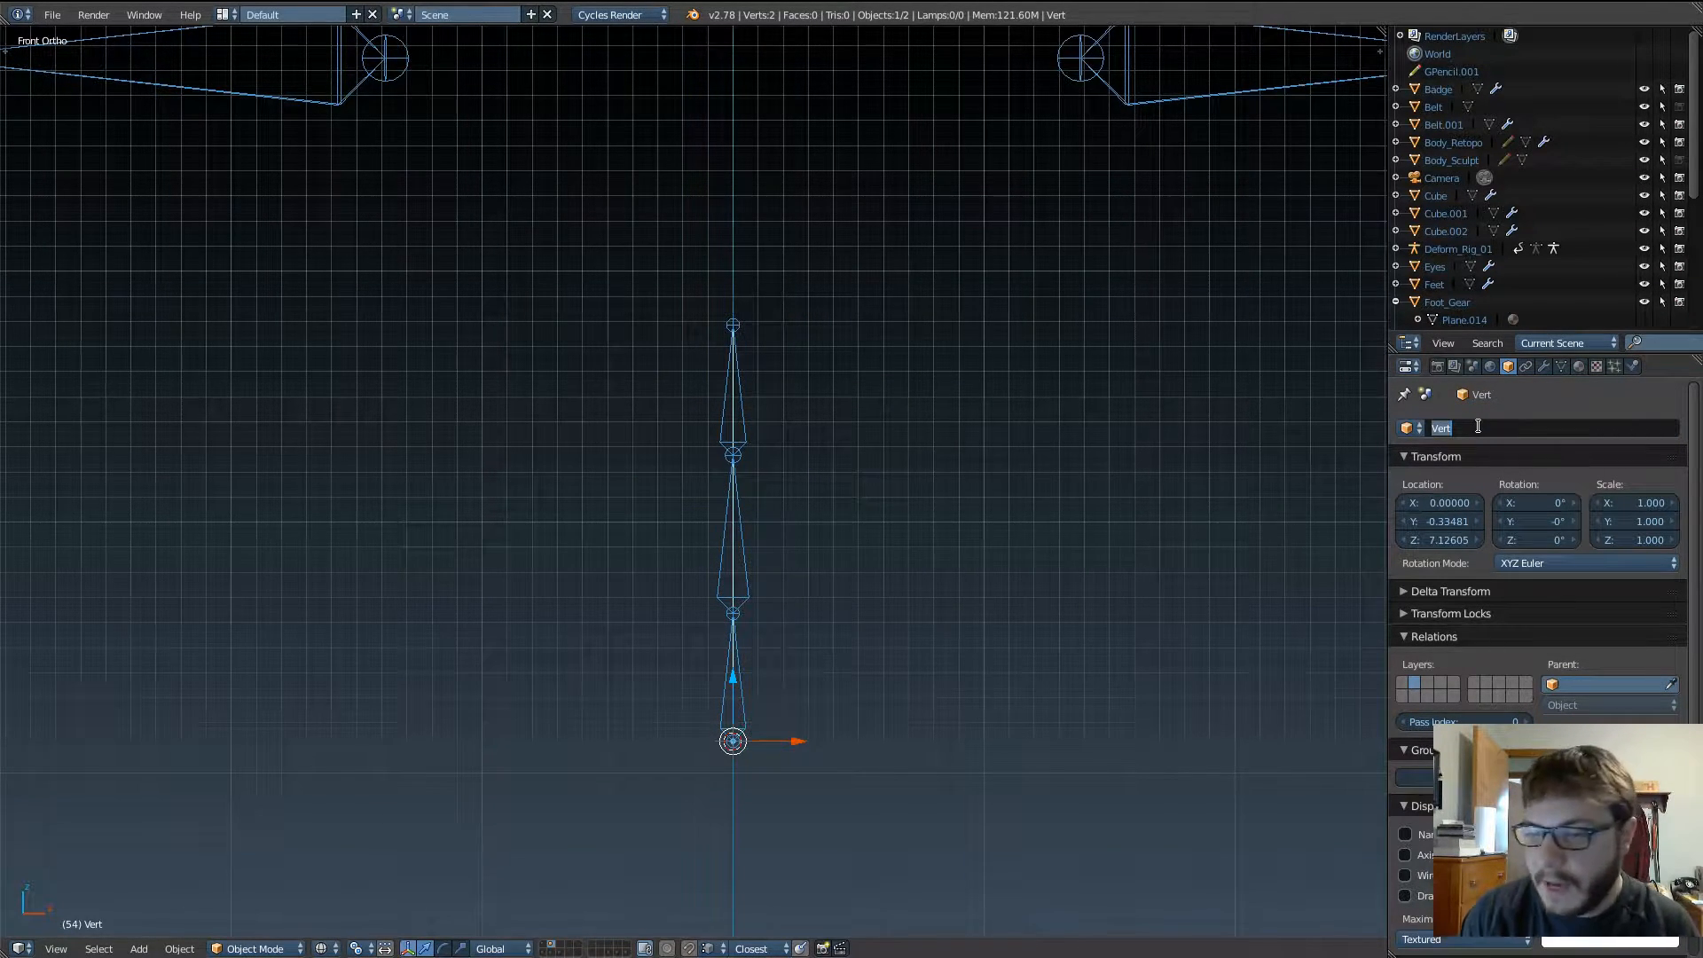
{"action": "type", "text": "Spine_Curve_01"}
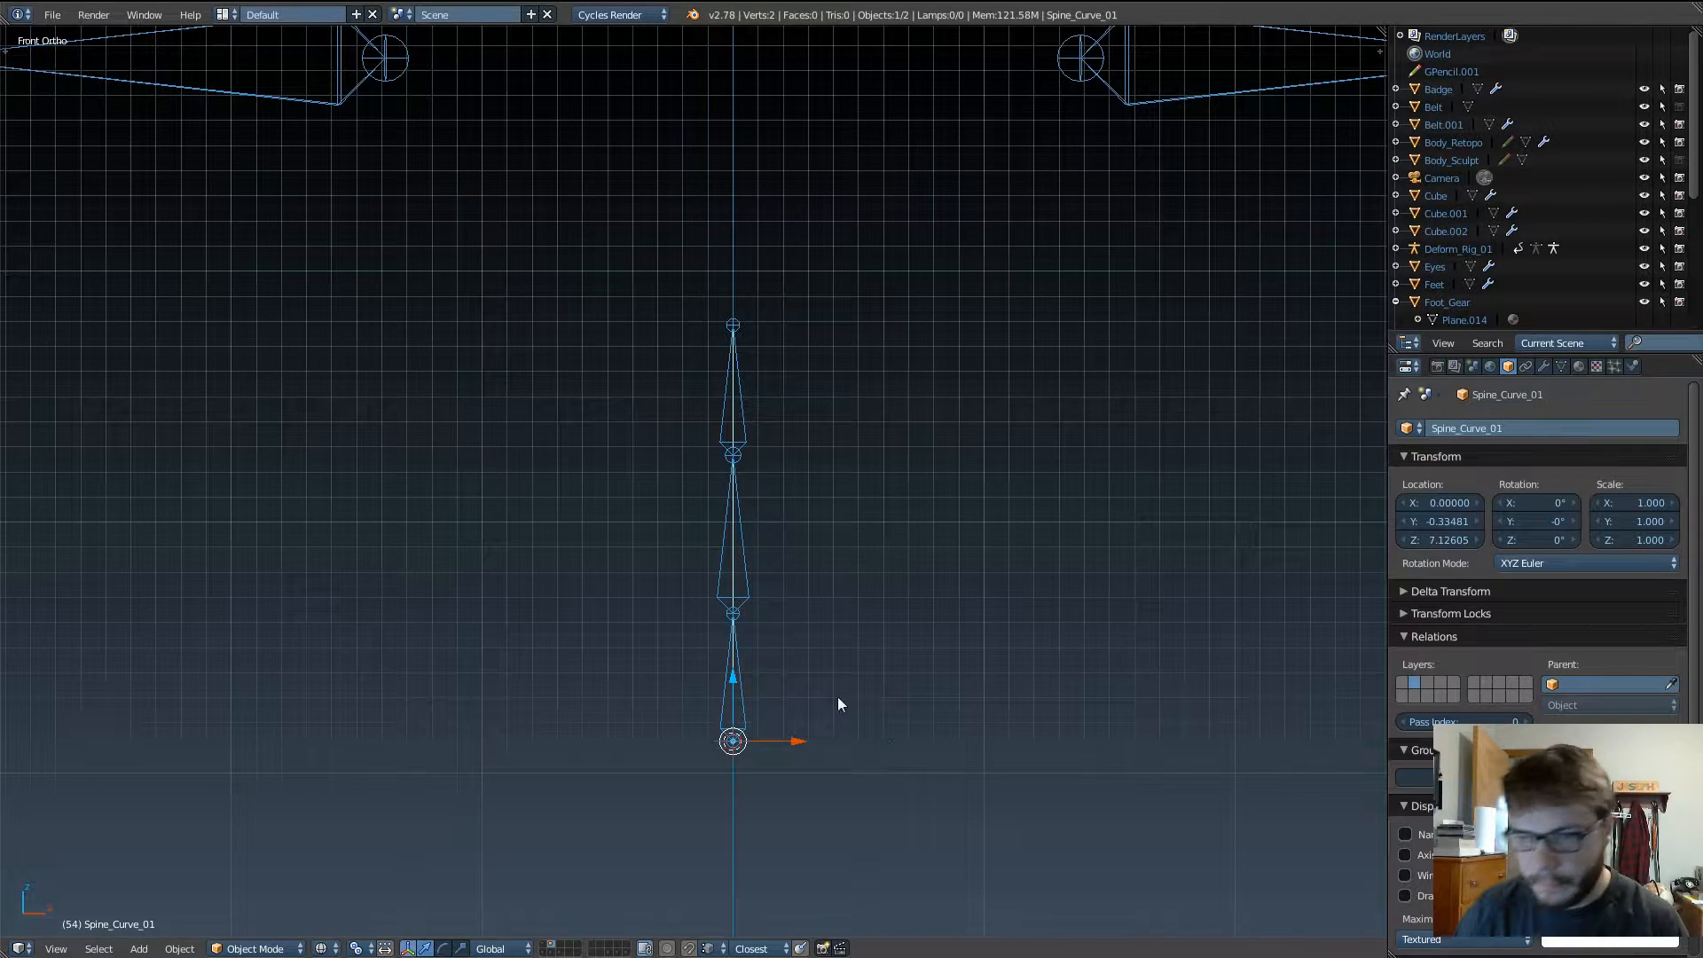
{"action": "mouse_move", "coordinate": [947, 431]}
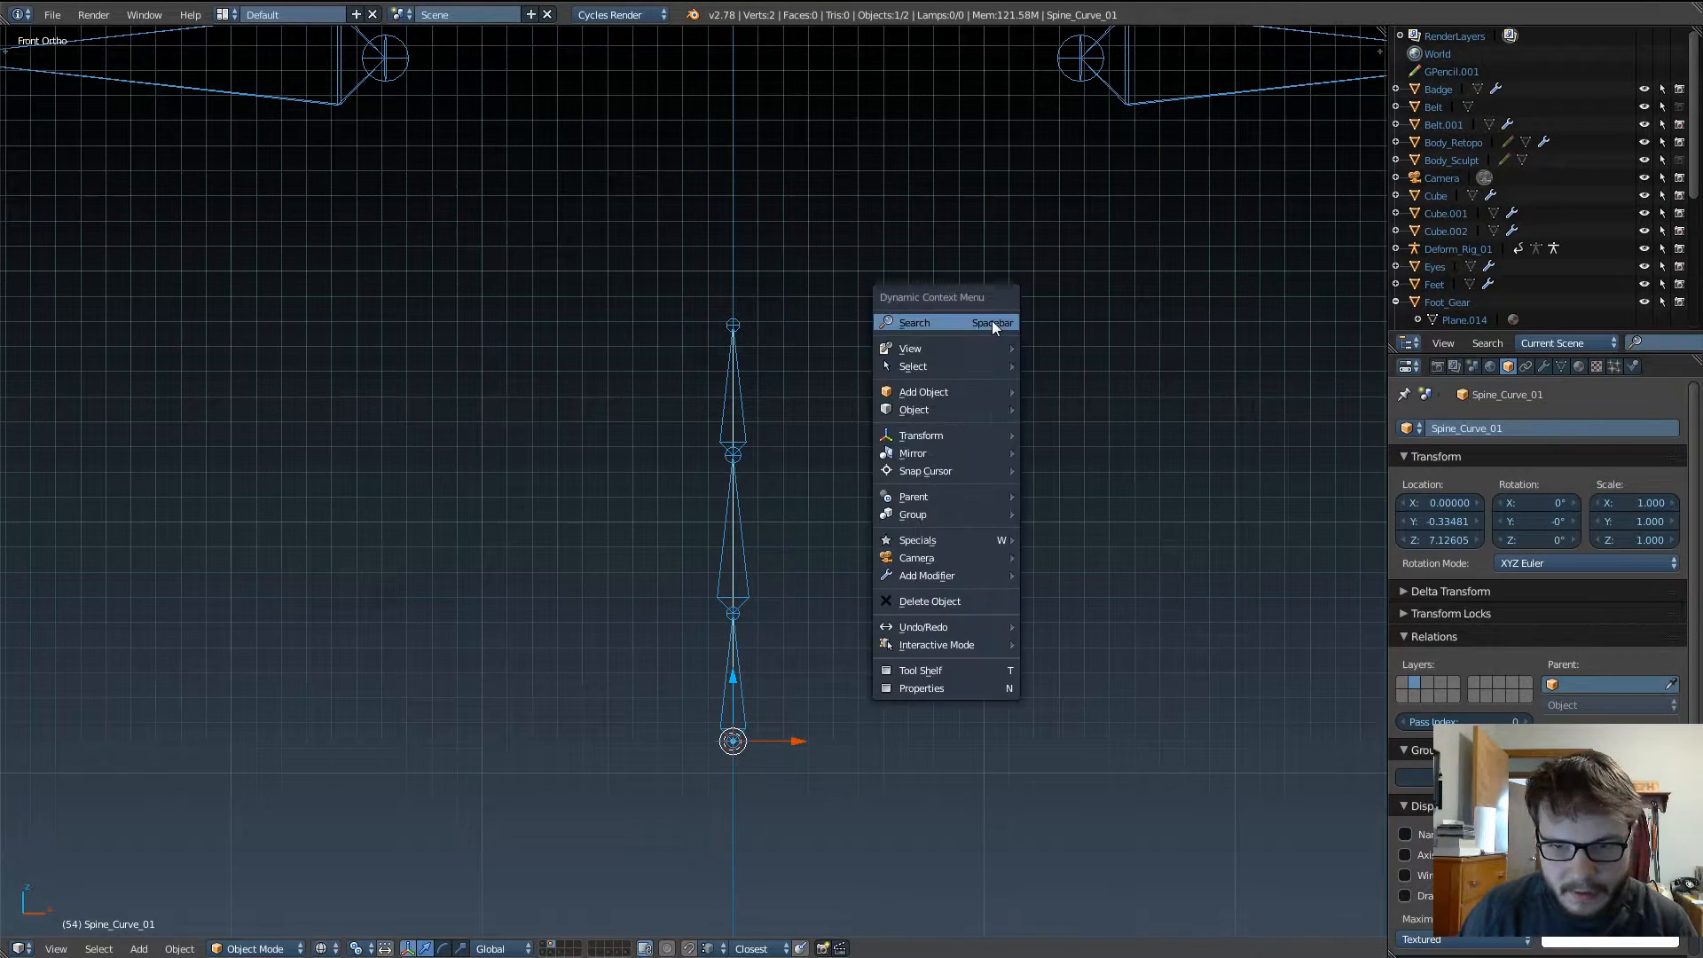
{"action": "mouse_move", "coordinate": [945, 323]}
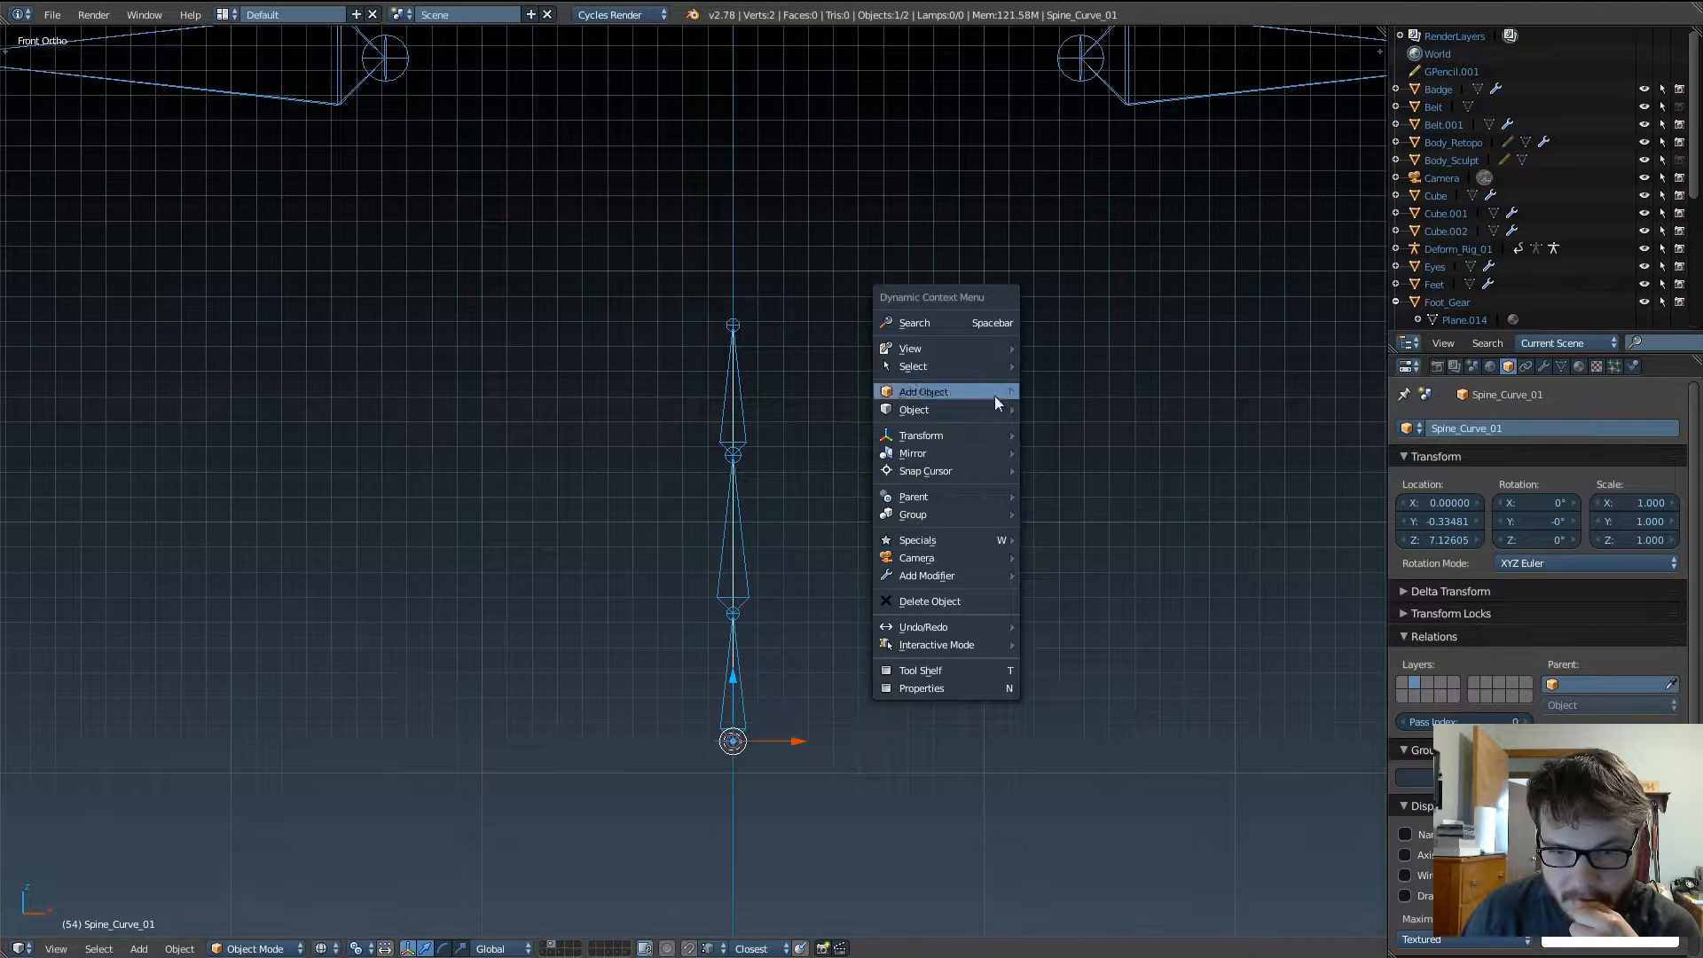
{"action": "mouse_move", "coordinate": [976, 601]}
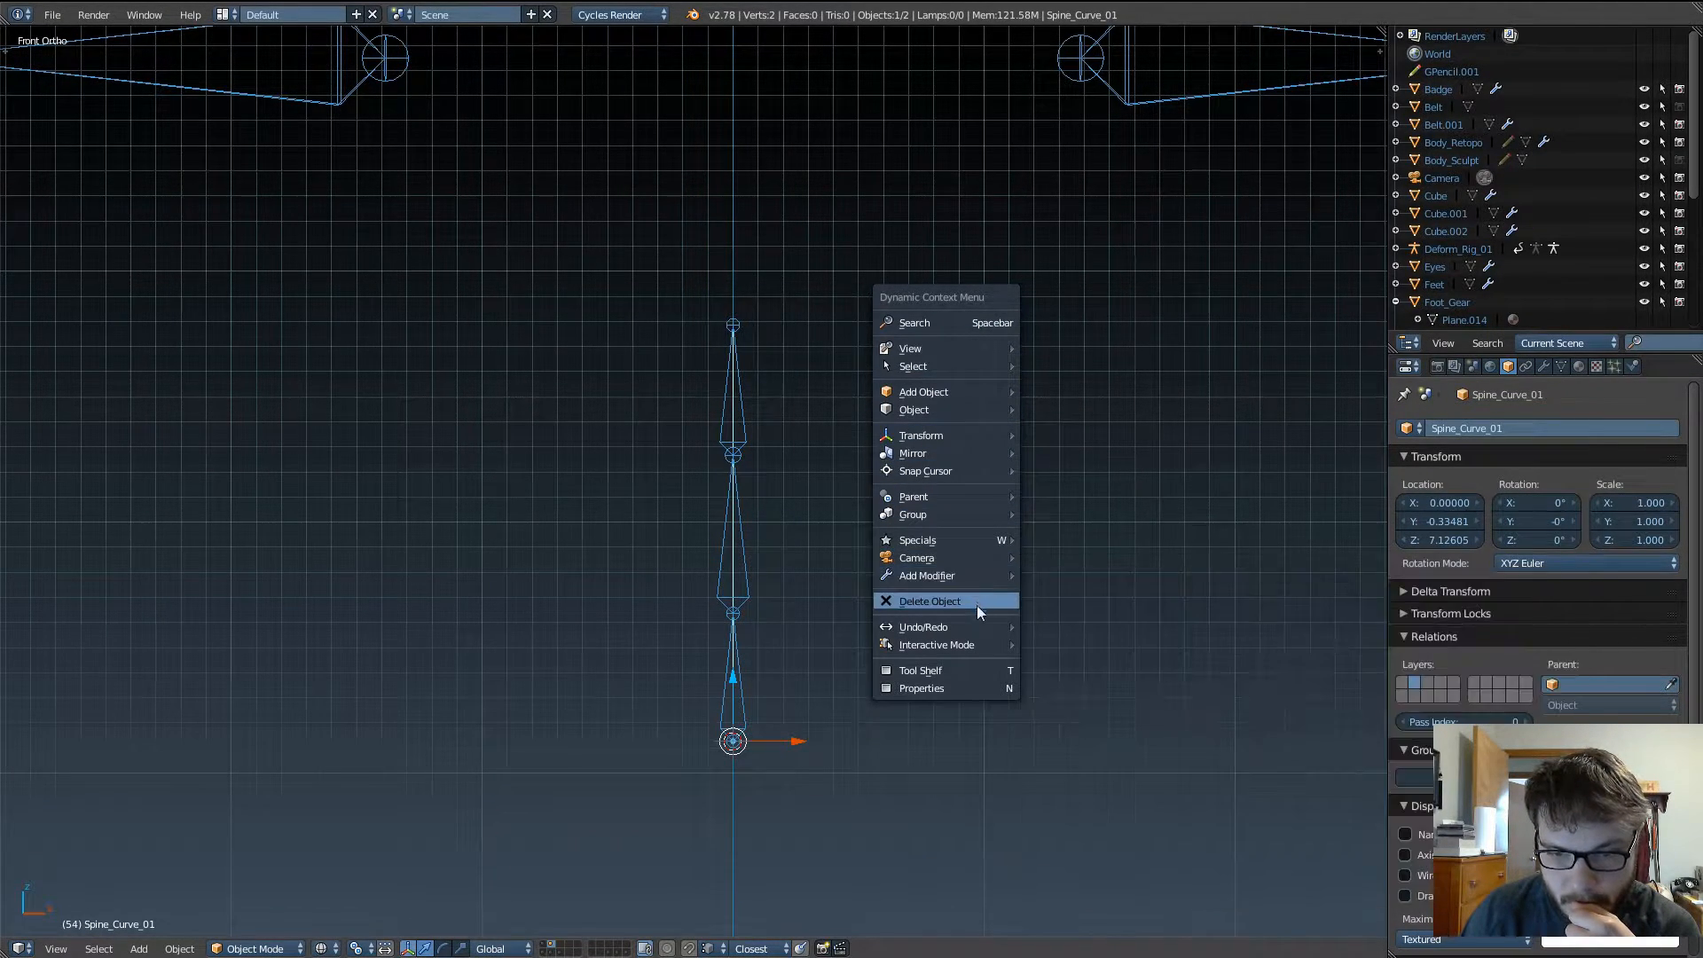
{"action": "mouse_move", "coordinate": [978, 465]}
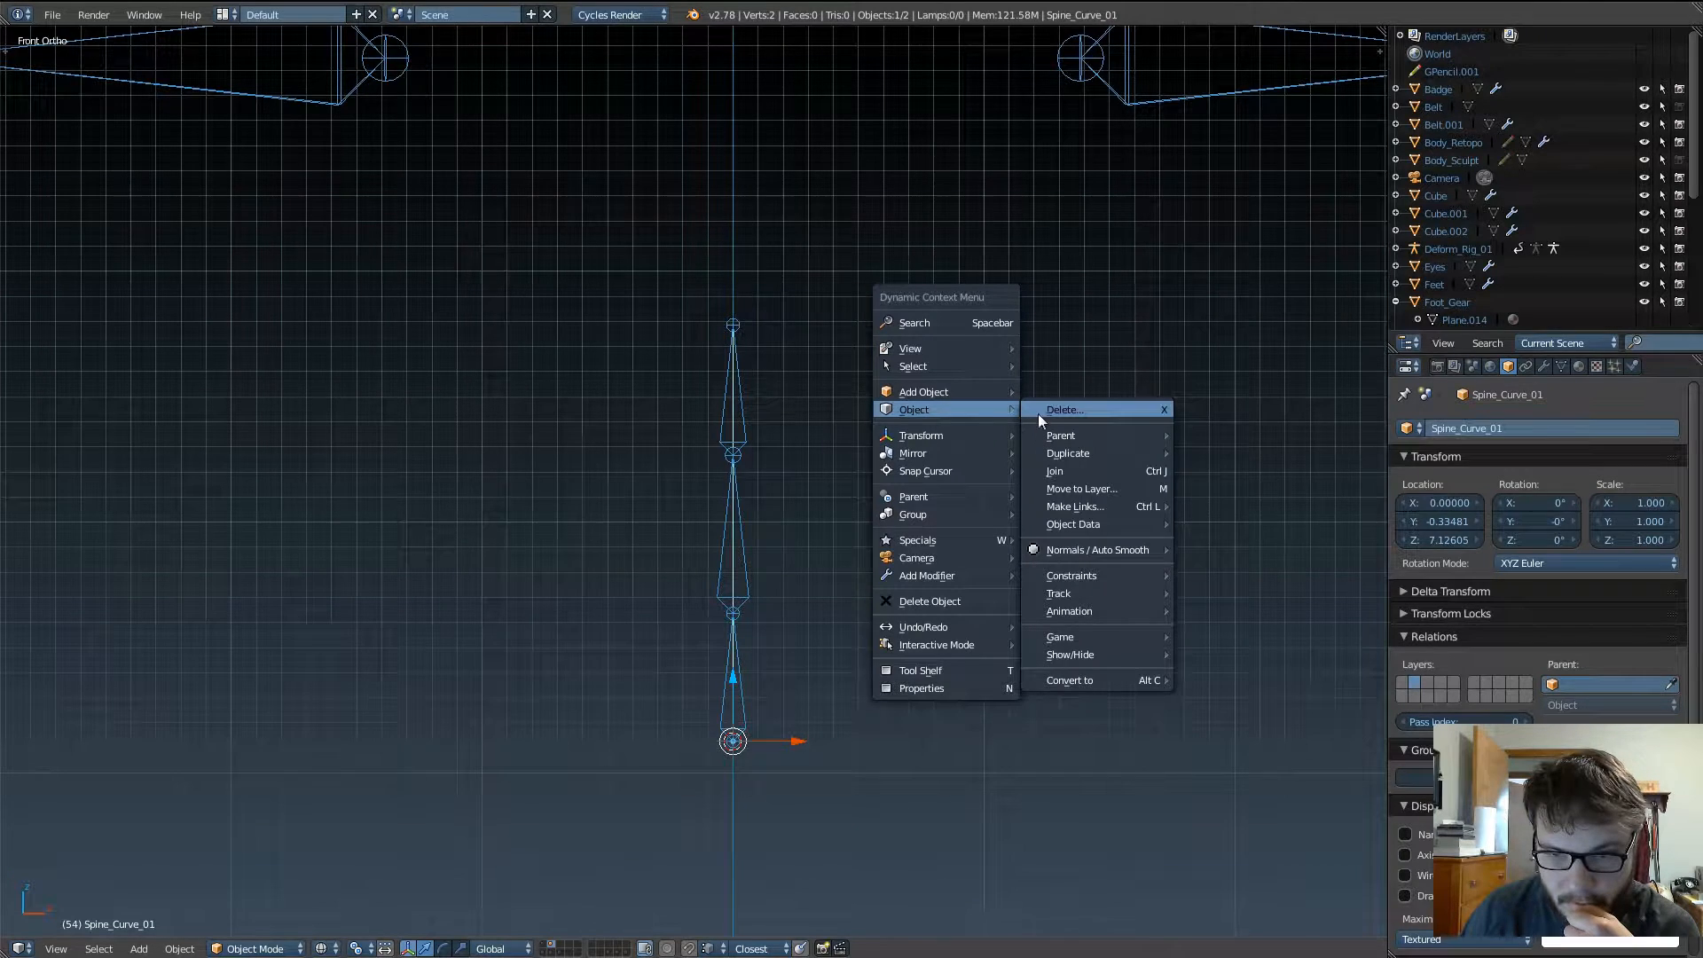
{"action": "mouse_move", "coordinate": [1063, 410]}
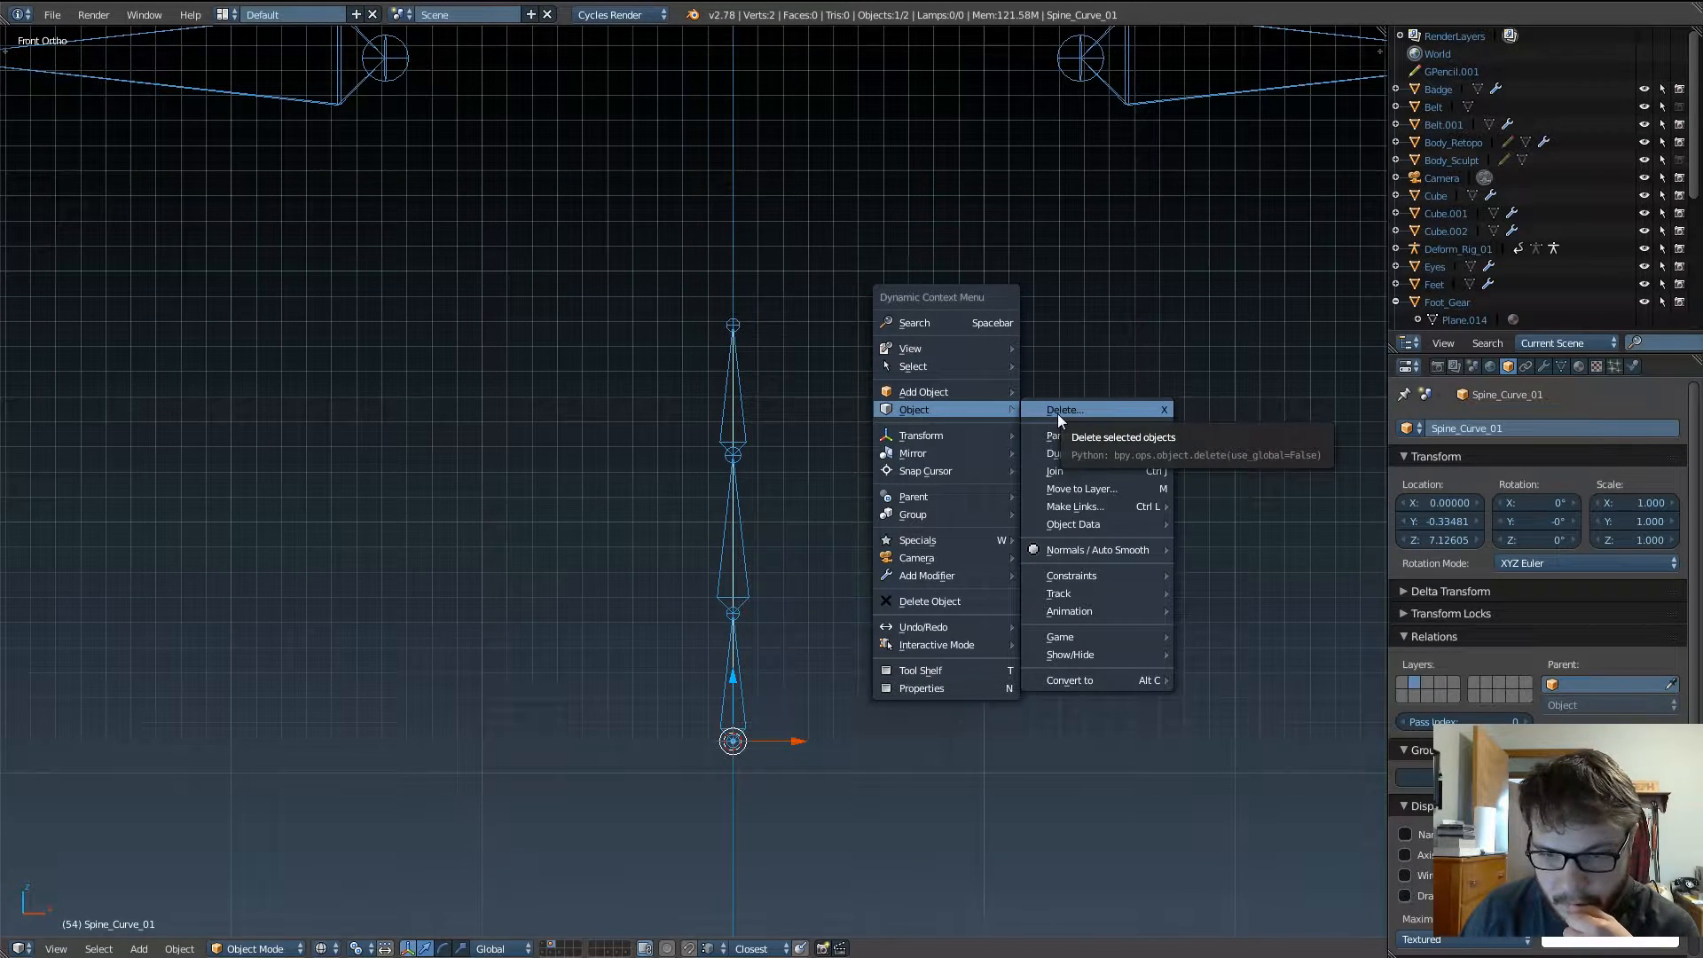
{"action": "mouse_move", "coordinate": [1007, 472]}
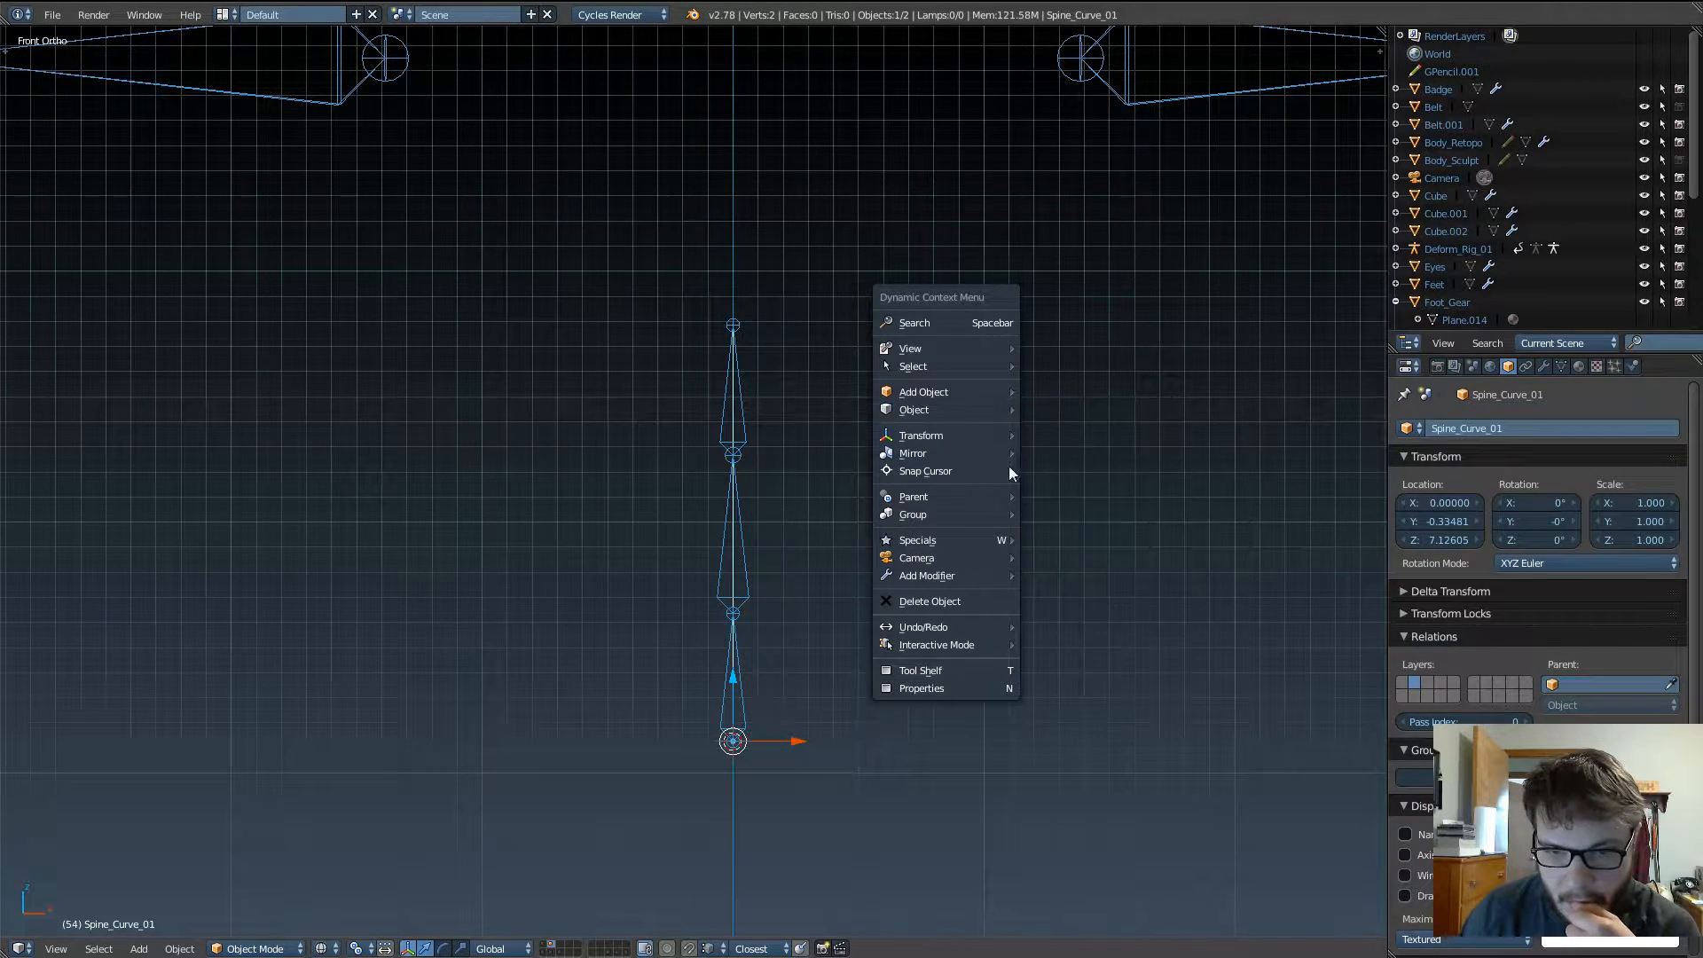
{"action": "mouse_move", "coordinate": [932, 316]}
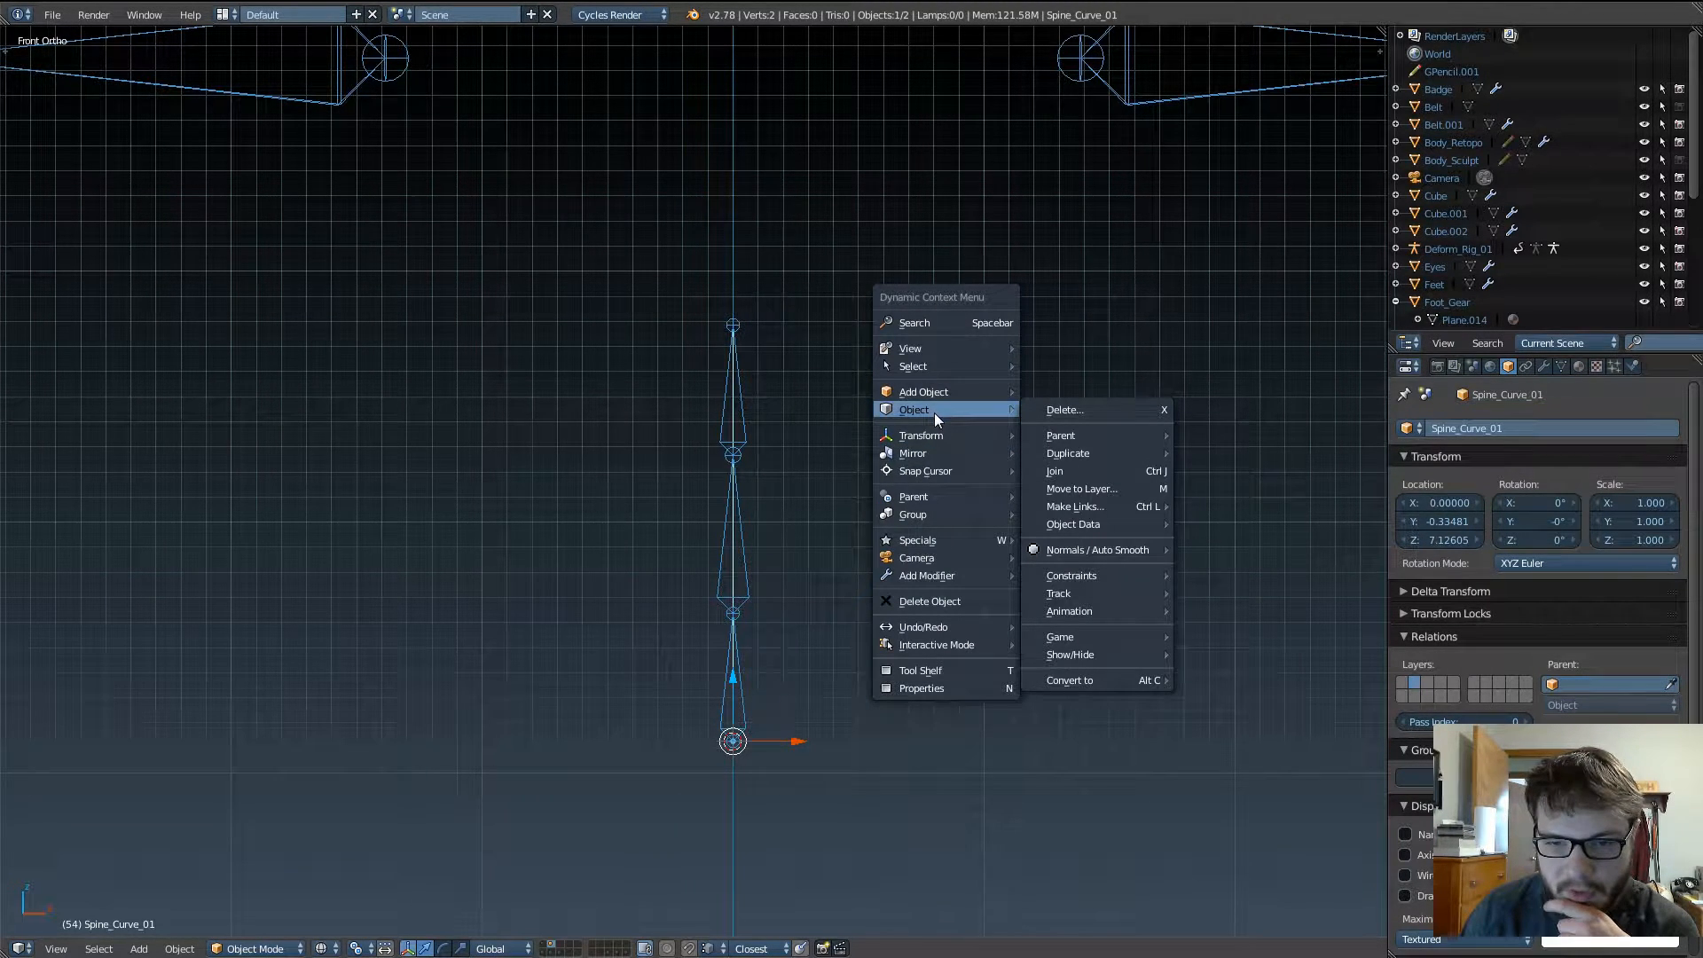
{"action": "mouse_move", "coordinate": [1095, 466]}
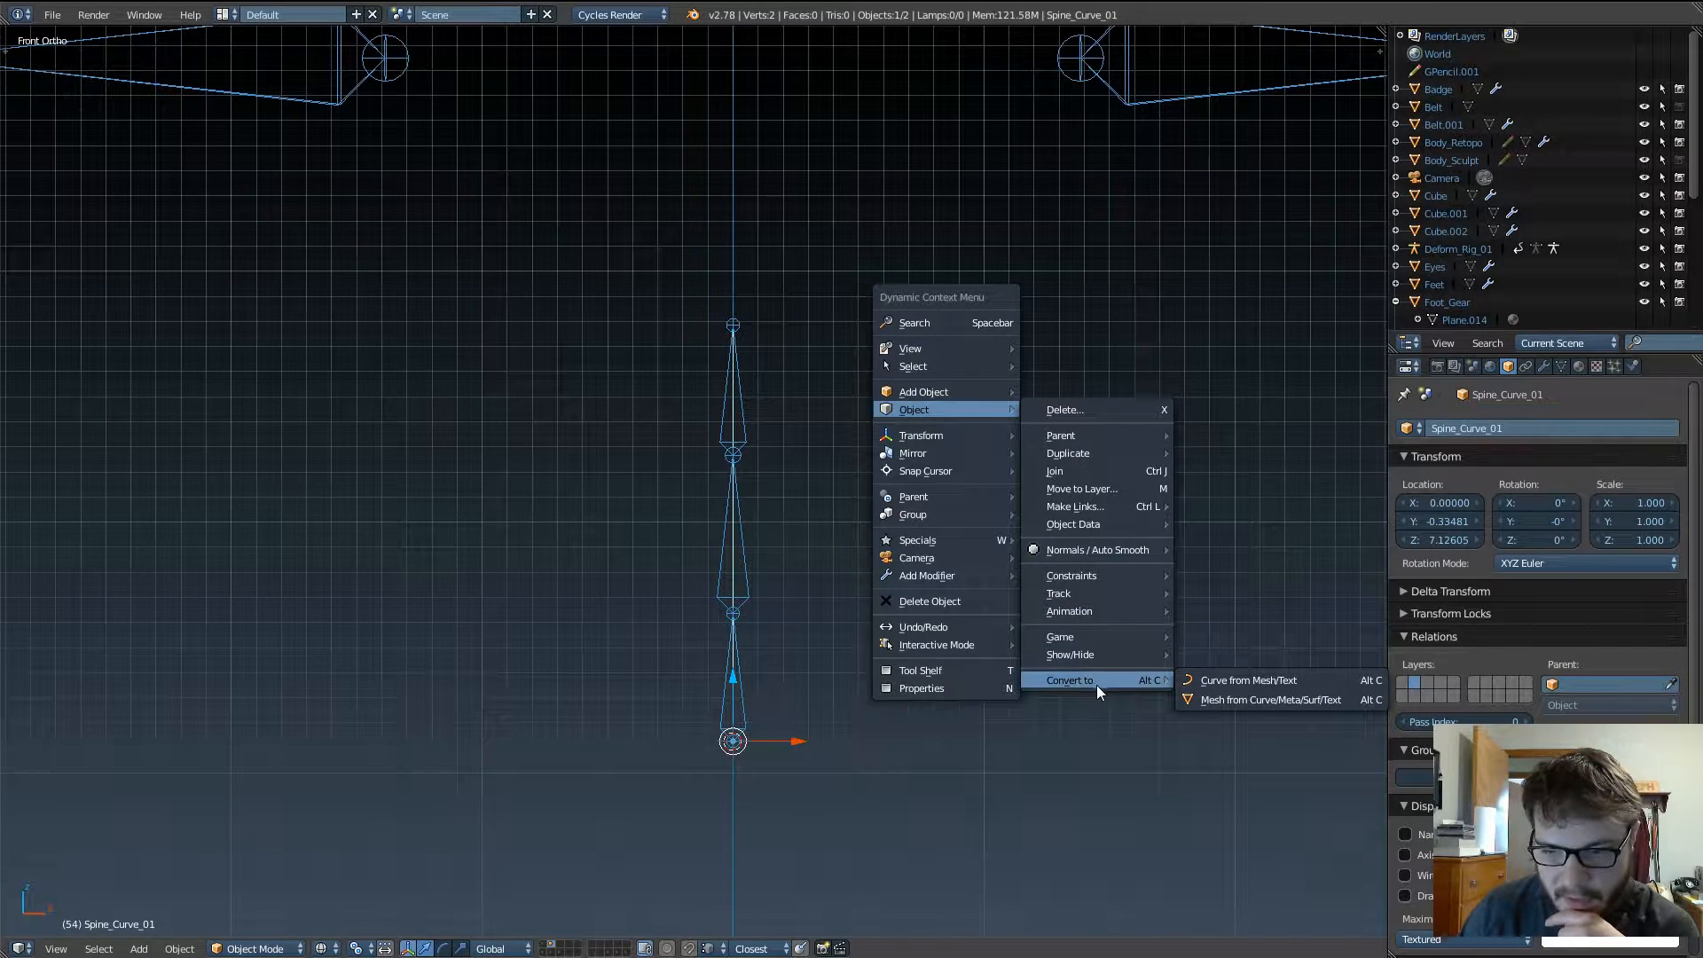
{"action": "mouse_move", "coordinate": [1146, 690]}
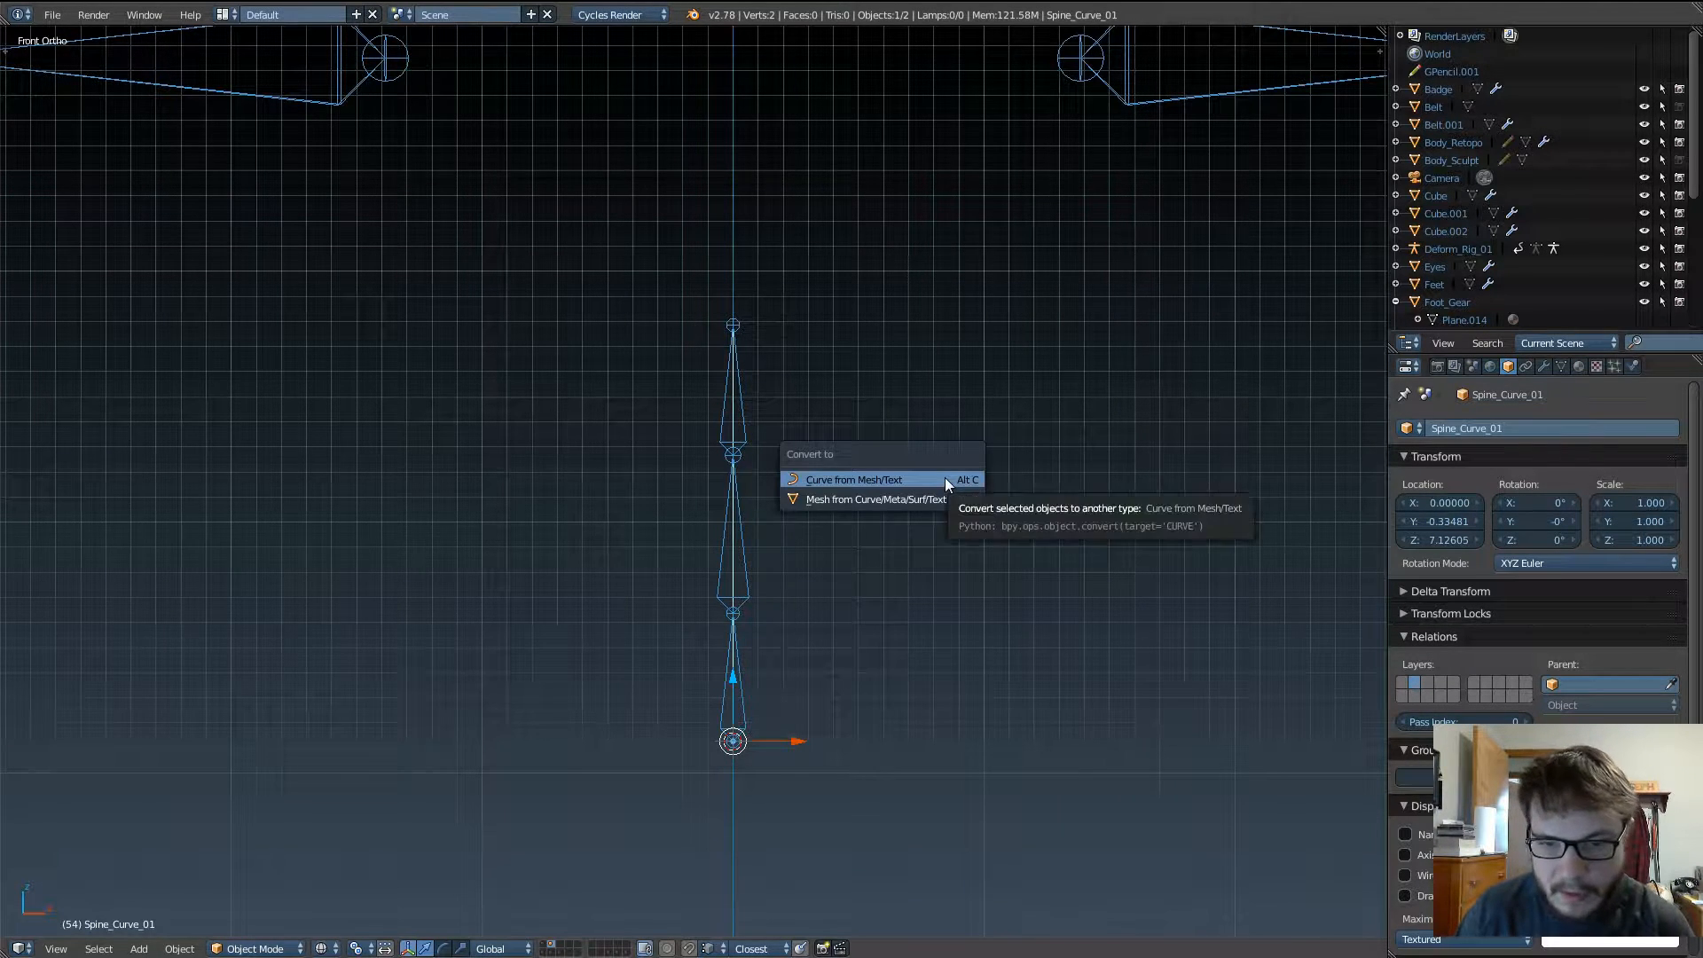
{"action": "mouse_move", "coordinate": [853, 499]}
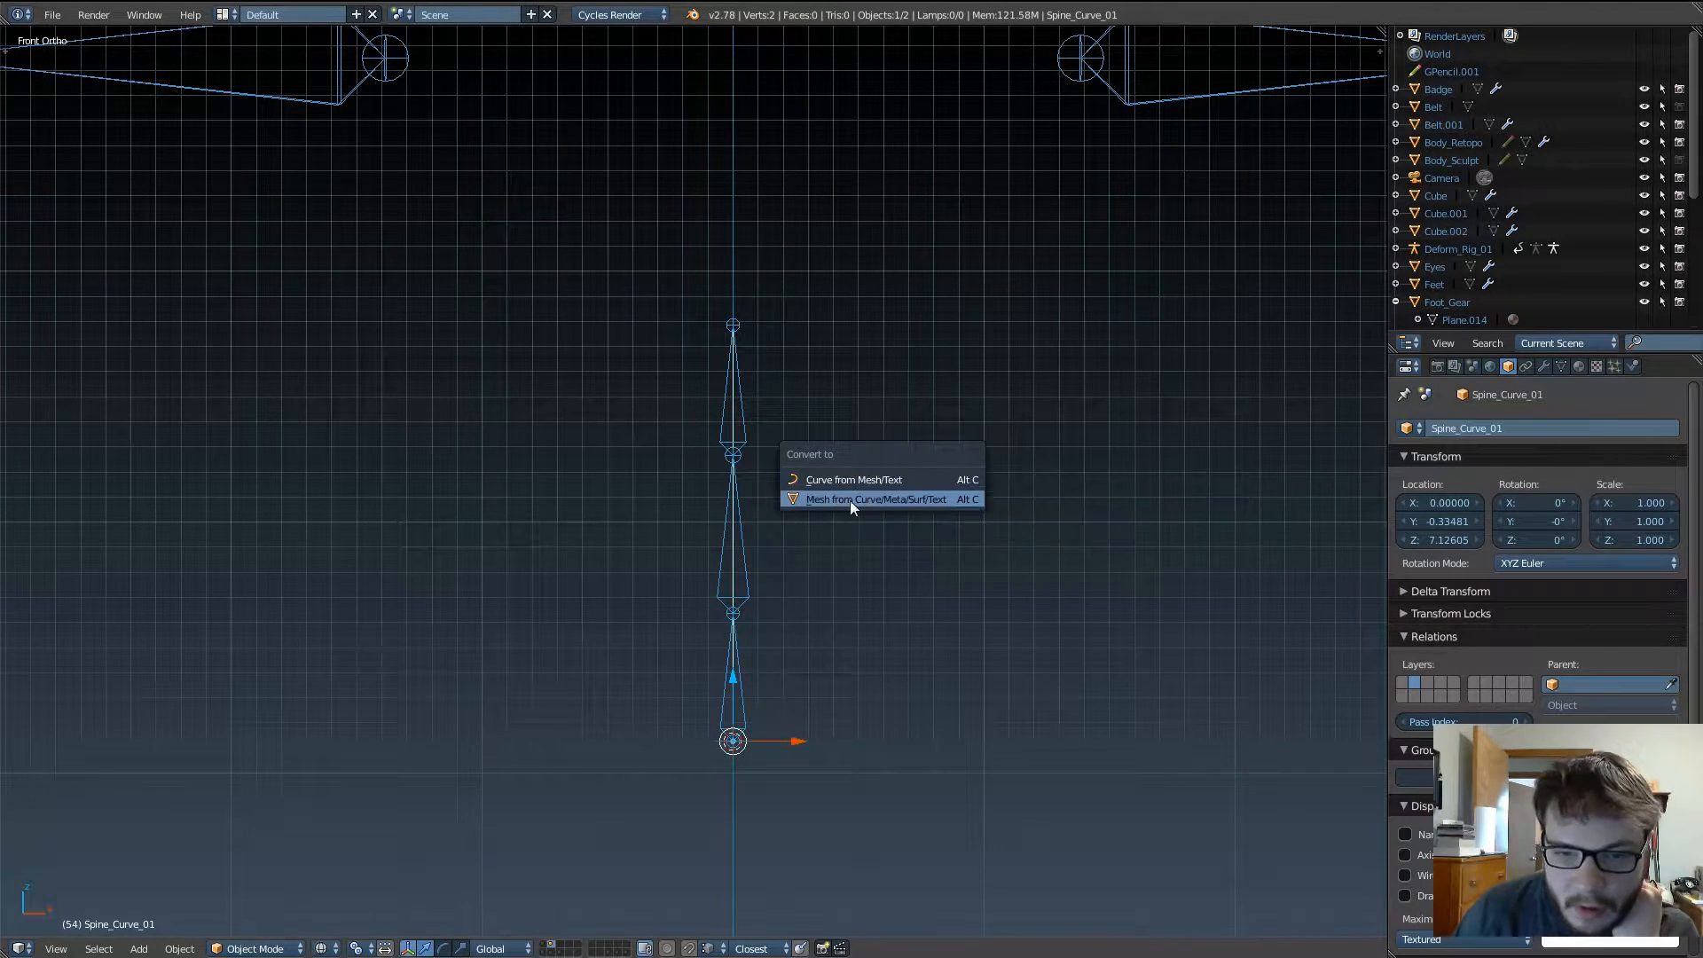
{"action": "mouse_move", "coordinate": [853, 479]}
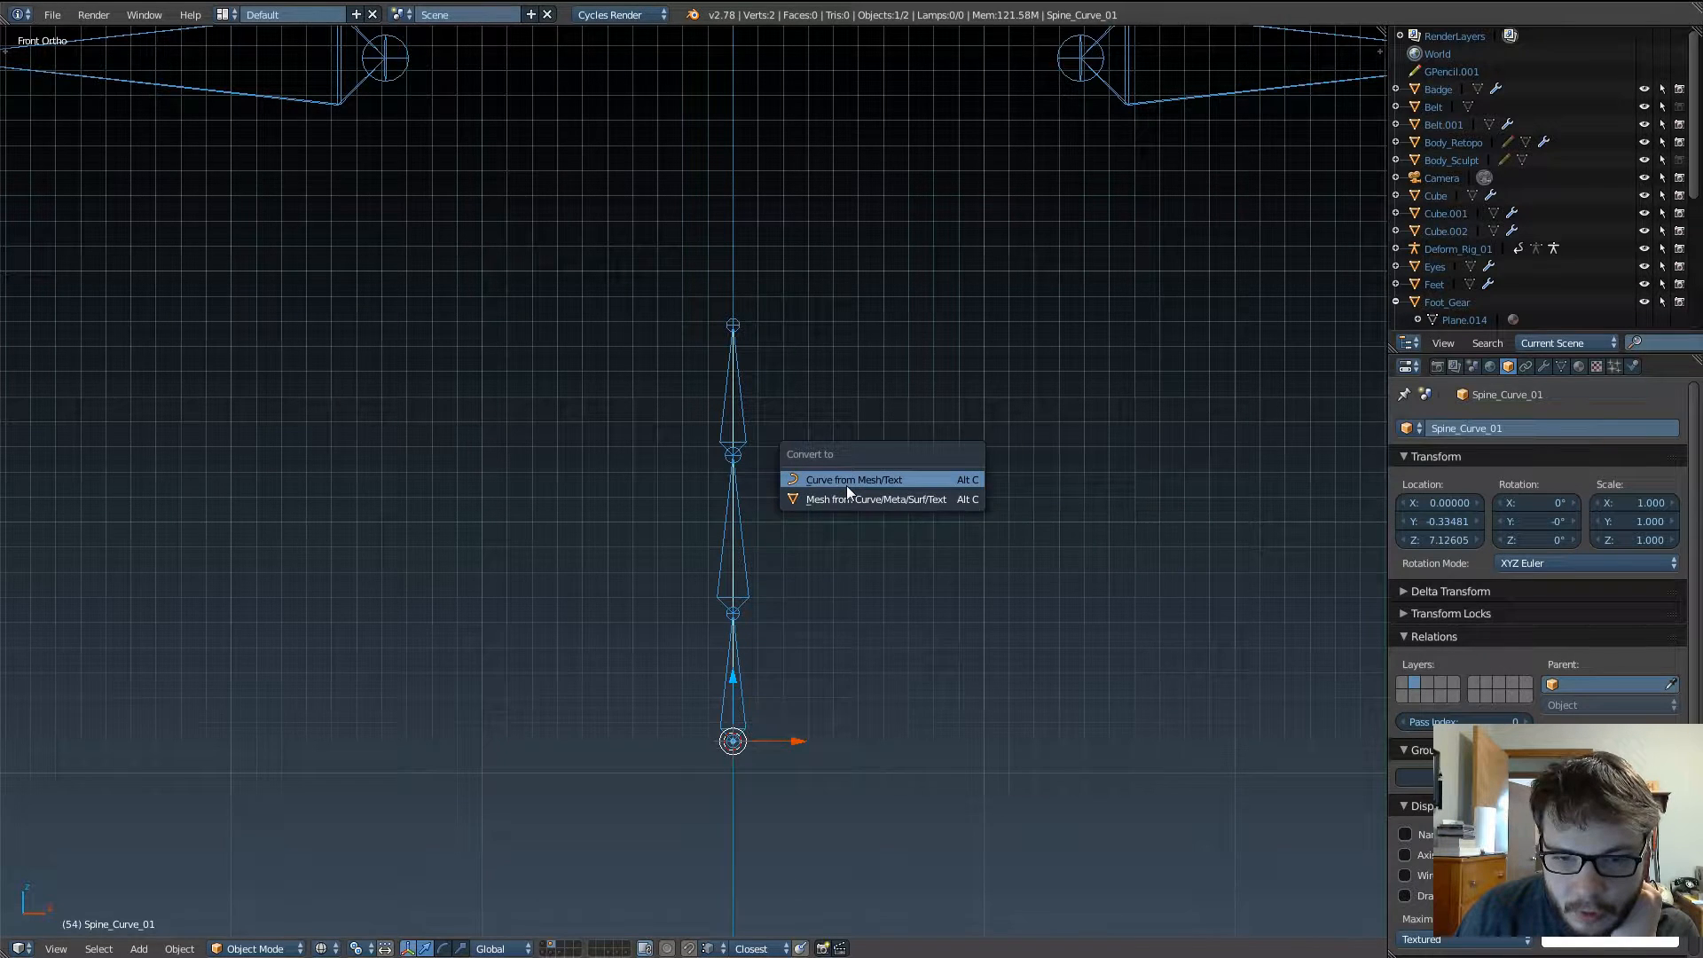
{"action": "mouse_move", "coordinate": [853, 479]}
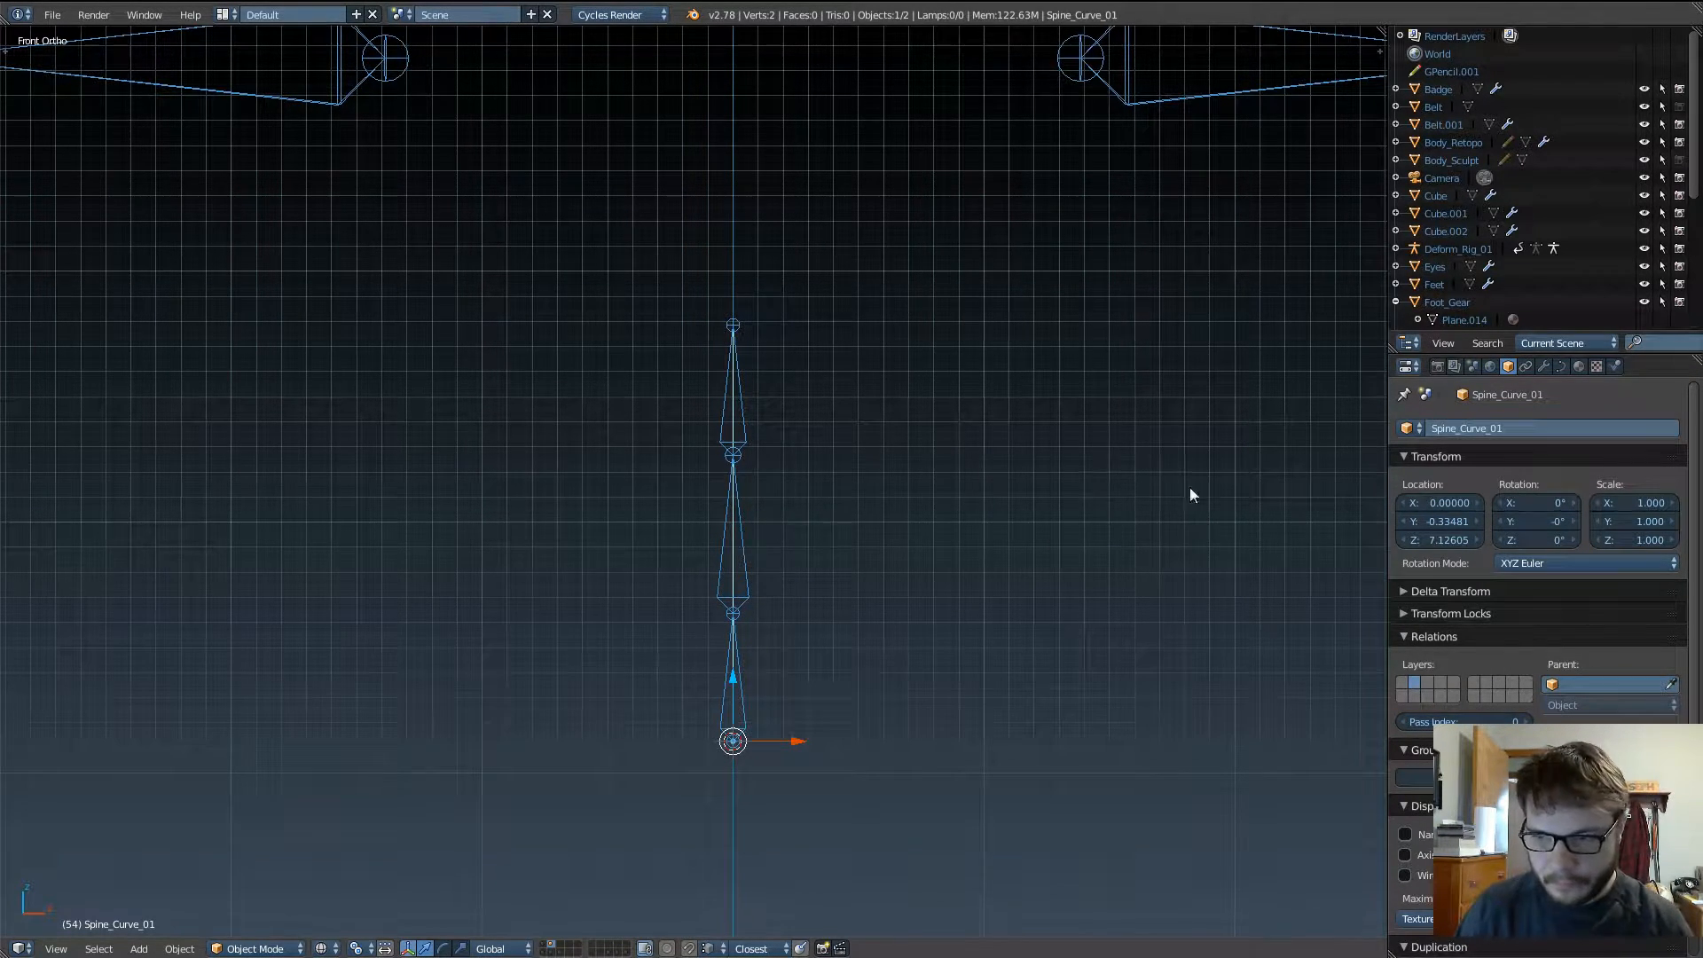
{"action": "mouse_move", "coordinate": [731, 546]}
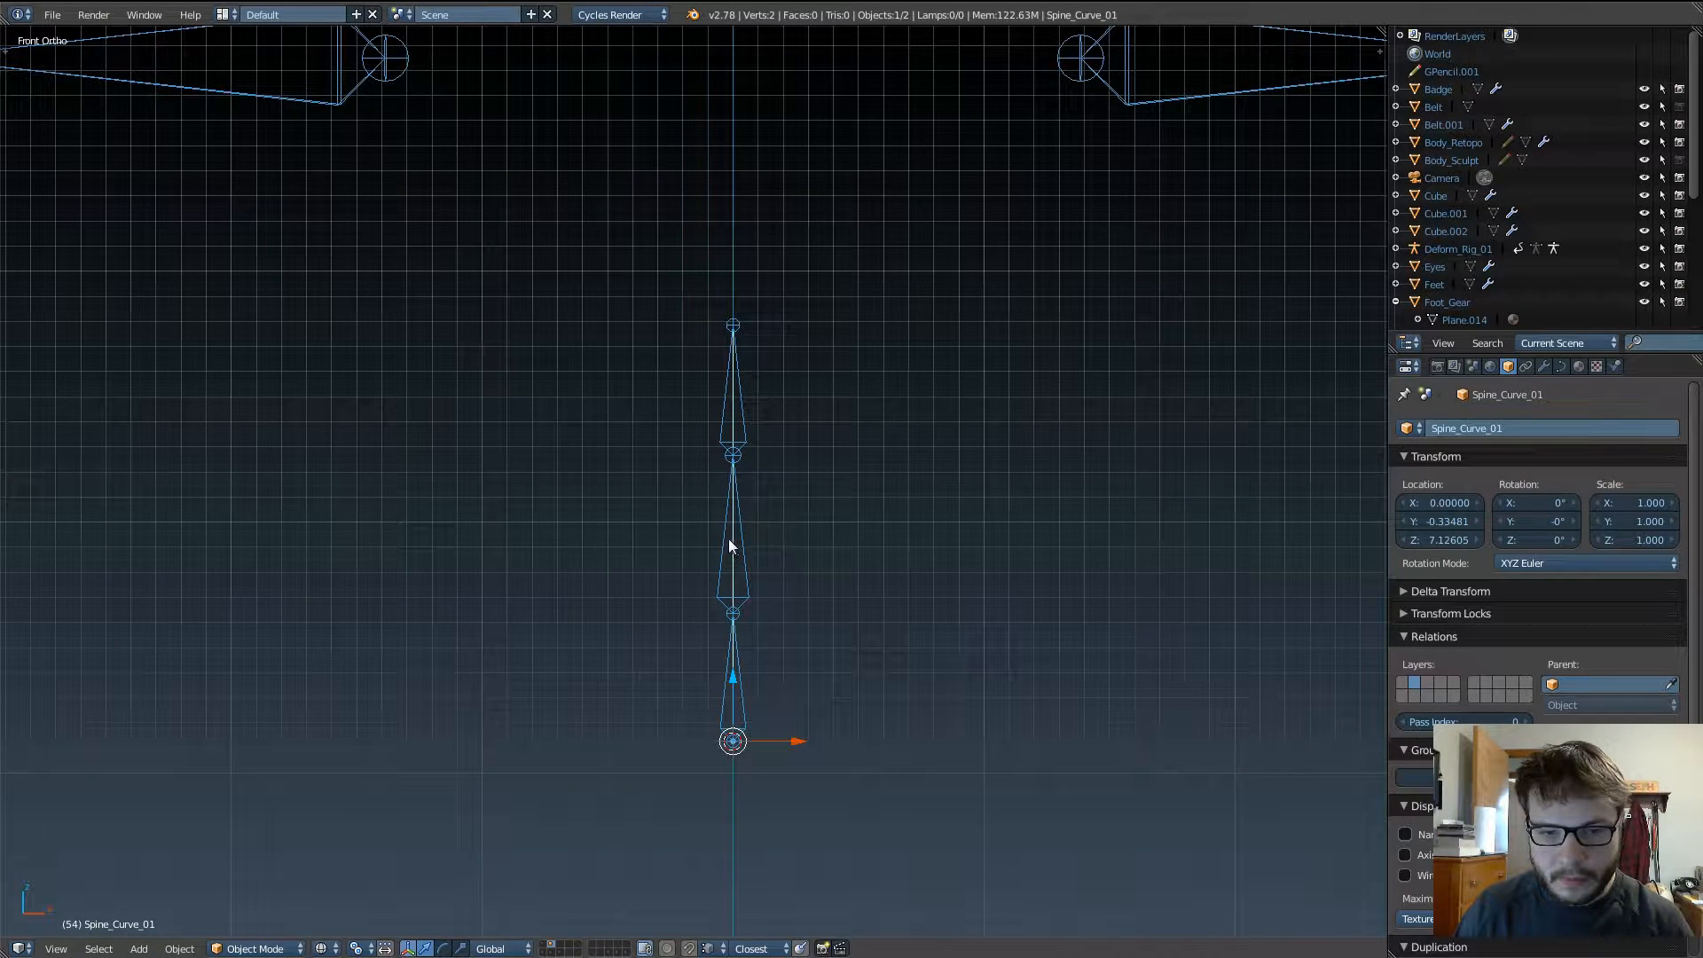
{"action": "mouse_move", "coordinate": [1561, 366]}
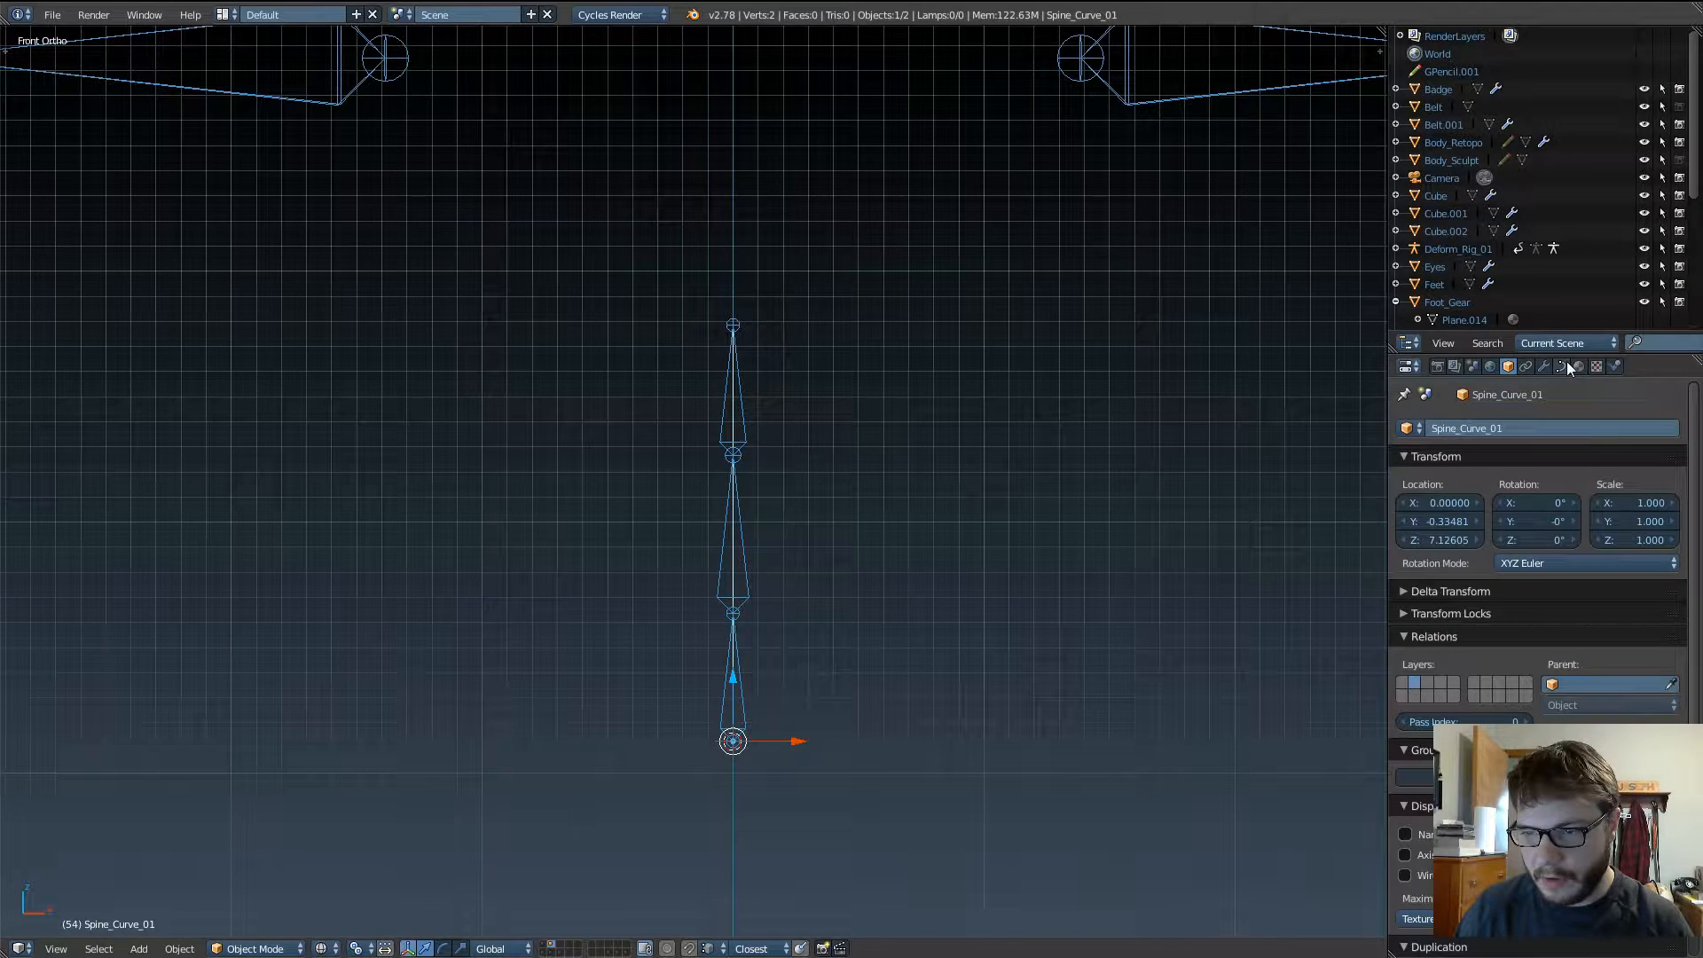
Step: Show the Object Data curve settings of Spine_Curve_01
{"action": "left_click", "coordinate": [1562, 365]}
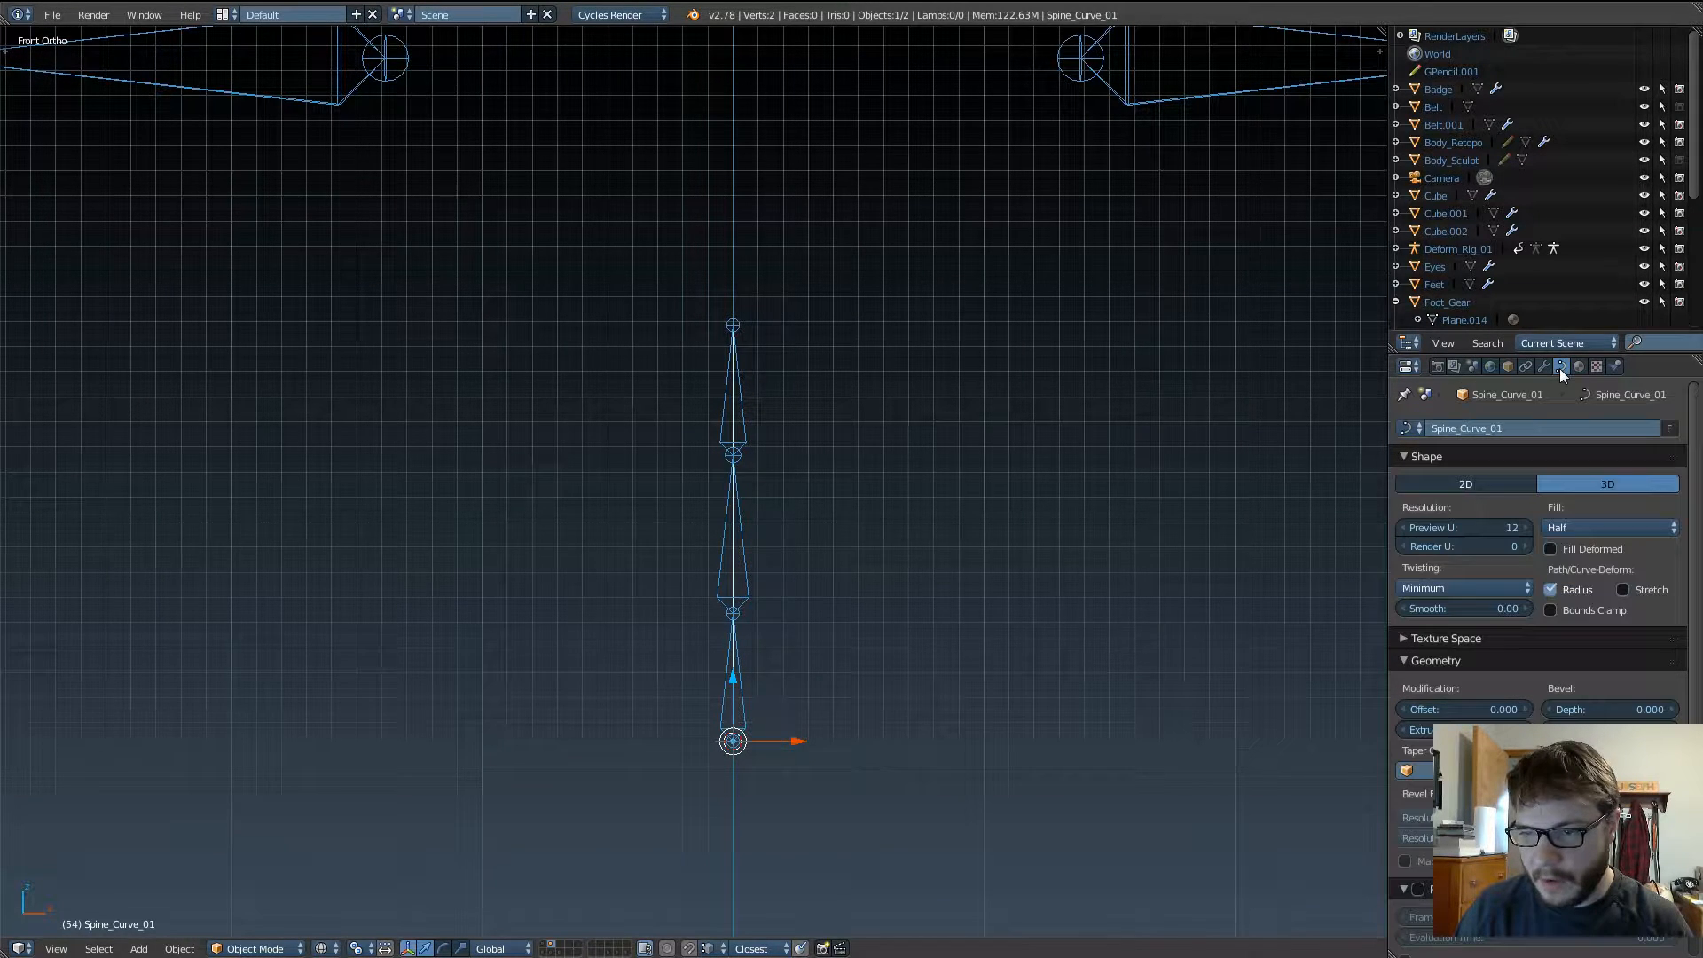
{"action": "mouse_move", "coordinate": [1561, 365]}
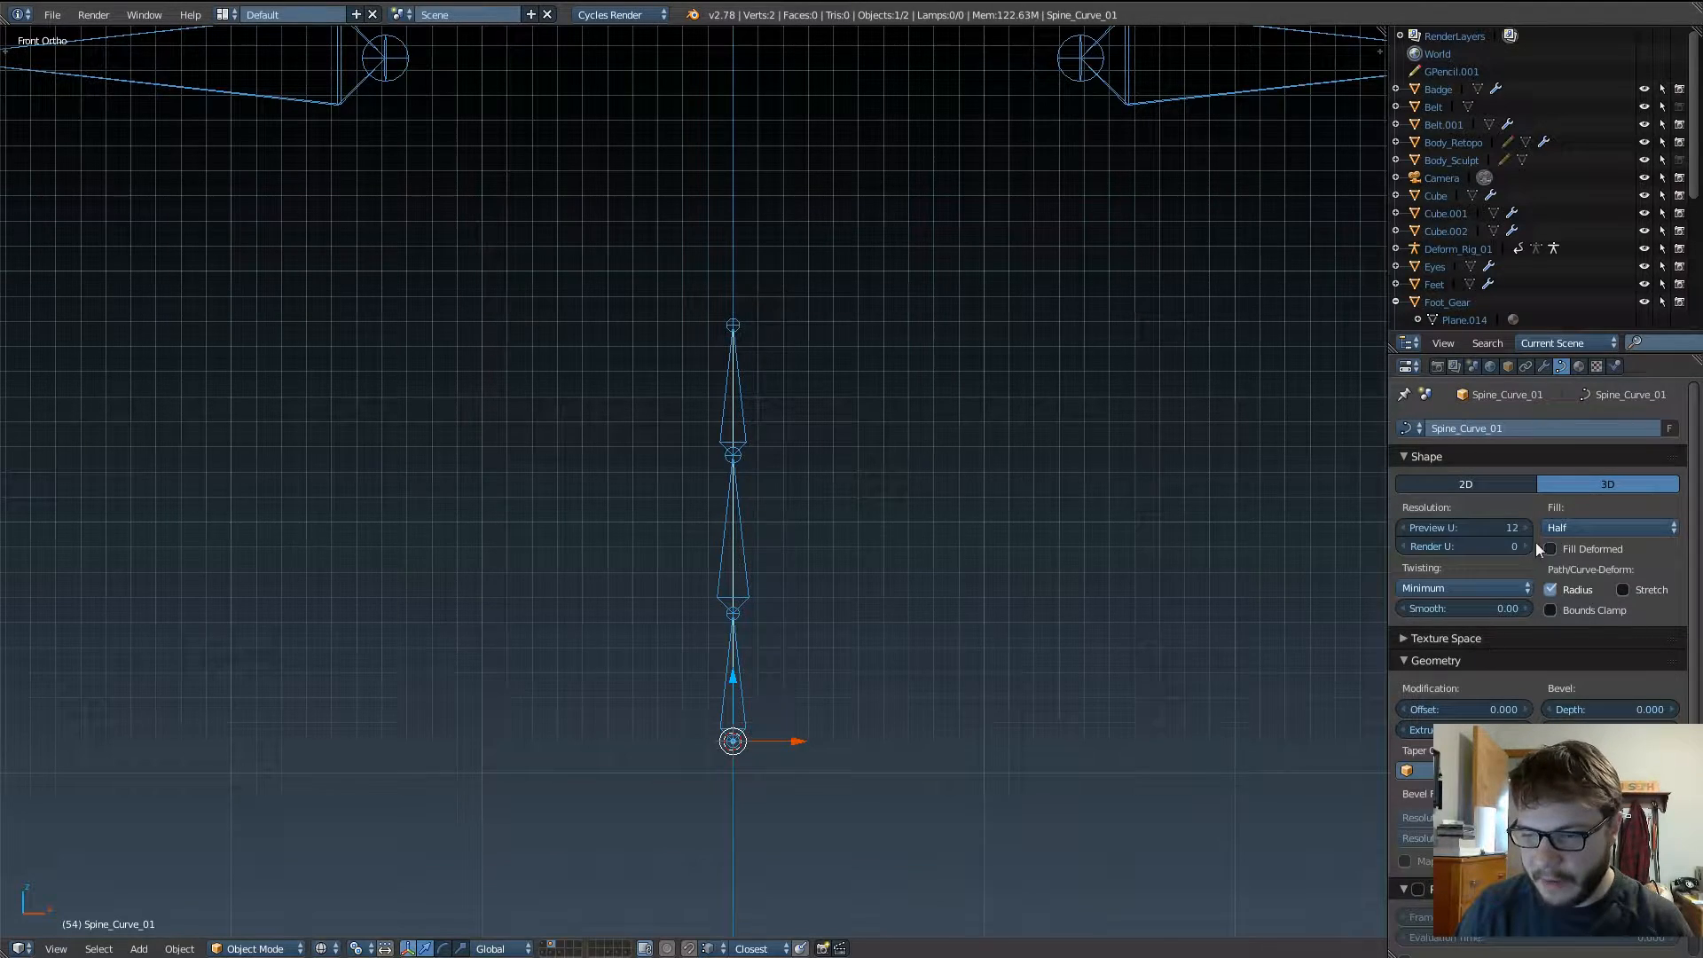
{"action": "mouse_move", "coordinate": [791, 548]}
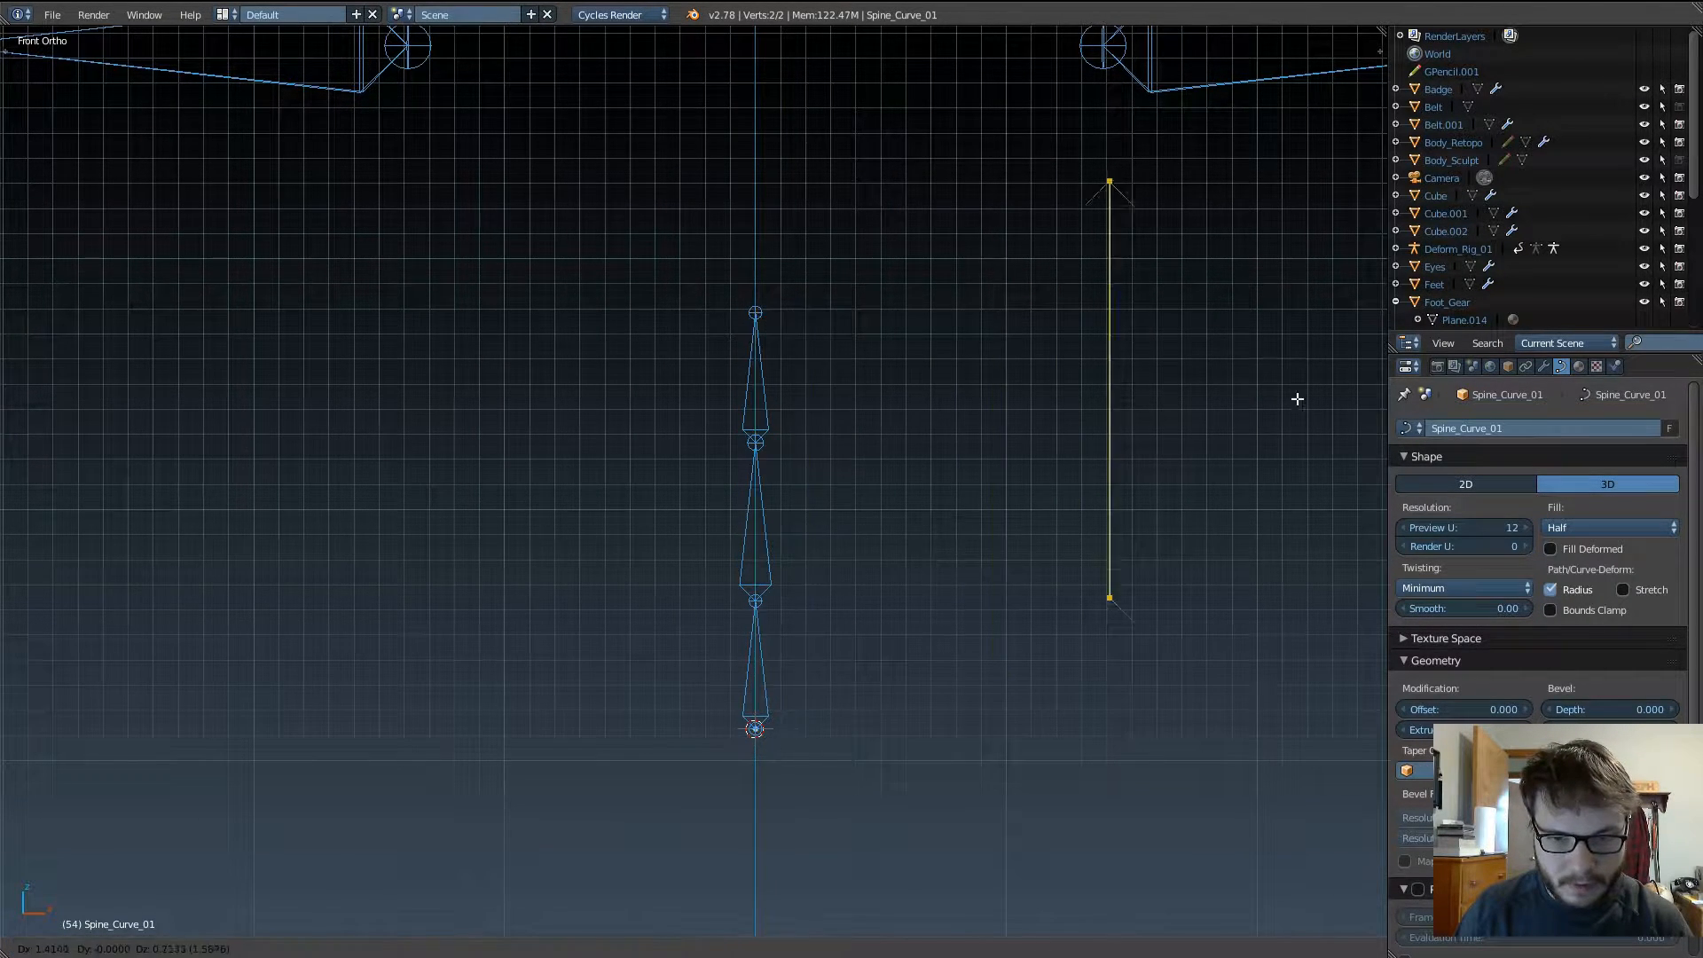
Step: Enter Edit Mode on Spine_Curve_01 and widen the Tool Shelf so Curve Stroke options are readable
{"action": "key", "text": "Tab"}
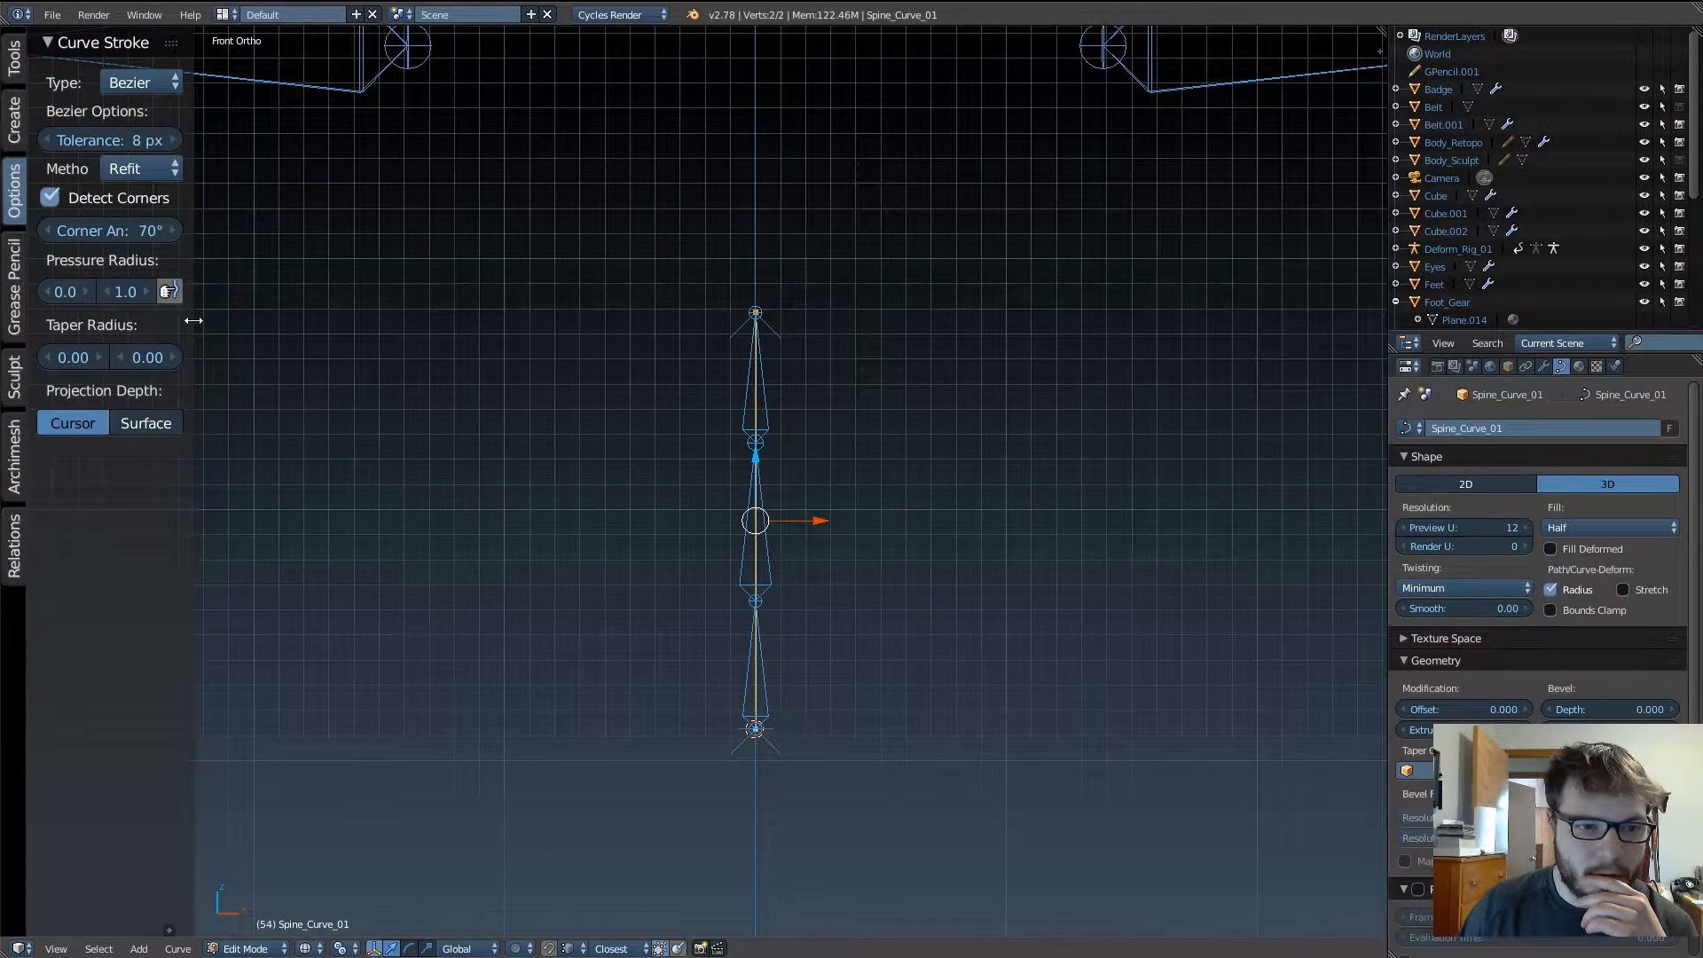
{"action": "left_click_drag", "start_coordinate": [194, 321], "coordinate": [293, 321]}
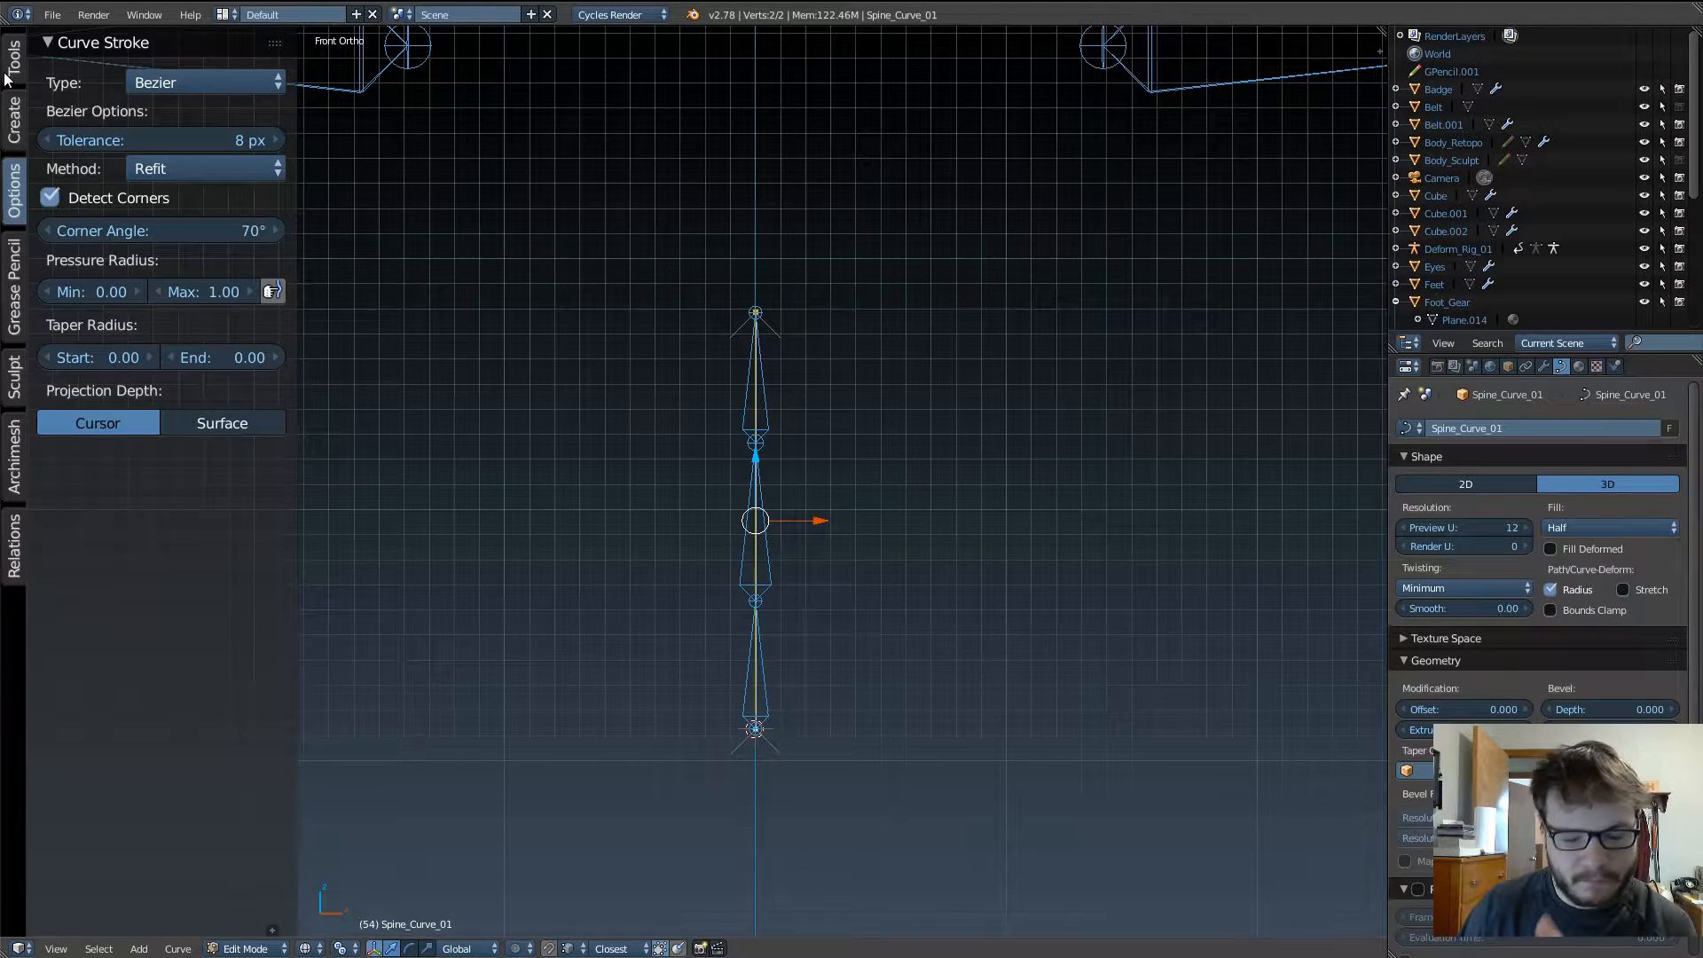
Step: Set the spline type to Bezier, give its points automatic handles, and select all curve points
{"action": "left_click", "coordinate": [12, 50]}
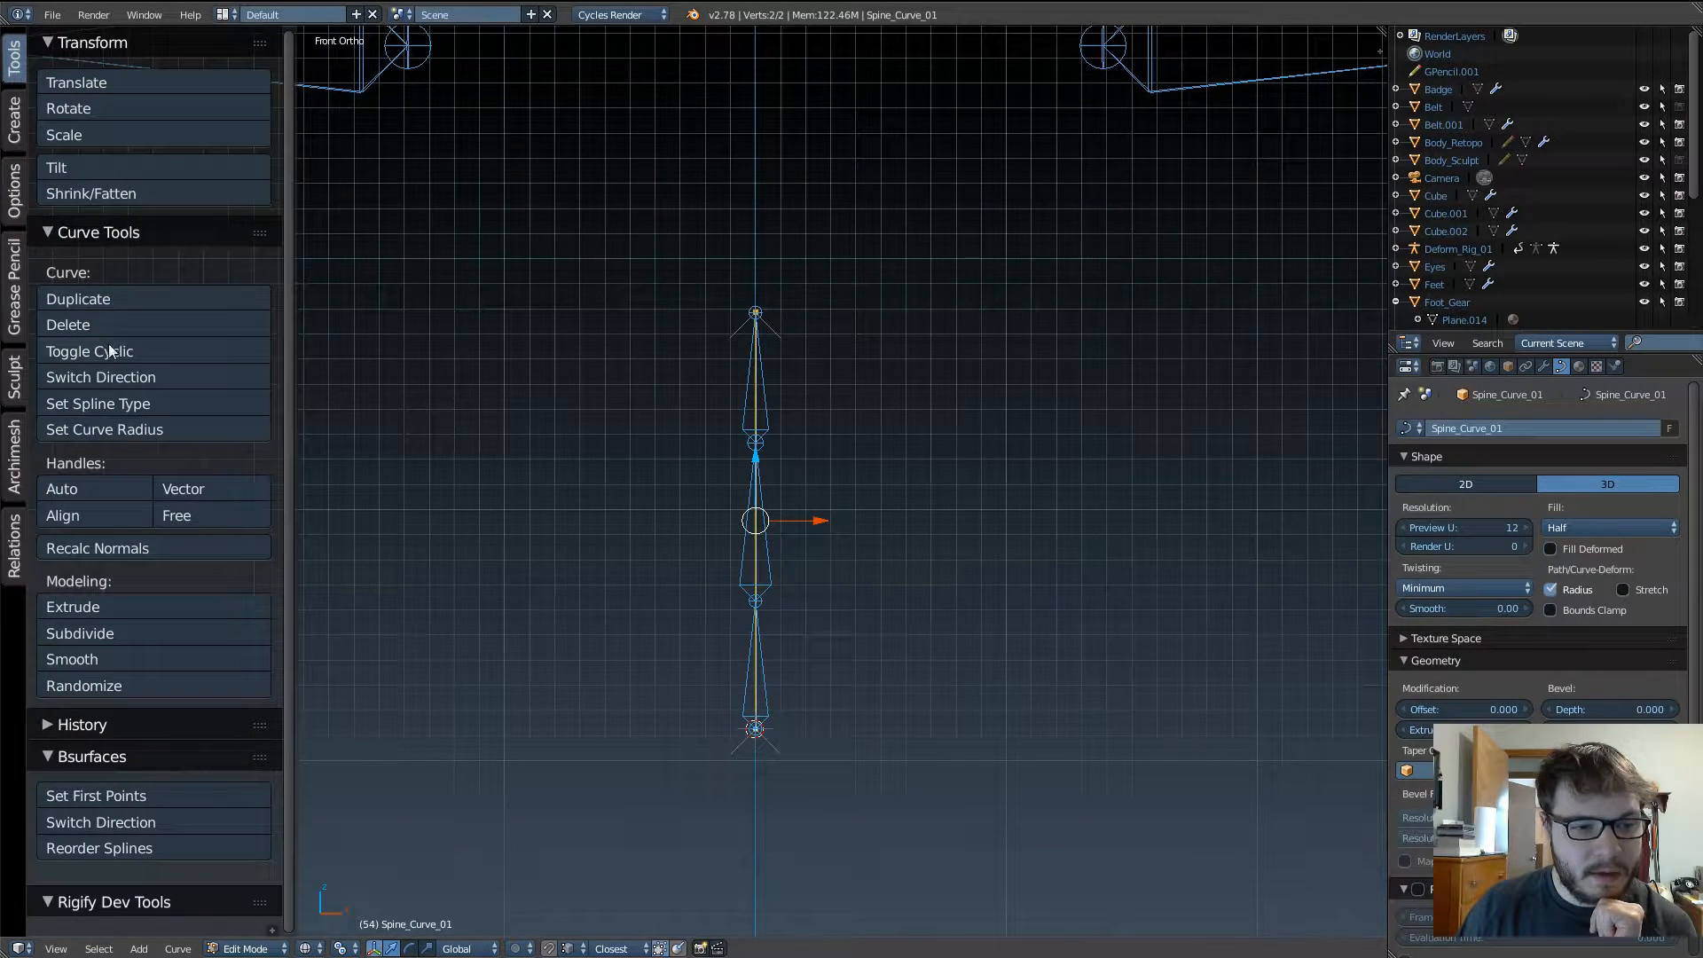
{"action": "left_click", "coordinate": [98, 402]}
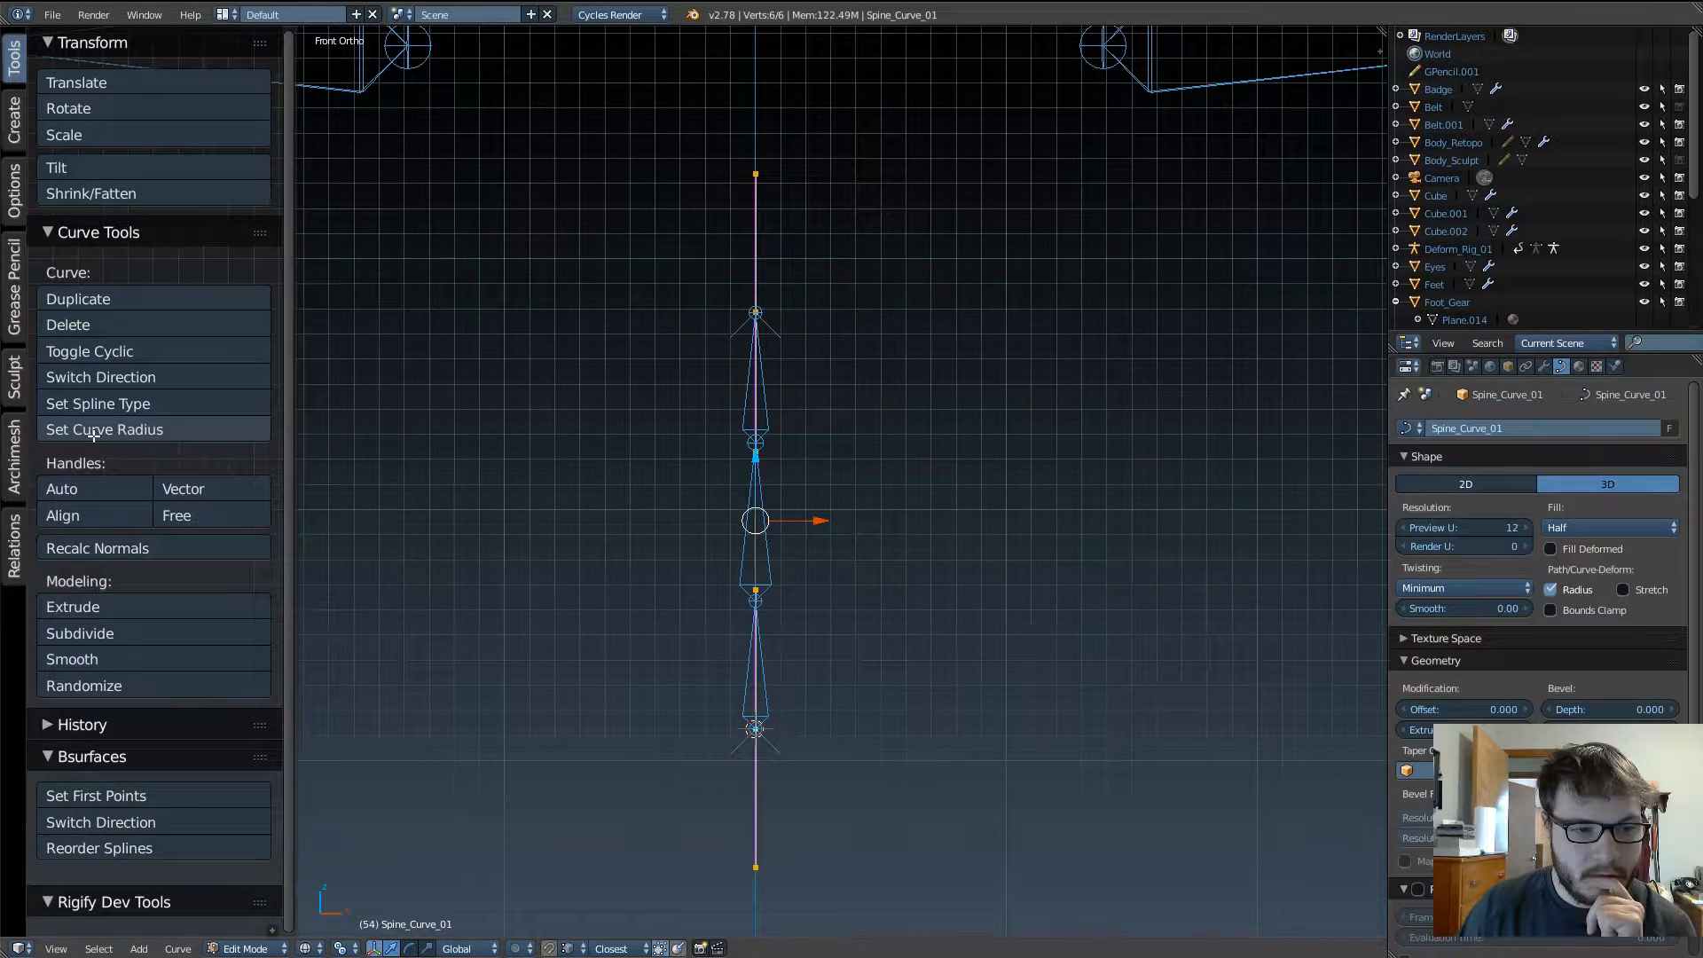
{"action": "mouse_move", "coordinate": [142, 455]}
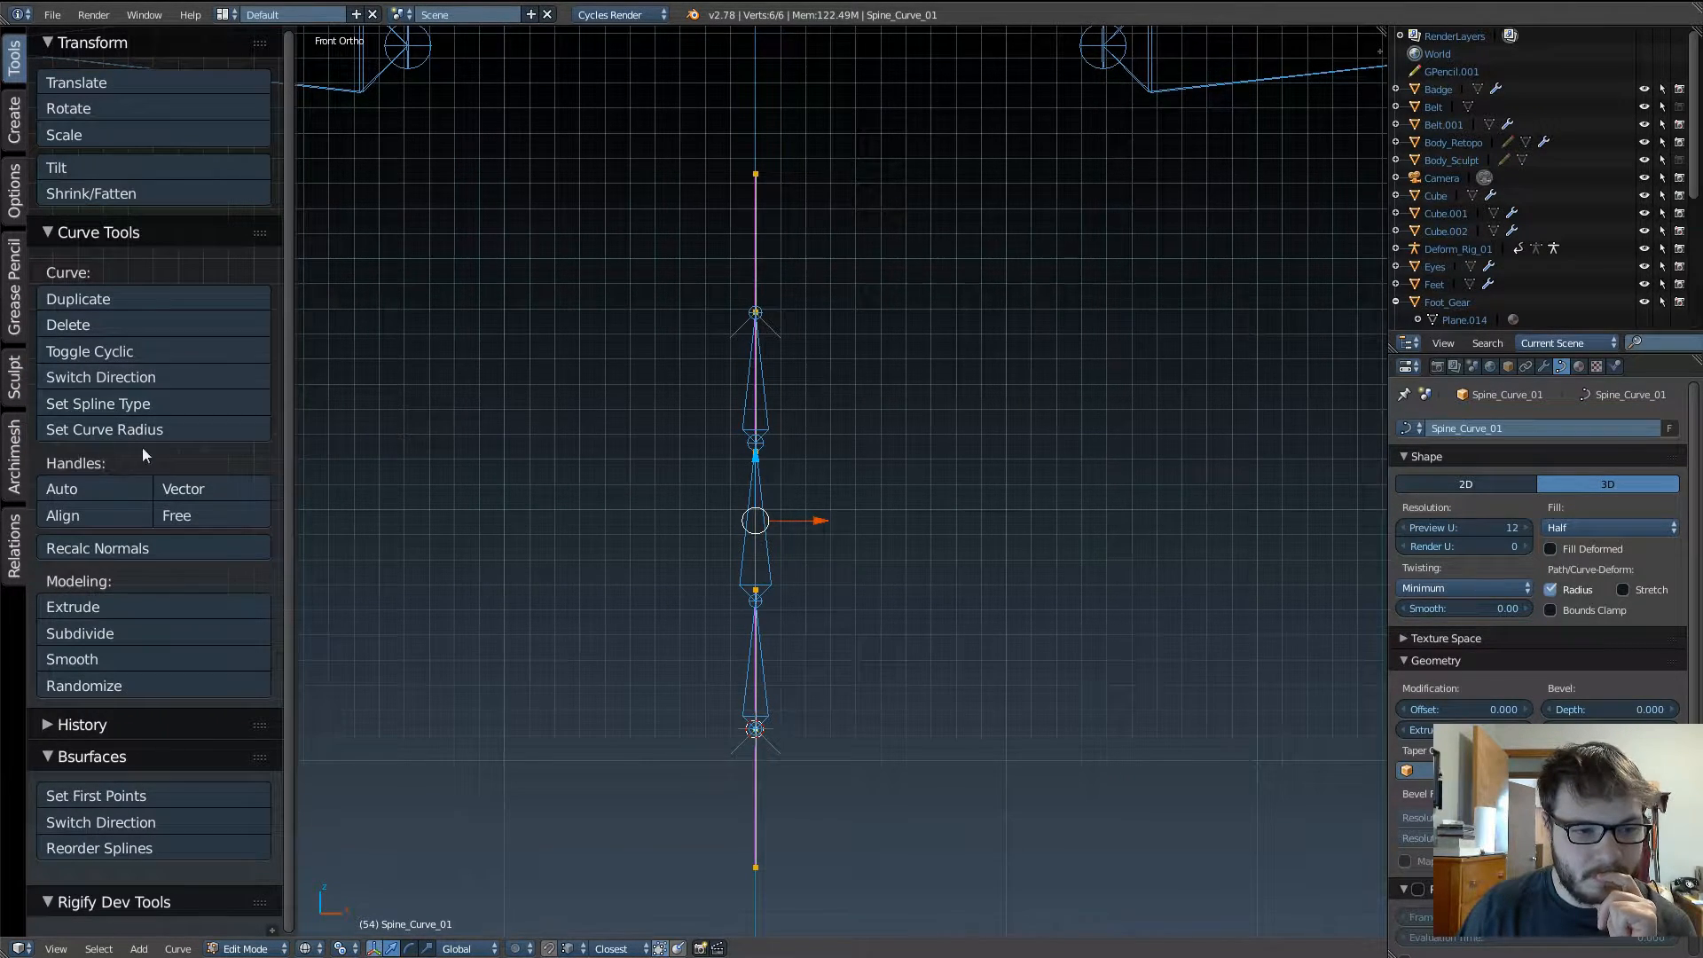
{"action": "mouse_move", "coordinate": [60, 488]}
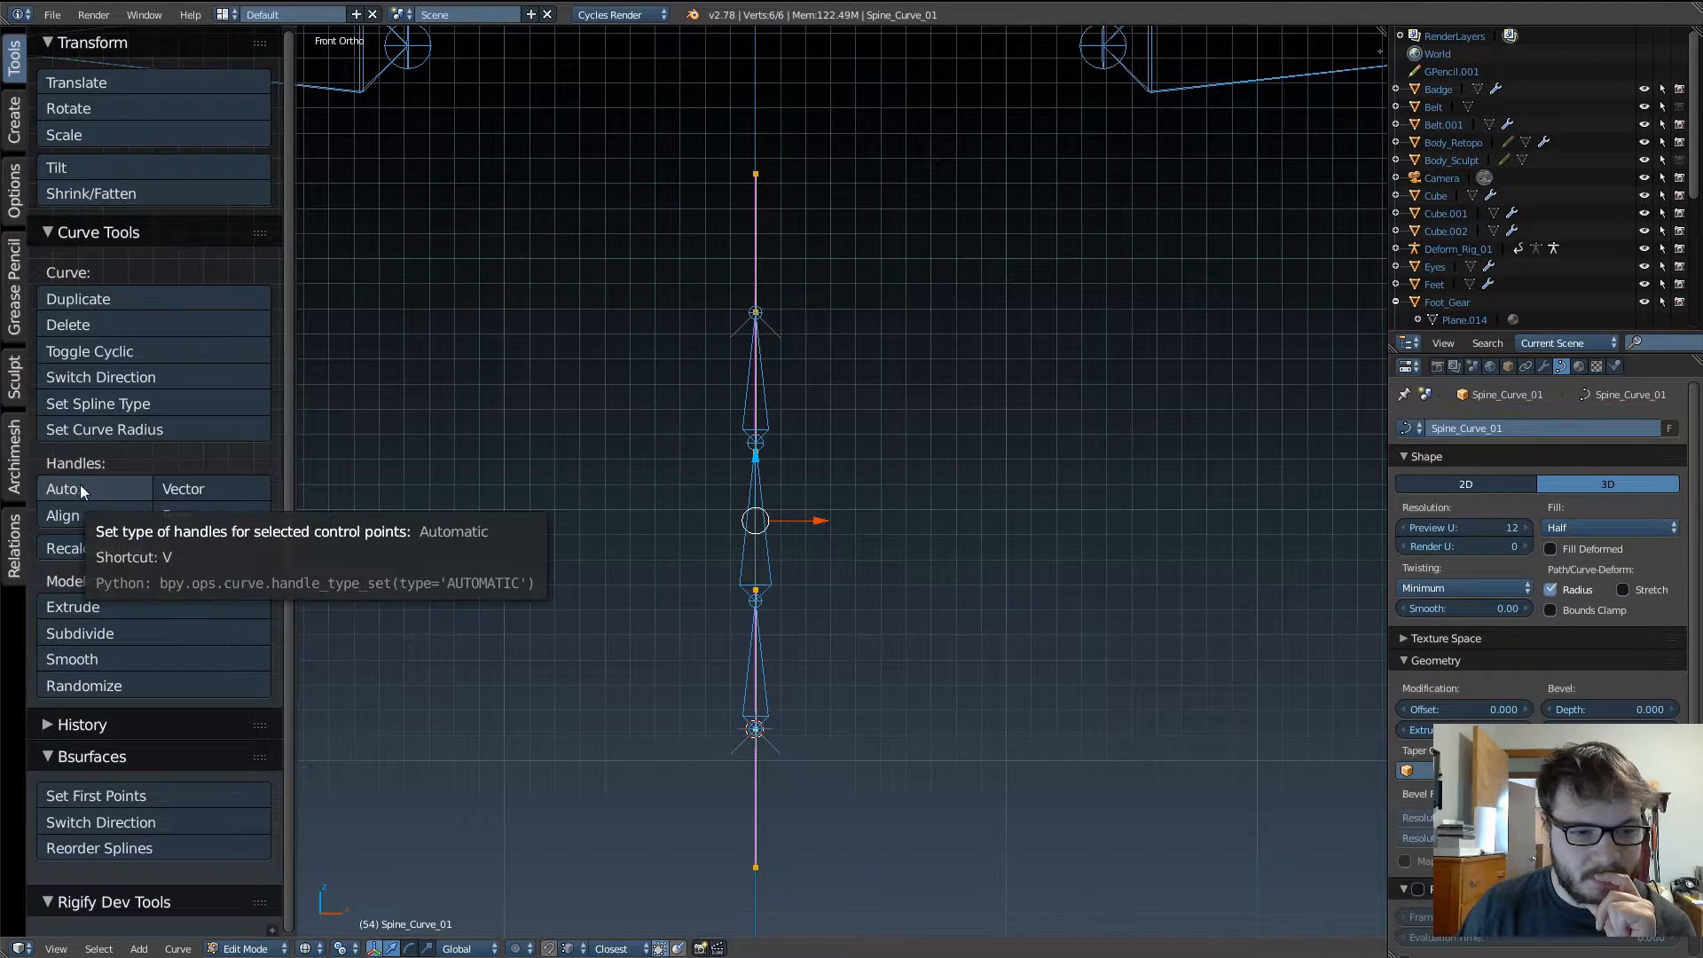
{"action": "left_click", "coordinate": [60, 490]}
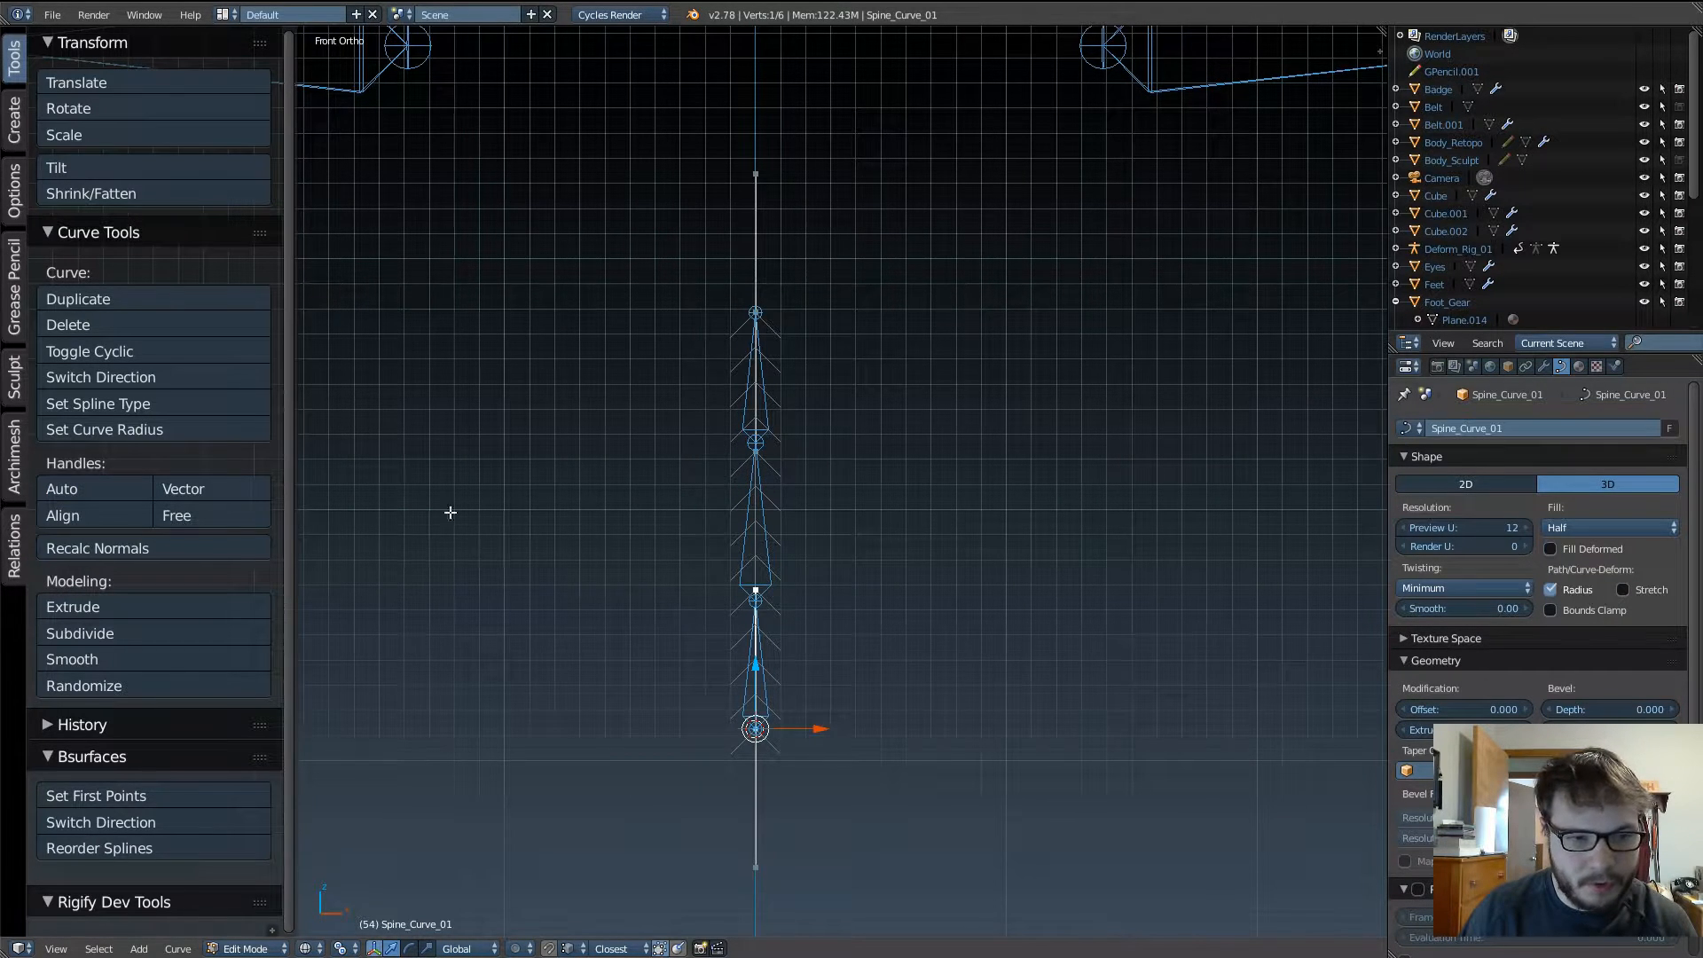
{"action": "left_click", "coordinate": [61, 490]}
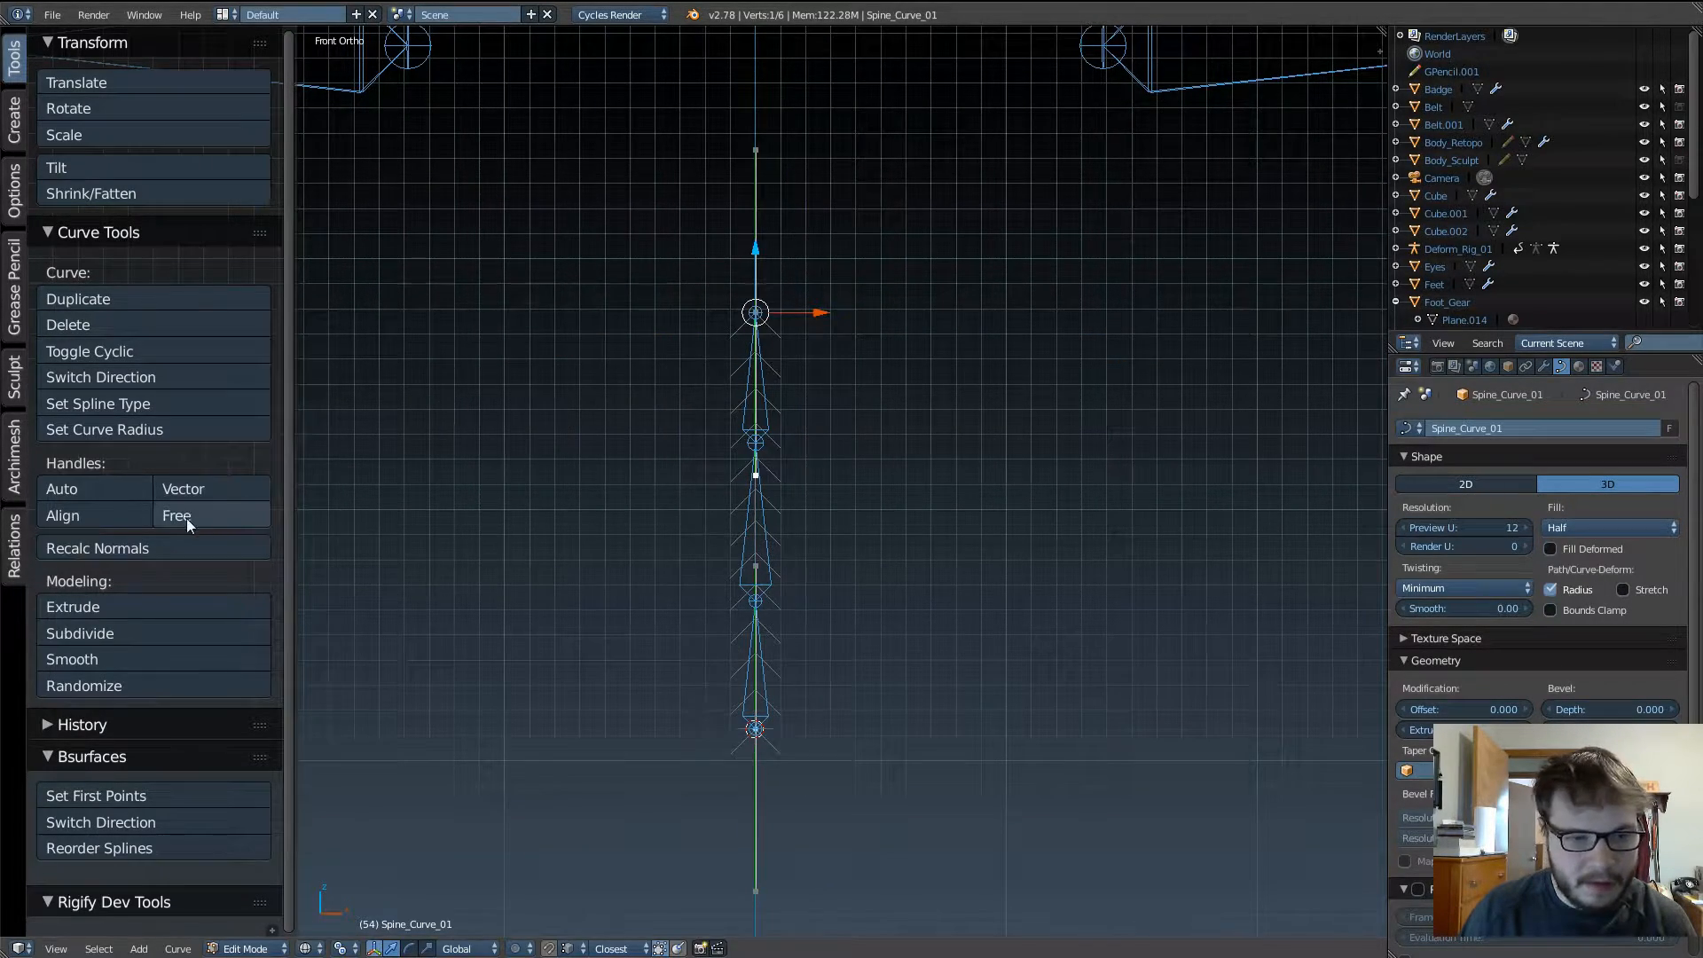
{"action": "key", "text": "a"}
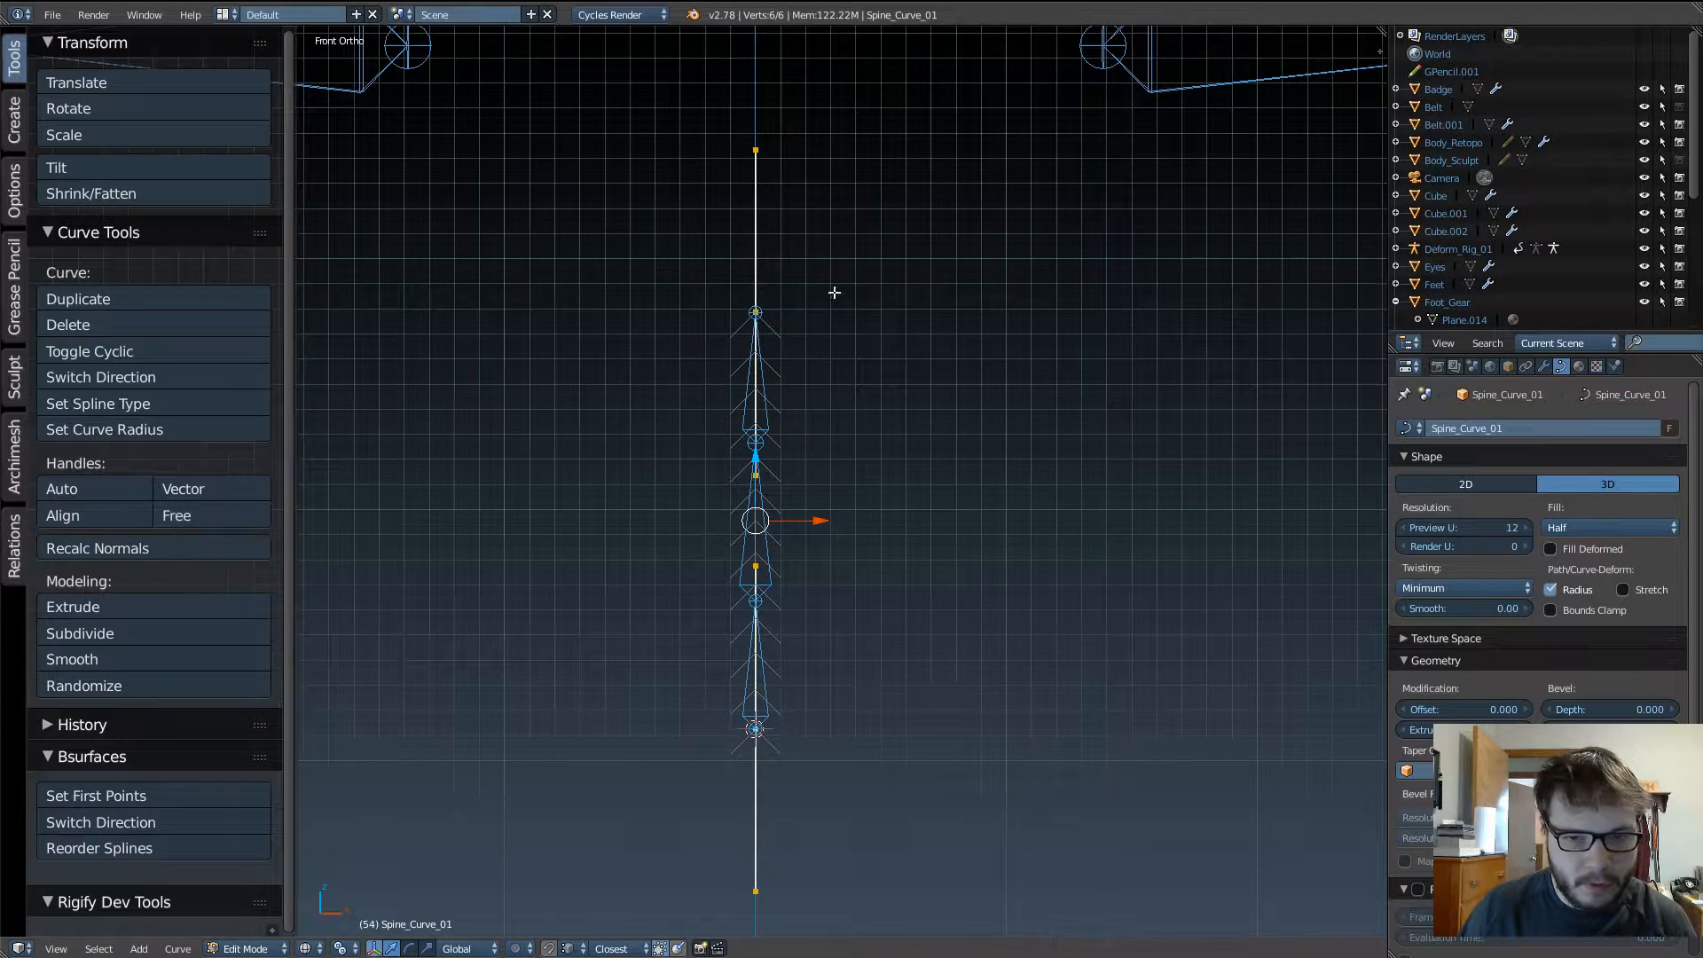
Step: Hook the curve's top control point to a new Empty via Hook to New Object
{"action": "key", "text": "s"}
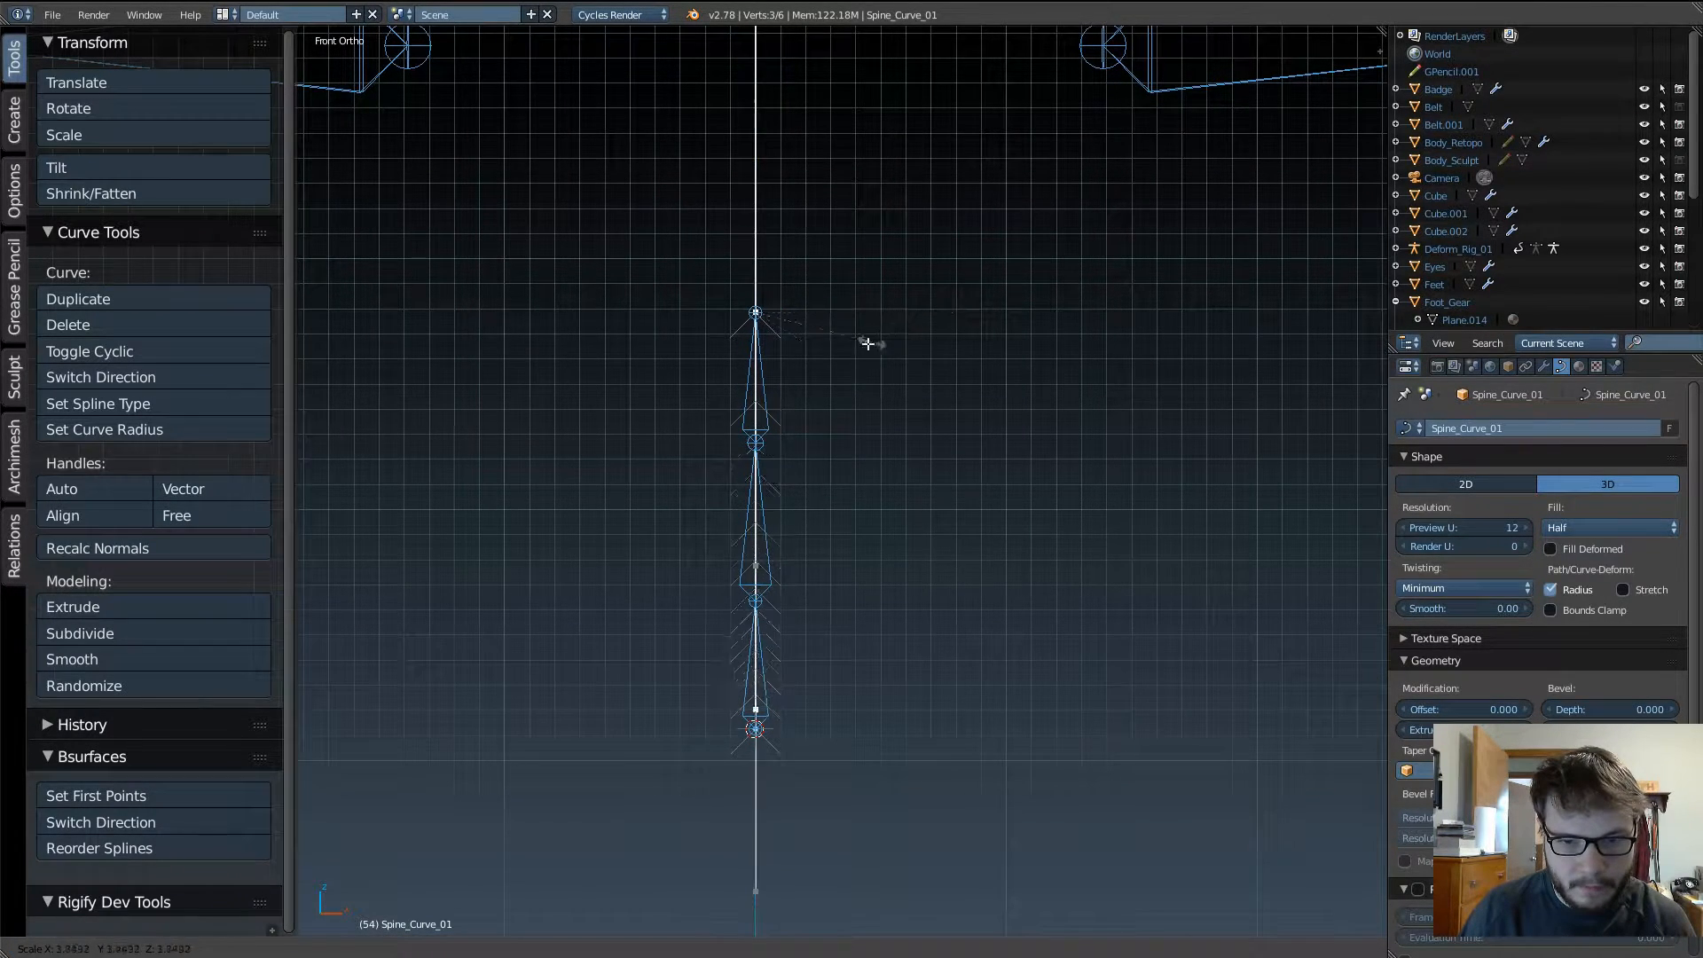
{"action": "mouse_move", "coordinate": [833, 331]}
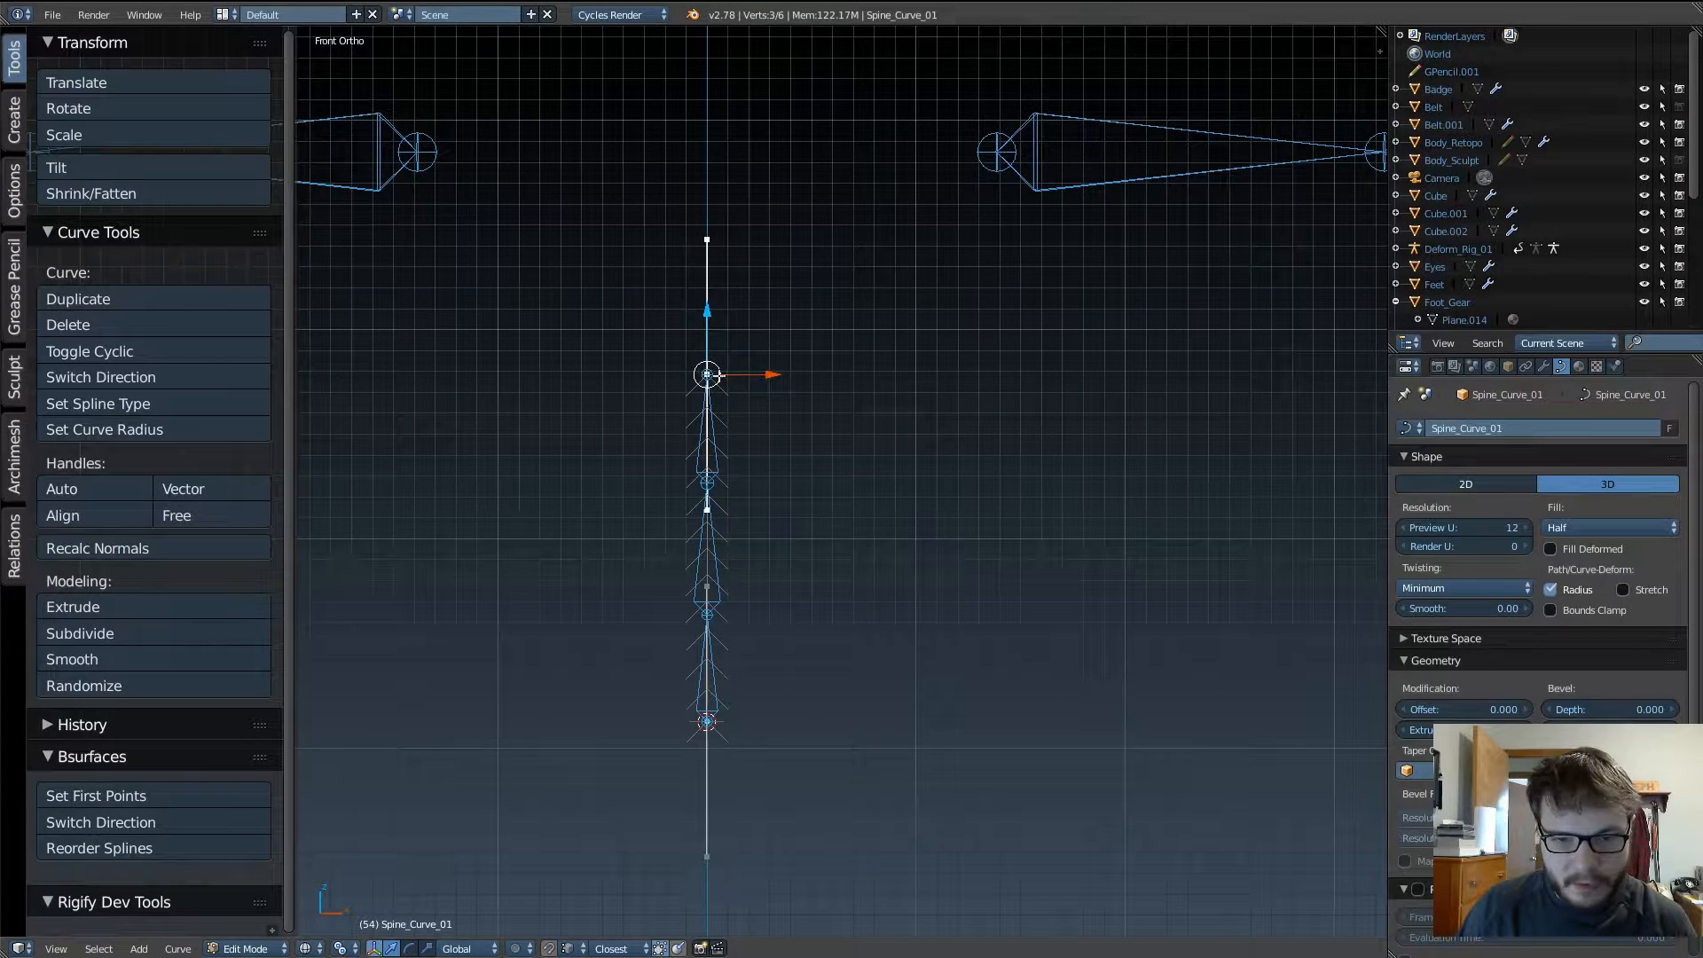
{"action": "mouse_move", "coordinate": [912, 330]}
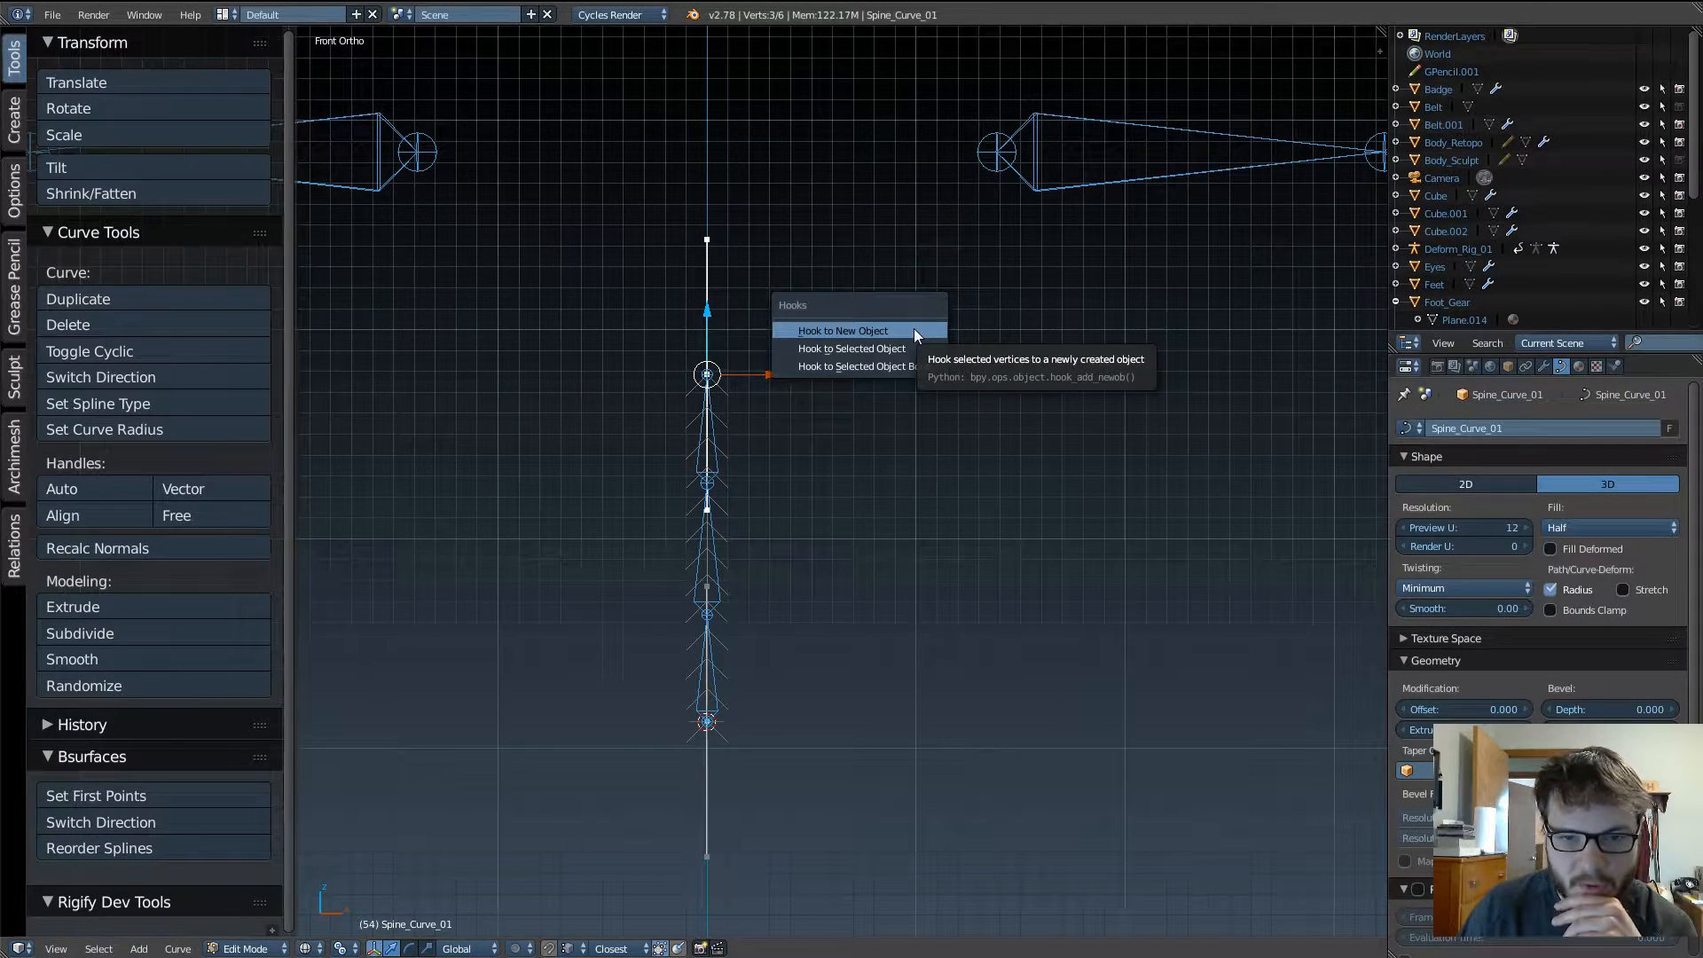
{"action": "left_click", "coordinate": [845, 330]}
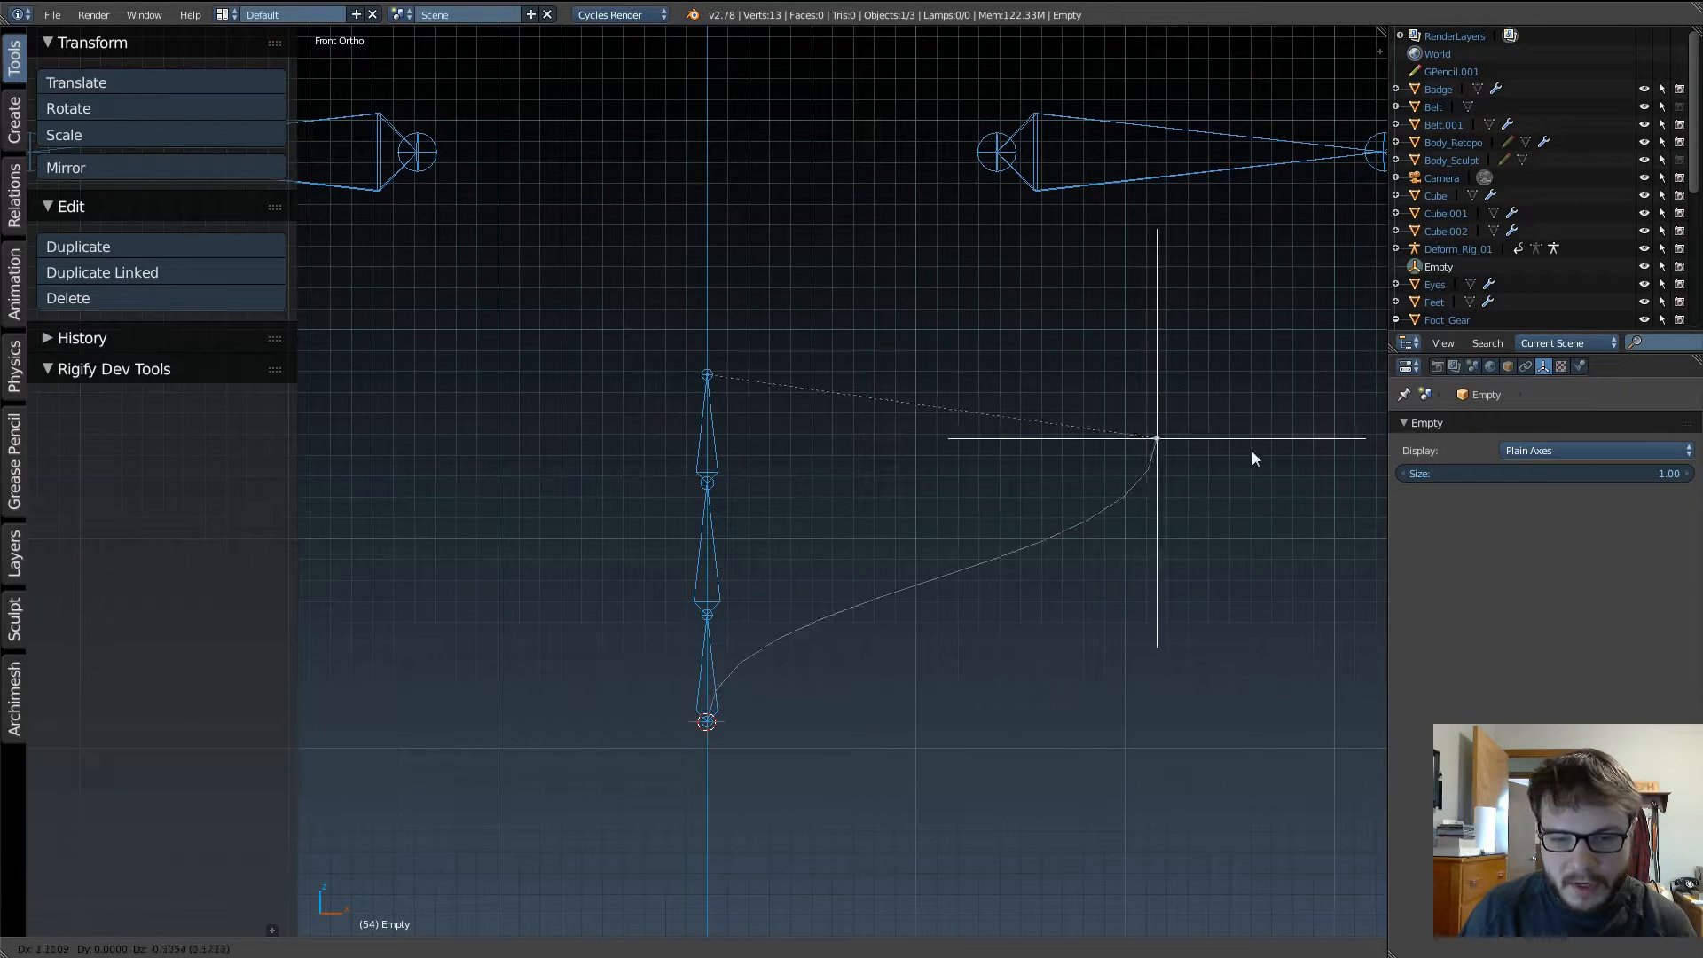
{"action": "mouse_move", "coordinate": [1352, 504]}
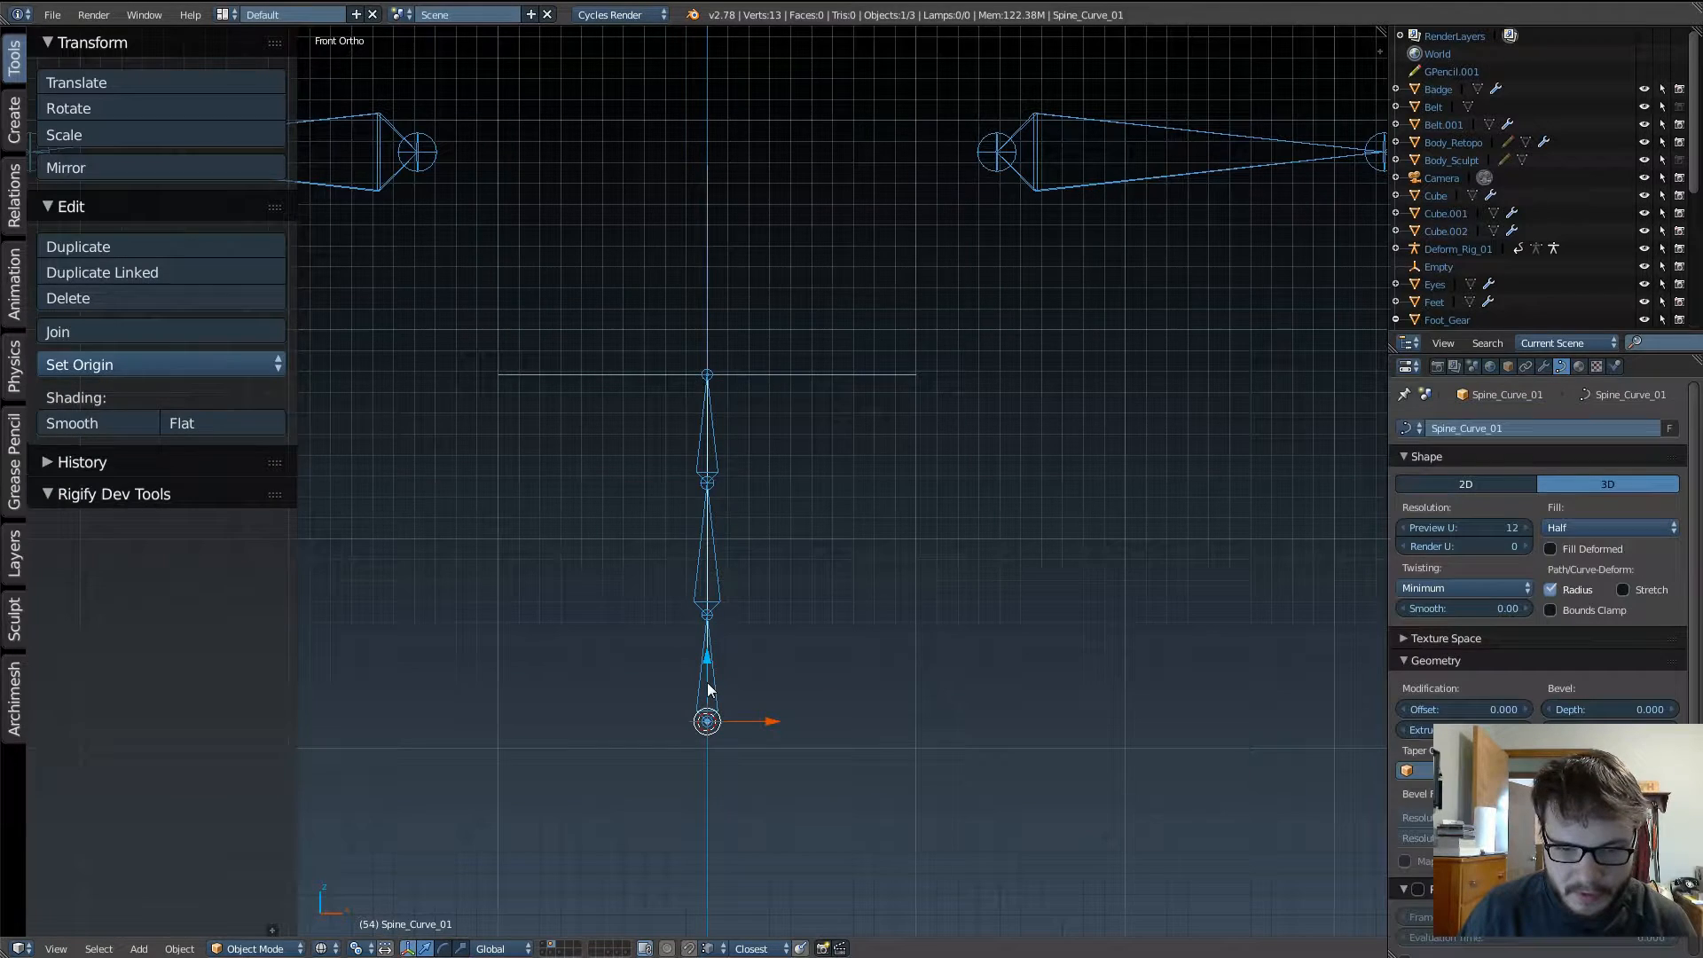
Step: Hook the curve's bottom point to a second new empty, Empty.001, and check it in the item panel
{"action": "key", "text": "Tab"}
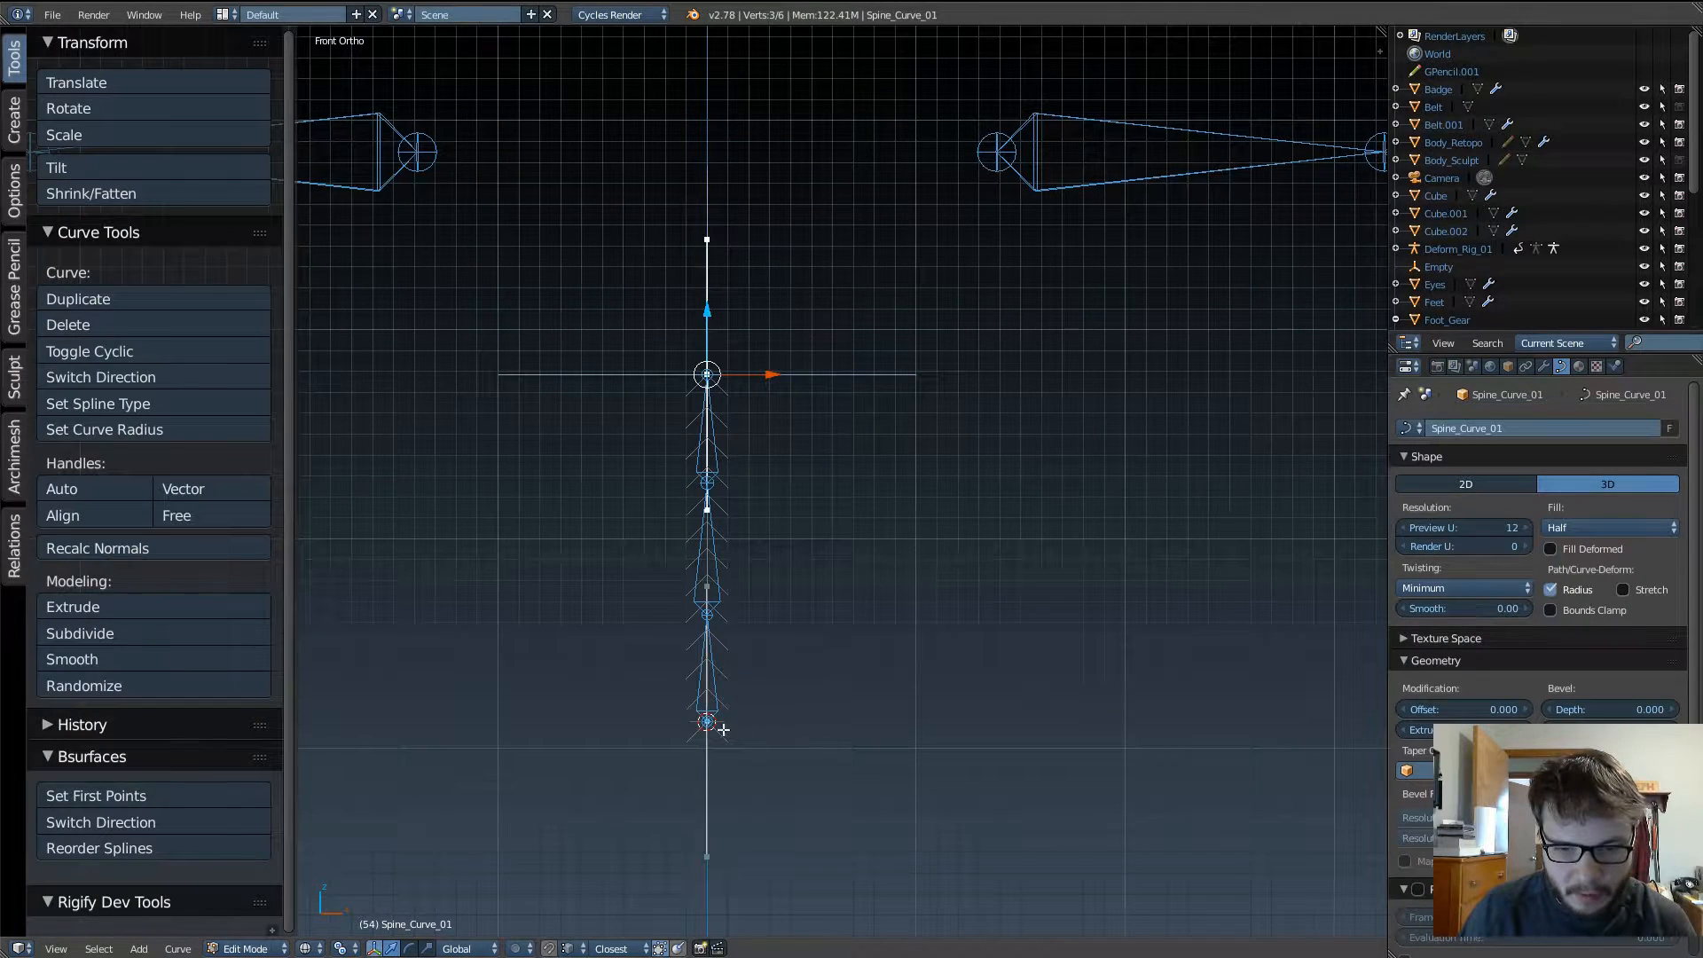
{"action": "left_click", "coordinate": [707, 721]}
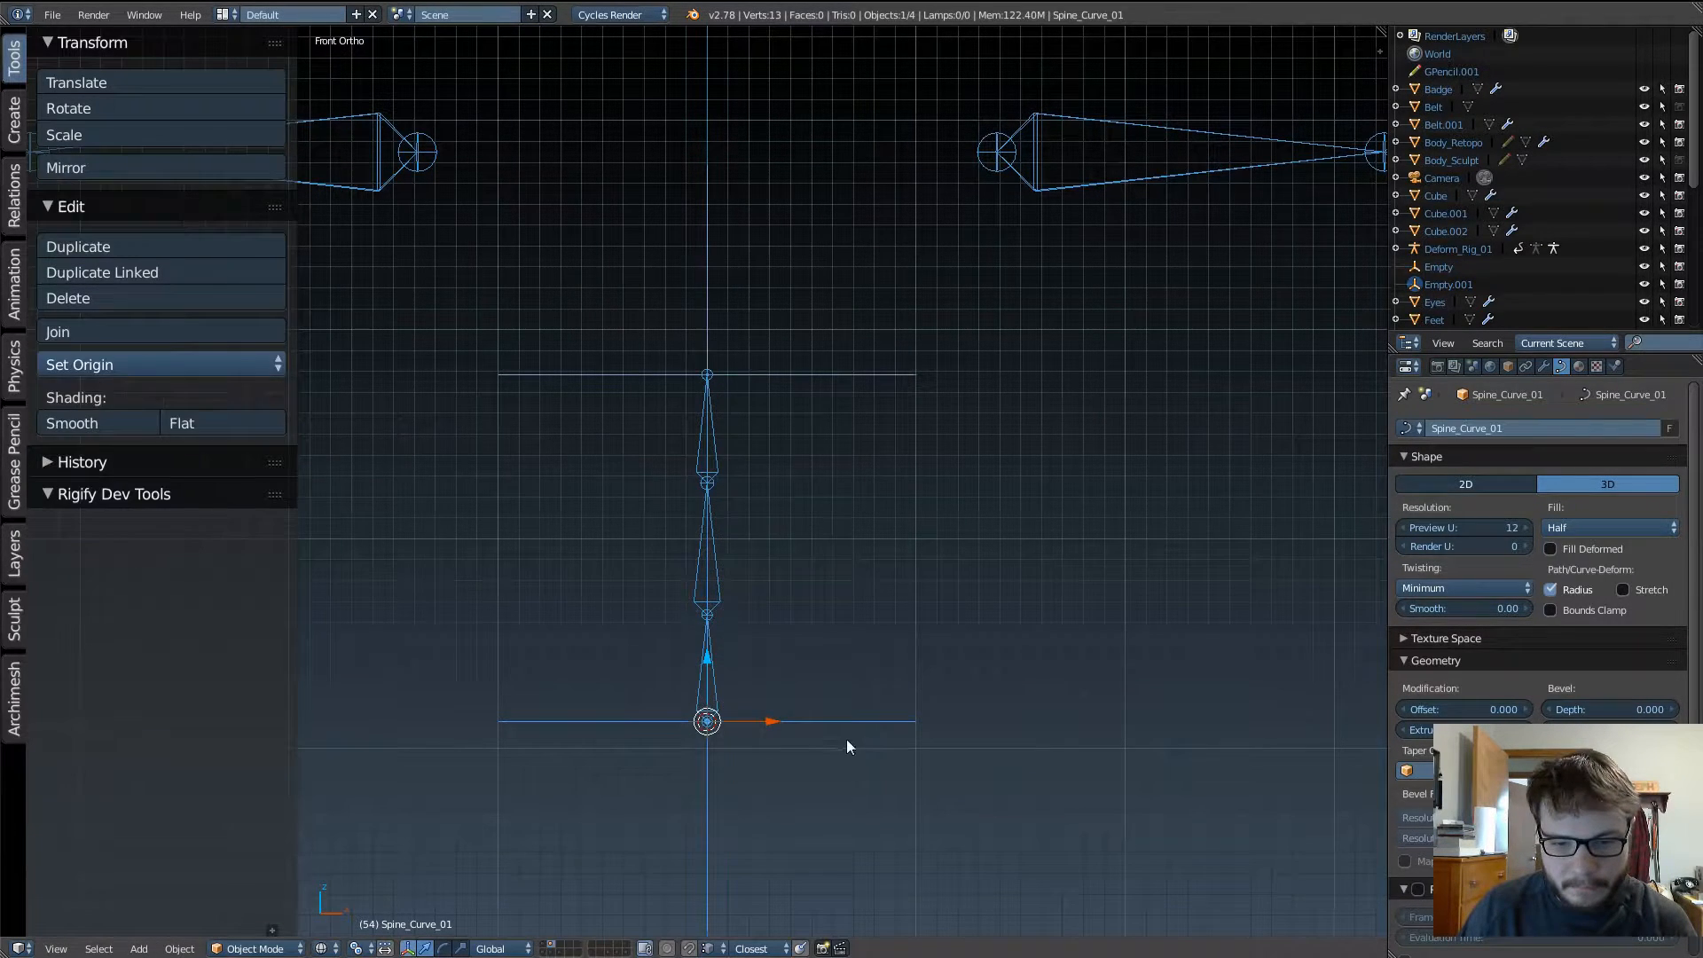
{"action": "left_click", "coordinate": [1450, 284]}
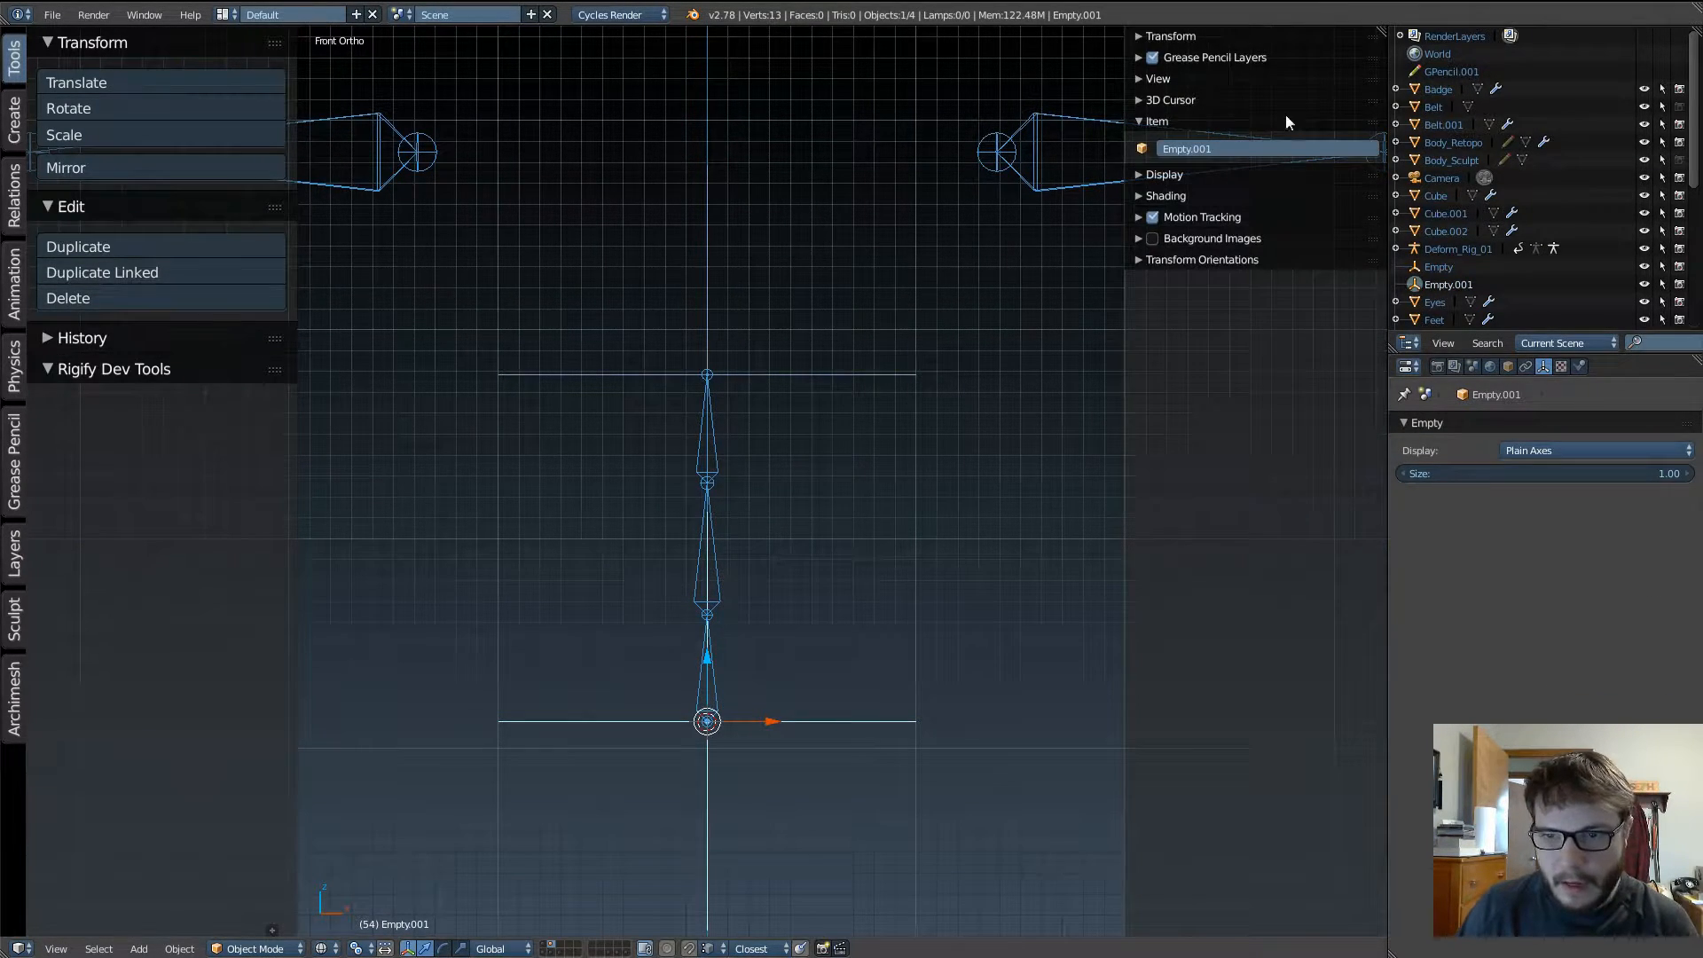
{"action": "left_click", "coordinate": [1439, 268]}
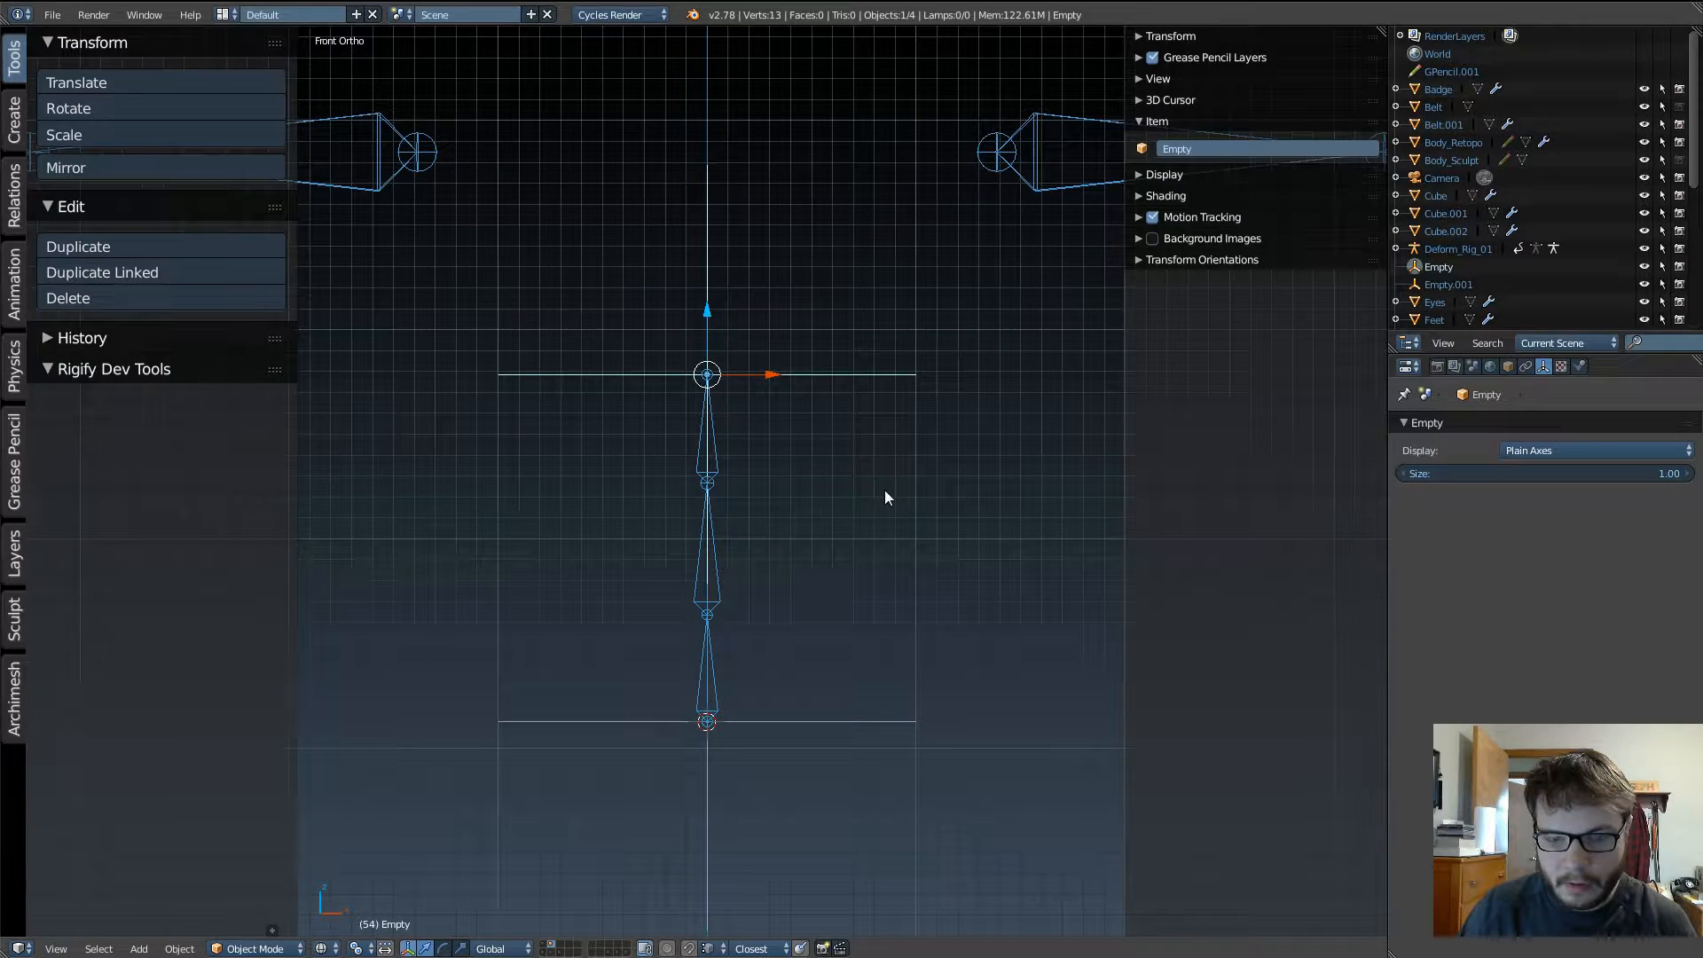
{"action": "key", "text": "t"}
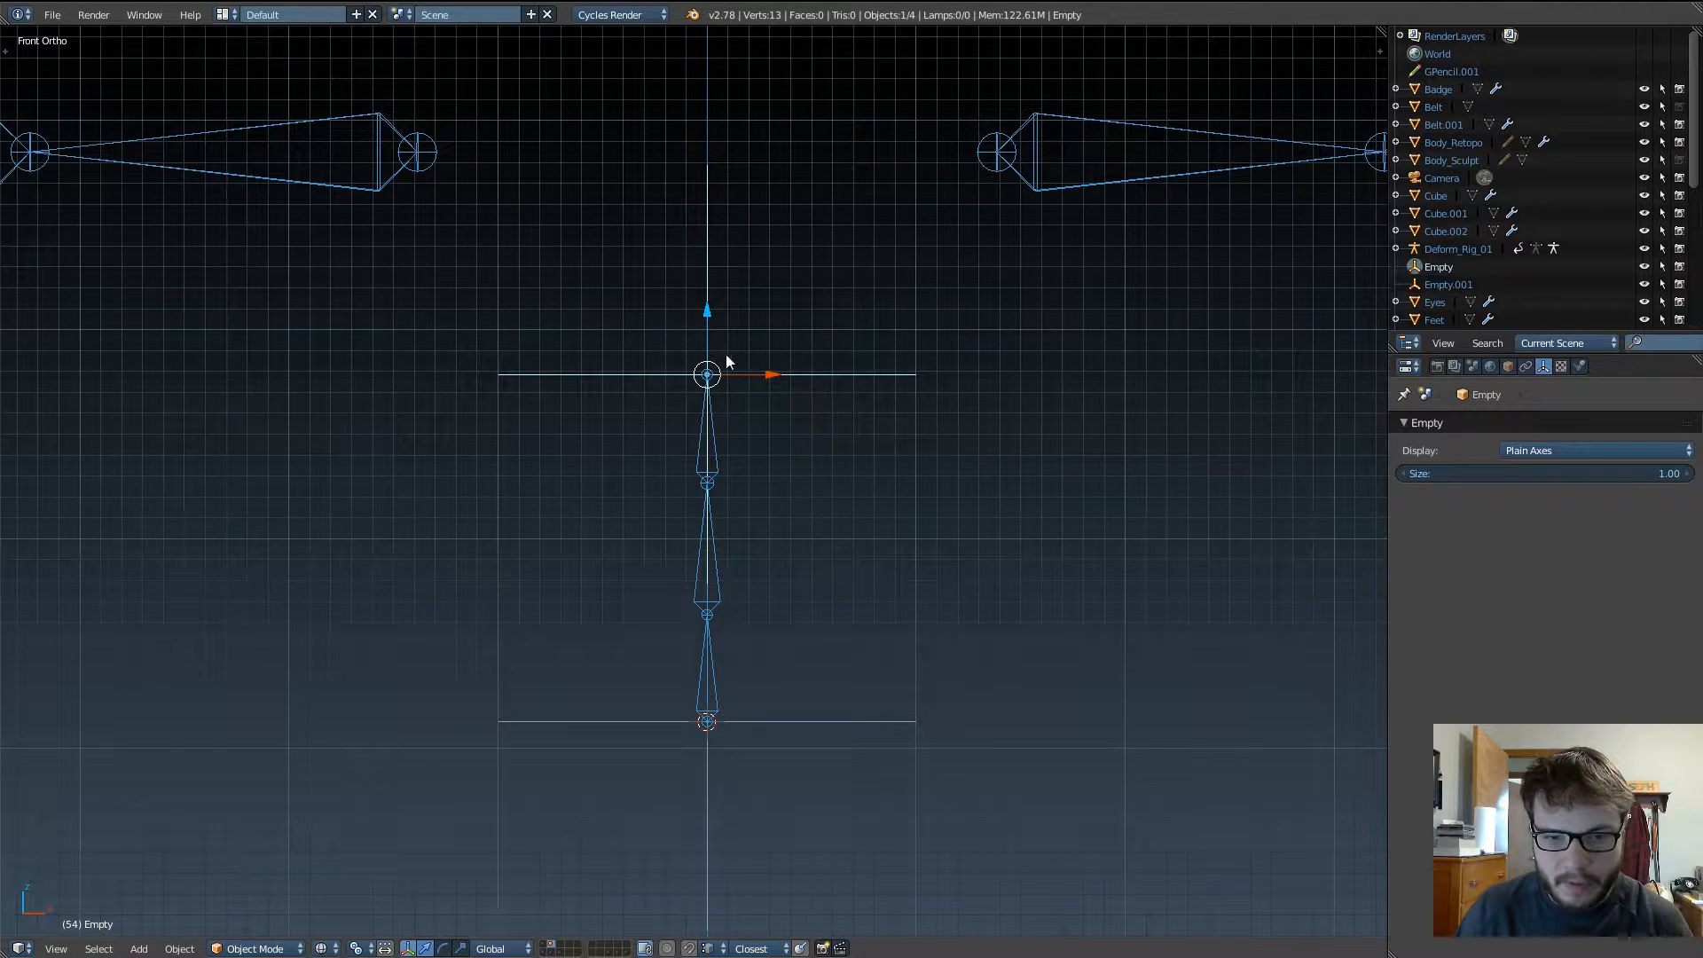
{"action": "mouse_move", "coordinate": [835, 378]}
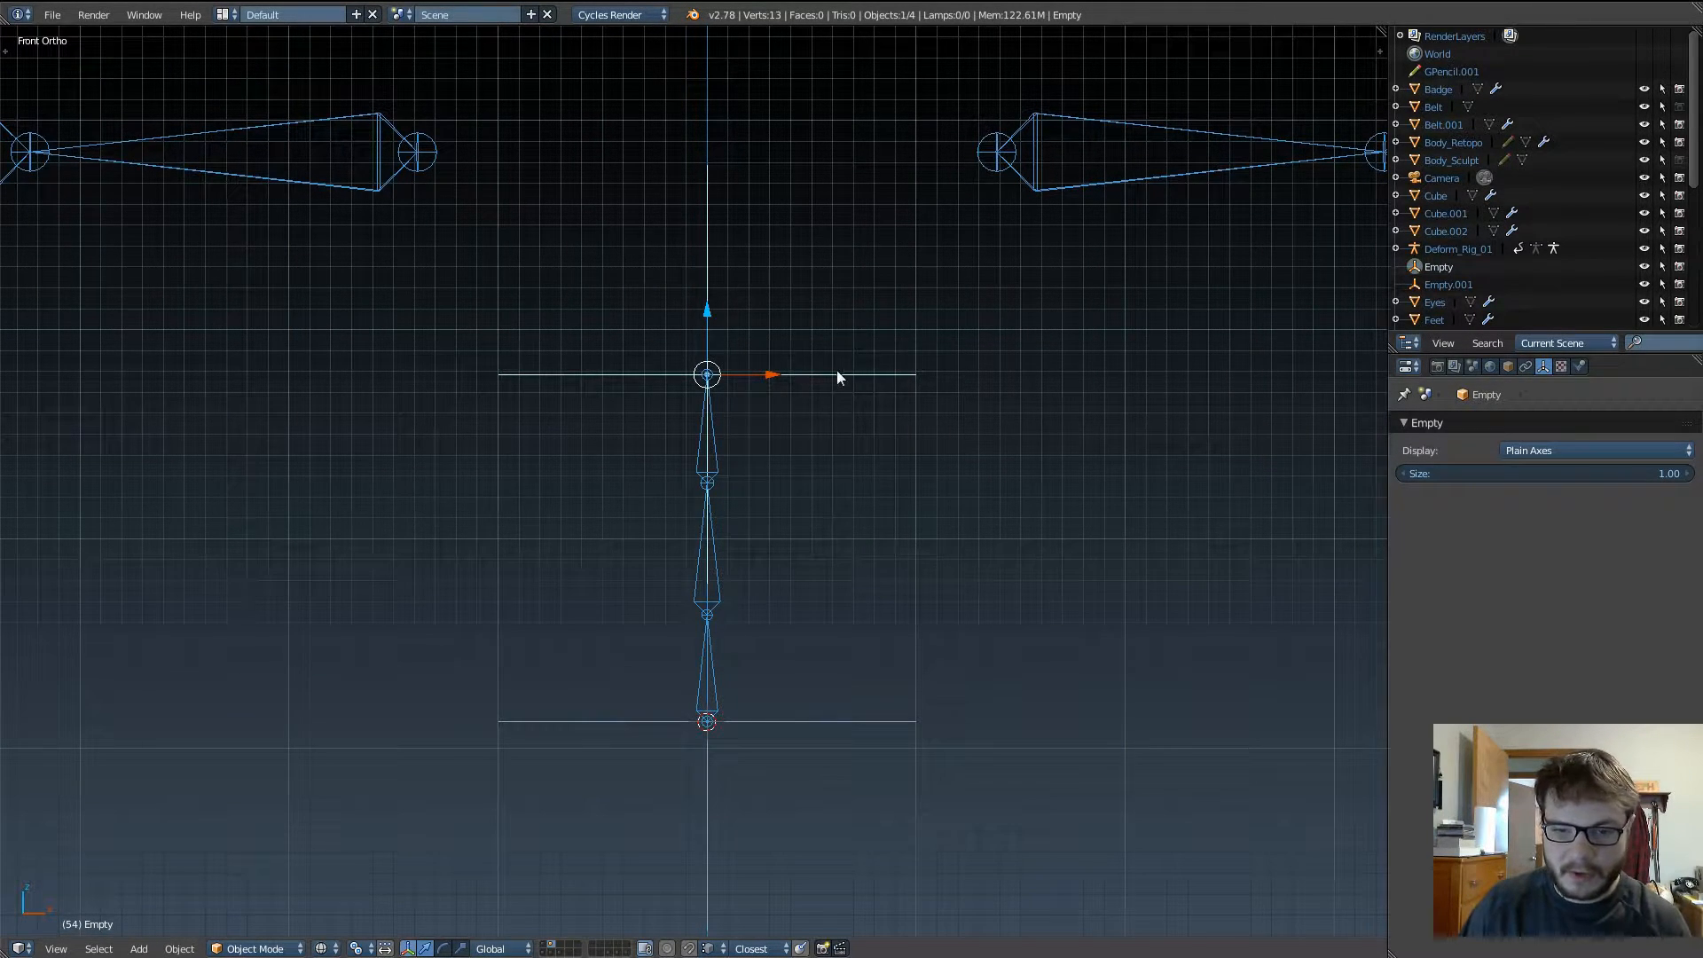
{"action": "mouse_move", "coordinate": [870, 355]}
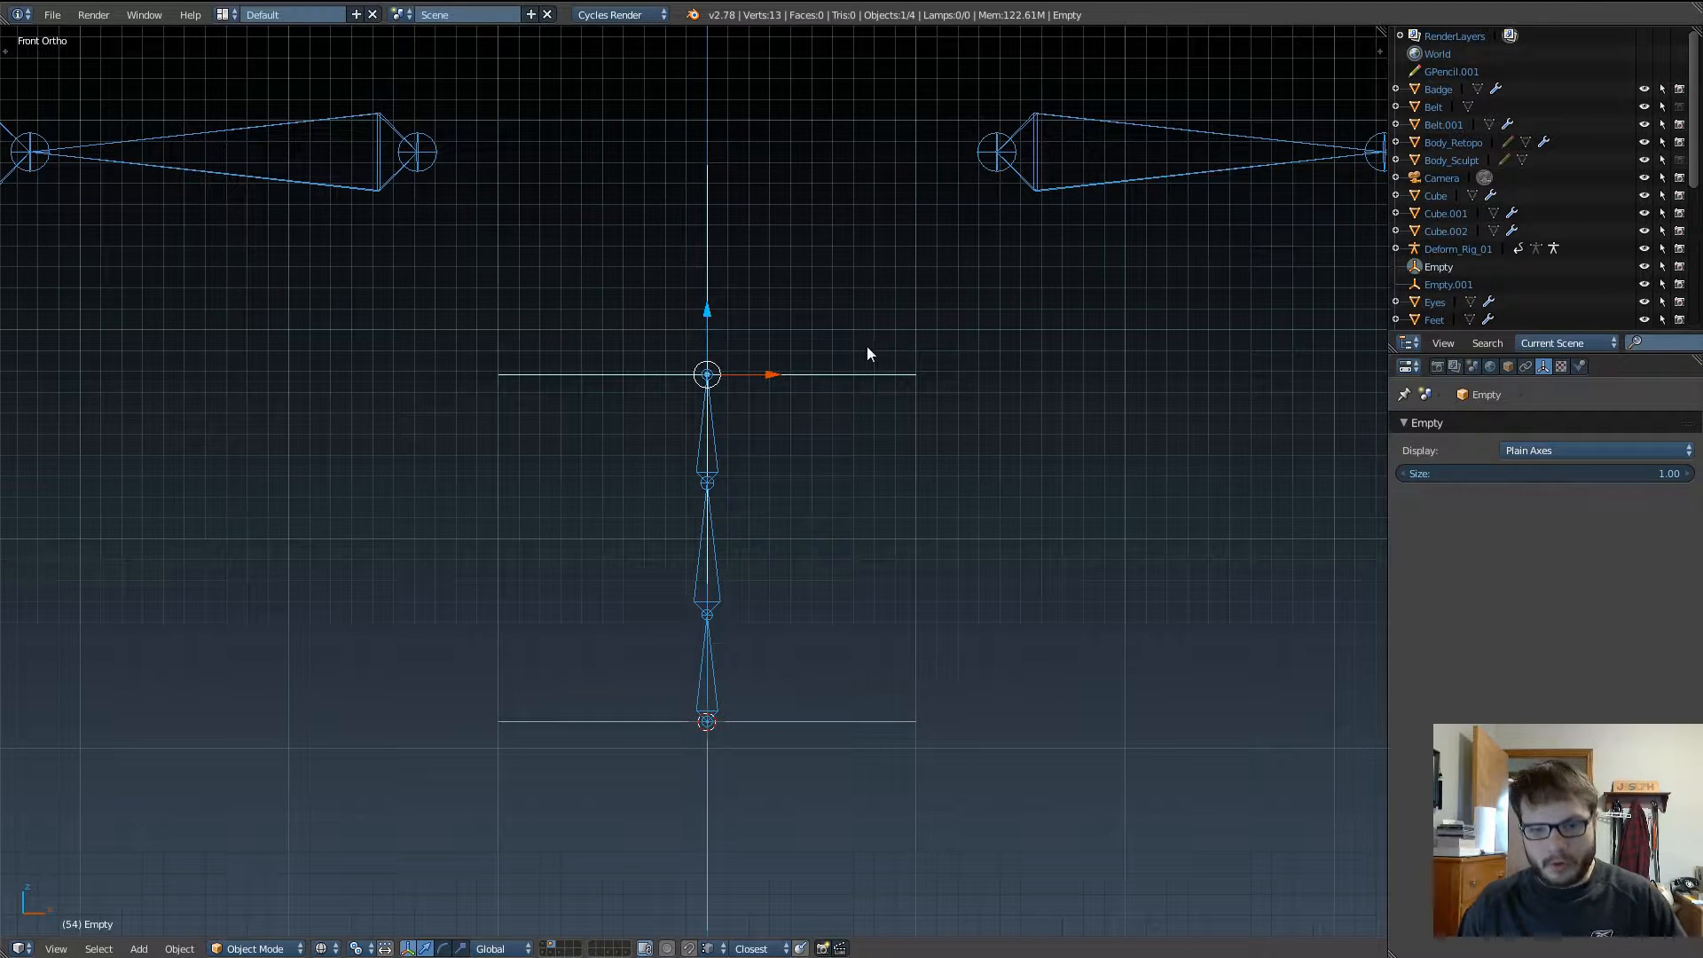
{"action": "mouse_move", "coordinate": [854, 379]}
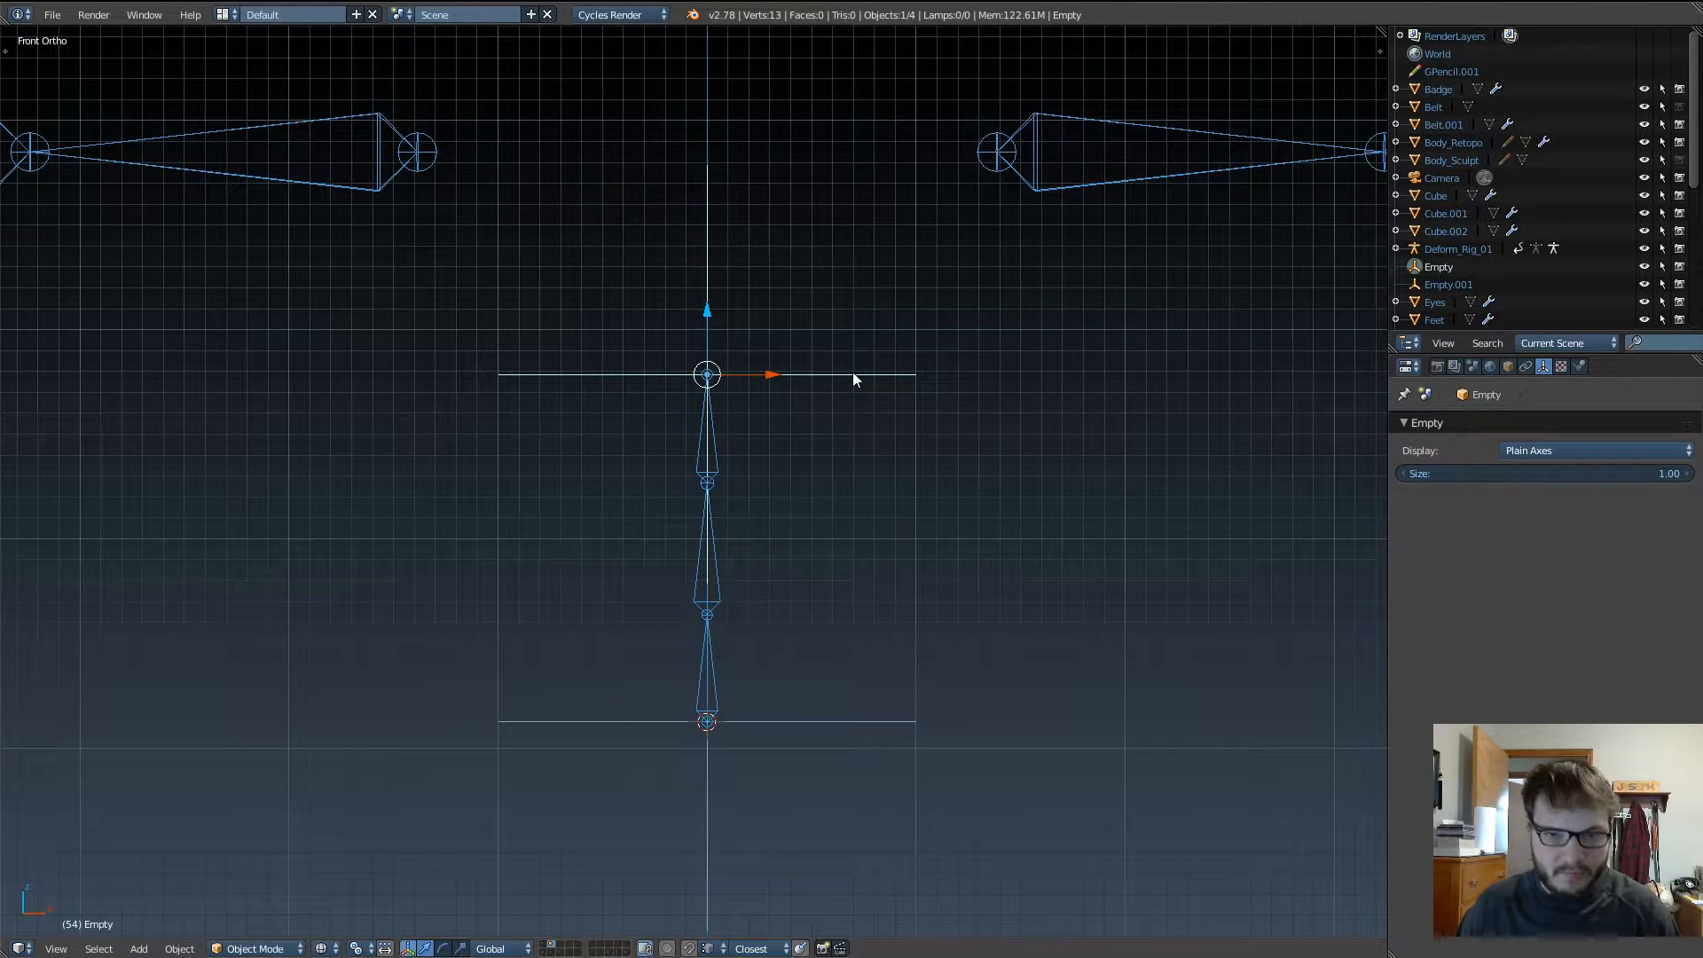
{"action": "mouse_move", "coordinate": [705, 378]}
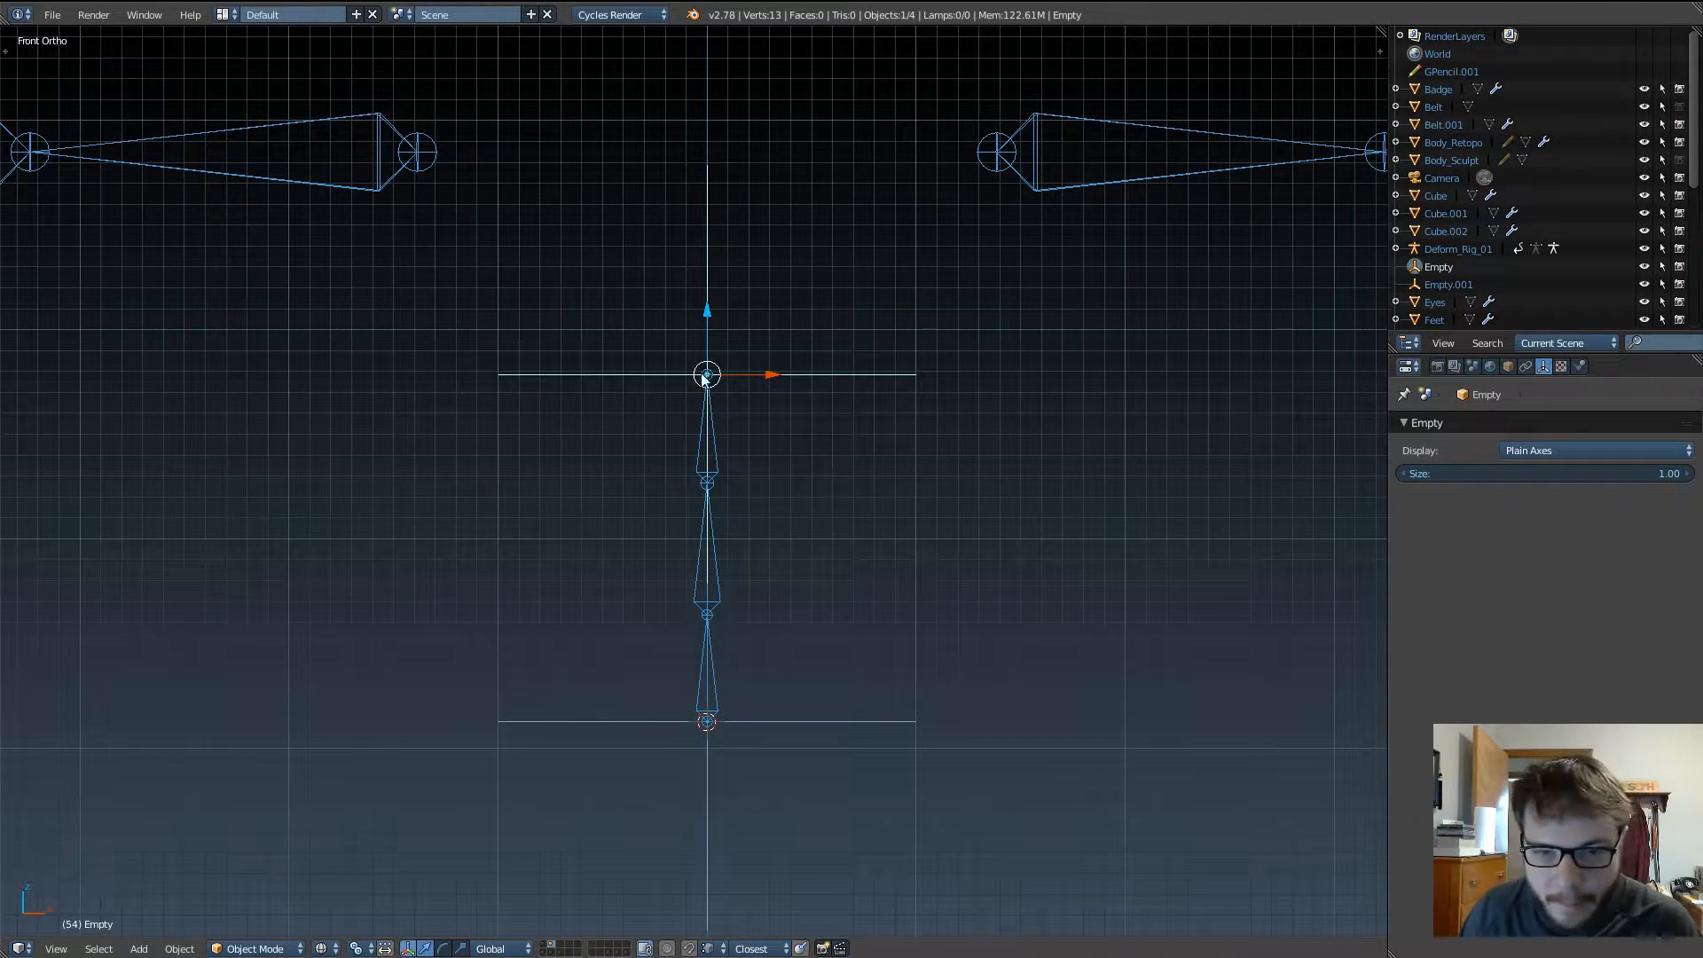
Step: Scale both hook empties' display size down to 0.36 and grab the top Empty to test the curve
{"action": "left_click", "coordinate": [706, 548]}
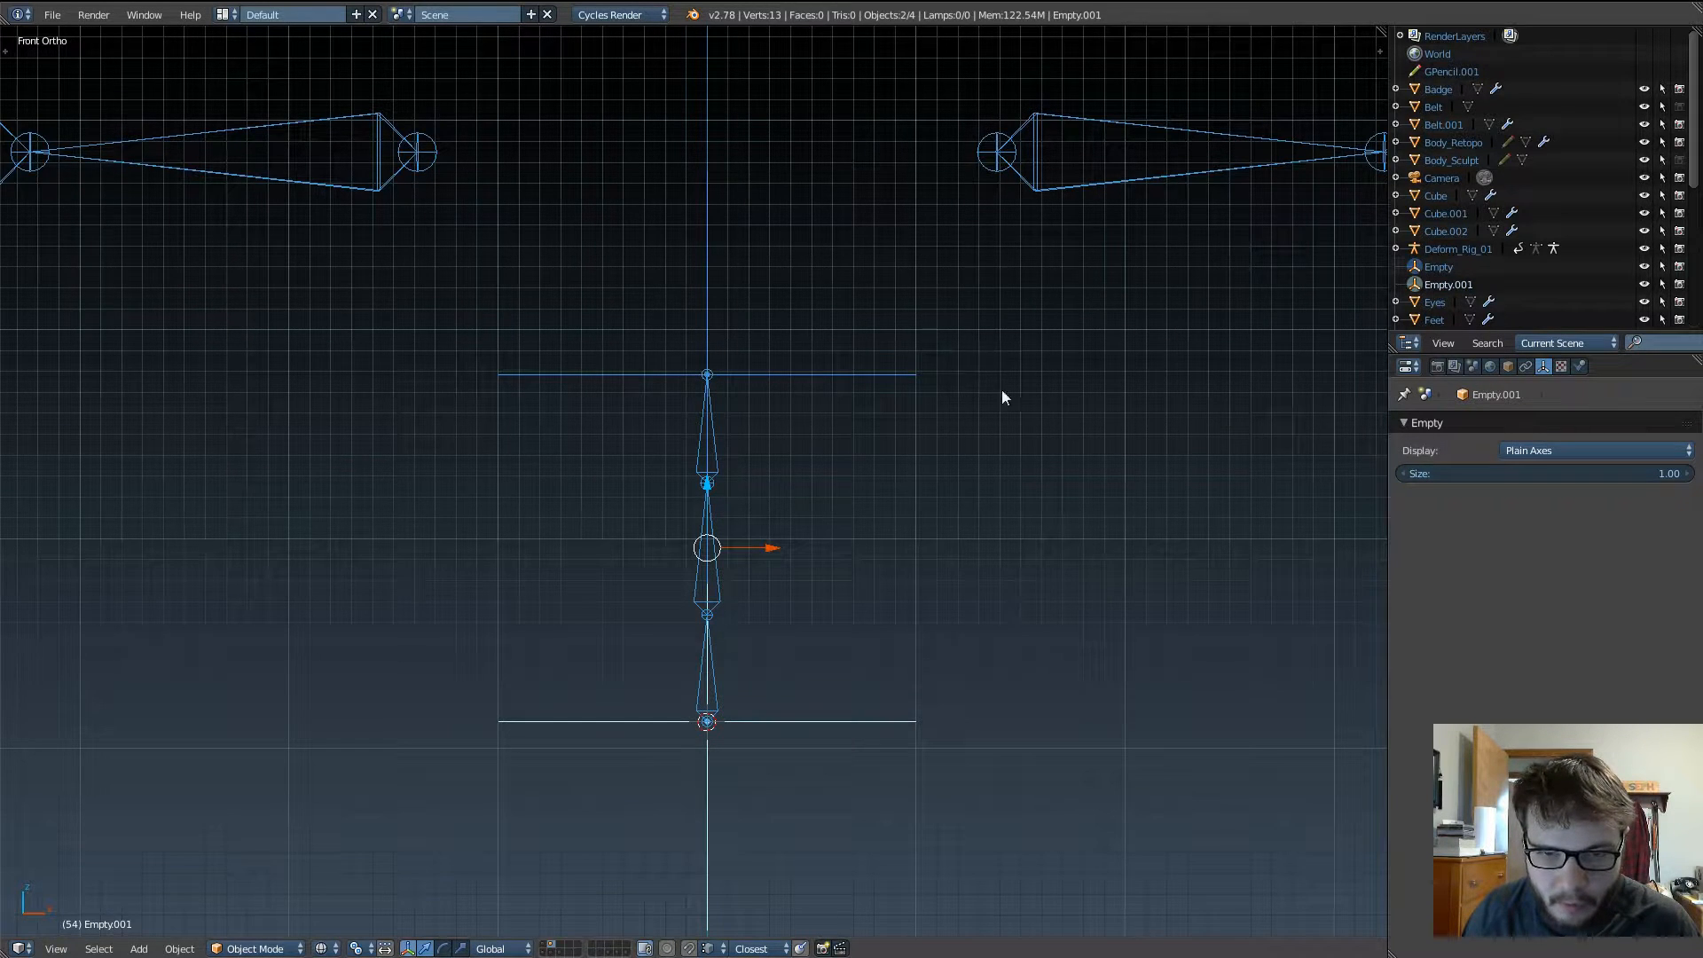
{"action": "mouse_move", "coordinate": [1217, 476]}
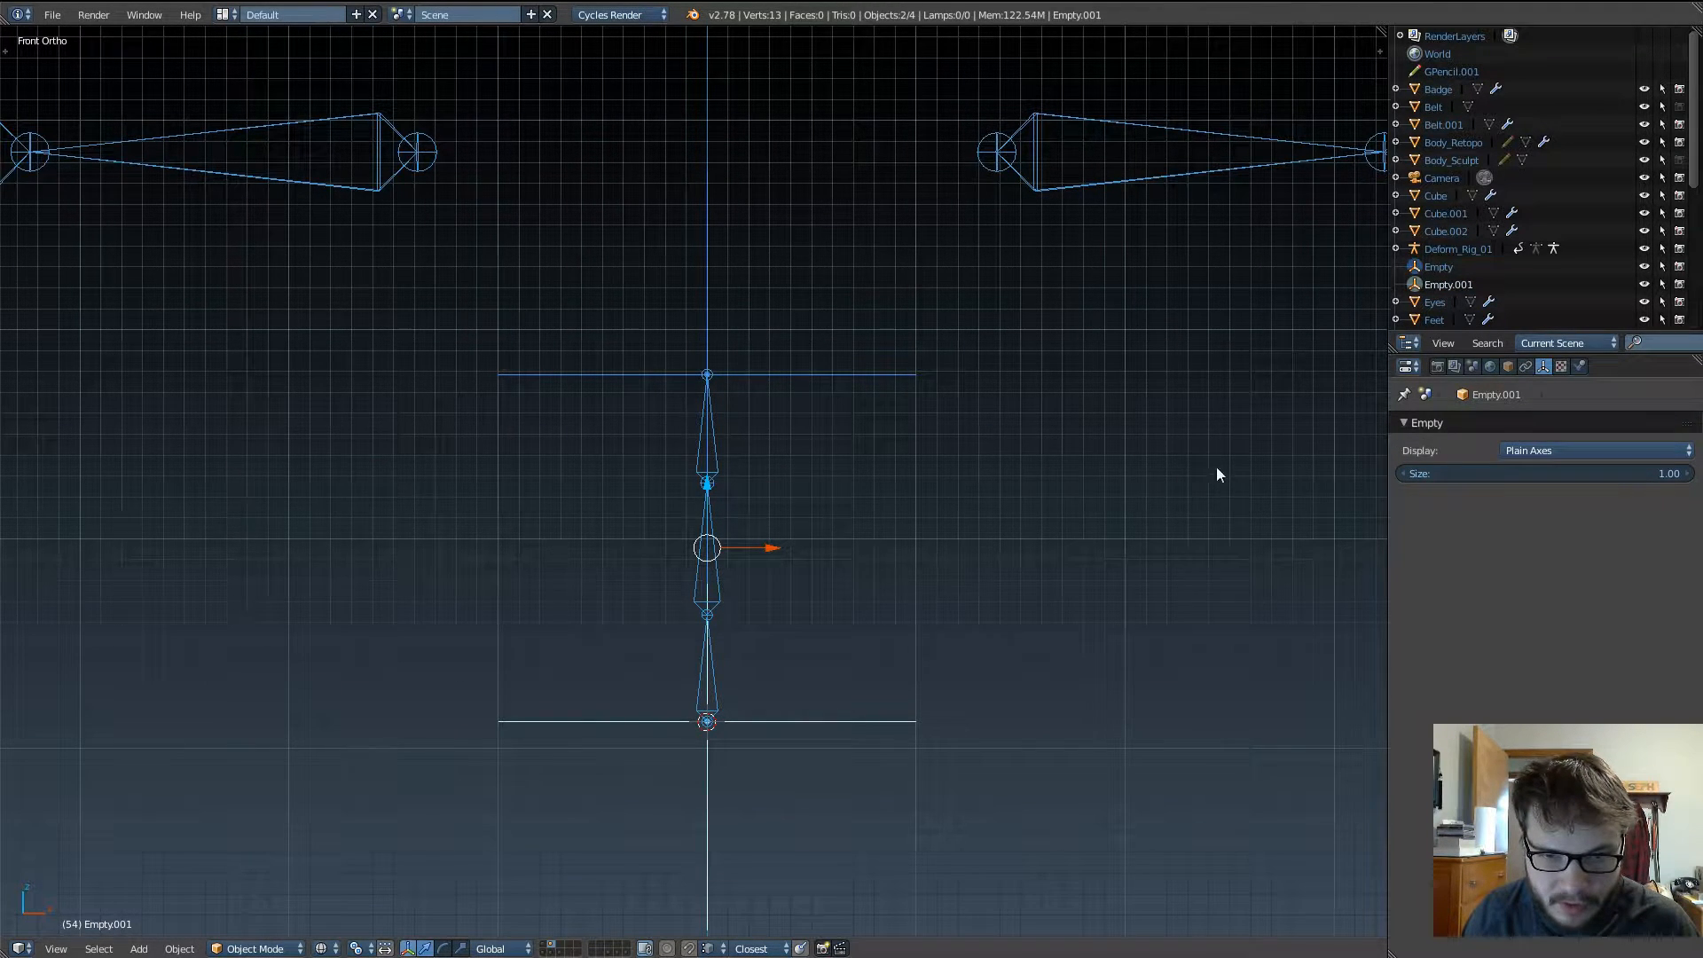
{"action": "mouse_move", "coordinate": [1242, 394]}
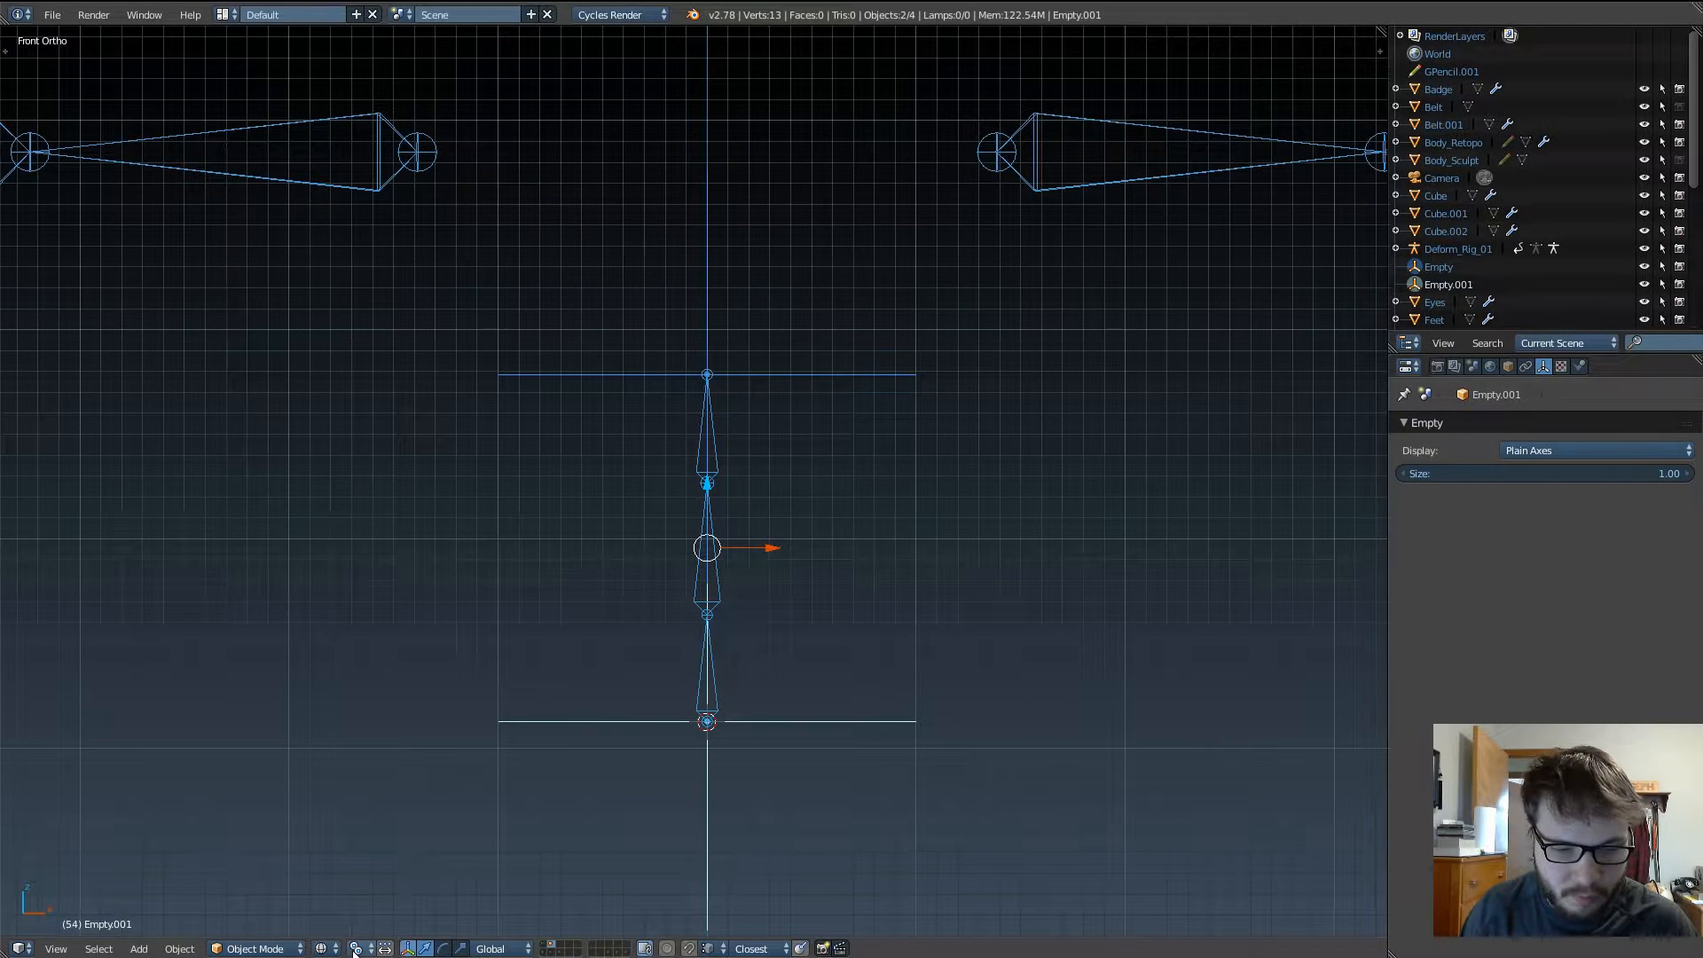
{"action": "mouse_move", "coordinate": [1288, 607]}
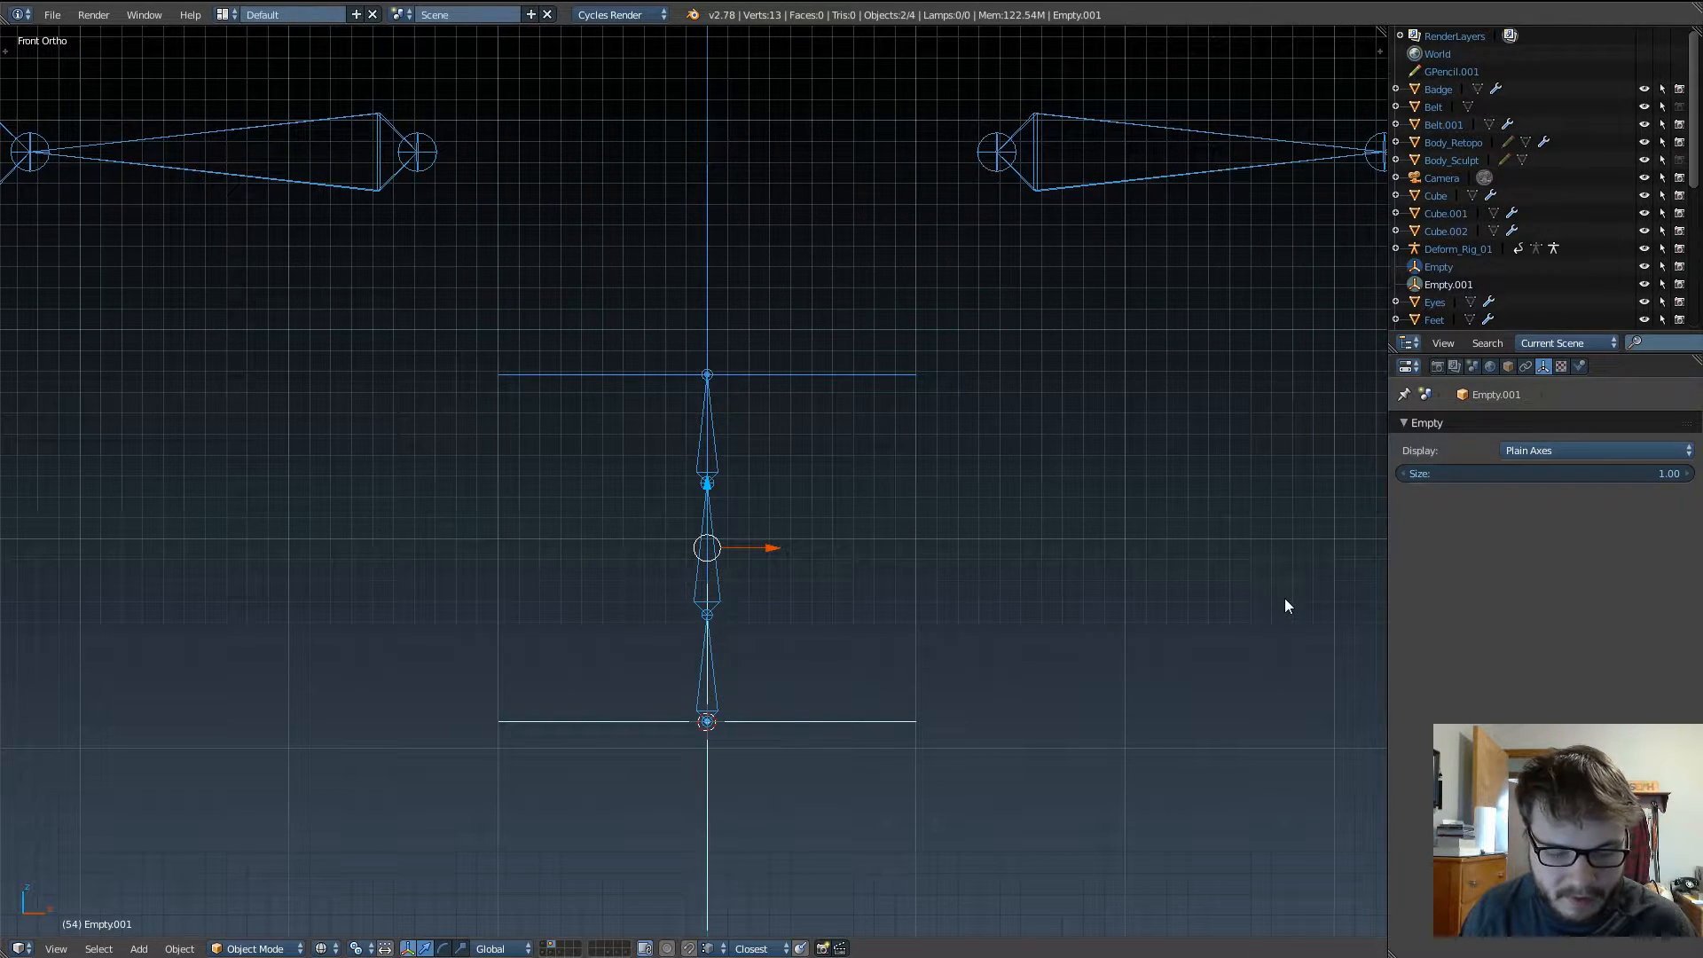
{"action": "key", "text": "s"}
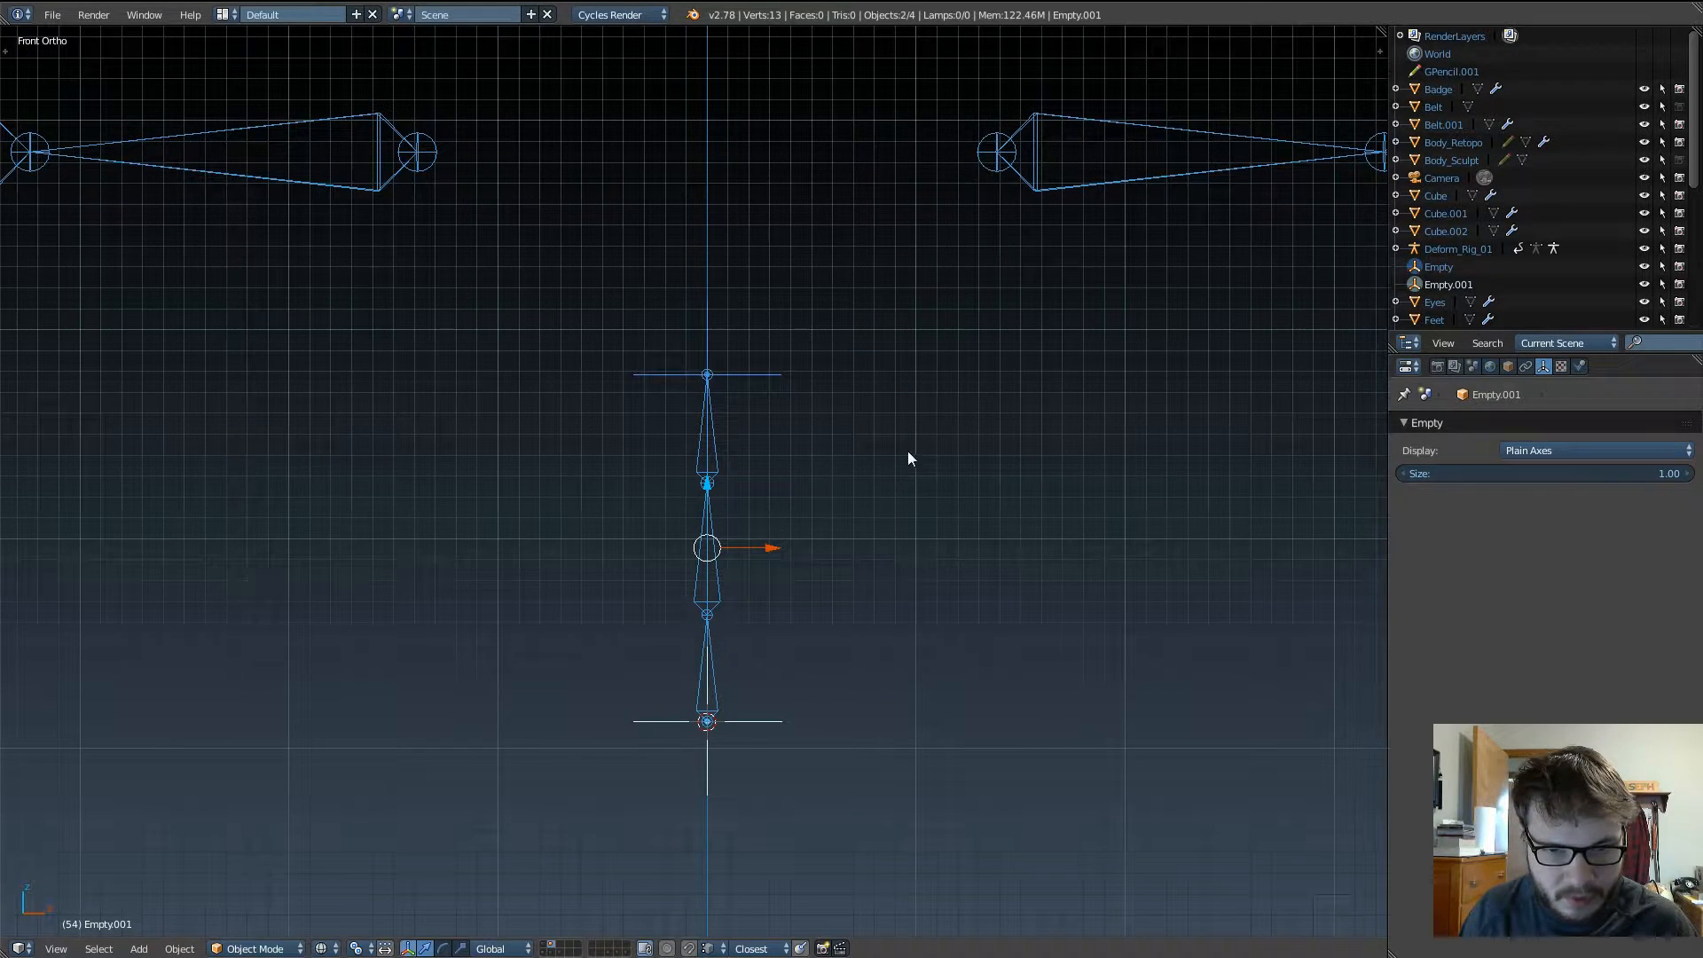
{"action": "mouse_move", "coordinate": [835, 520]}
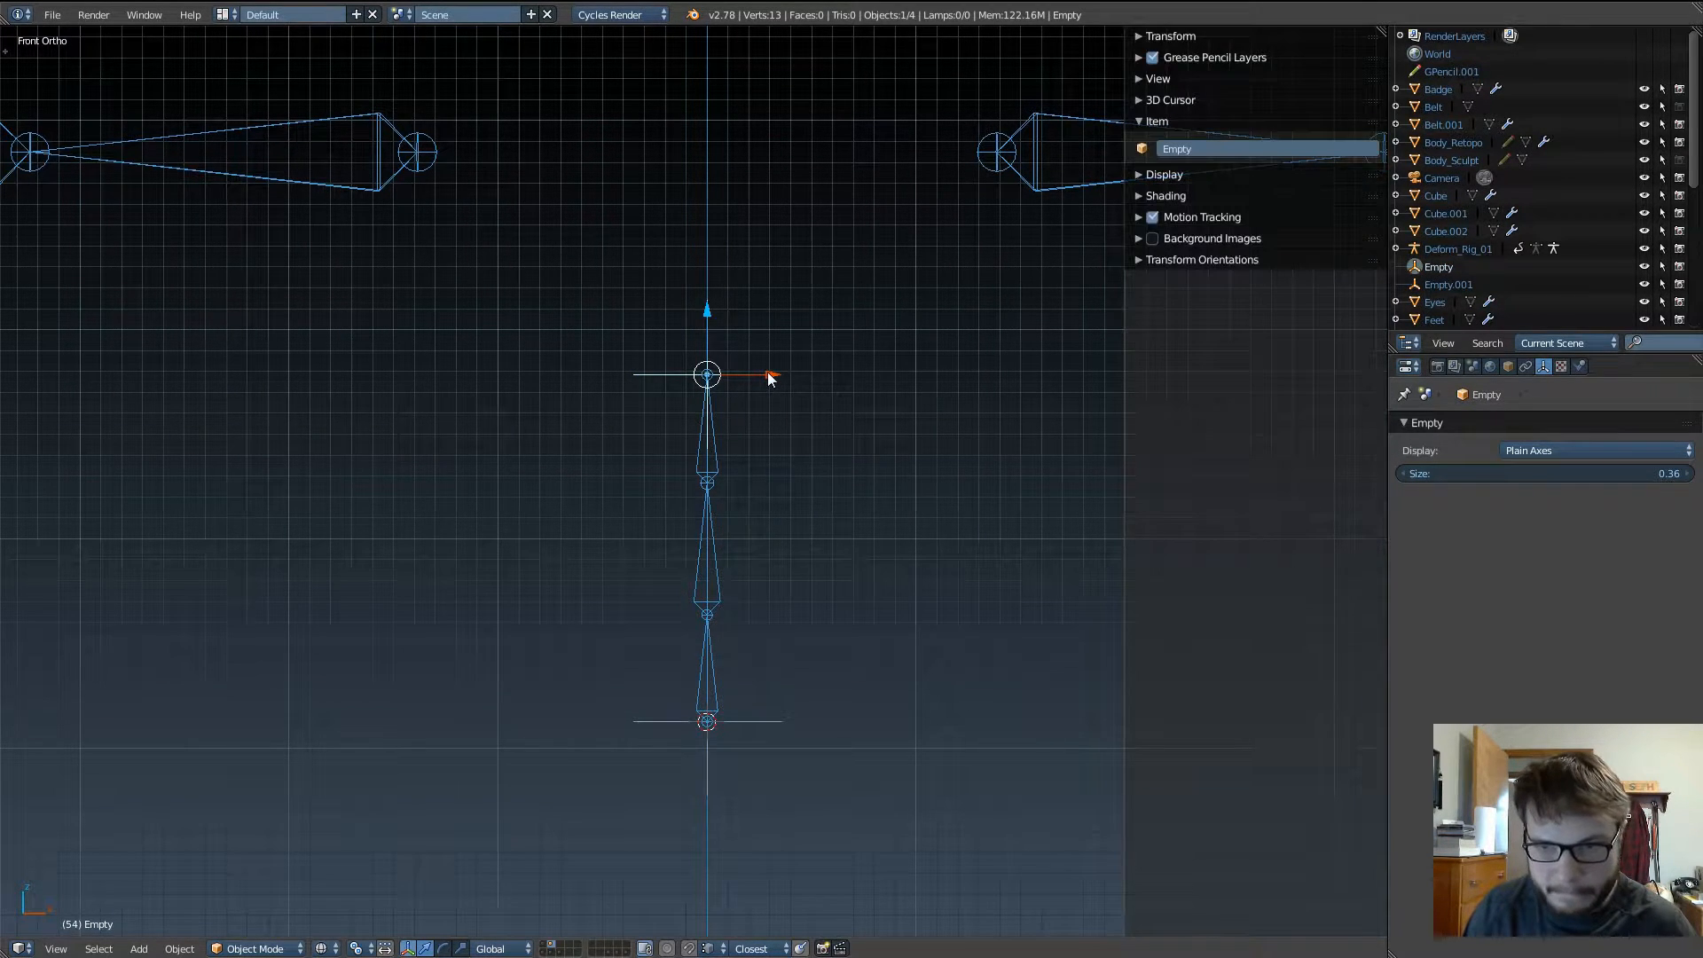
{"action": "left_click", "coordinate": [1171, 36]}
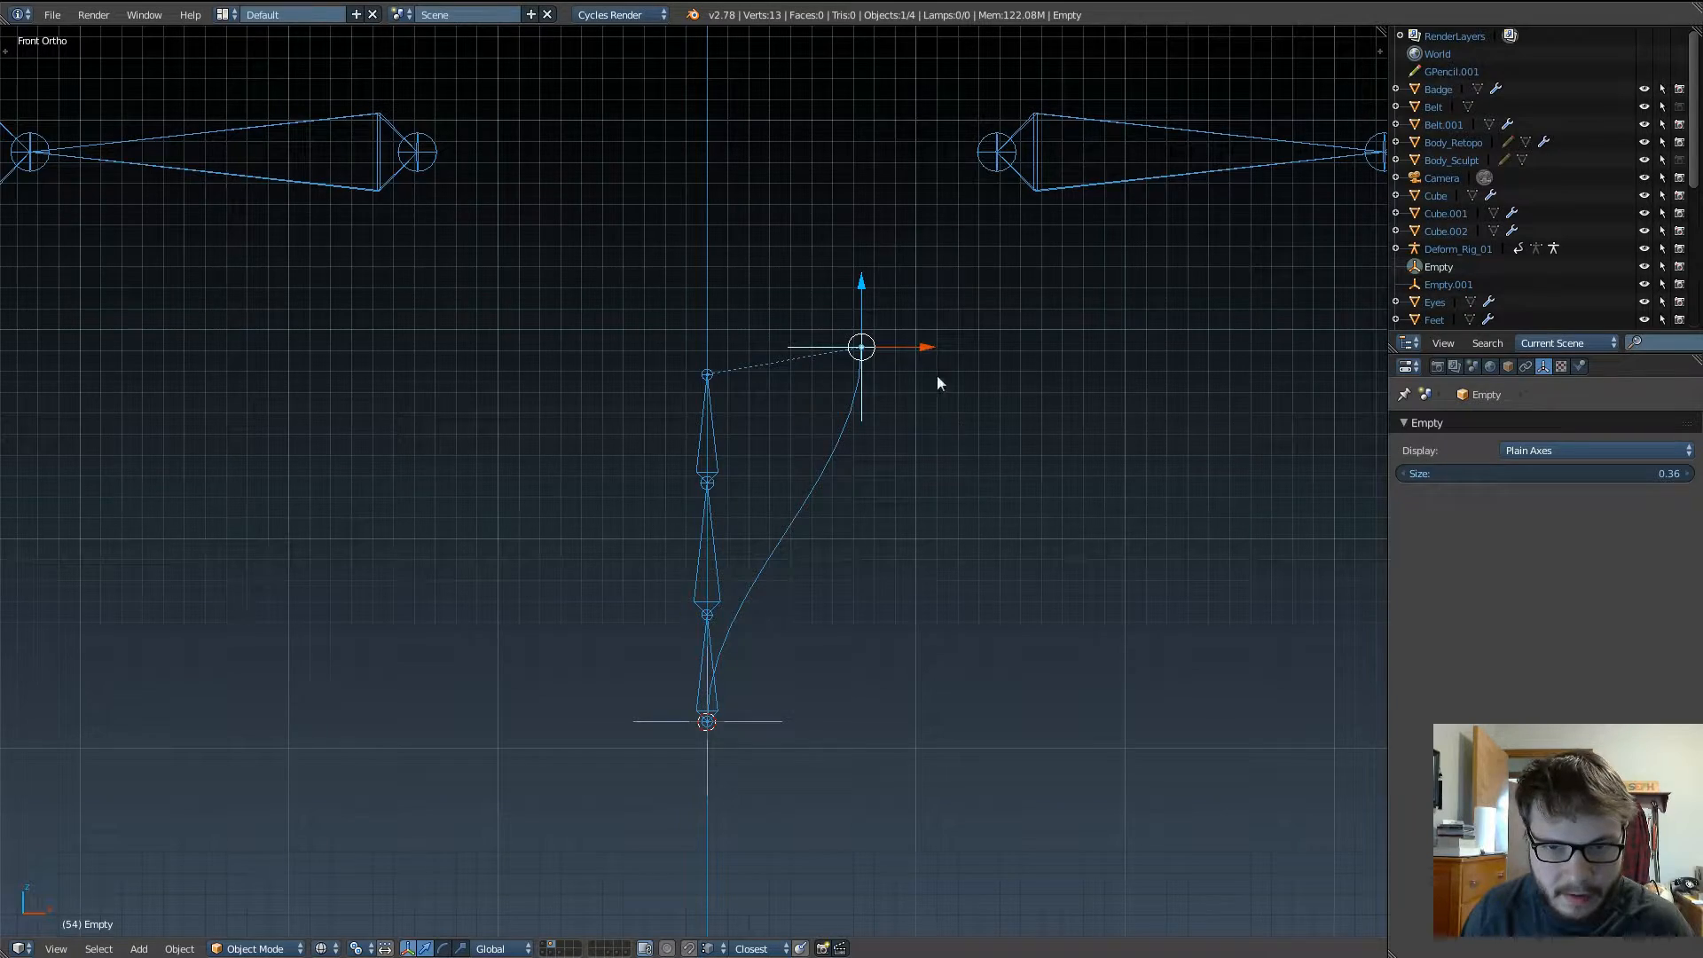
{"action": "mouse_move", "coordinate": [912, 380]}
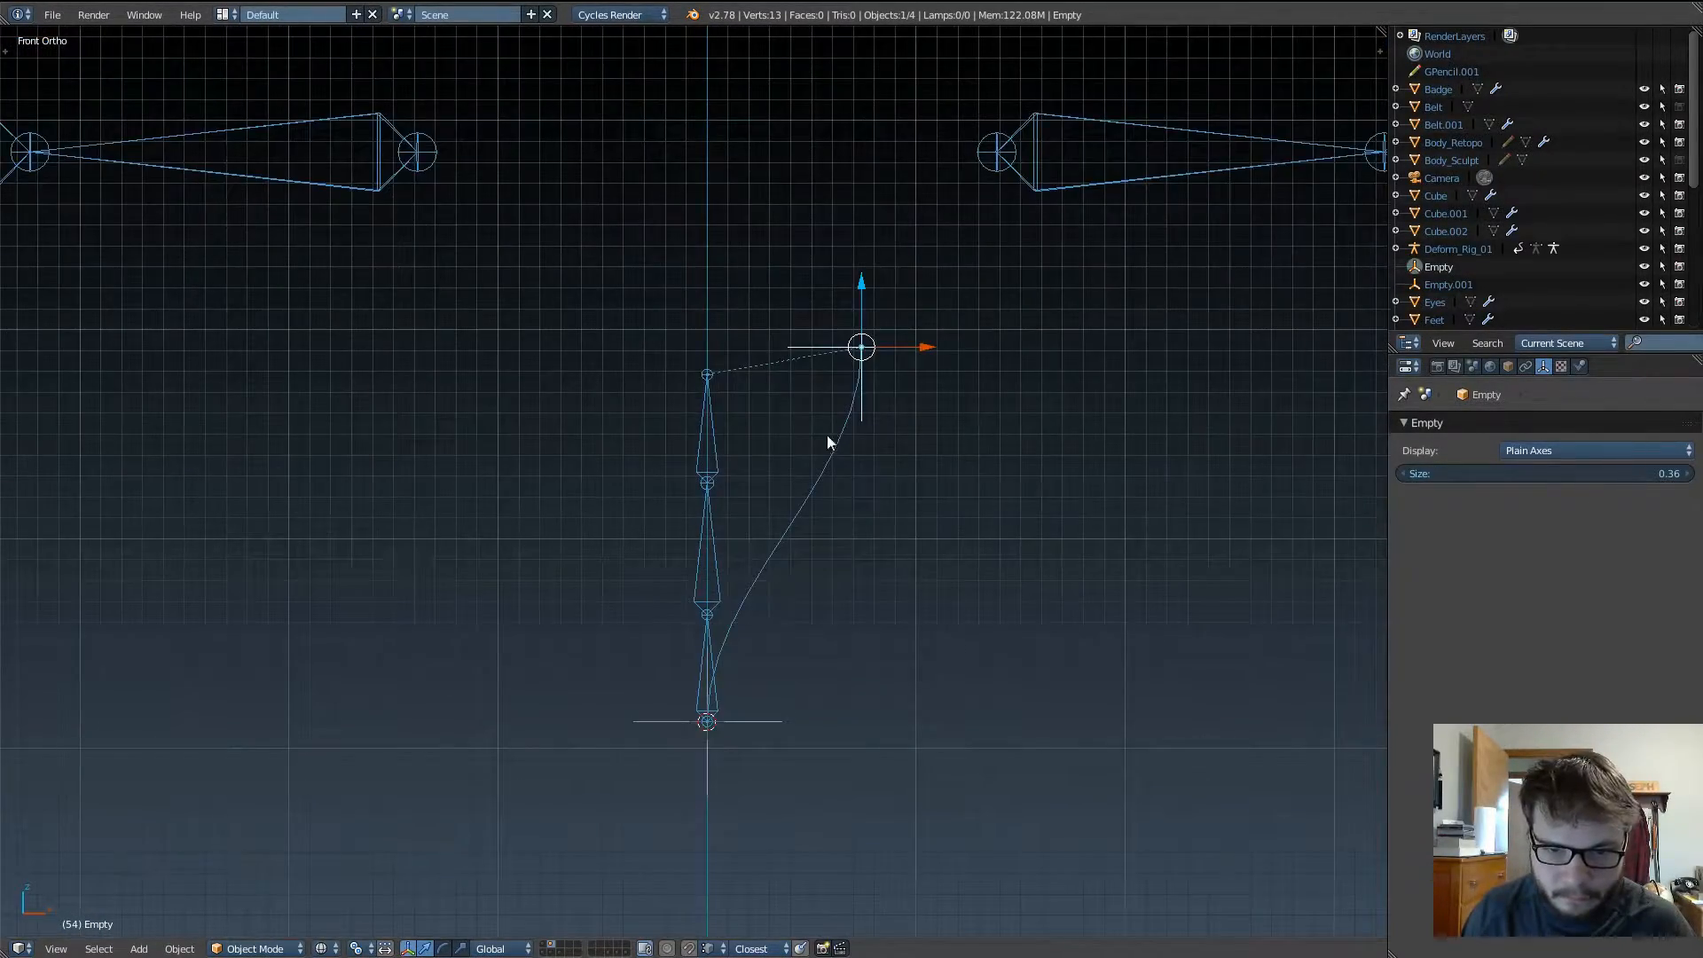
{"action": "mouse_move", "coordinate": [867, 426]}
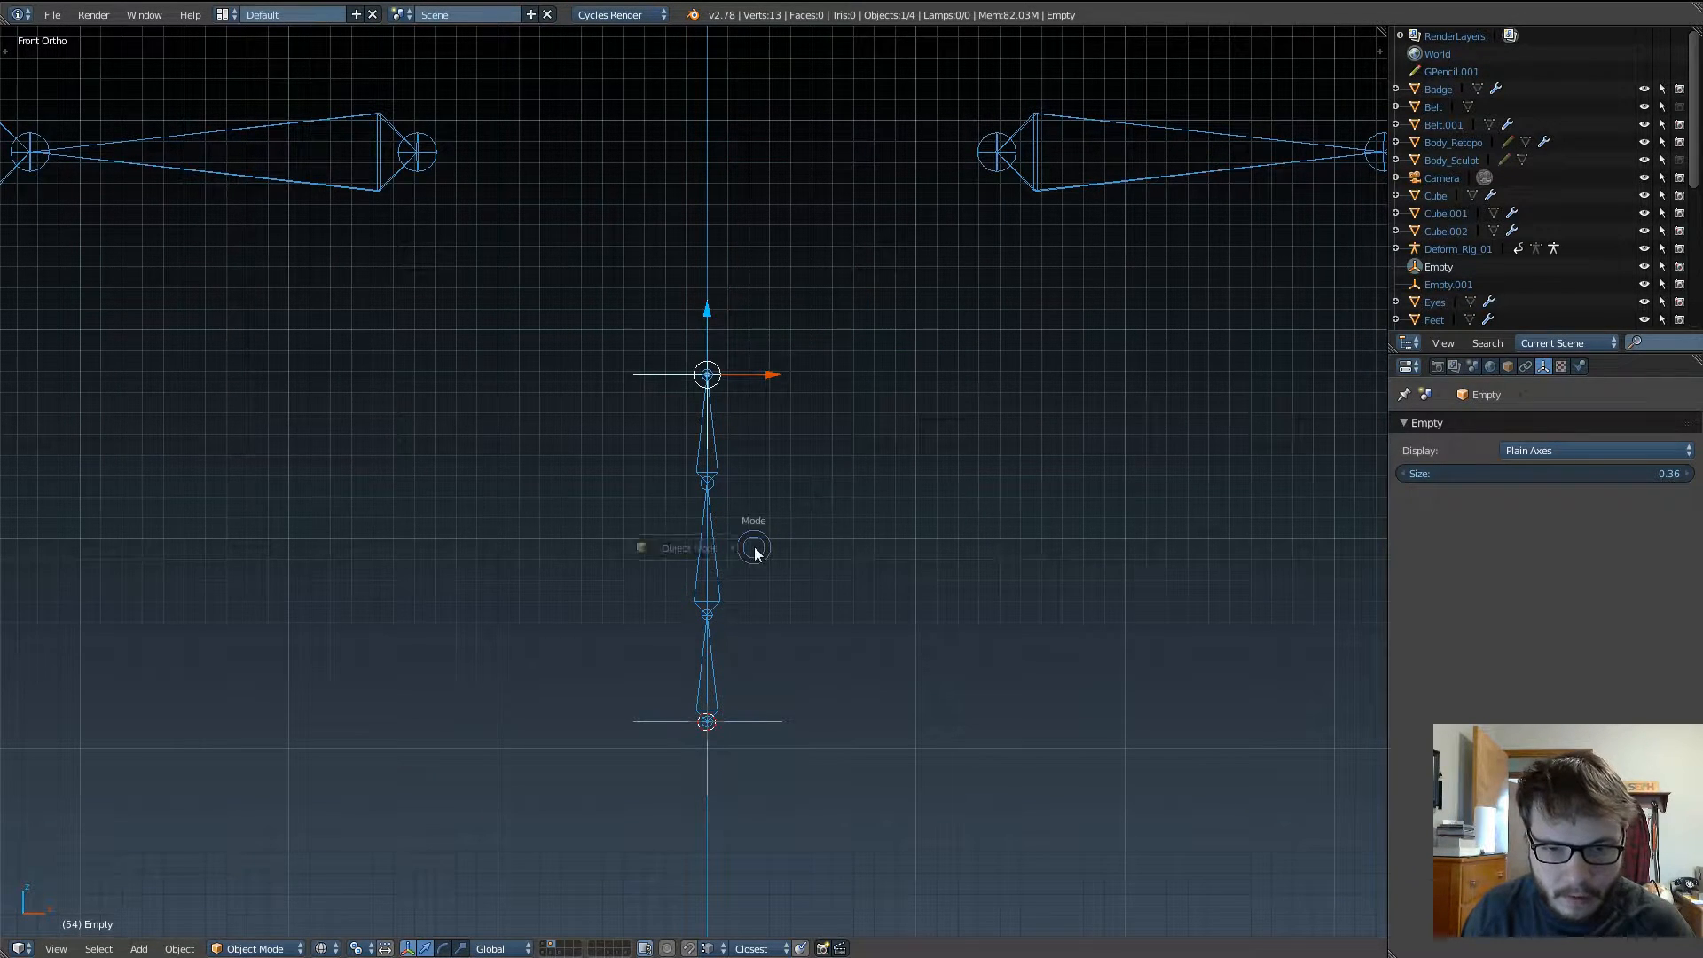
Step: Move Empty.001 sideways to confirm Spine_Curve_01 bends with the bottom hook
{"action": "left_click", "coordinate": [707, 720]}
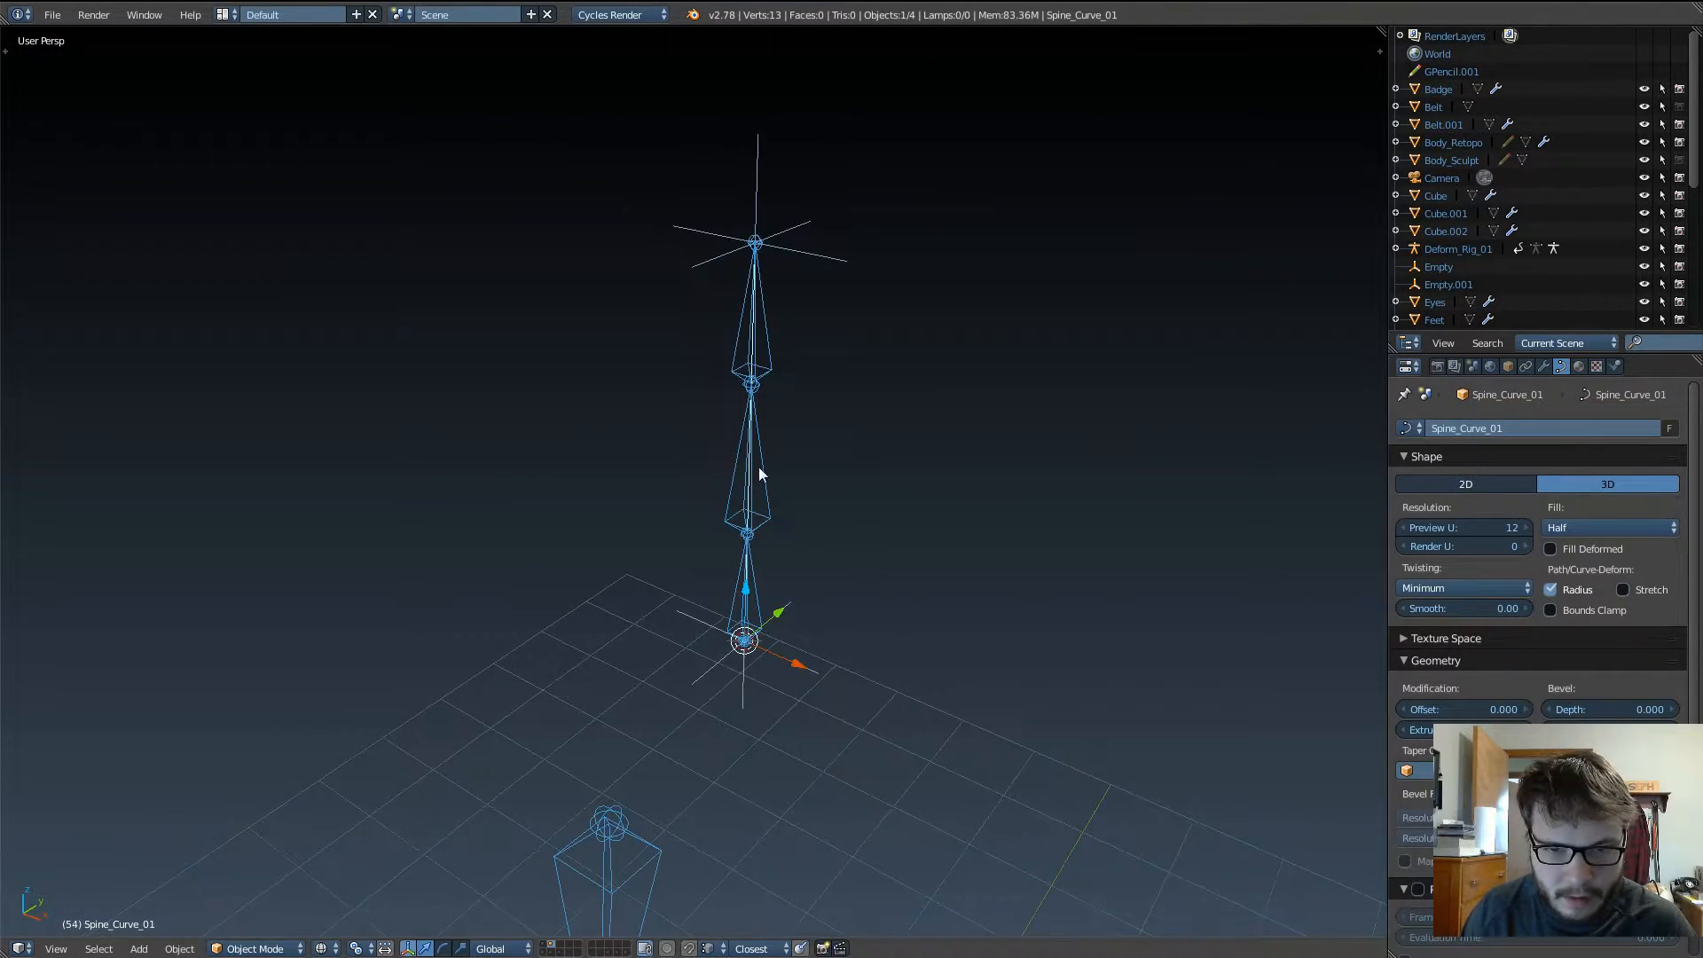
{"action": "mouse_move", "coordinate": [1075, 405]}
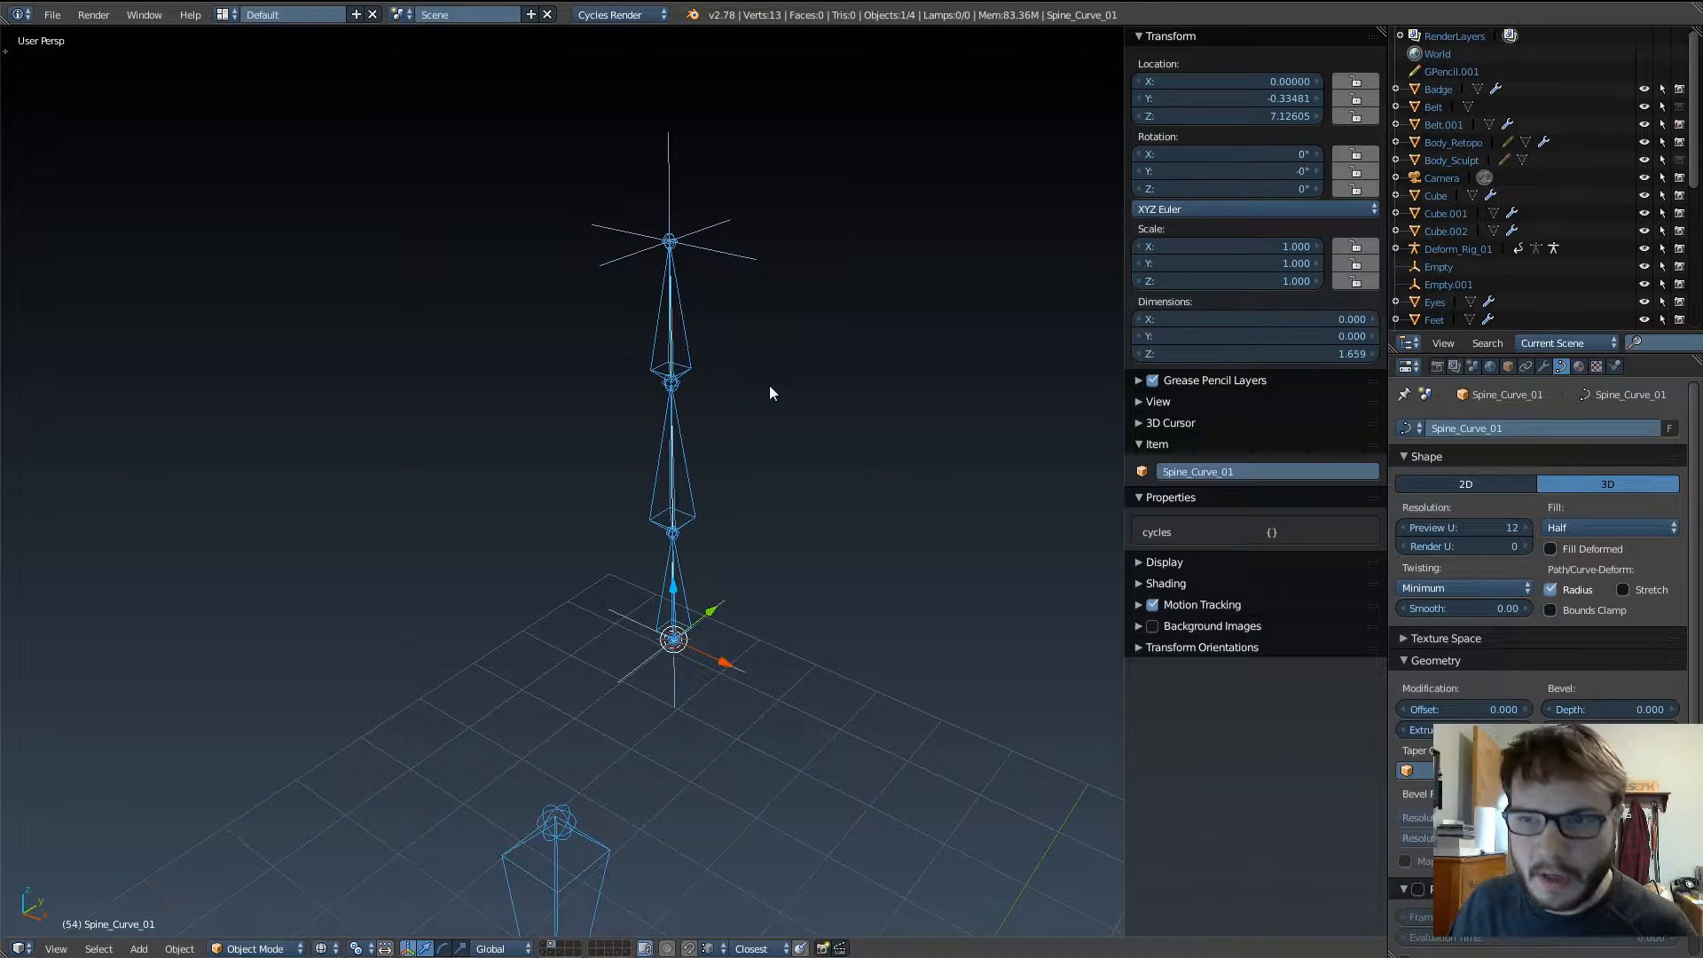
{"action": "mouse_move", "coordinate": [1240, 82]}
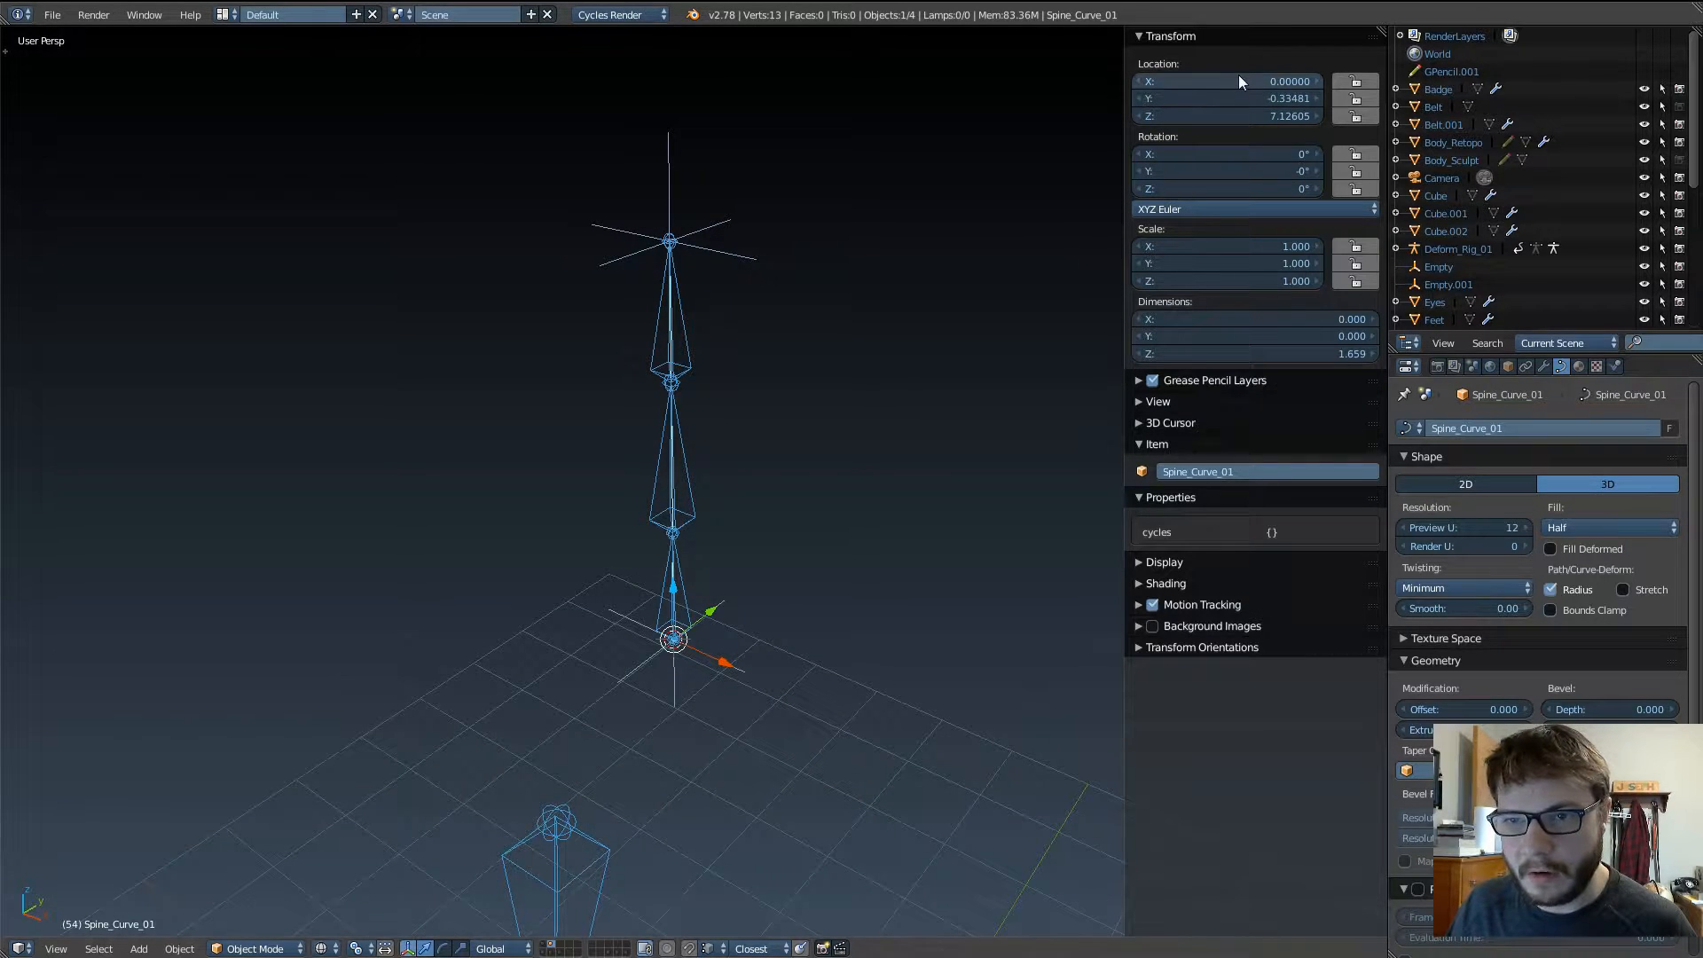
{"action": "mouse_move", "coordinate": [1294, 118]}
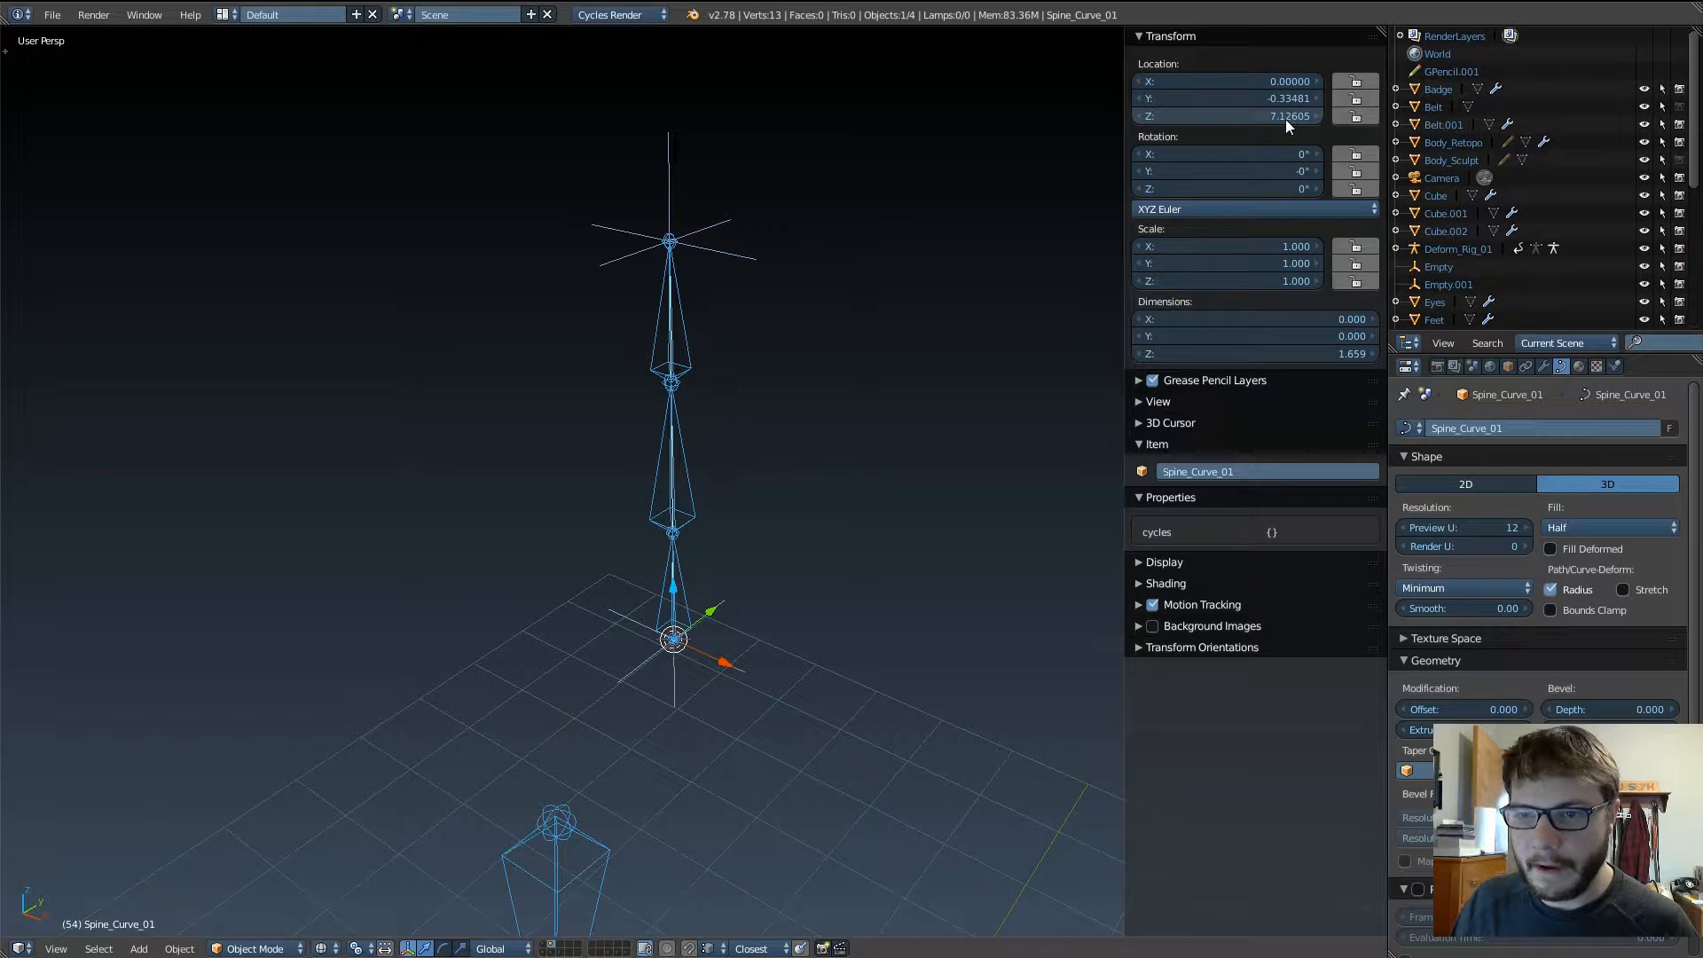
{"action": "mouse_move", "coordinate": [1288, 117]}
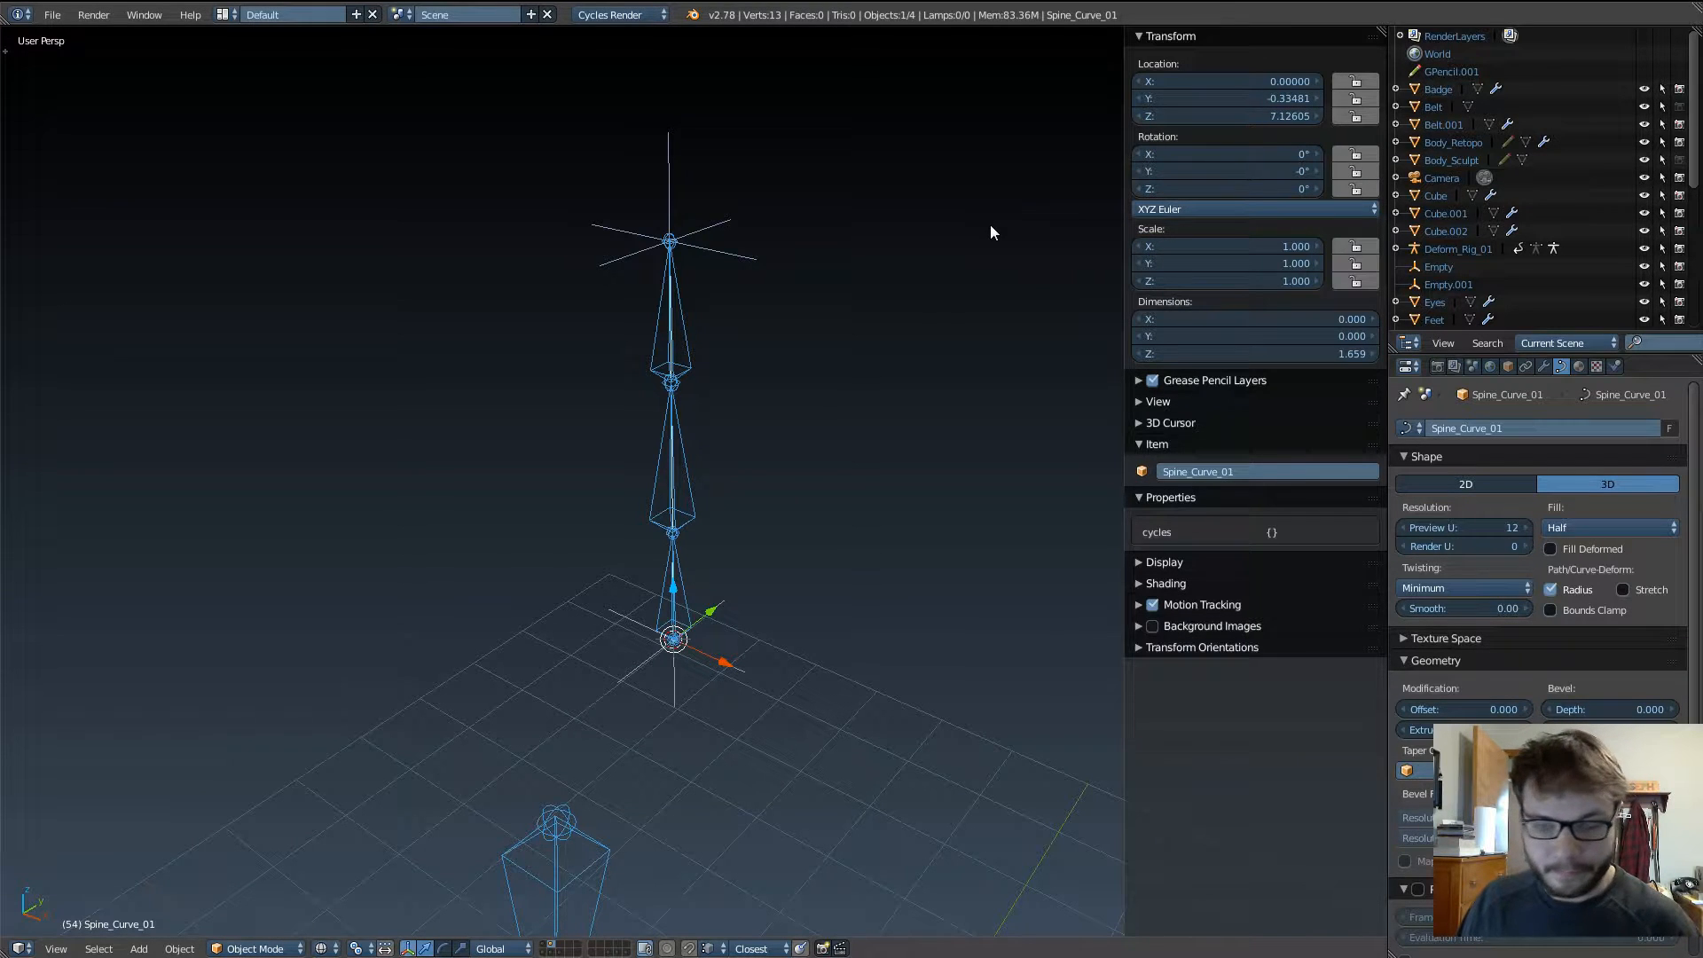
{"action": "mouse_move", "coordinate": [993, 373]}
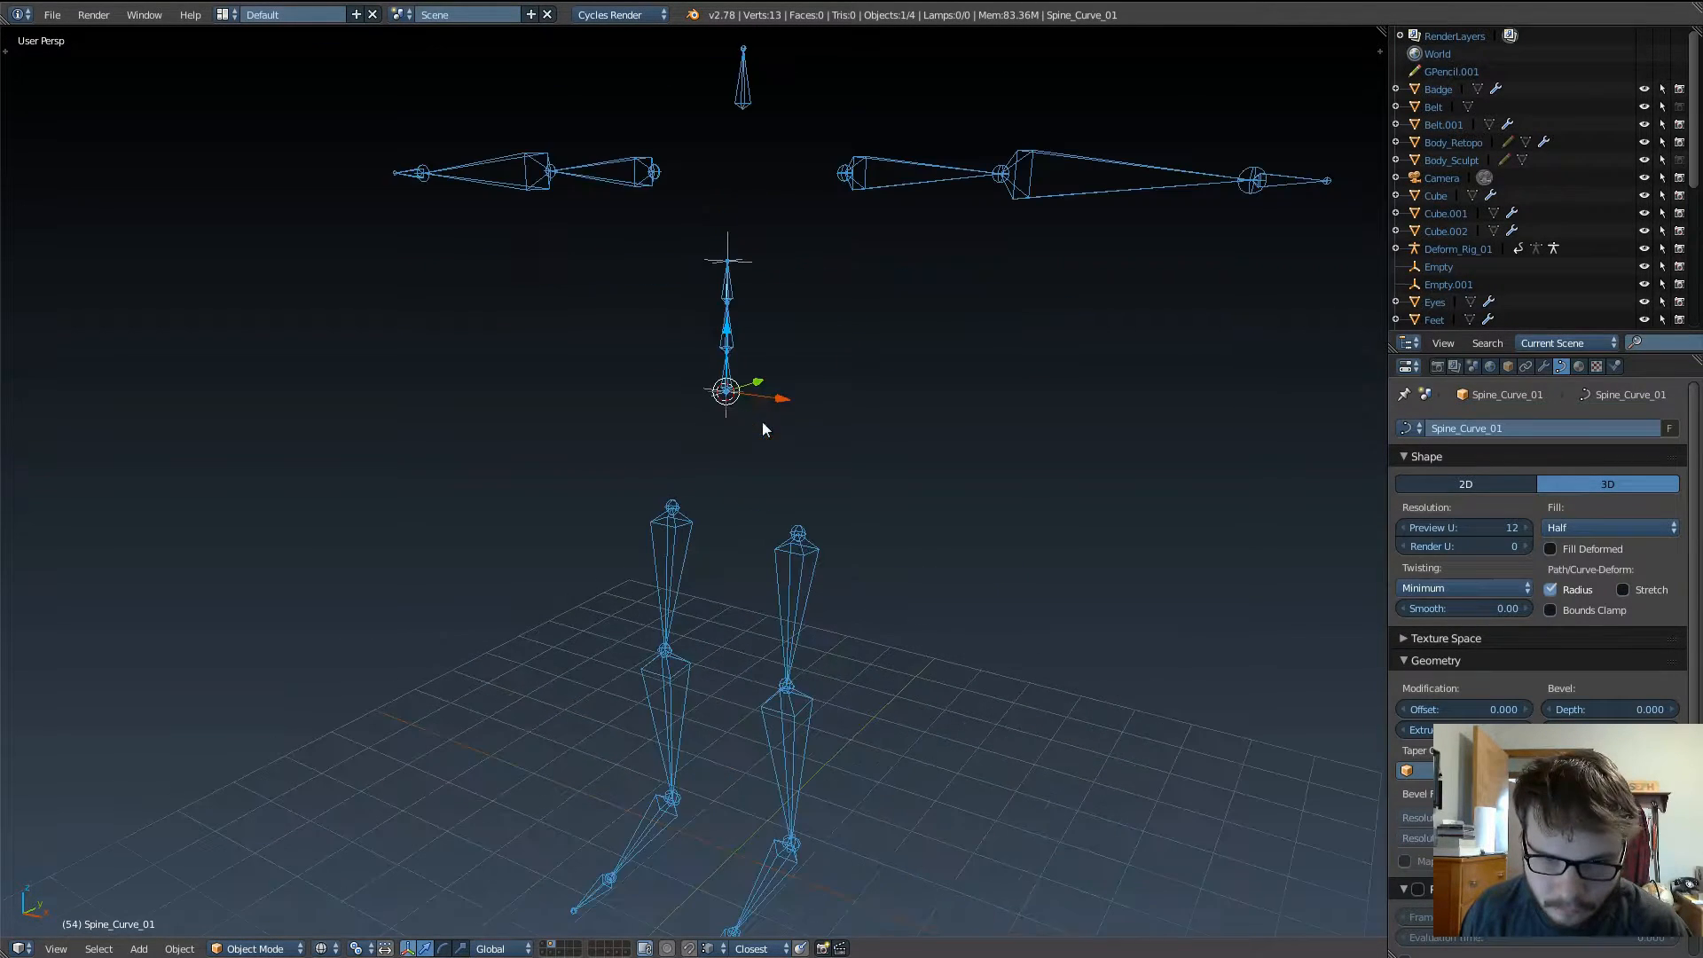
{"action": "mouse_move", "coordinate": [848, 452]}
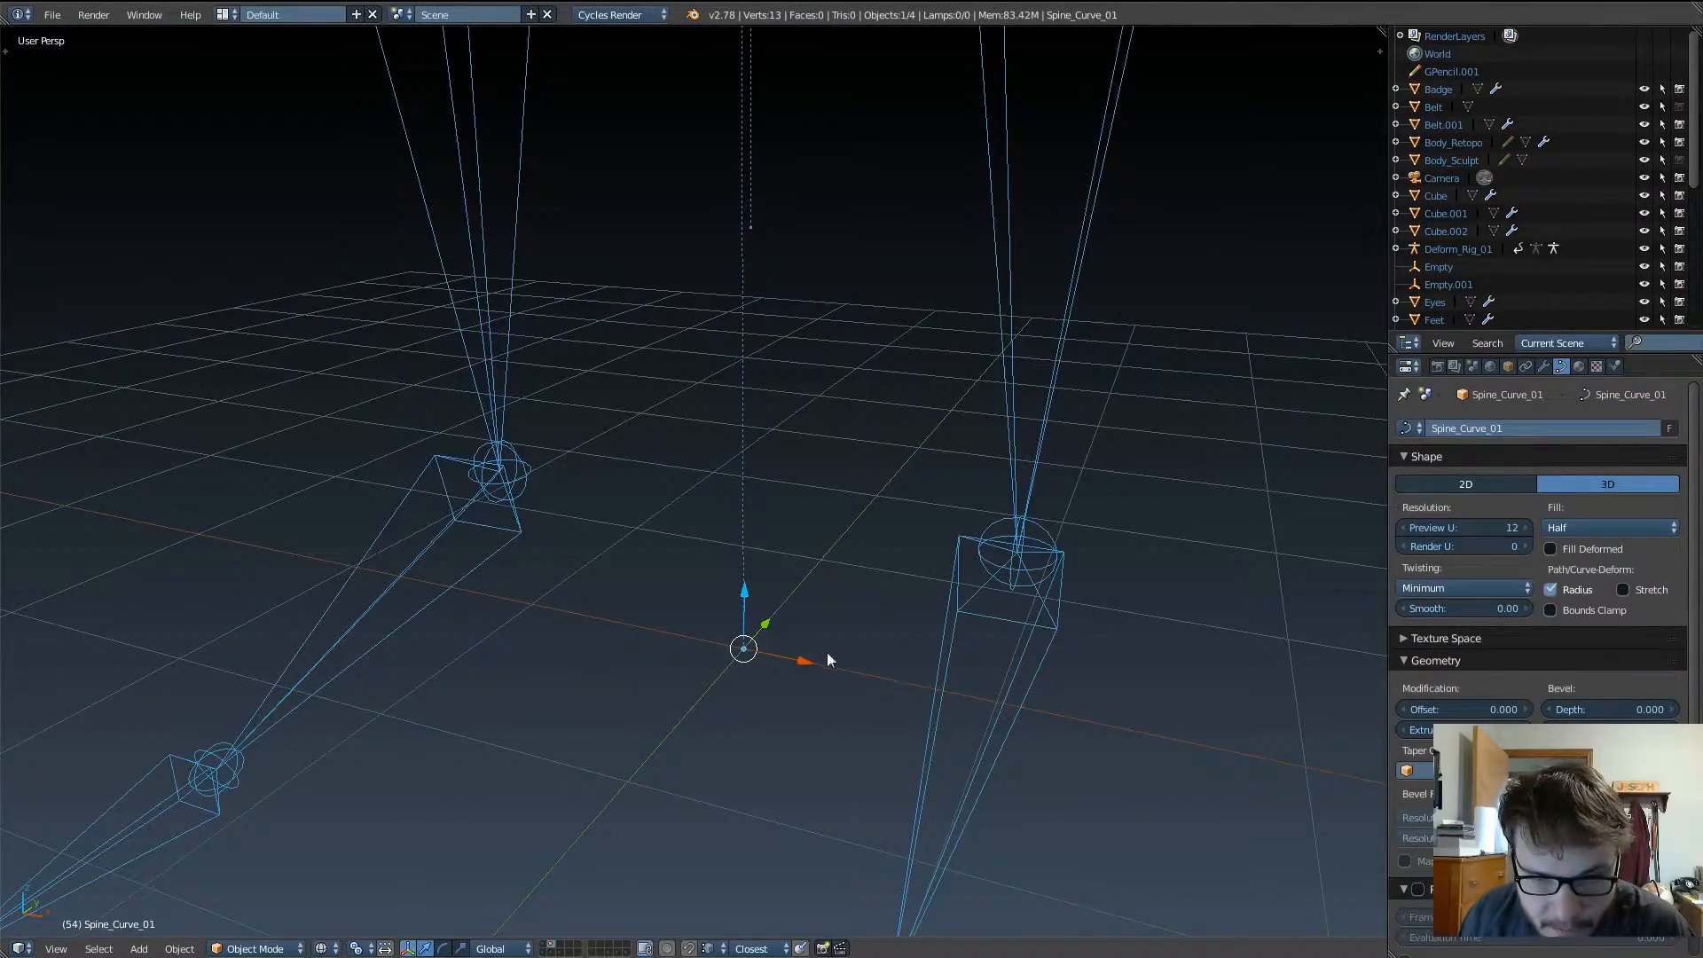
{"action": "mouse_move", "coordinate": [783, 640]}
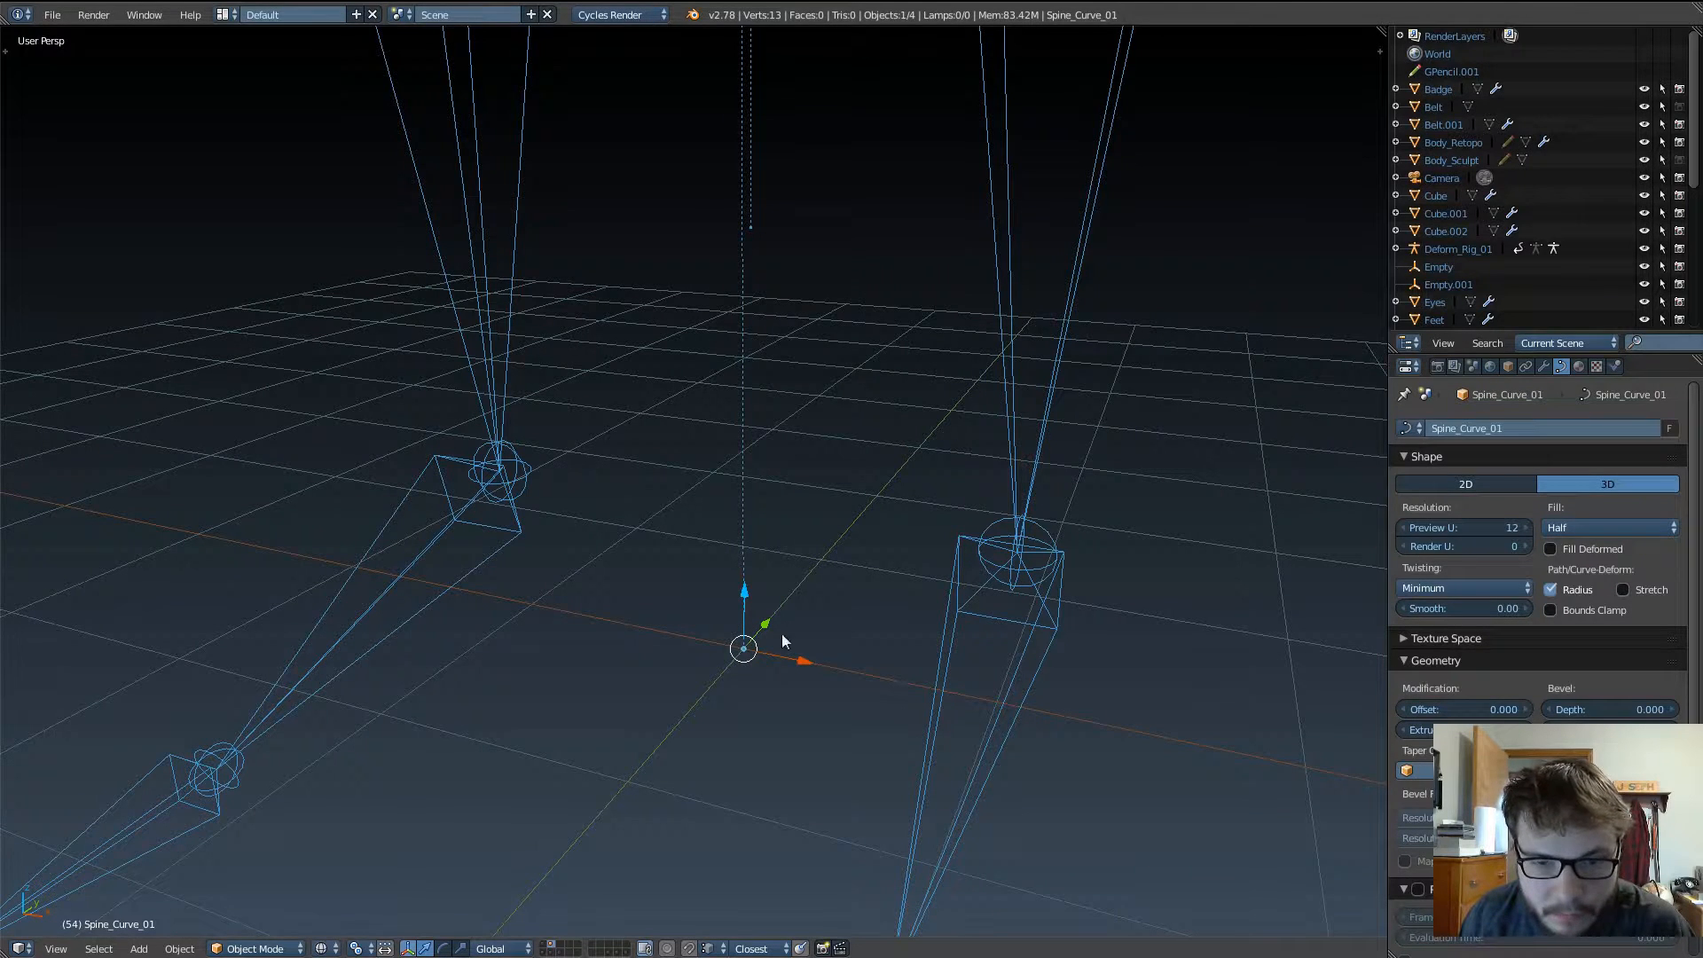
{"action": "mouse_move", "coordinate": [724, 648]}
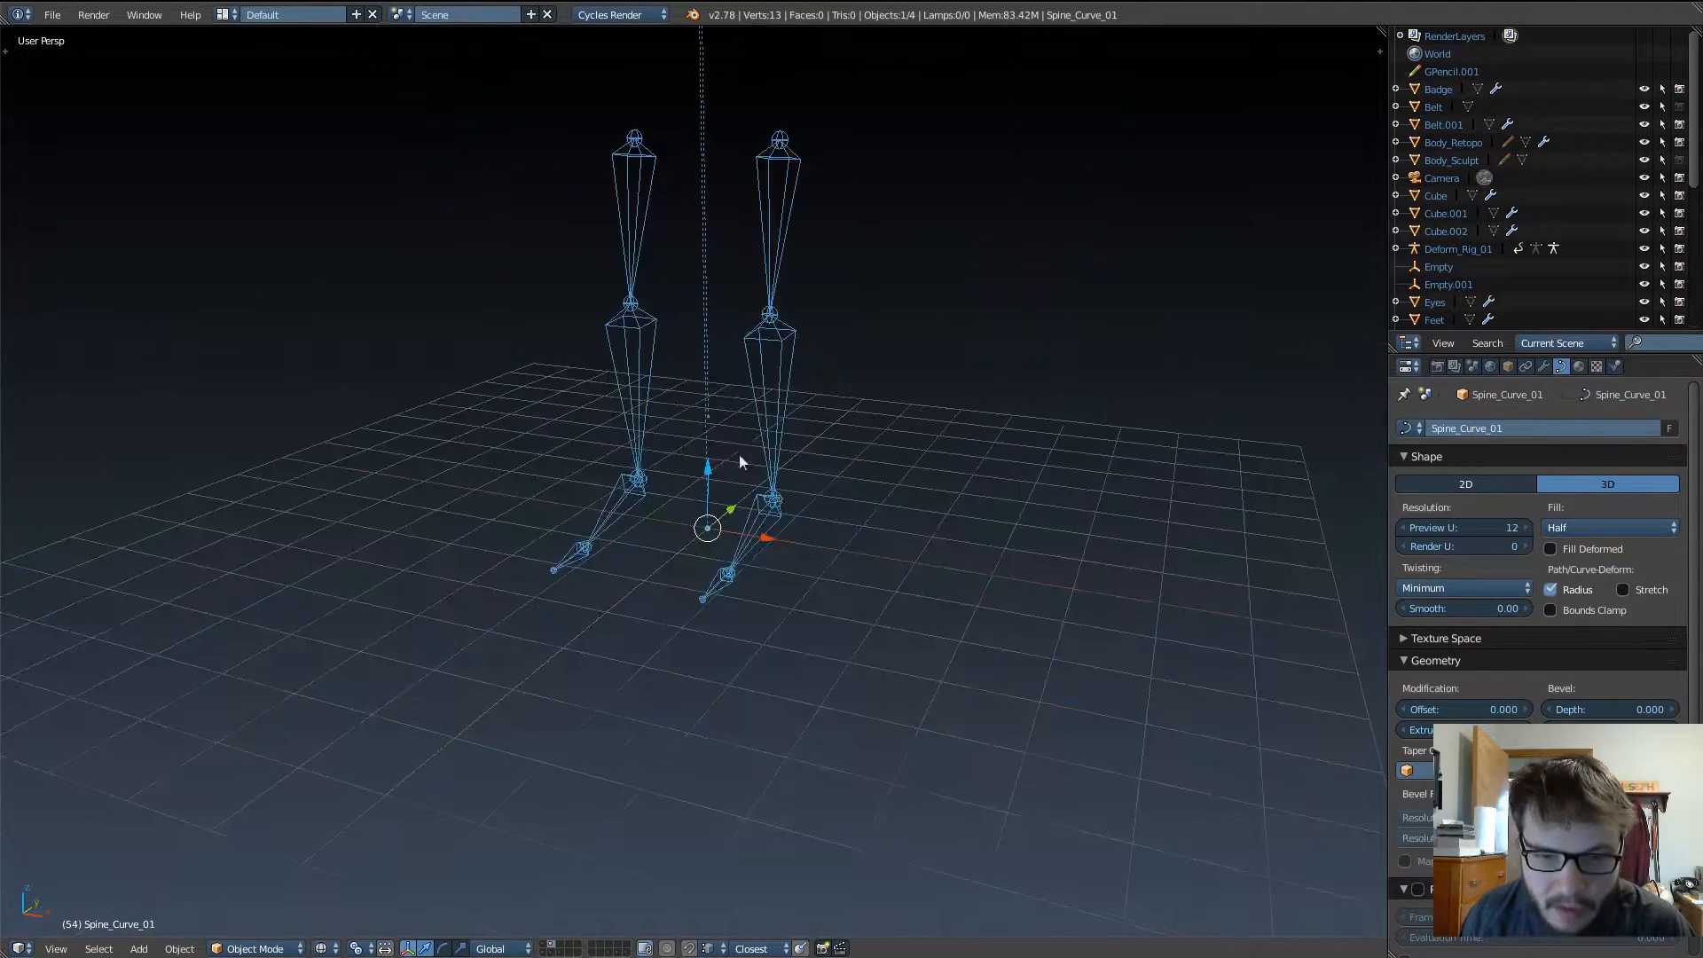
{"action": "key", "text": "n"}
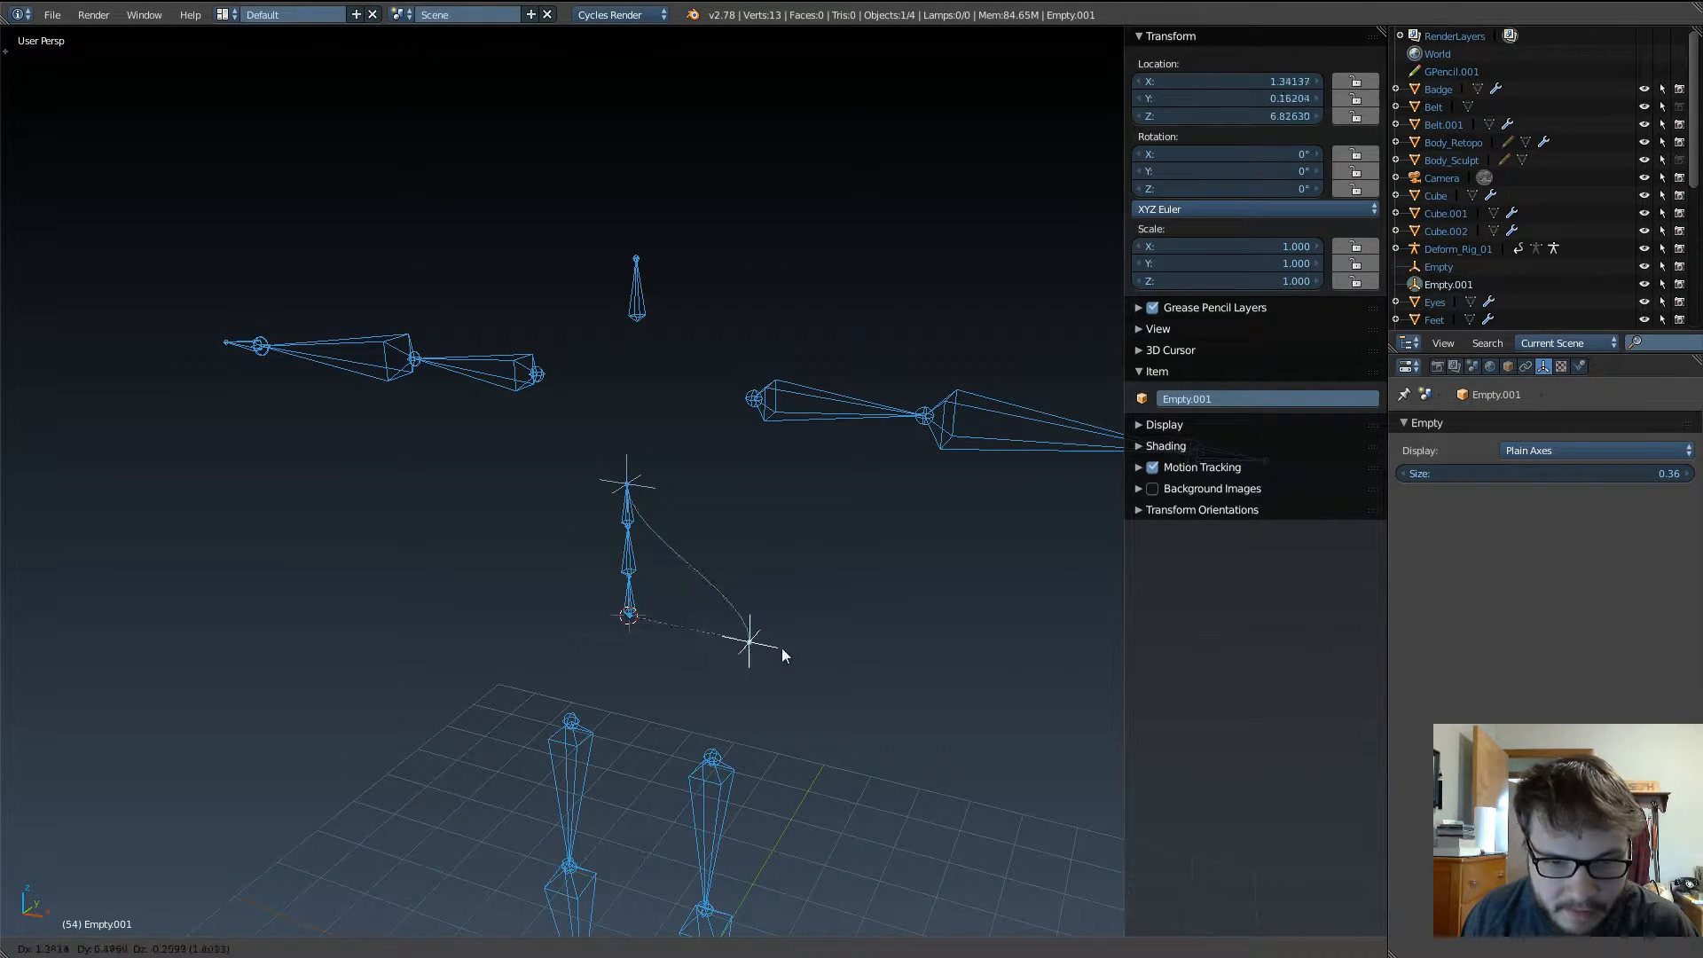
Step: Apply Location to Deltas on both hook empties so their Location fields read 0 without moving
{"action": "left_click", "coordinate": [749, 640]}
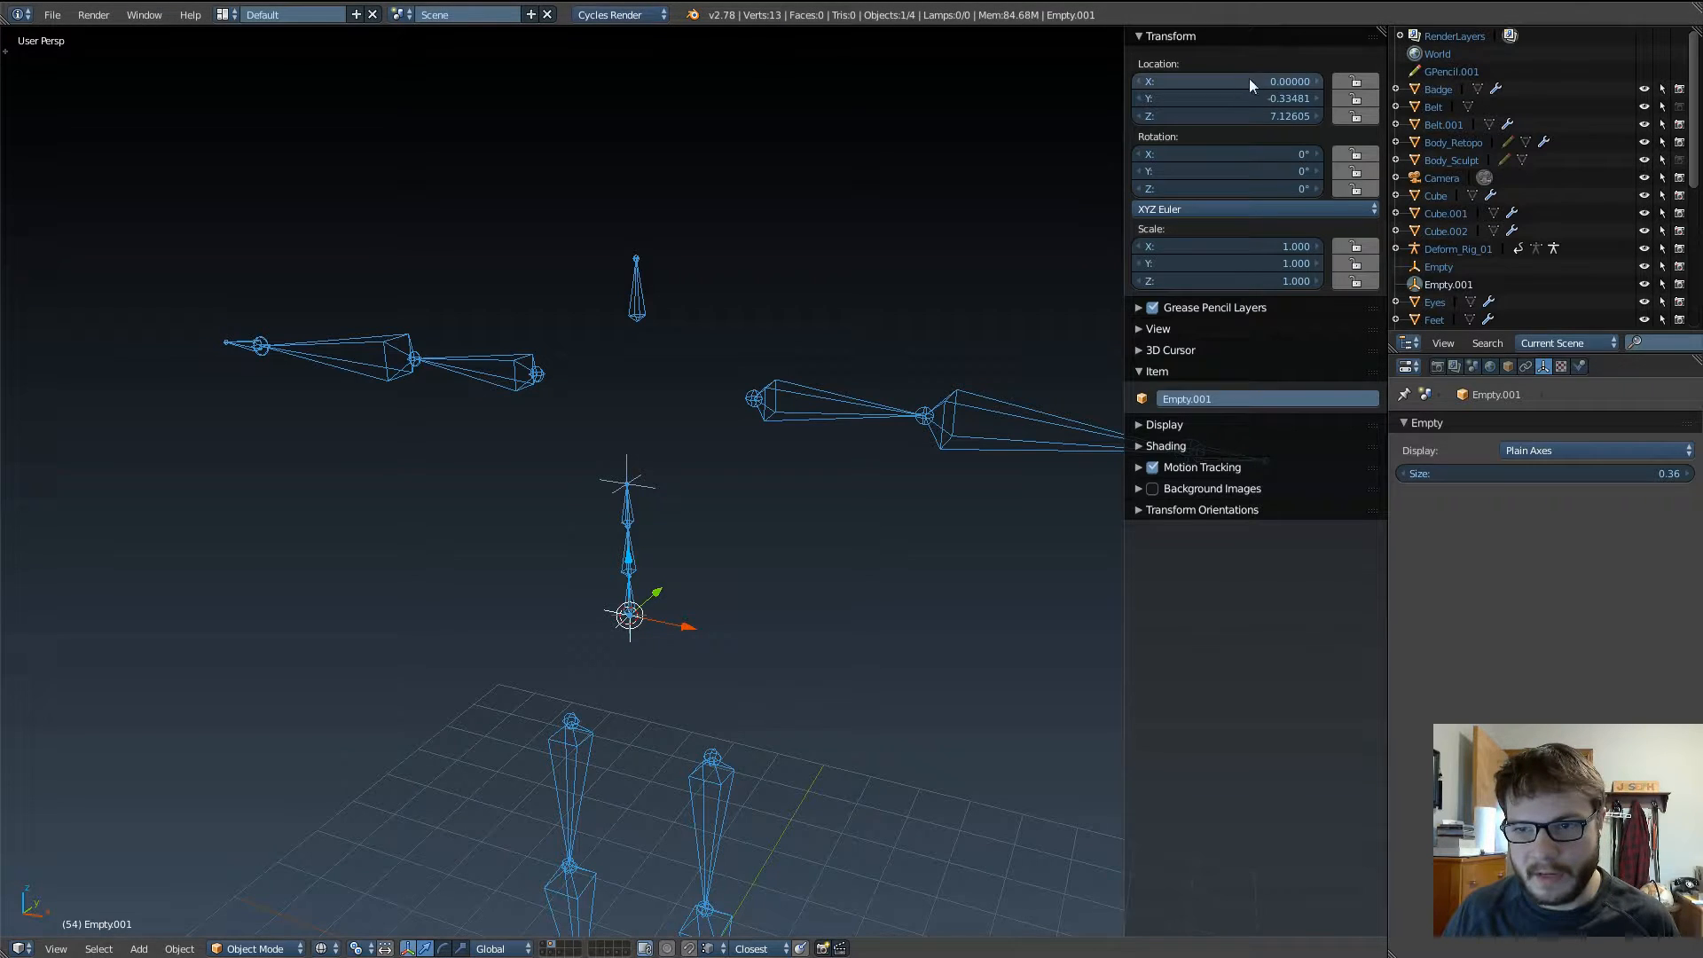
{"action": "mouse_move", "coordinate": [609, 578]}
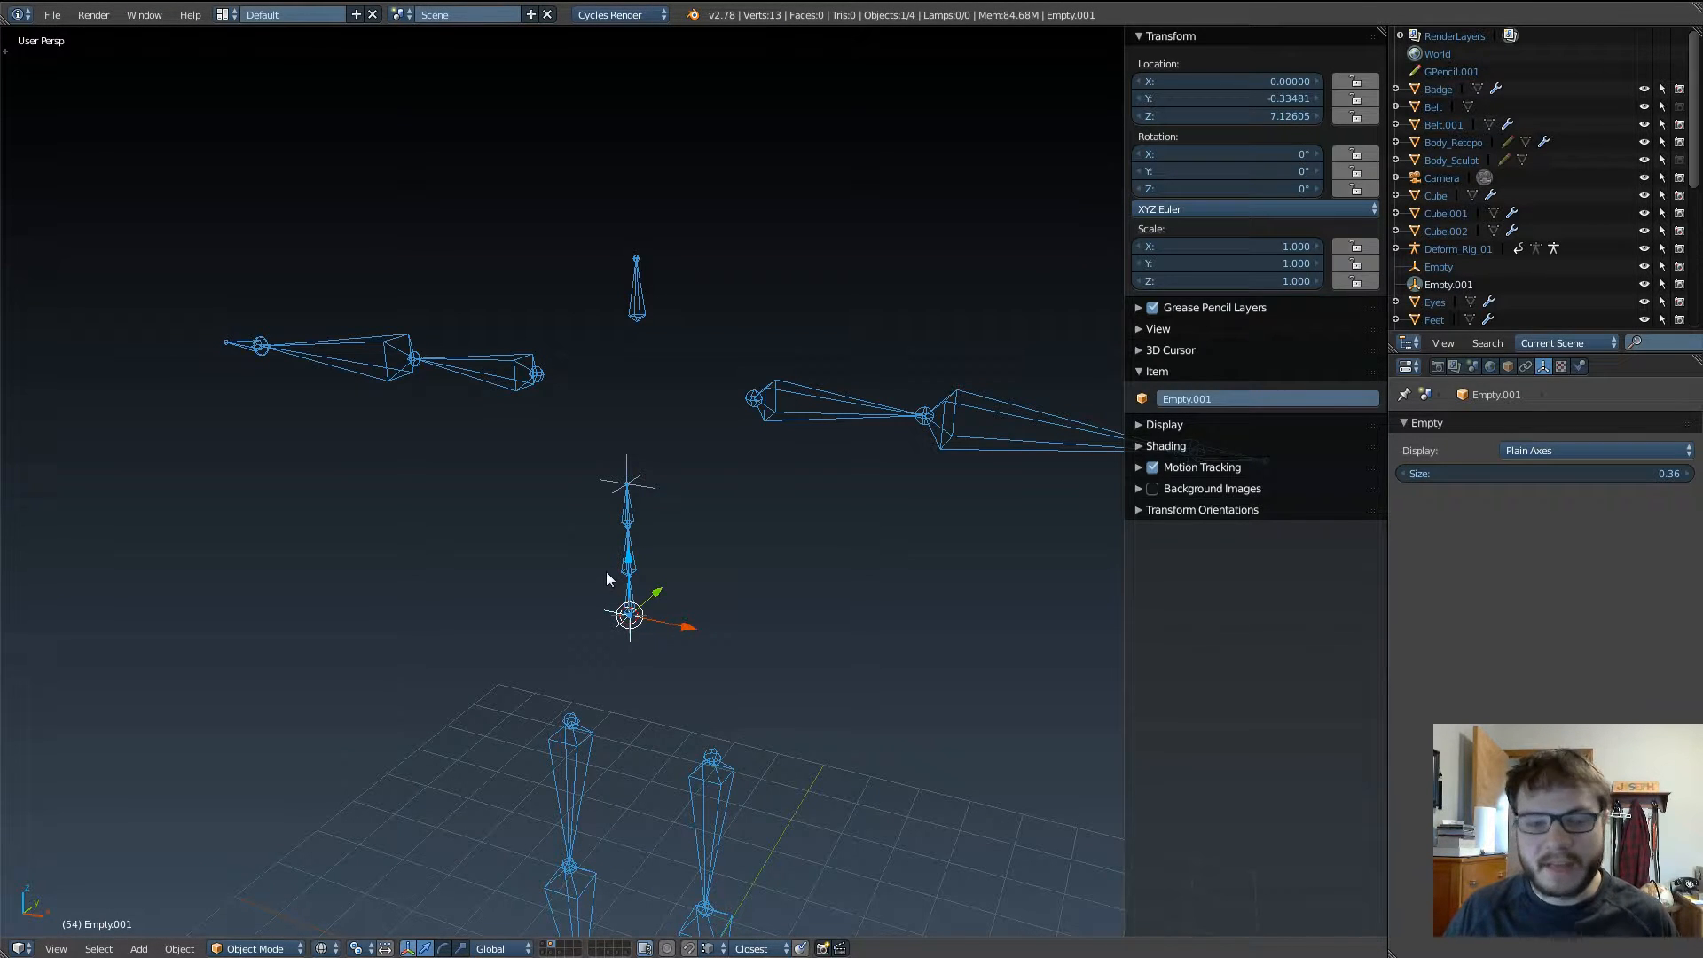
{"action": "mouse_move", "coordinate": [724, 518]}
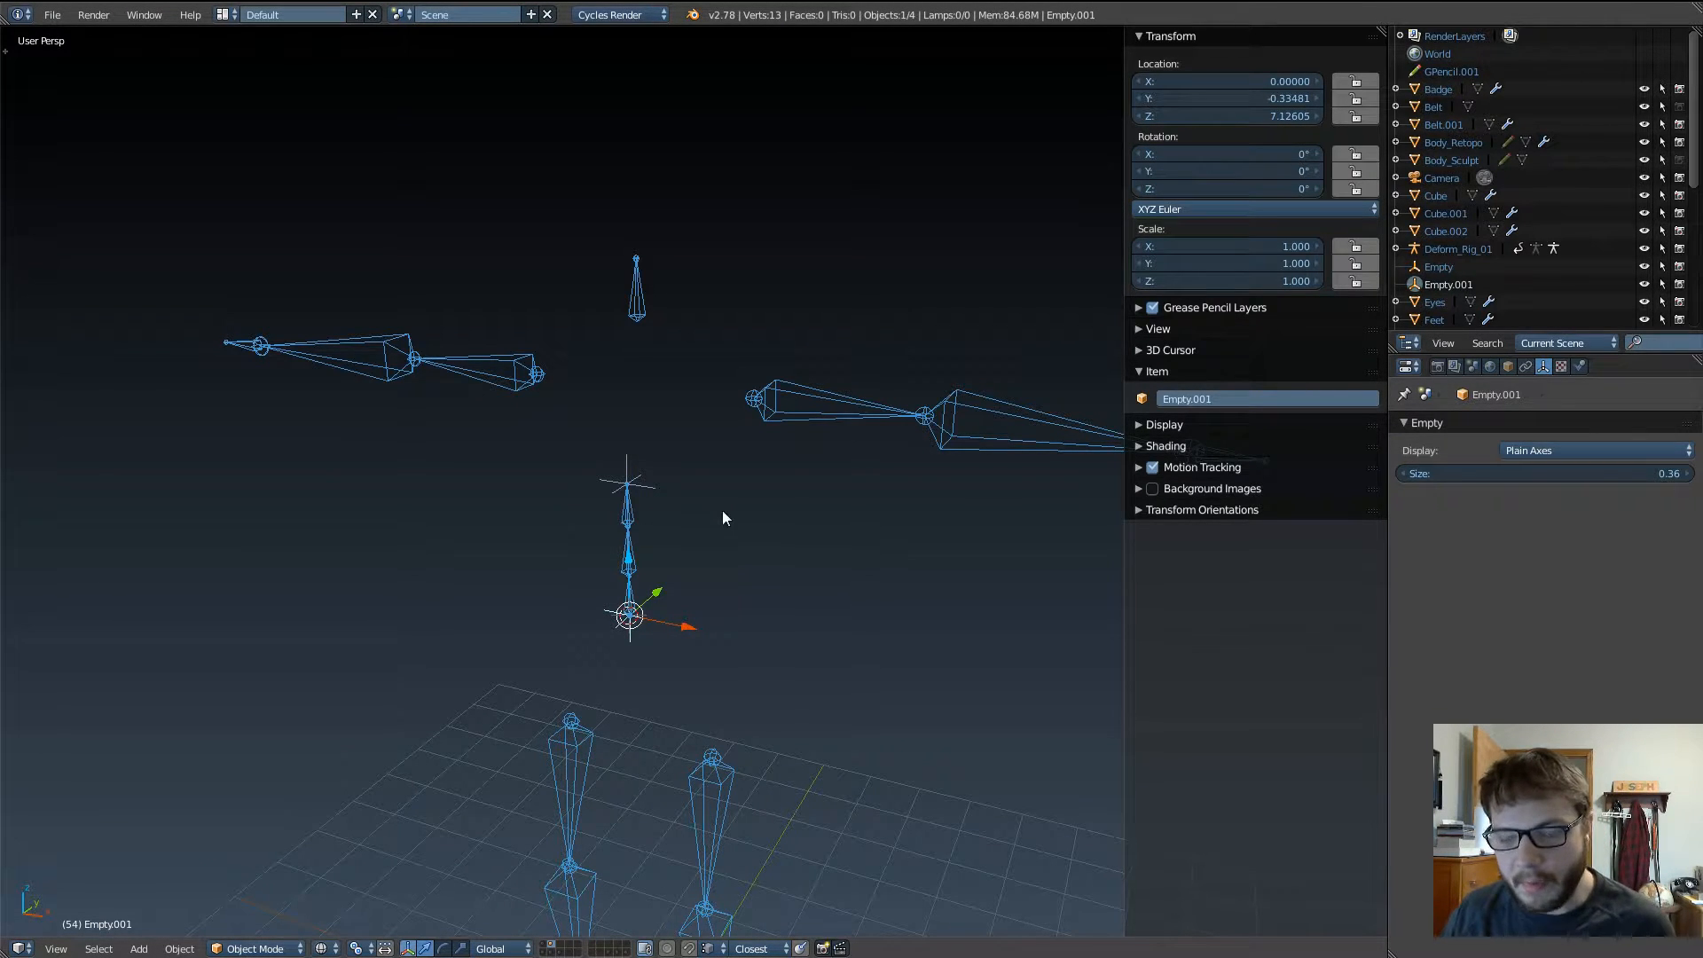
{"action": "mouse_move", "coordinate": [777, 502]}
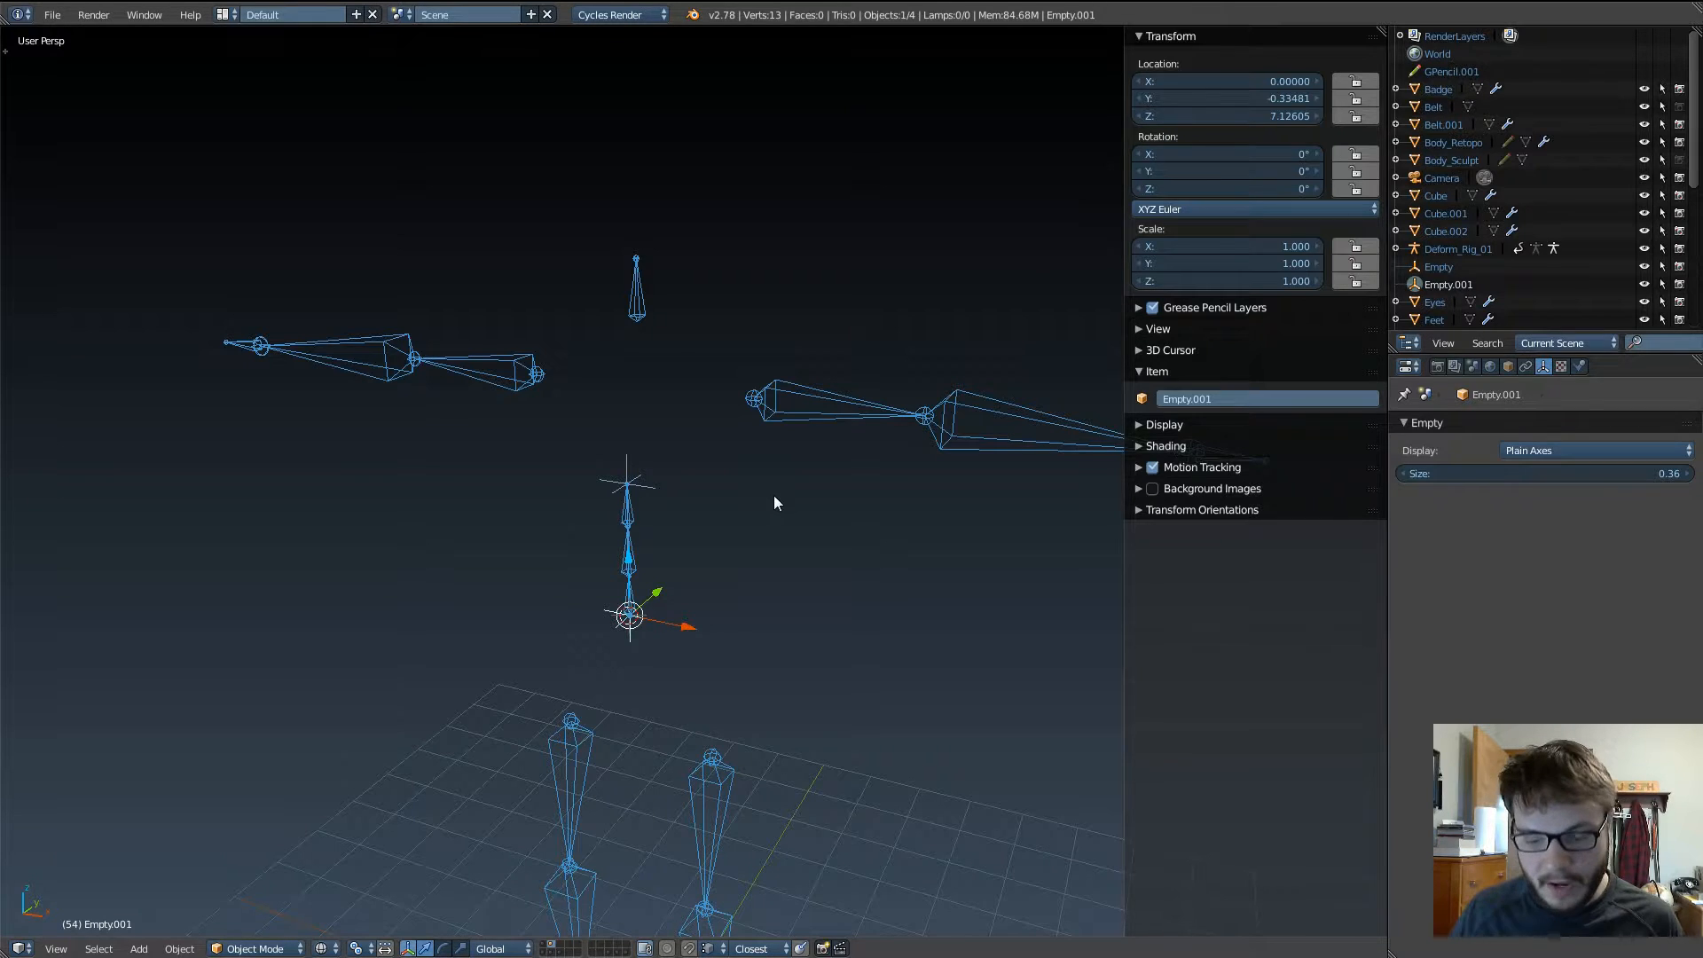
{"action": "mouse_move", "coordinate": [766, 542]}
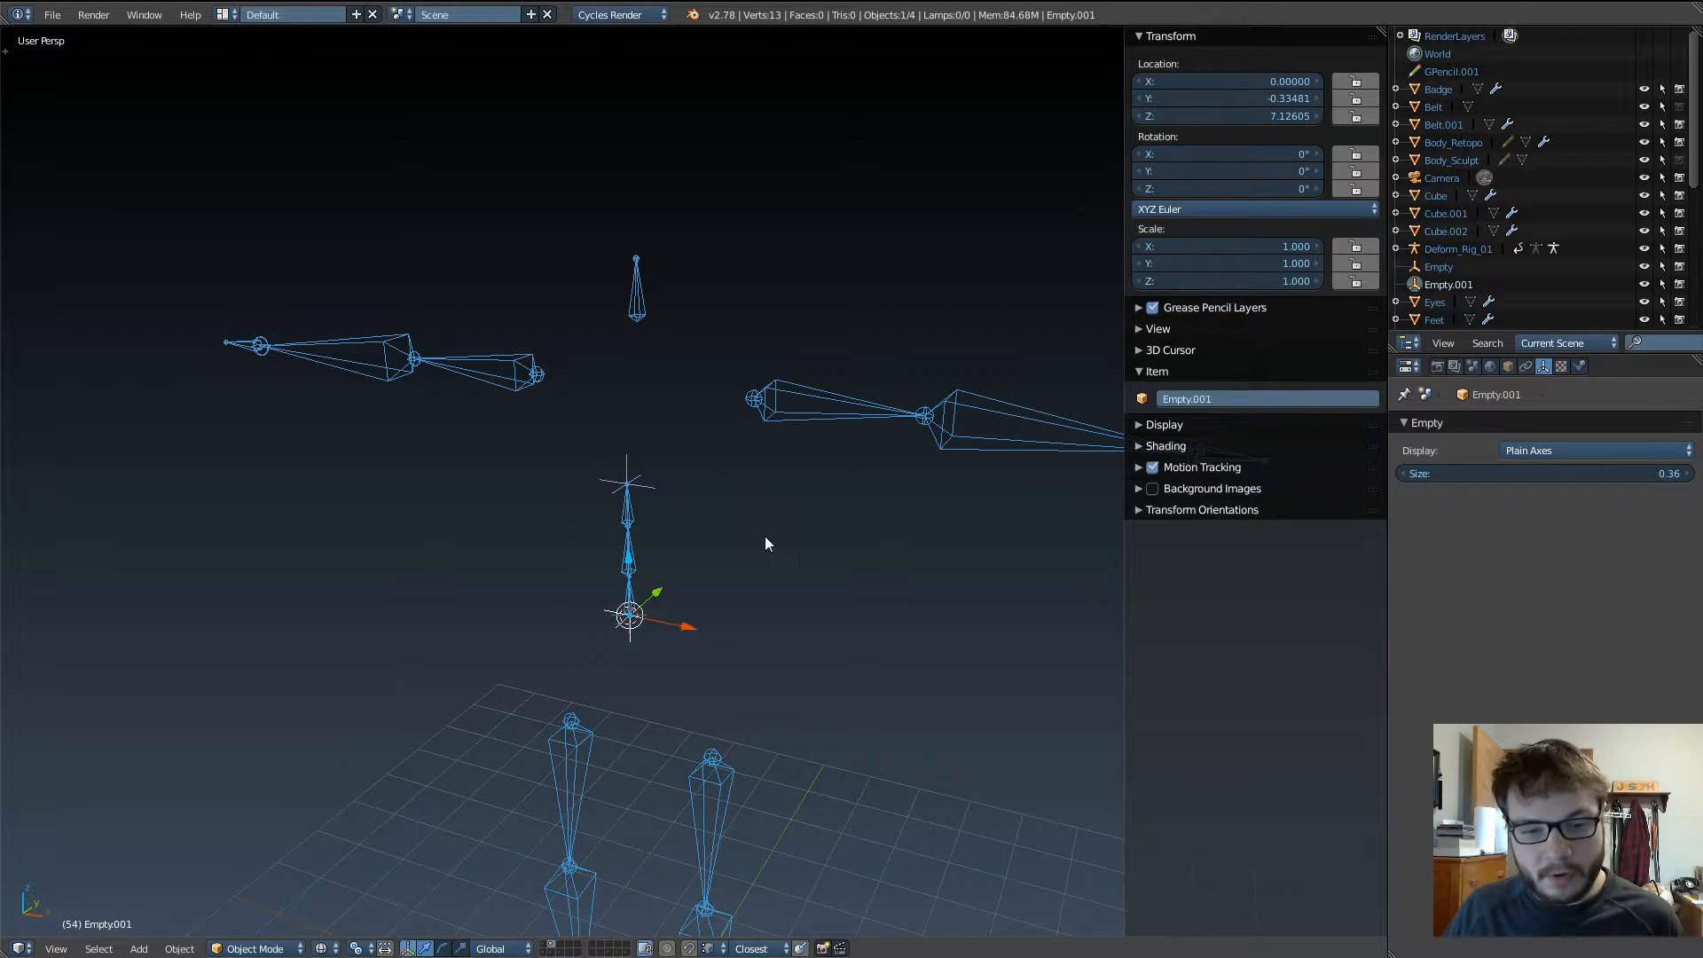
{"action": "mouse_move", "coordinate": [715, 582]}
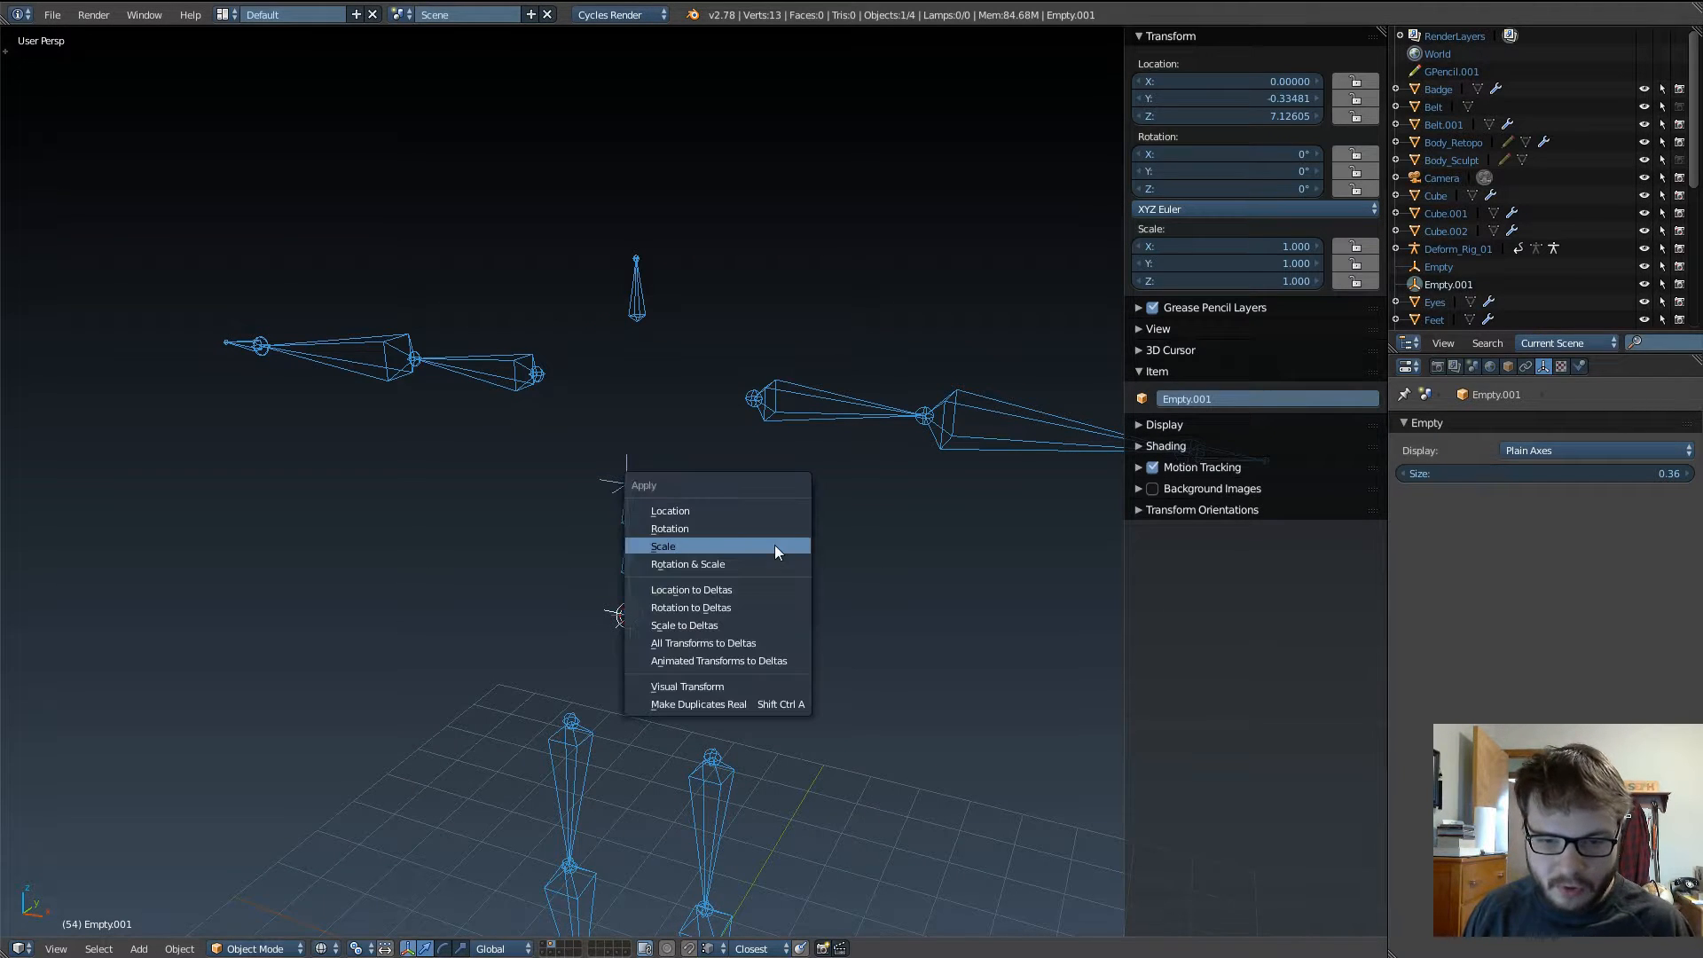
{"action": "mouse_move", "coordinate": [747, 589]}
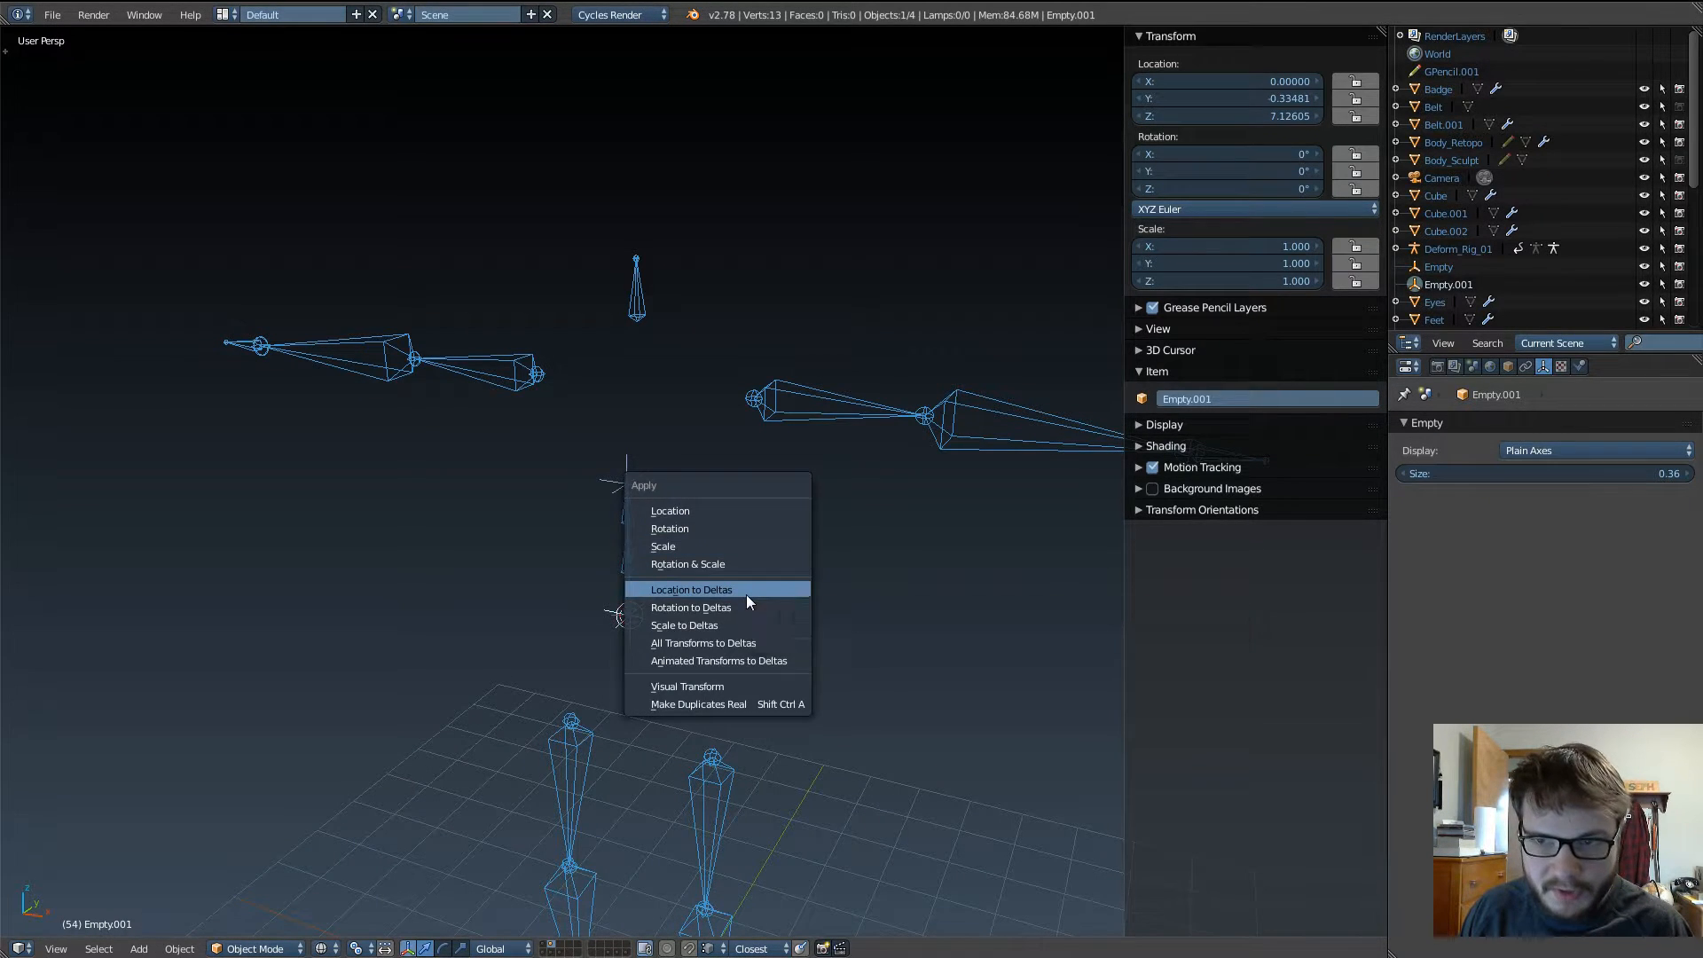
{"action": "left_click", "coordinate": [690, 589]}
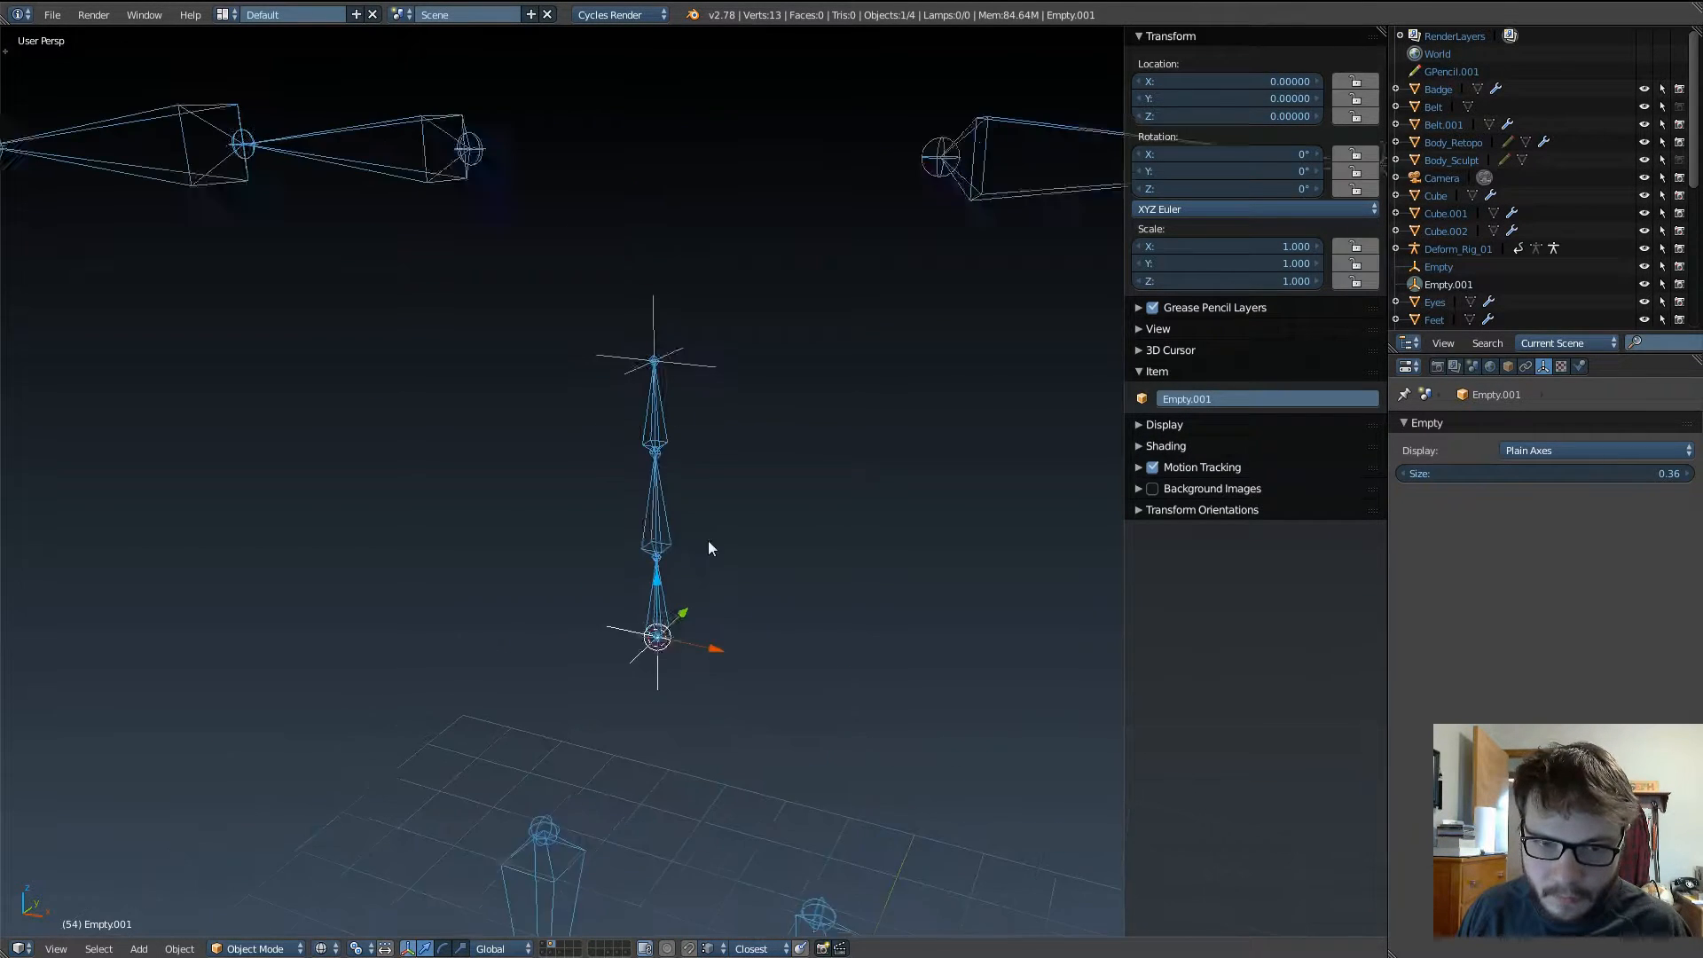
{"action": "mouse_move", "coordinate": [864, 662]}
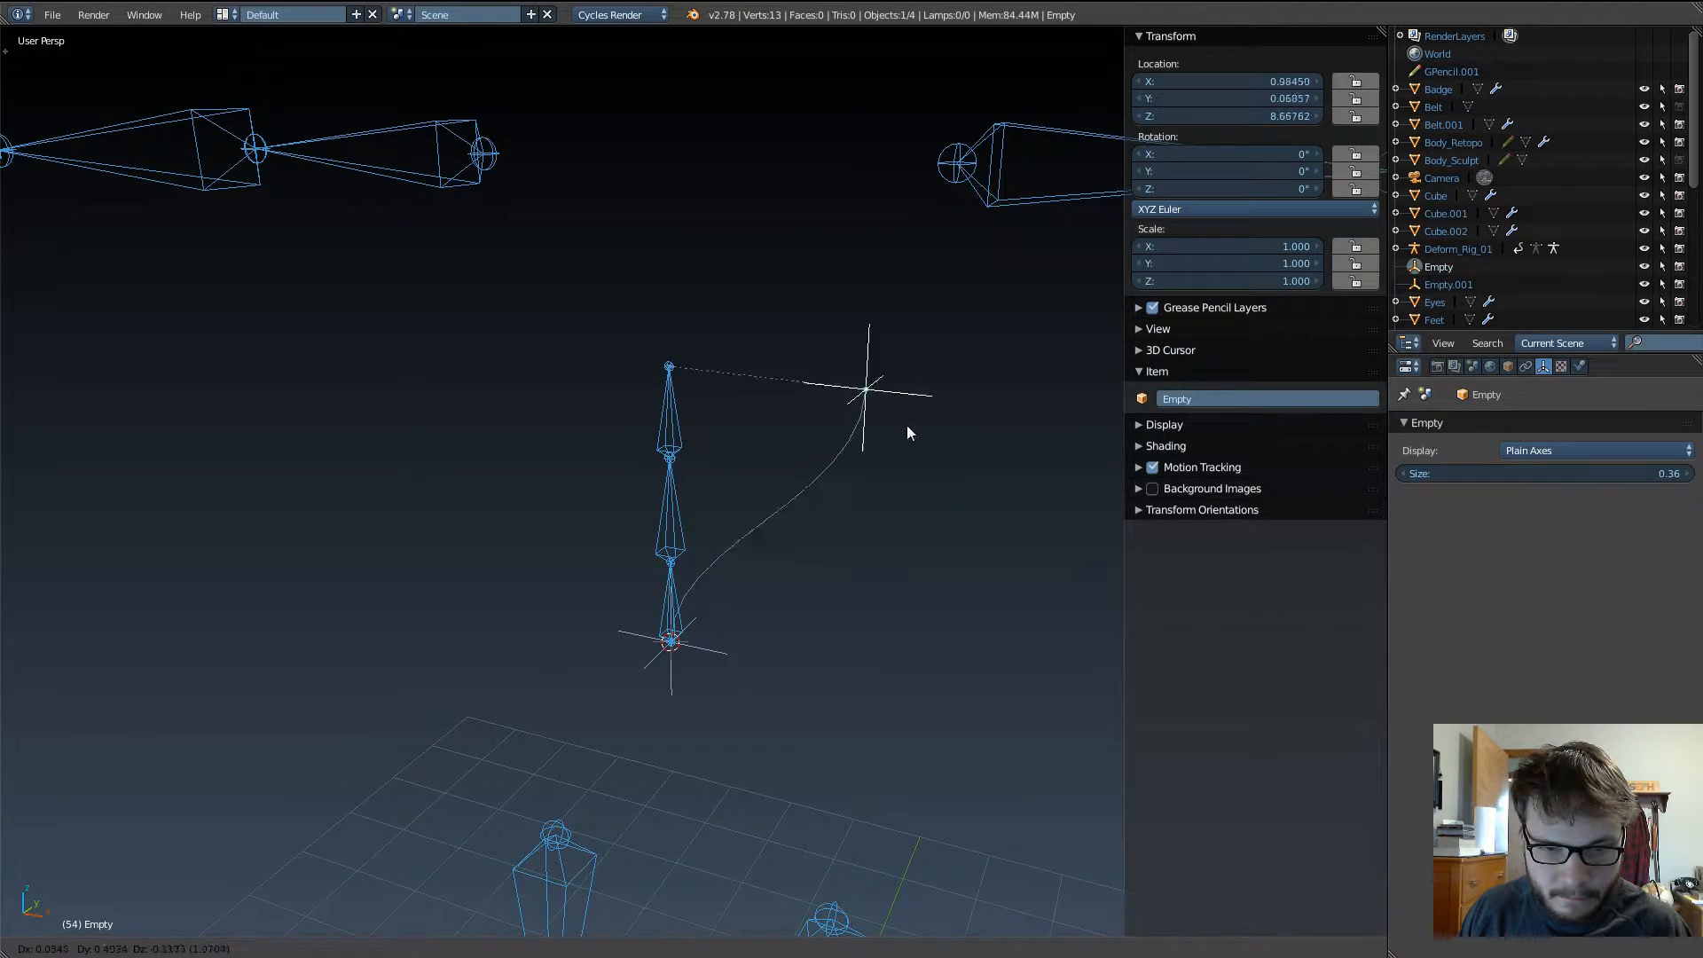
{"action": "left_click", "coordinate": [1458, 248]}
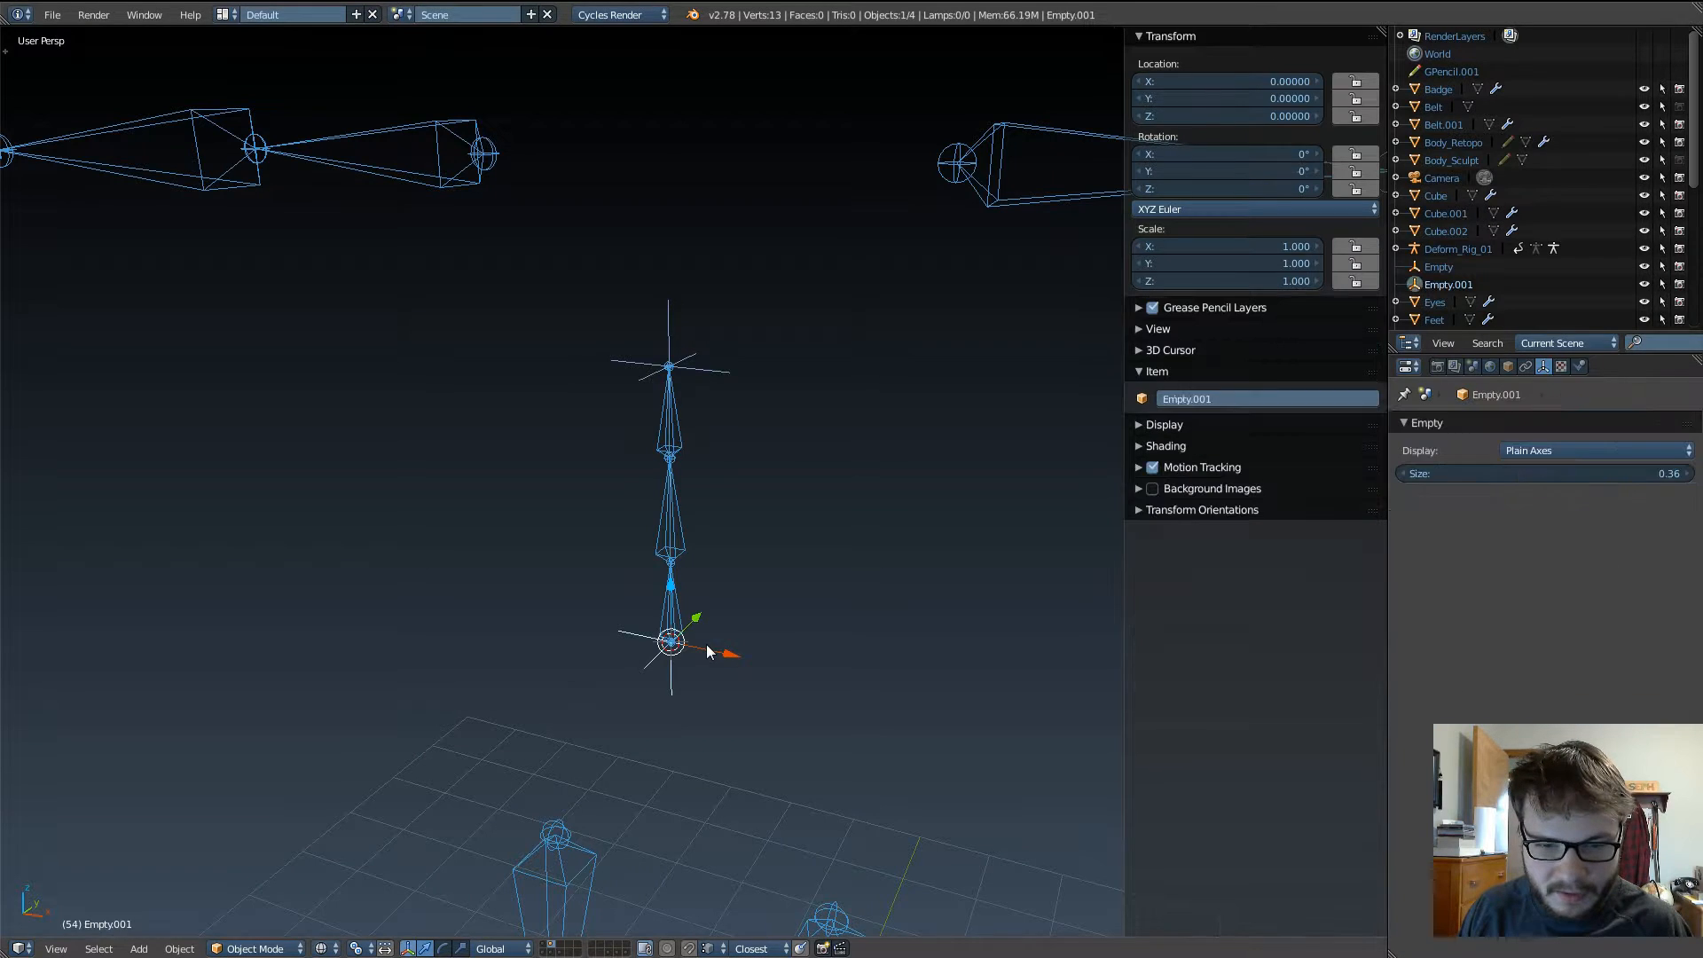
{"action": "mouse_move", "coordinate": [675, 359]}
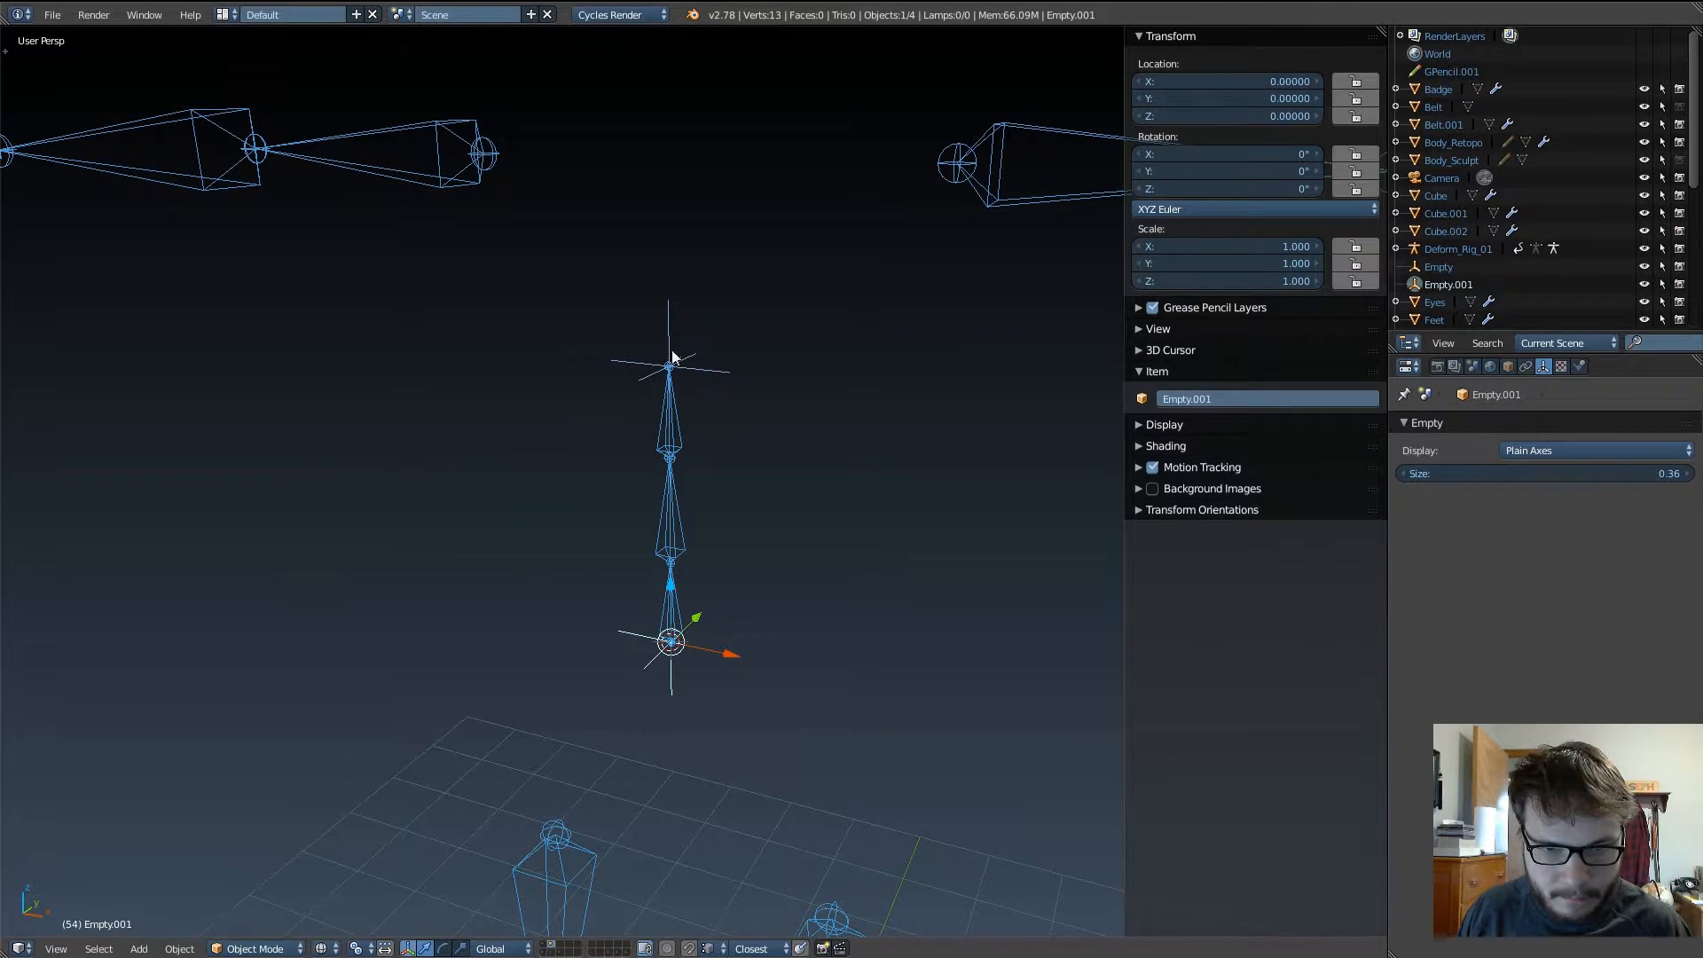
{"action": "left_click", "coordinate": [1439, 266]}
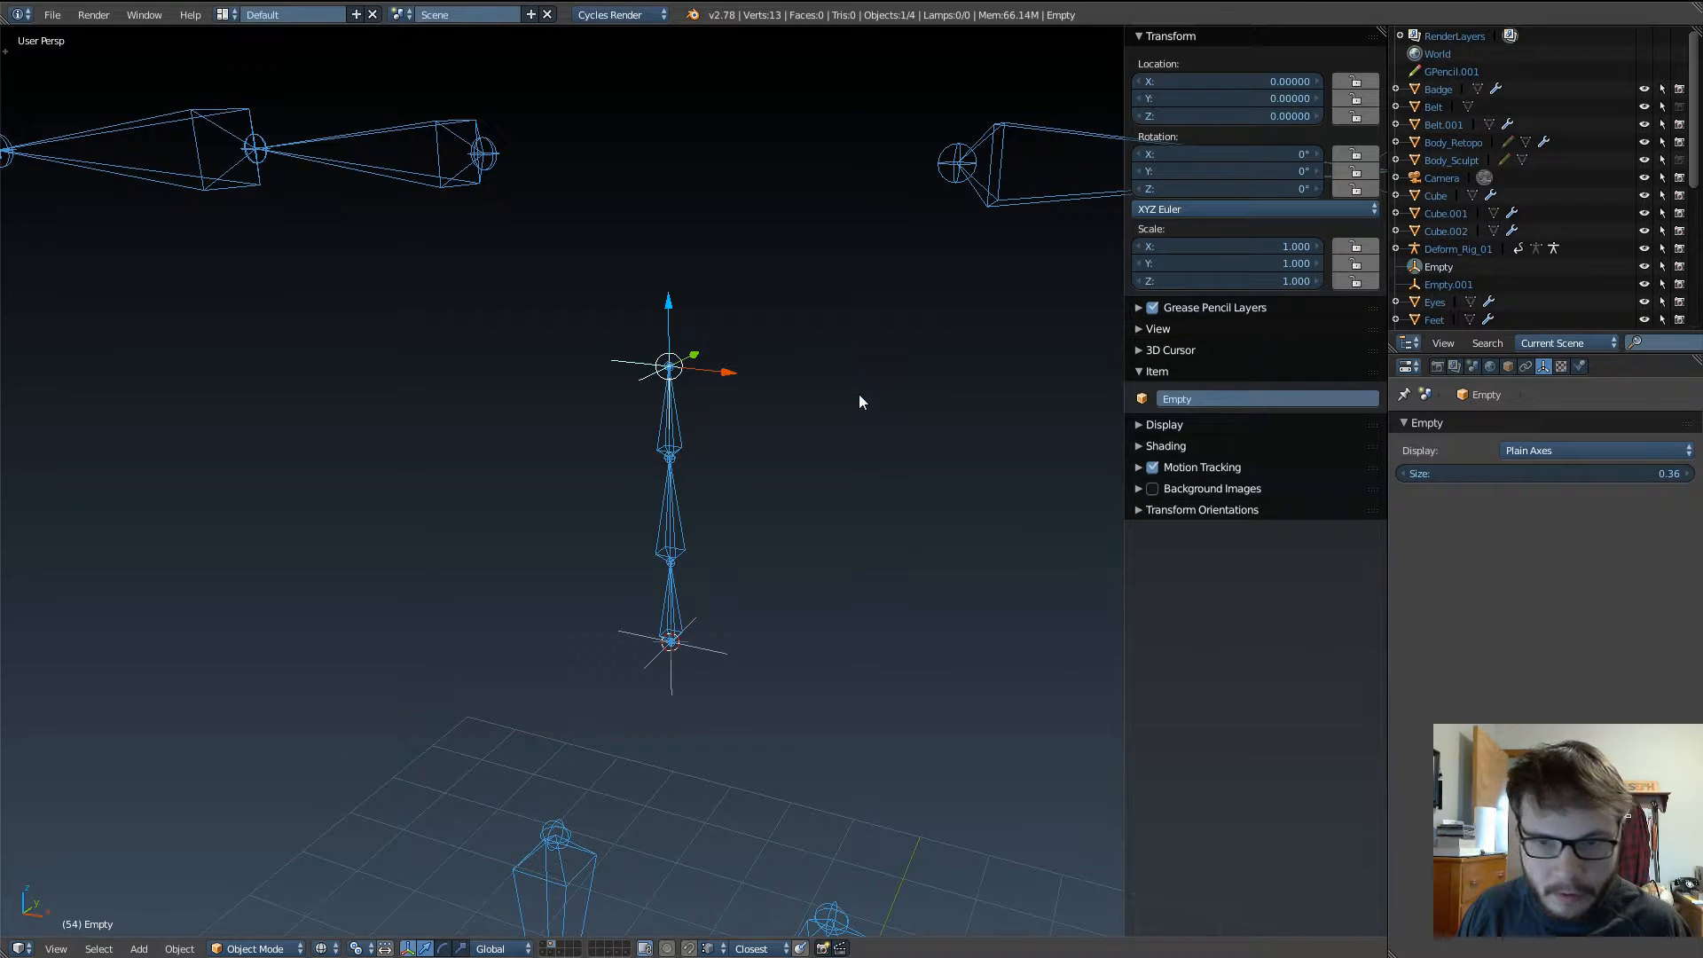
{"action": "left_click", "coordinate": [669, 641]}
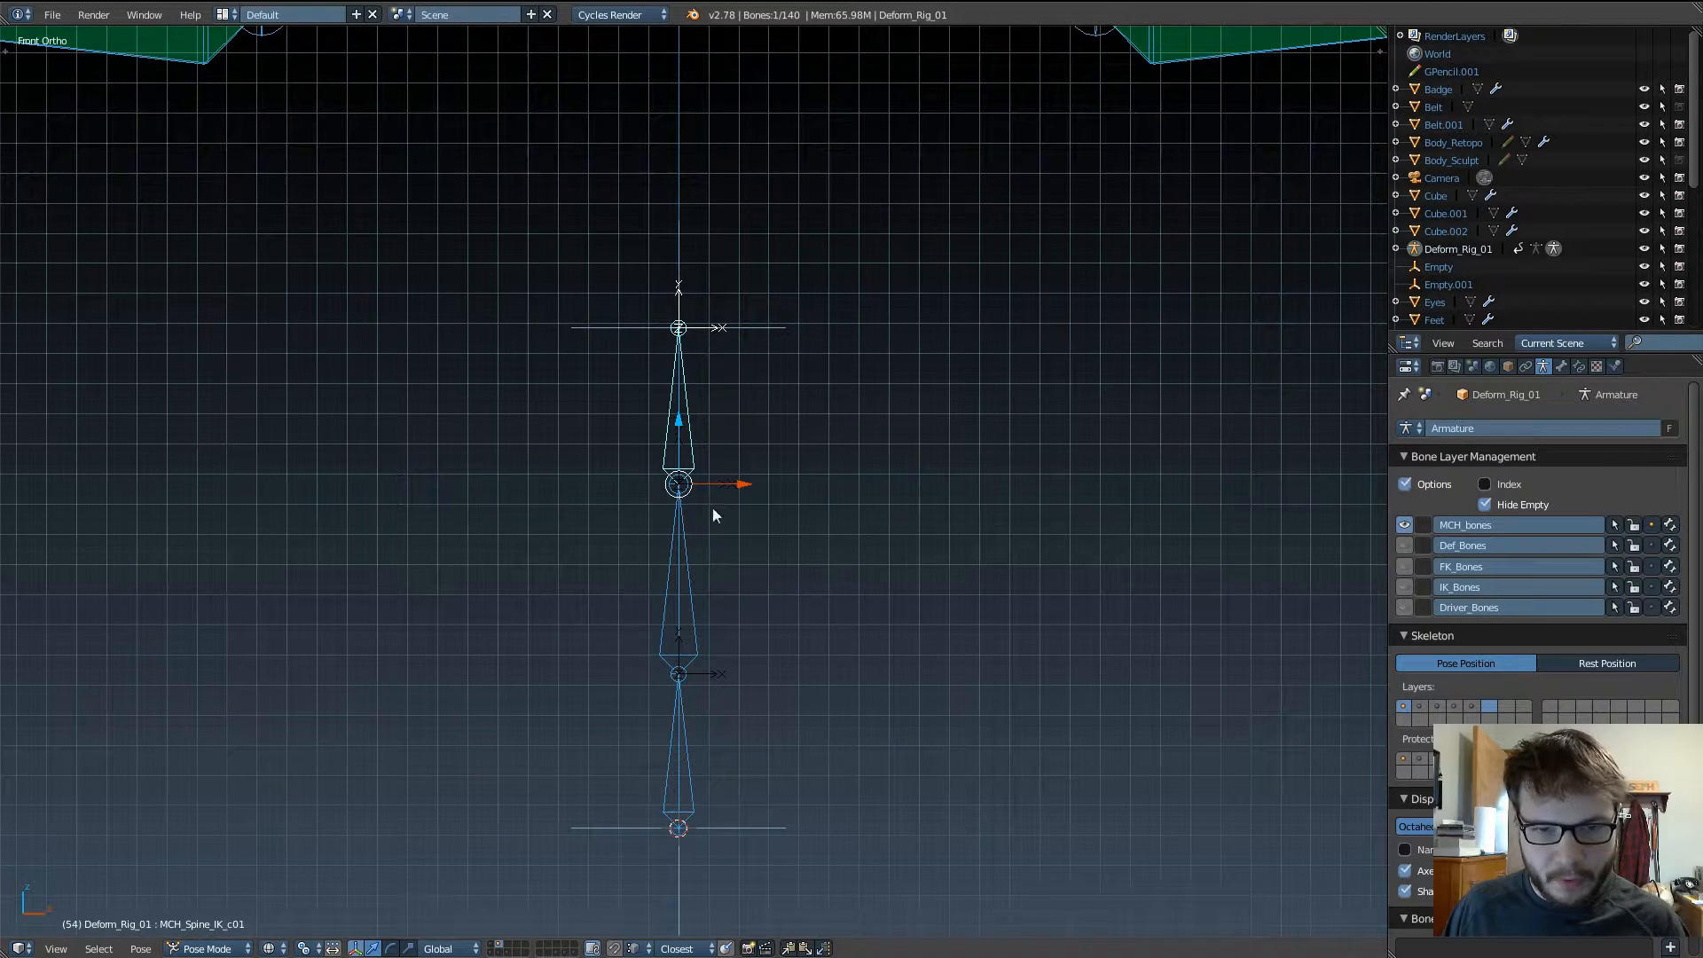
Step: Add a Spline IK constraint to MCH_Spine_IK_c01 with Chain Length 3 targeting Spine_Curve_01
{"action": "left_click", "coordinate": [1543, 365]}
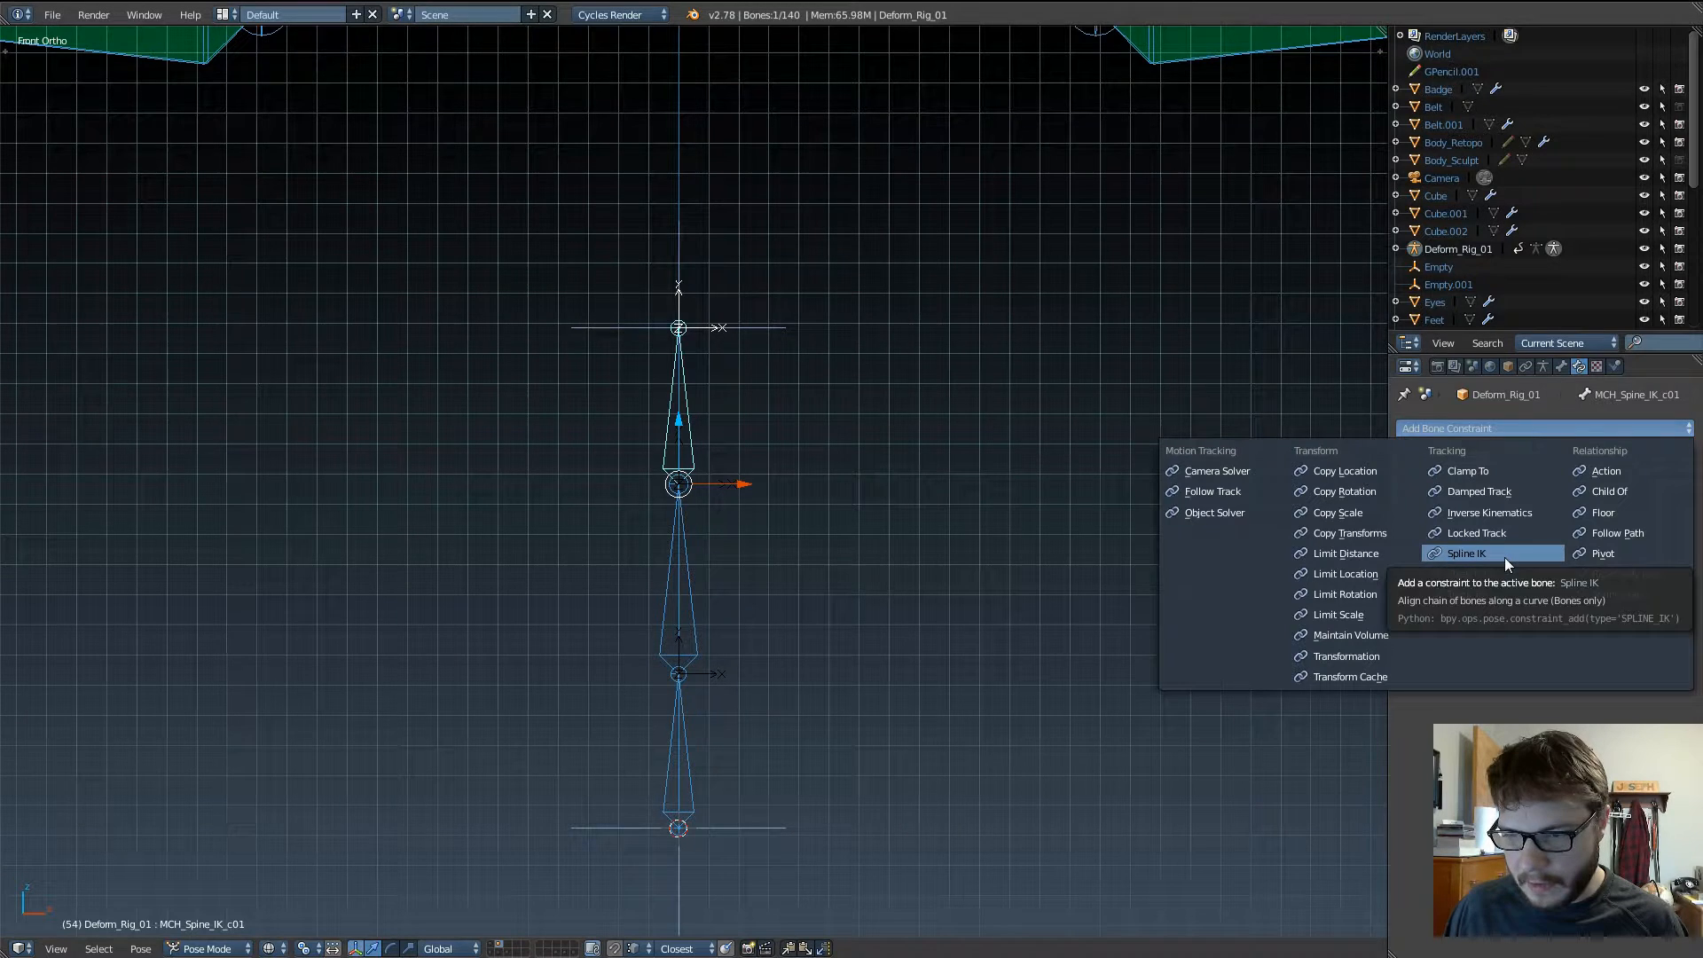
{"action": "left_click", "coordinate": [1465, 554]}
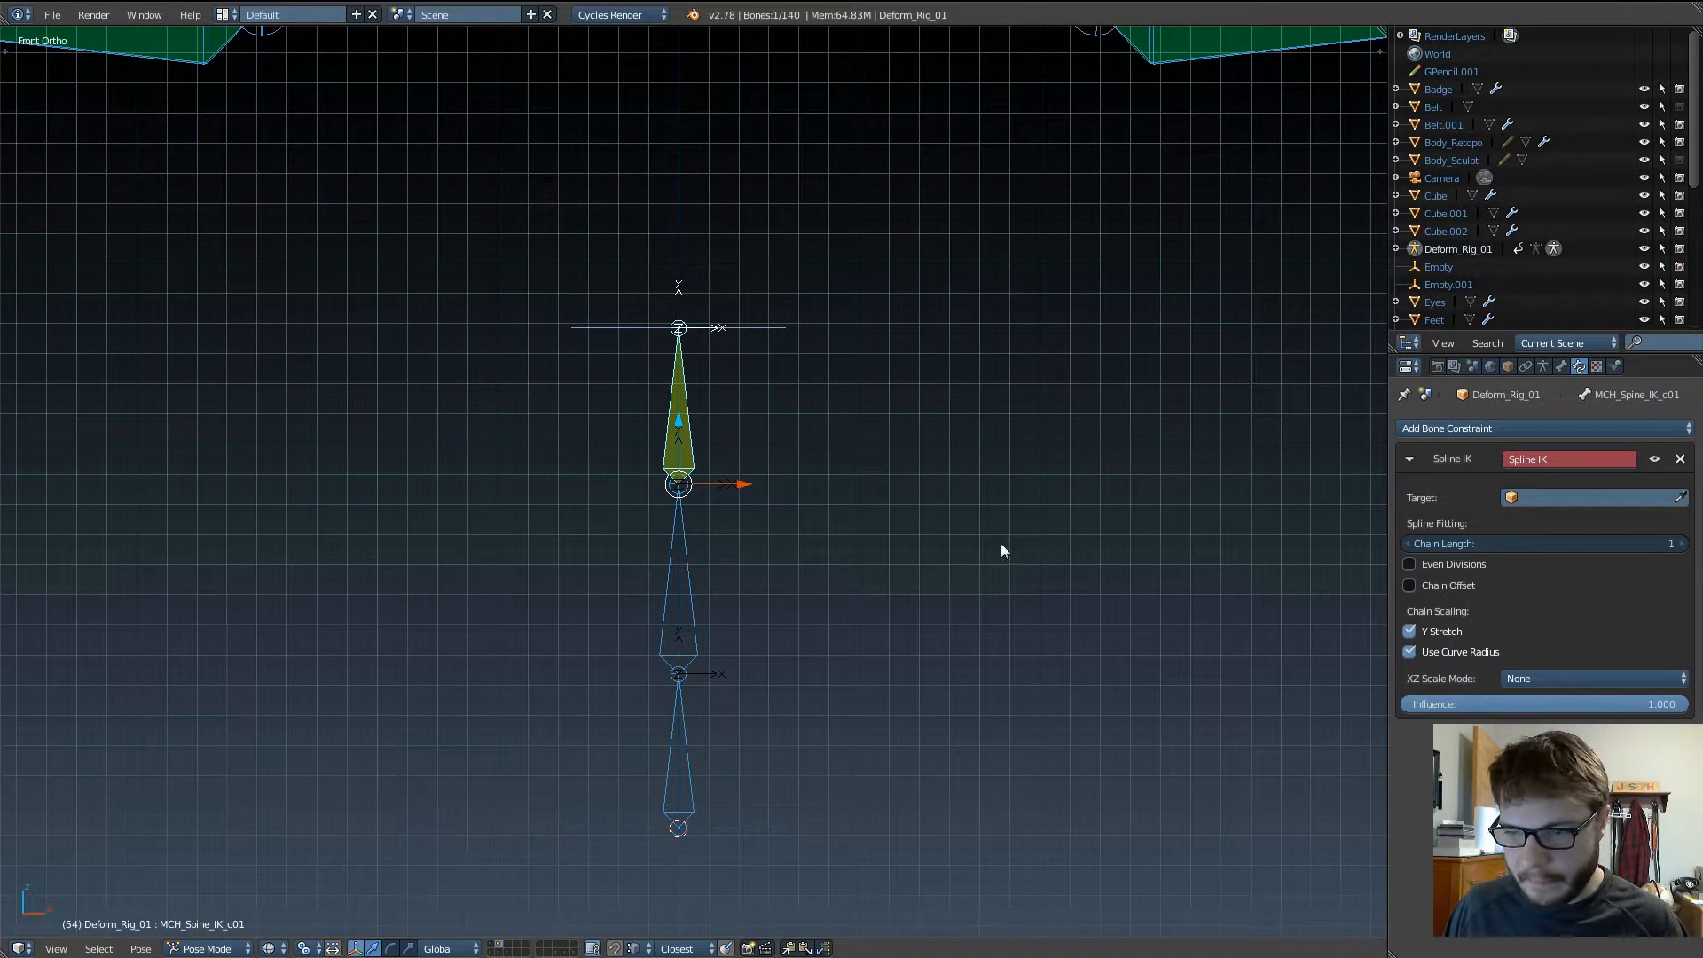
{"action": "mouse_move", "coordinate": [762, 432]}
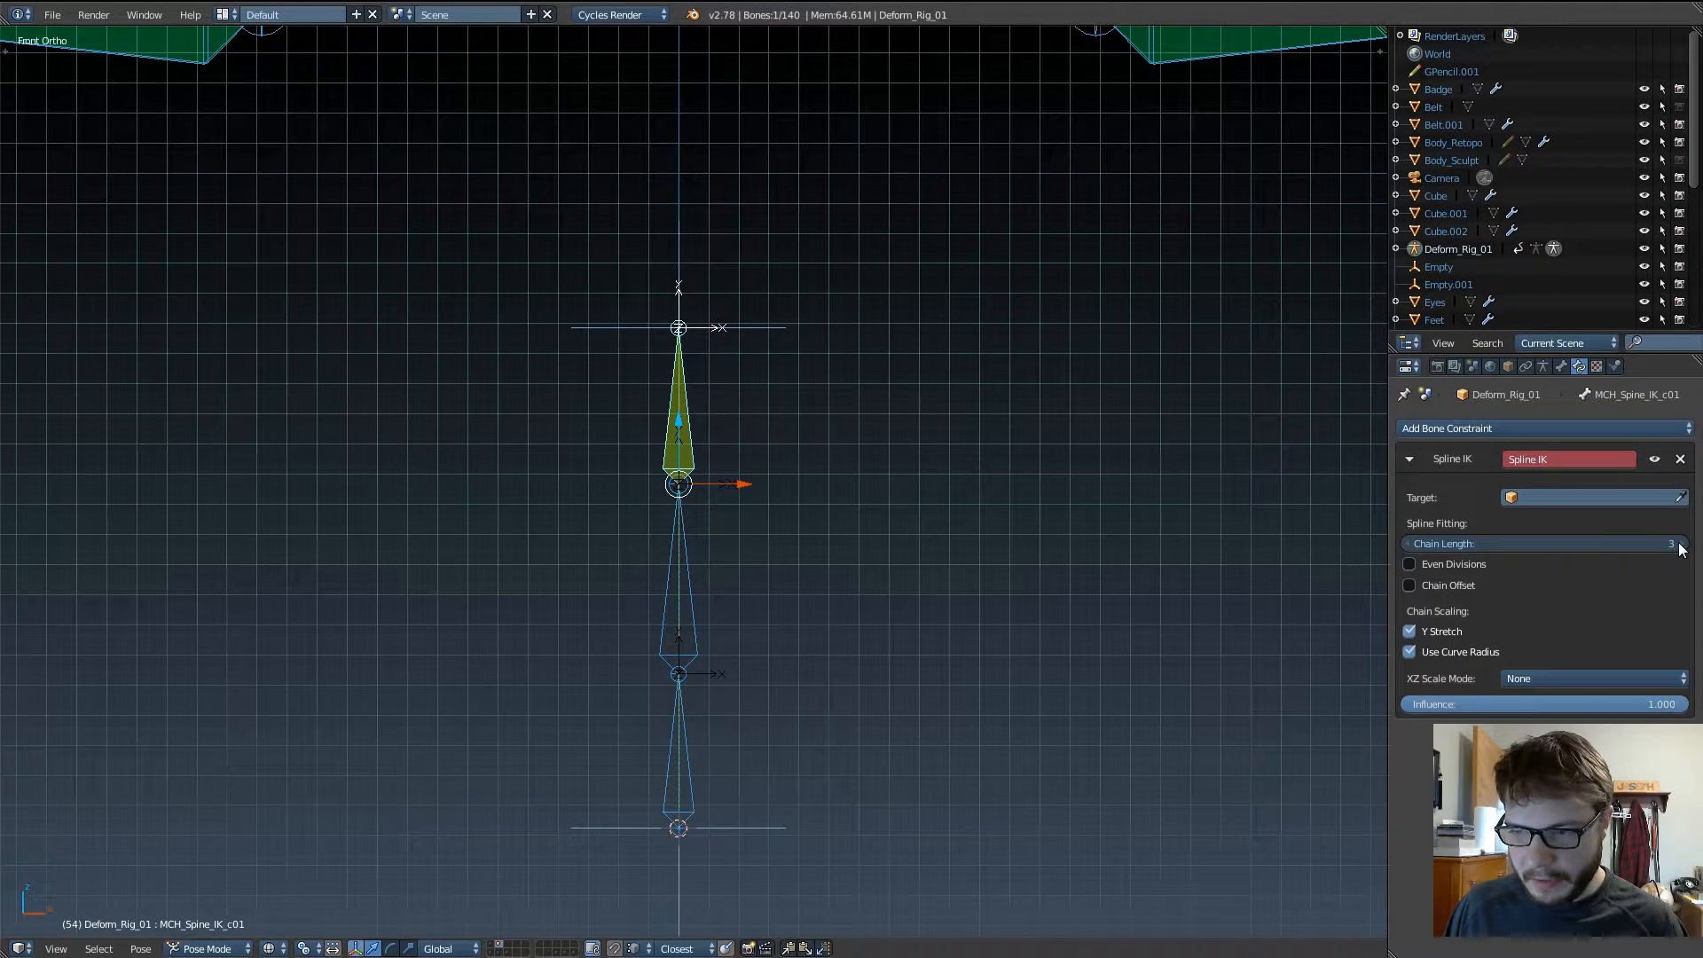
{"action": "left_click", "coordinate": [1586, 497]}
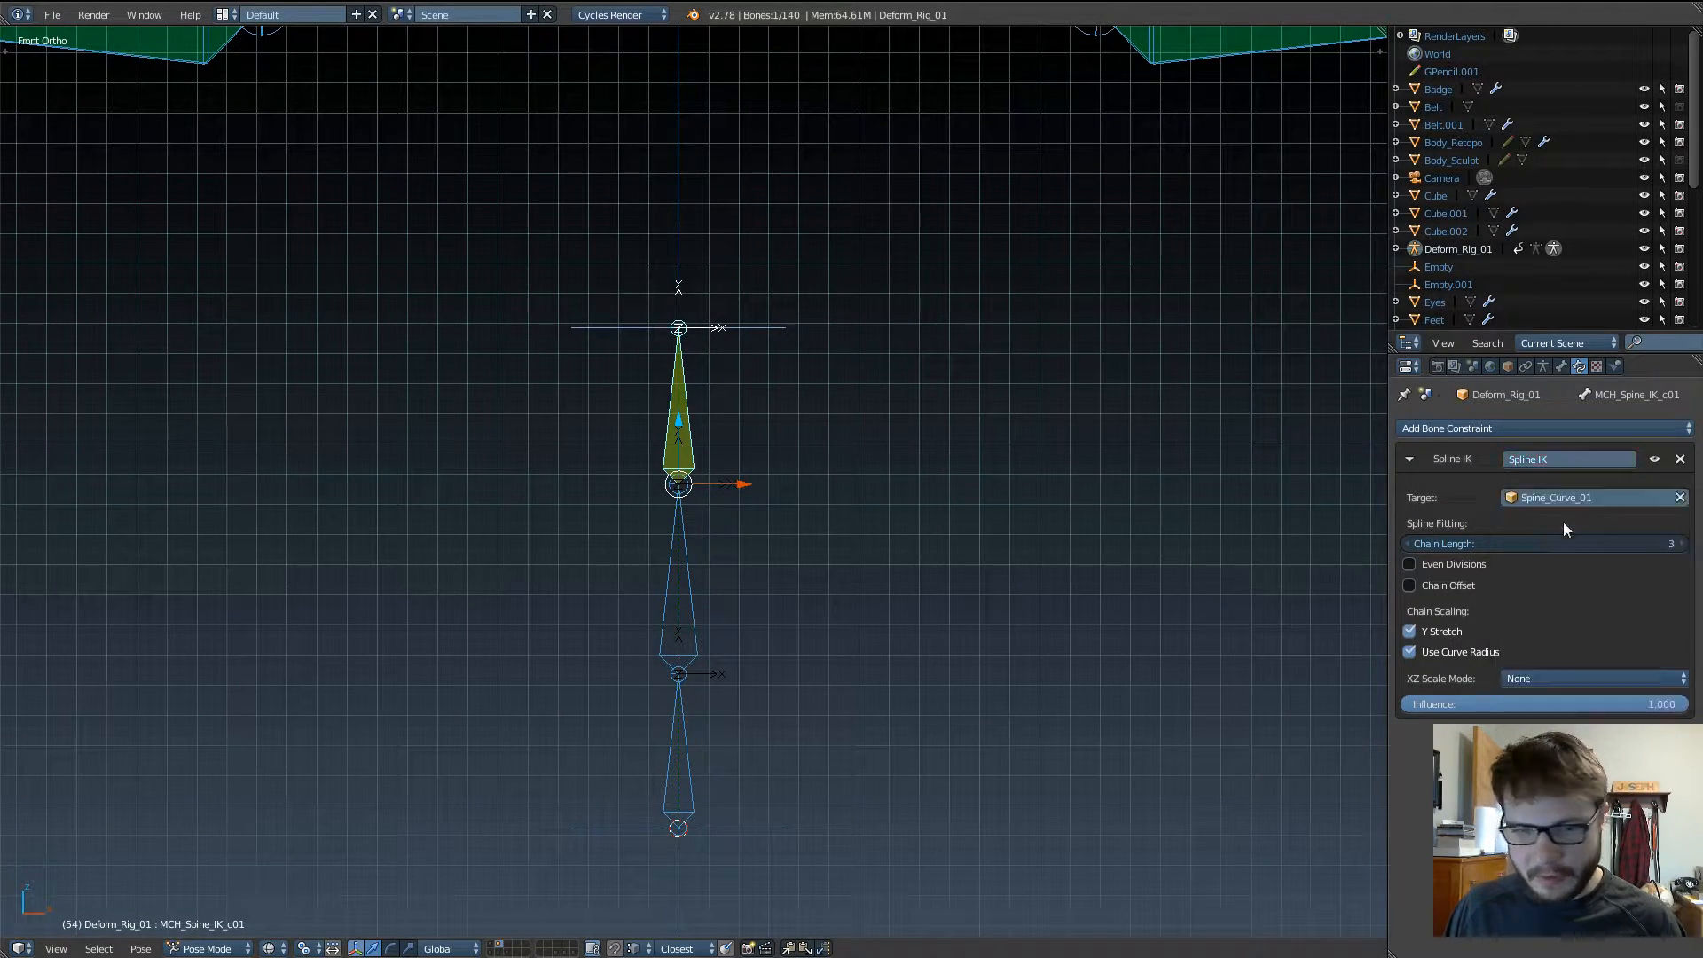
{"action": "left_click", "coordinate": [1439, 267]}
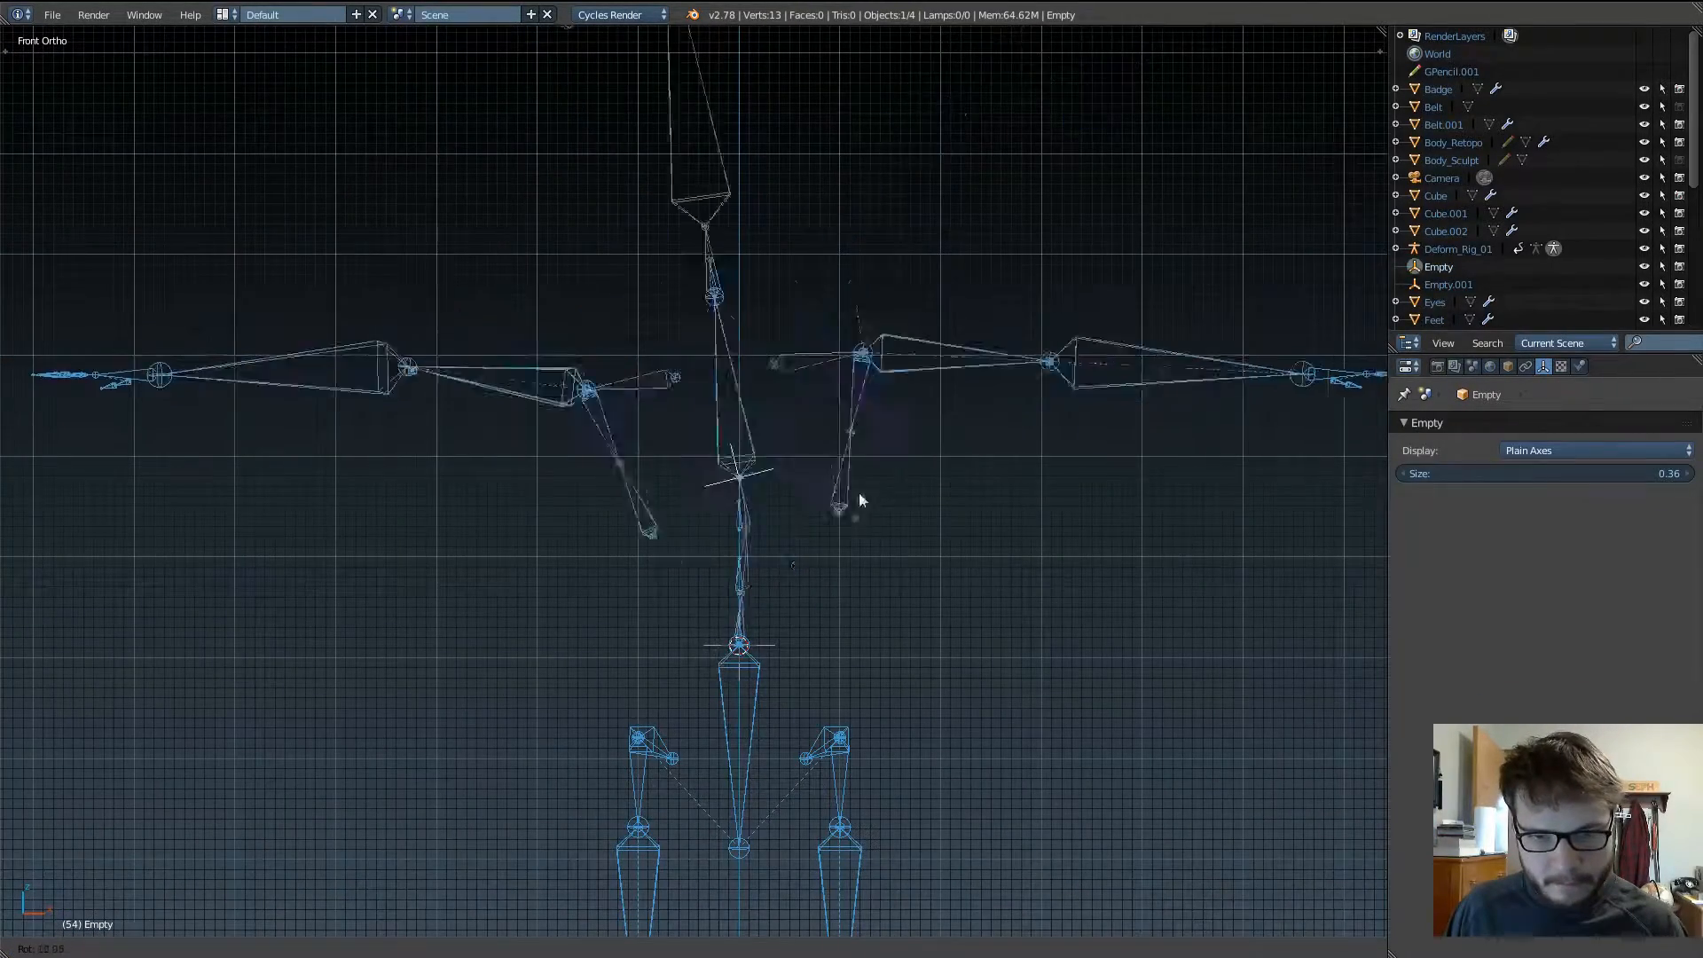
{"action": "mouse_move", "coordinate": [836, 541]}
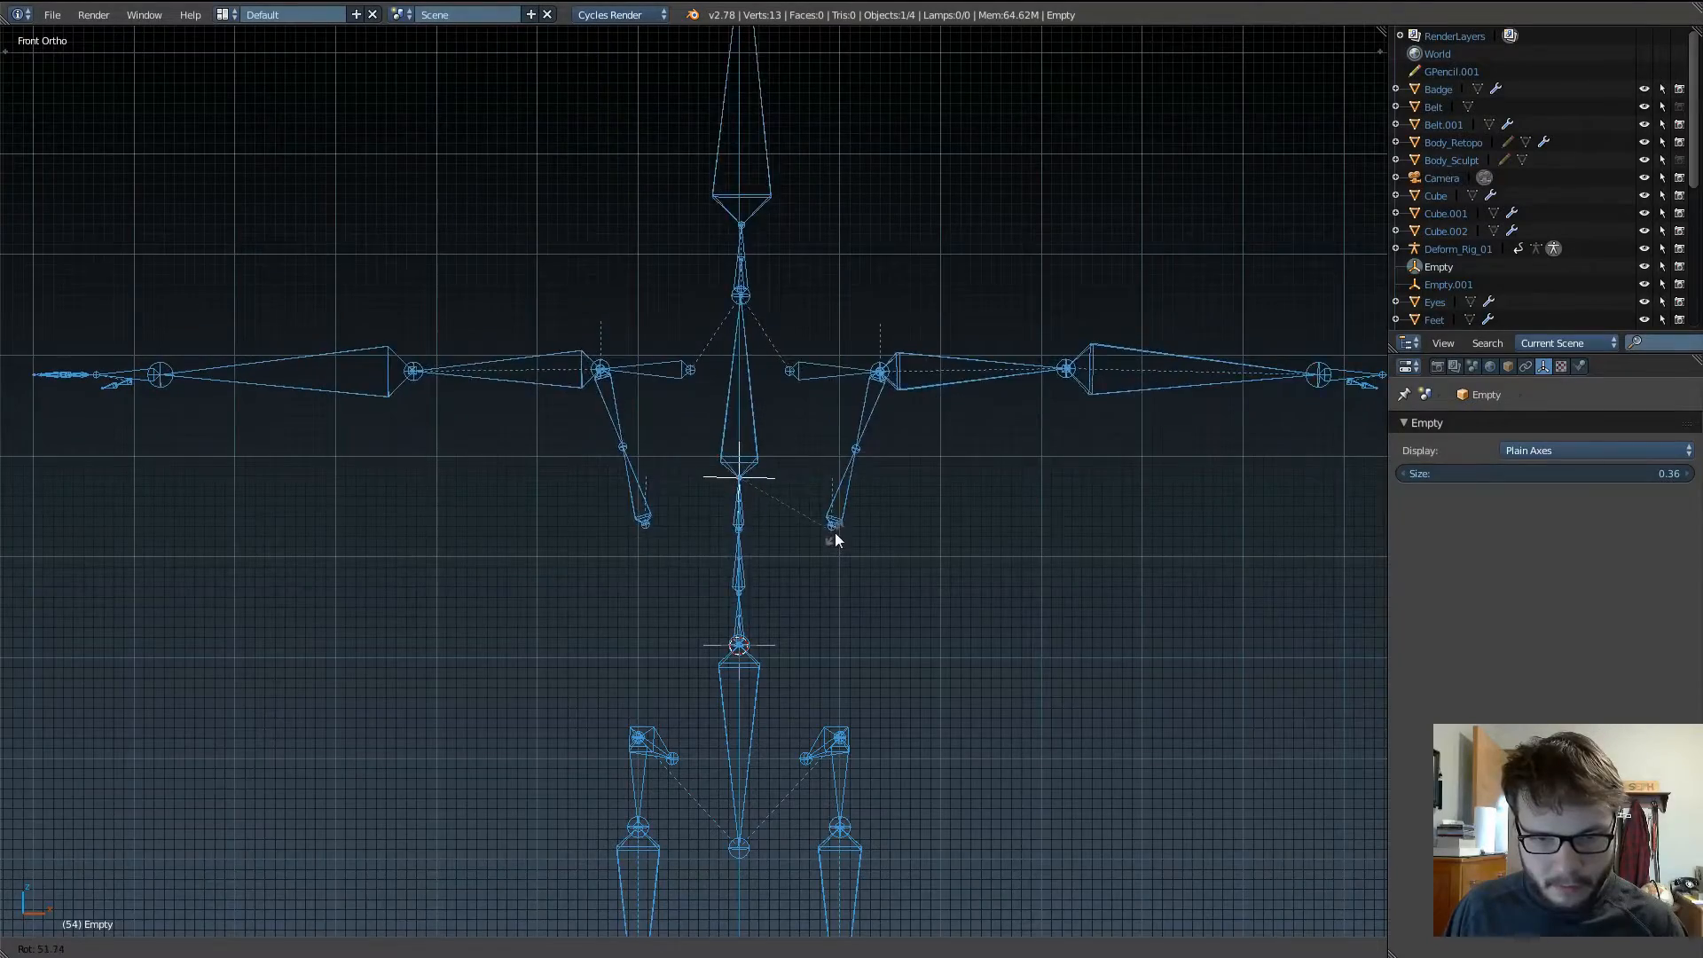
{"action": "mouse_move", "coordinate": [1143, 582]}
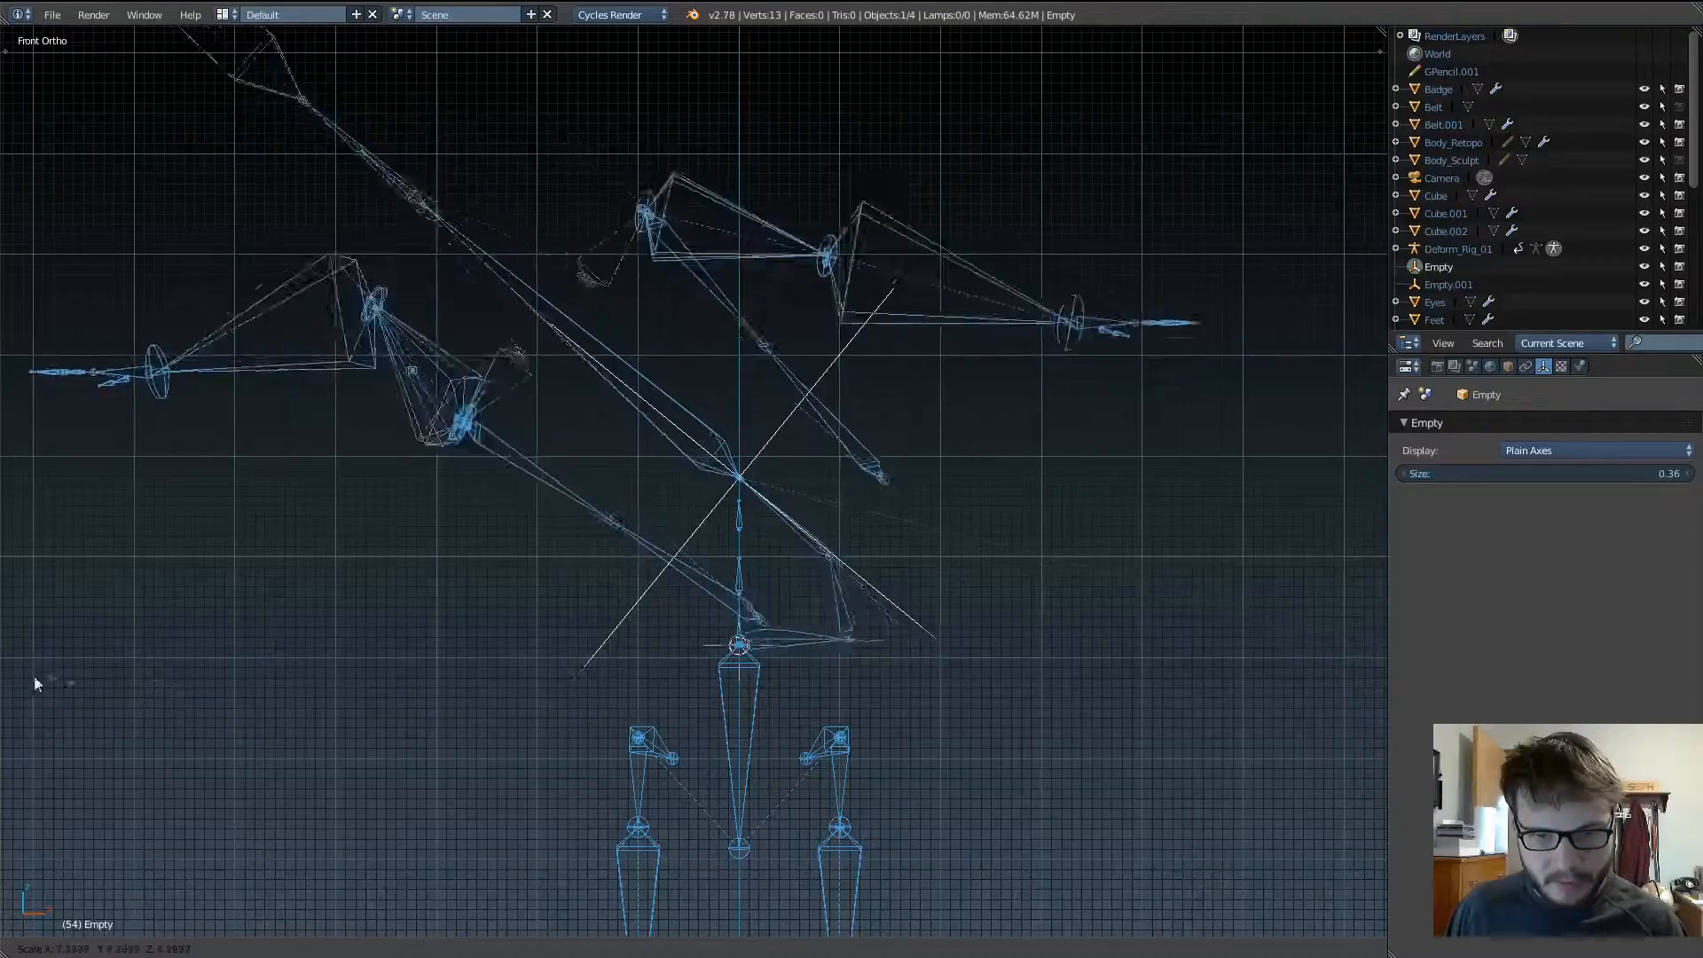
{"action": "mouse_move", "coordinate": [1362, 655]}
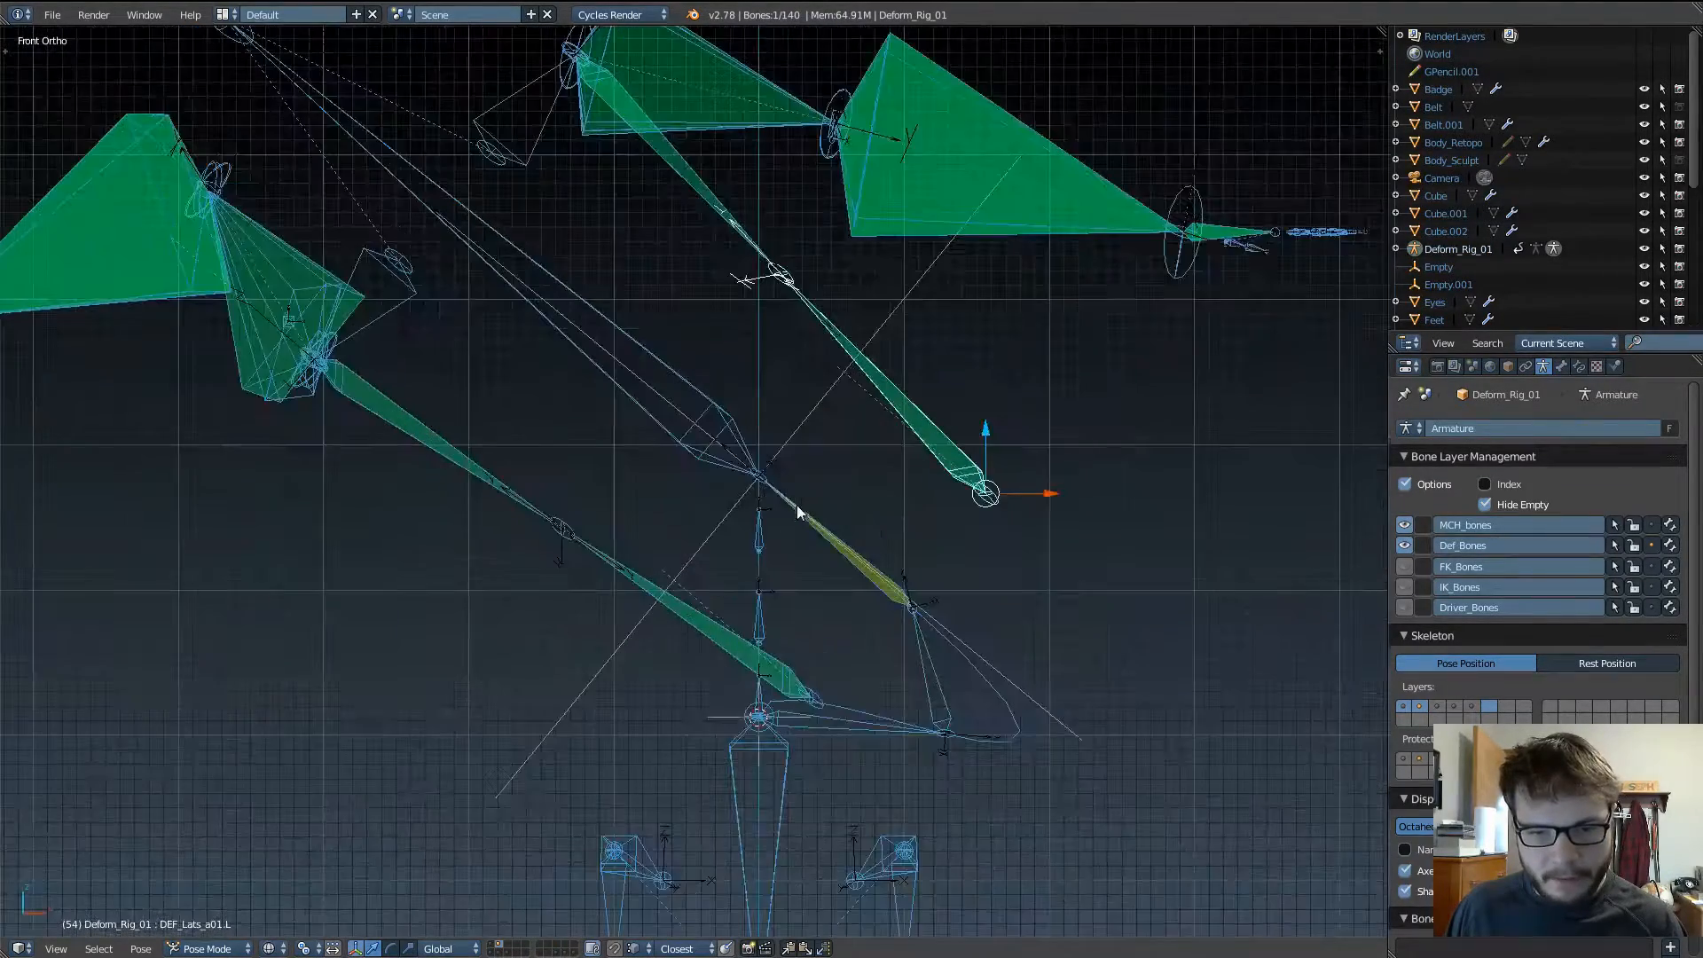
Step: Select the spine IK bone after trial-scaling the top Empty to see the upper body distort
{"action": "left_click", "coordinate": [912, 608]}
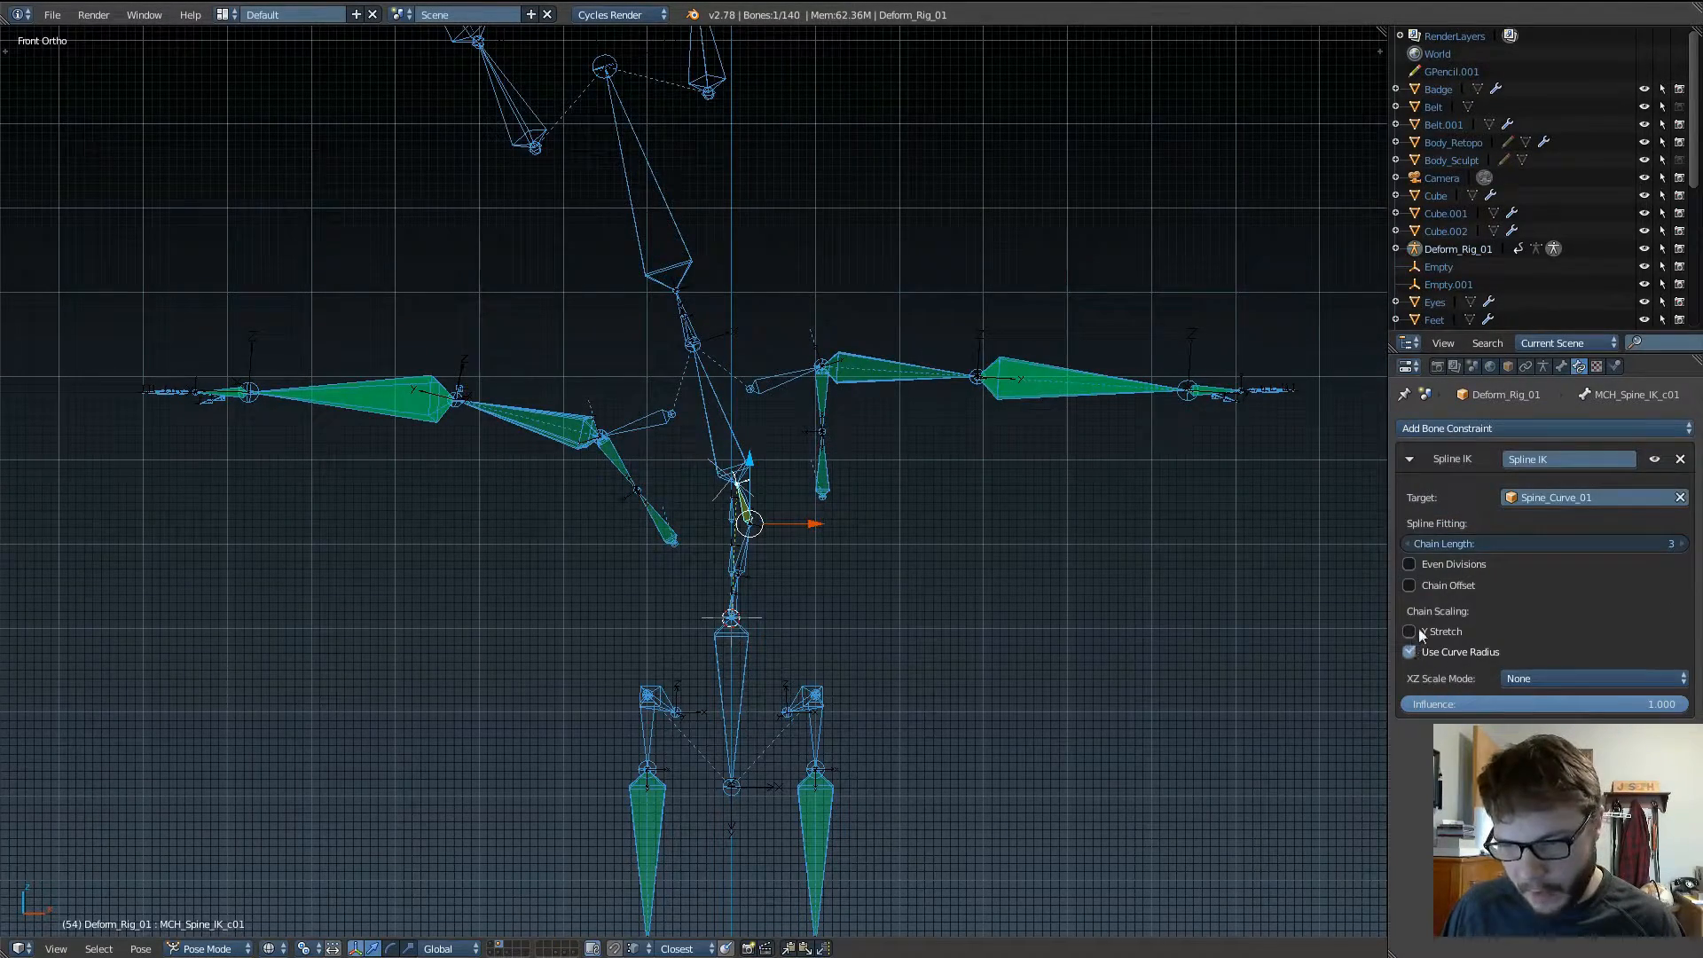
Step: Test Y Stretch and Use Curve Radius, then leave Chain Offset, Y Stretch and Curve Radius all enabled
{"action": "left_click", "coordinate": [1410, 651]}
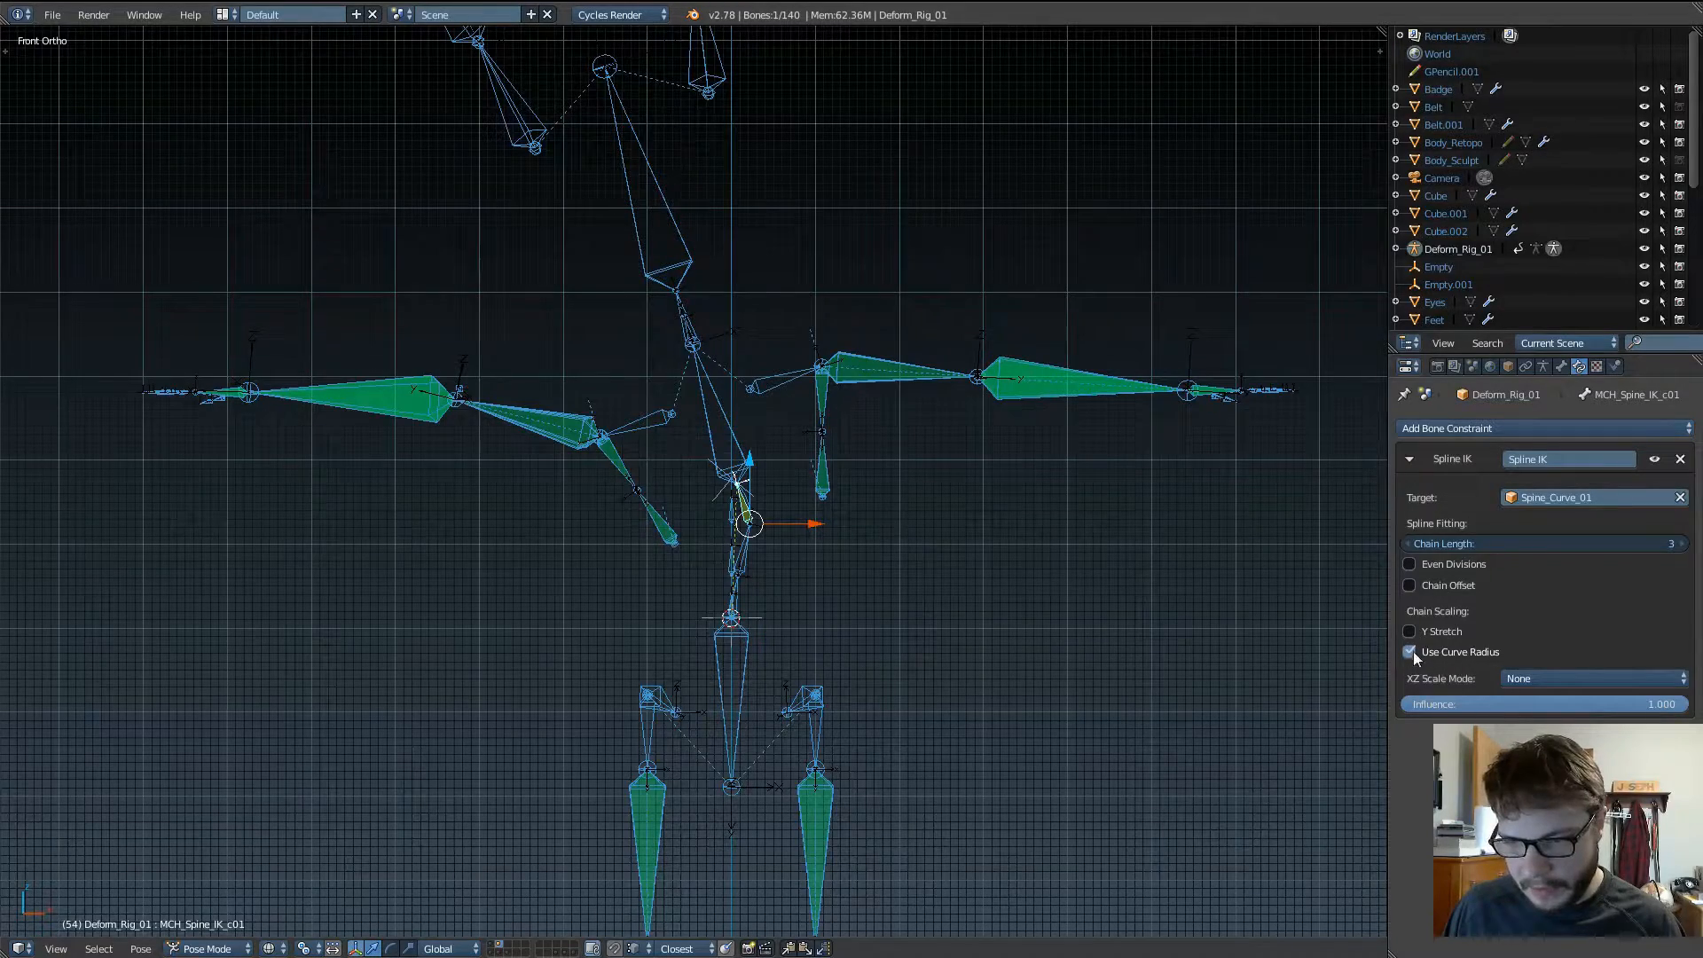
{"action": "left_click", "coordinate": [1410, 632]}
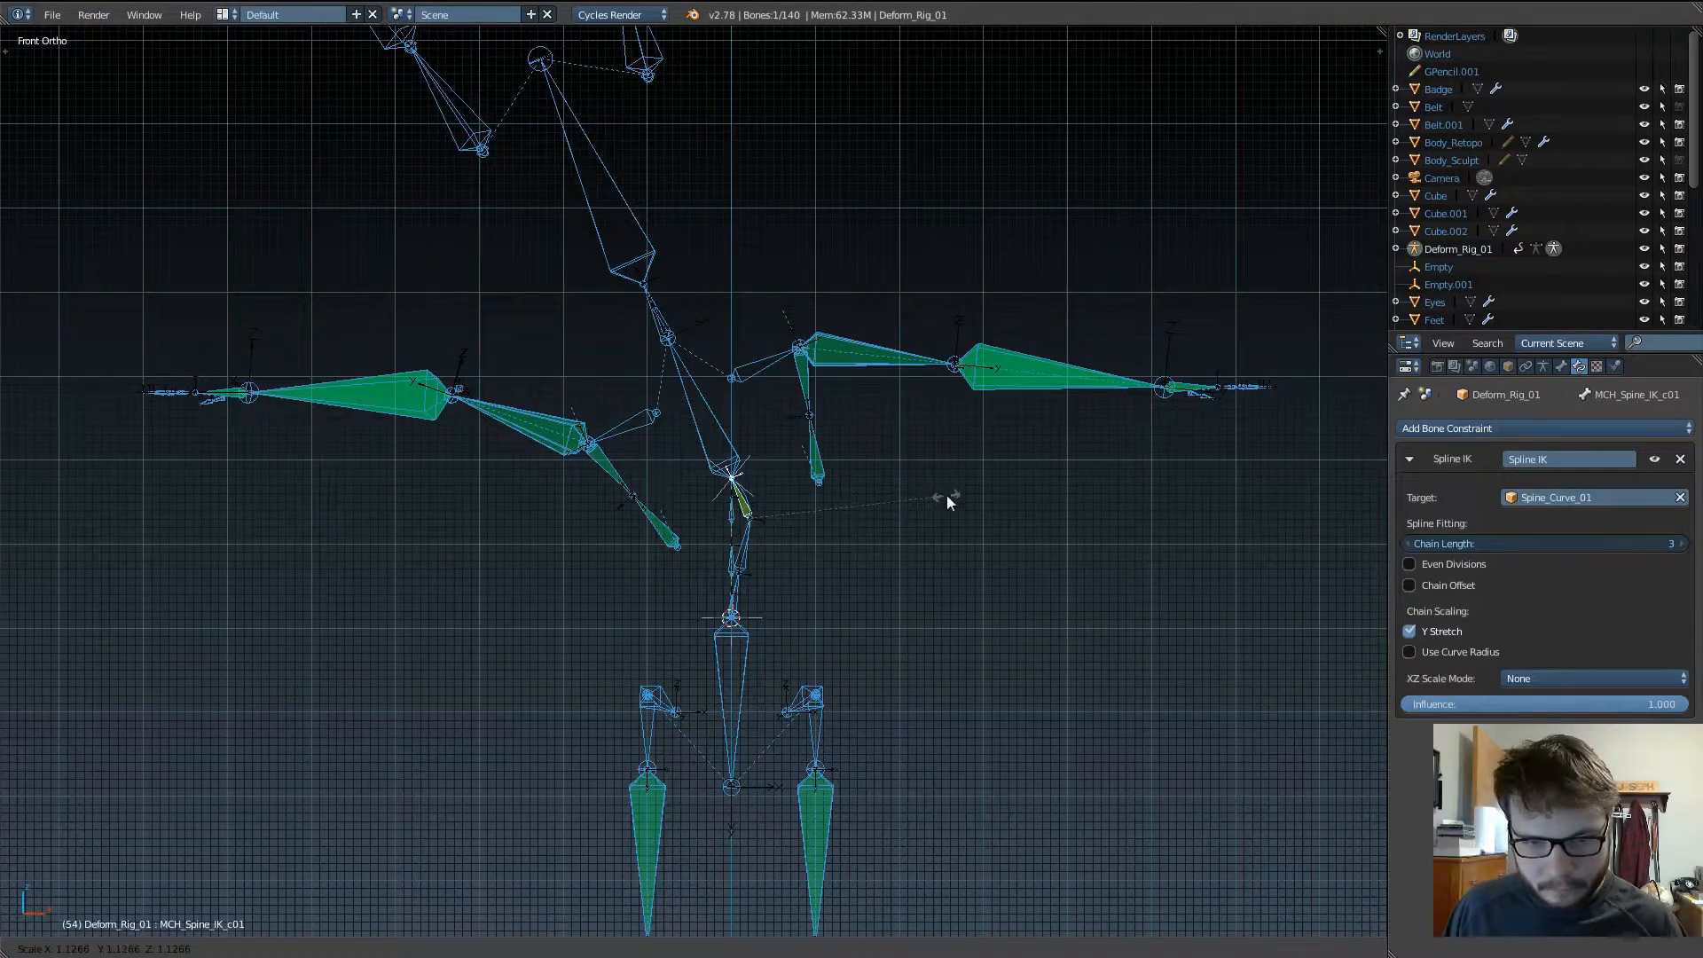
{"action": "left_click", "coordinate": [1439, 266]}
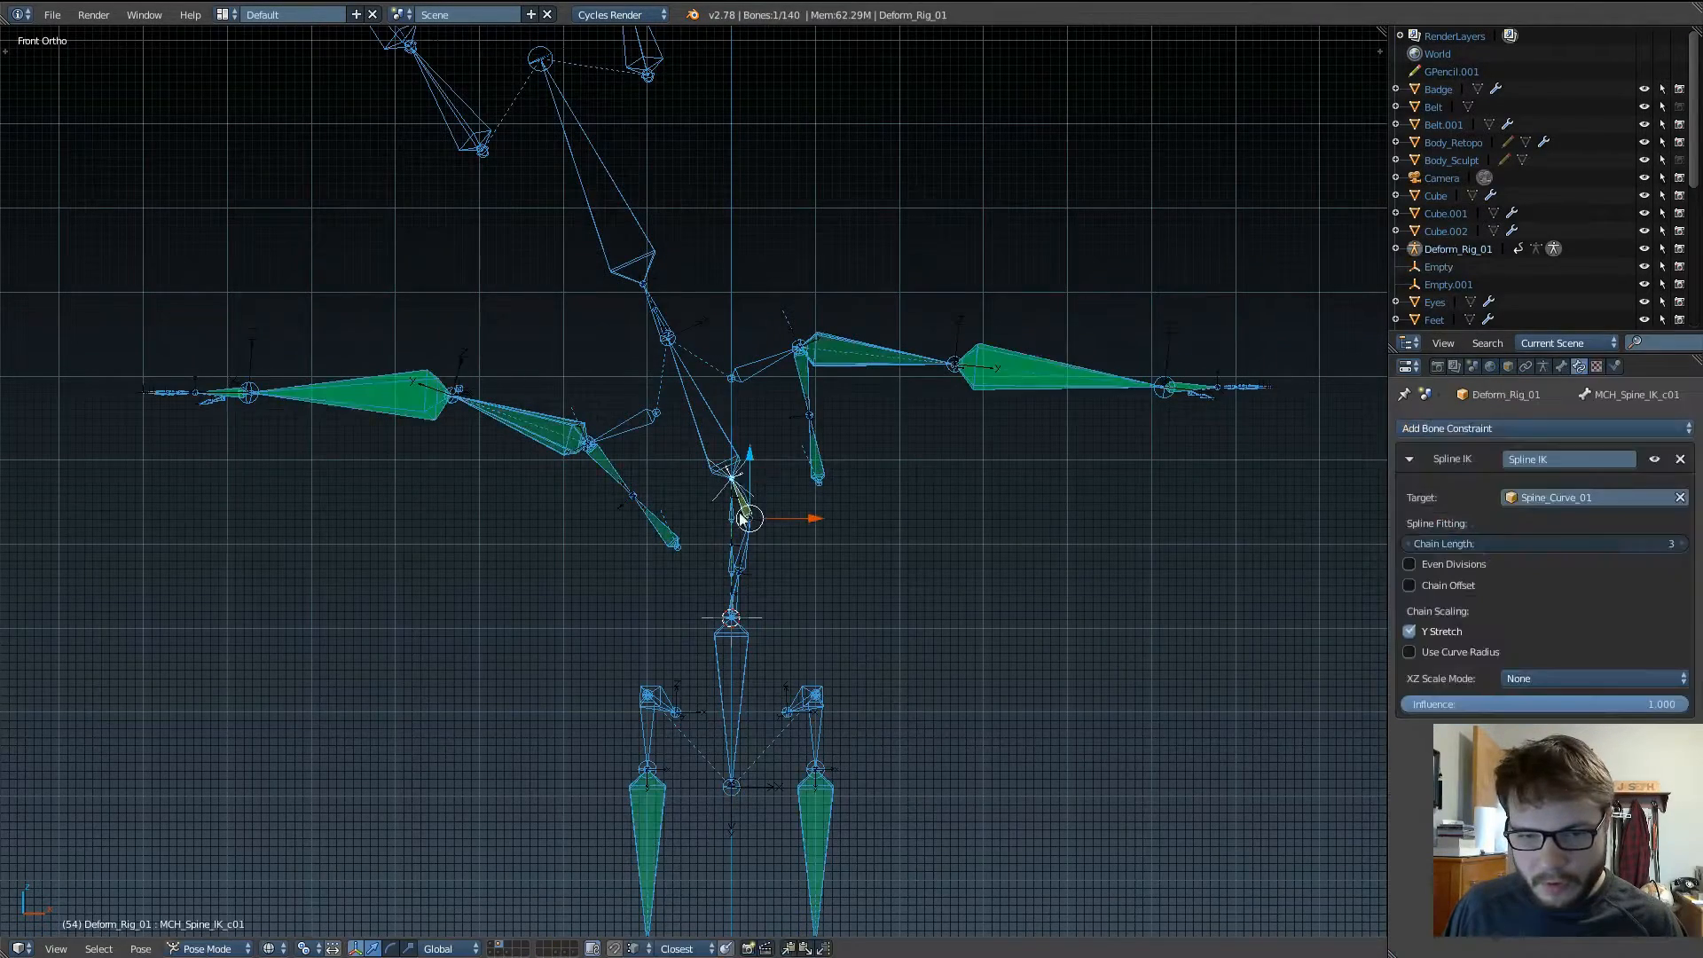
{"action": "left_click", "coordinate": [1410, 586]}
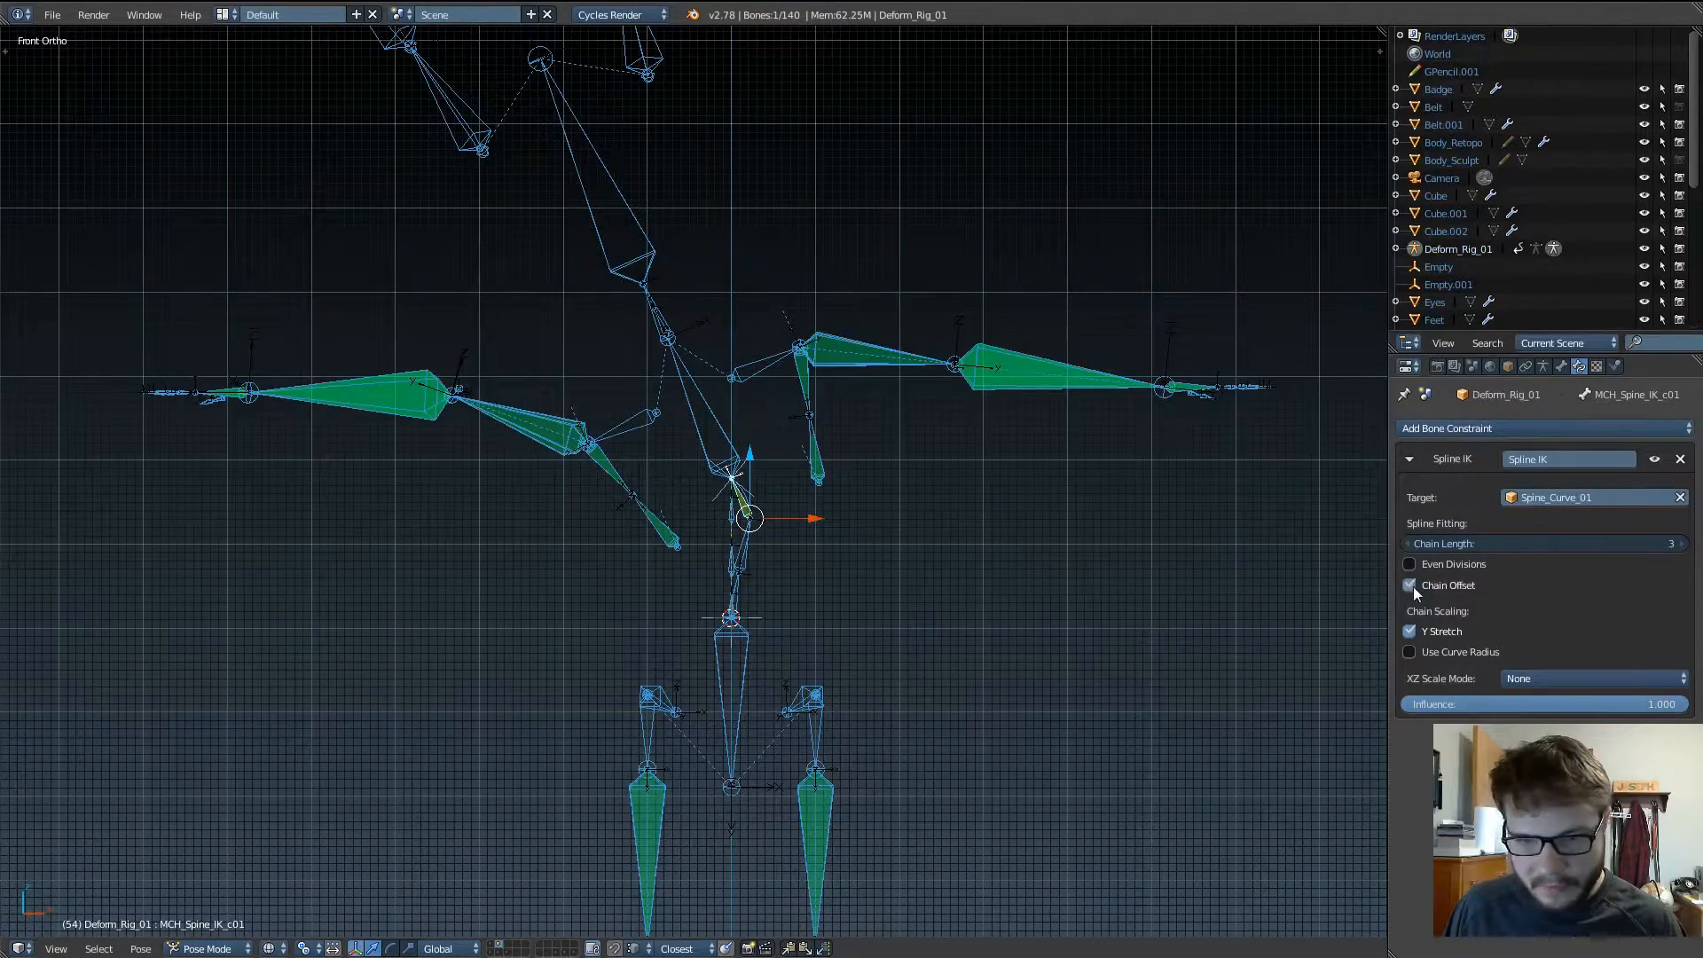
{"action": "left_click", "coordinate": [1410, 651]}
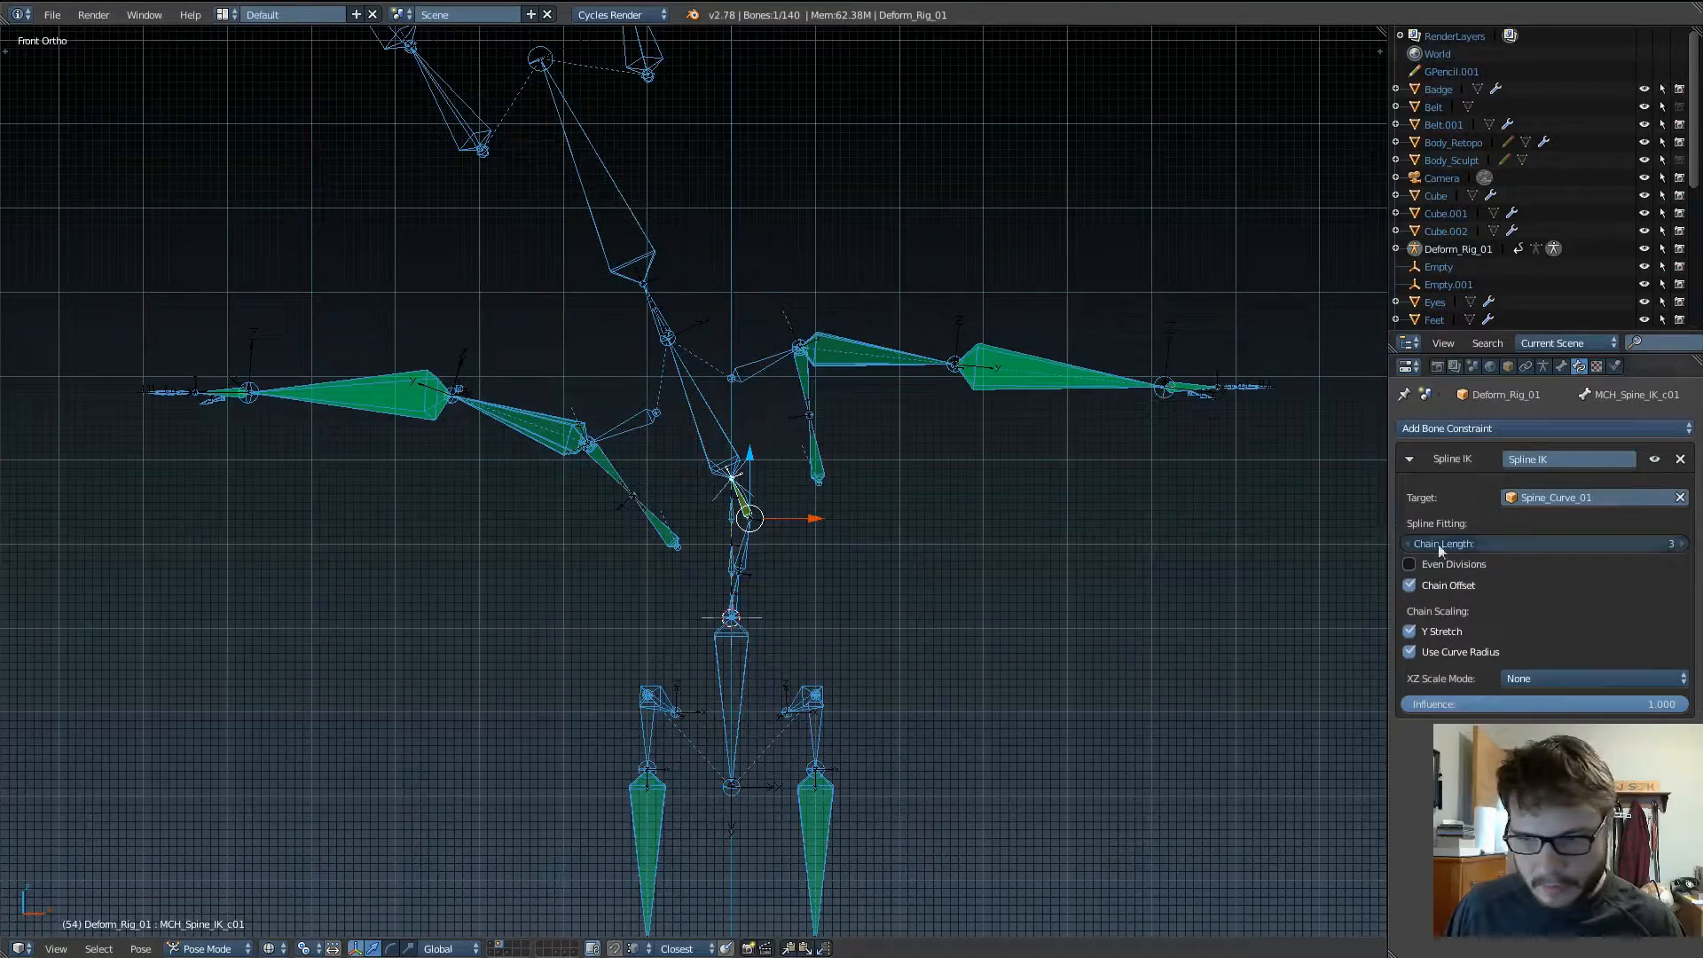
{"action": "left_click", "coordinate": [1411, 565]}
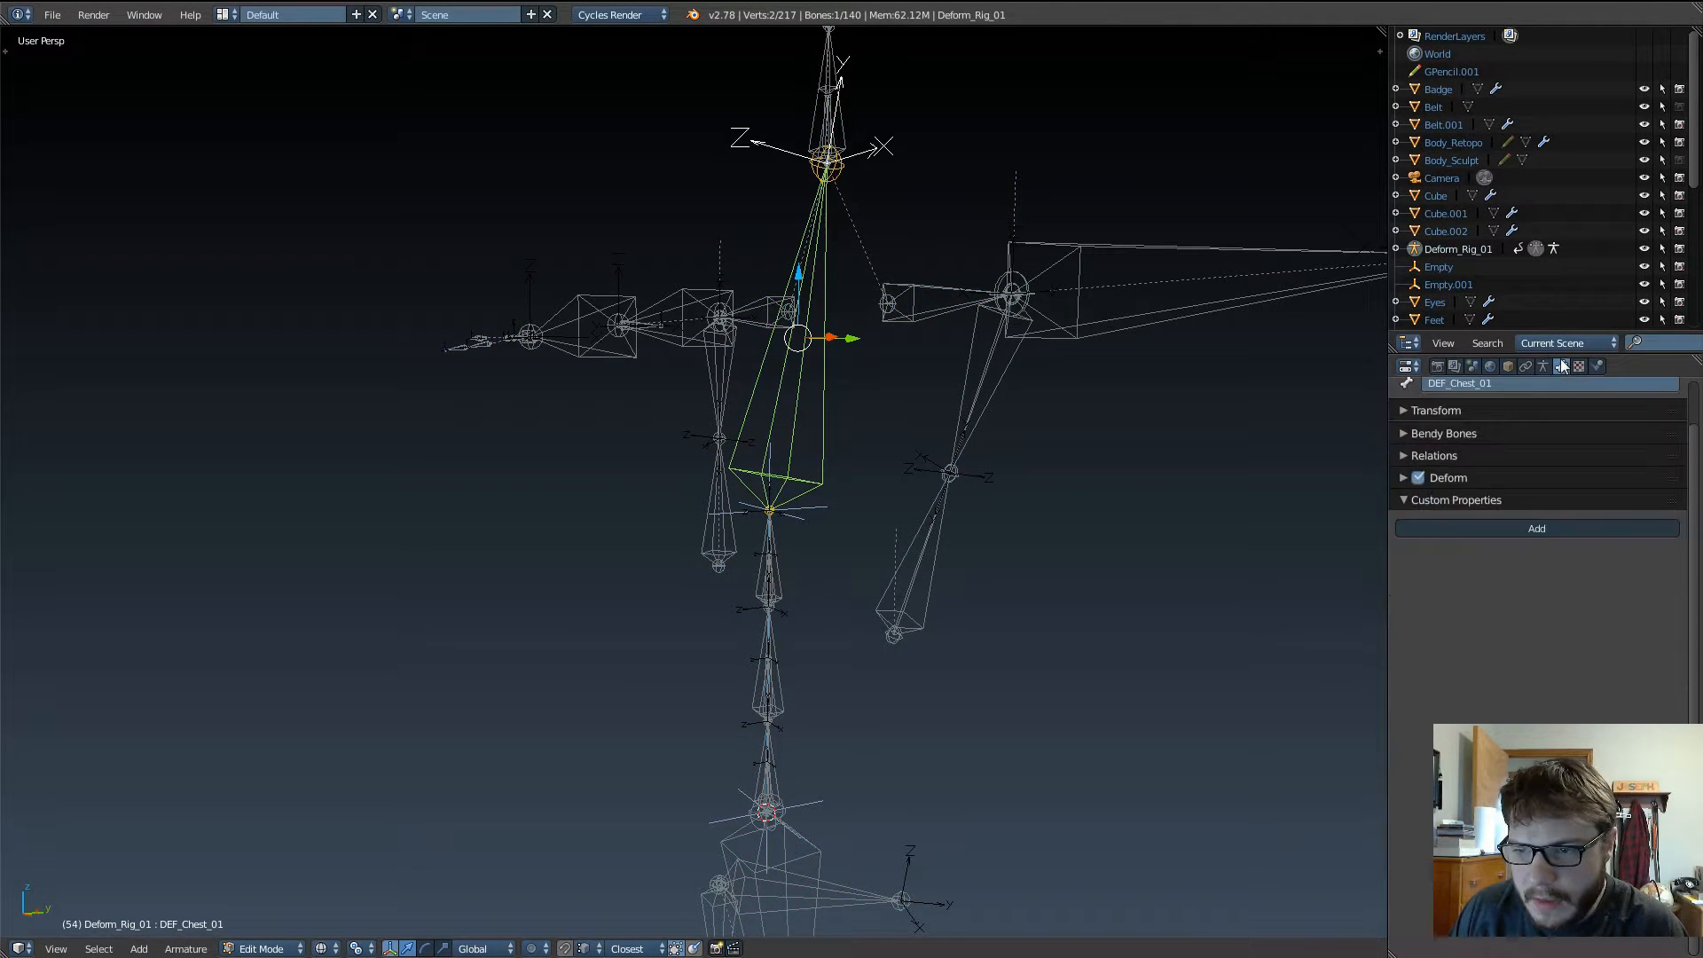
Step: Disconnect DEF_Chest_01 from its MCH_Spine_IK_c01 parent in Relations, keeping the parent assignment
{"action": "left_click", "coordinate": [1433, 456]}
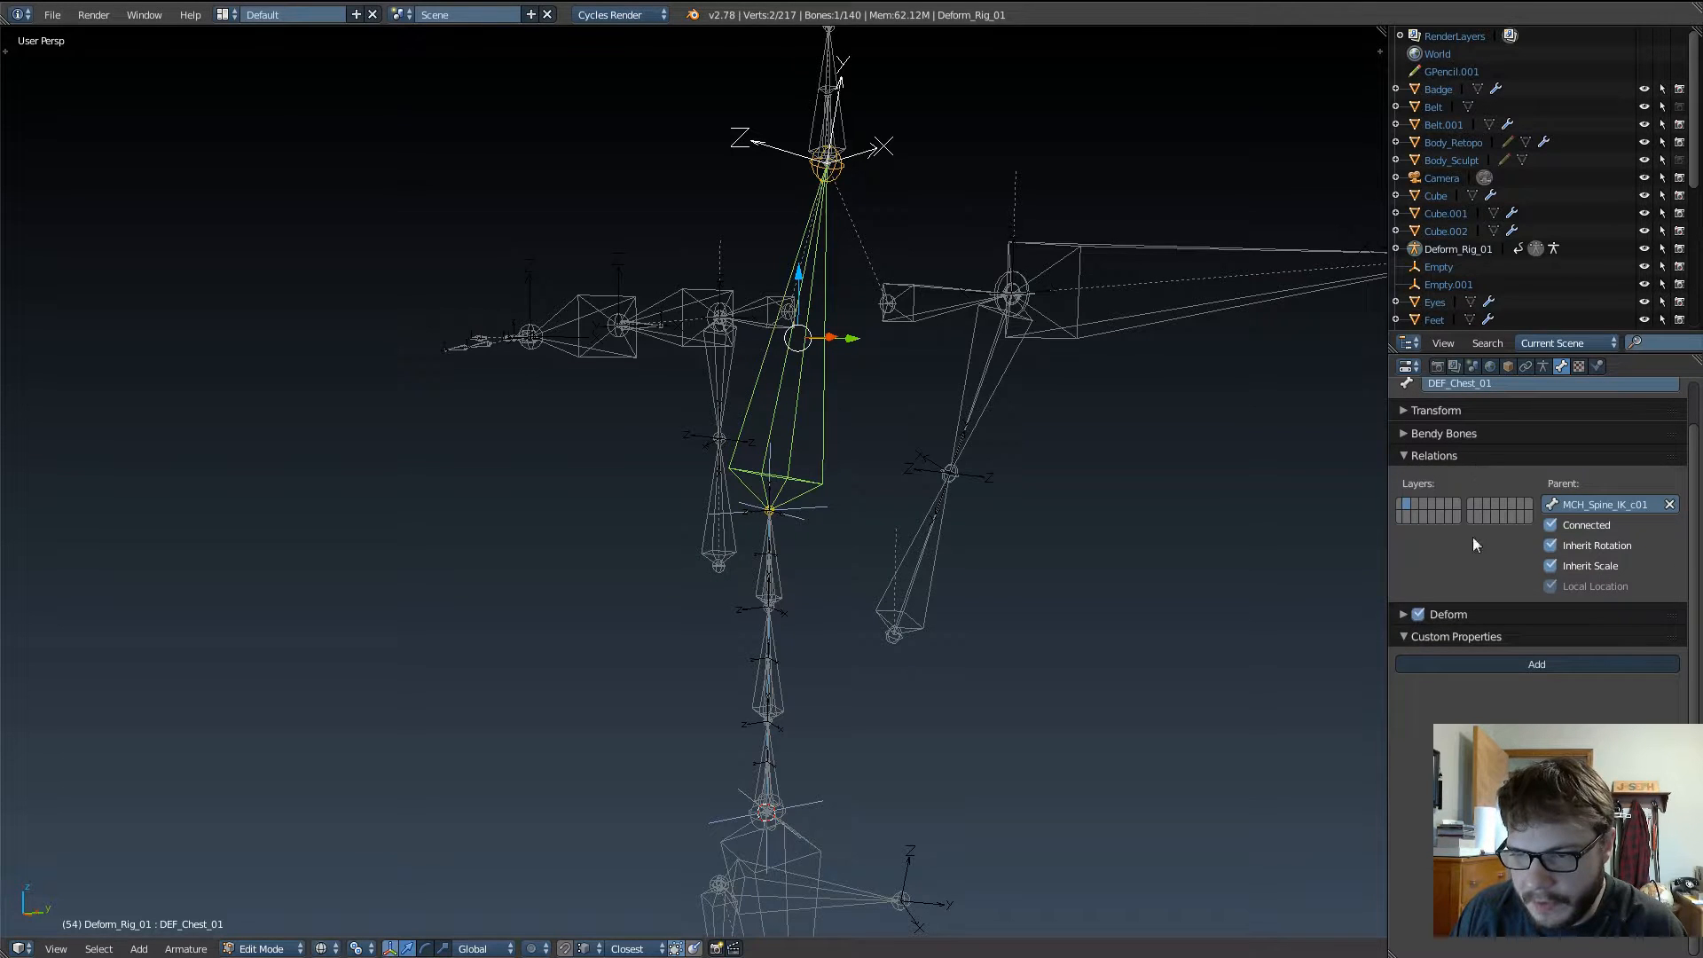
{"action": "left_click", "coordinate": [1435, 410]}
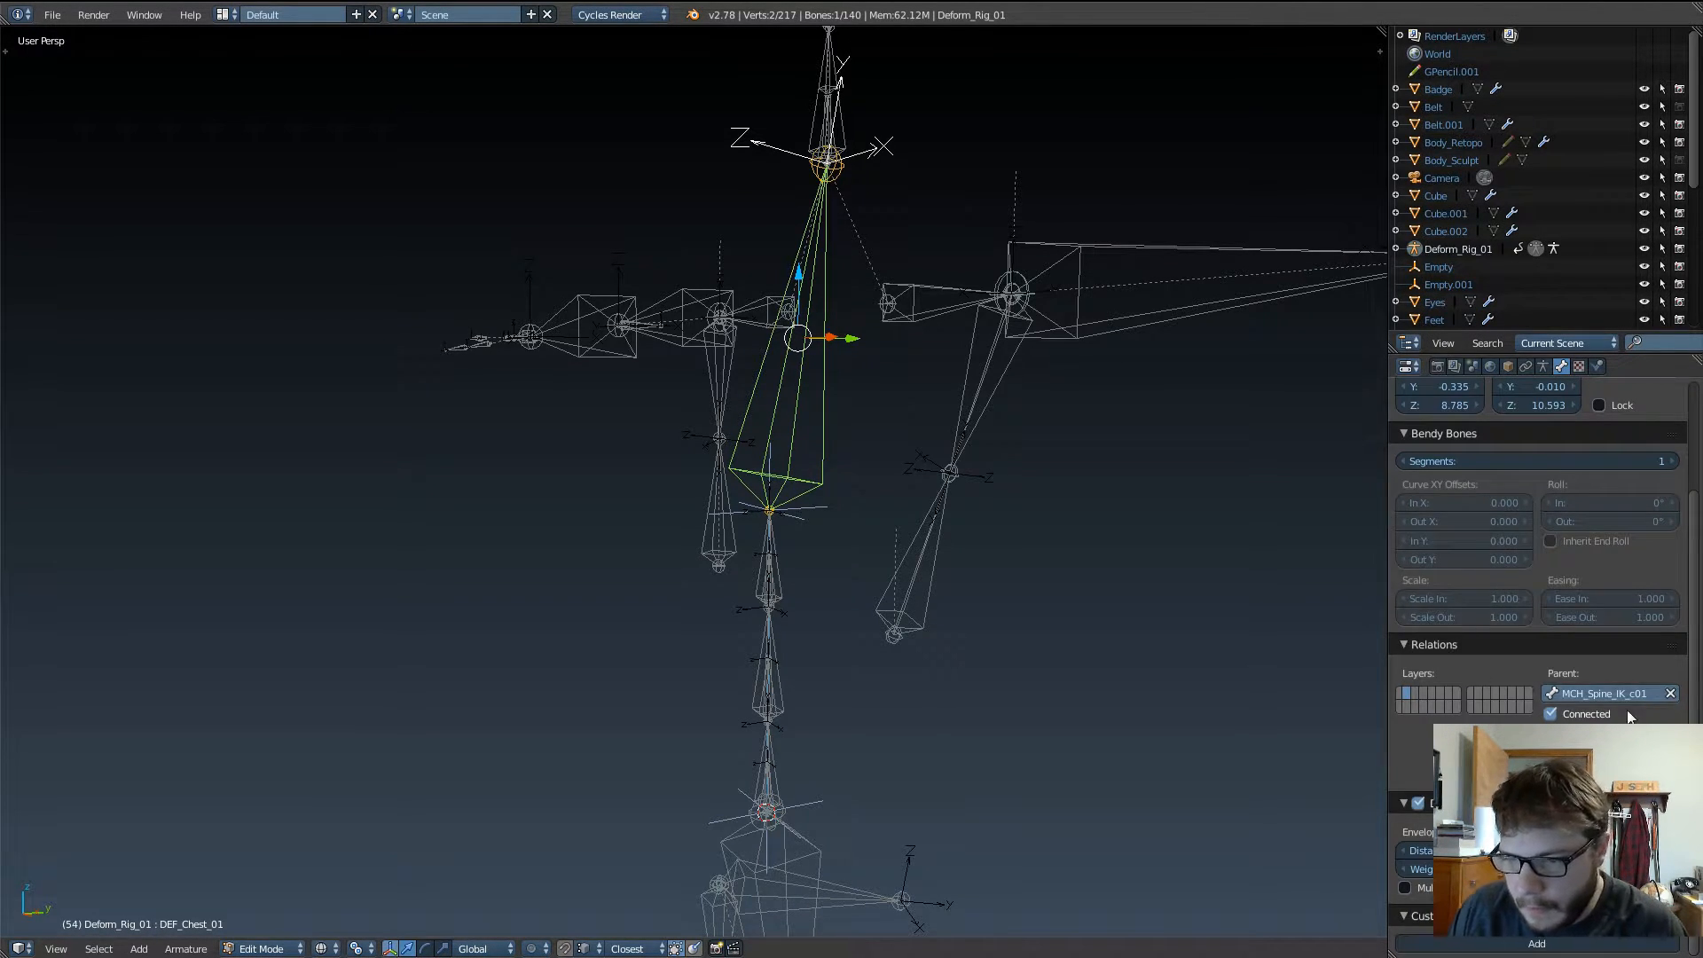
{"action": "left_click", "coordinate": [1550, 713]}
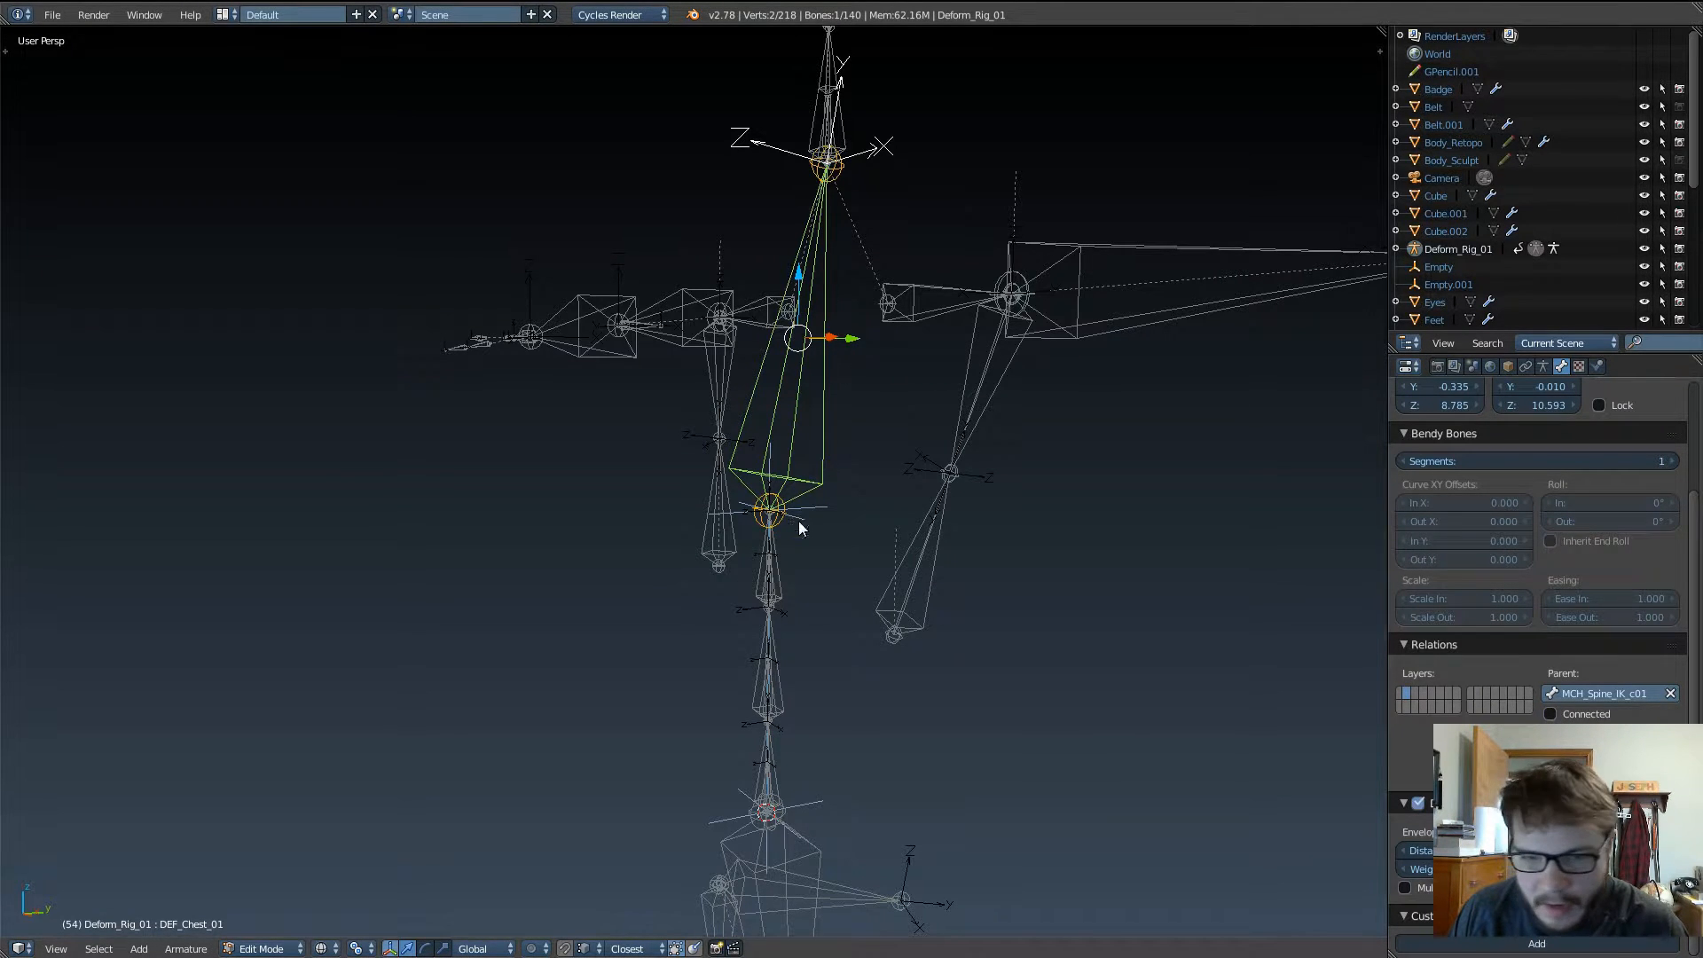
{"action": "left_click", "coordinate": [259, 947]}
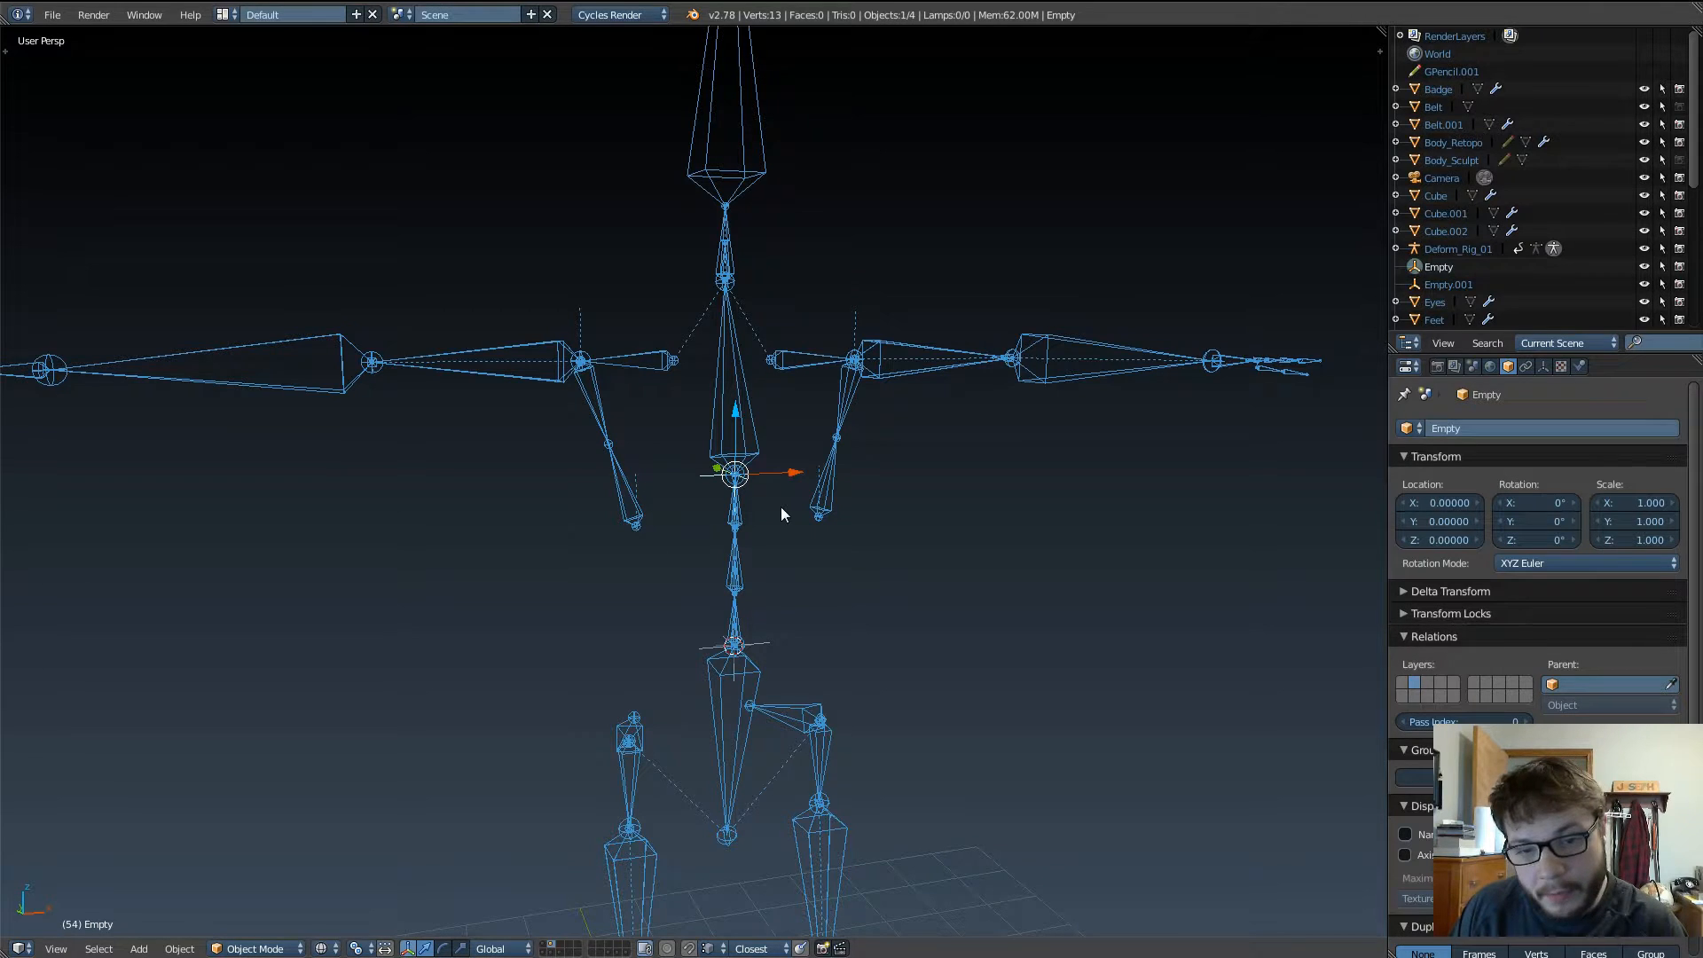
{"action": "mouse_move", "coordinate": [777, 496]}
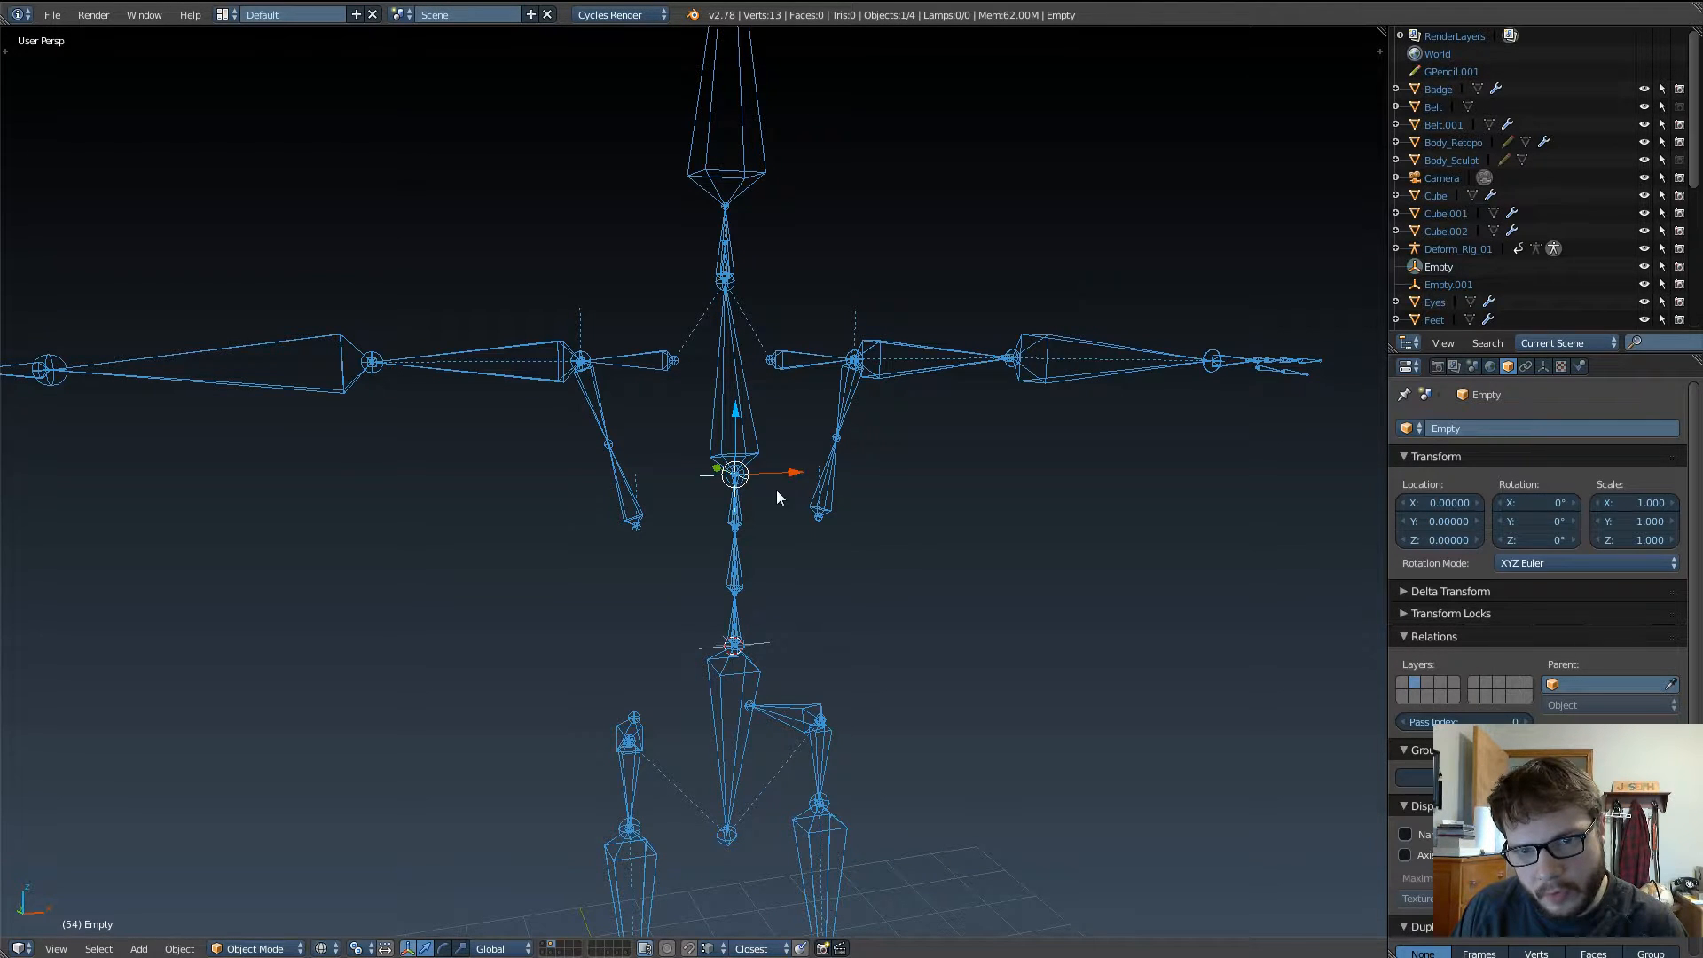
{"action": "mouse_move", "coordinate": [806, 430]}
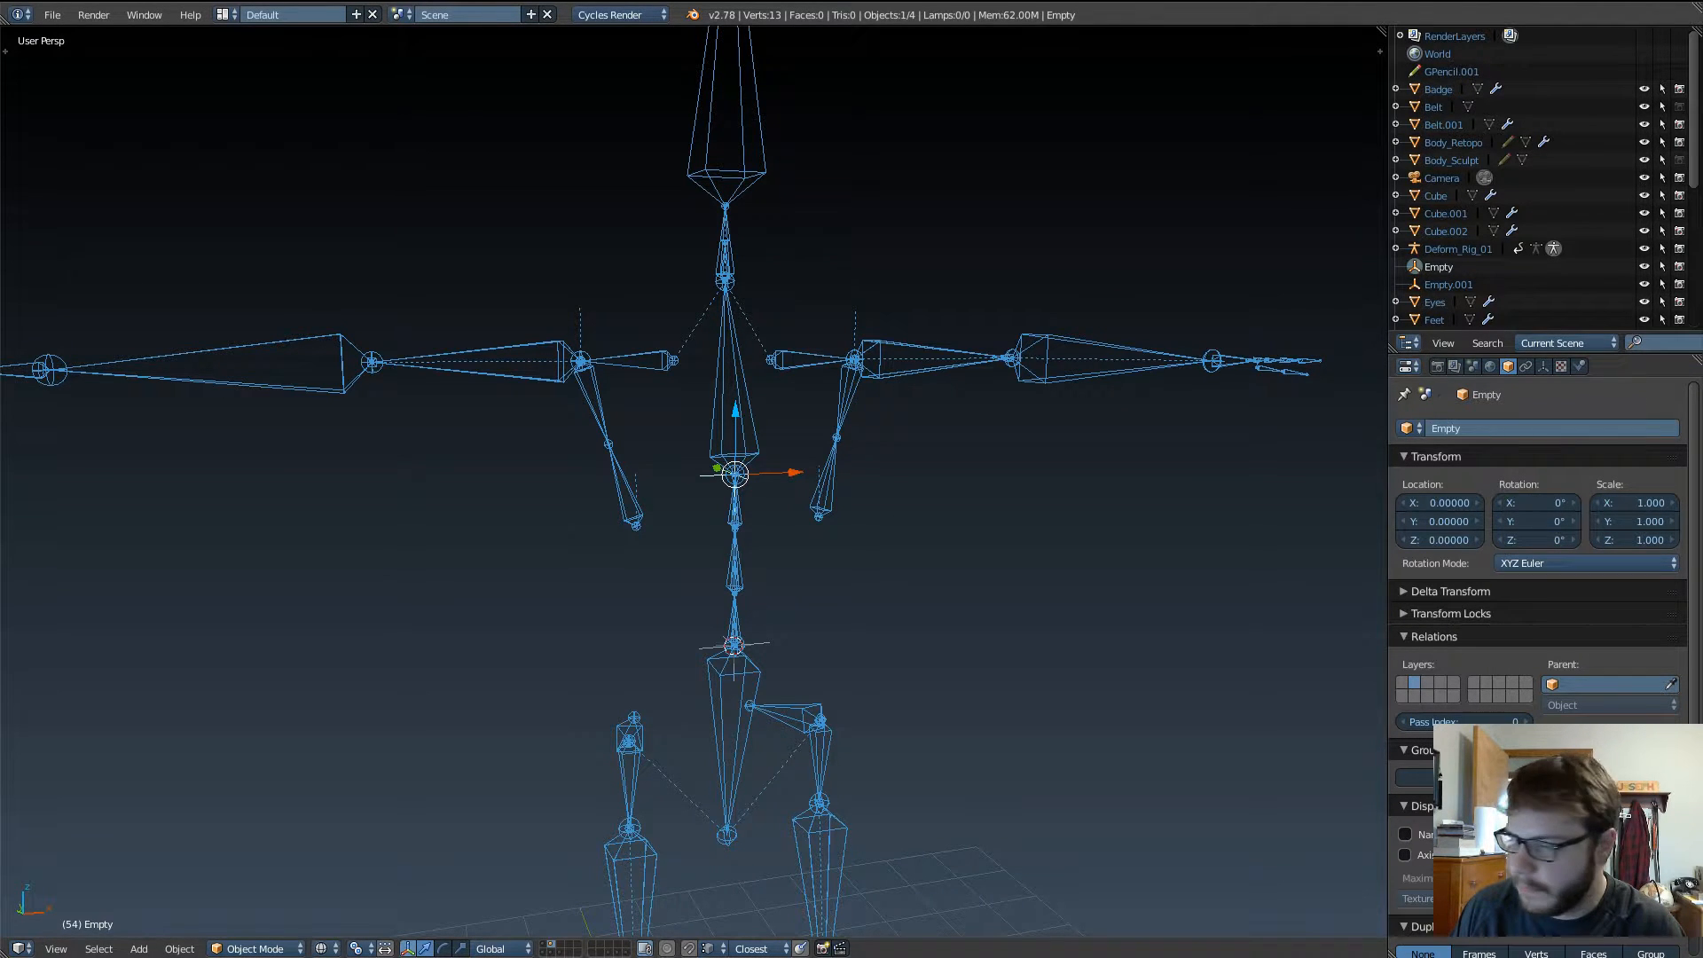
{"action": "mouse_move", "coordinate": [789, 412]}
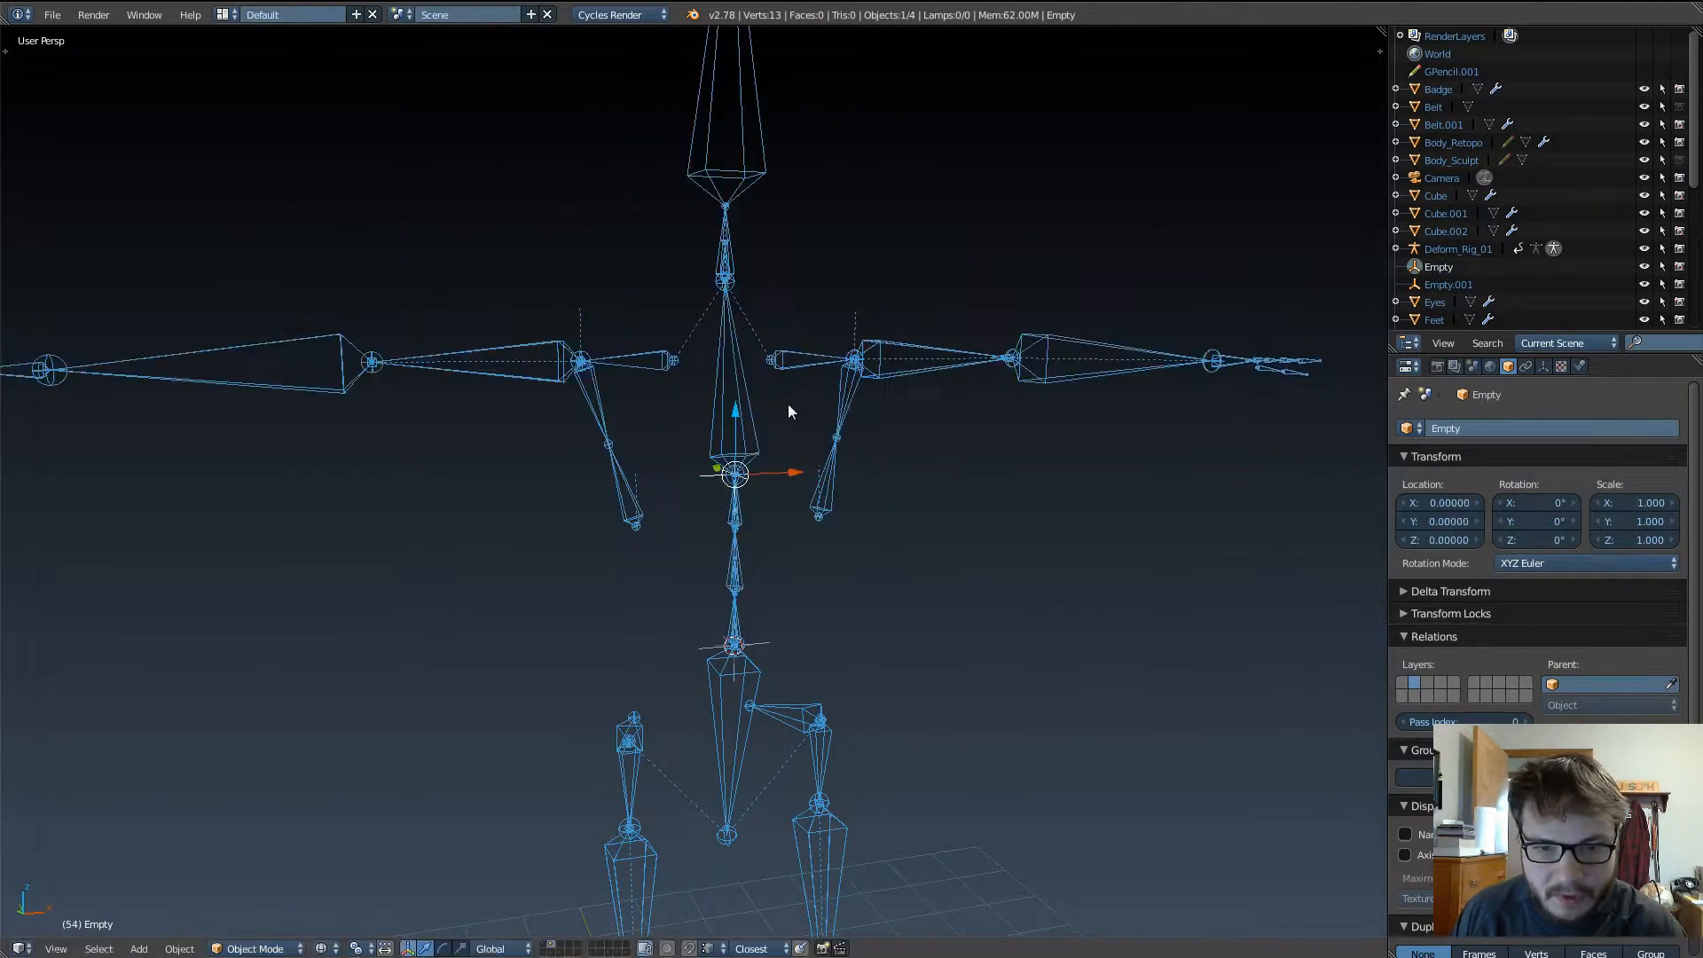
{"action": "mouse_move", "coordinate": [1586, 562]}
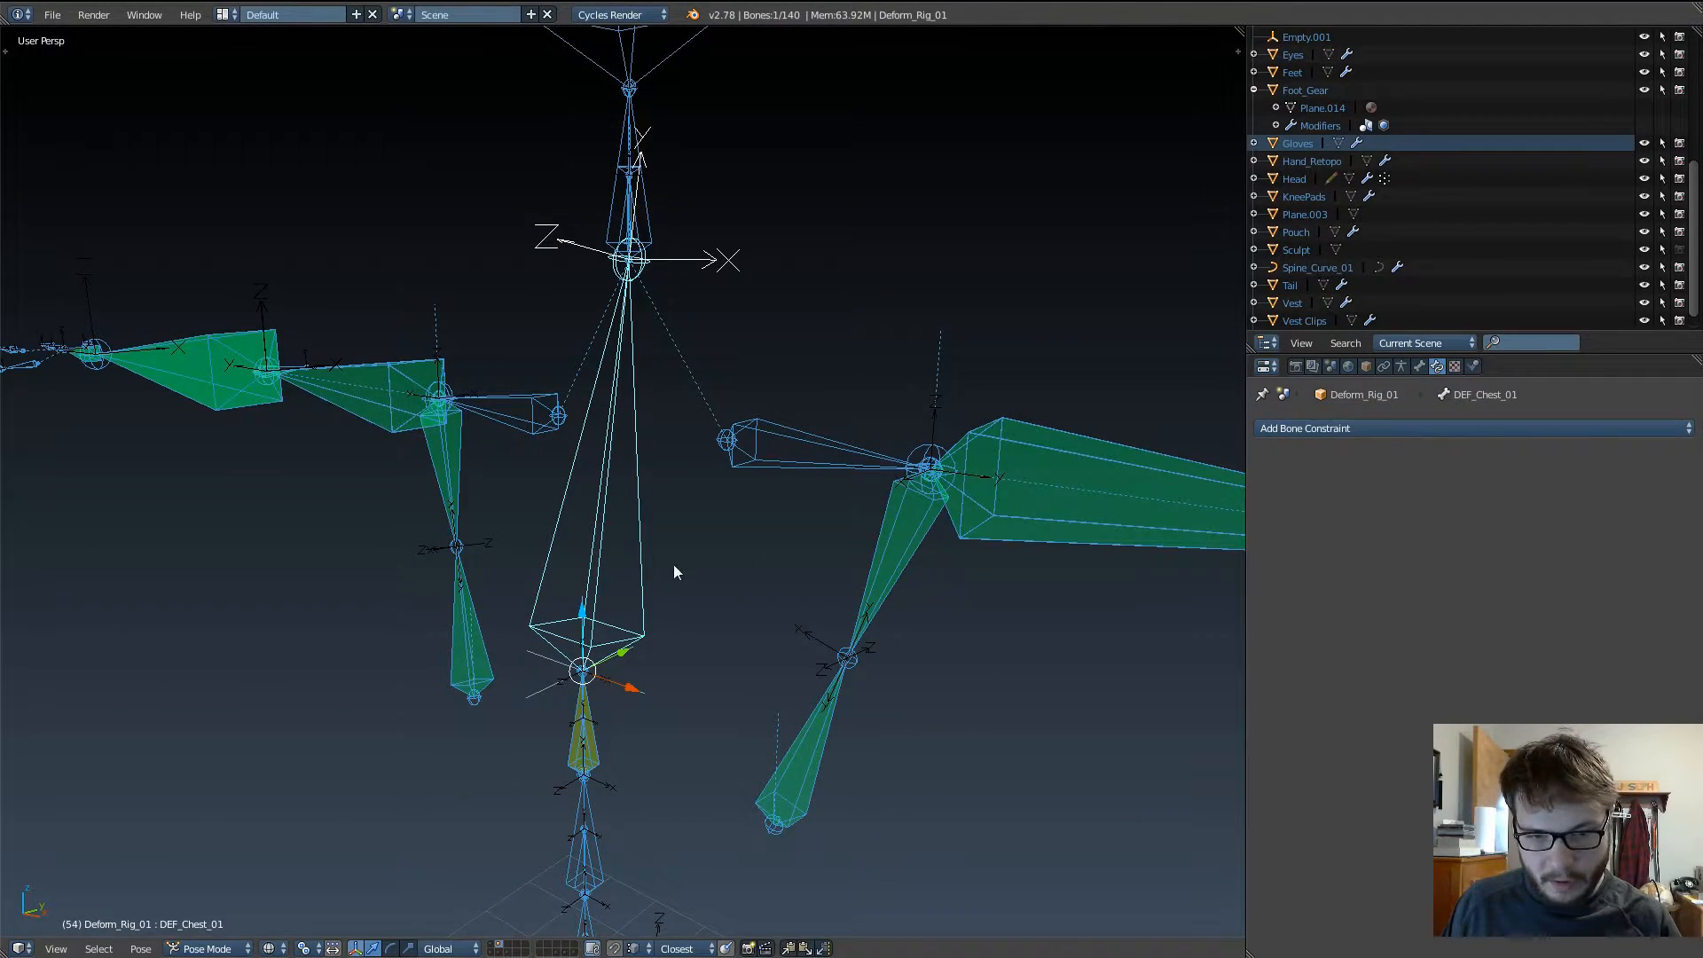
{"action": "mouse_move", "coordinate": [584, 708]}
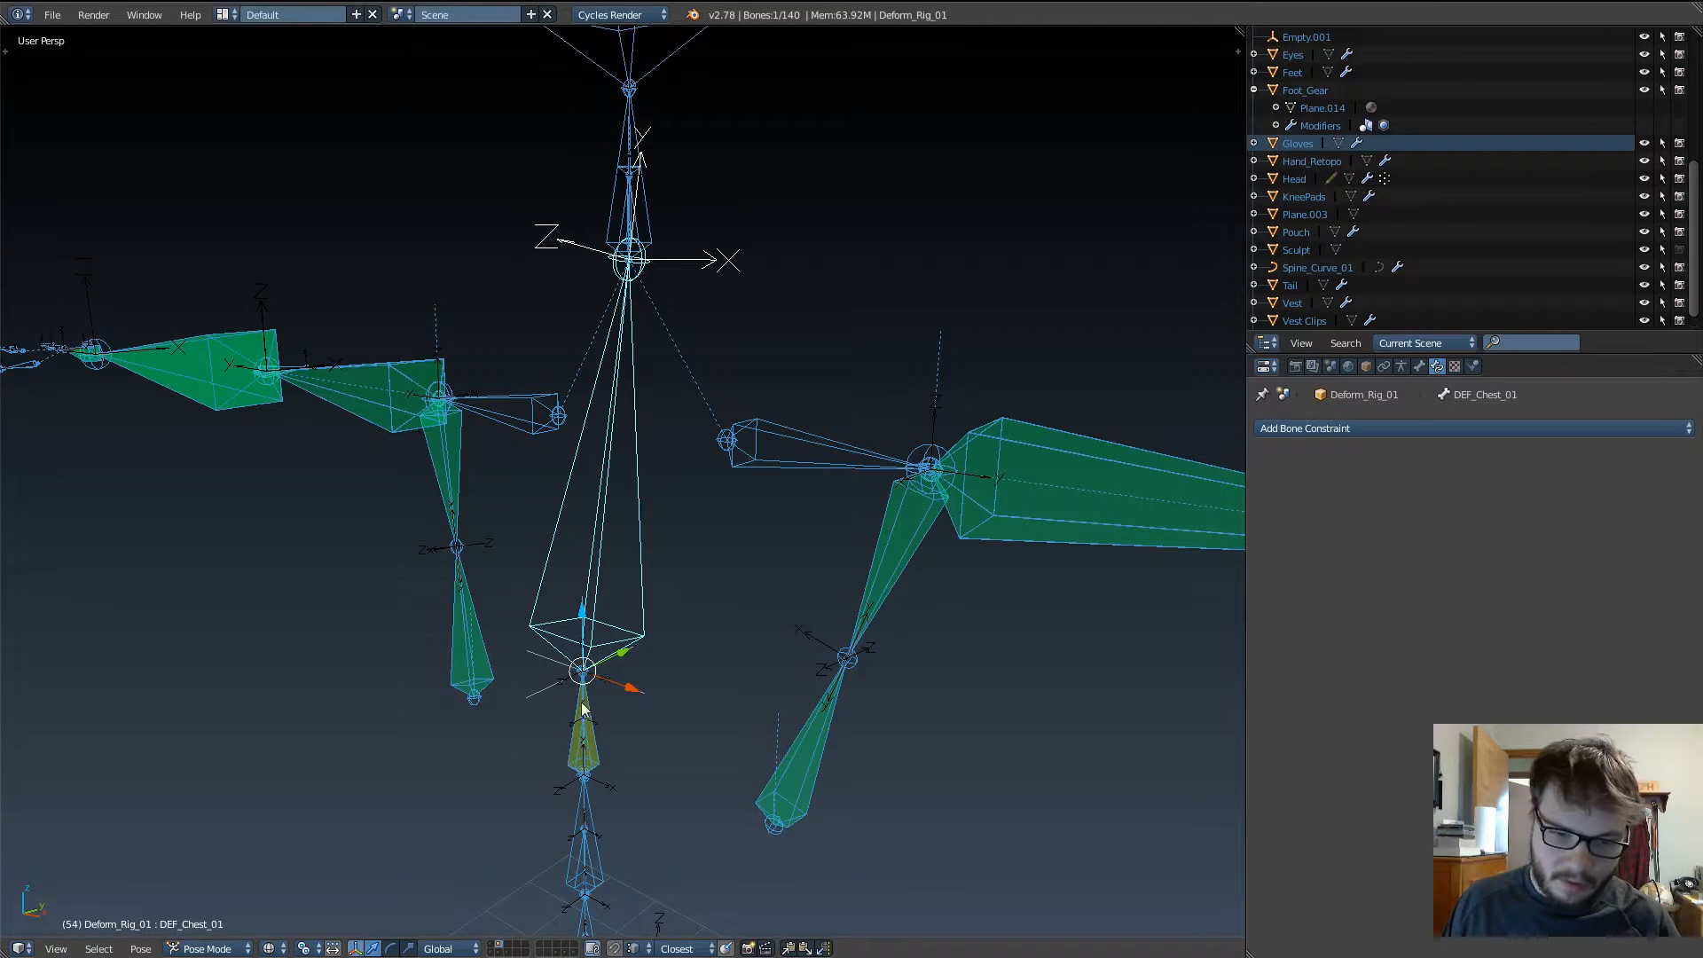
{"action": "mouse_move", "coordinate": [589, 777]}
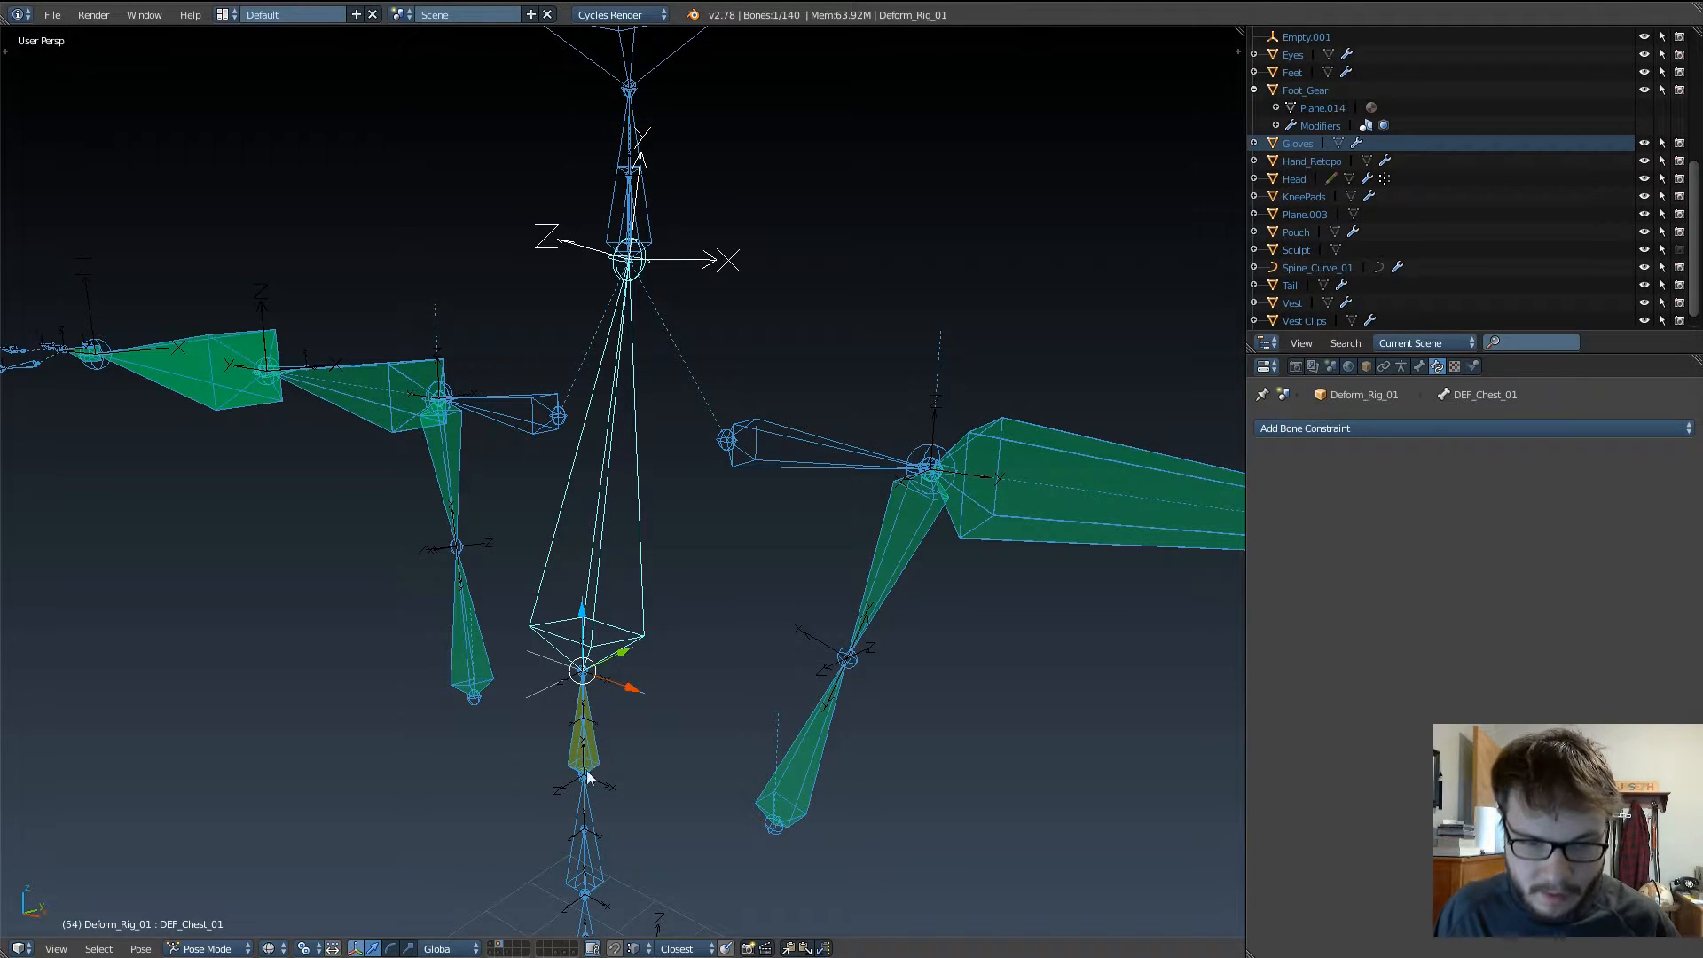
{"action": "mouse_move", "coordinate": [603, 743]}
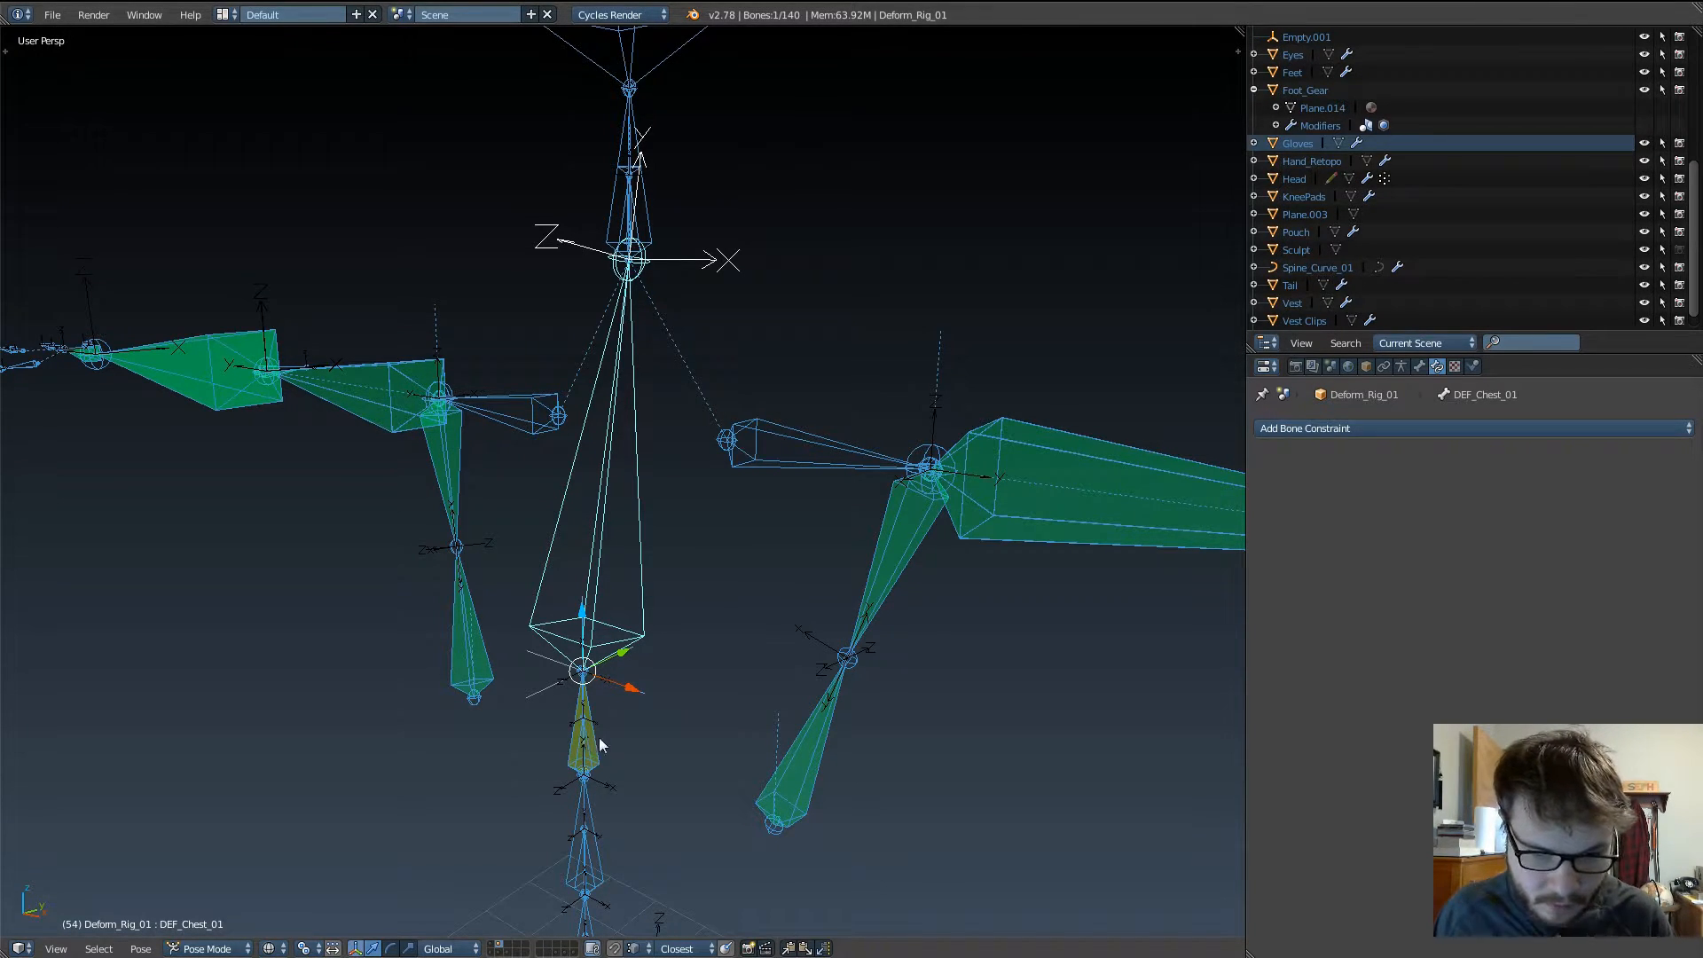
{"action": "mouse_move", "coordinate": [596, 730]}
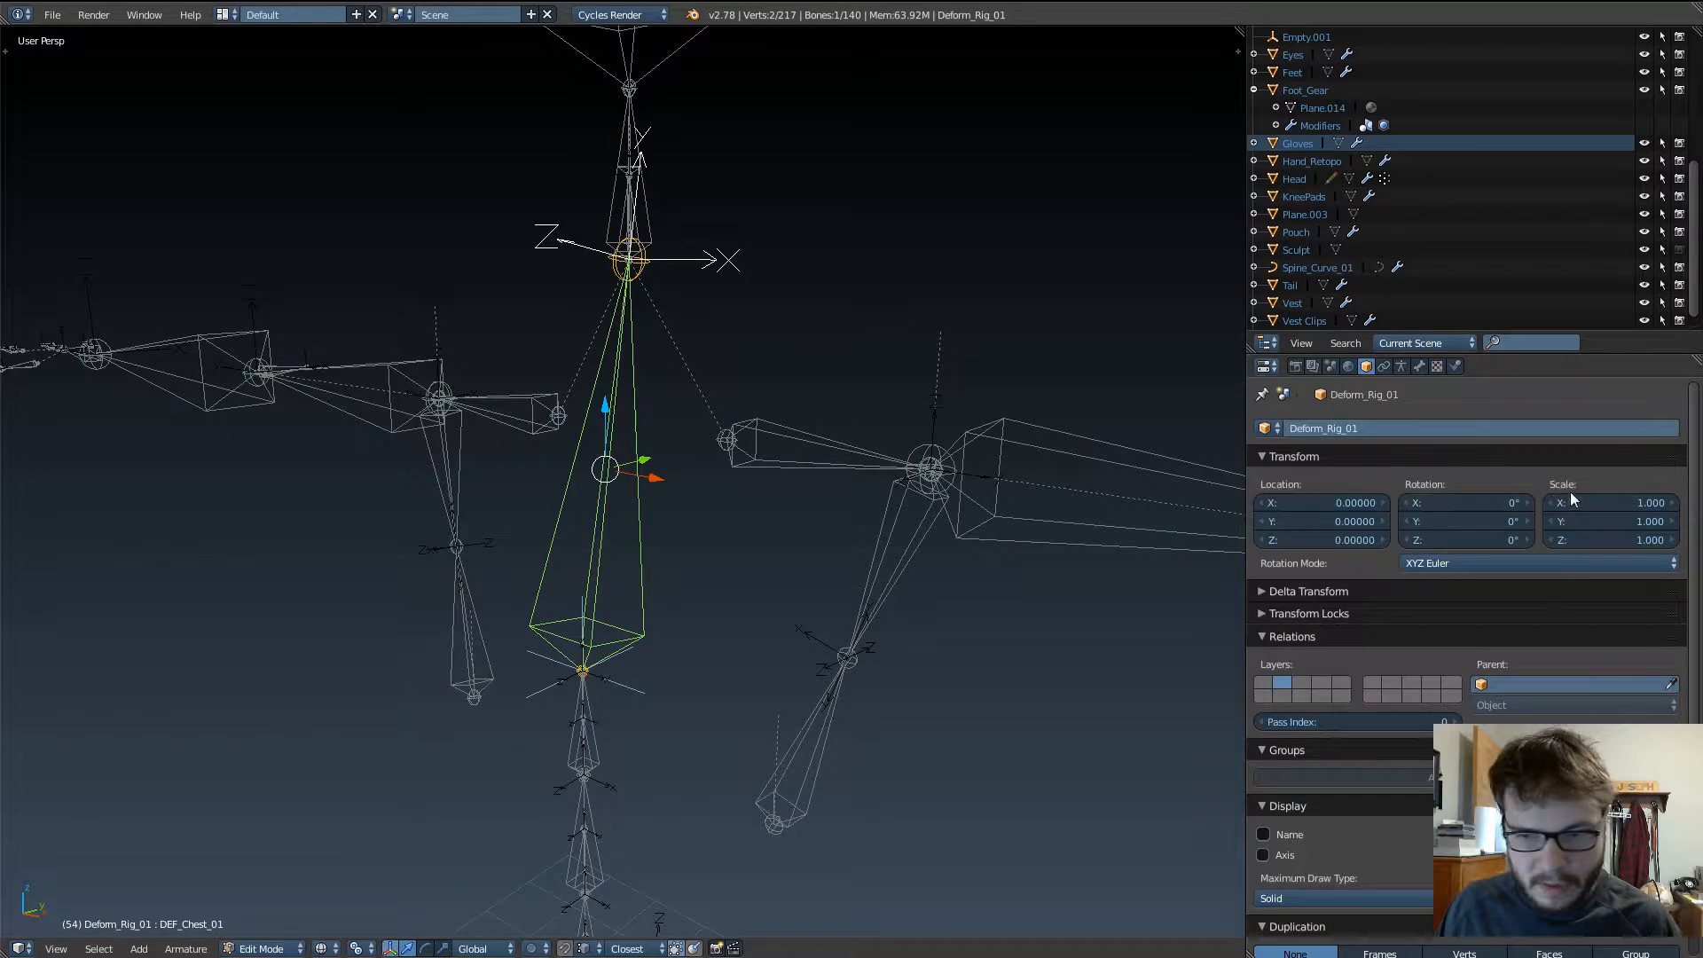
Step: Leave bone editing and bring the rig back to object mode with the chest bone unparented
{"action": "left_click", "coordinate": [1418, 366]}
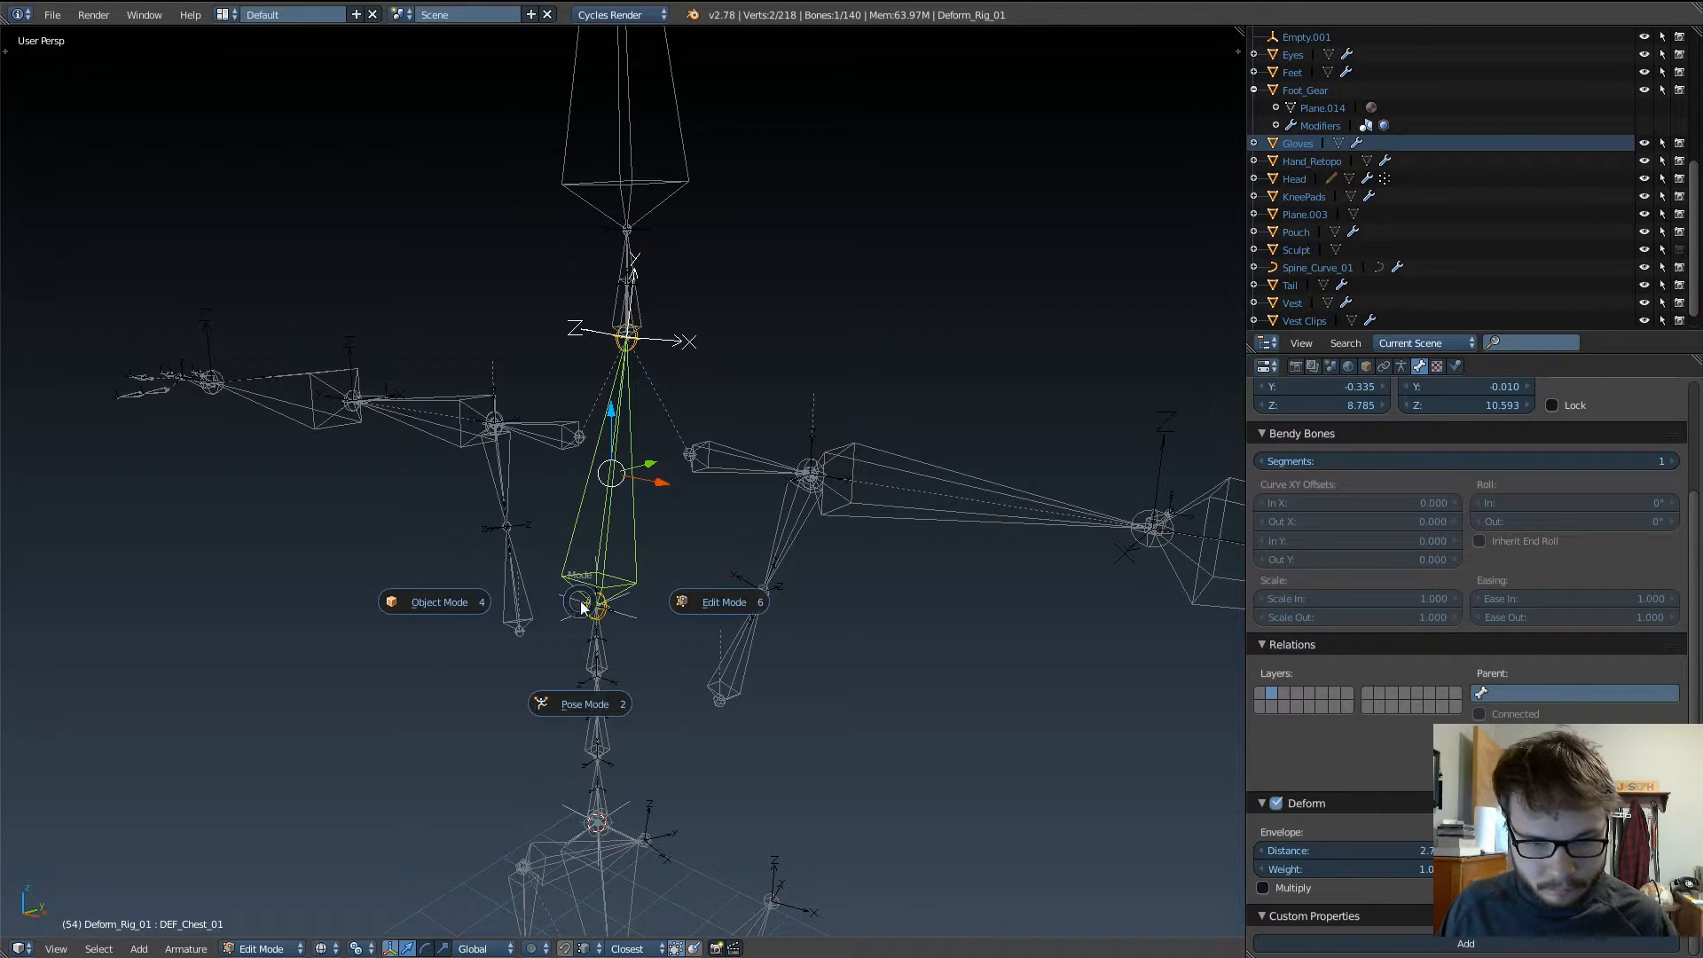
{"action": "left_click", "coordinate": [438, 602]}
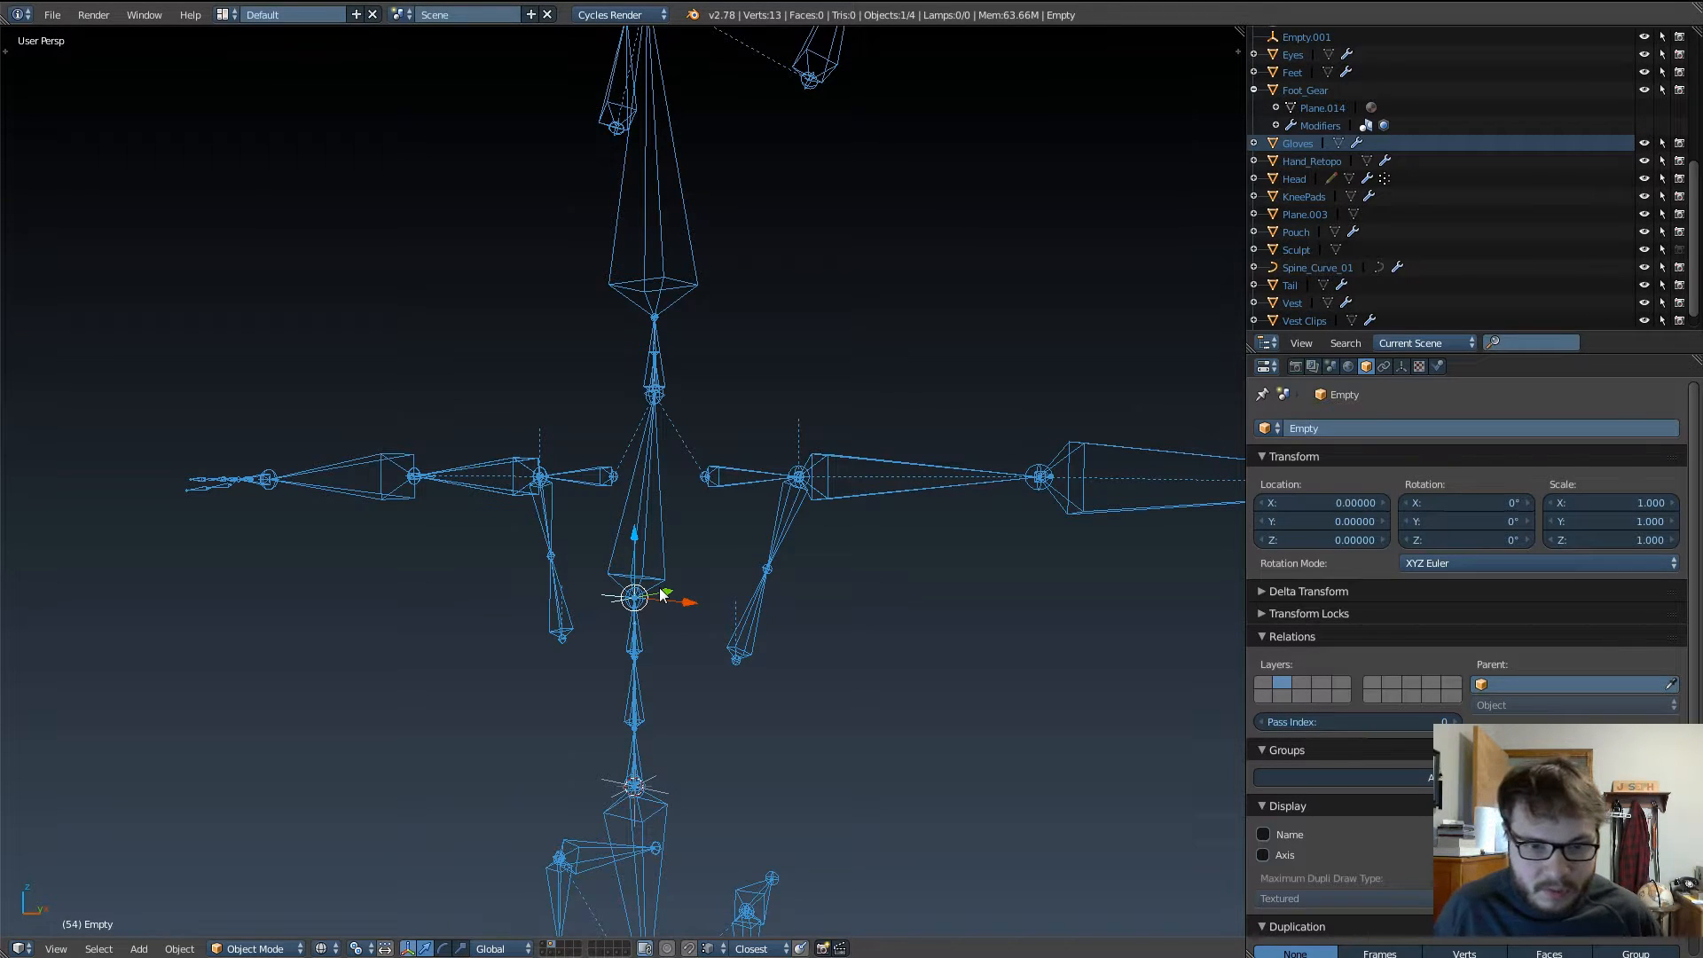
{"action": "mouse_move", "coordinate": [726, 640]}
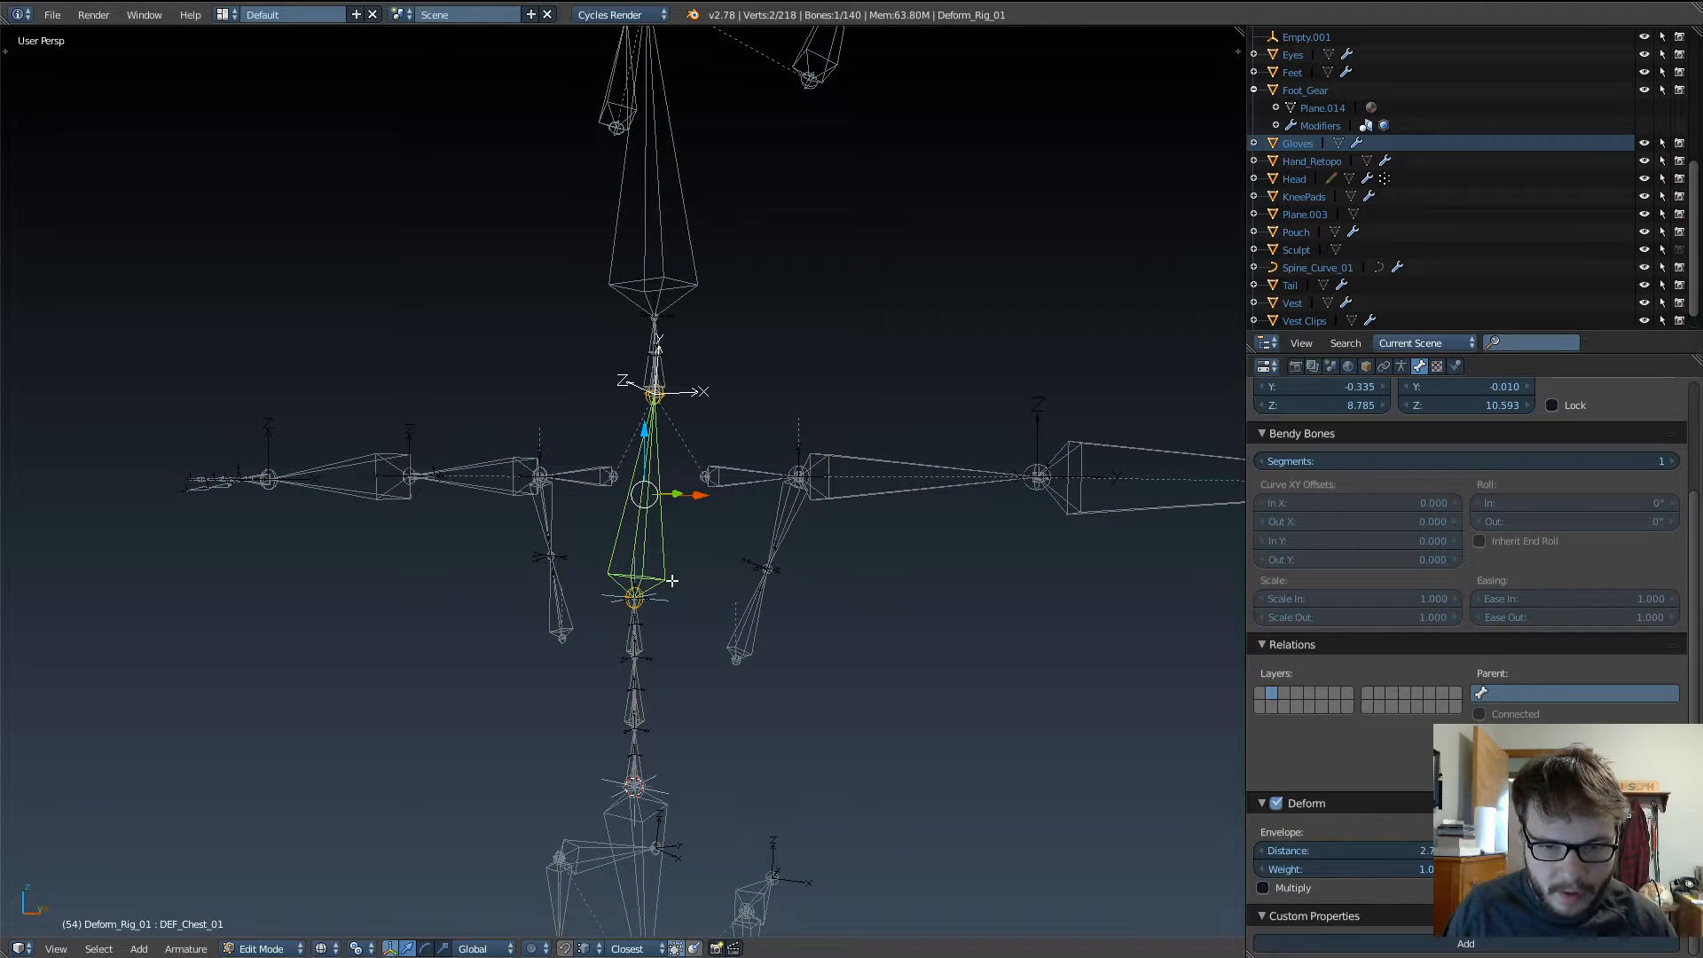
Step: Search the chest bone's Parent field and mistakenly assign DEF_Spine_c01
{"action": "left_click", "coordinate": [1575, 693]}
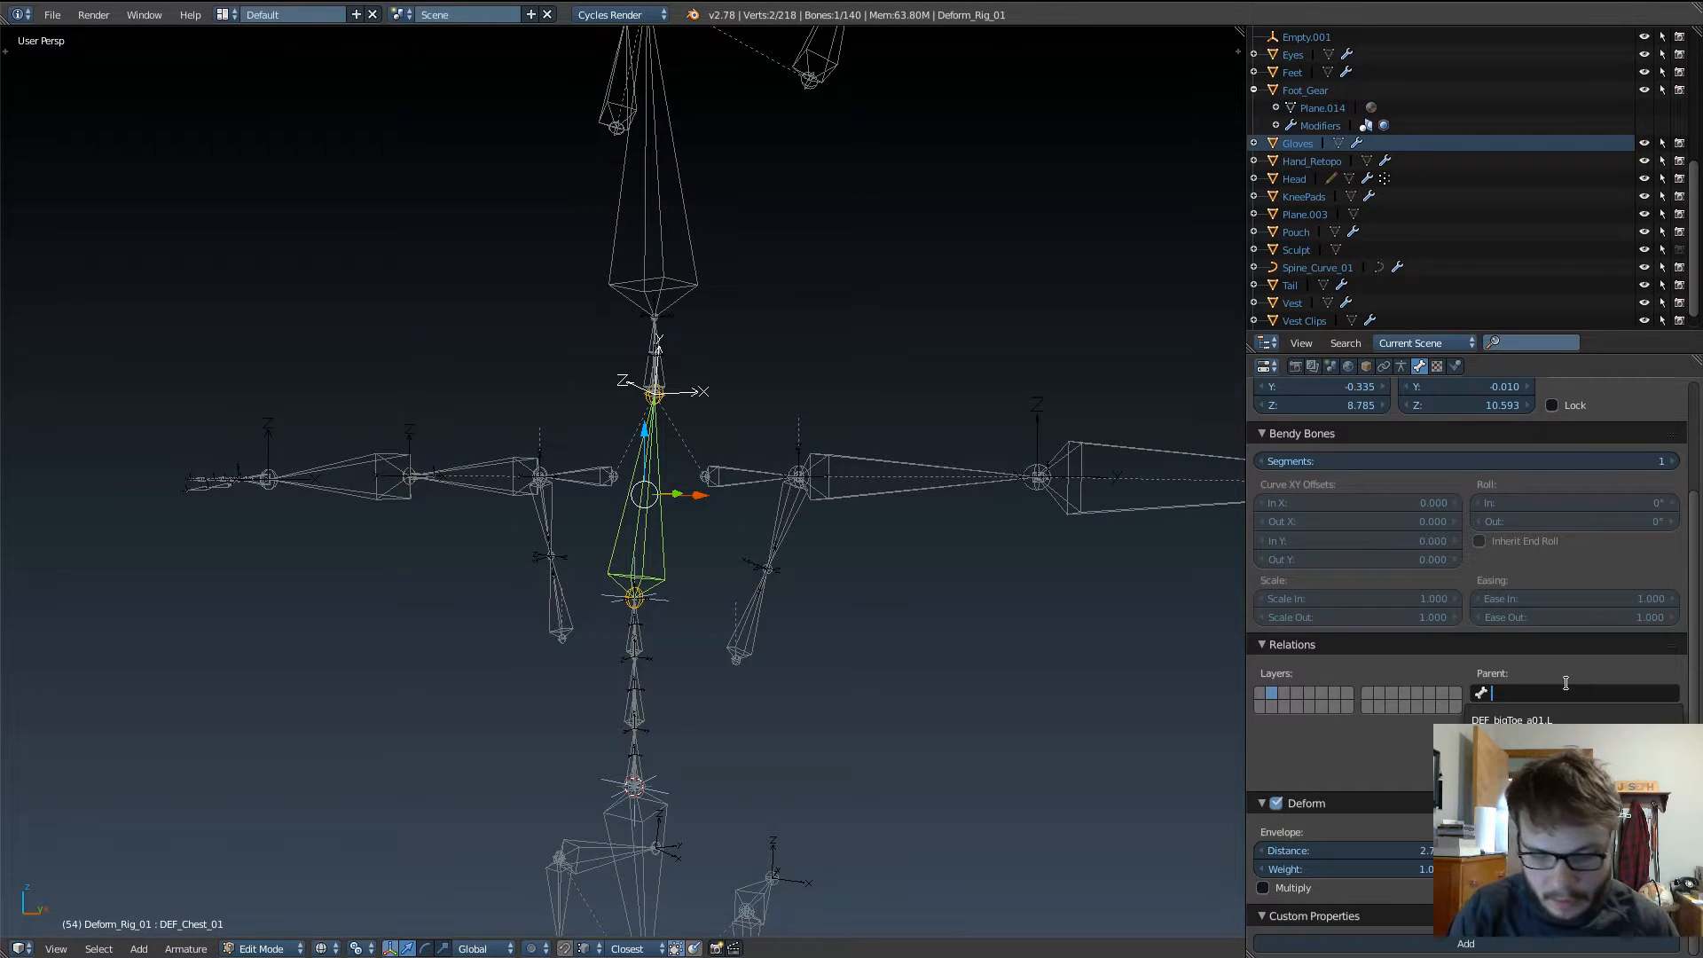
{"action": "type", "text": "mch"}
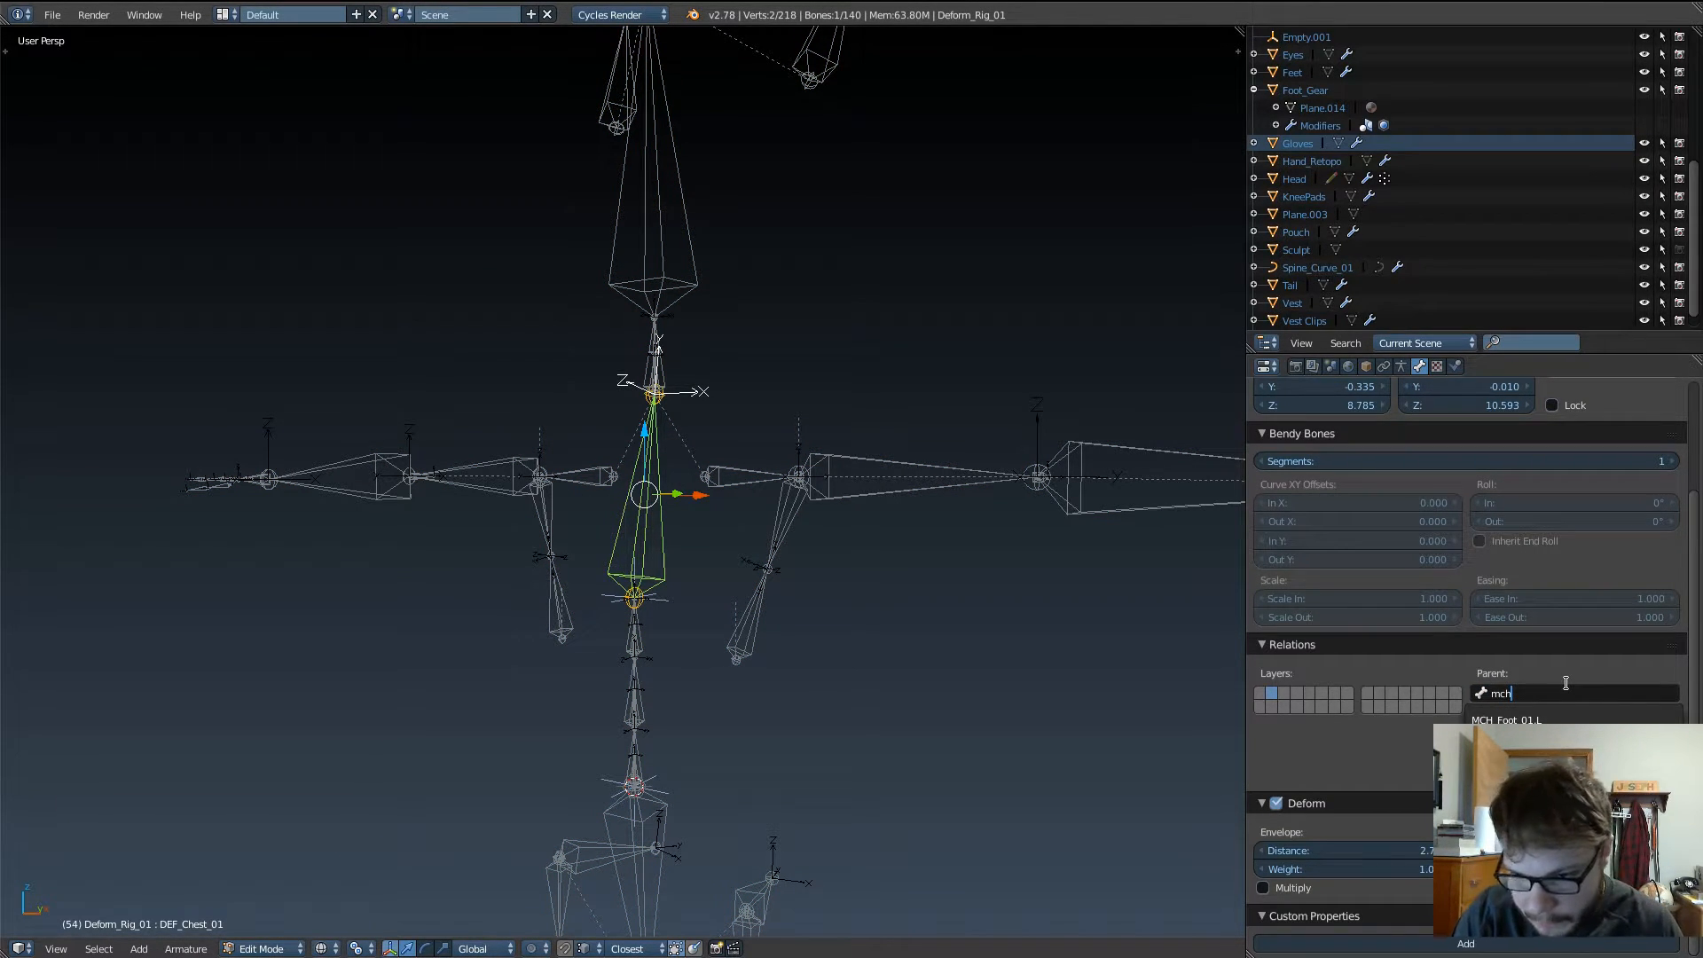
{"action": "type", "text": "spine"}
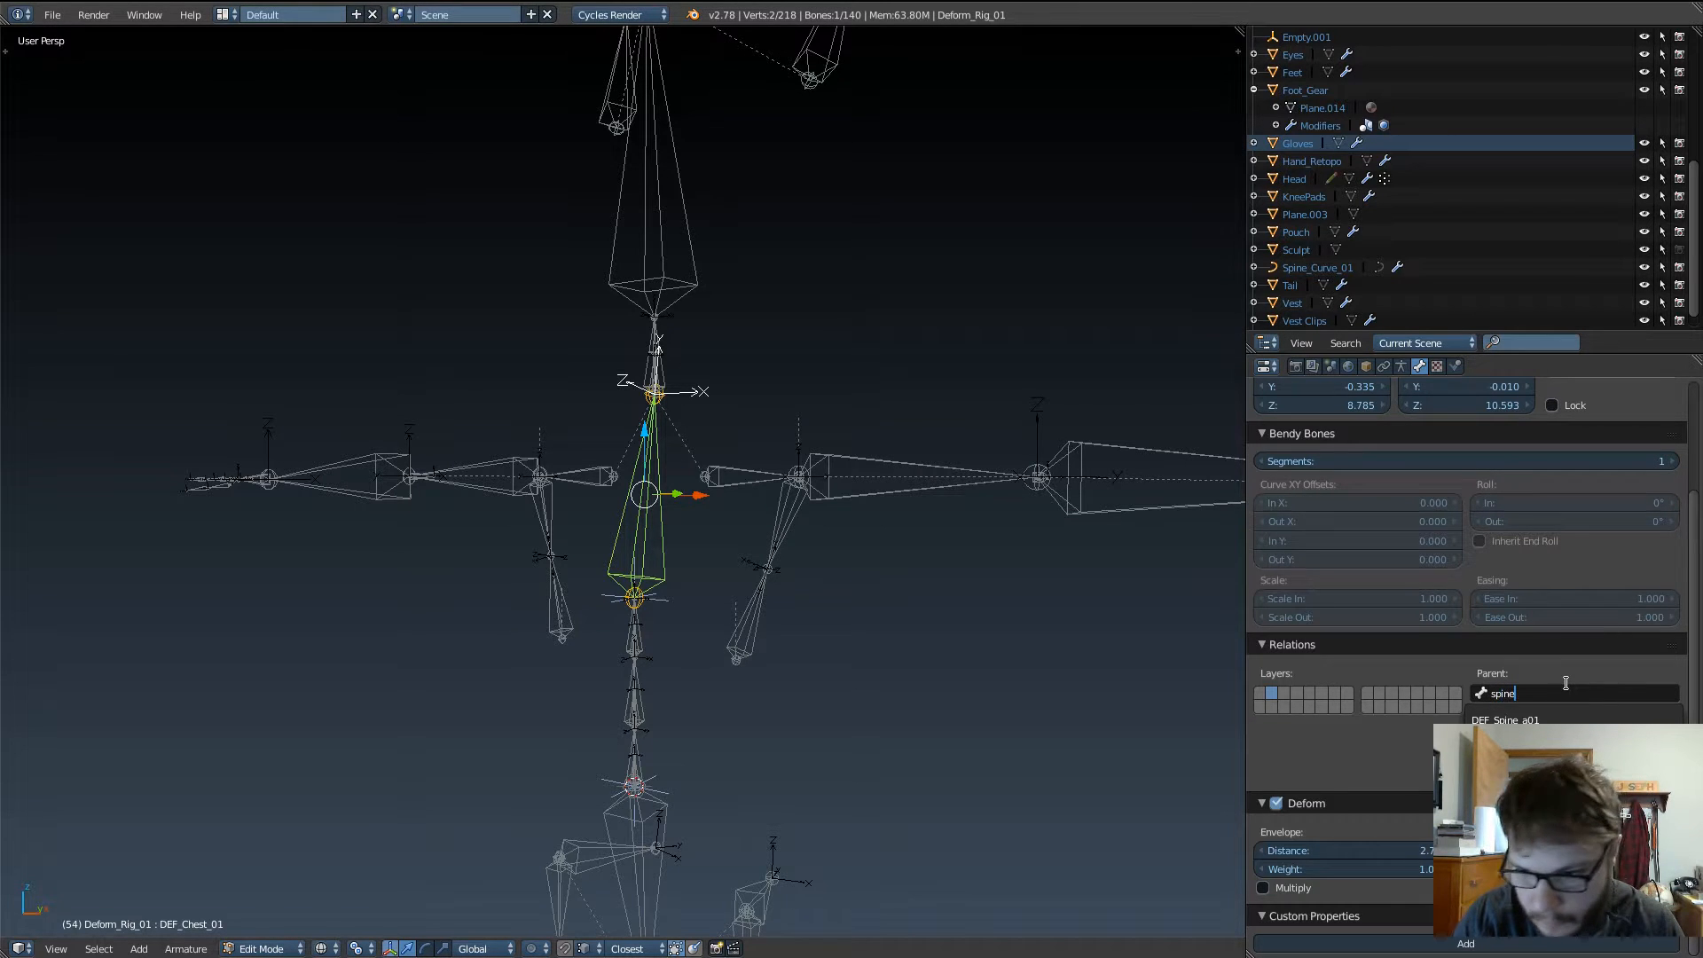
{"action": "left_click", "coordinate": [1503, 718]}
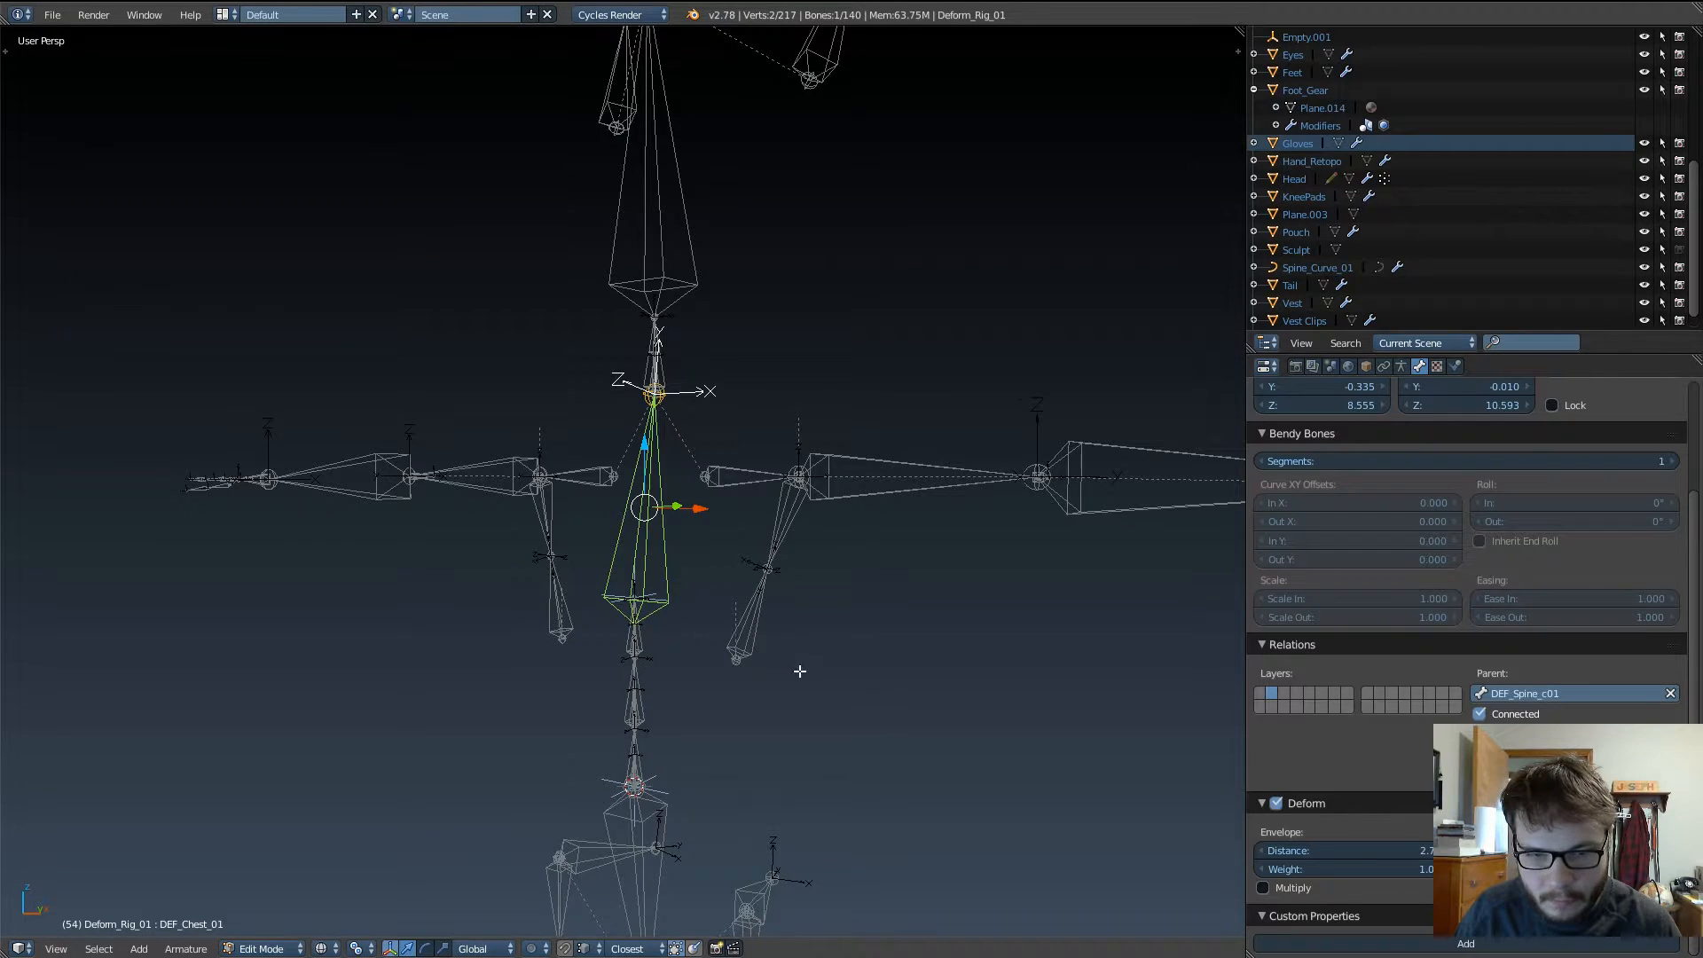
Step: Correct the chest bone's parent to MCH_Spine_IK_c01, connected
{"action": "left_click", "coordinate": [1570, 693]}
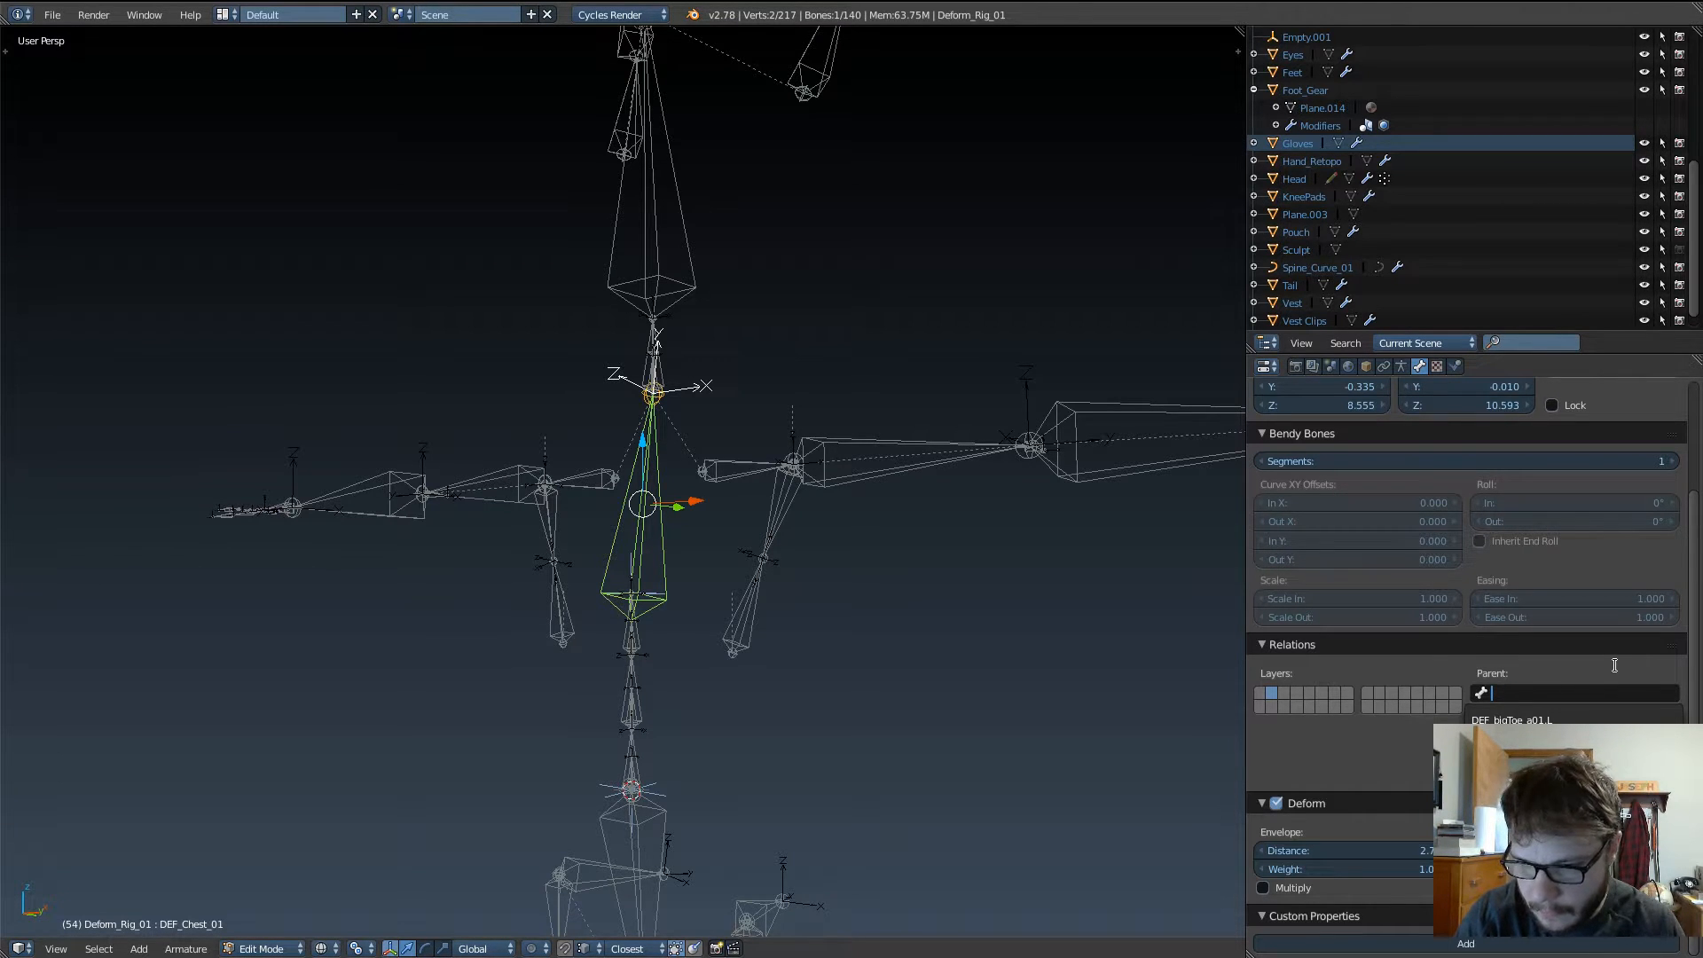
{"action": "type", "text": "spine"}
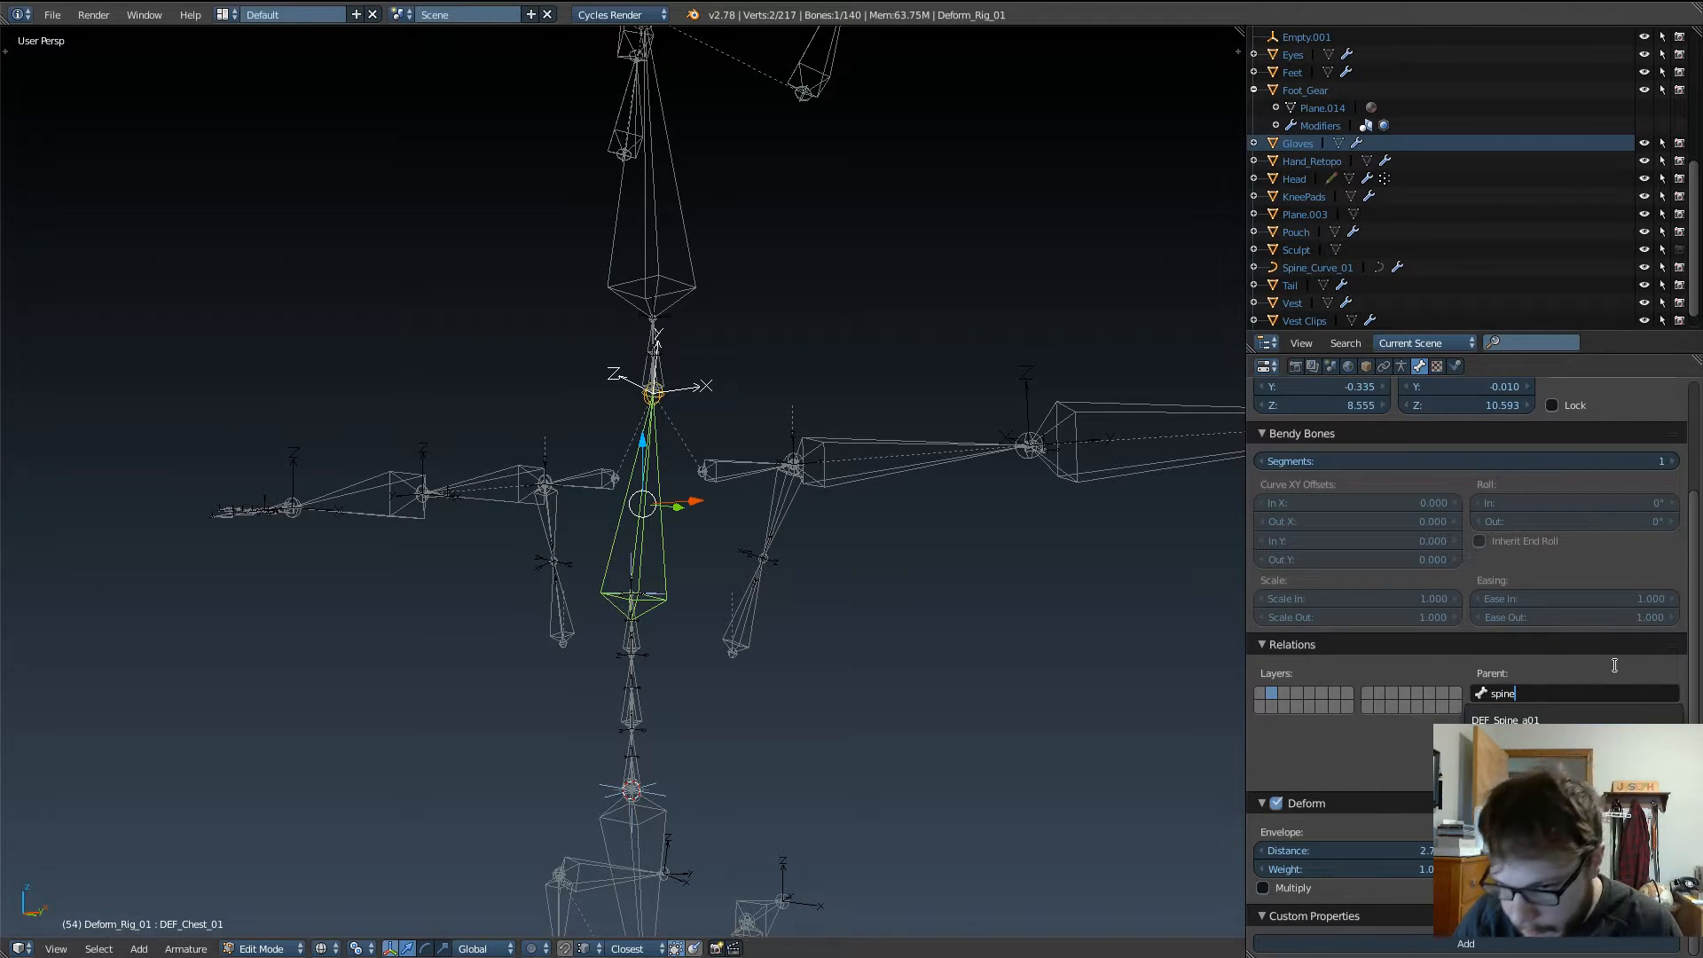
{"action": "left_click", "coordinate": [1504, 720]}
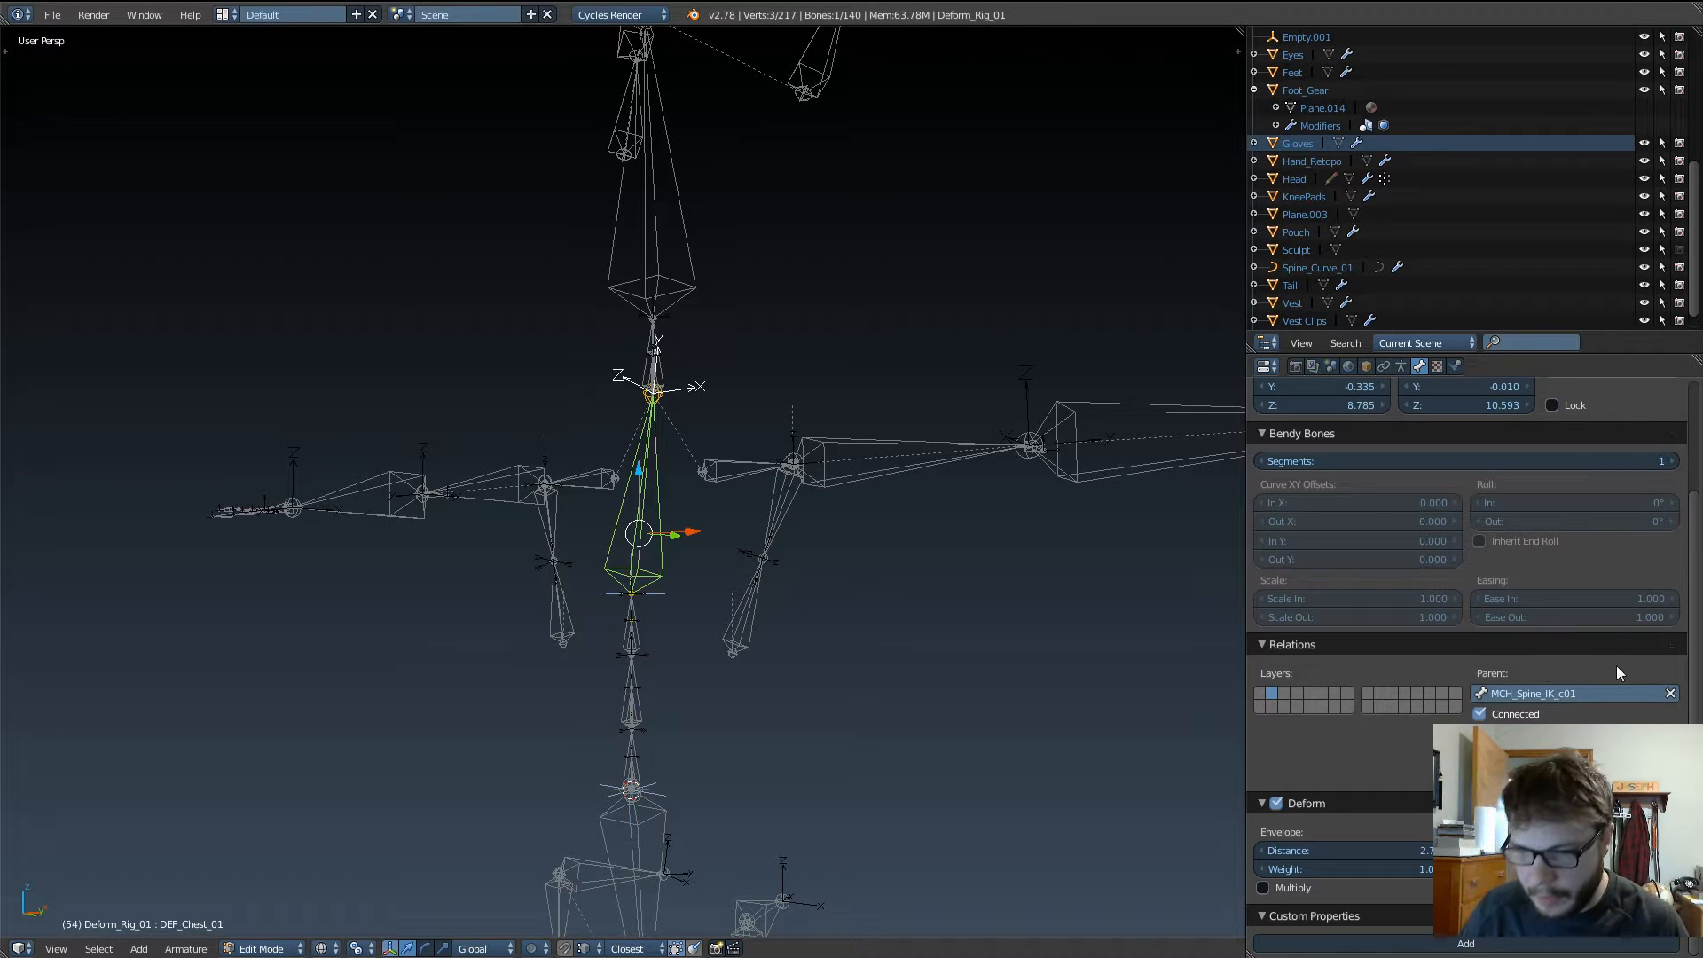
{"action": "mouse_move", "coordinate": [715, 531]}
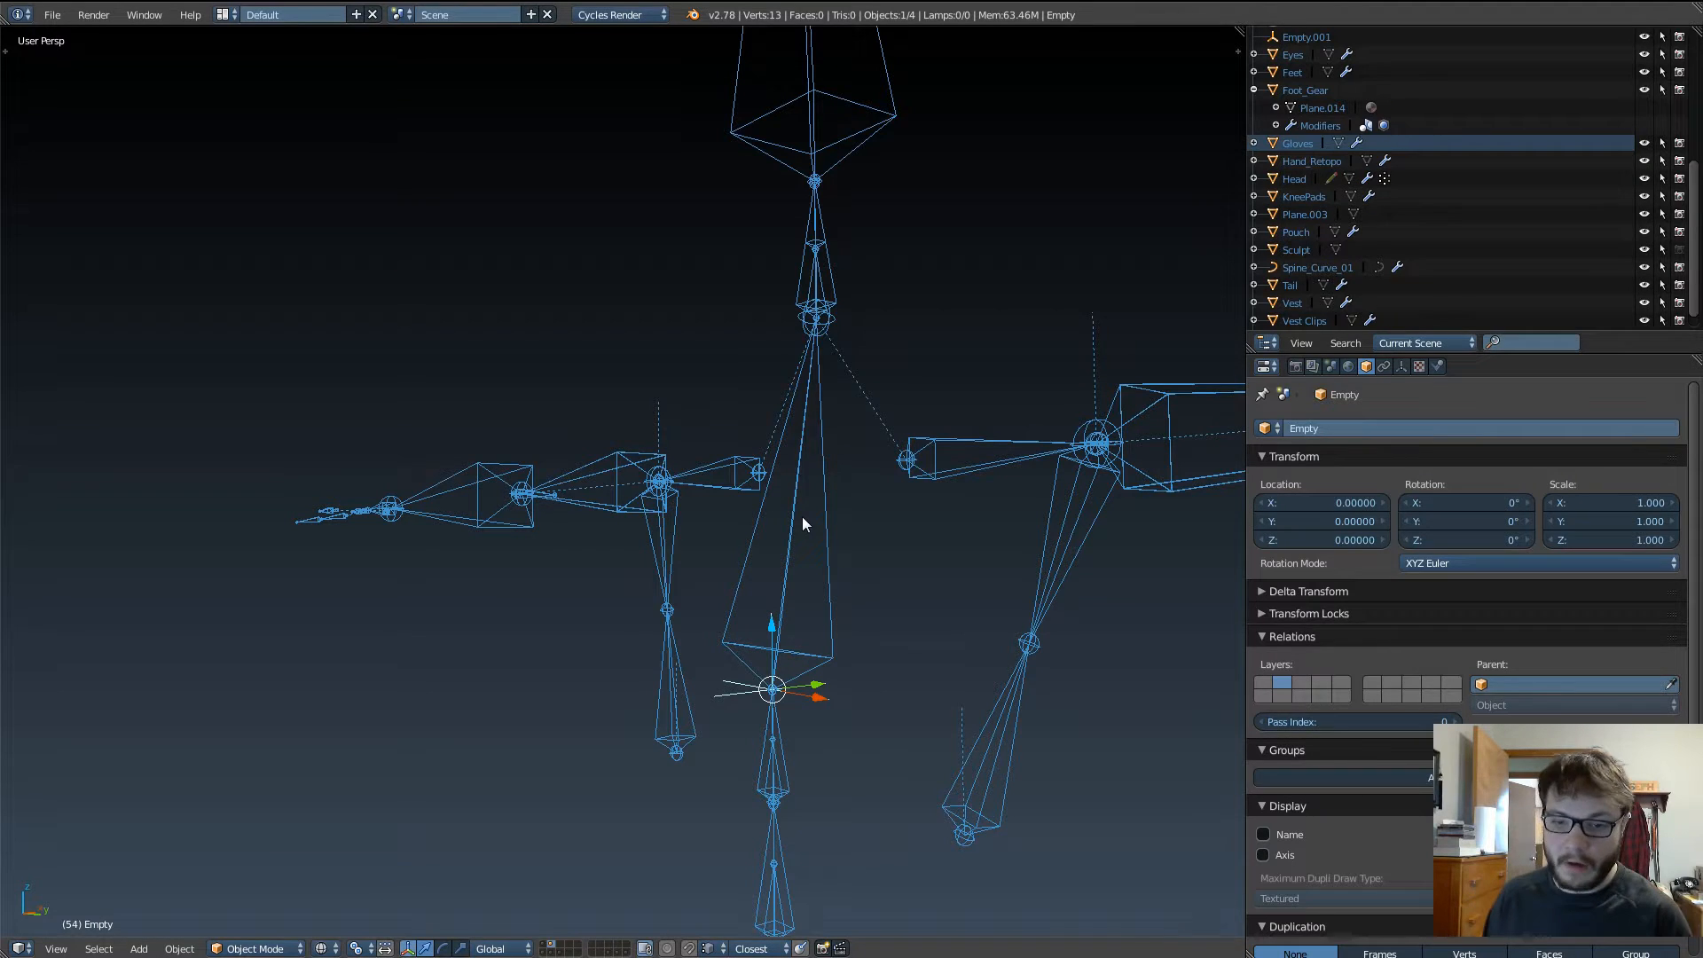
{"action": "mouse_move", "coordinate": [733, 674]}
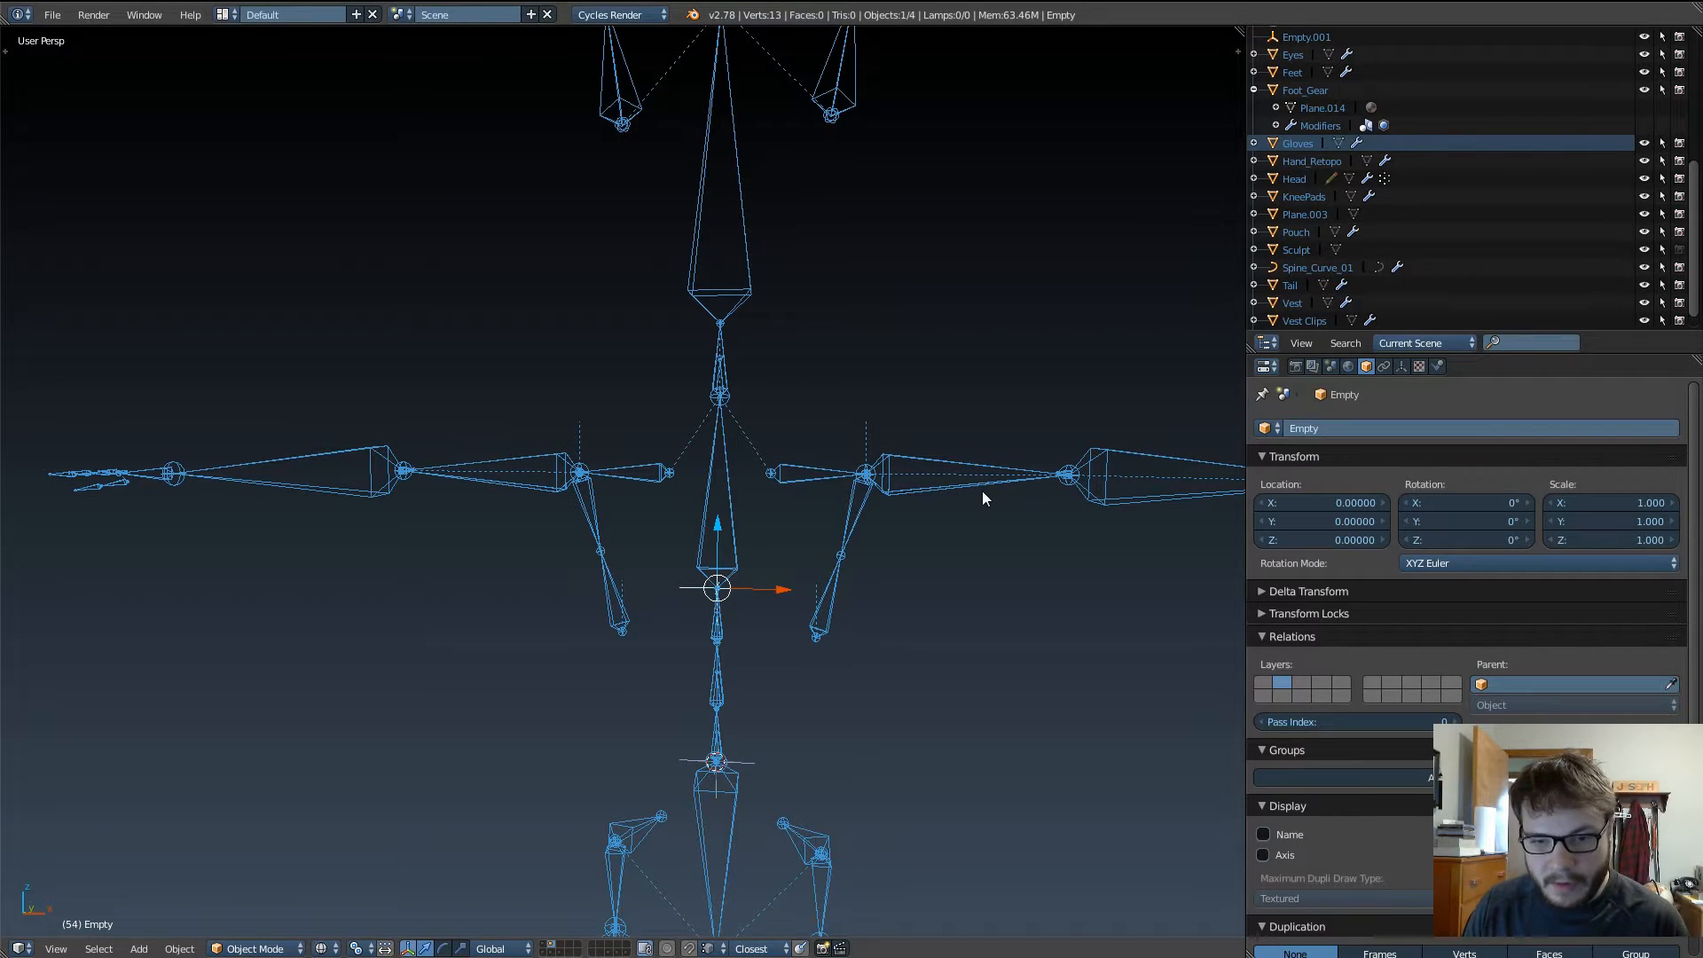
{"action": "mouse_move", "coordinate": [1032, 495]}
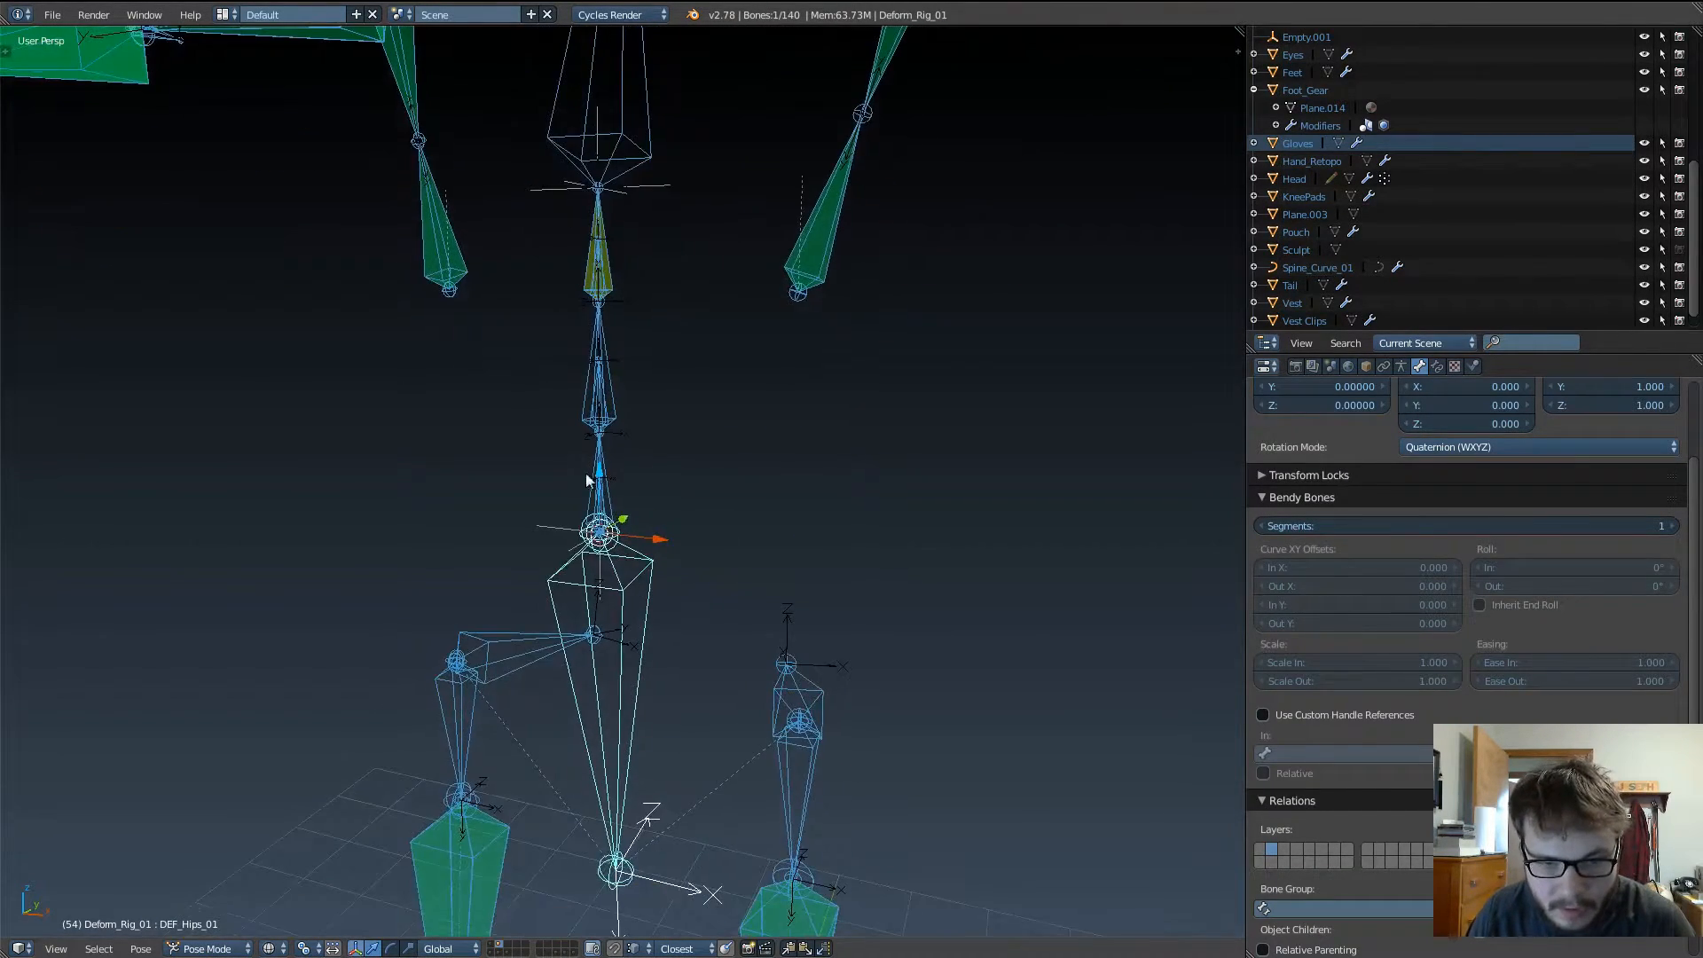
{"action": "mouse_move", "coordinate": [626, 497]}
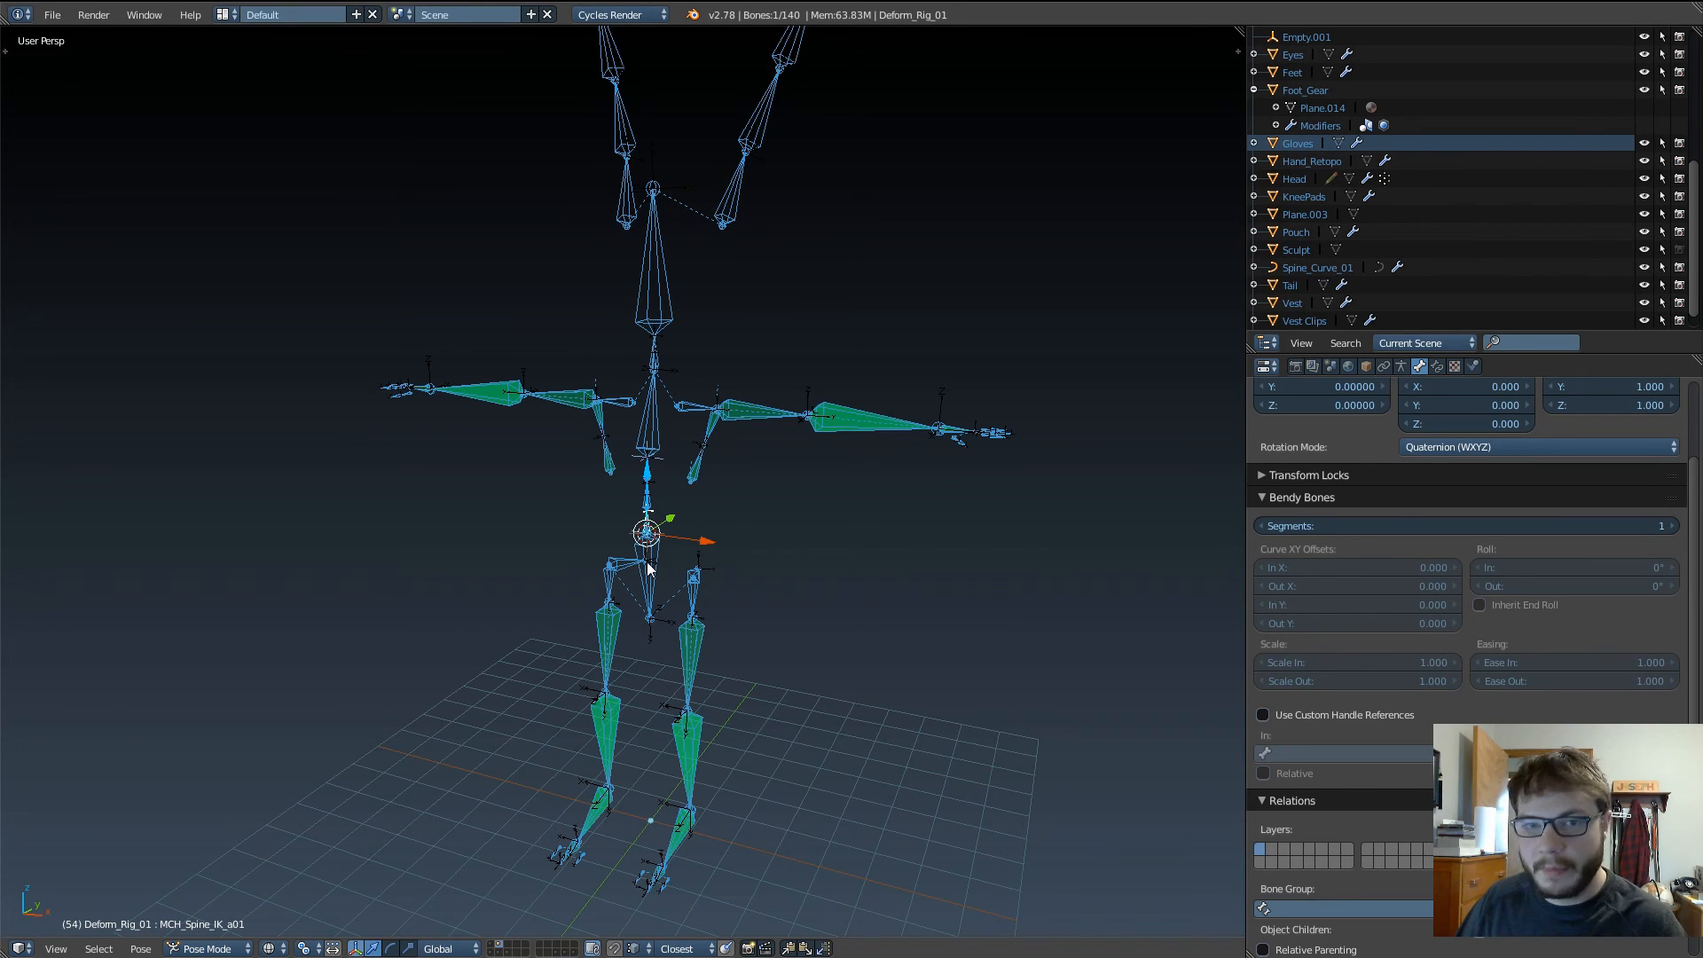
Step: Zoom out in pose mode to view the whole rig's spine and hip bones
{"action": "scroll", "scroll_direction": "down", "scroll_amount": 3}
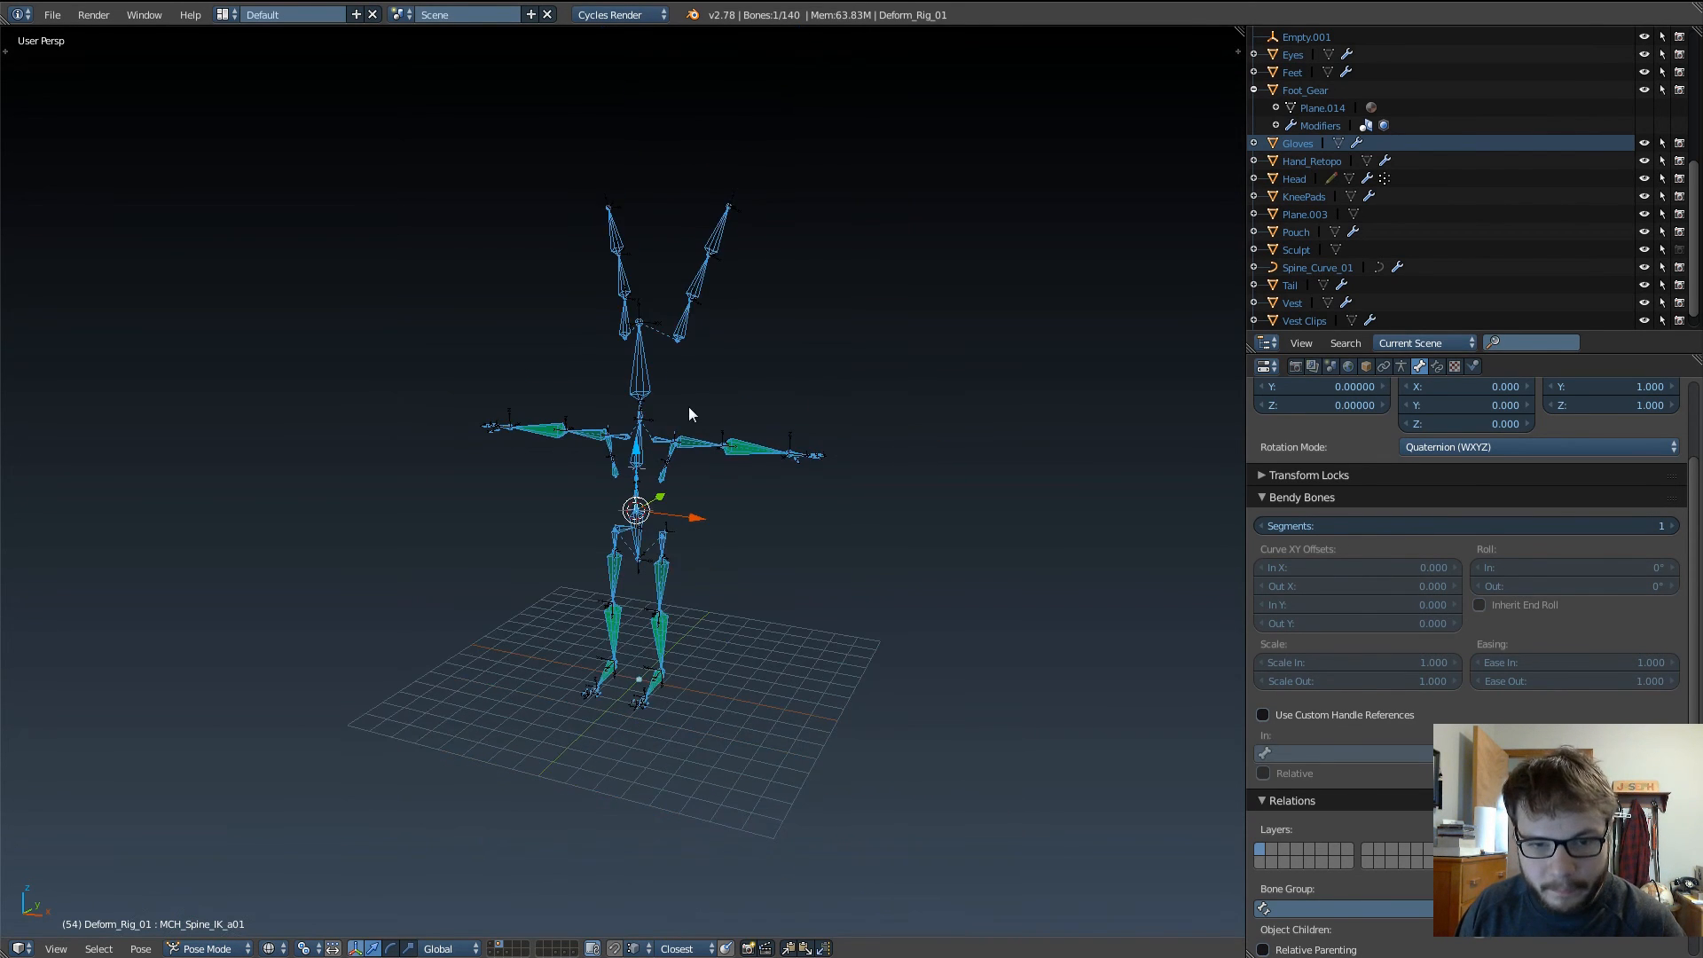